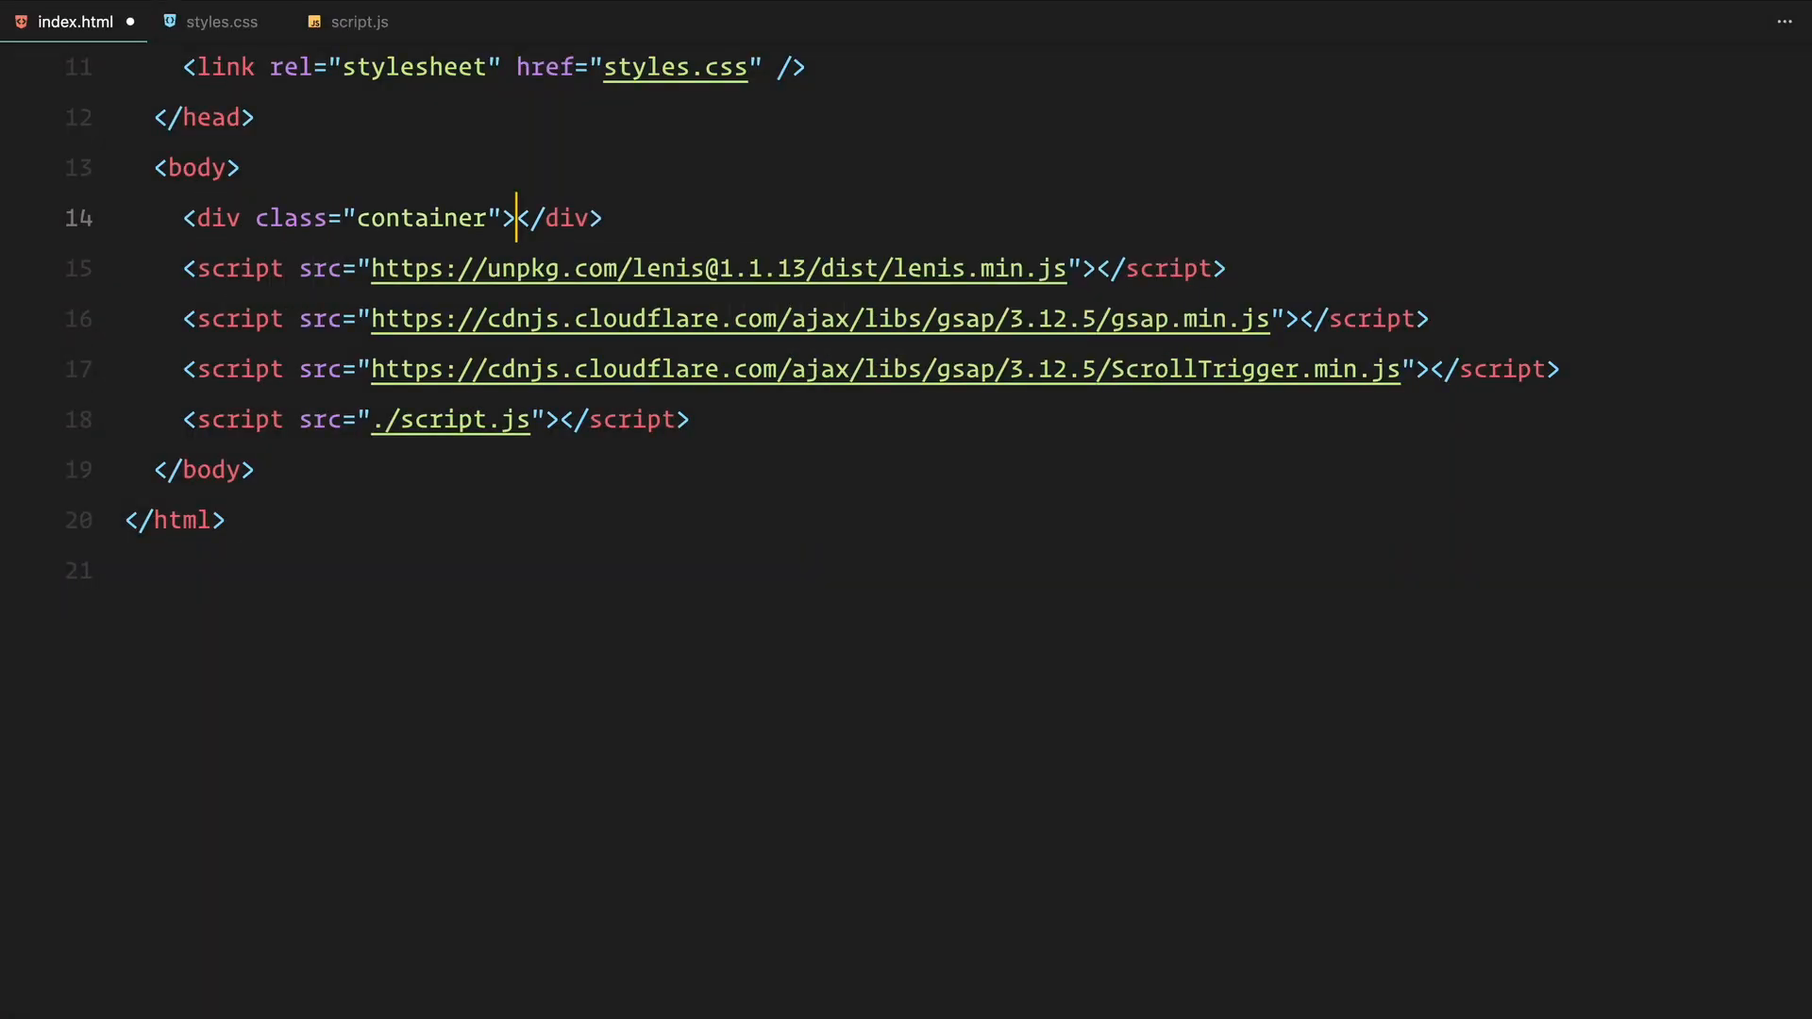
- Add the hero, about, sticky and footer sections with a 'Genesis' heading in the hero
key("Enter")
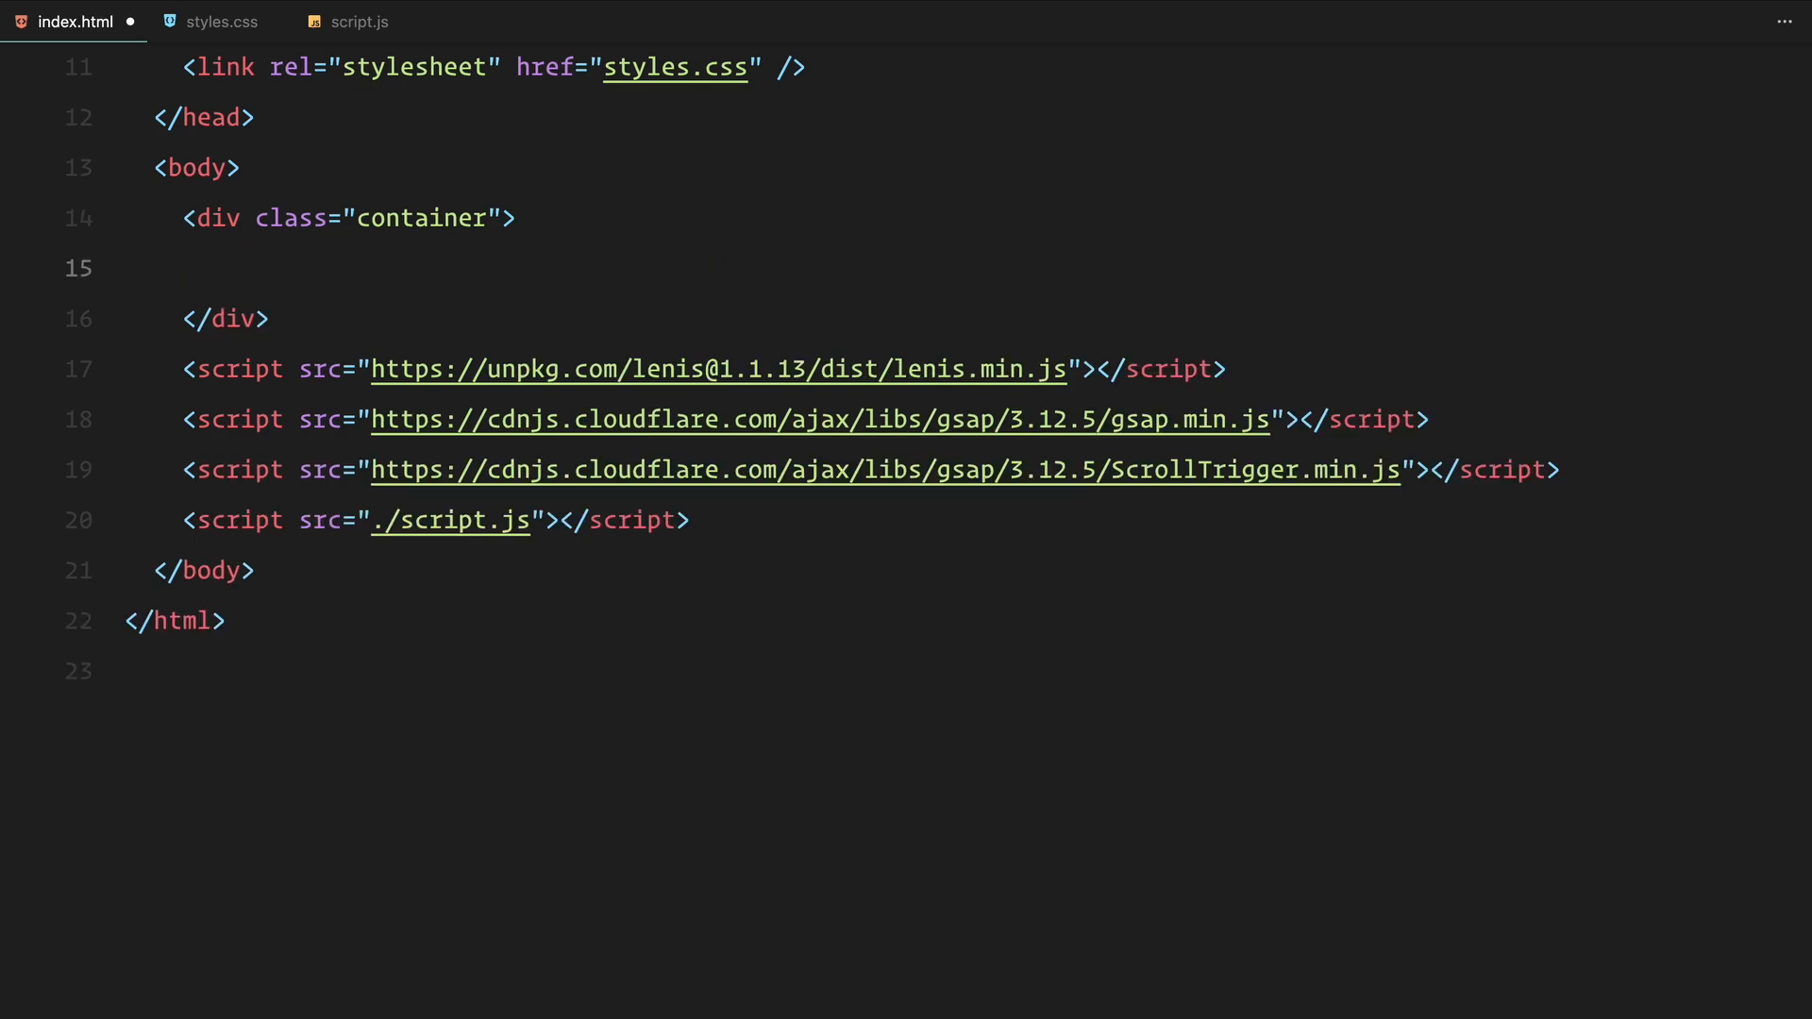
type("<section></section>")
type("<section class=\"footer\"></section>")
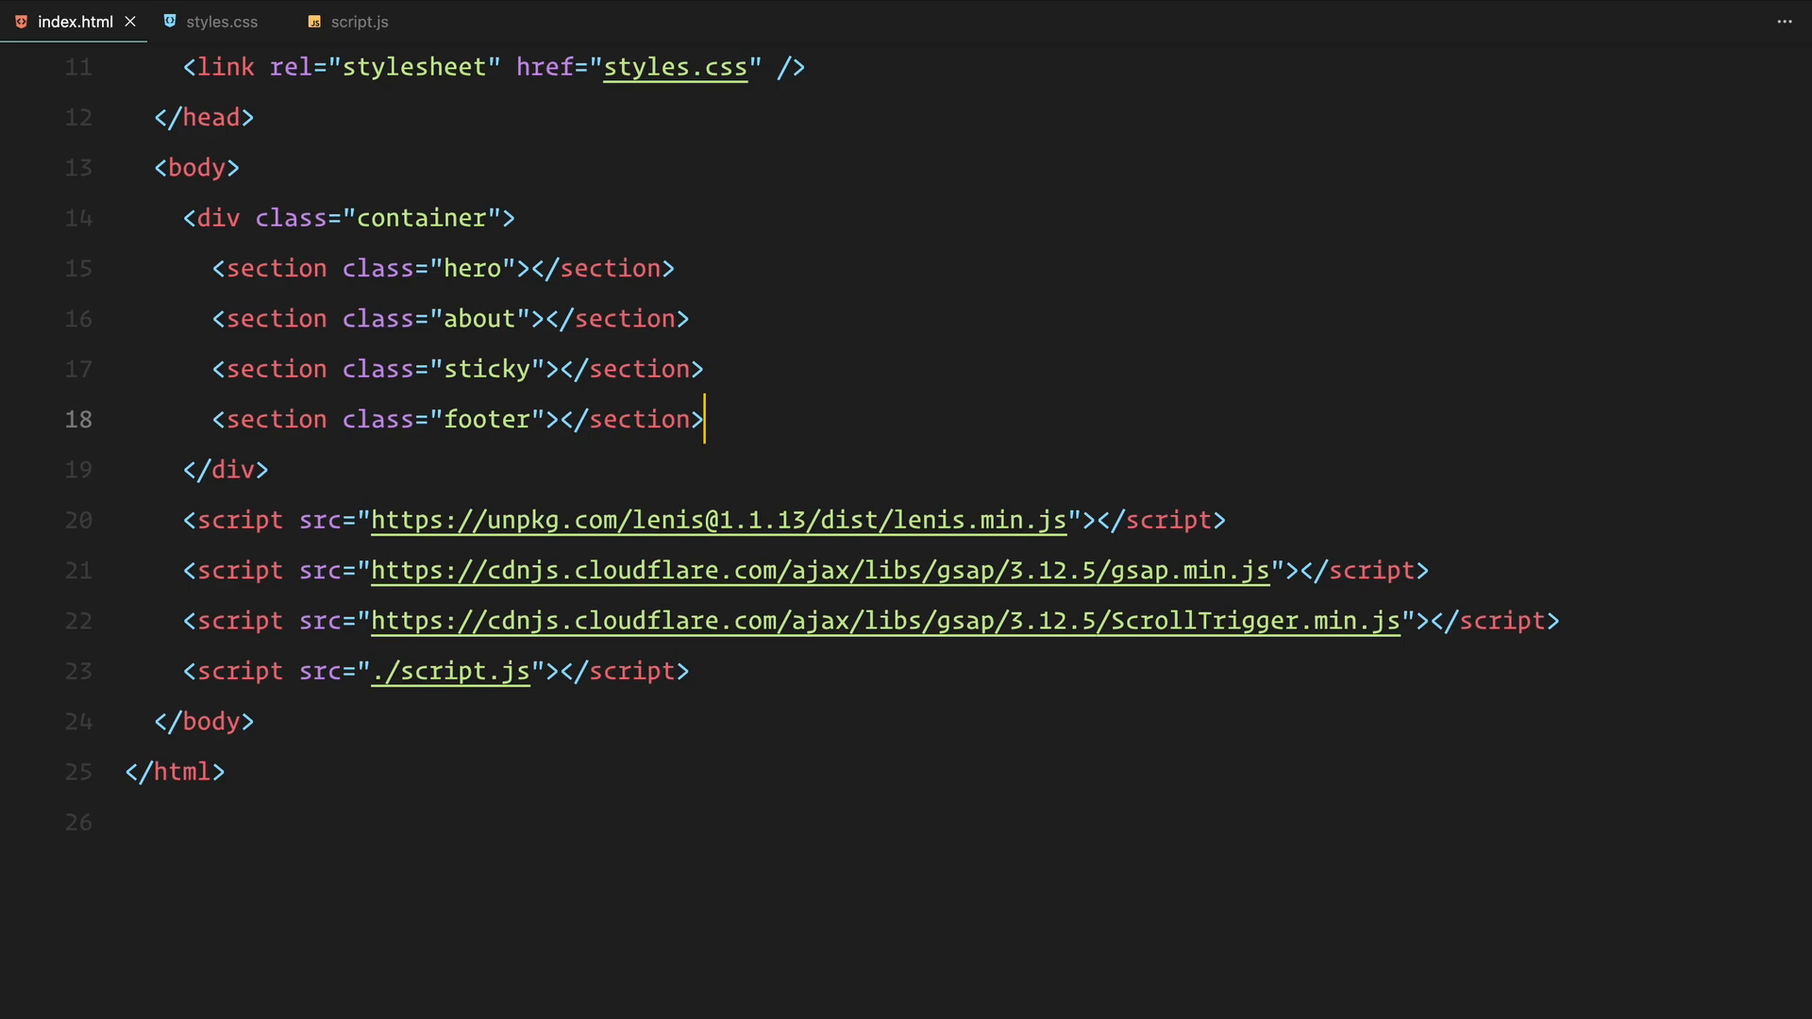
type("<h1></h1>")
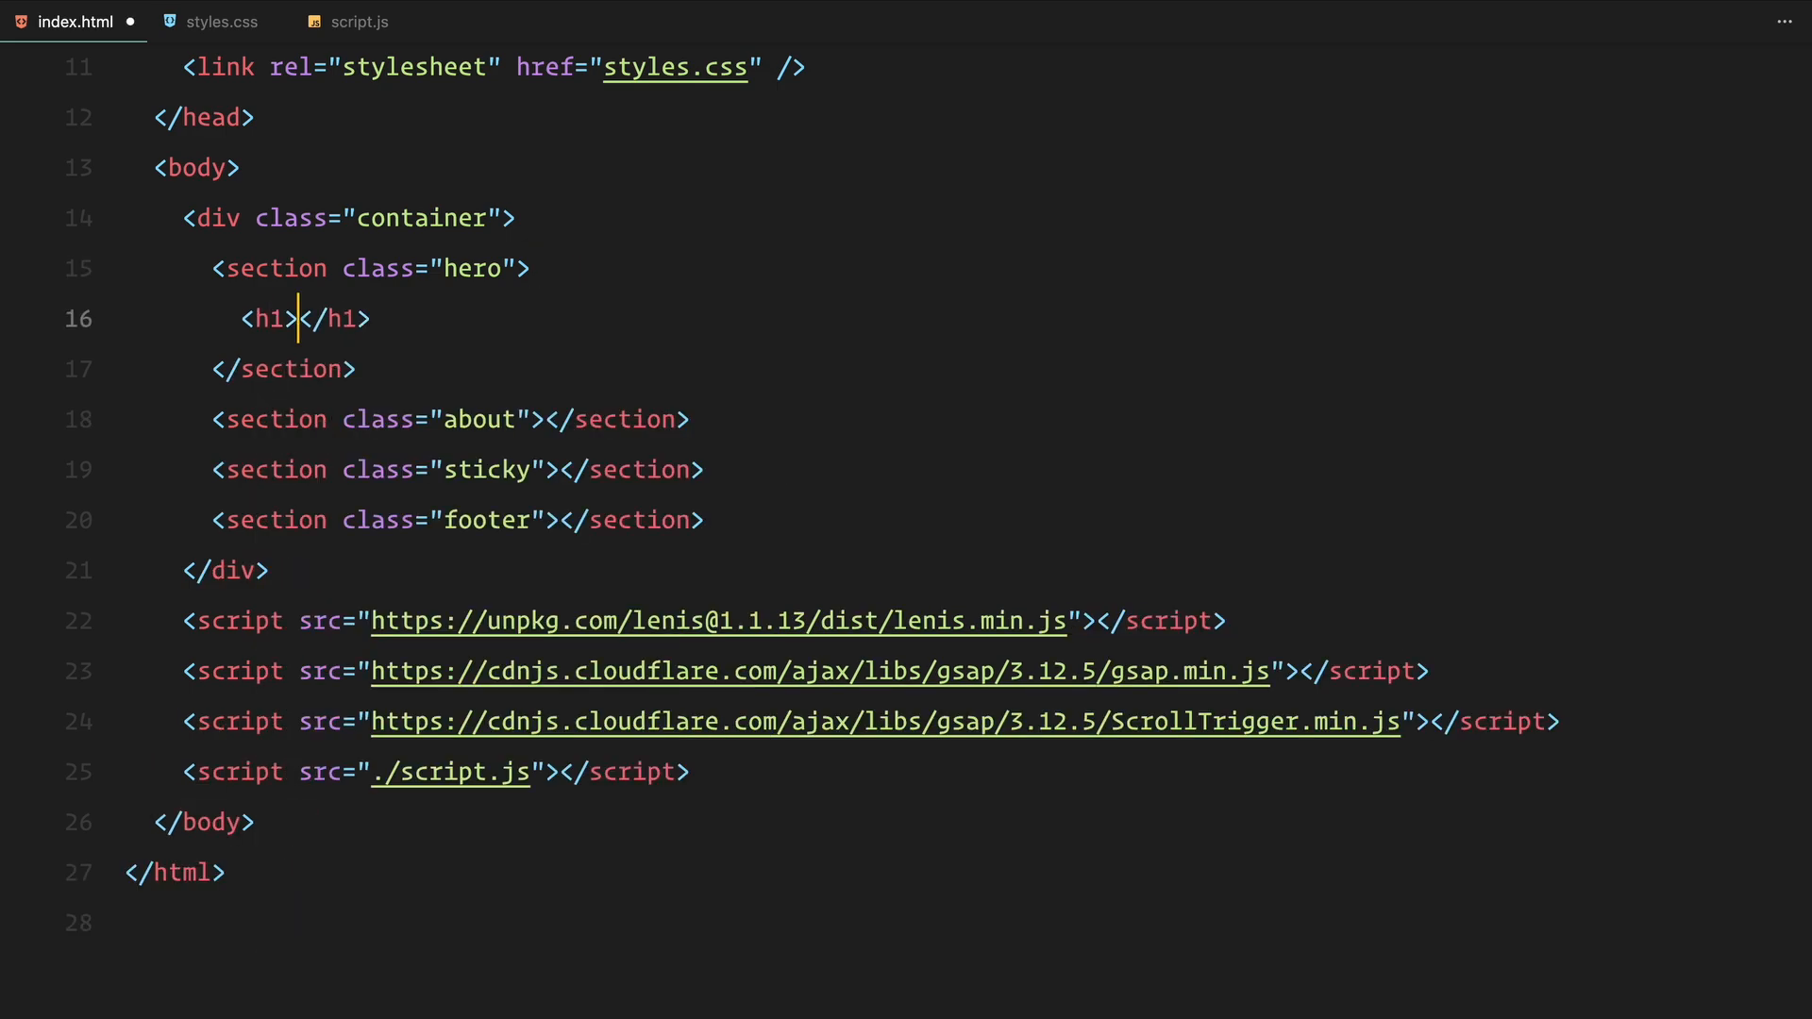
type("Genesis")
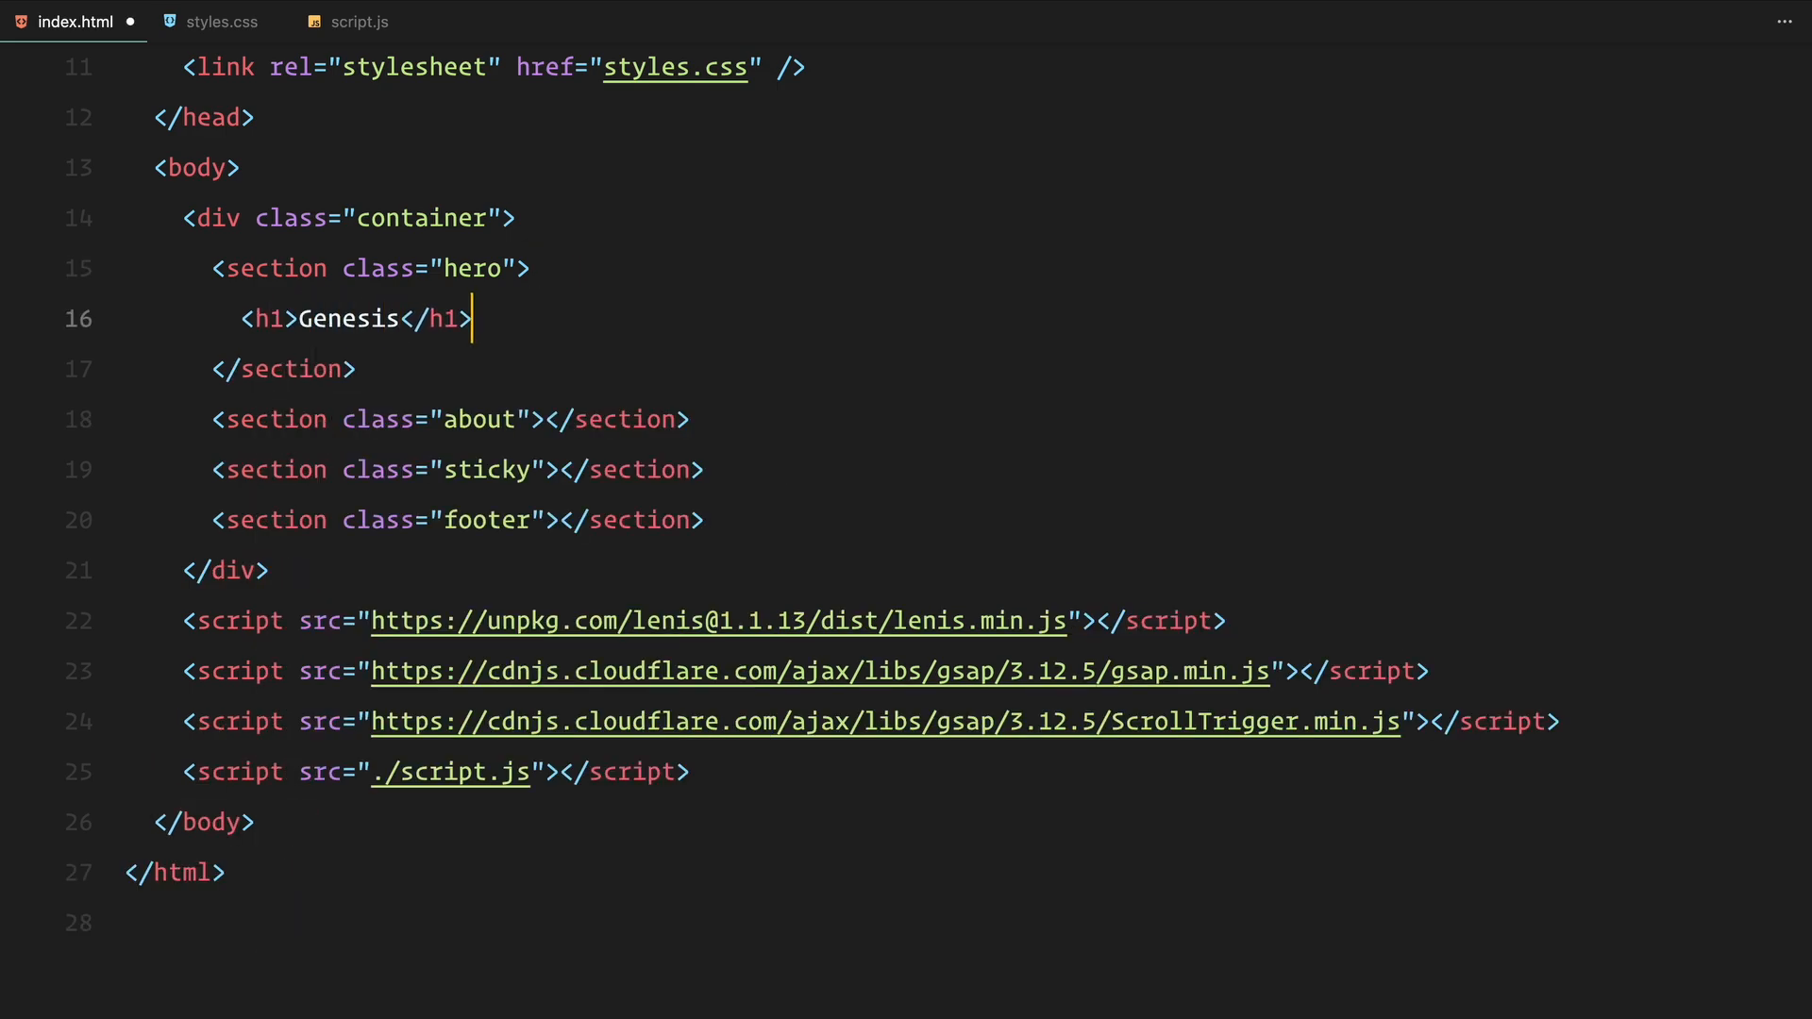
- Add the Aethoria Spire intro paragraph, the about image and 'The Omniversal fulcrum' heading
type("<p>At the nexus of infinite realities, the Aethoria Spire rises: a beacon of limitless potential in the cosmic tapestry.</p>")
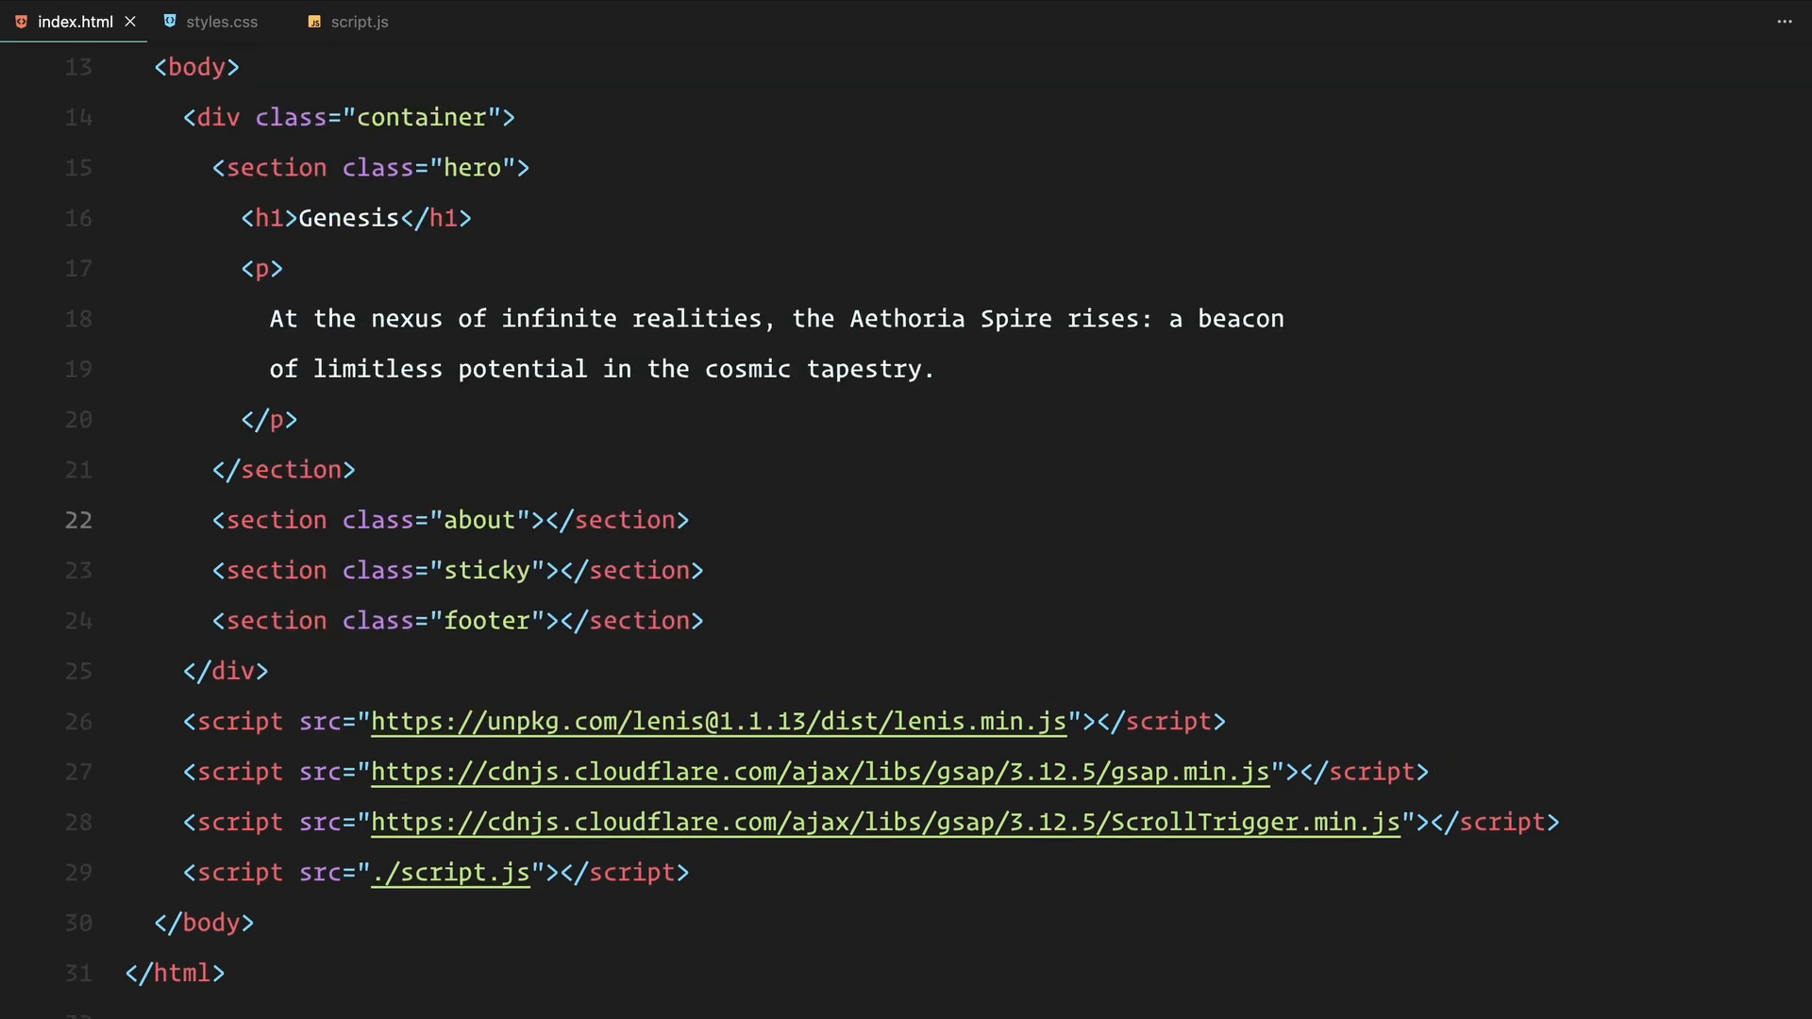
type(".about-copy\"></div>")
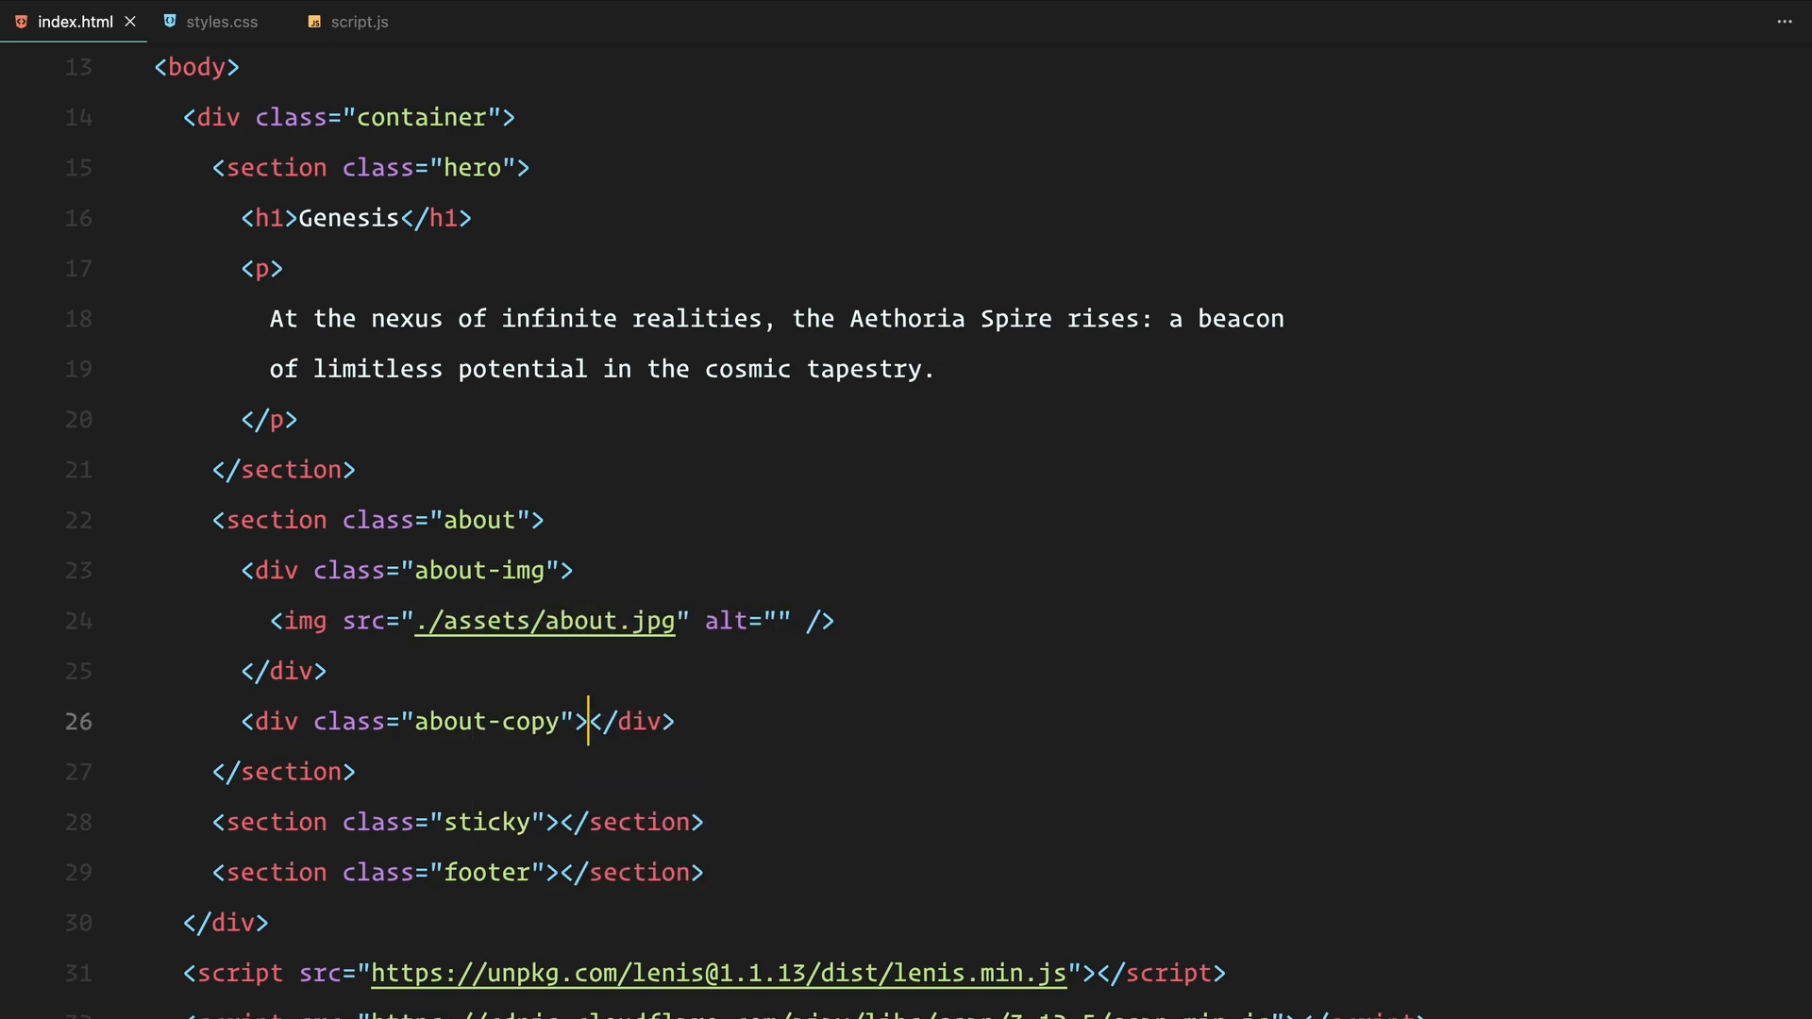
type("<h1>The Omniversal fulcrum</h1>")
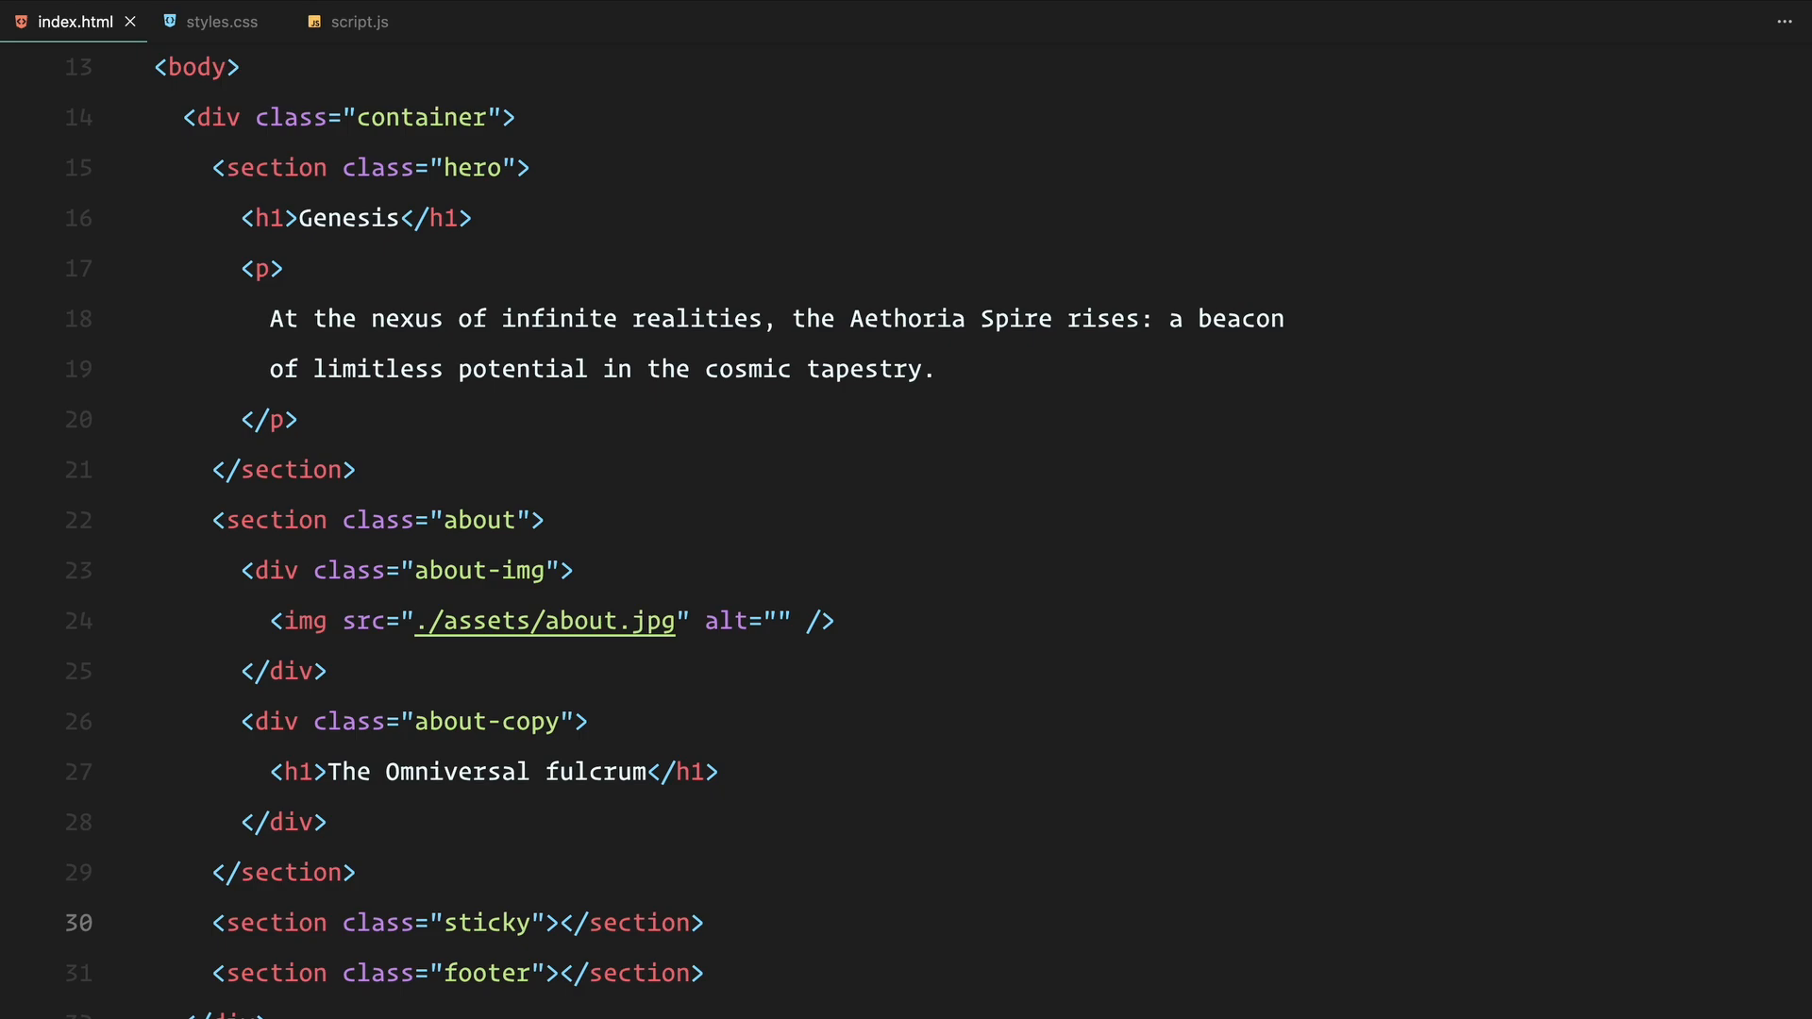
- Add intro, img-1, img-2, img-3 and copy divs inside the sticky section
type(".")
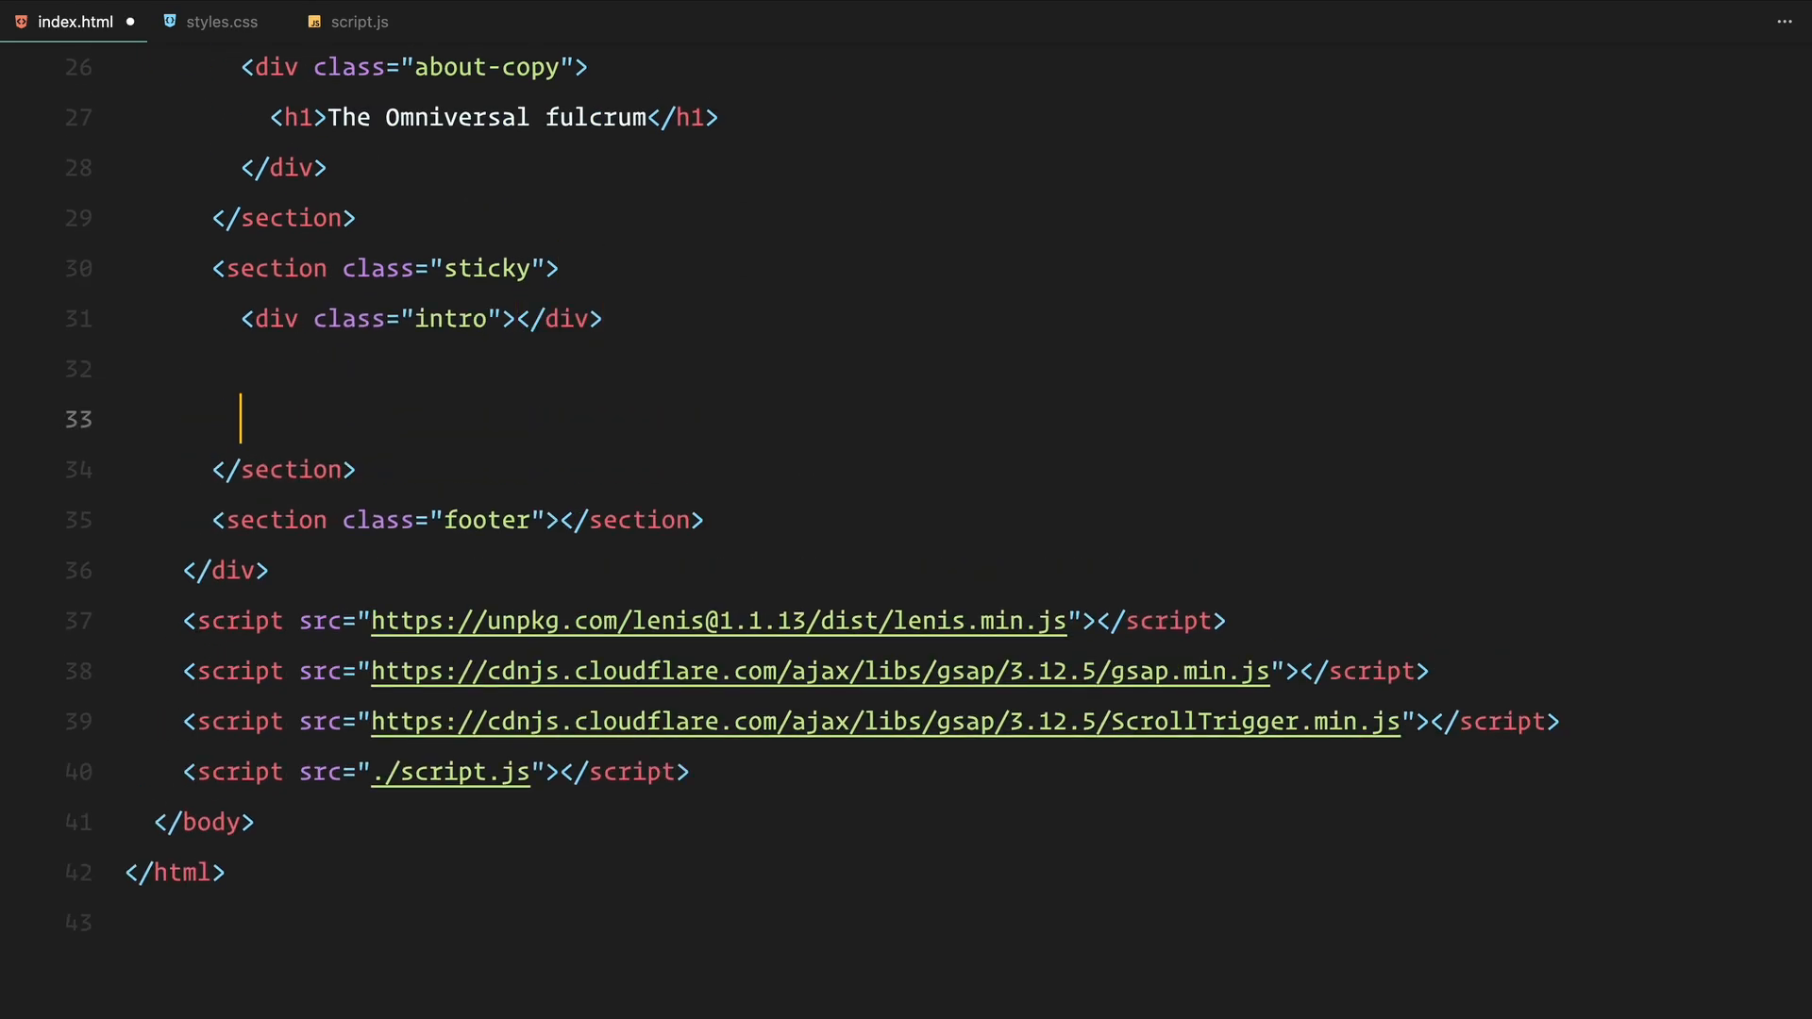
type("<div class=\"img-1\"></div>")
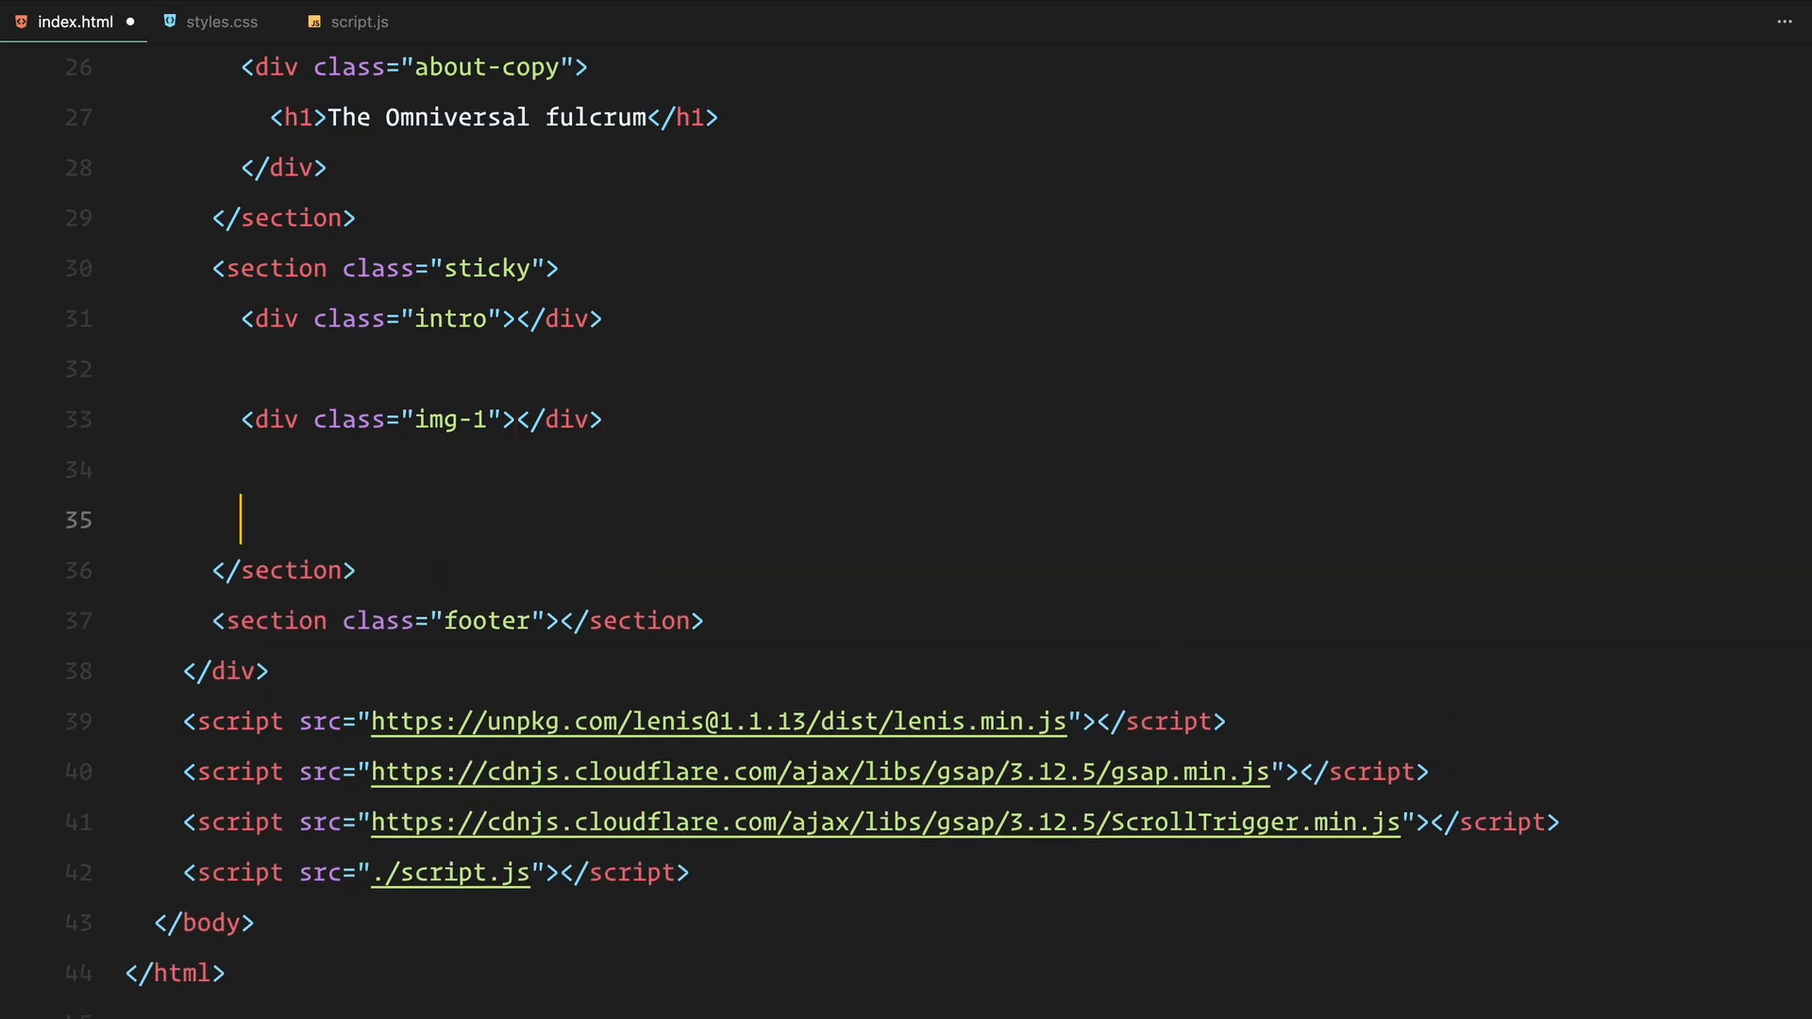
type("<div class=\"img-2\"></div>")
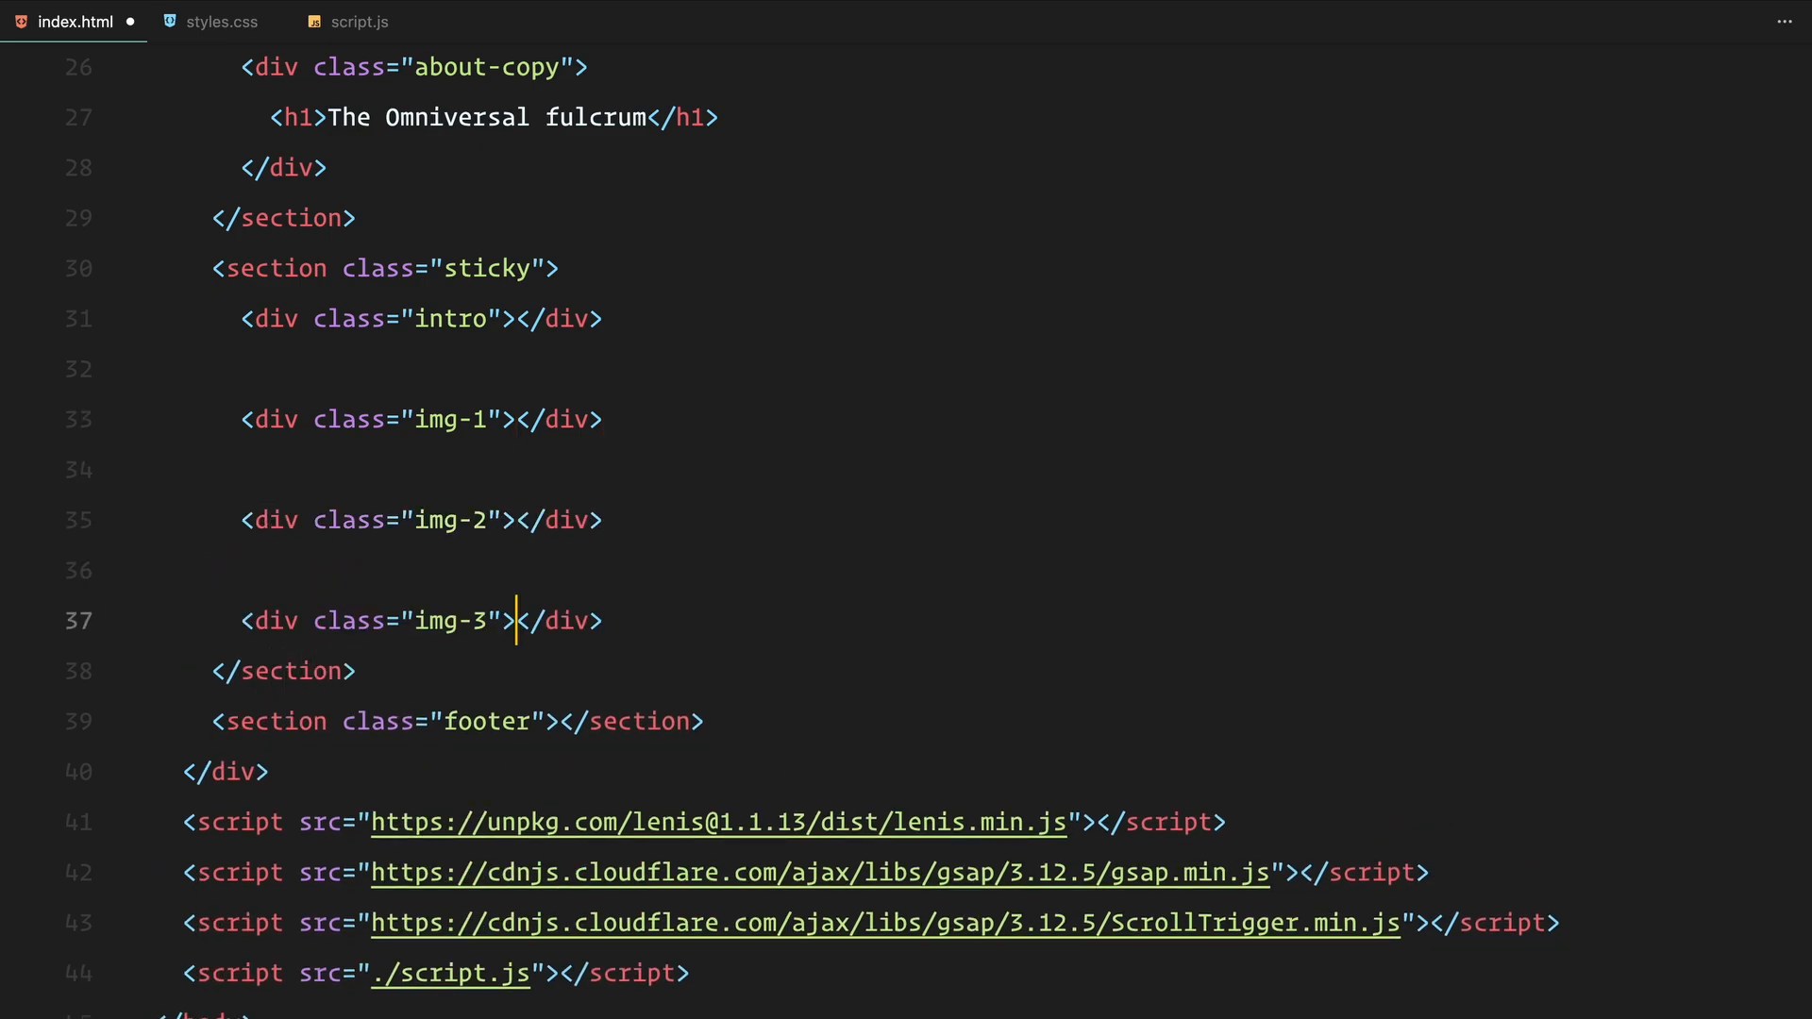
type("<div class=\"copy\"></div>")
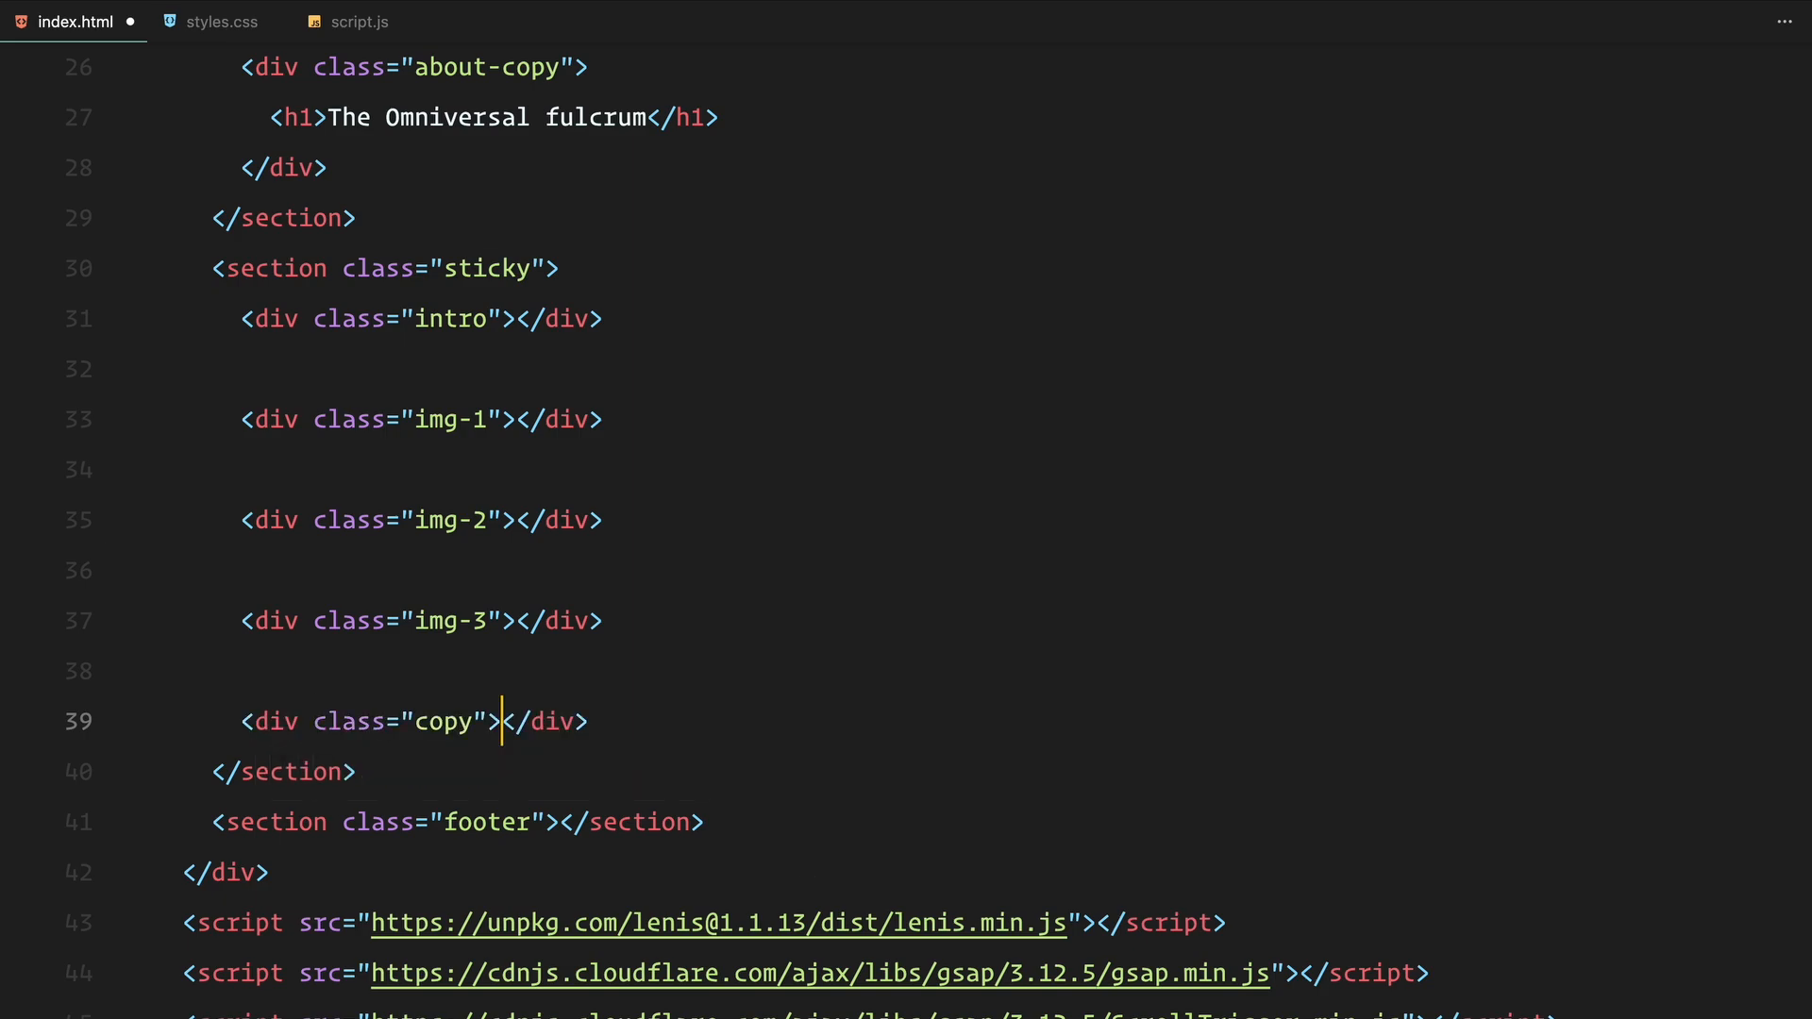
- Fill the intro with two .intro-col columns holding paragraphs like 'Veiled depths of eternity'
left_click(515, 319)
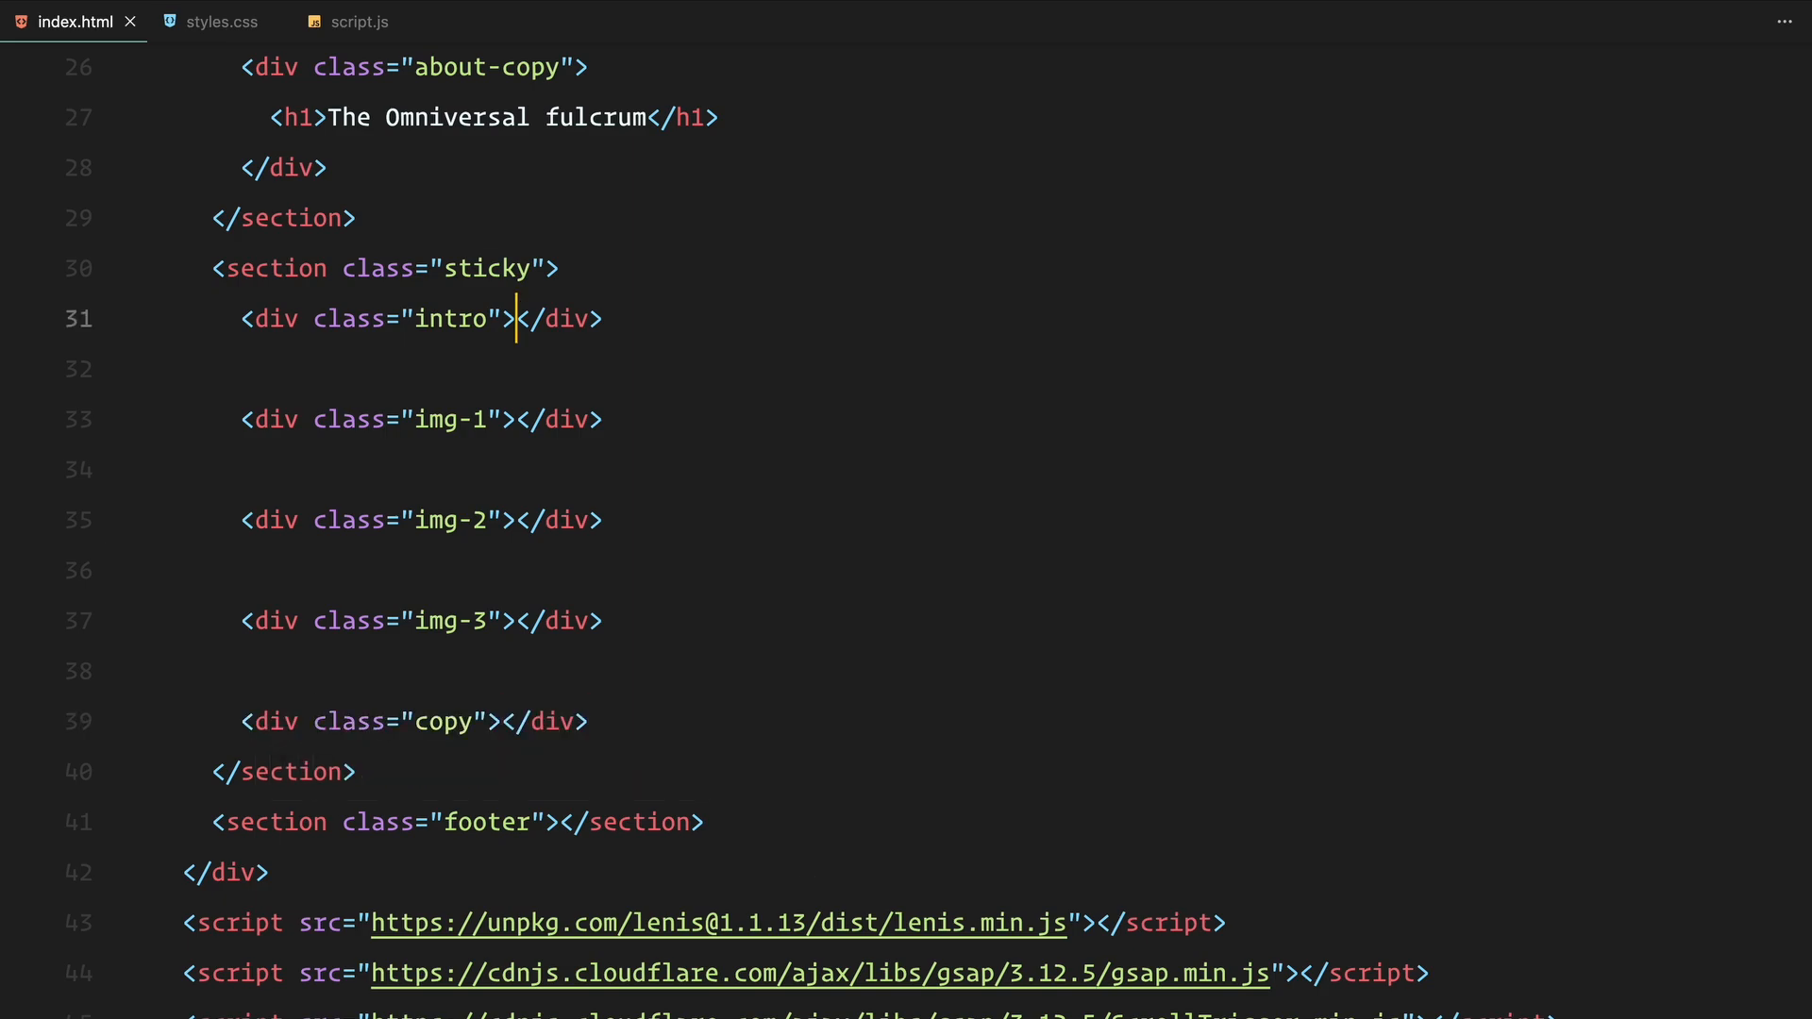
type(".intro-c")
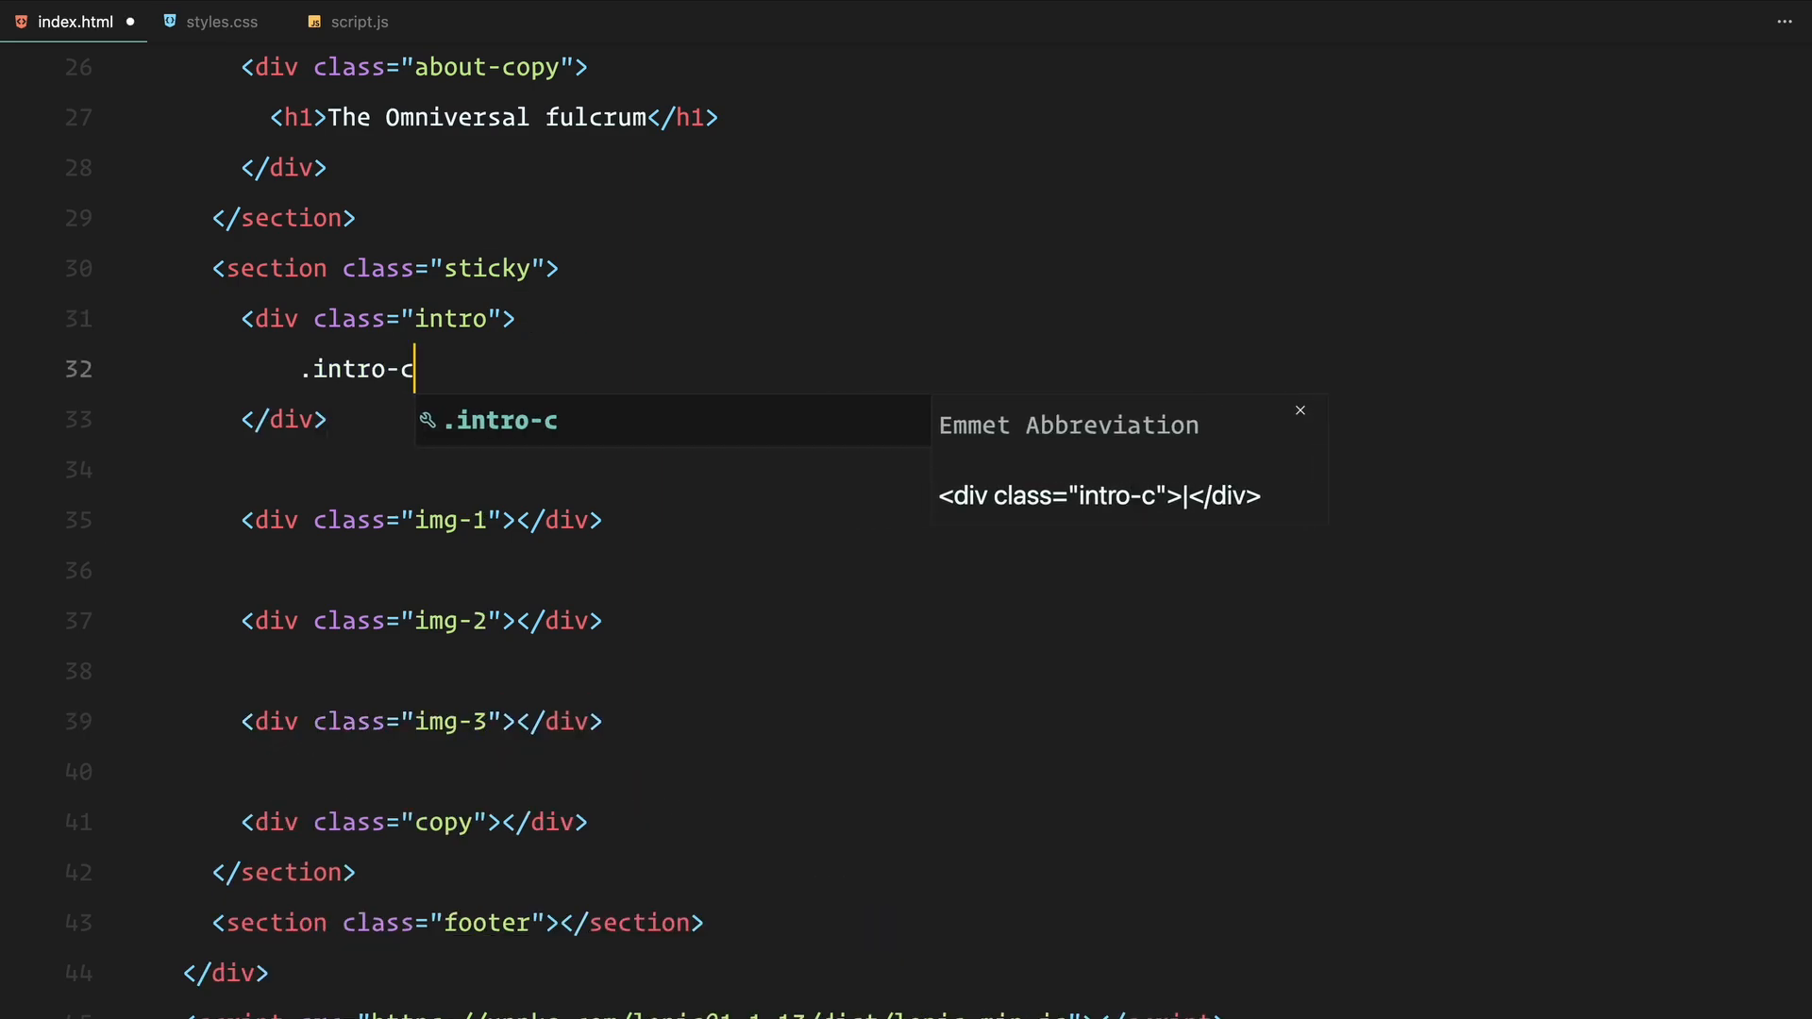
key("Tab")
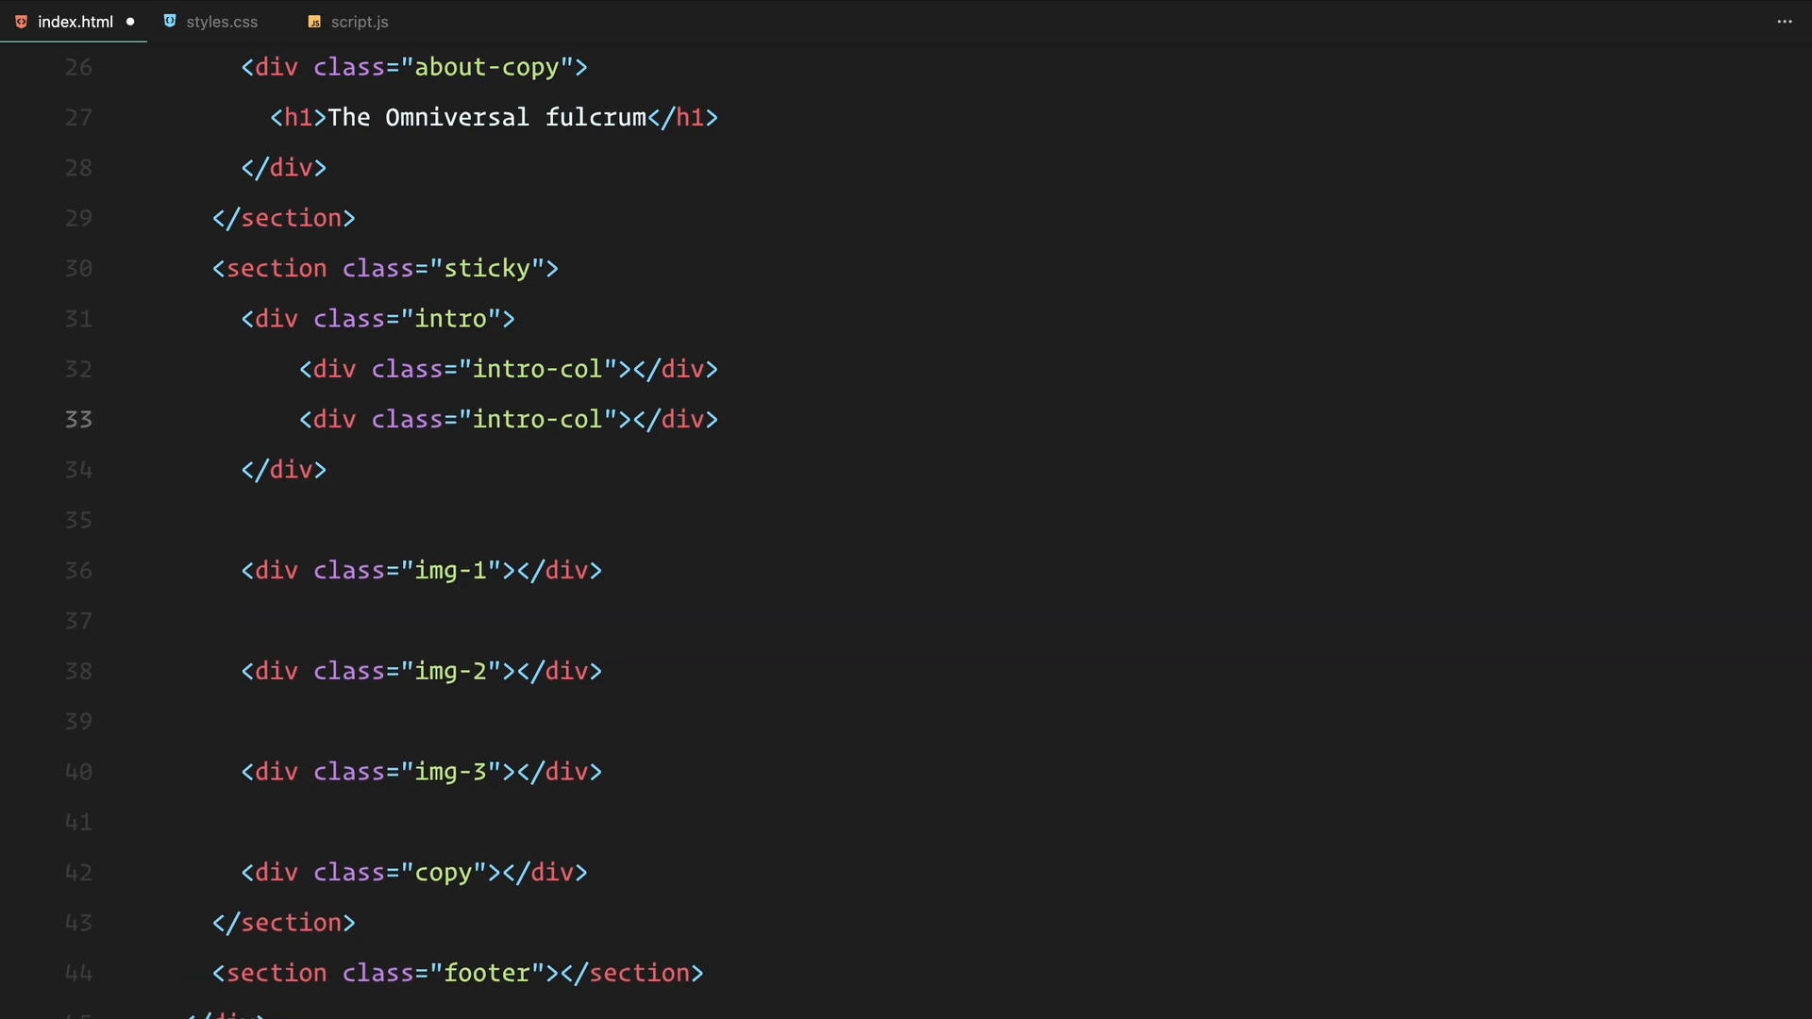
type("<p>Veiled depths of eternity</p>")
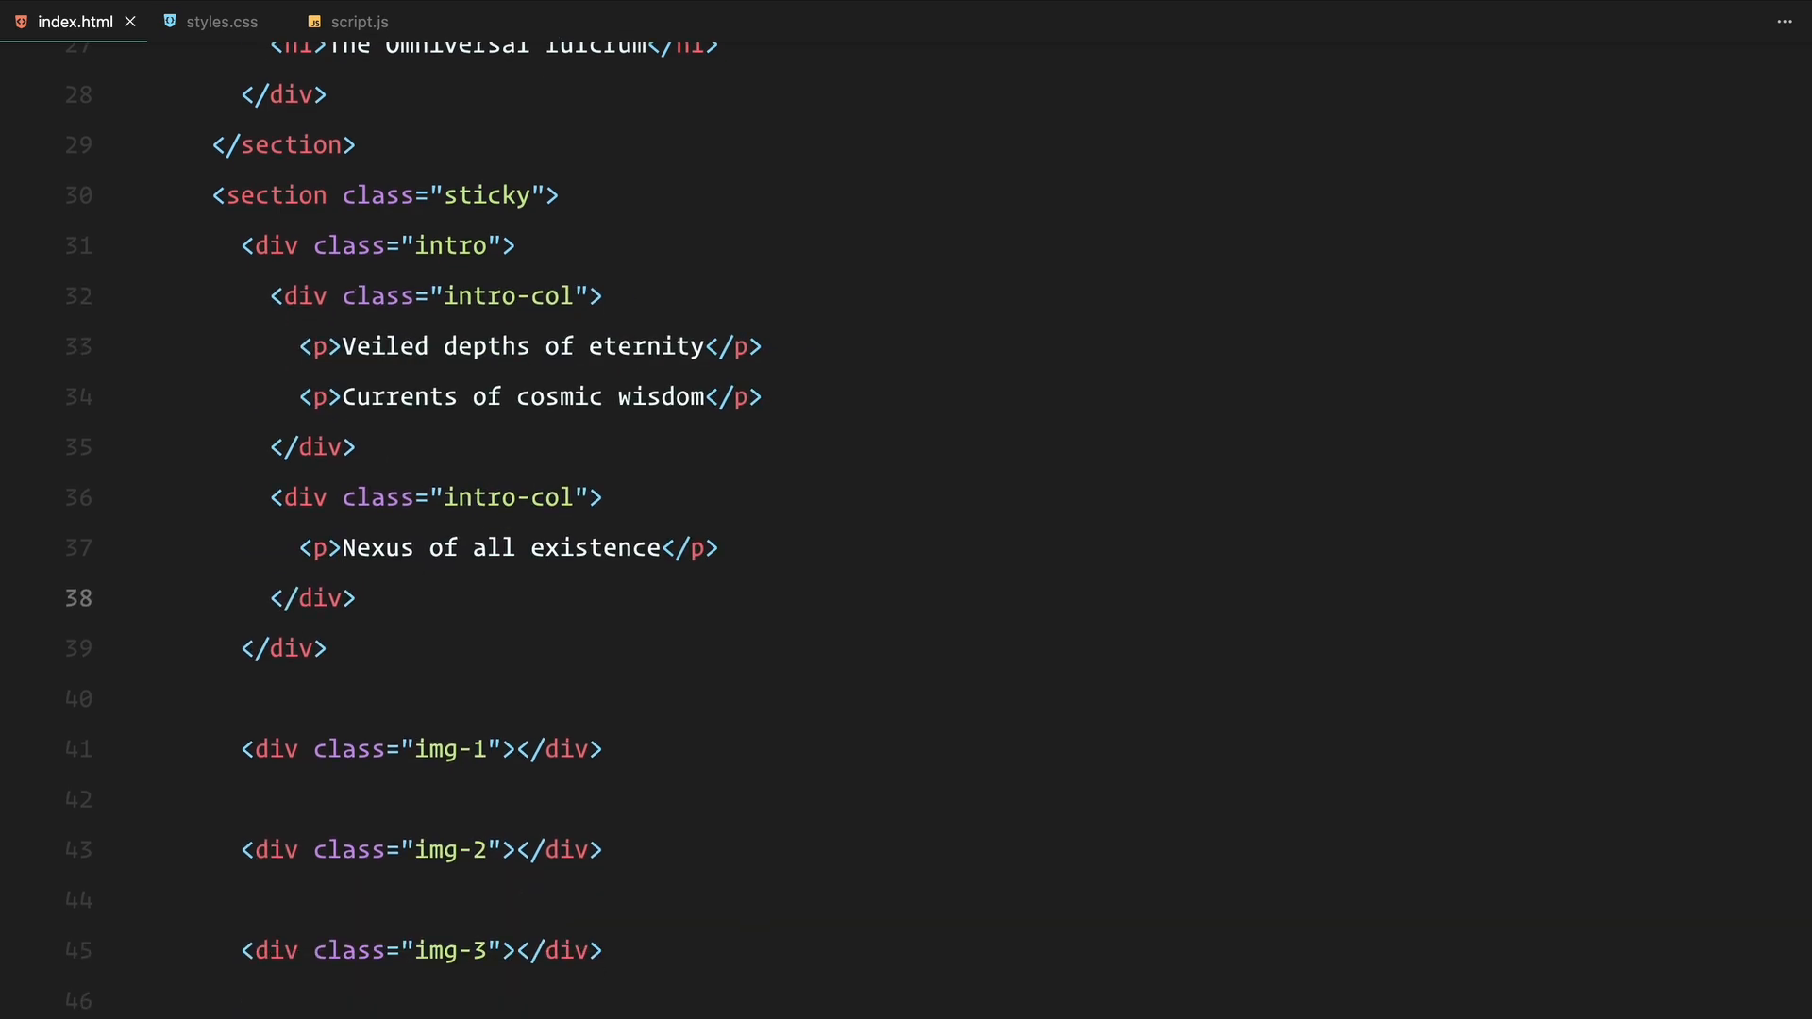
type("i")
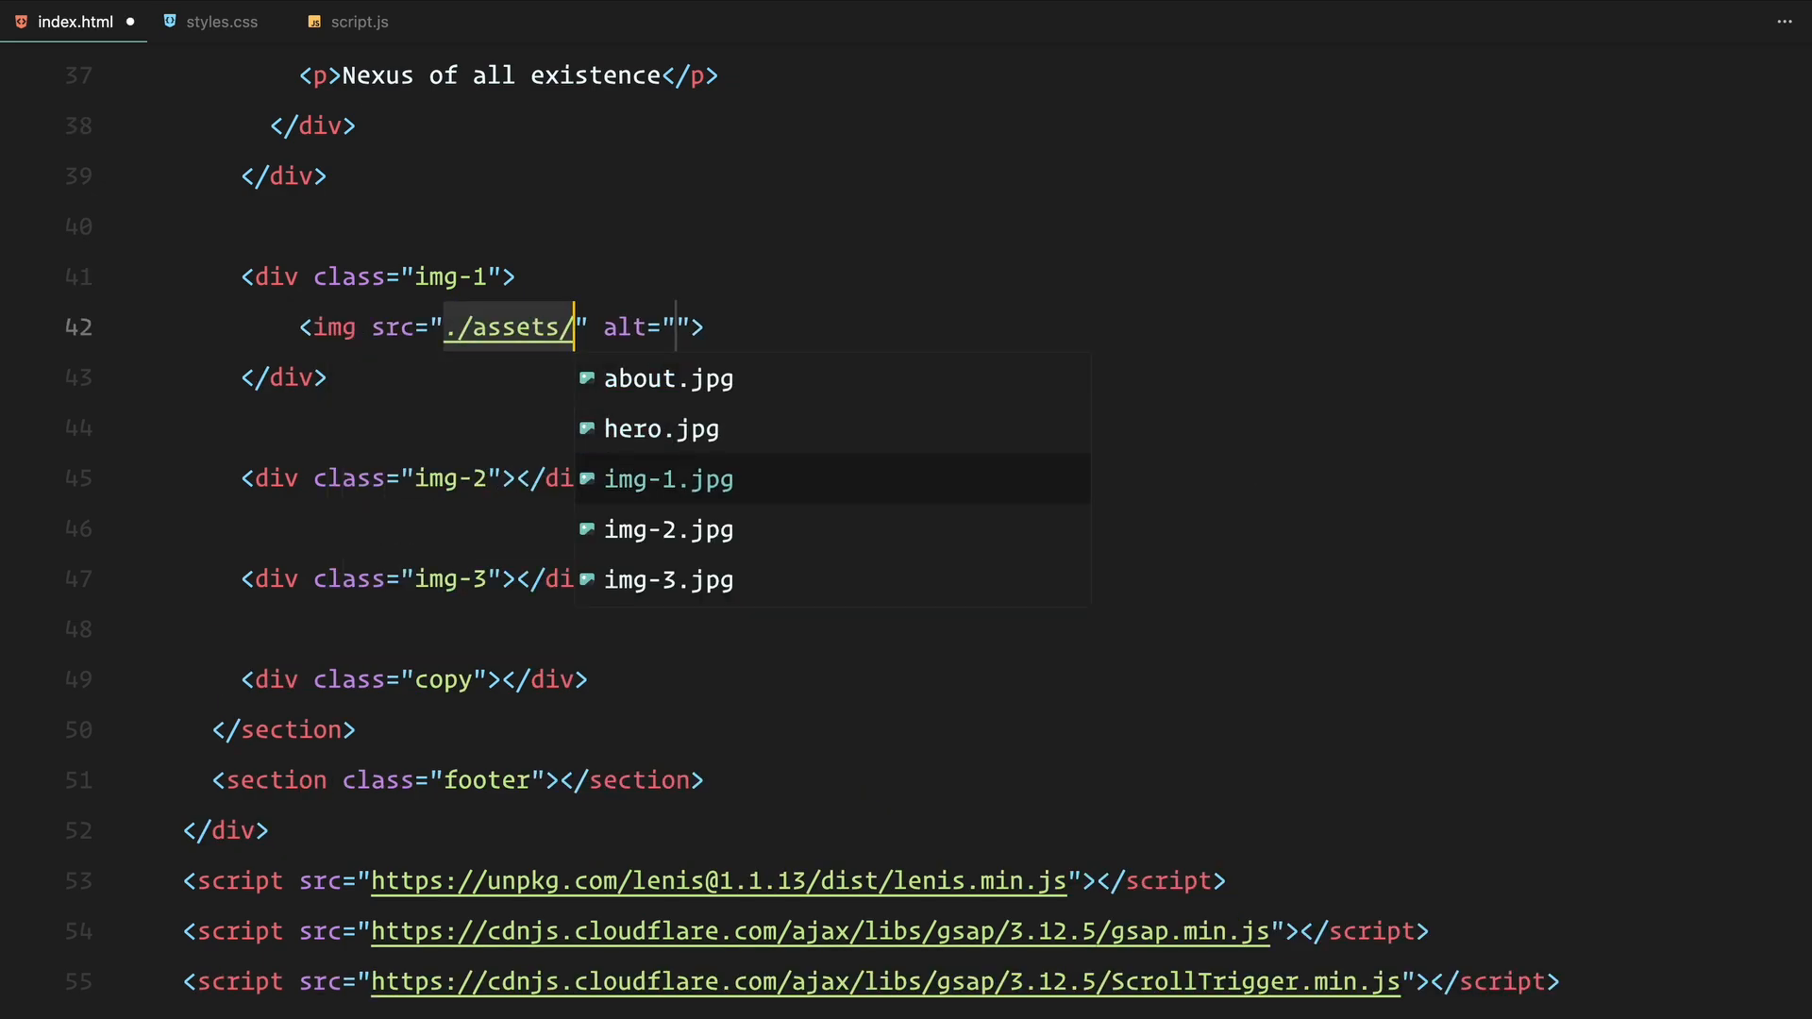
- Add img tags from ./assets starting with img-1.jpg, plus the cosmic keystone copy heading
left_click(667, 480)
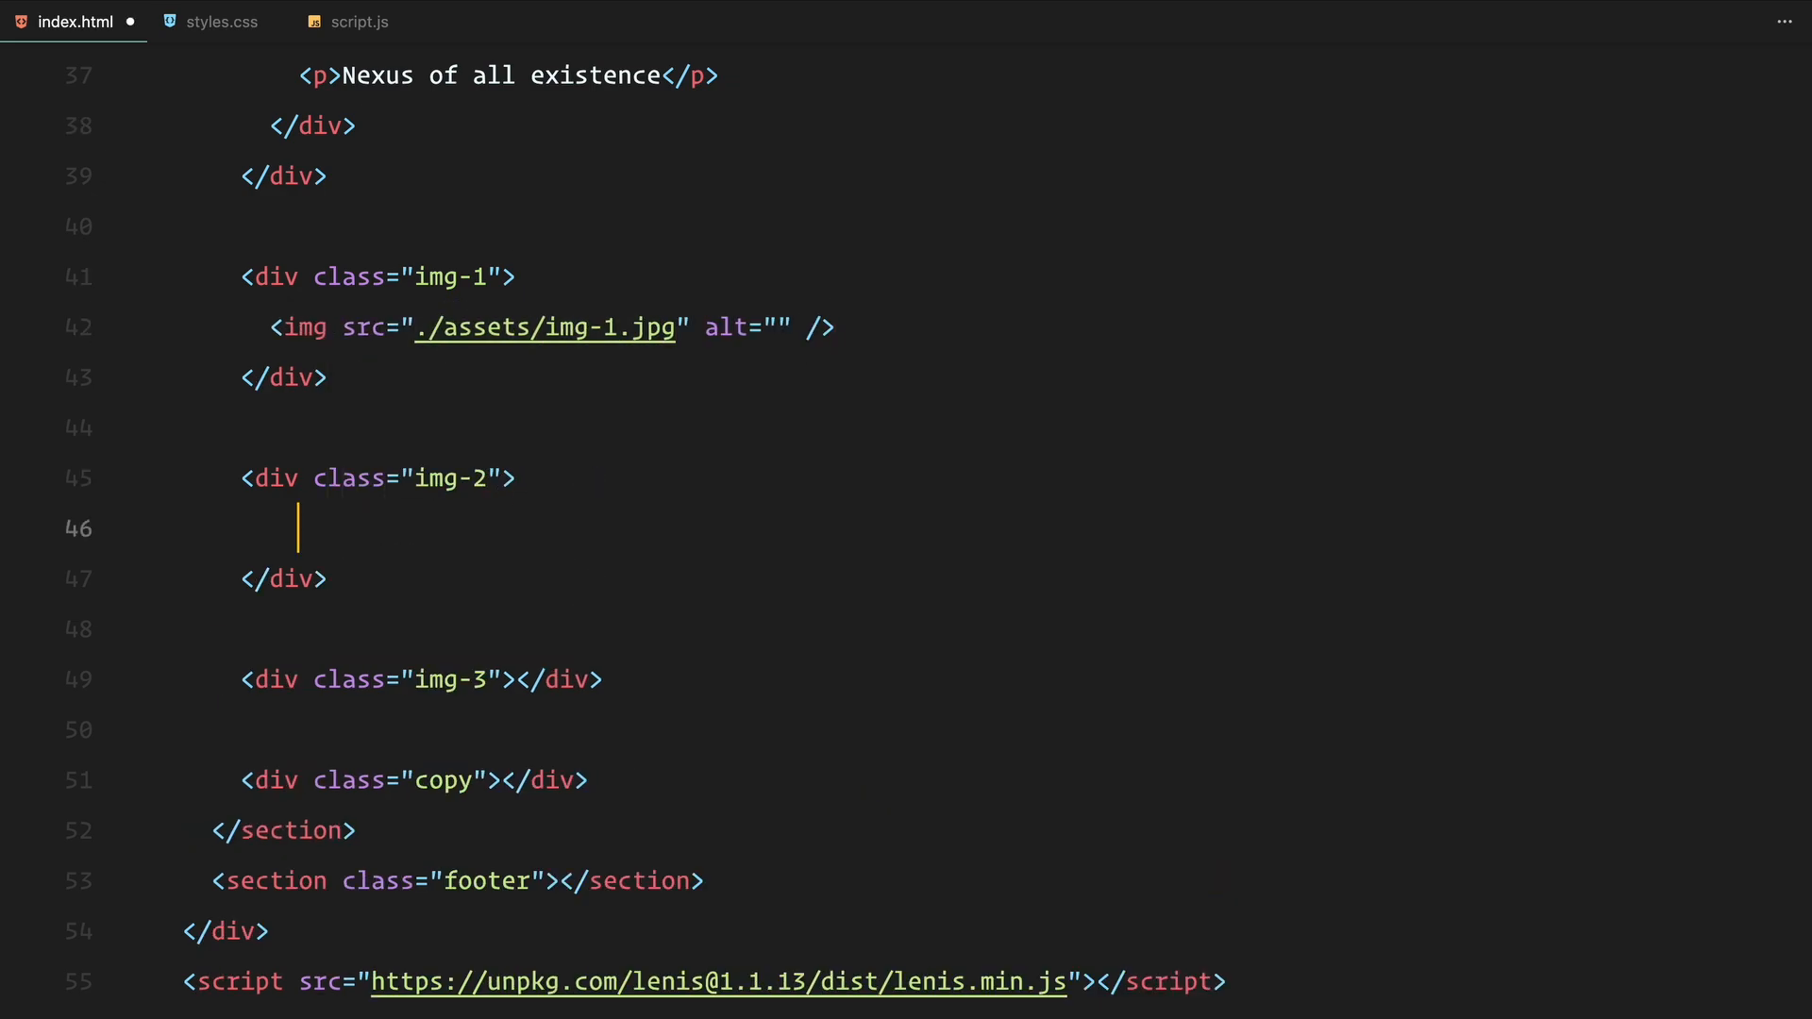
type("<img src=\"./assets/img-3.jpg\" alt=\"\" />")
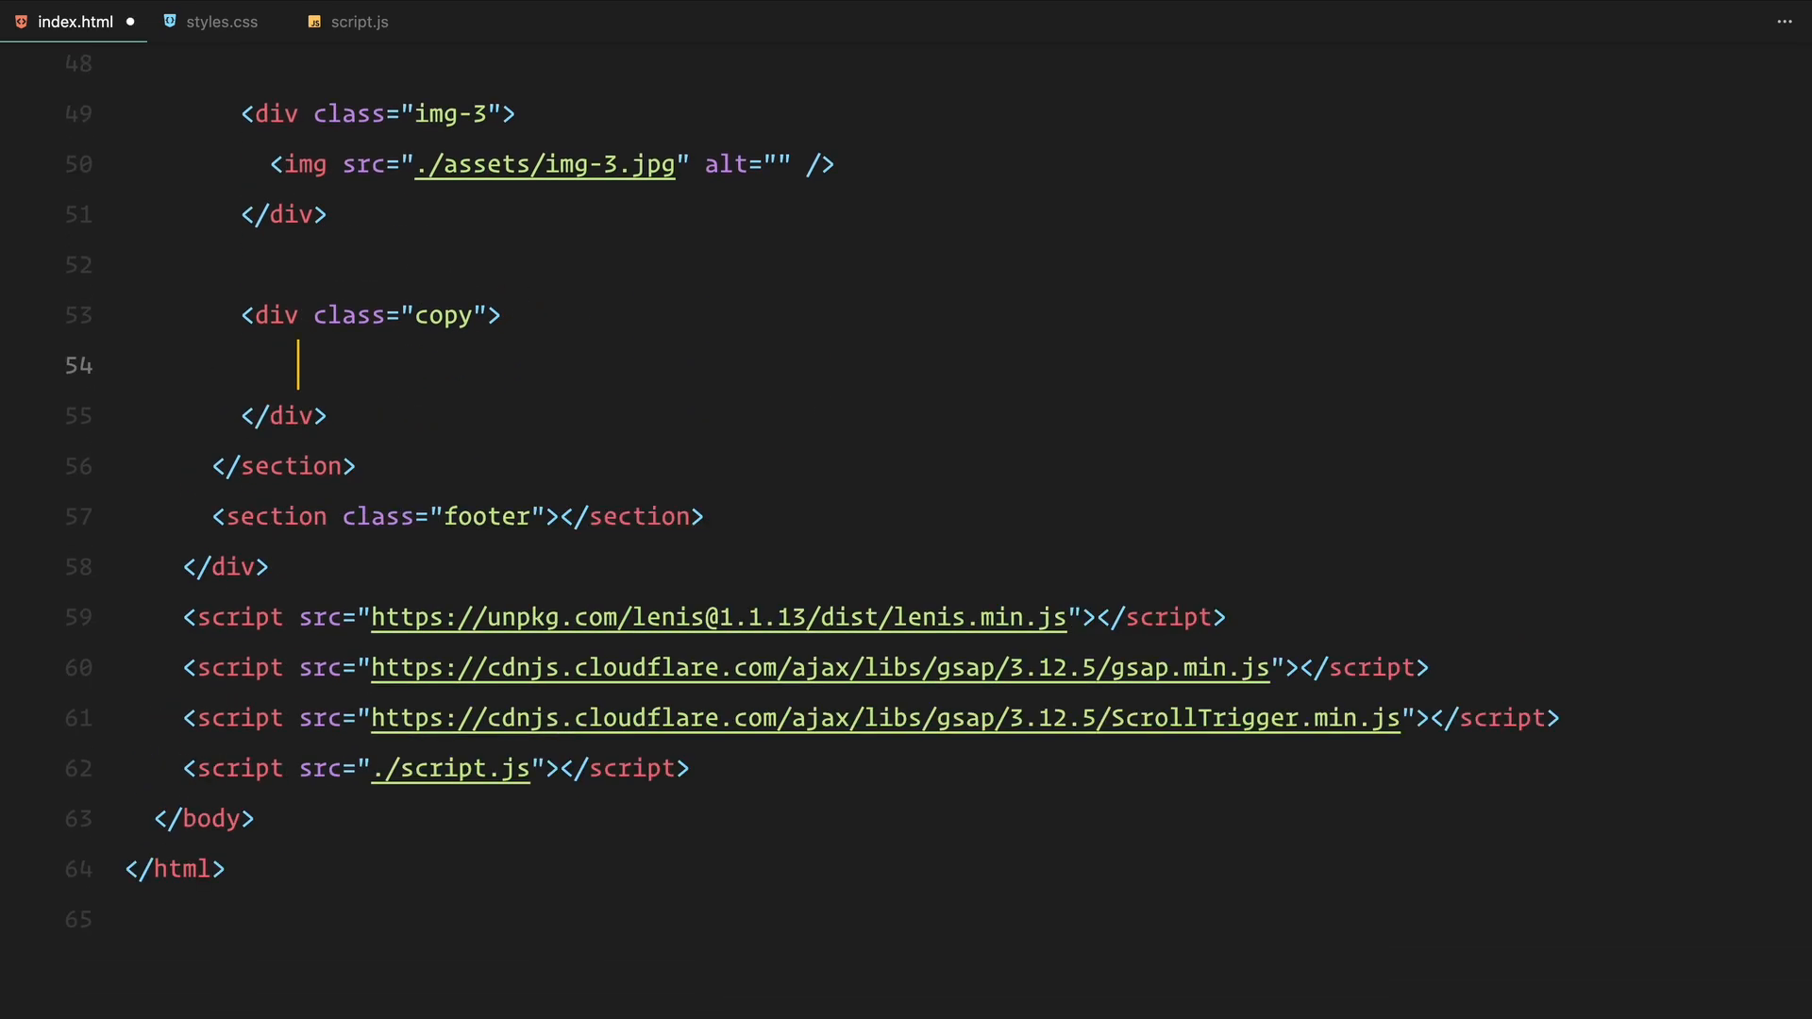
type("<h1>The cosmic keystone within Aethoria unlocks the gates to multiversal transformation</h1>")
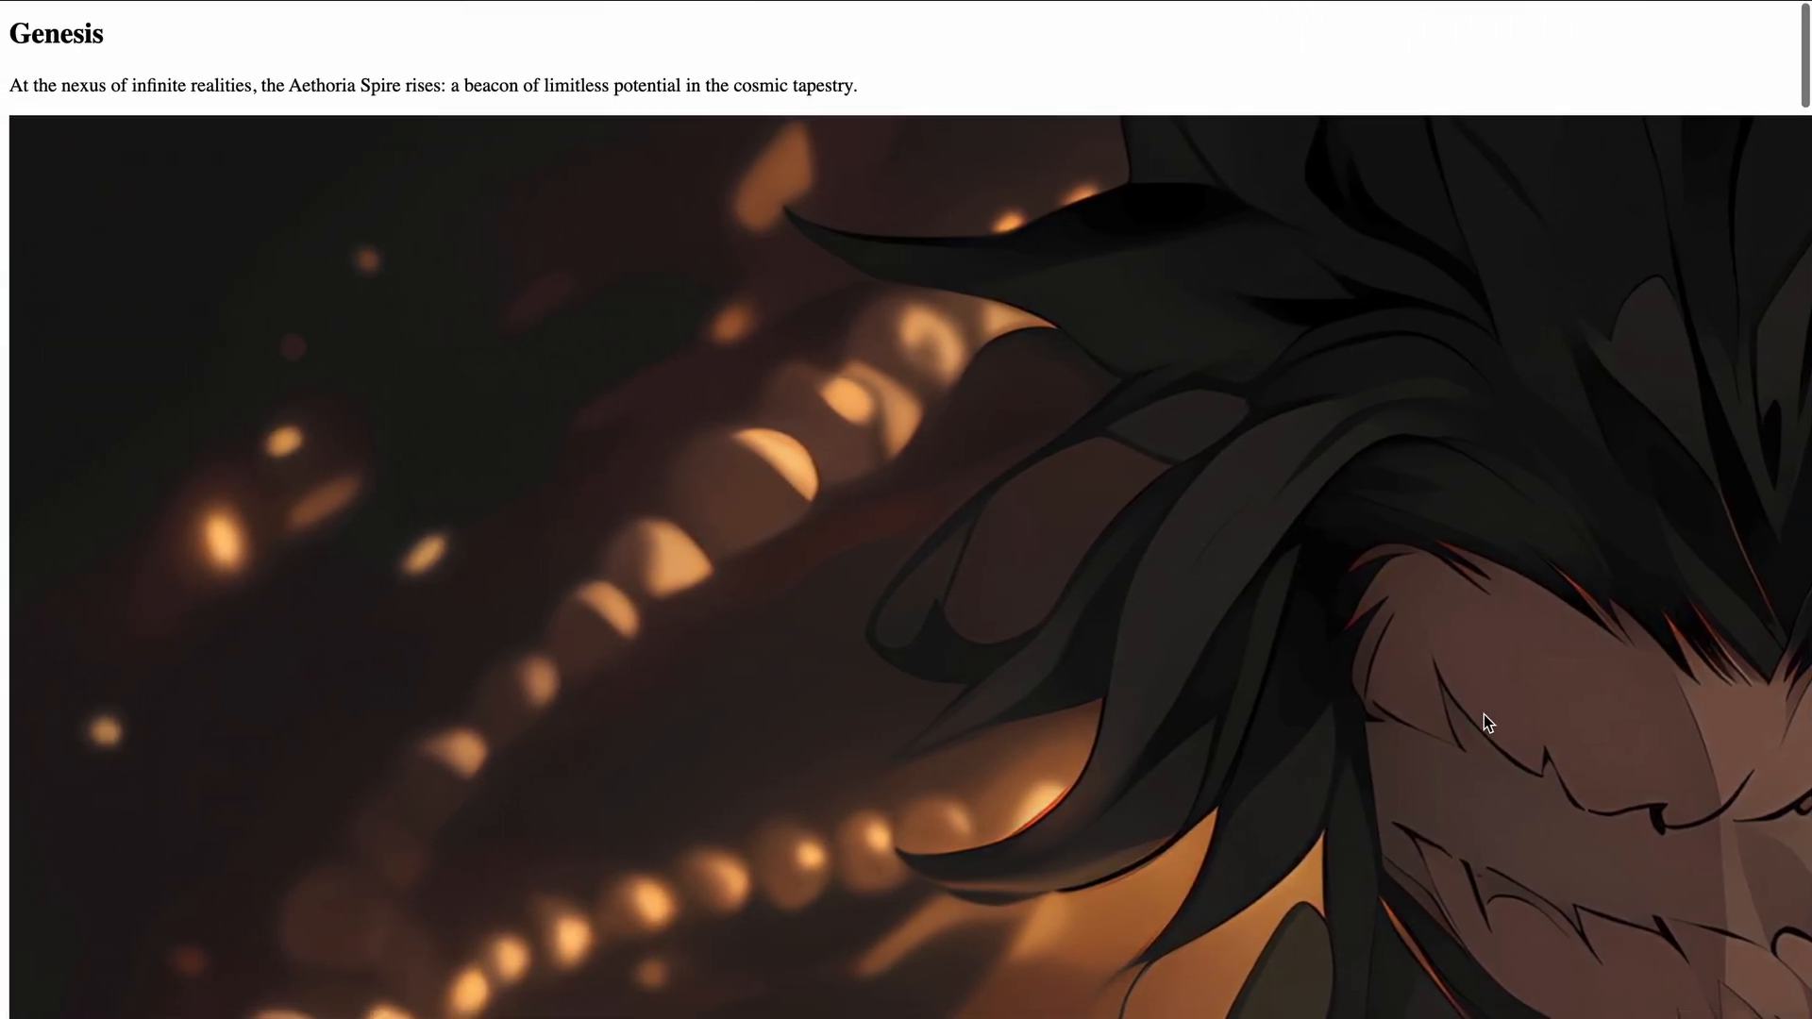
- Scroll the unstyled preview past the Genesis heading, paragraph and full-size image
scroll("down", 3)
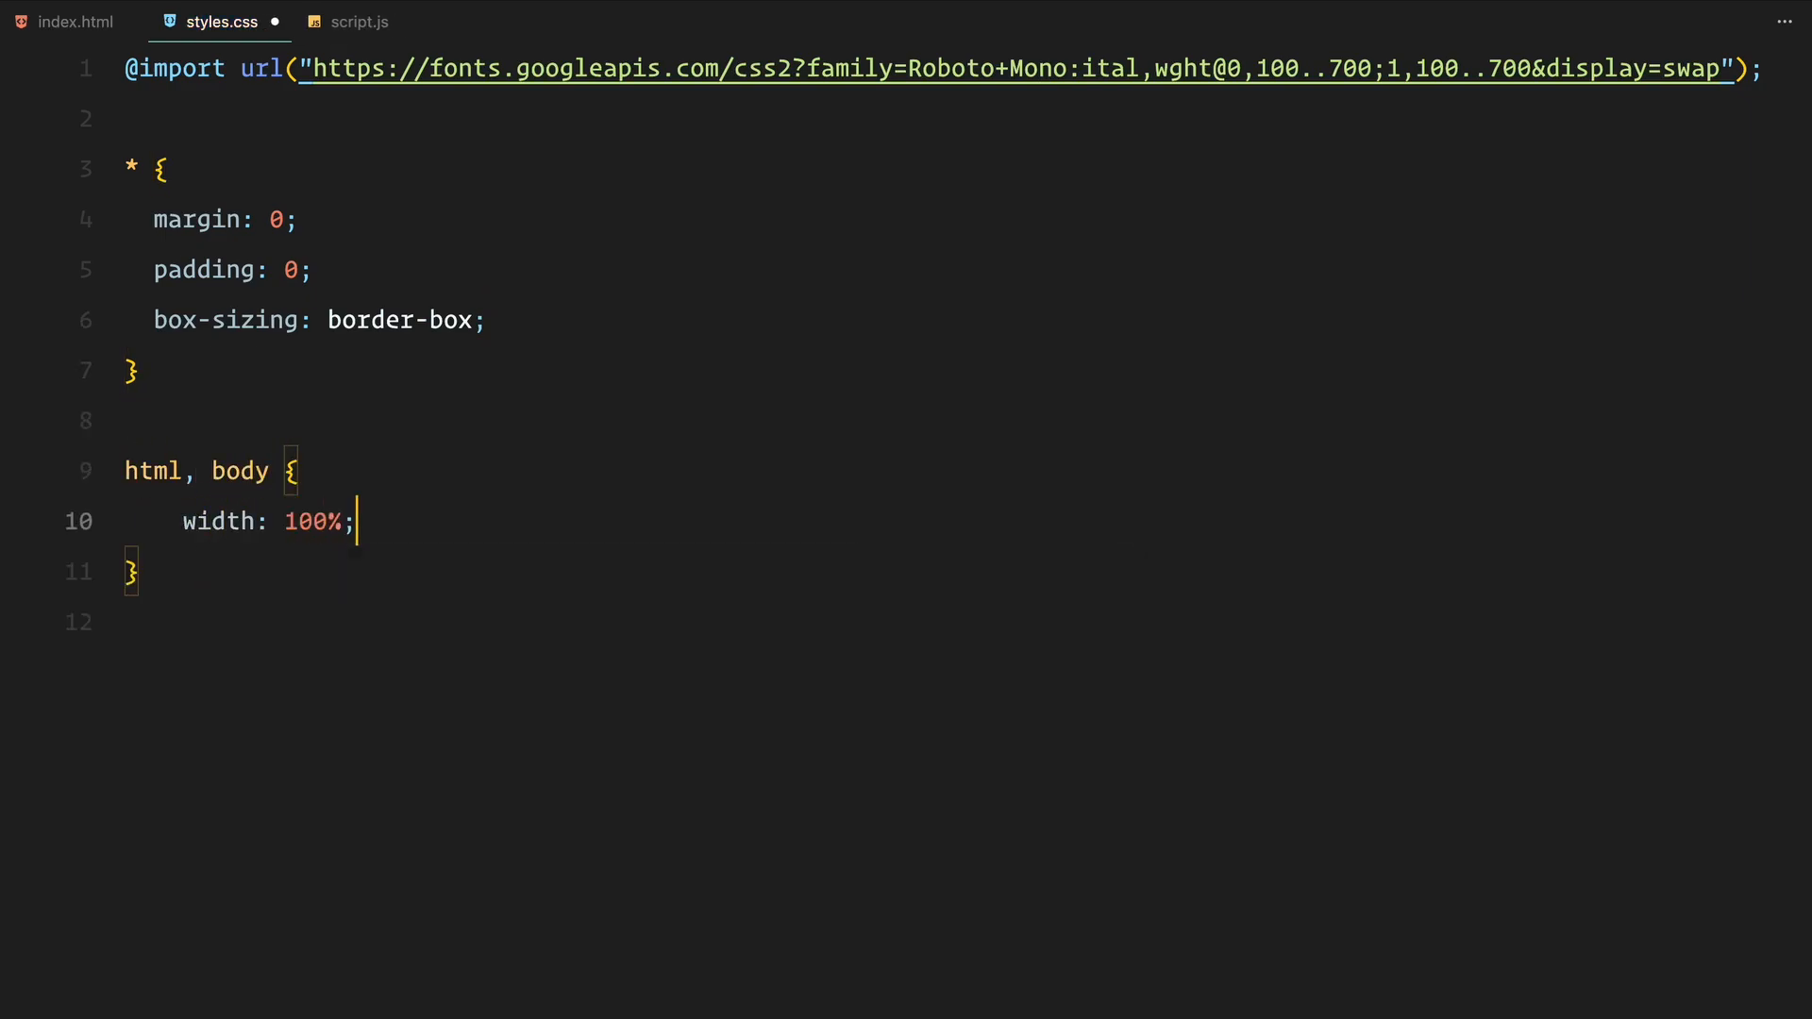
- Set html/body height to 700vh, images to object-fit cover, and h1 uppercase with zero margin
type("height: 700vh !important;")
type("font-family: \"Roboto Mono\", monospace;")
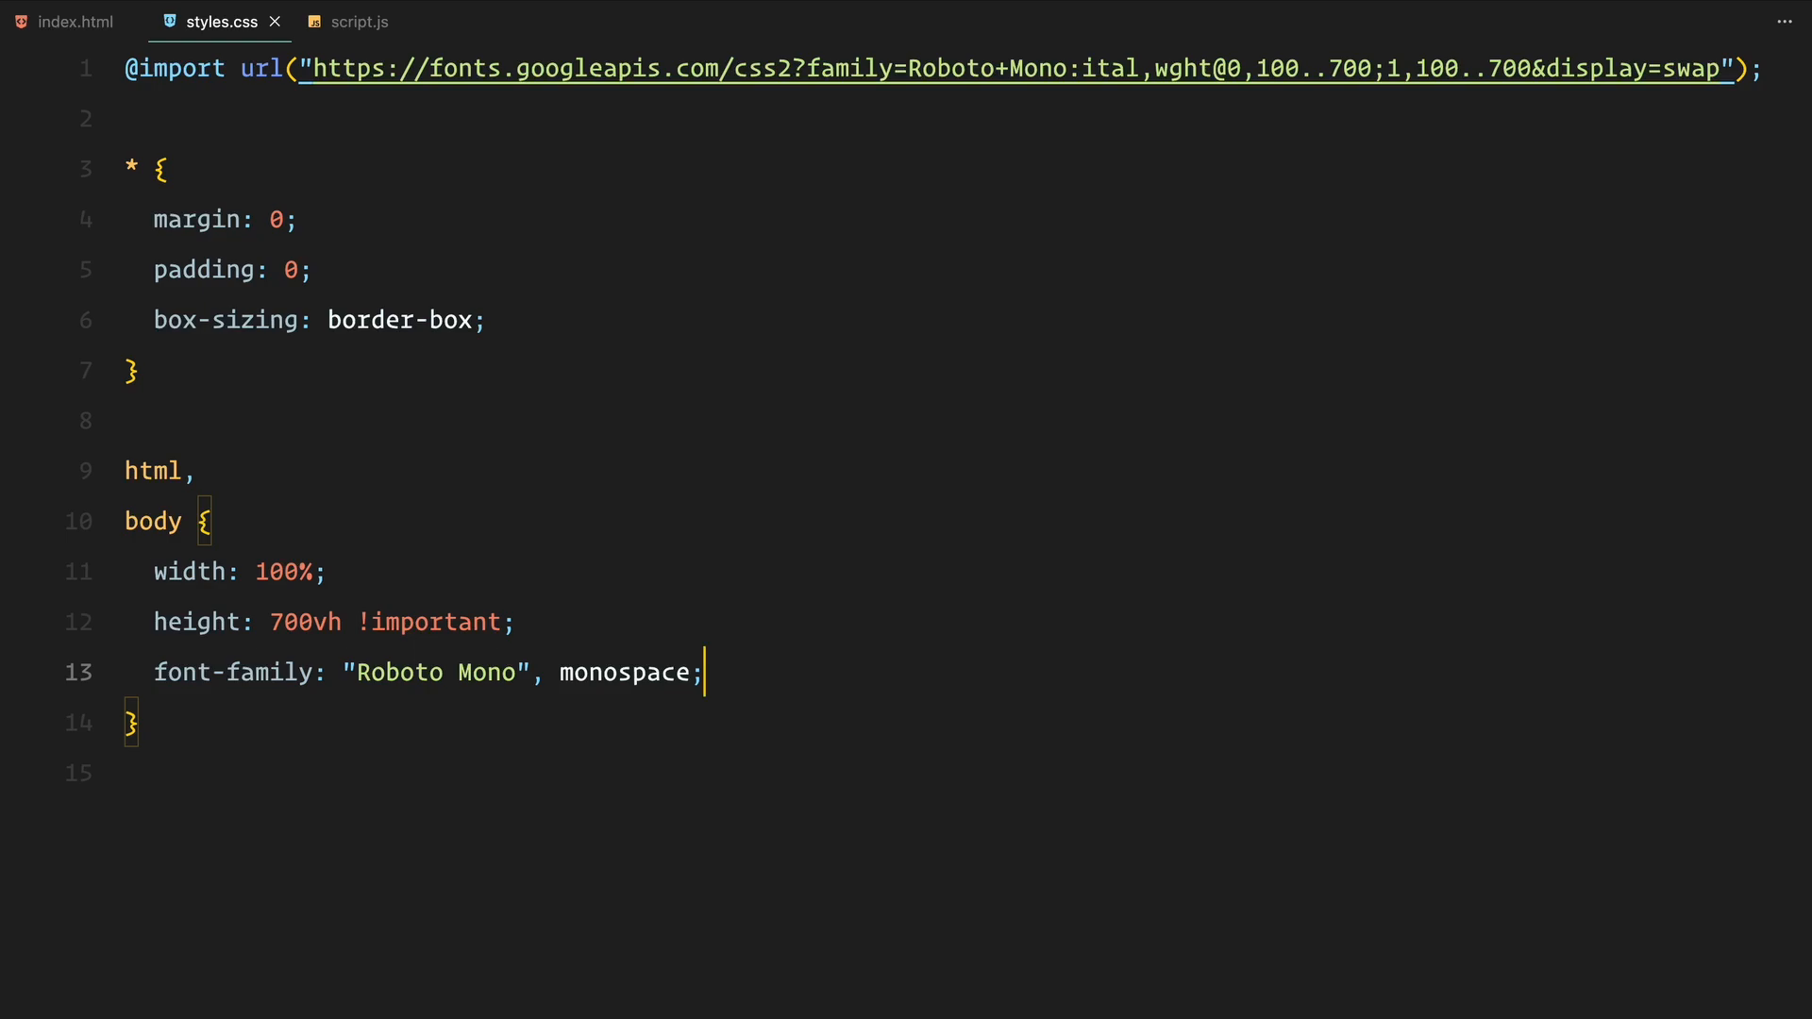
type("img {")
type("height: 100%;")
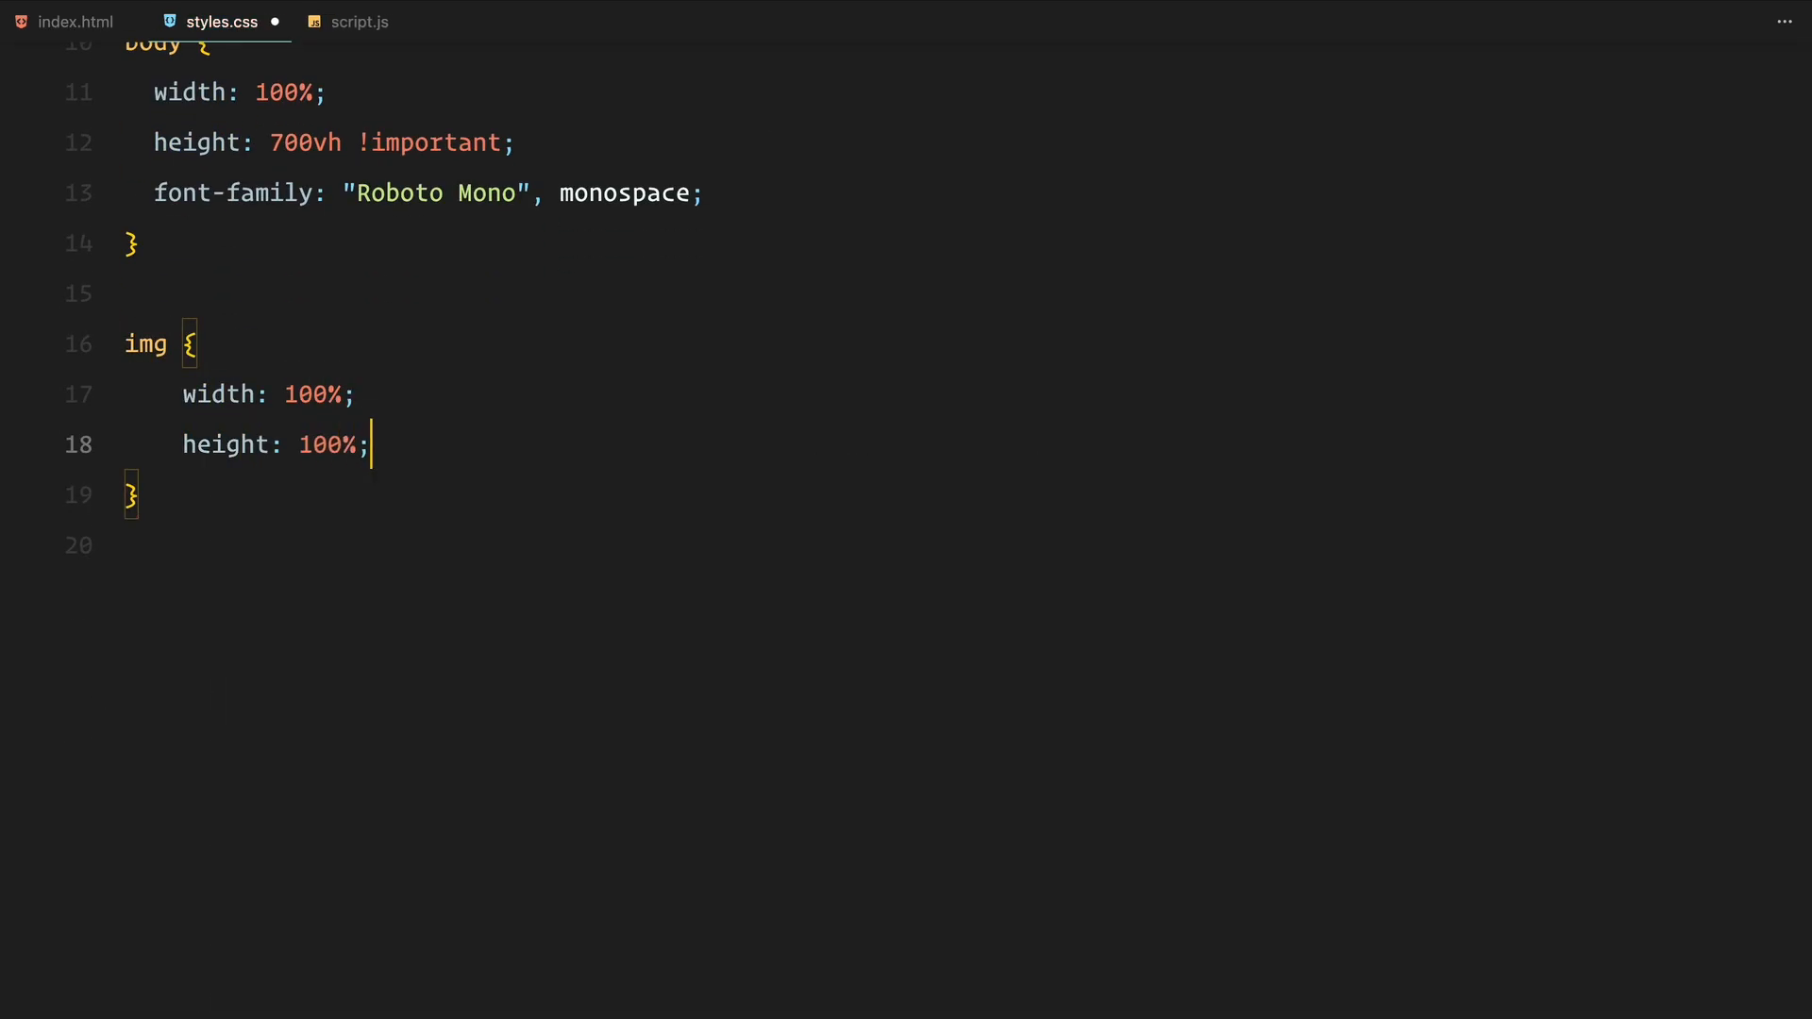
type("object-fit: cover;")
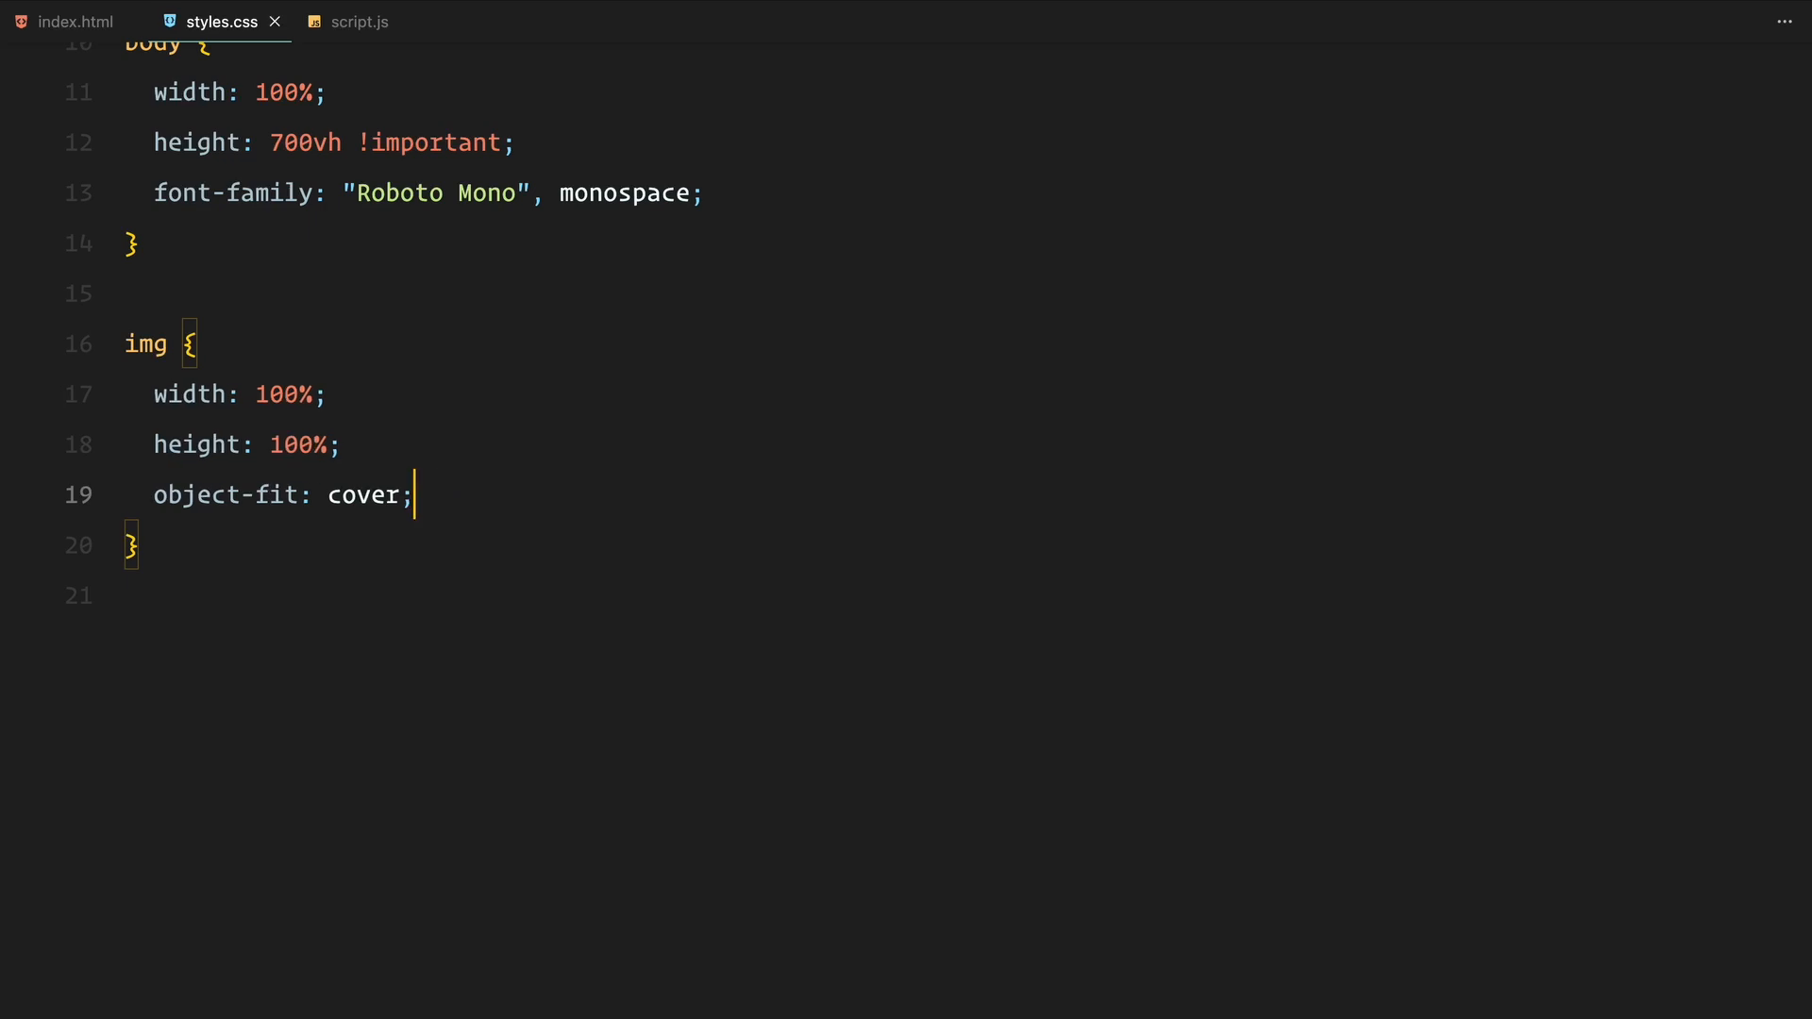
type("h1 {")
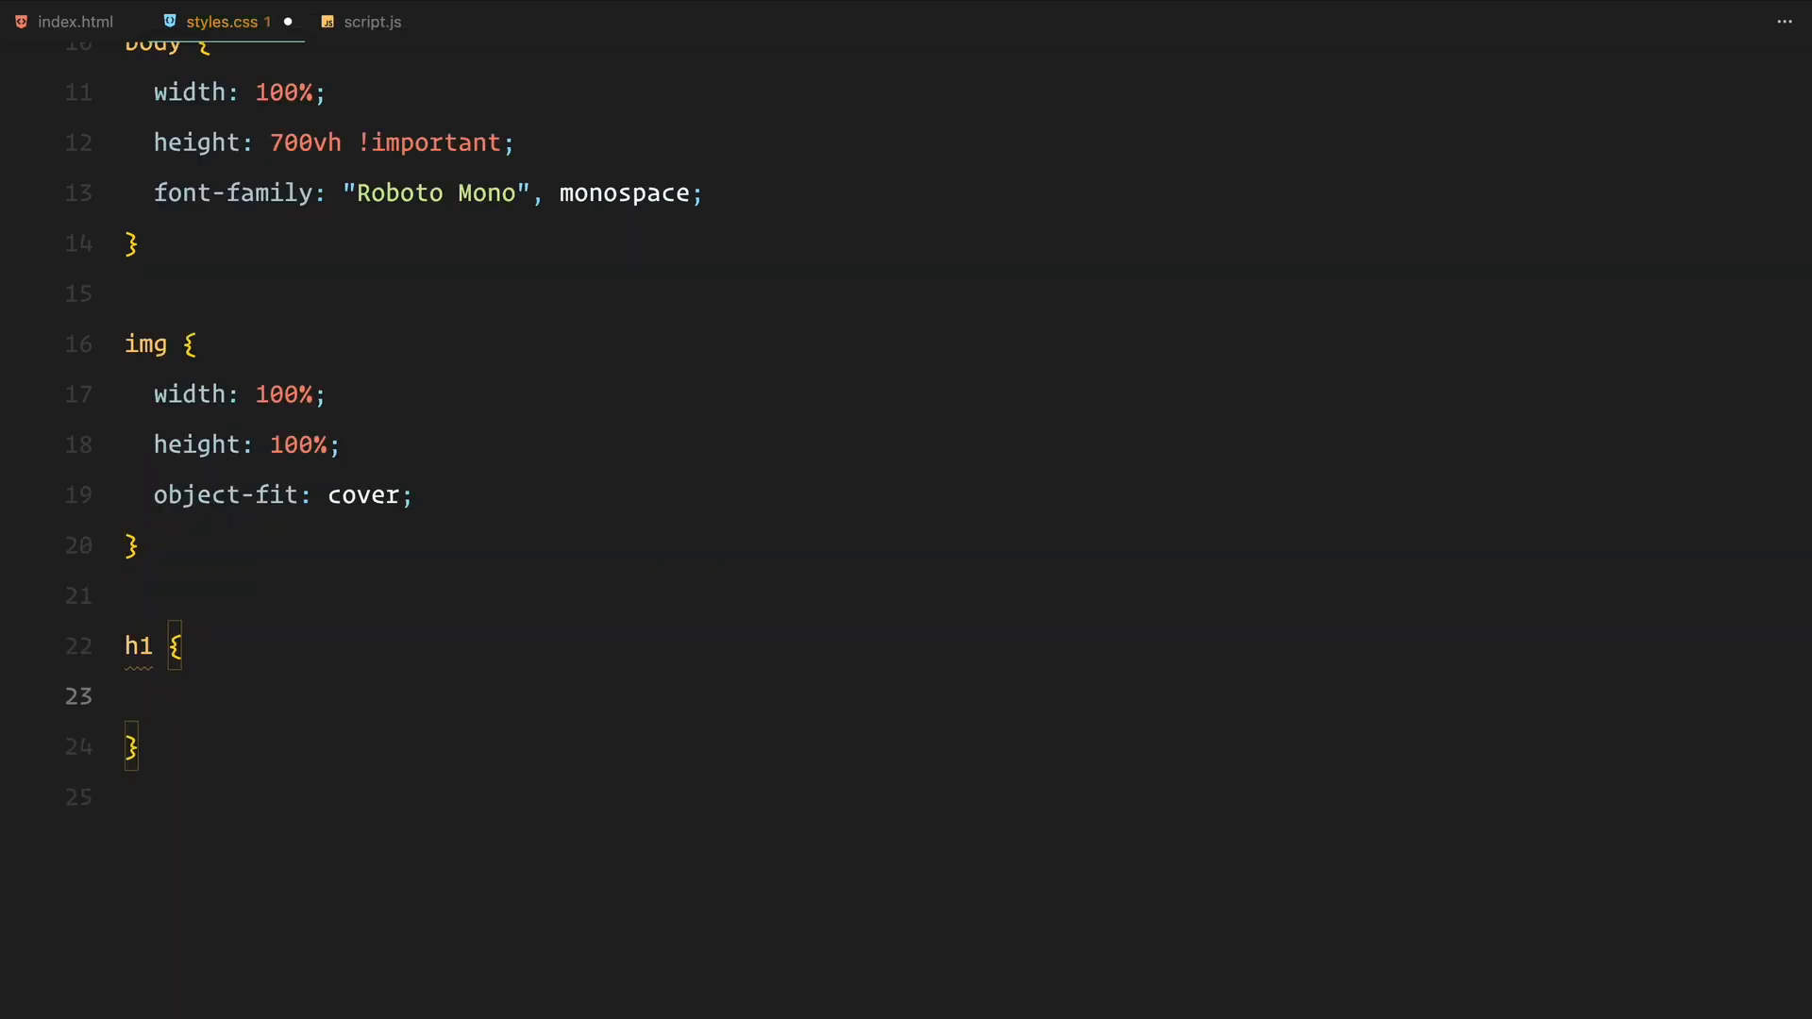
type("margin: 0;")
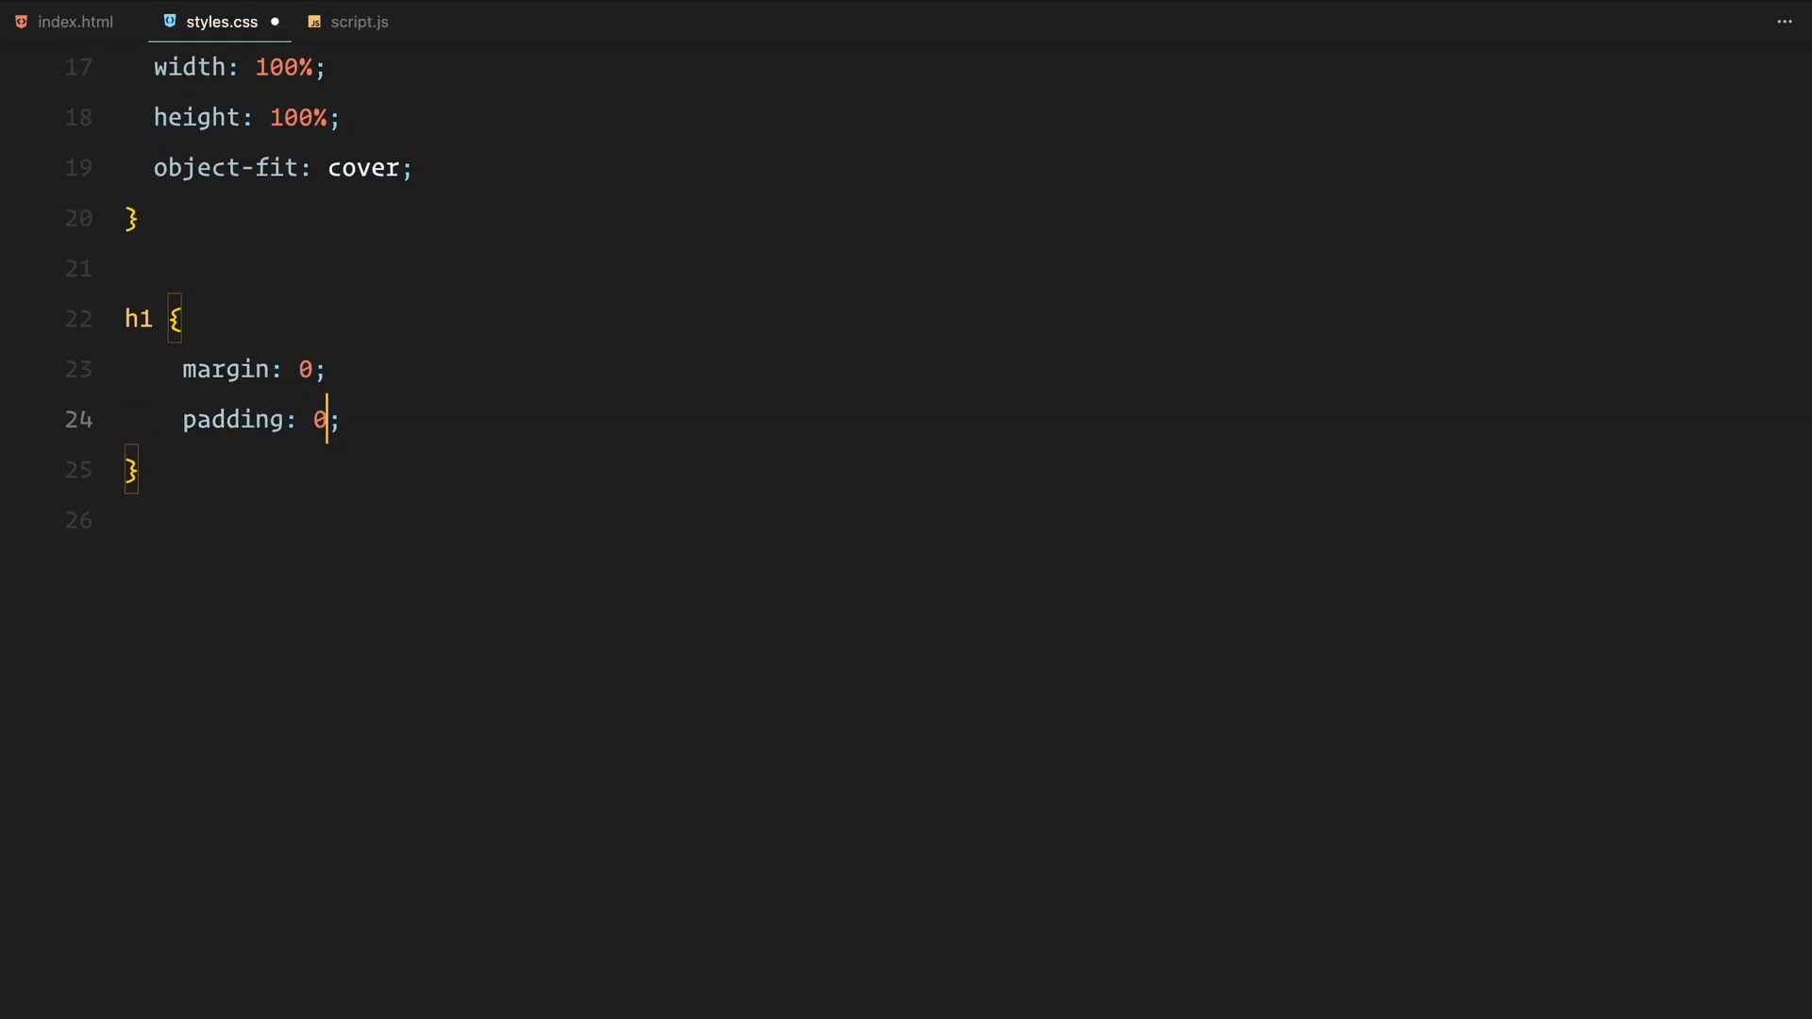
type("text-transform: uppercase;")
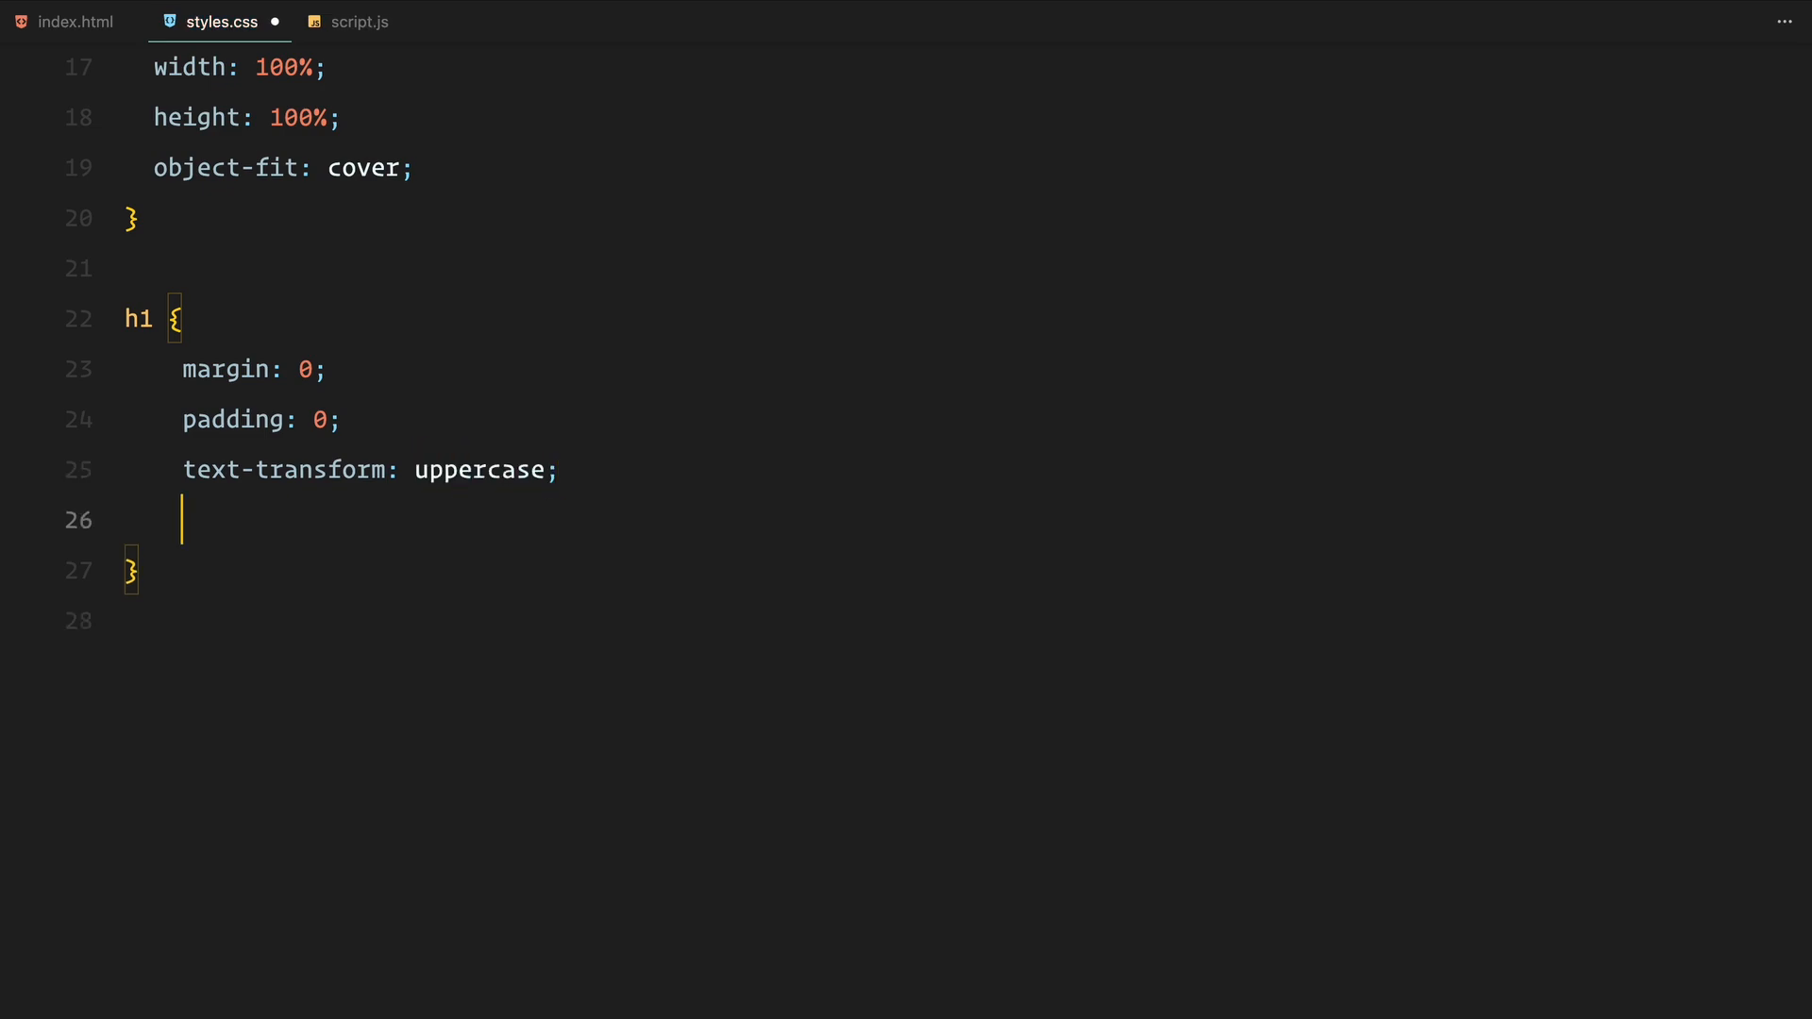
- Size sections to the viewport and centre .hero over a no-repeat 50% 50% cover background
type("fo")
type("align-items: ;")
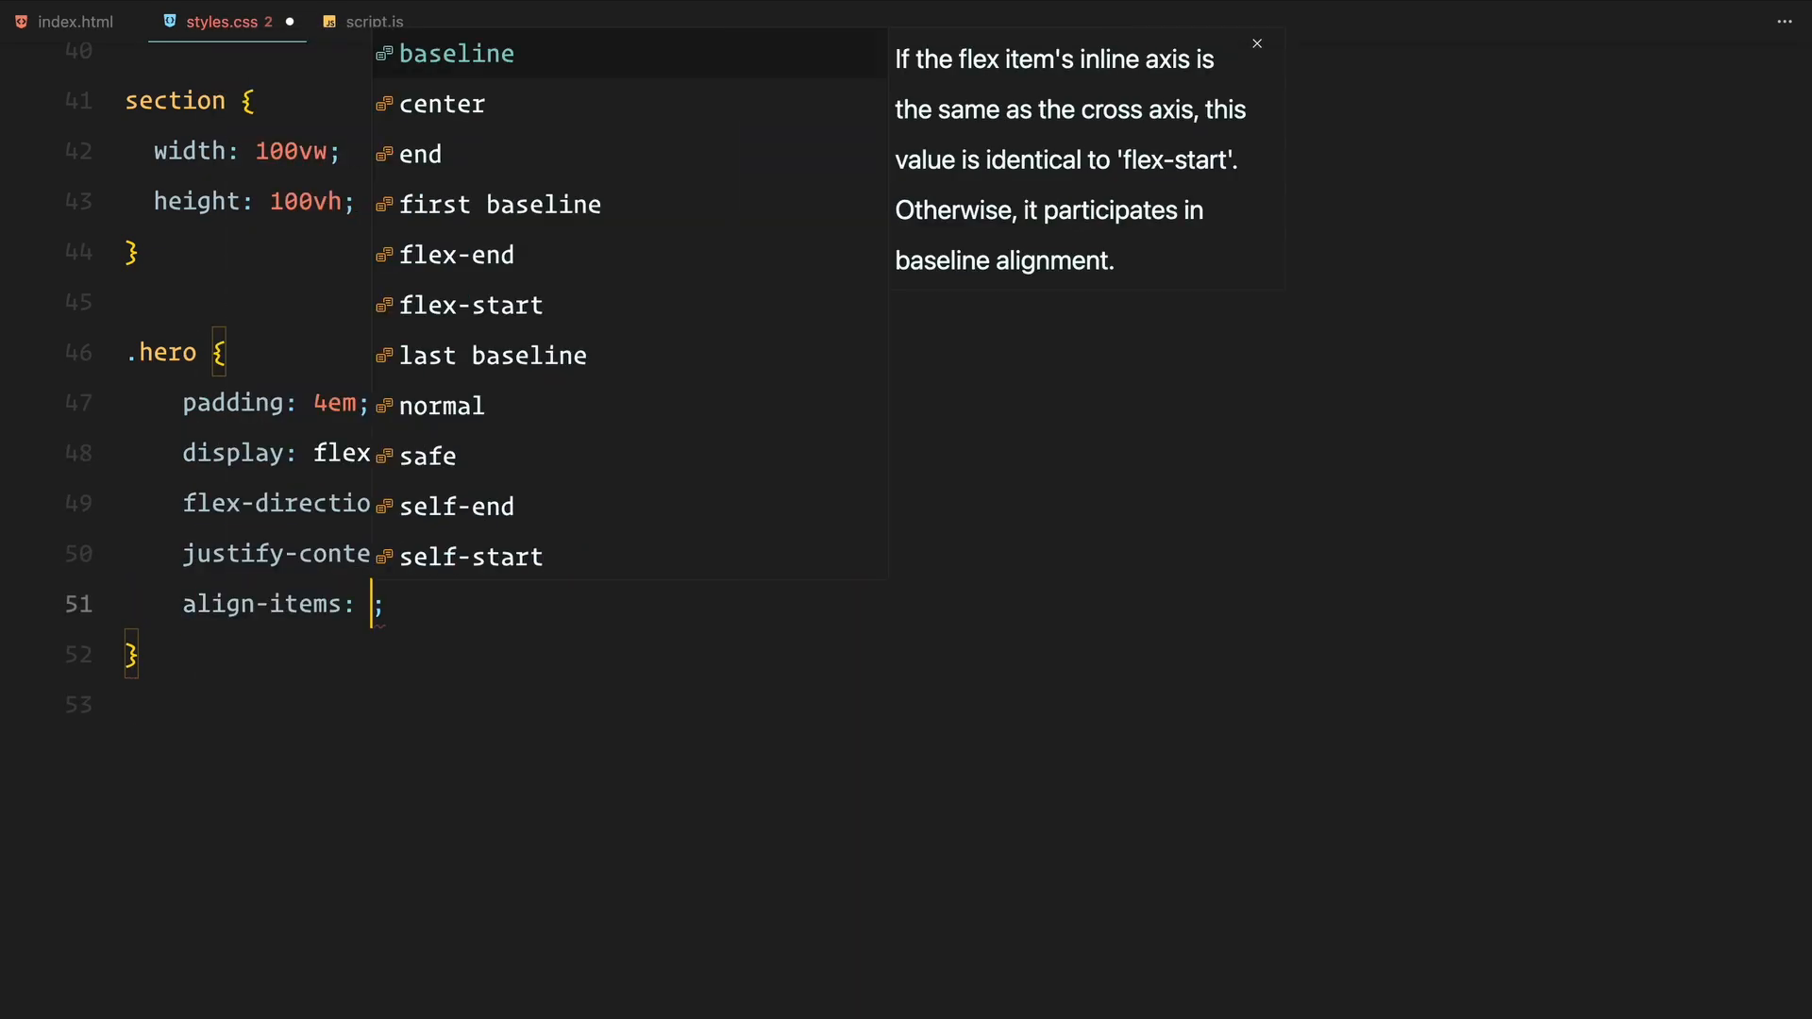
type("background: url(./assets/hero.jpg);")
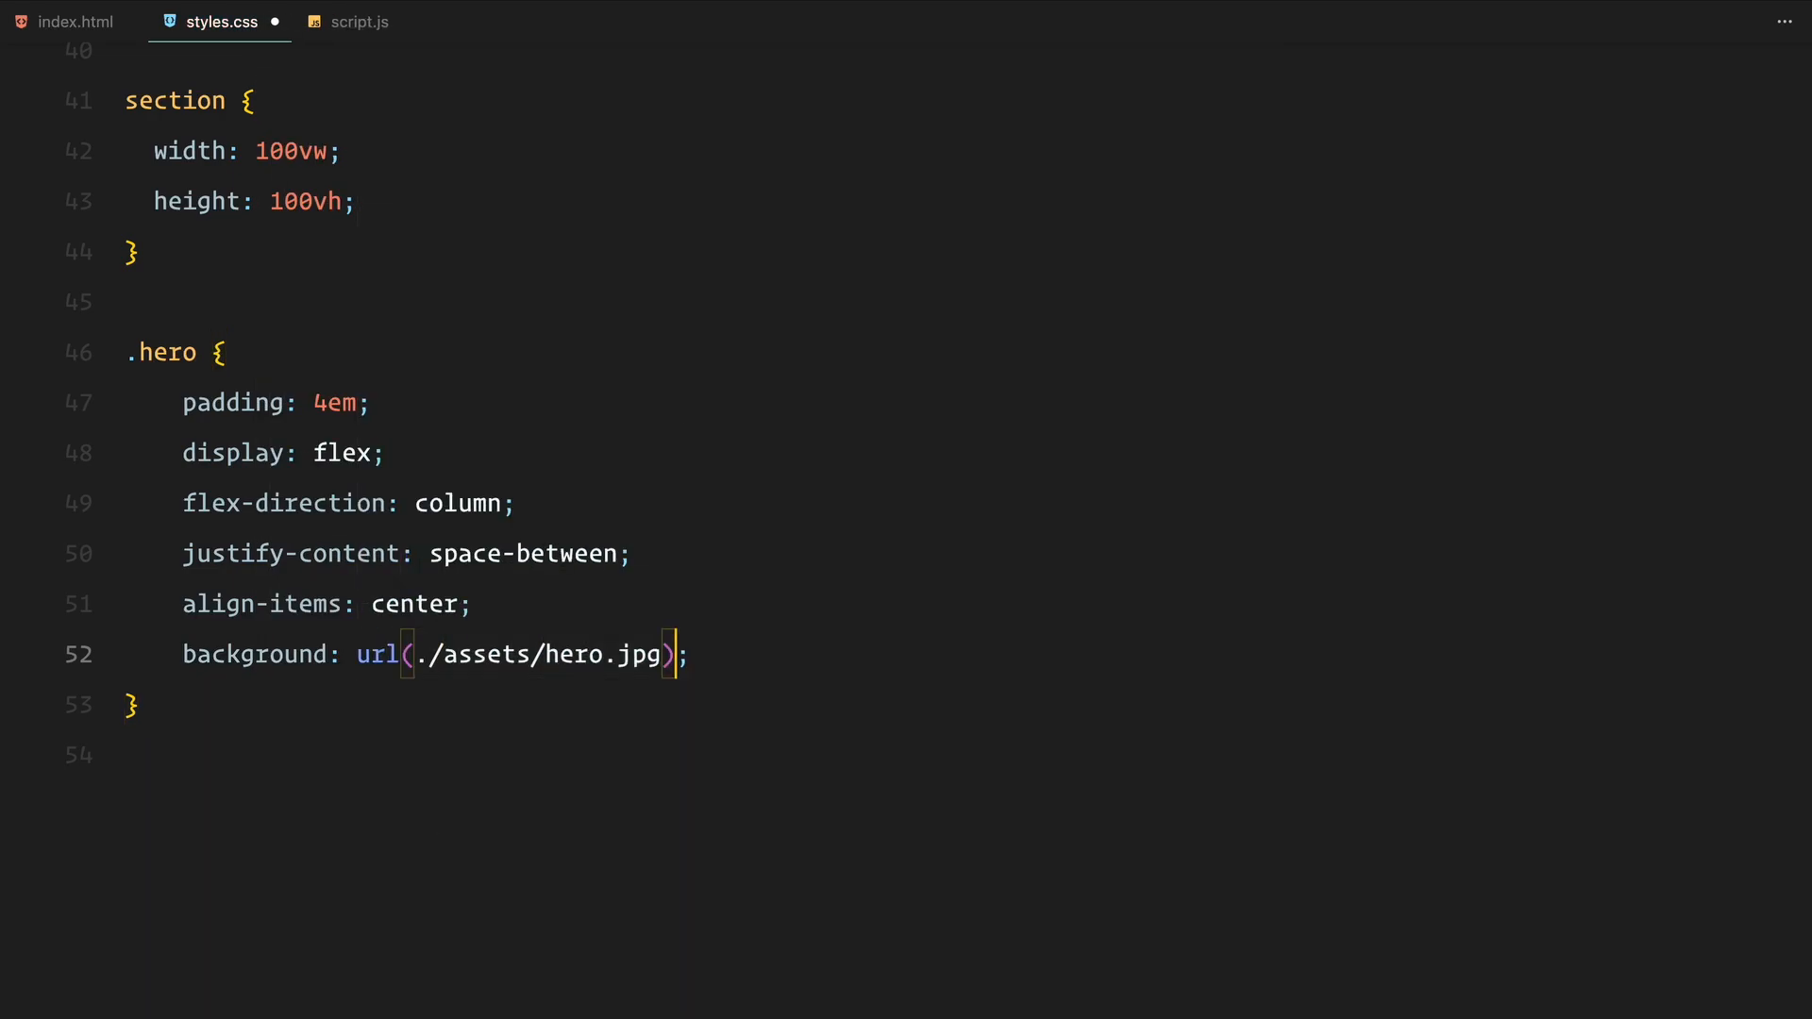
type("no-repeat 50% 50%")
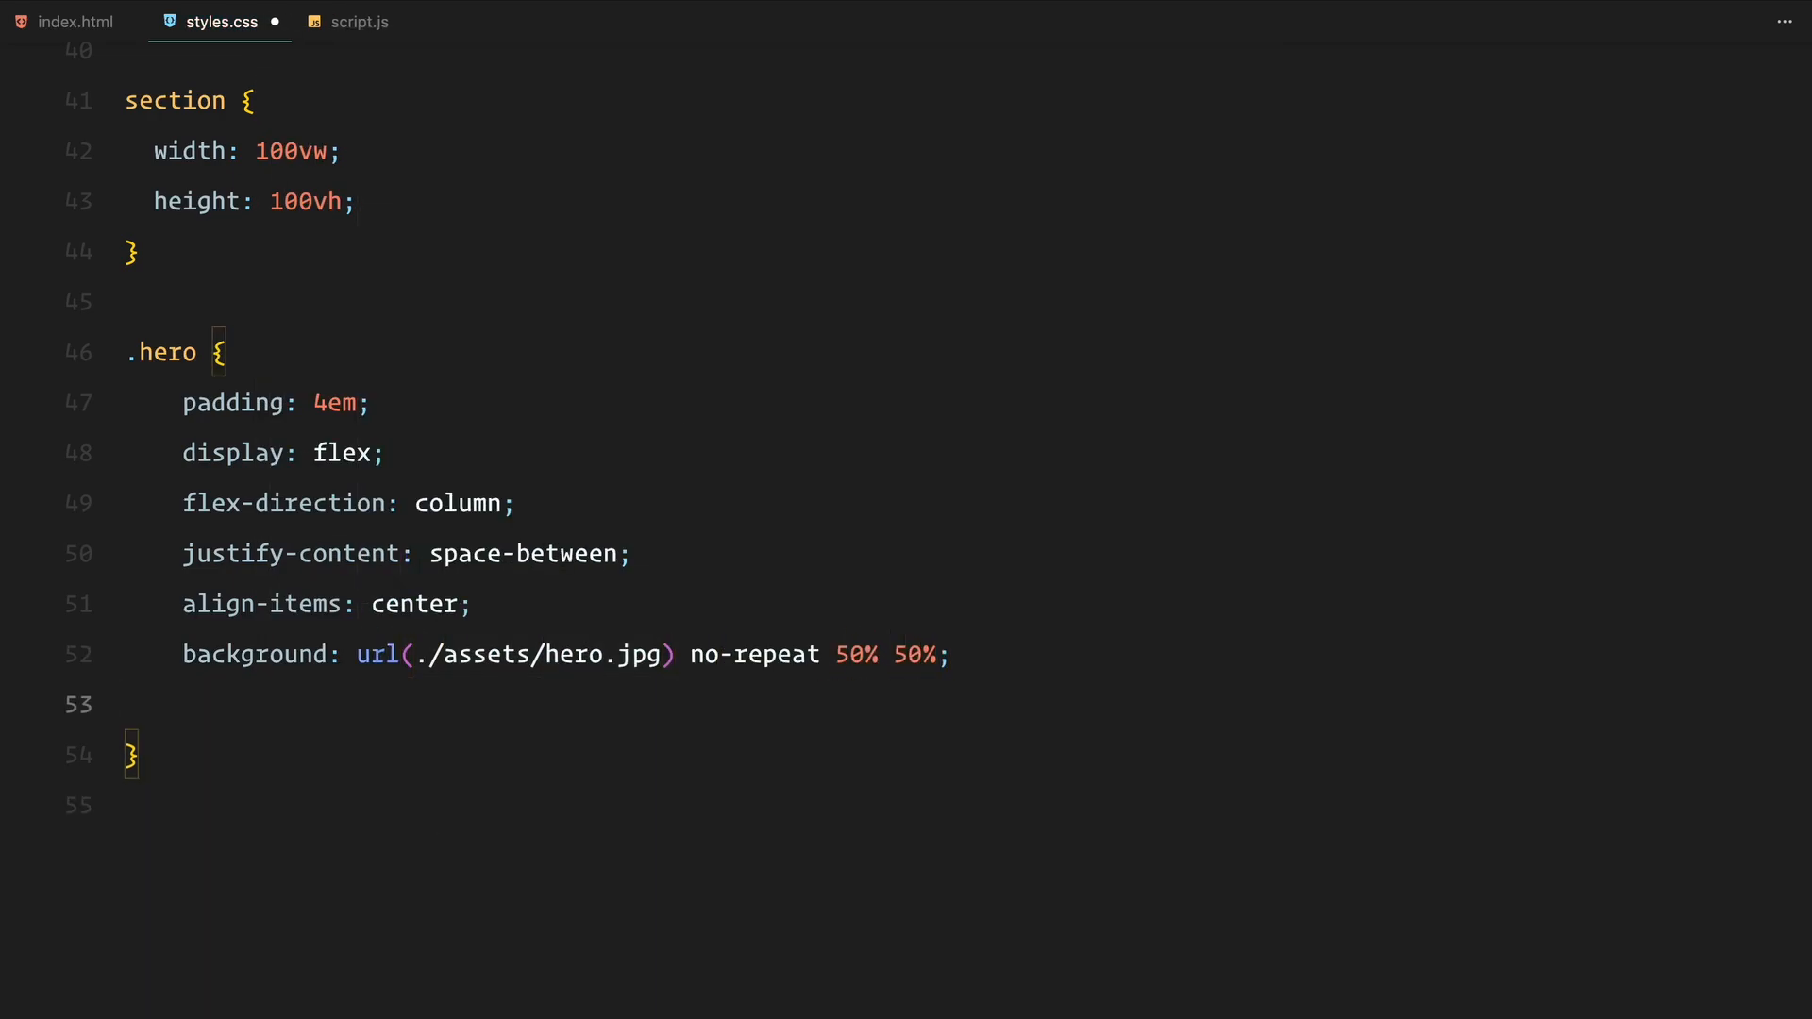
type("background-size: cover;")
type("width: ;")
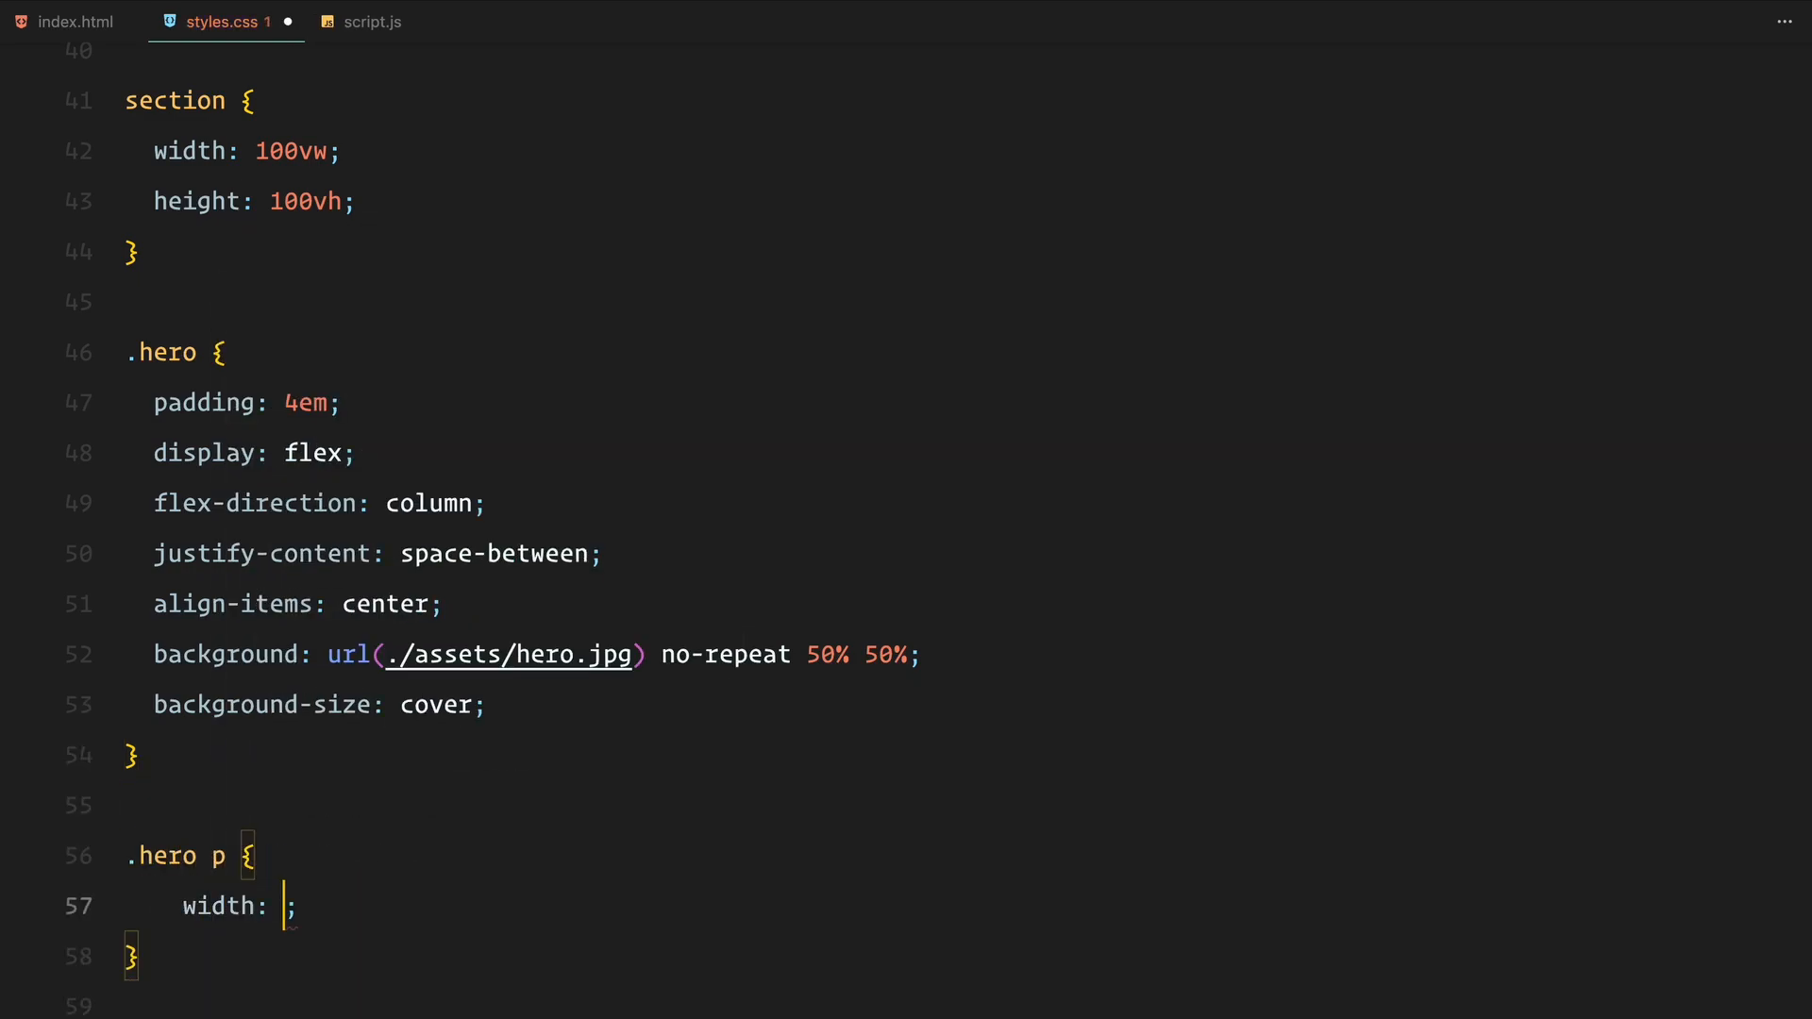
- Give .about a gap and background, and .about-img 75% height with a 2px solid #000 border
type("50%;")
type("gap: 1;")
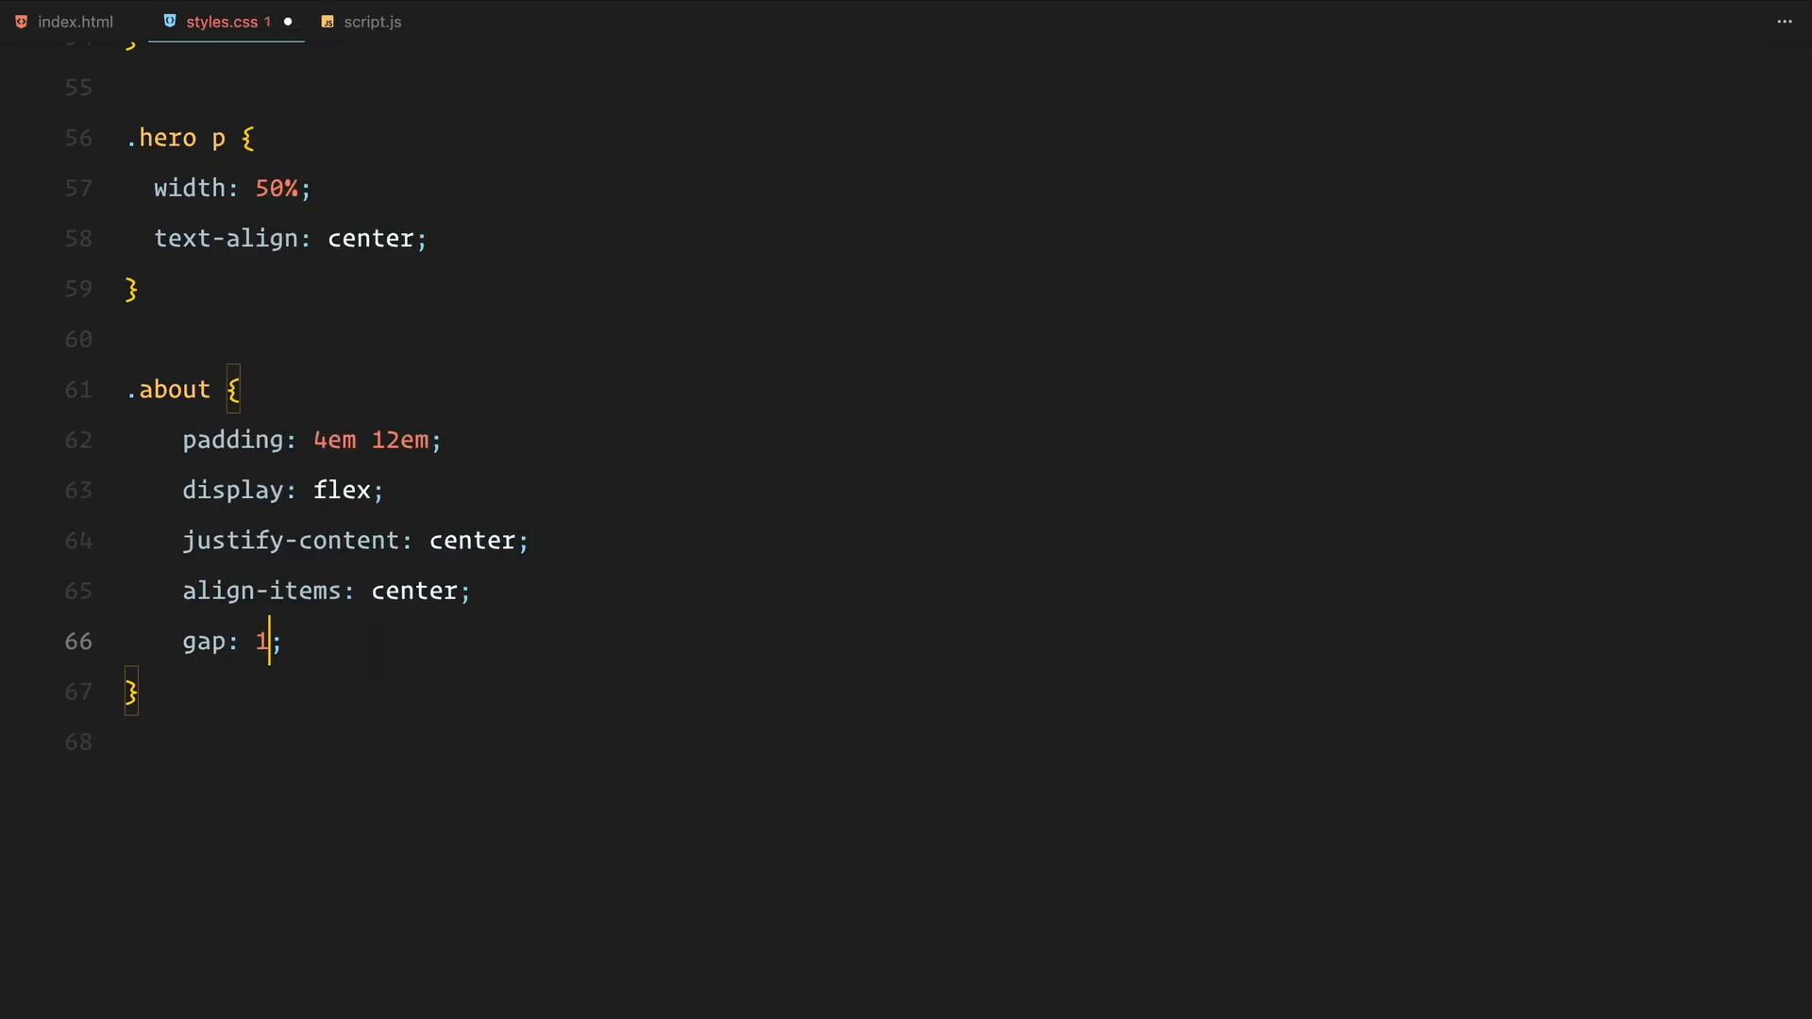
type("0em;")
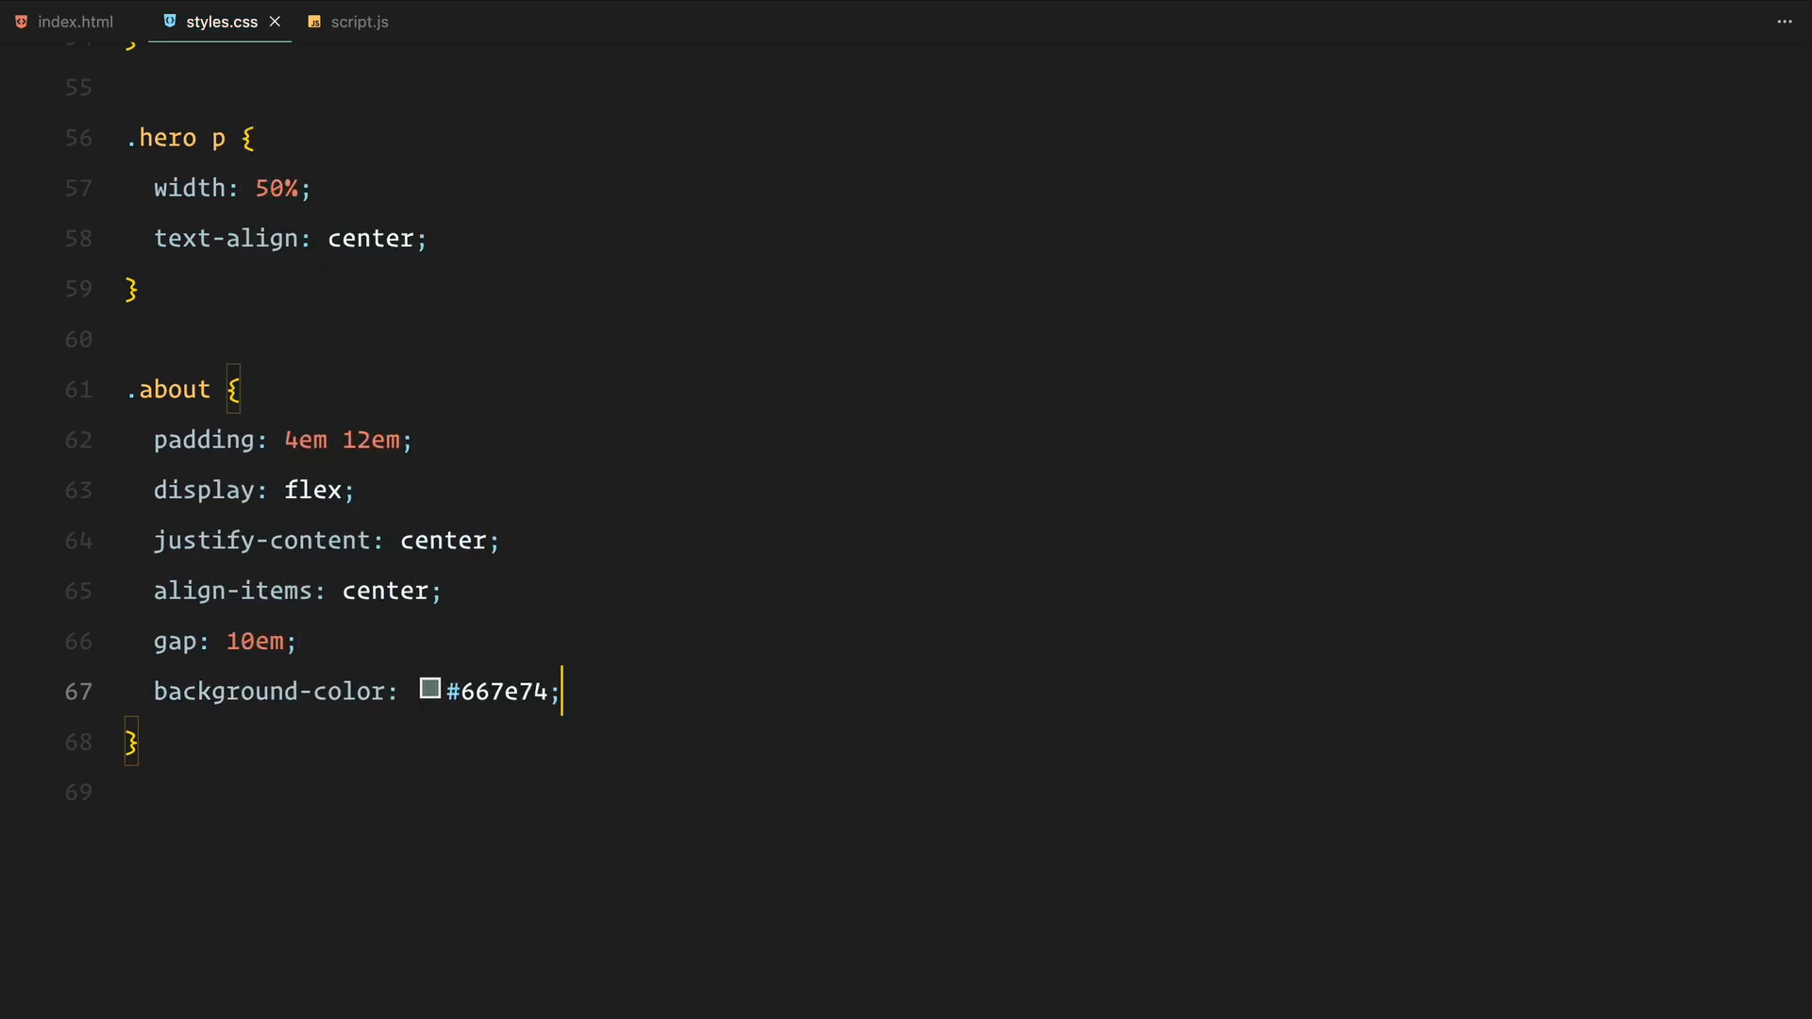
type(".about-img,")
type("flex: 1;")
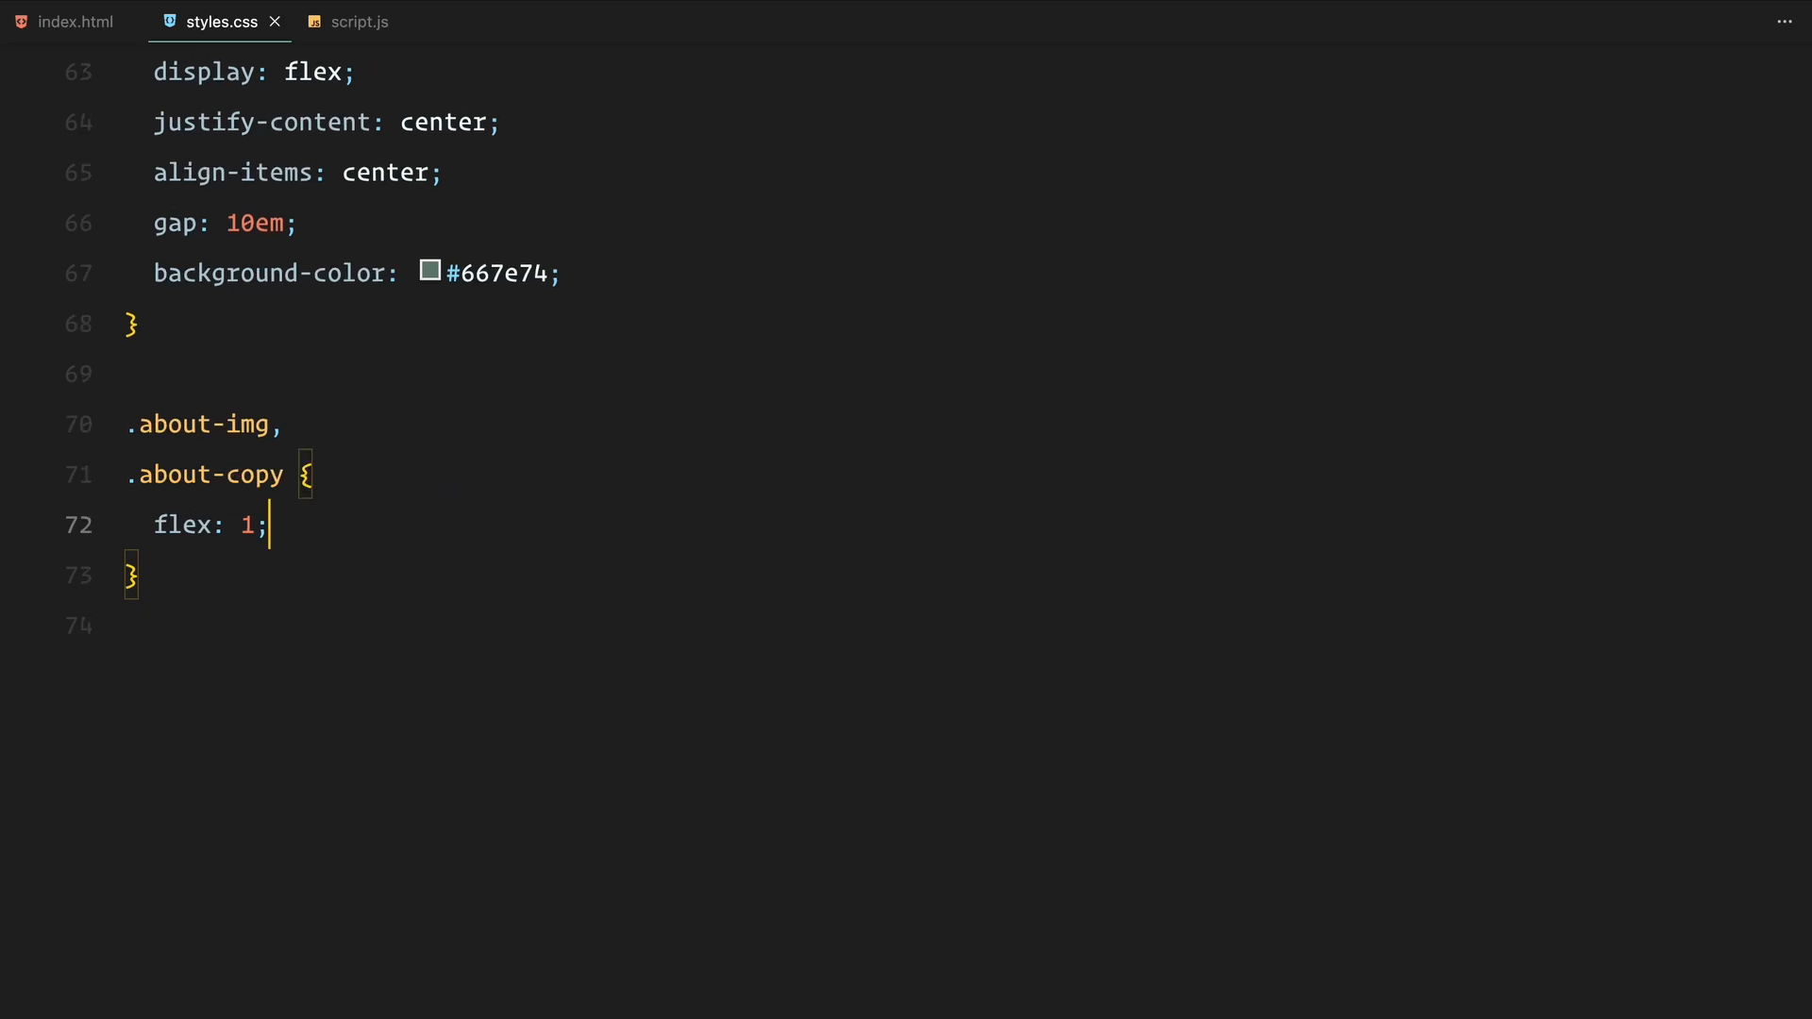
type(".about-img {")
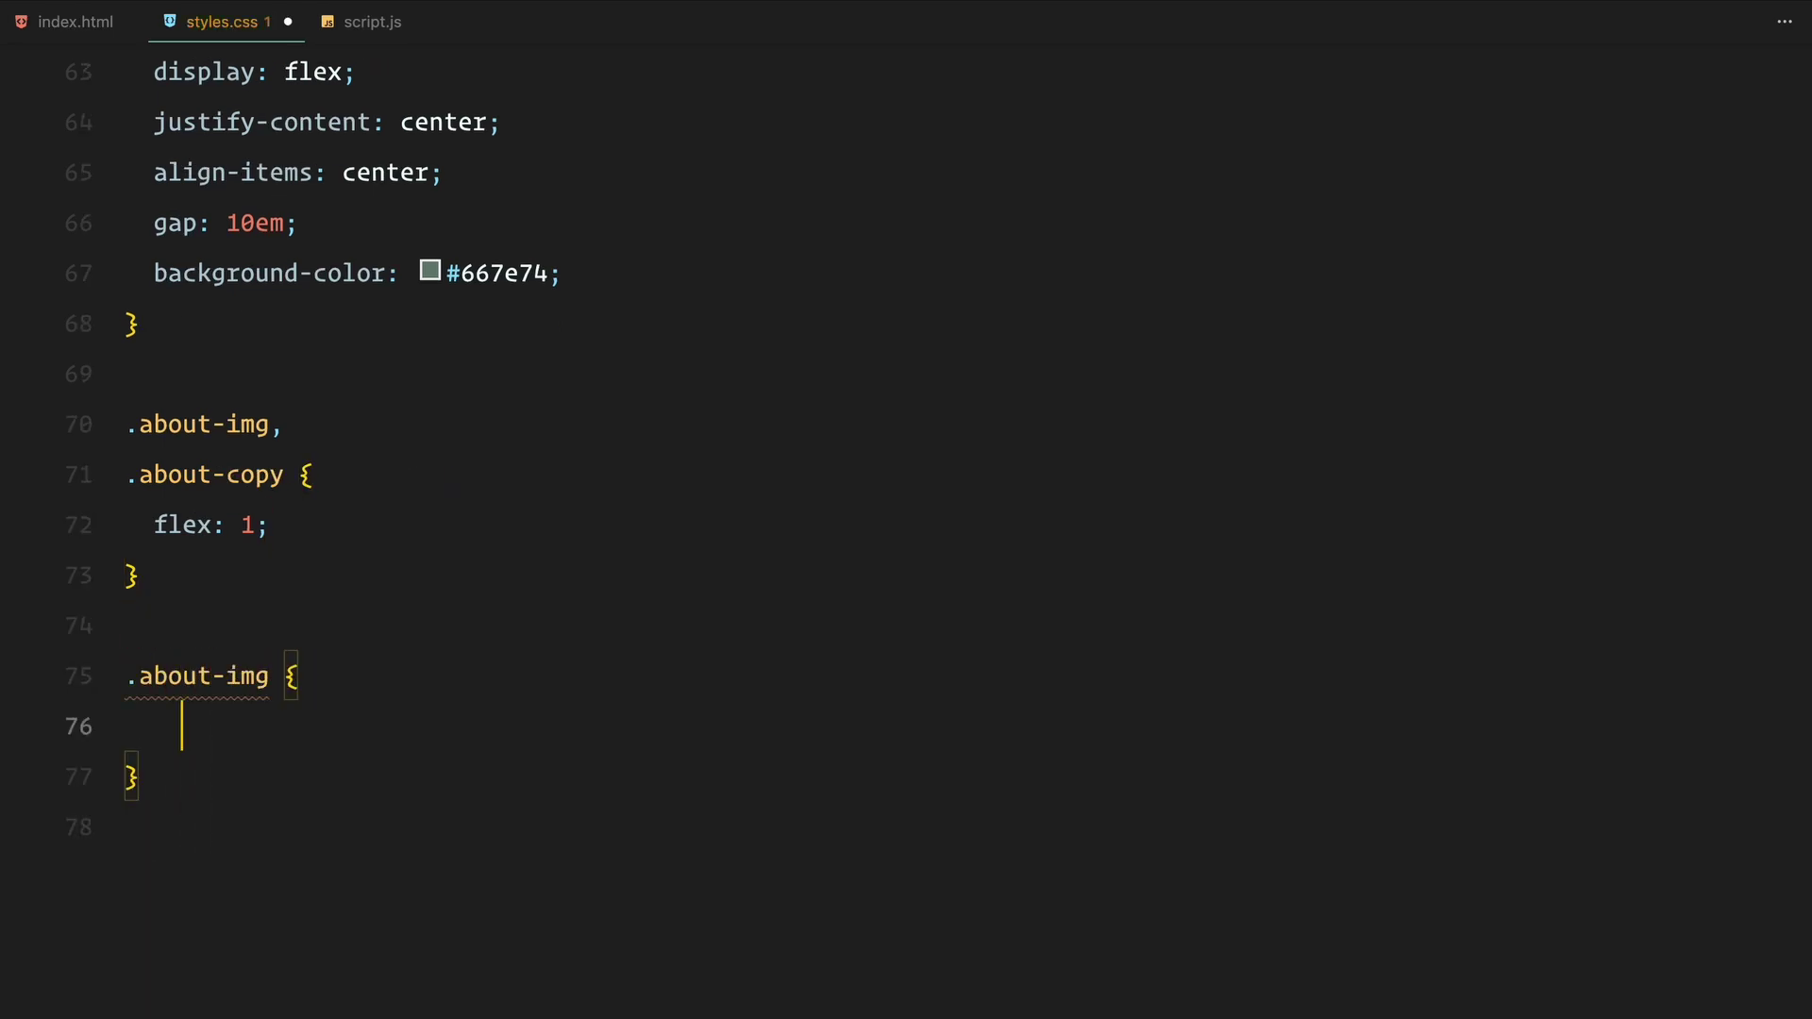
type("height: 75%;")
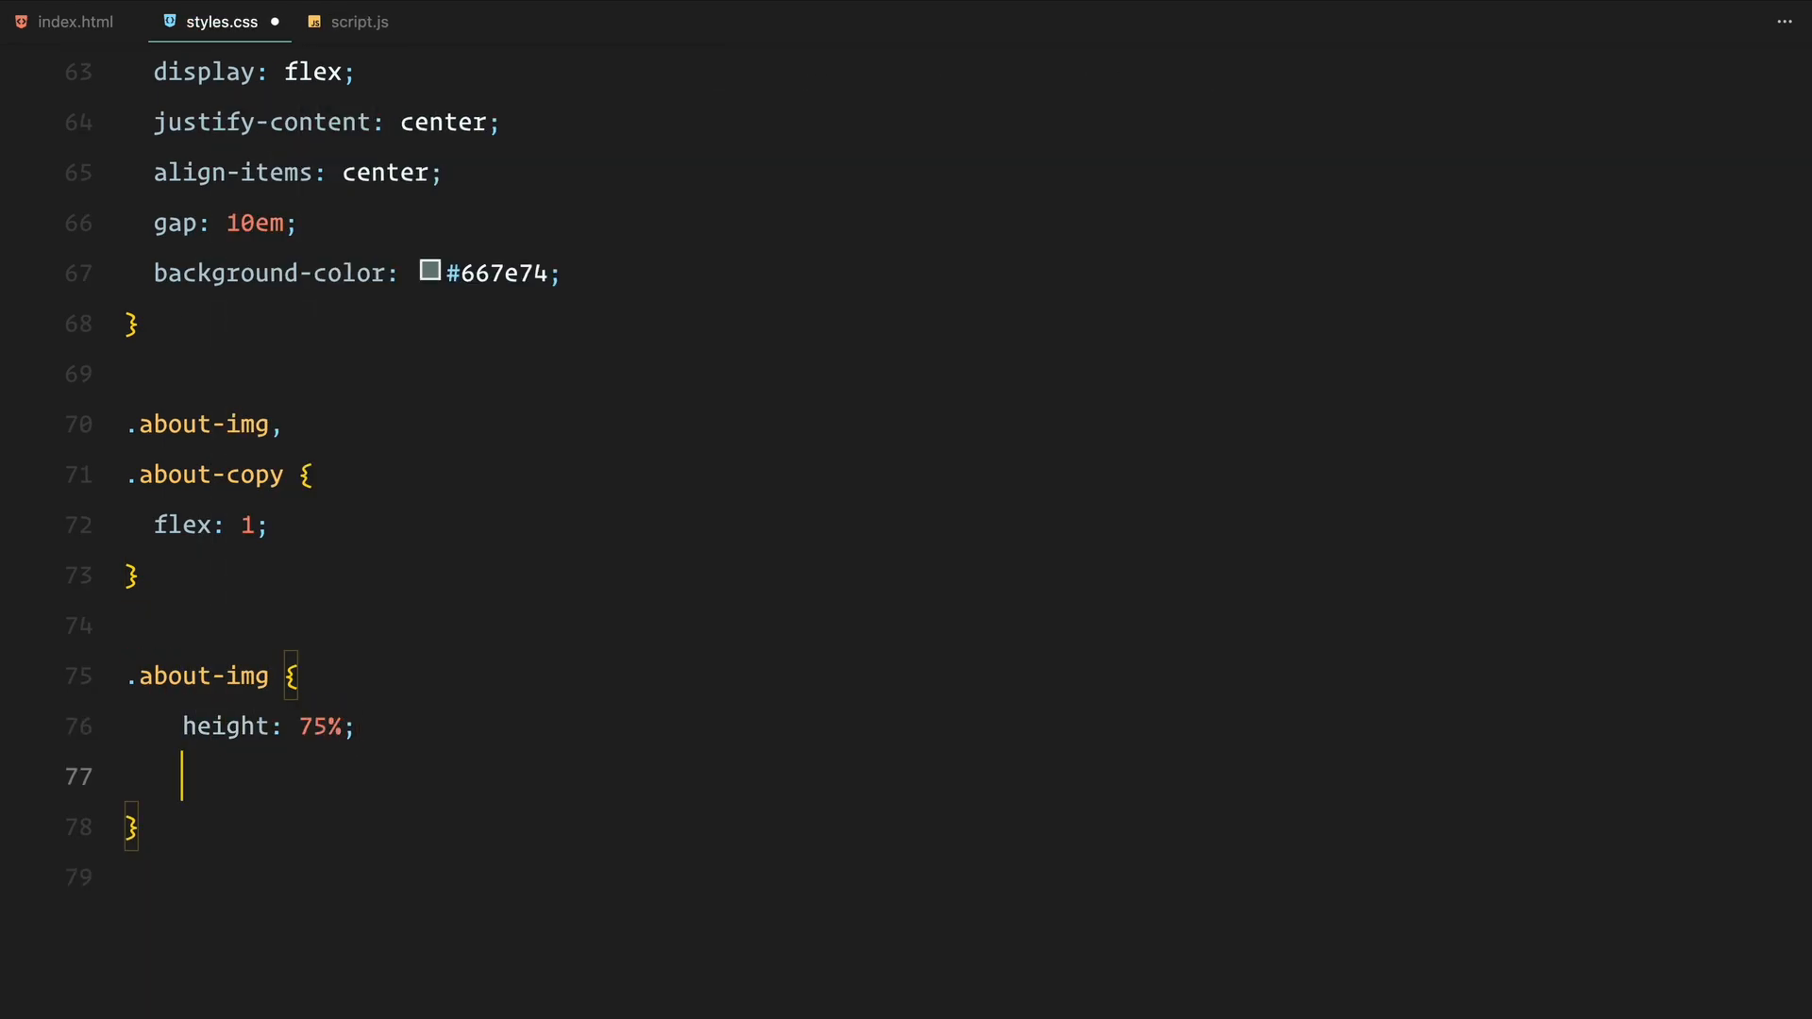
type("border: 2px solid #000;")
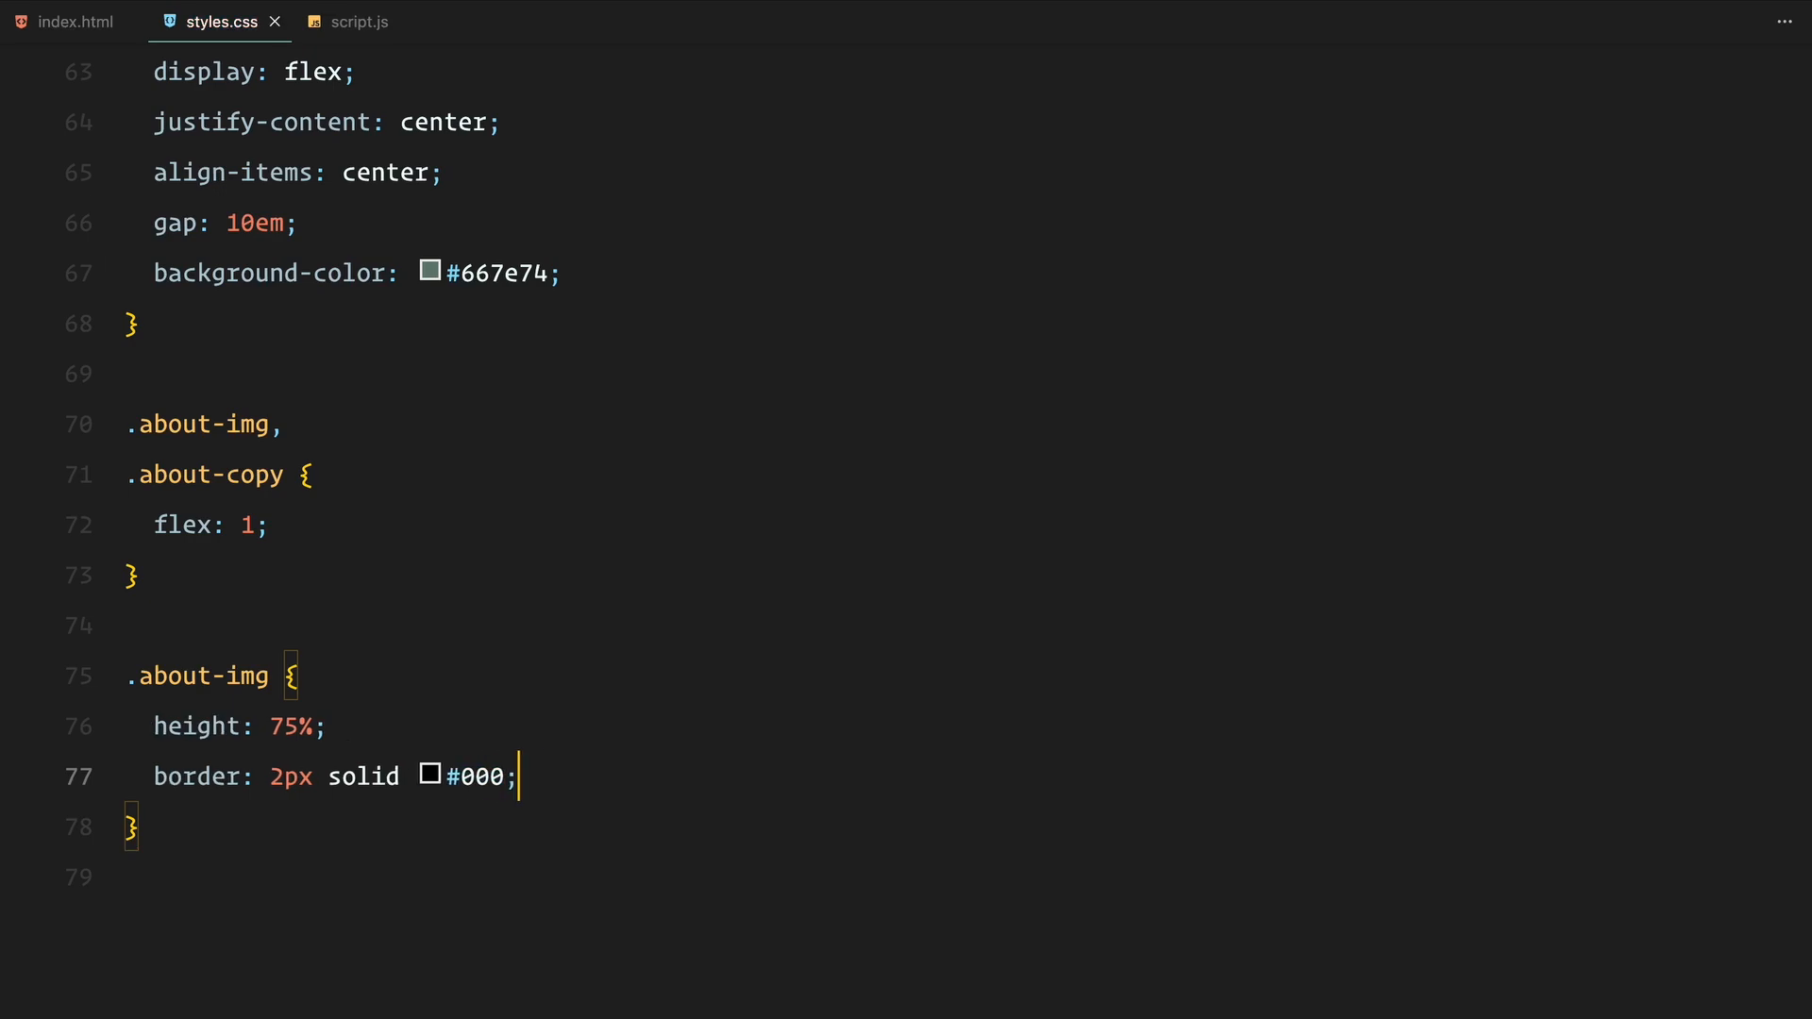
- Style the .about-copy h1 and add a centred .footer rule with background #1d2944
type(".")
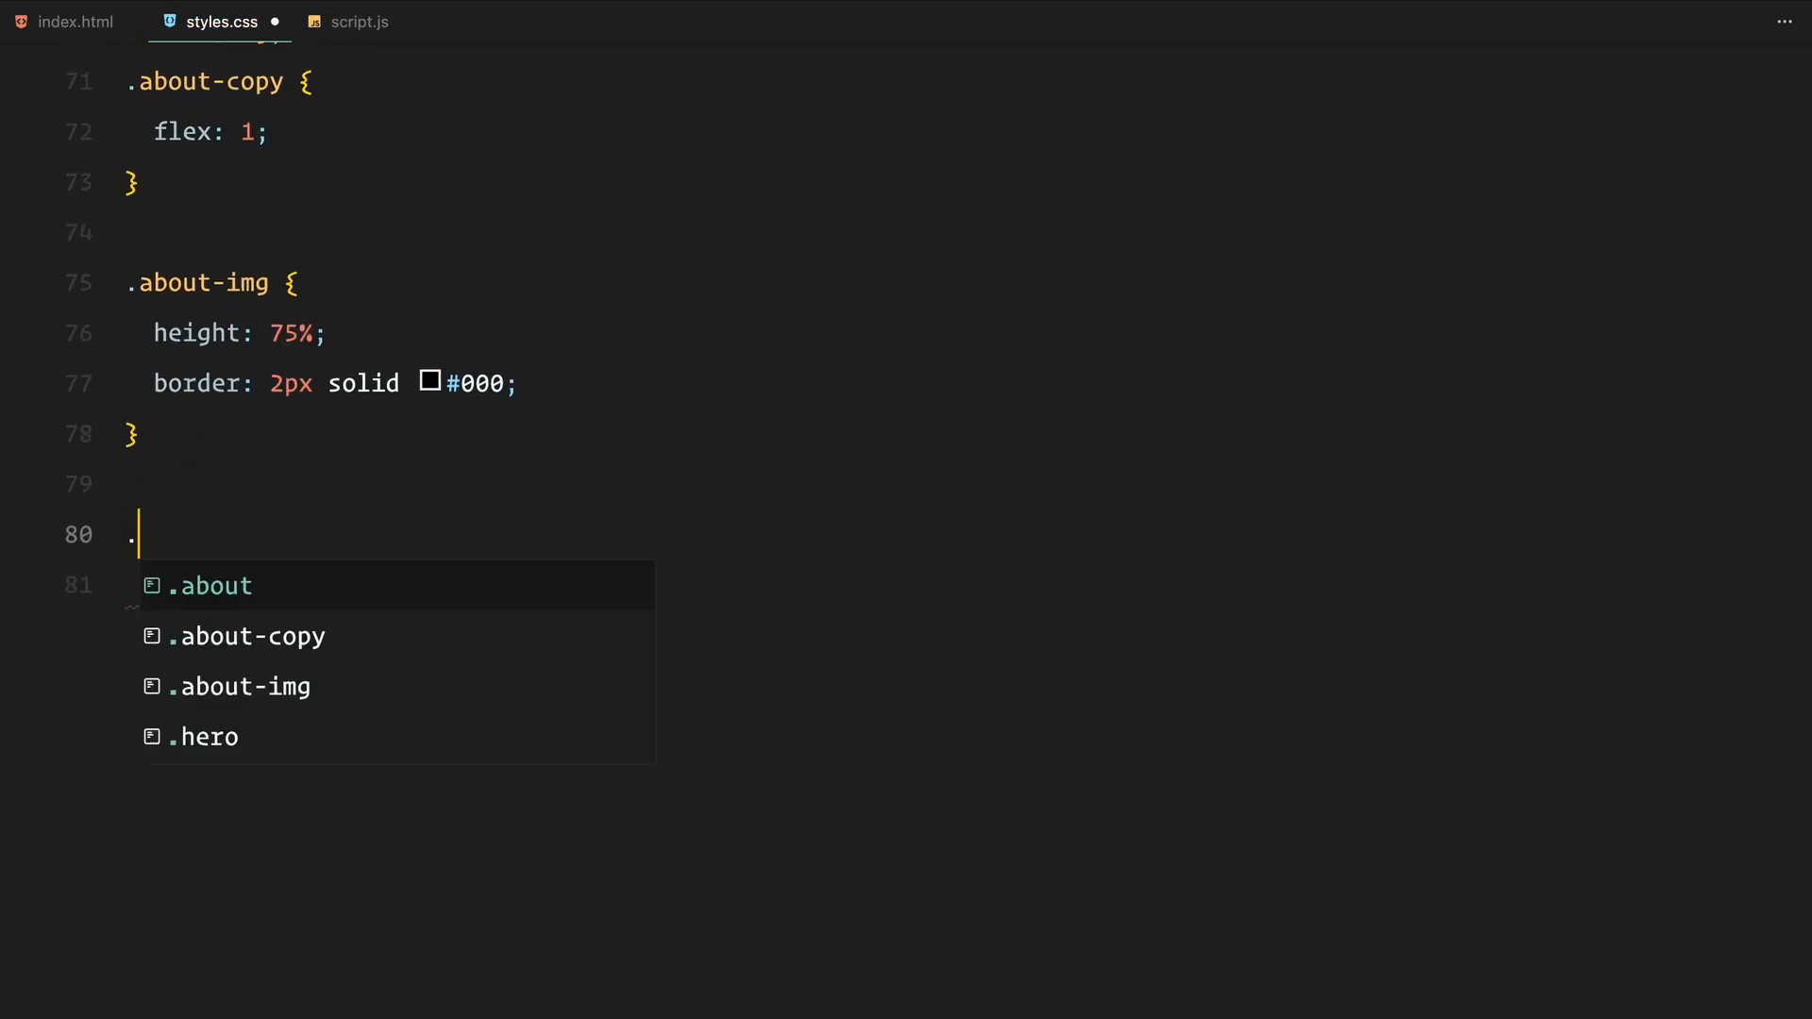
type("about-copy h1 {")
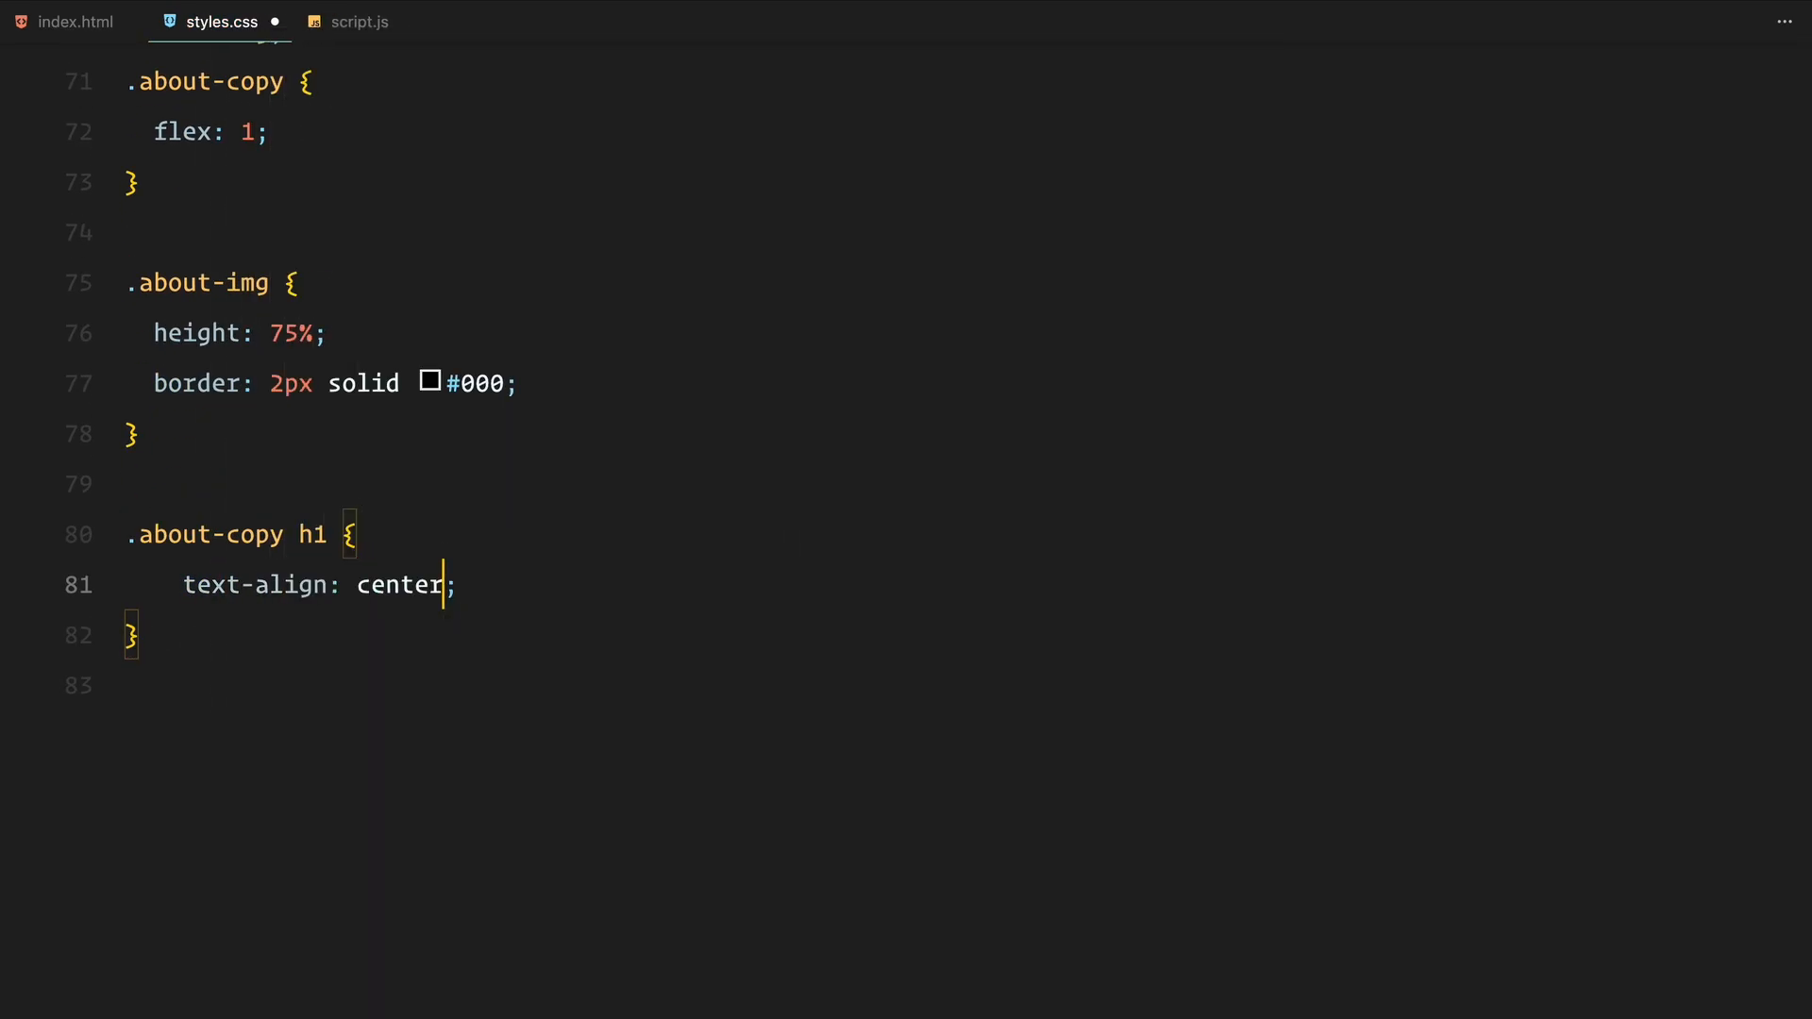
type("color: #263130;")
type("padding: ;")
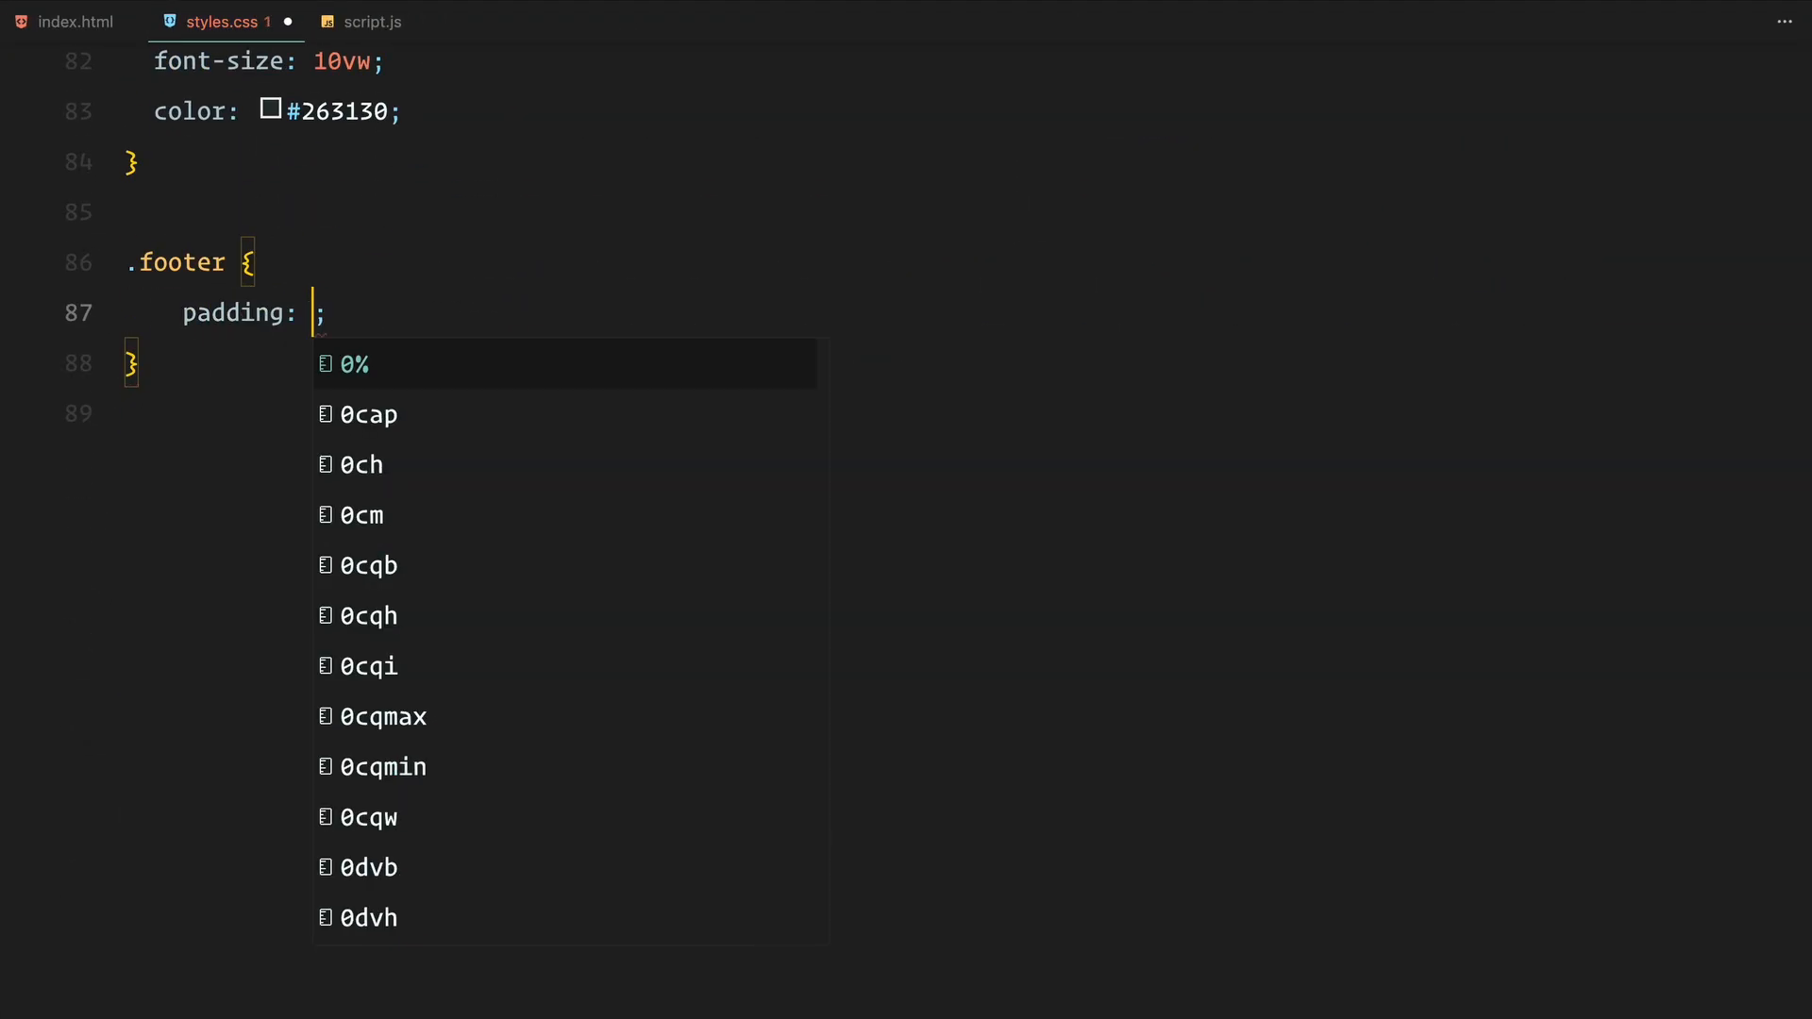
type("2em;")
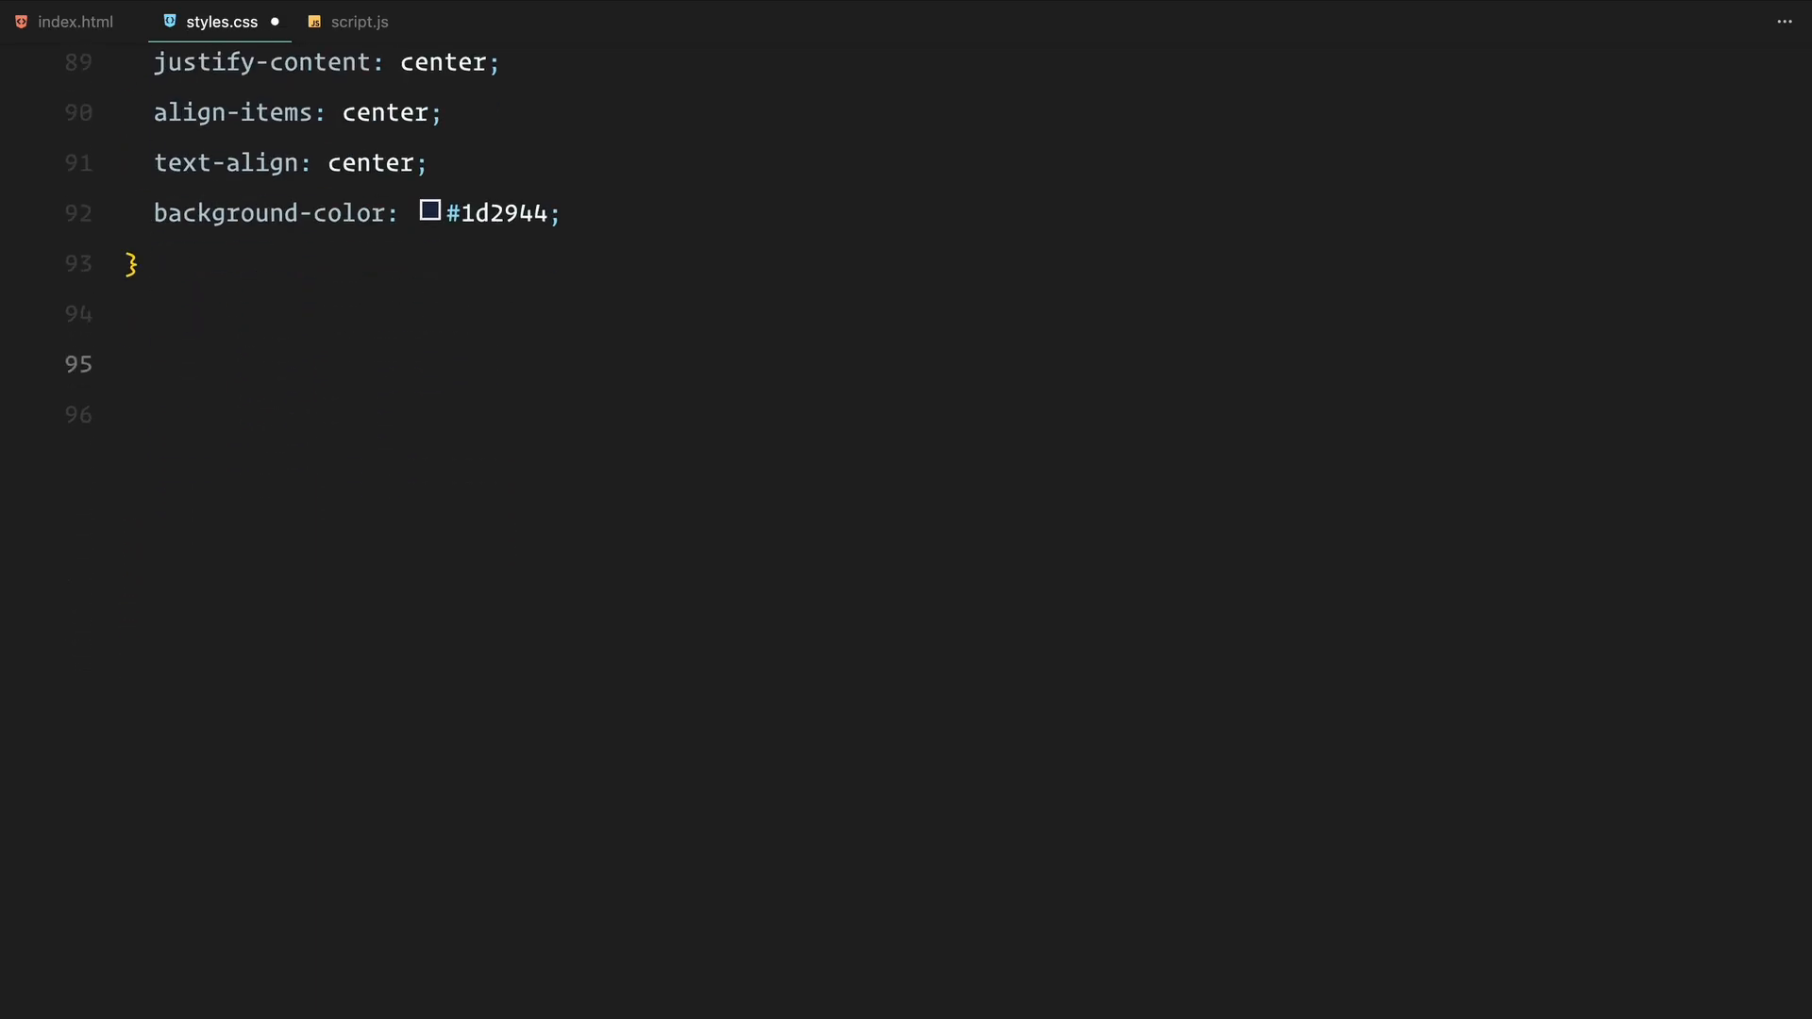
- Add a relative .sticky wrapper and a full-width .intro centred with top 50% and translateY(-50%)
type(".sticky {")
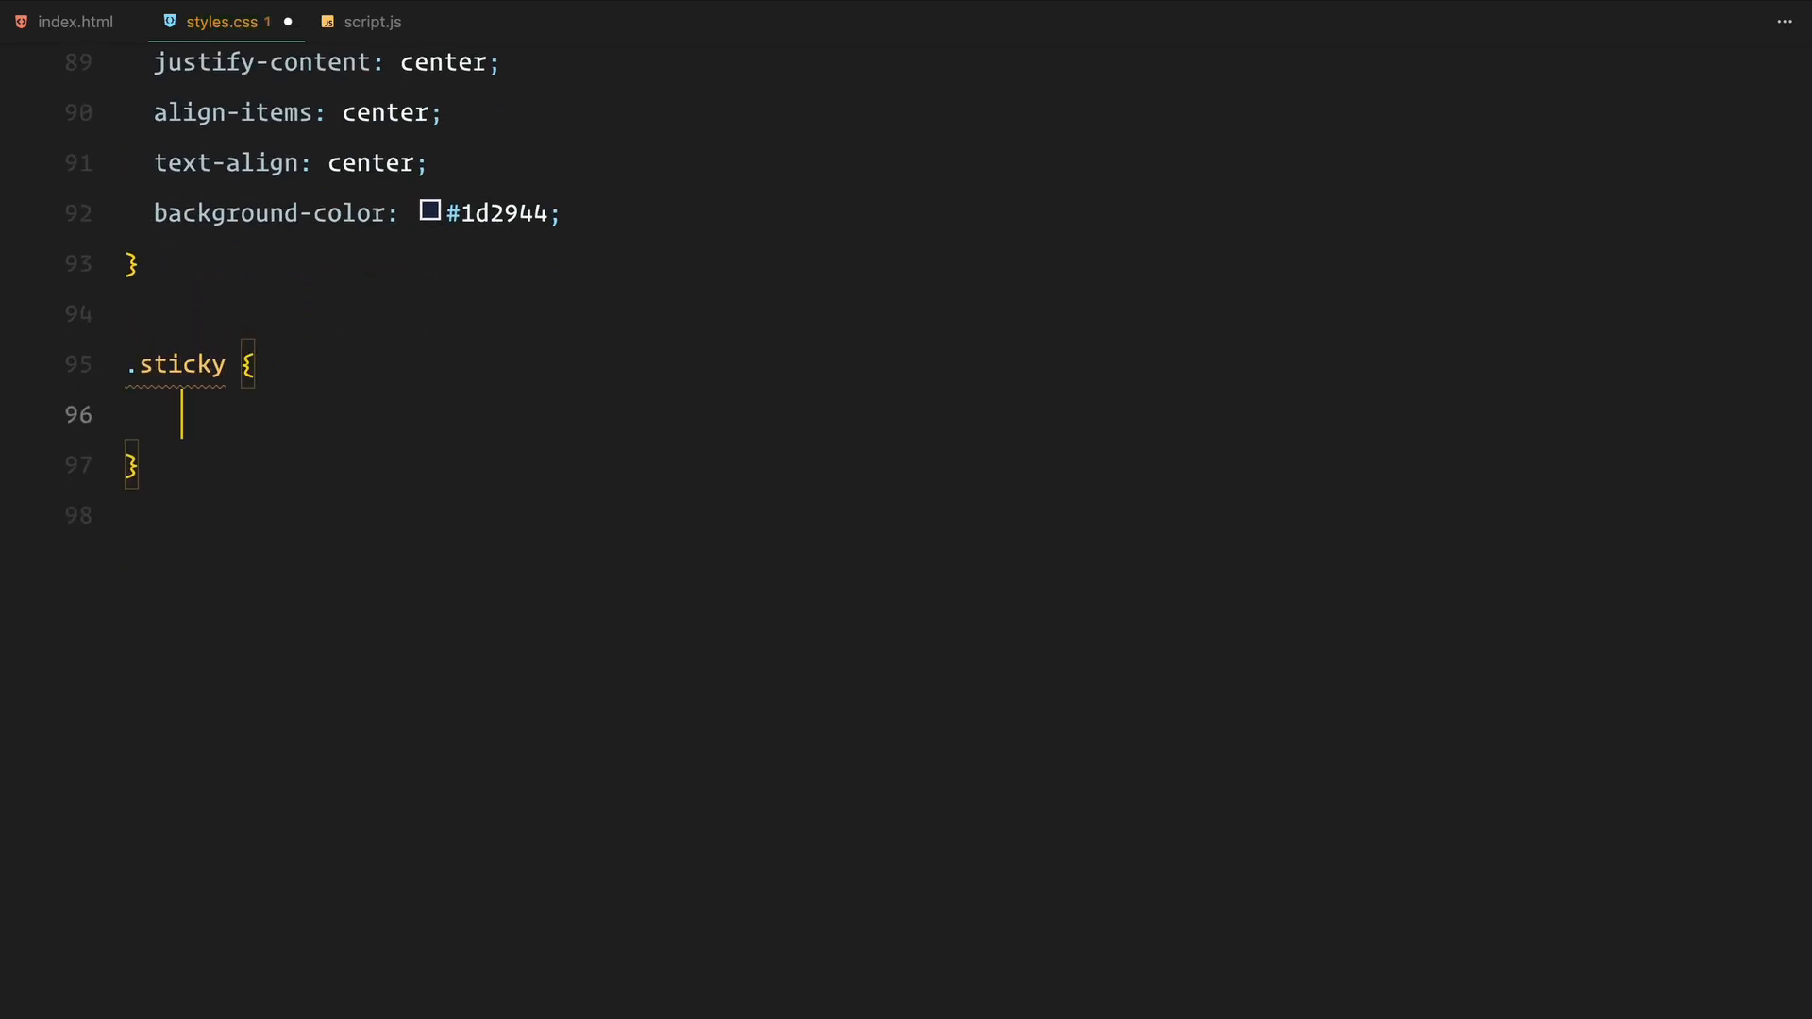
type("position: relative;")
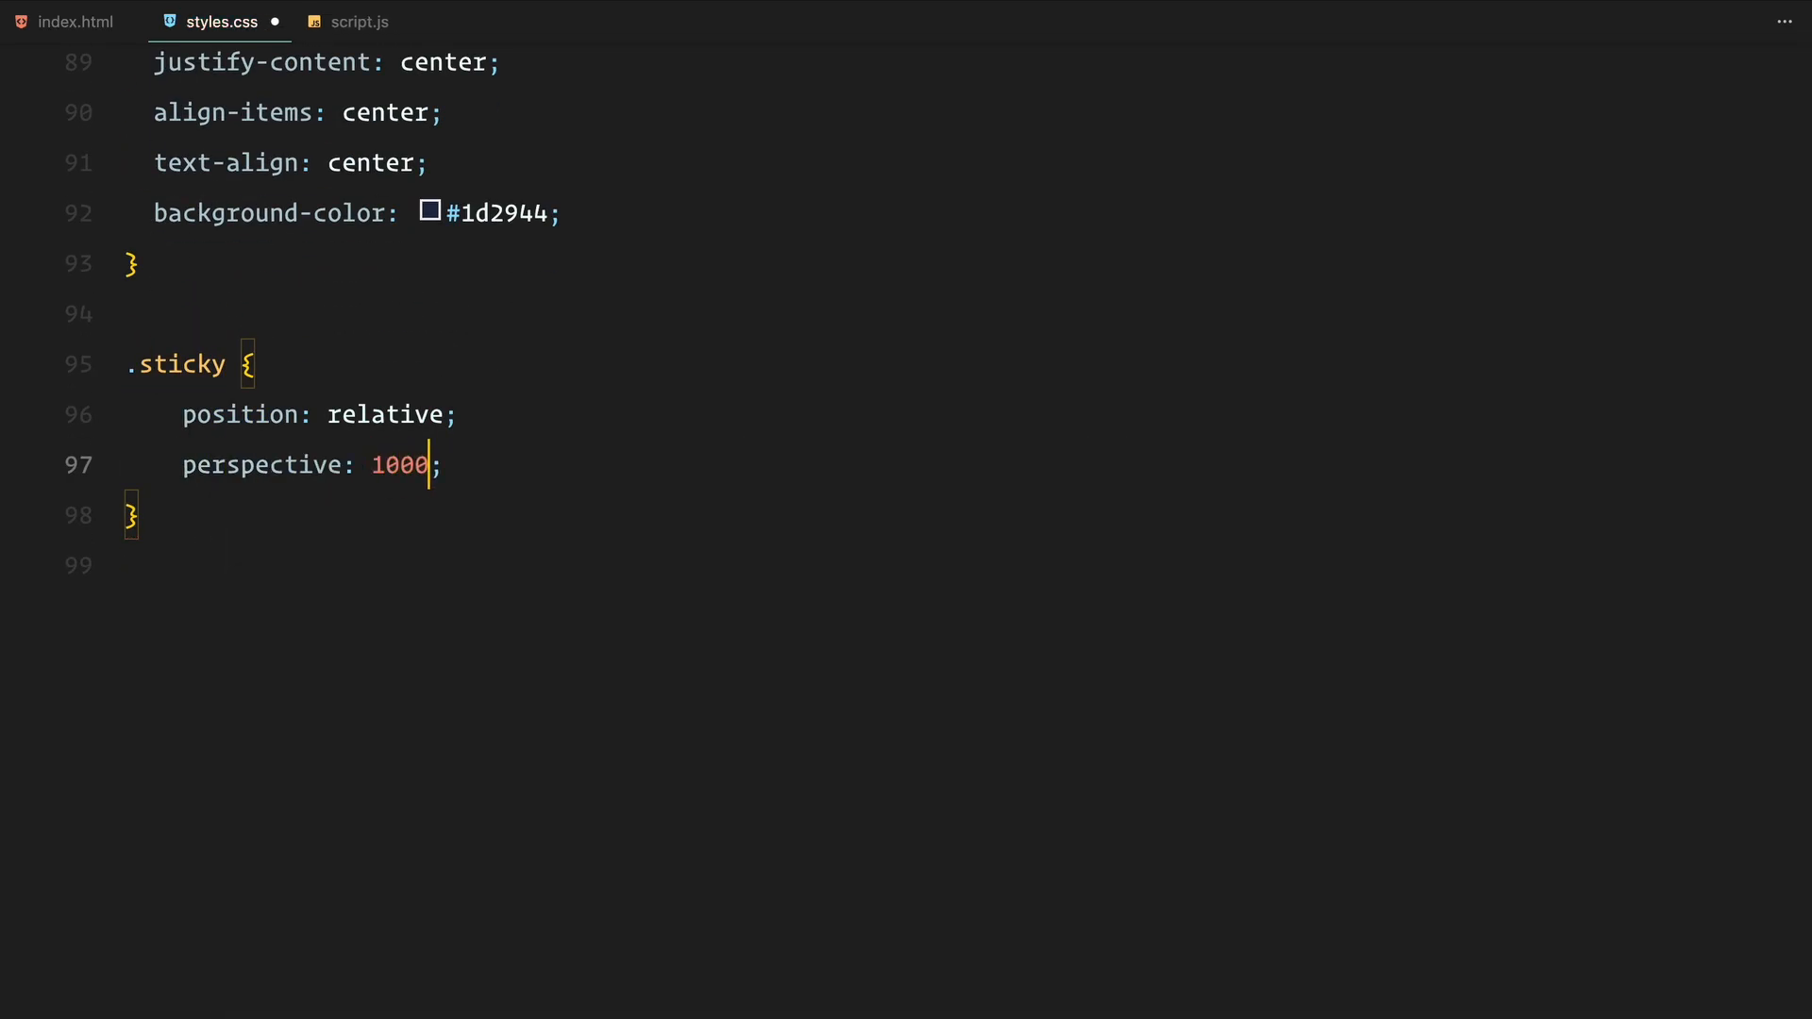
type("px")
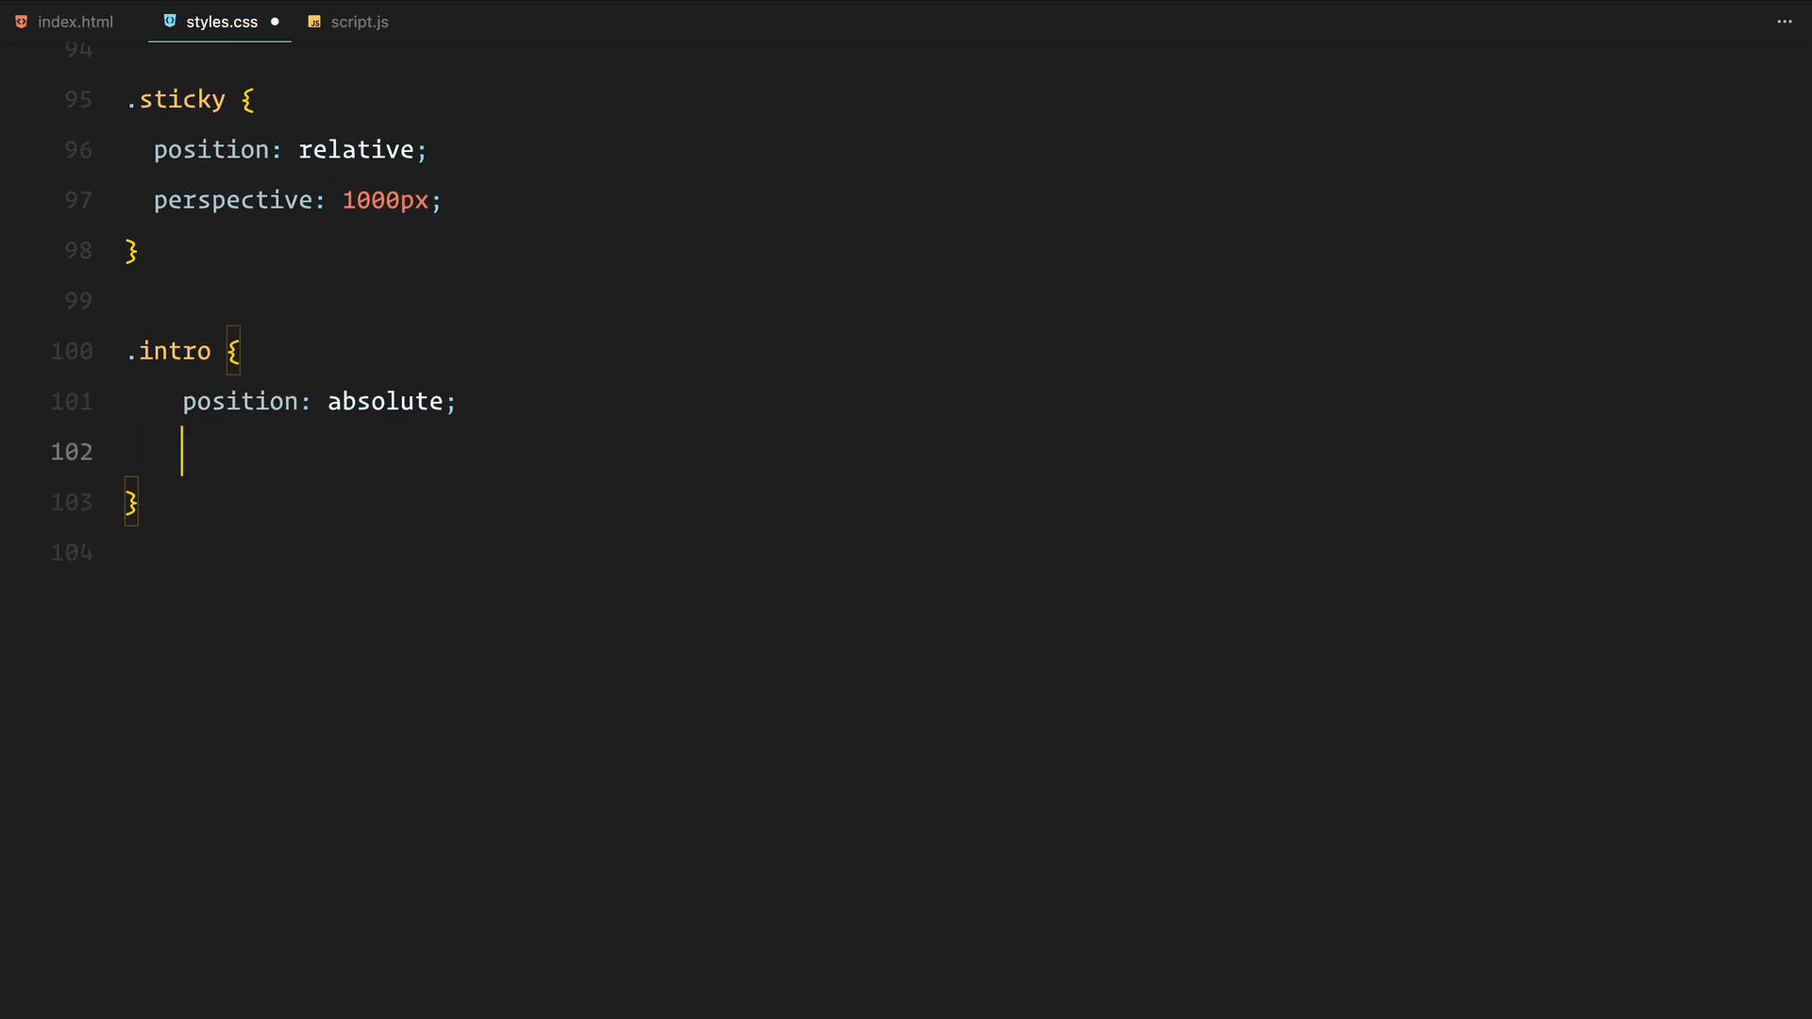
type("top: 50%;")
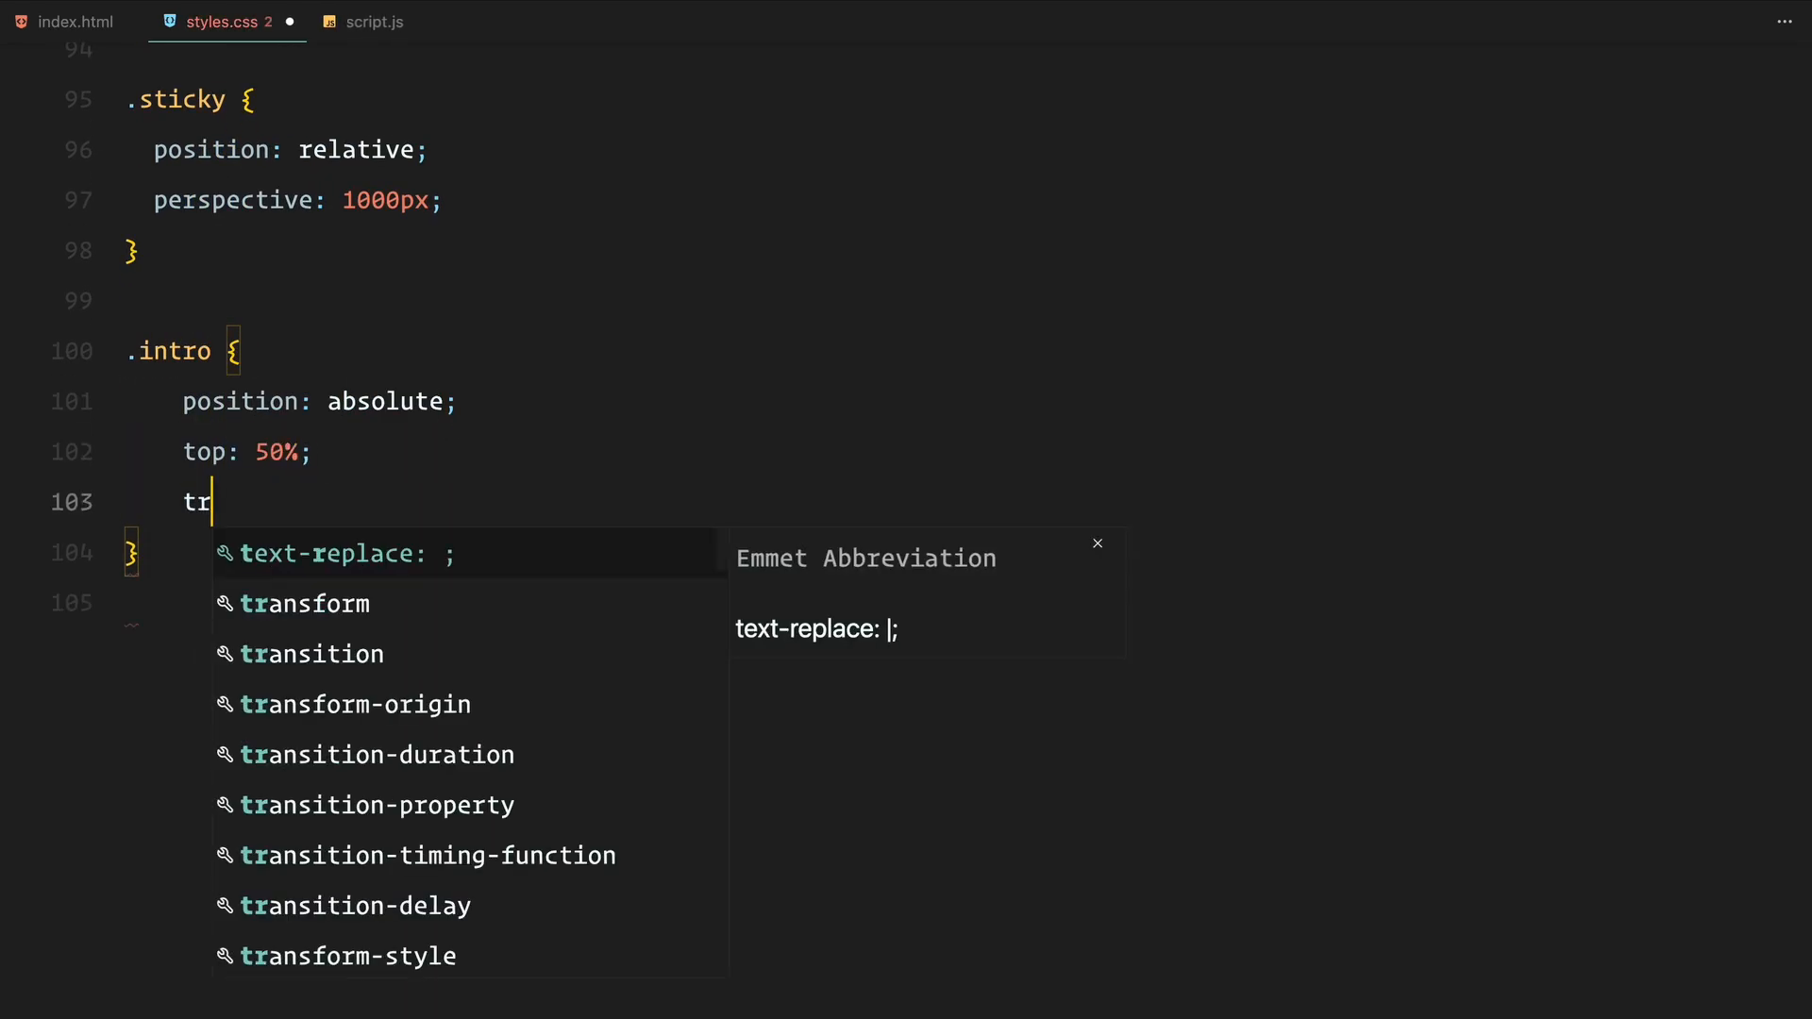
type("ansform: translateY(-50%);")
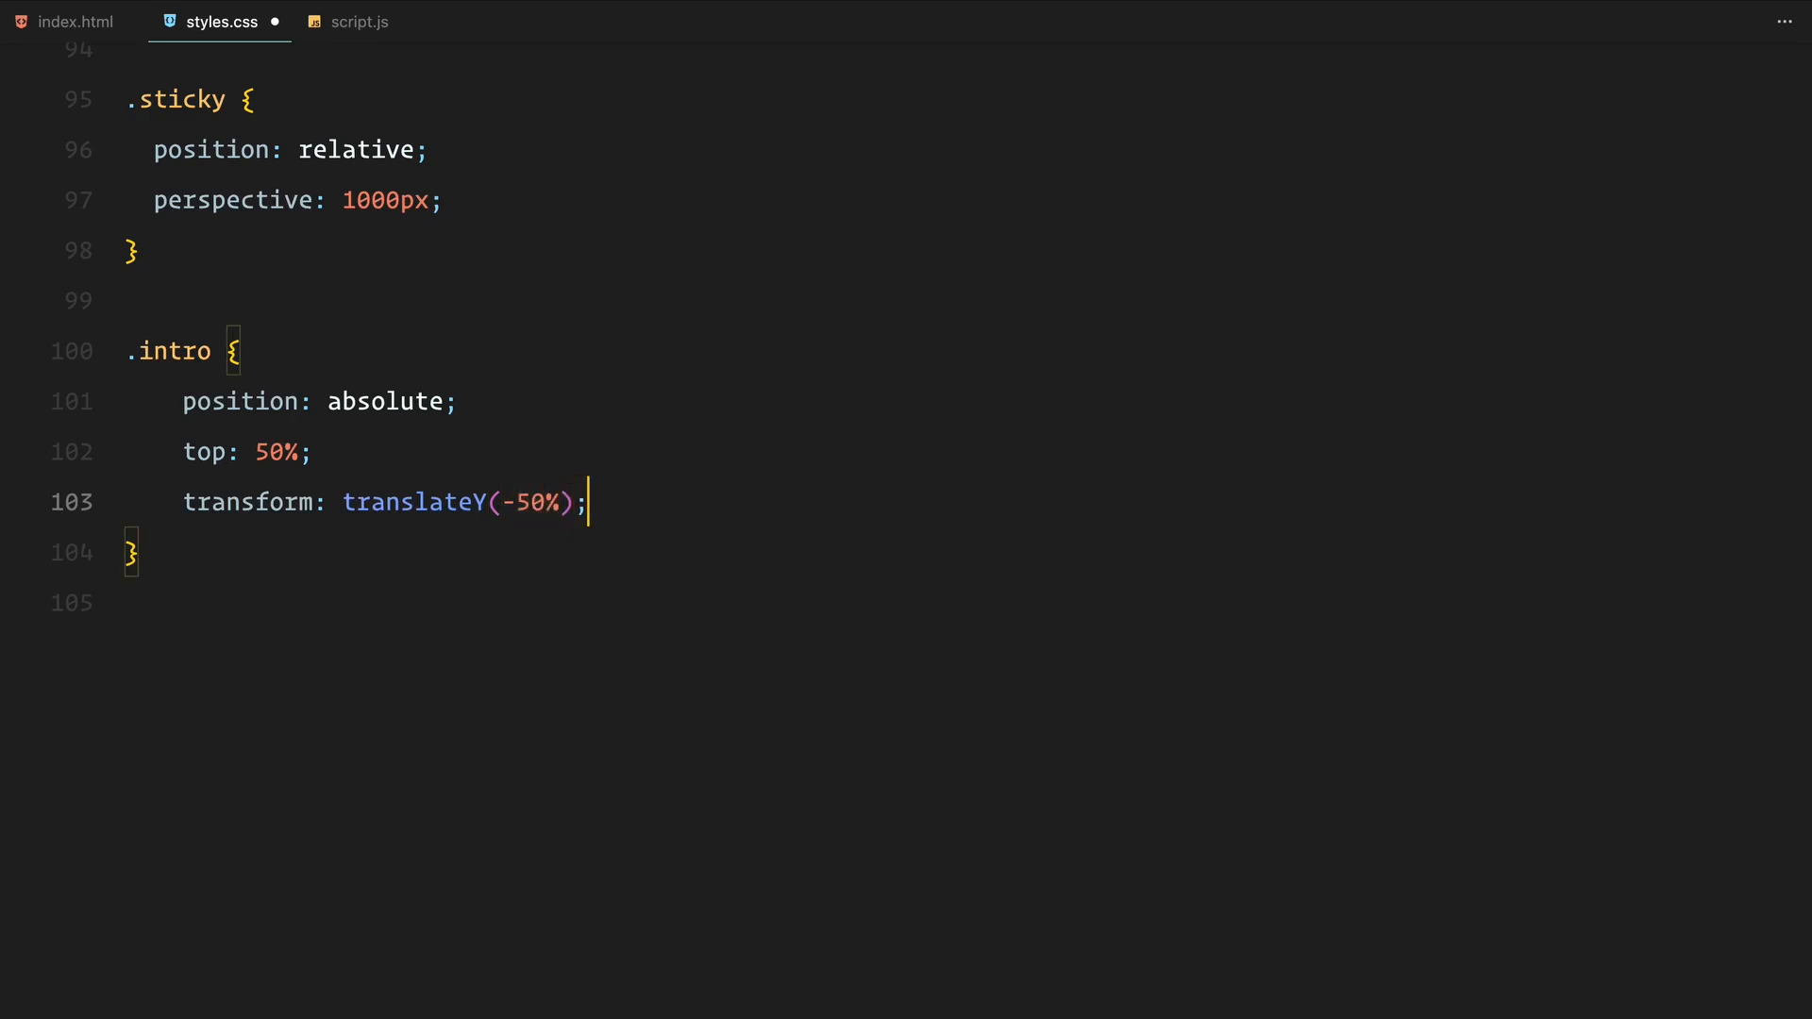
type("width: 100%;")
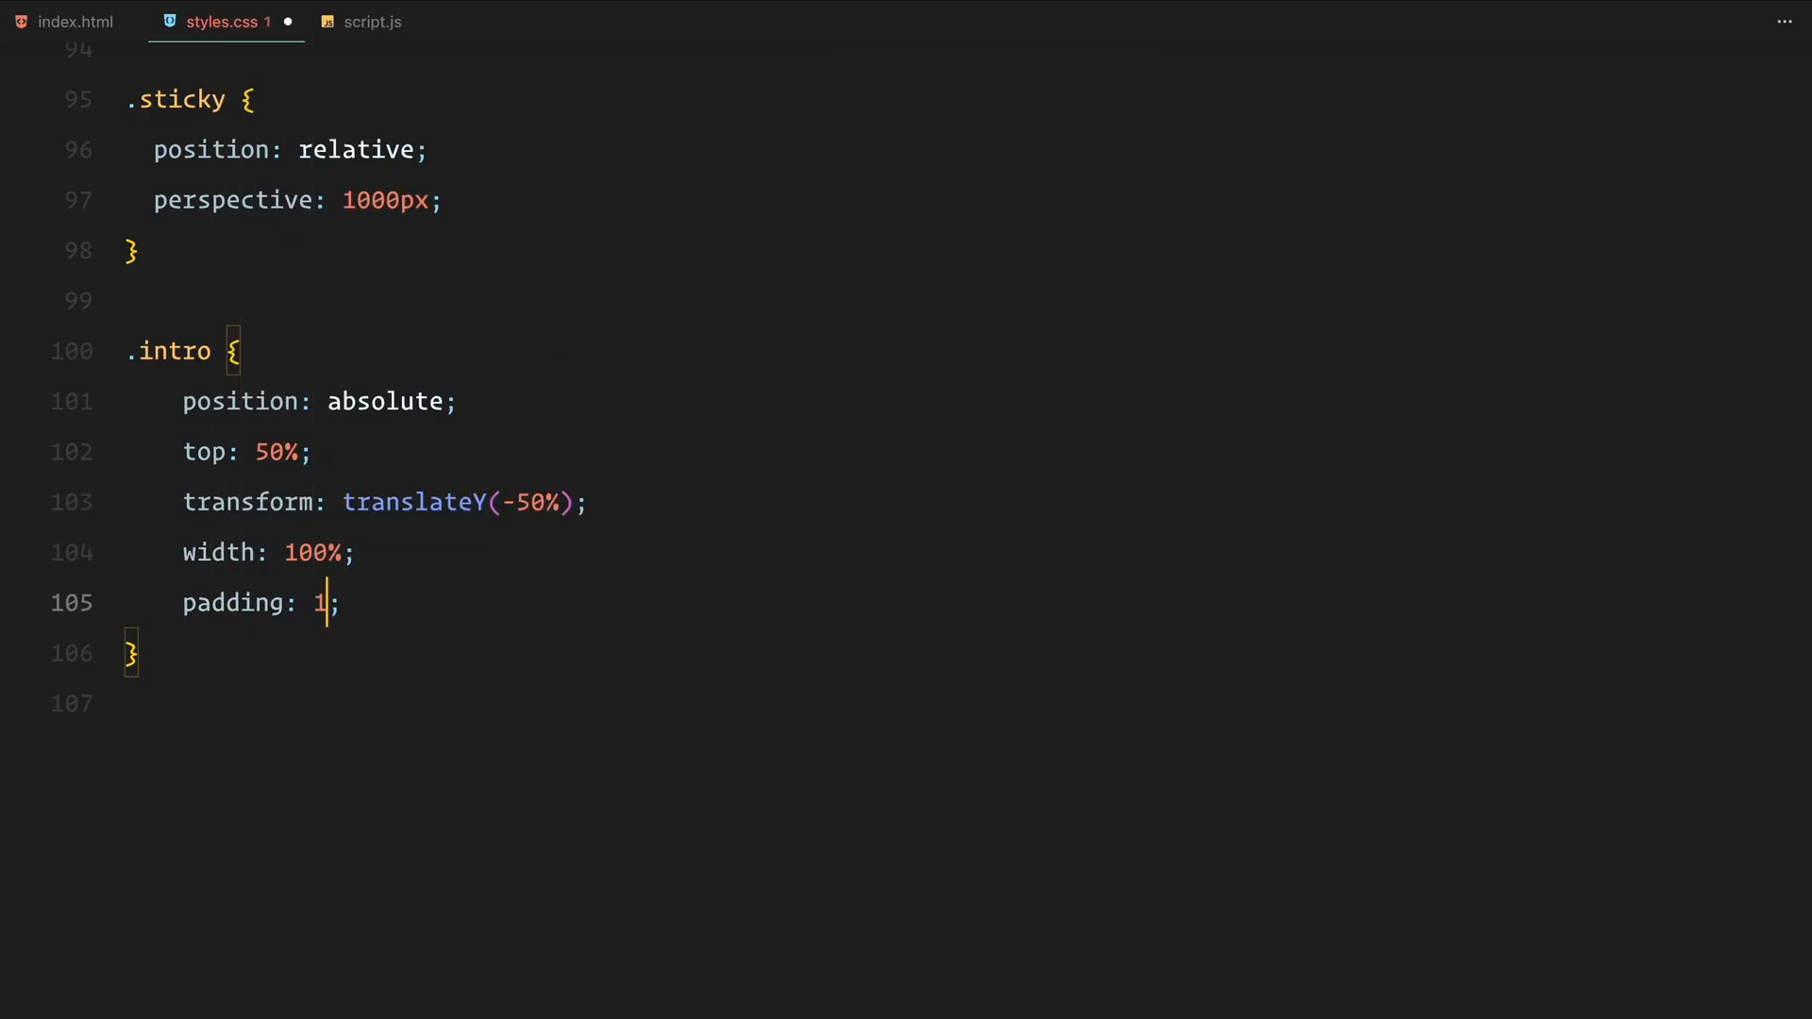
type("em;")
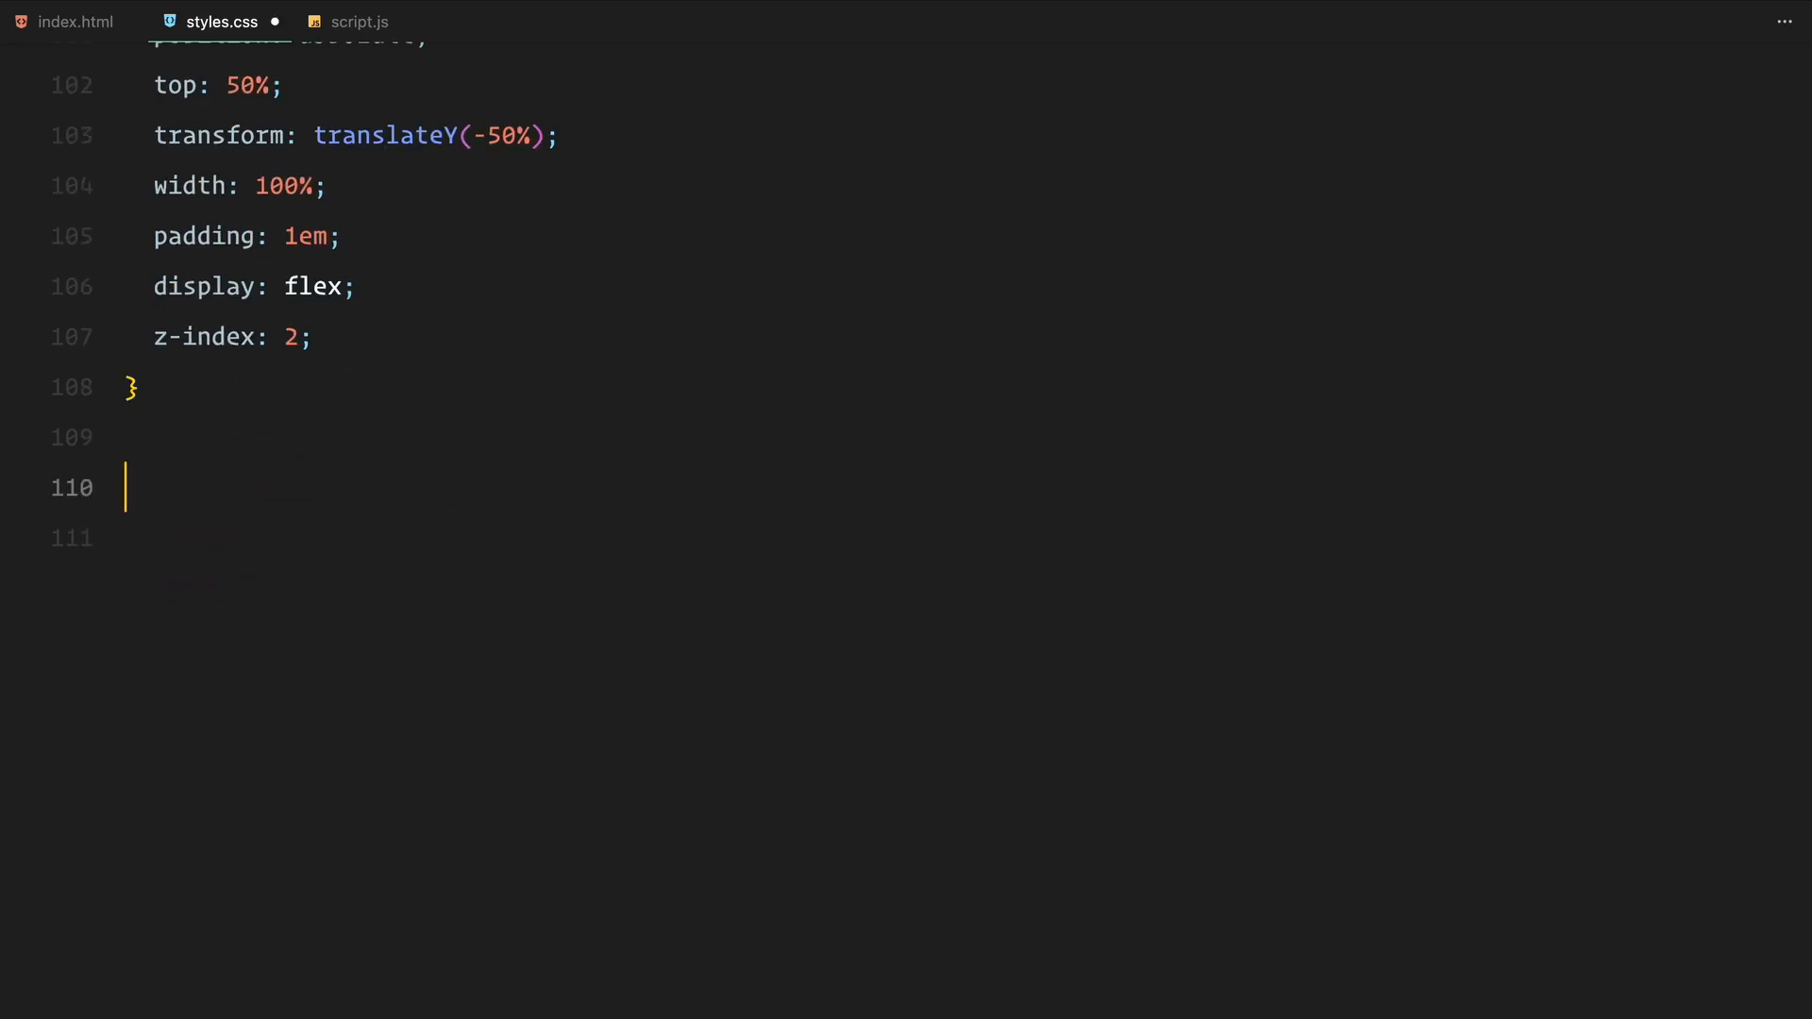
- Give .intro-col flex: 1, style its paragraphs and spans, and right-align the second column
type(".intro-col {\\n    flex: 1;\\n}")
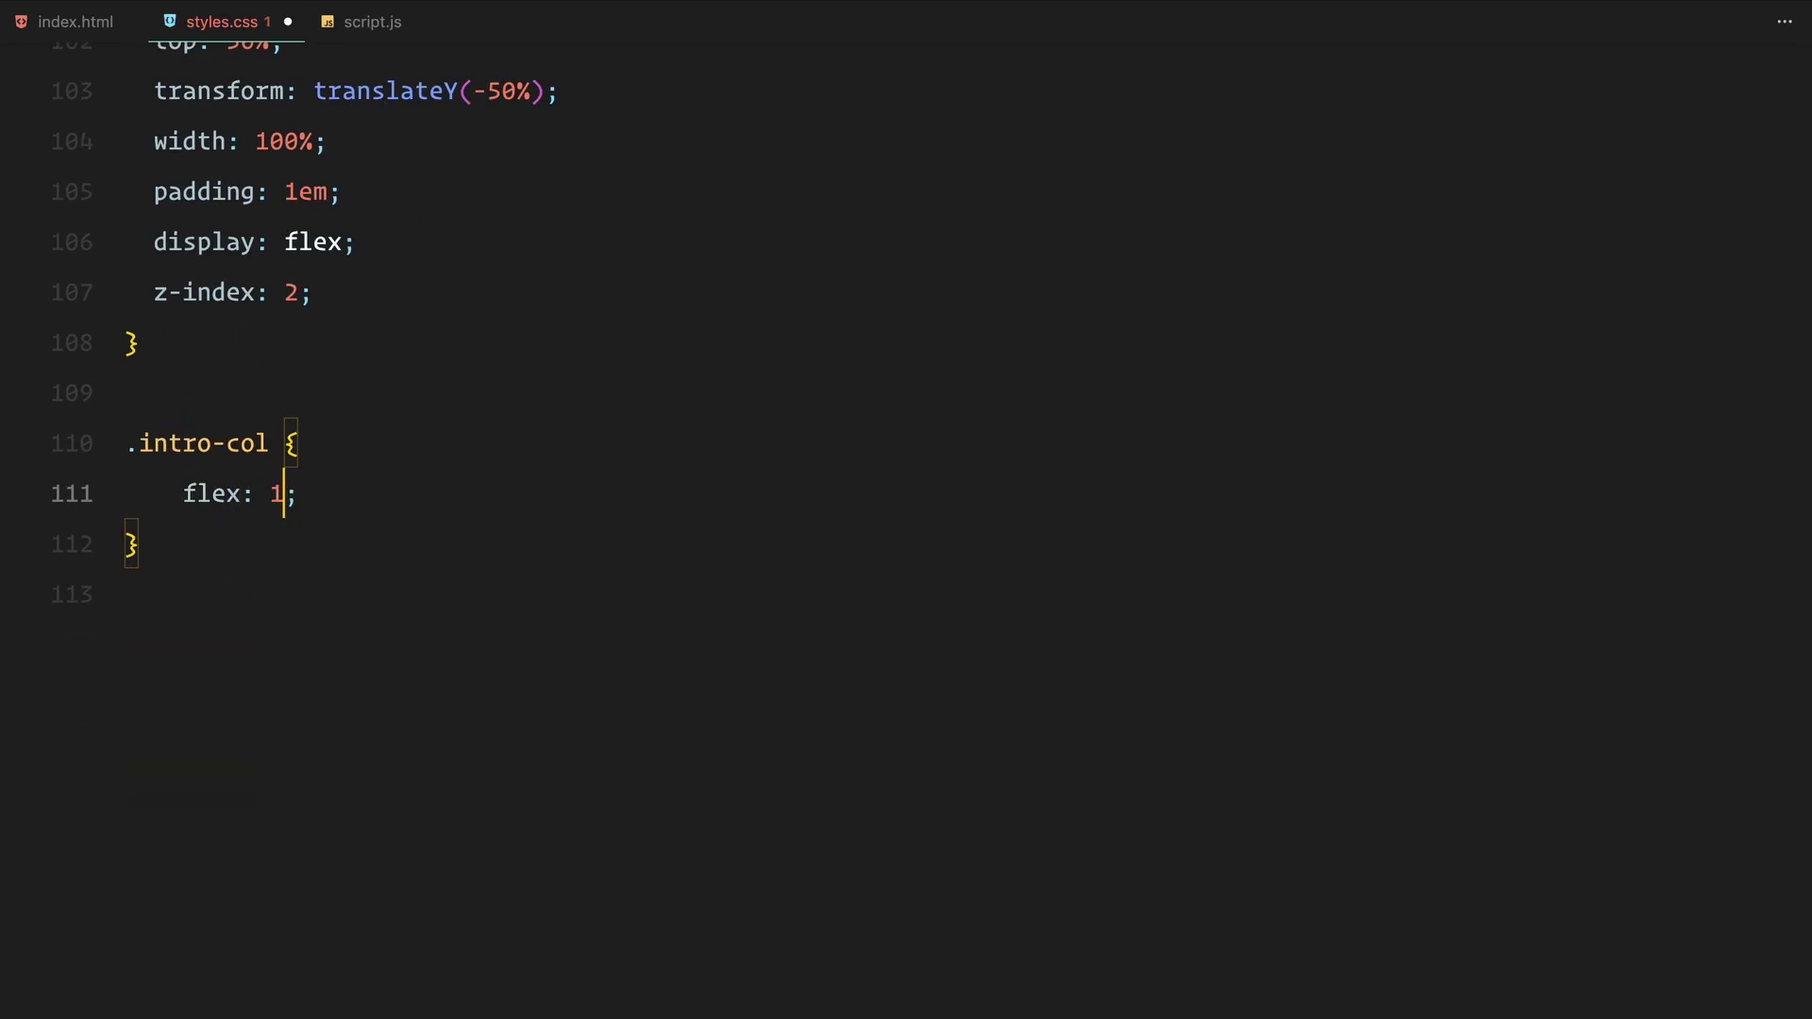
type("display: flex;")
type(".intro-col p span {")
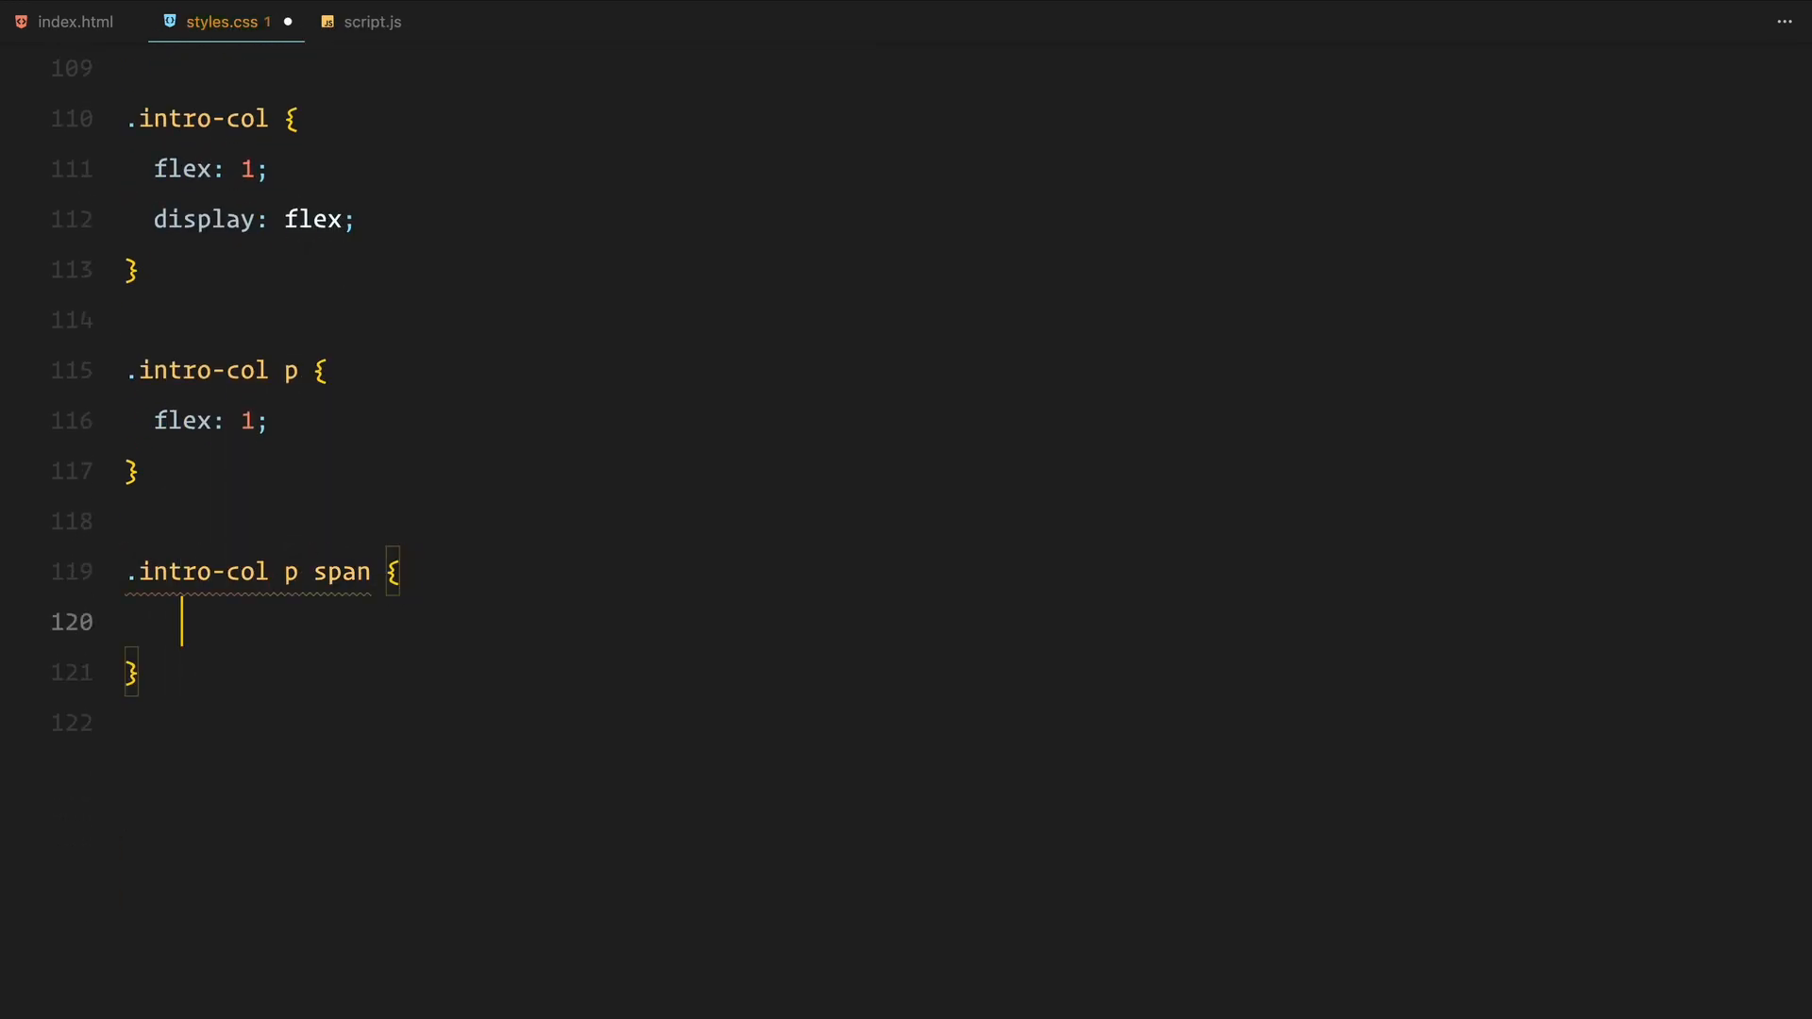
type("display: inline-block;")
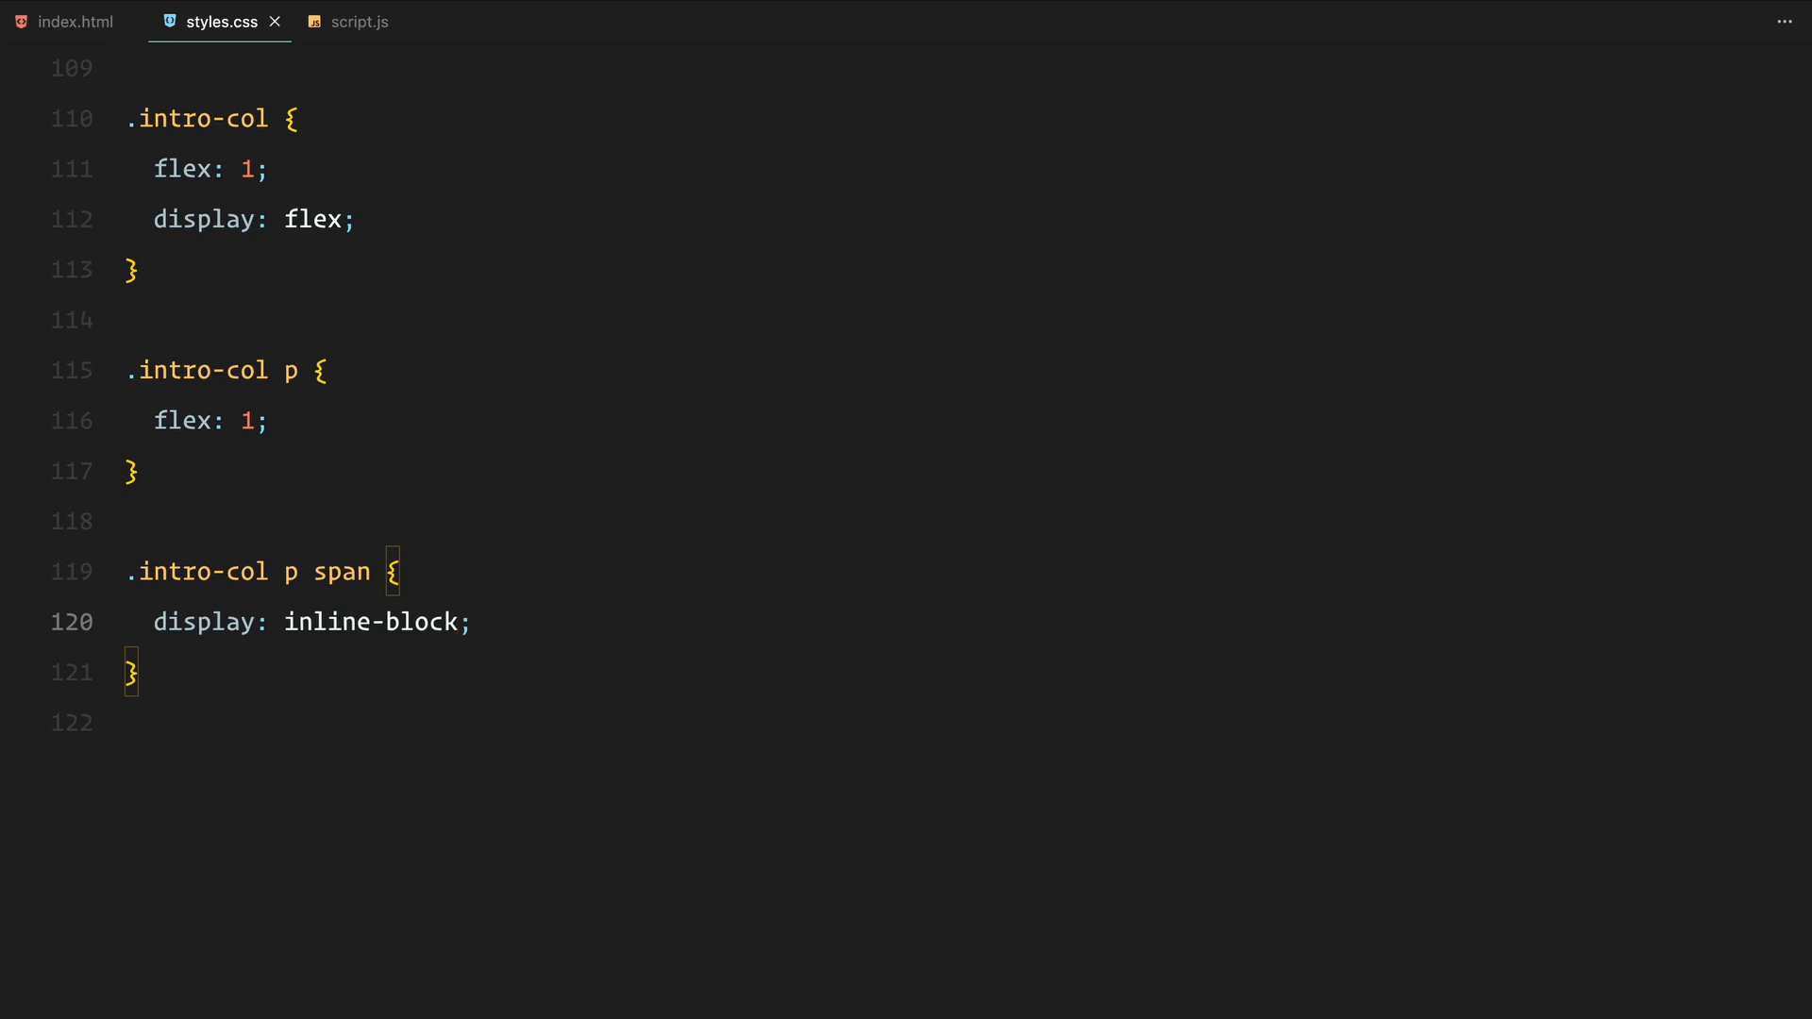
type(".intro-col:nth-child(2) p {")
type("text-align: right;")
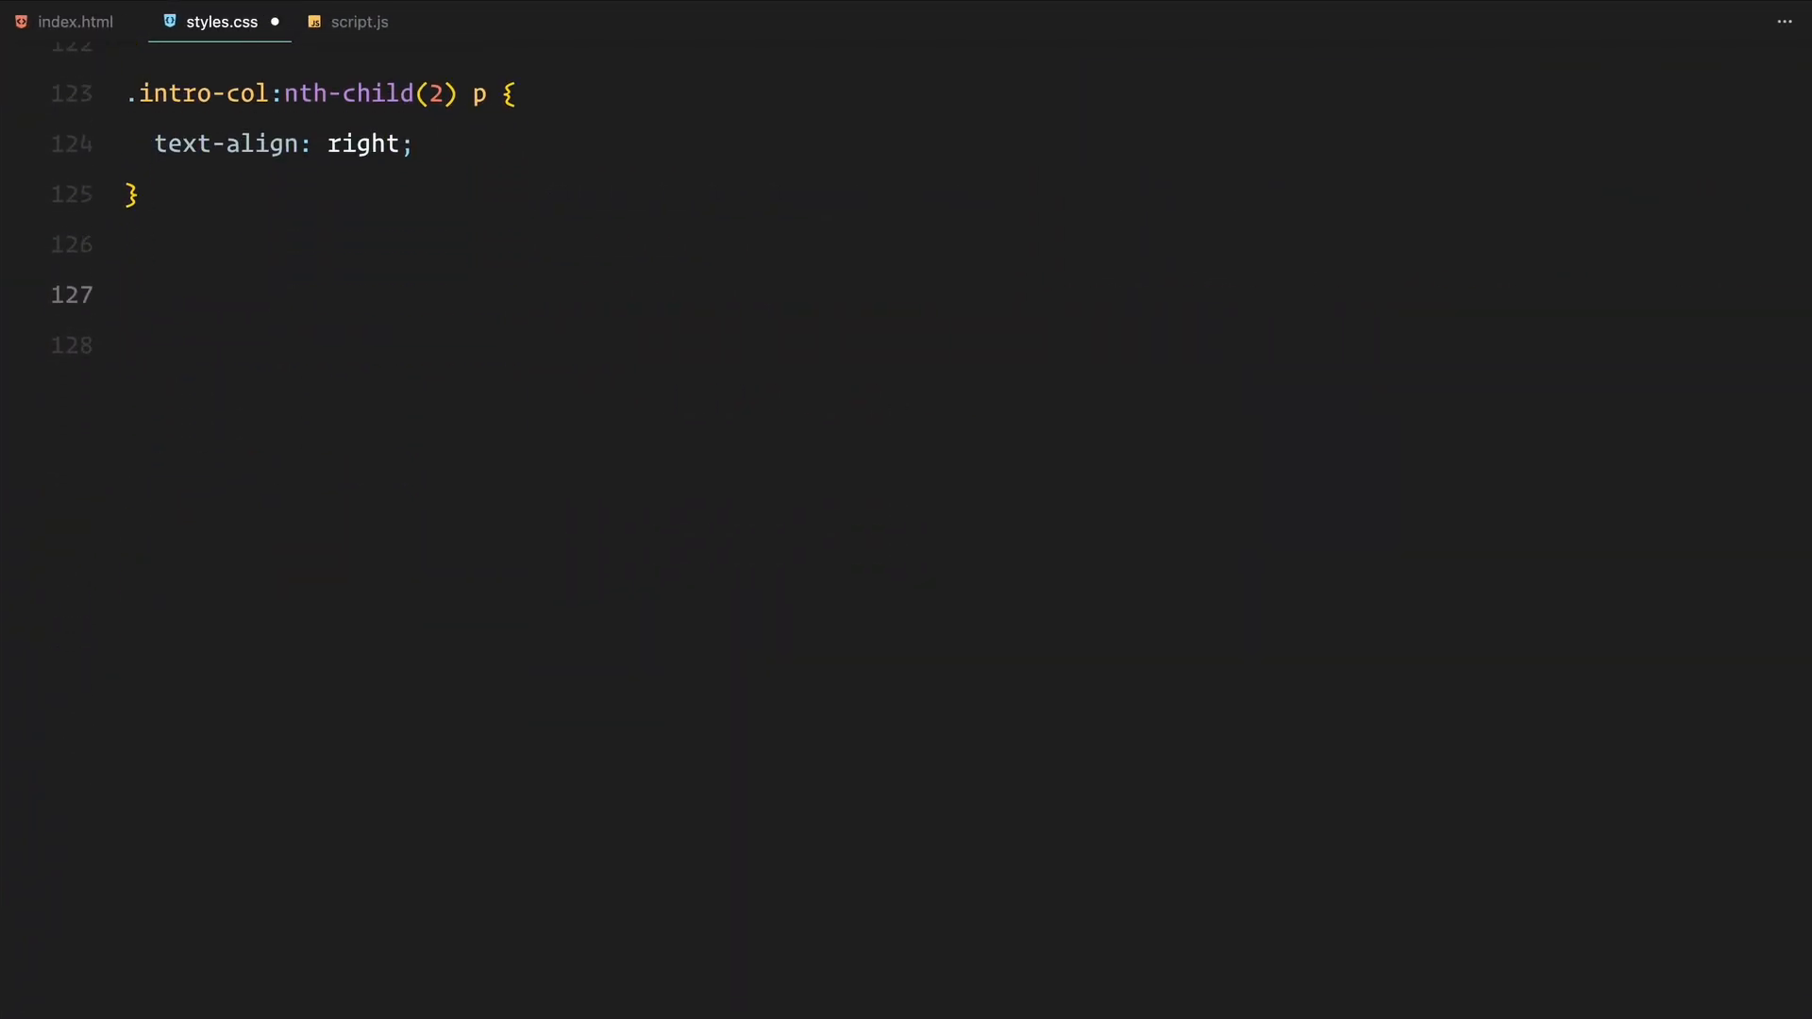
- Stack .img-1/2/3 at full size, clip img-2 and img-3 to polygons, scale img-3's image from top right
type(".img-1, .img-2, .img-3 {")
left_click(960, 345)
type("position: absolute;")
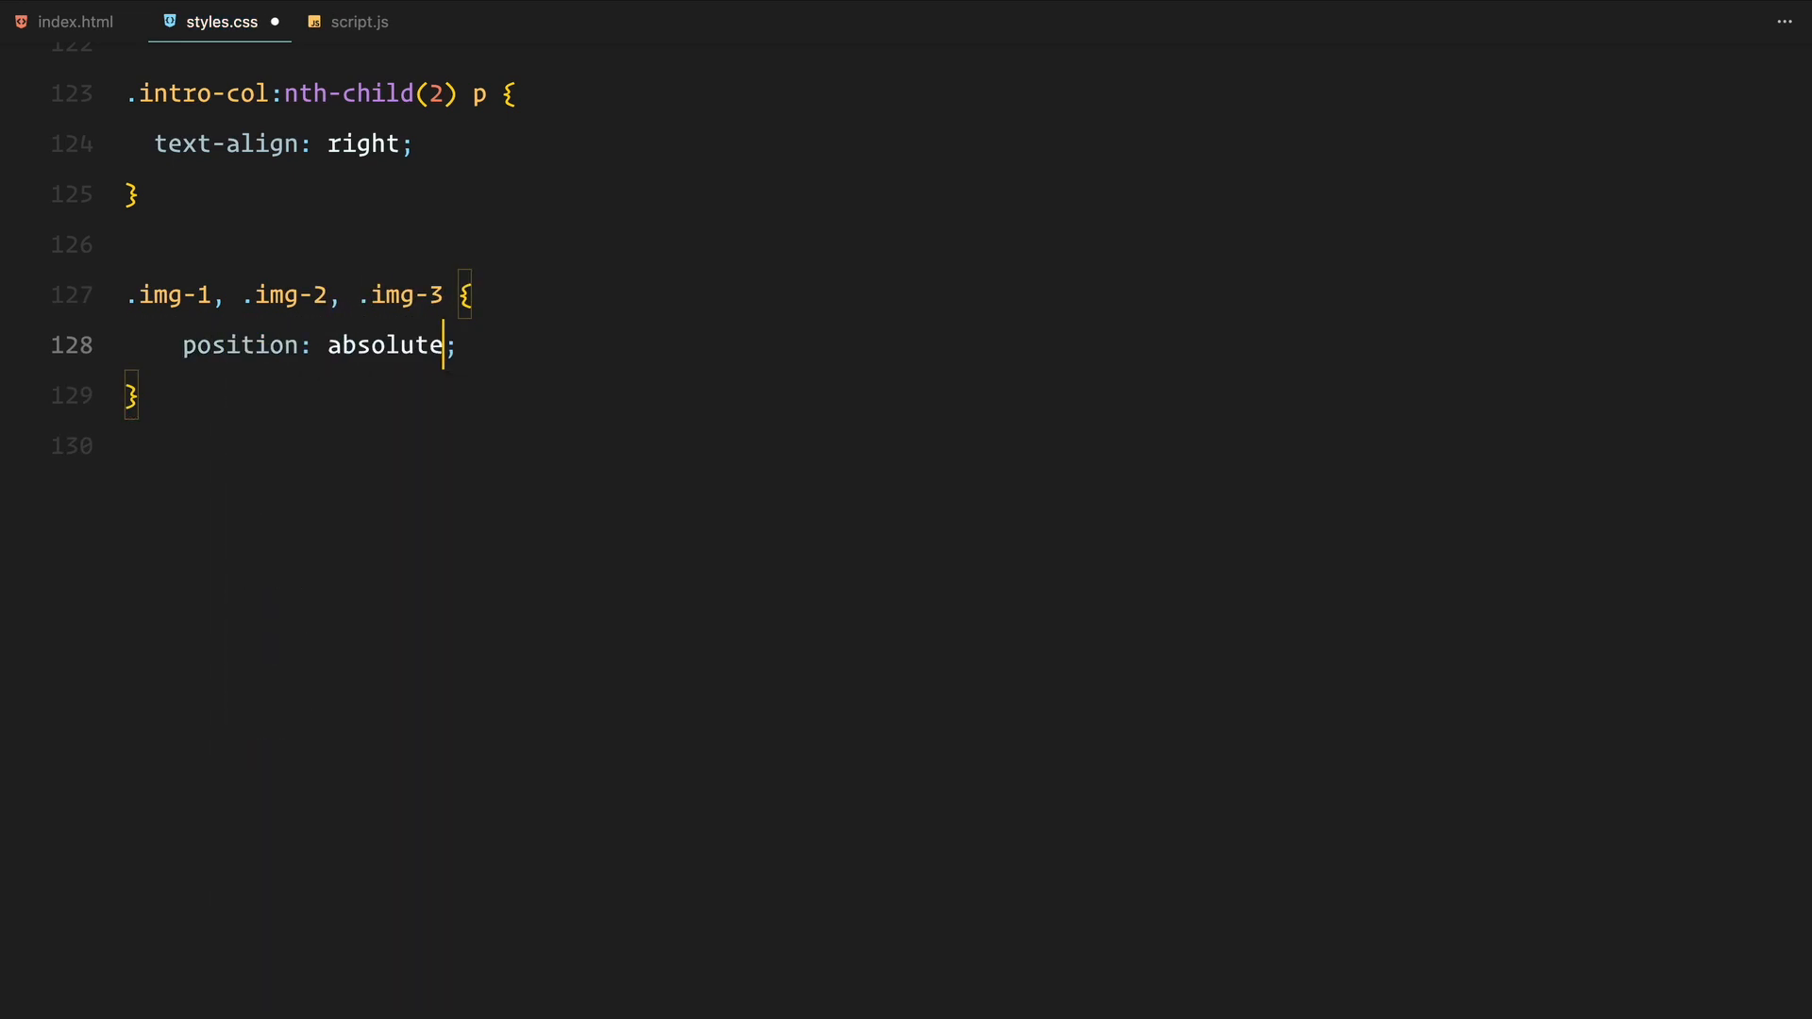
type("top: 0;")
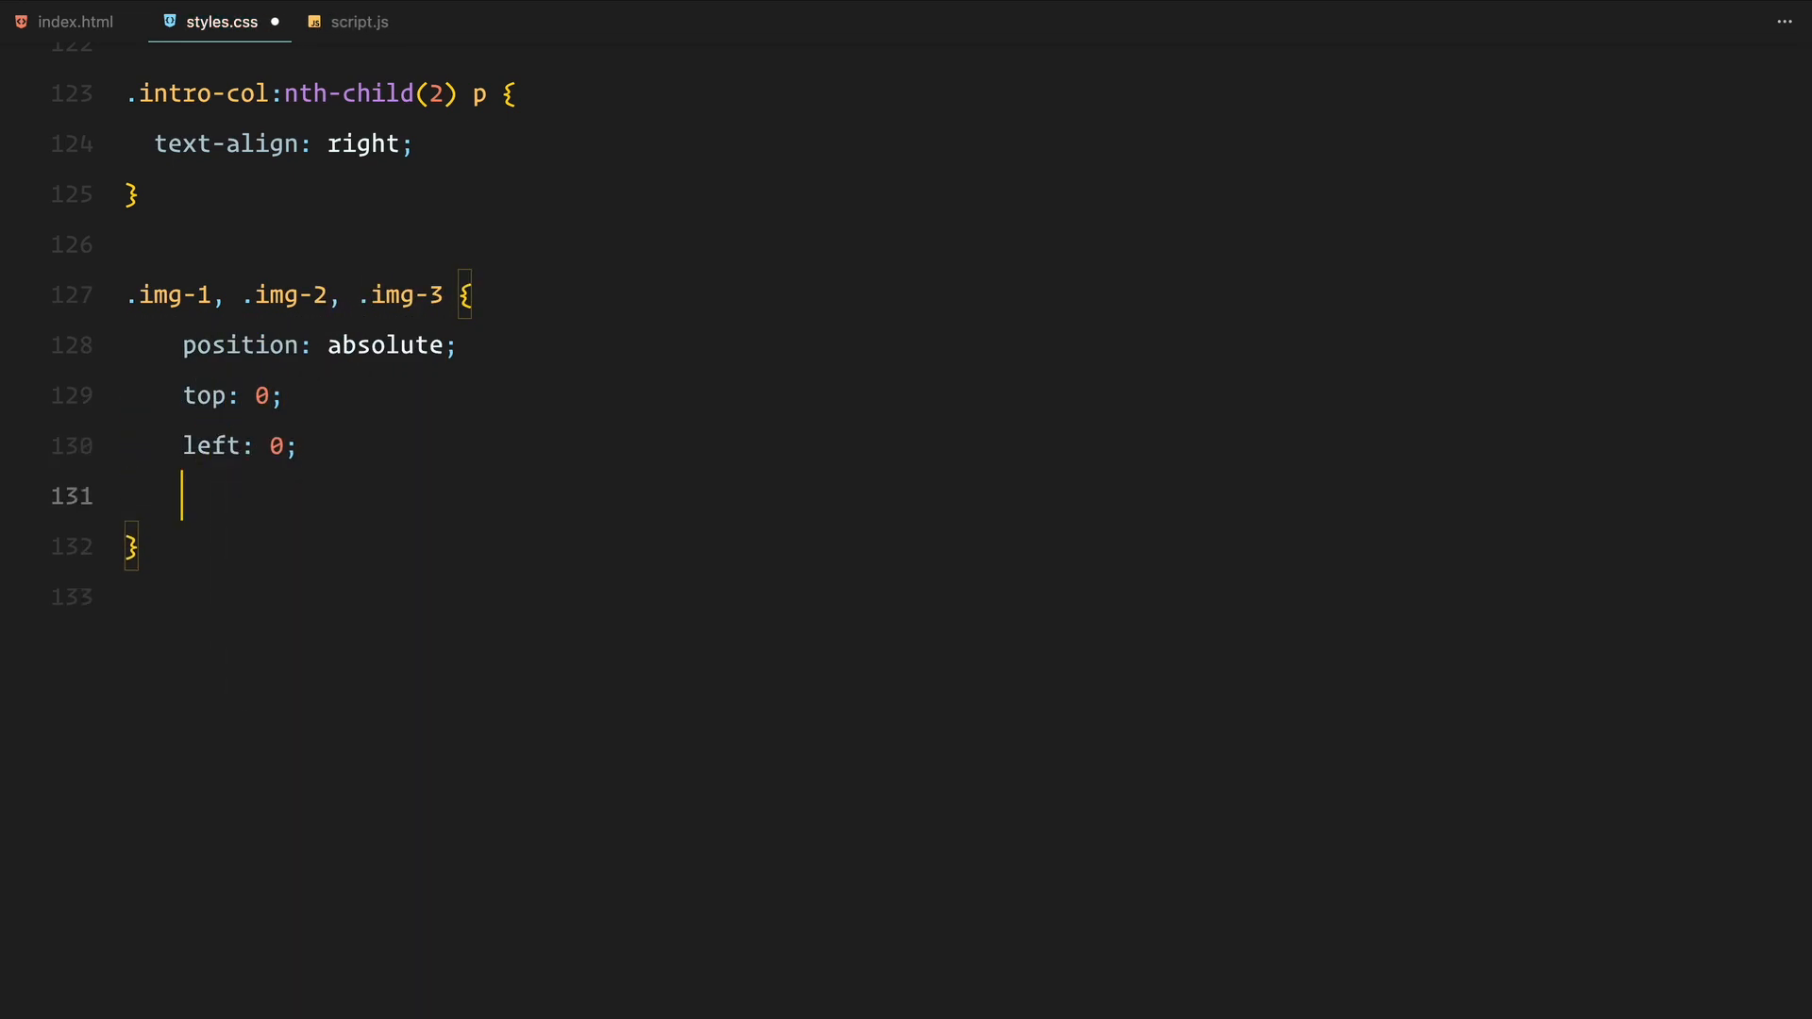
type("width: 100%;")
type(".img-2 {")
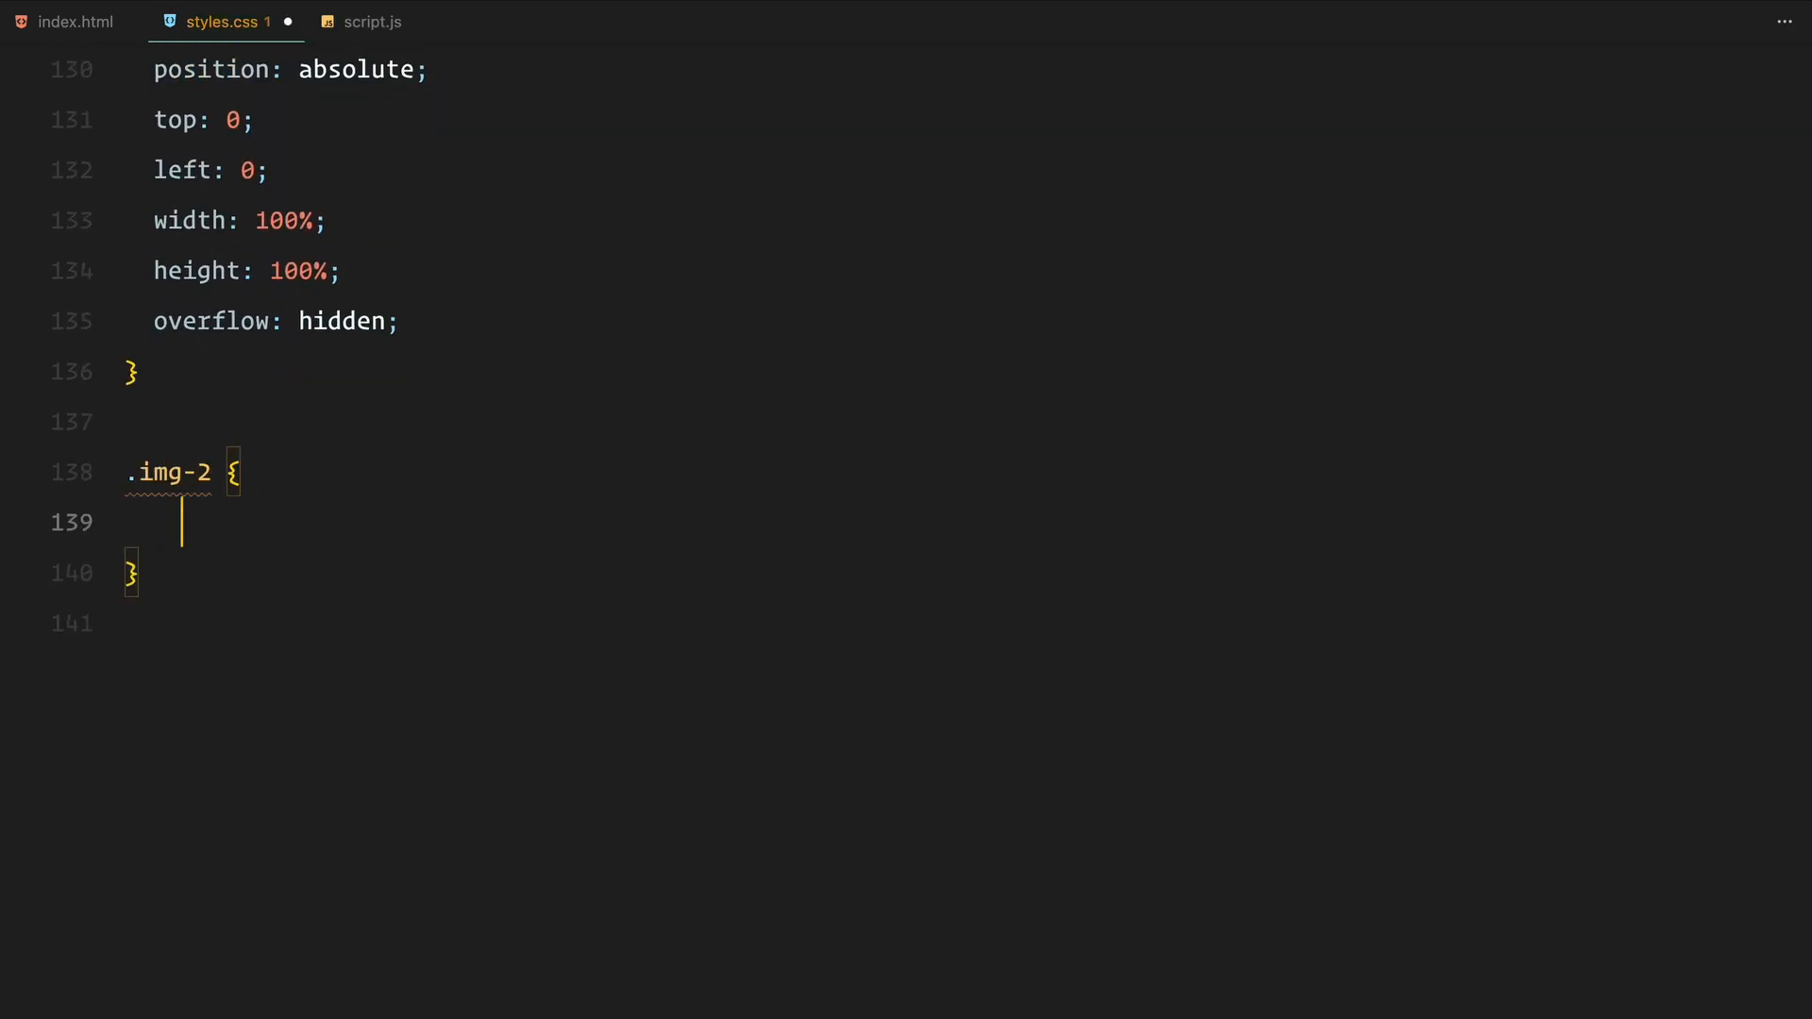
type("clip-path: polygon(40% 25%, 60% 25%, 60% 75%, 40% 75%);")
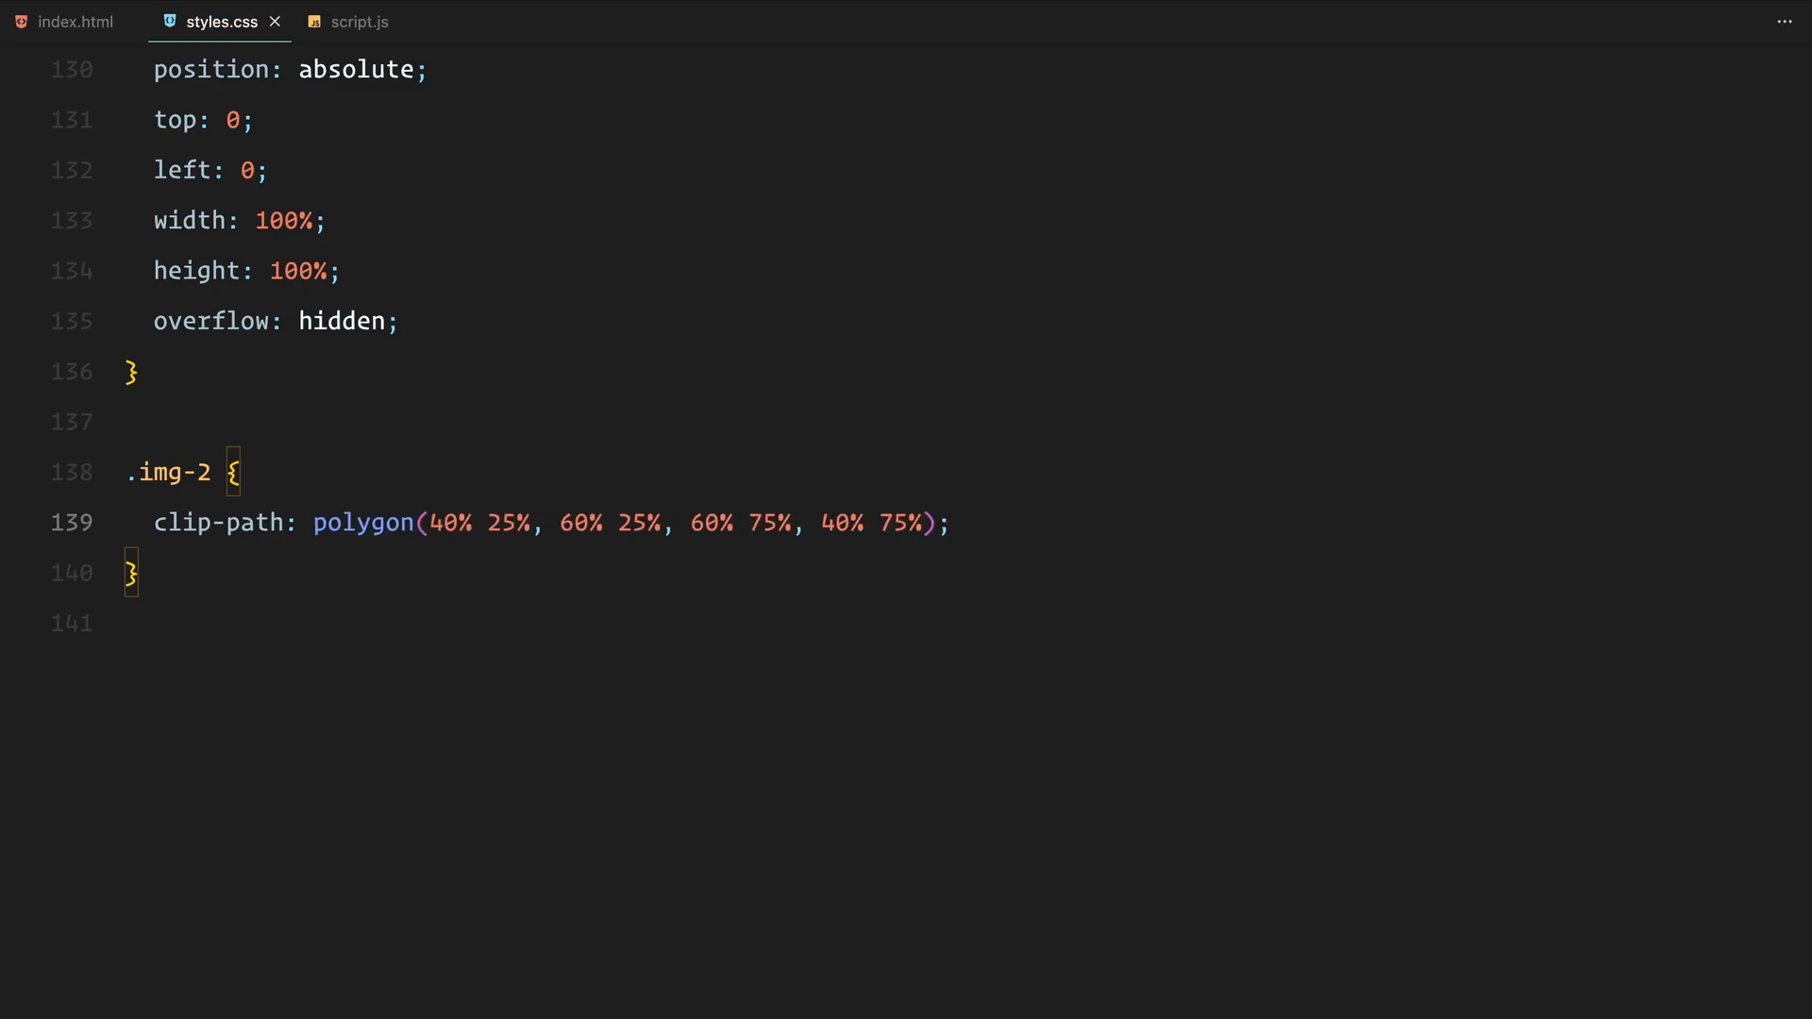
type("clip-path: polygon(50% 25%, 50% 25%, 50% 75%, 50% 75%);")
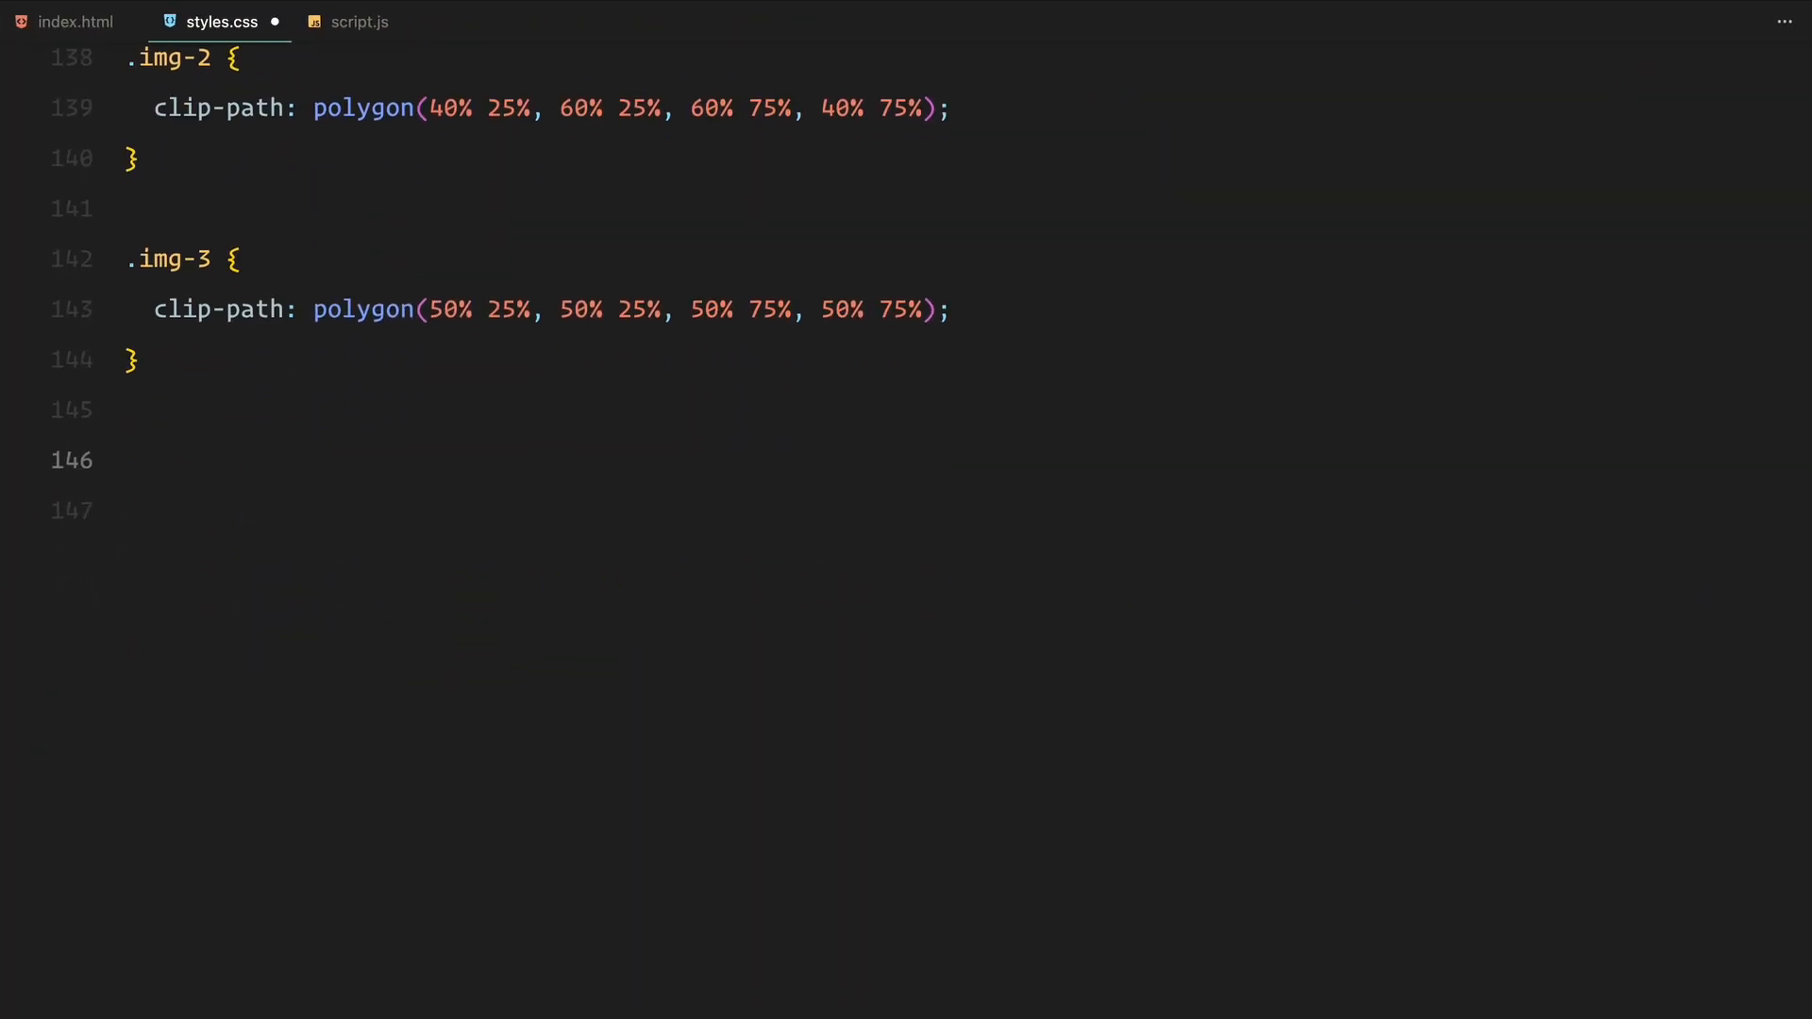
type(".img-3 img {")
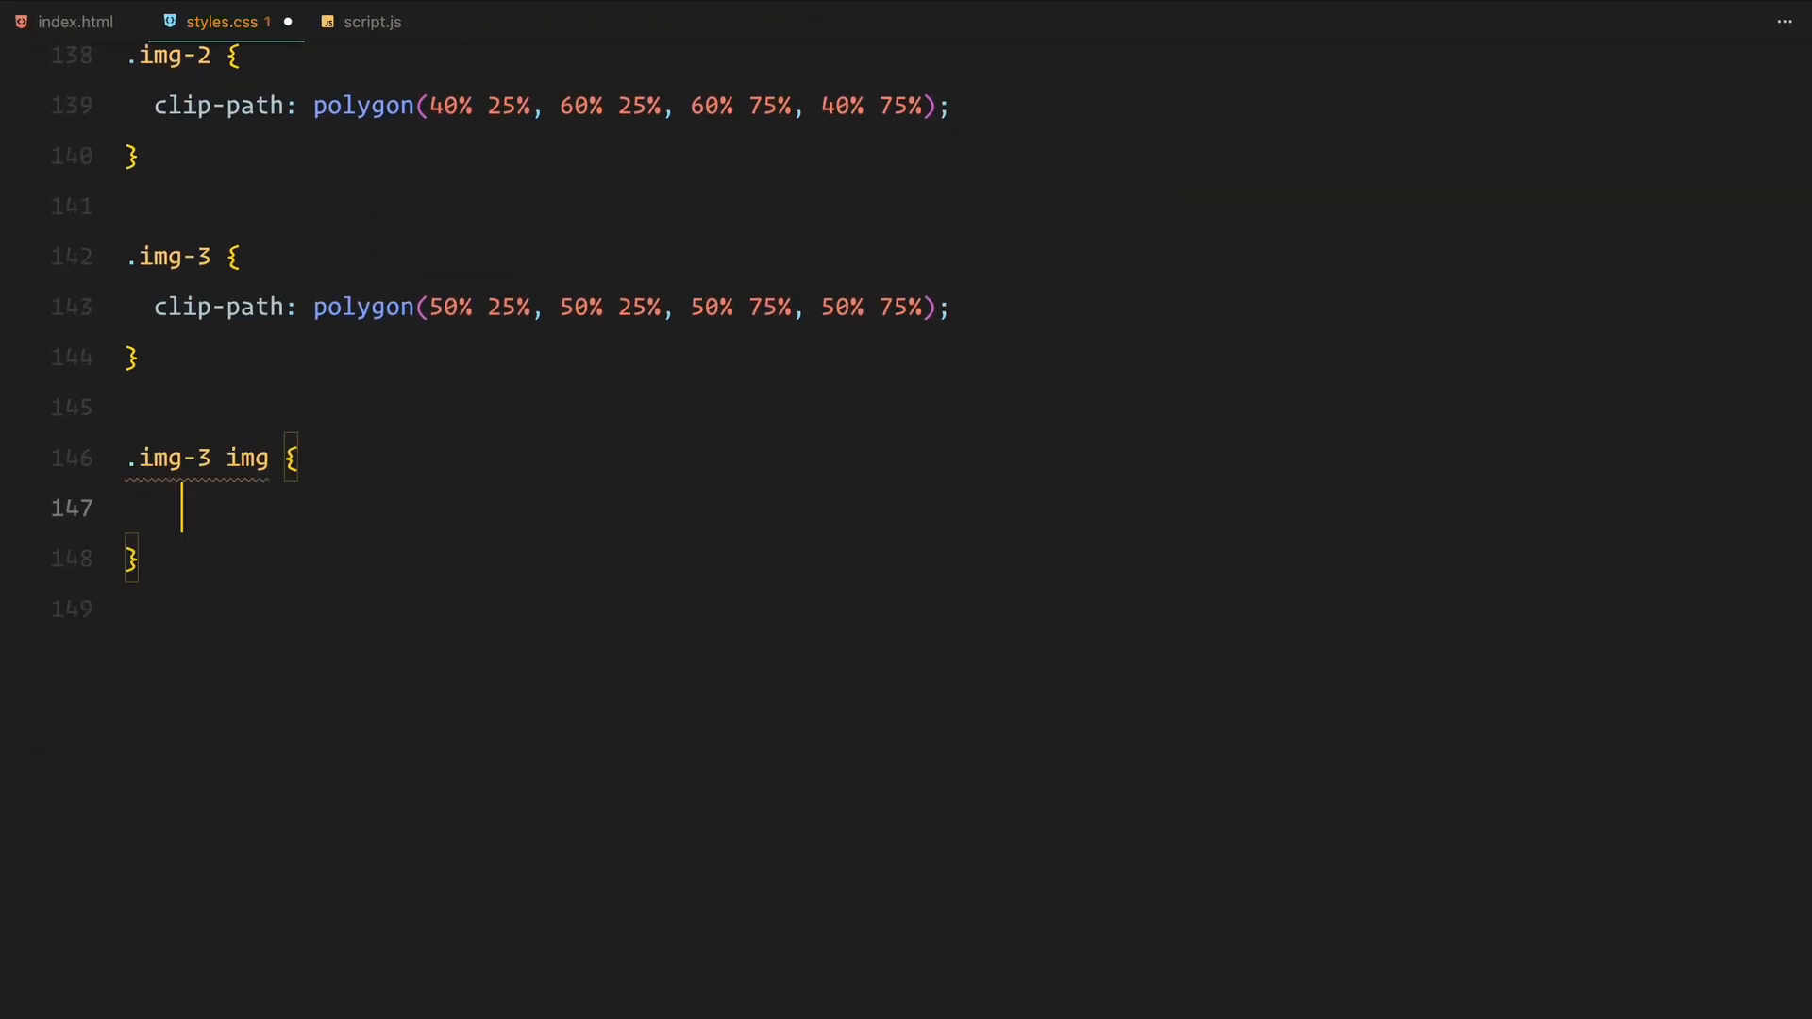
type("transform-origin: top right;")
type("transform: scale(3);")
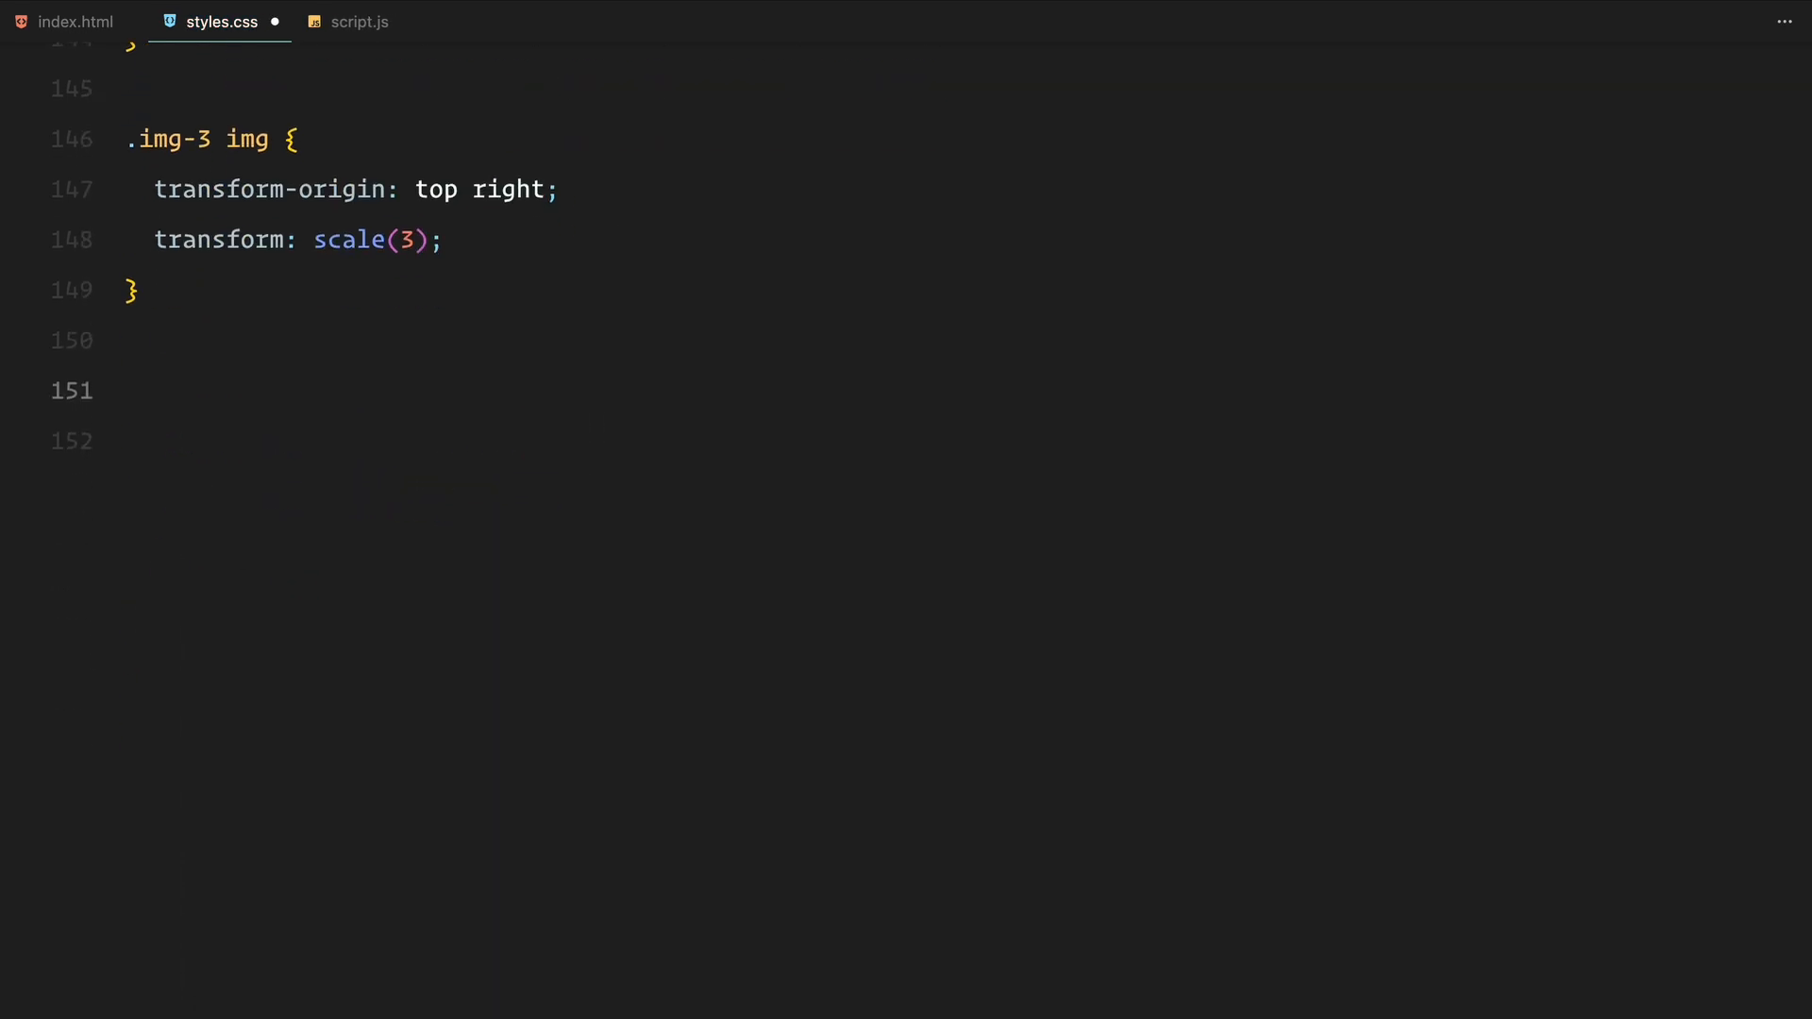
- Make .copy 50% wide at left 50%, rotated -75deg, scaled 0.5, anchored bottom left and hidden
type(".copy {\\n    width: 50;\\n}")
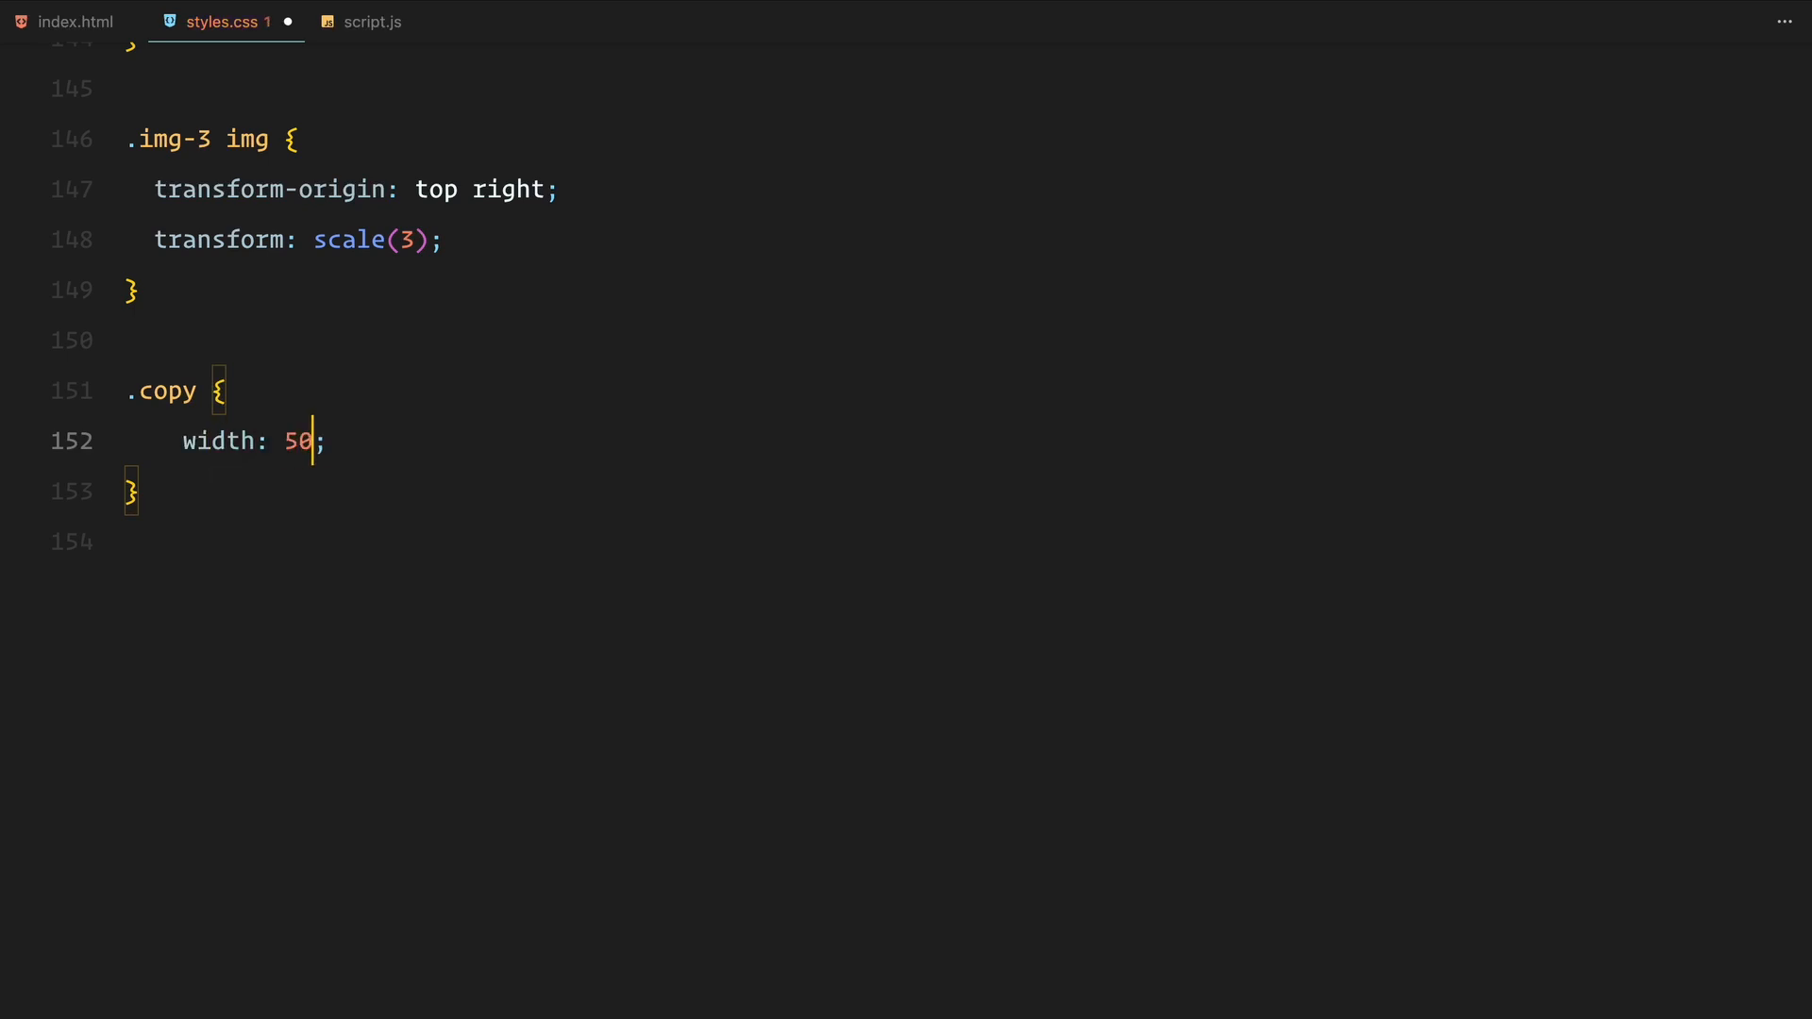
type("%;")
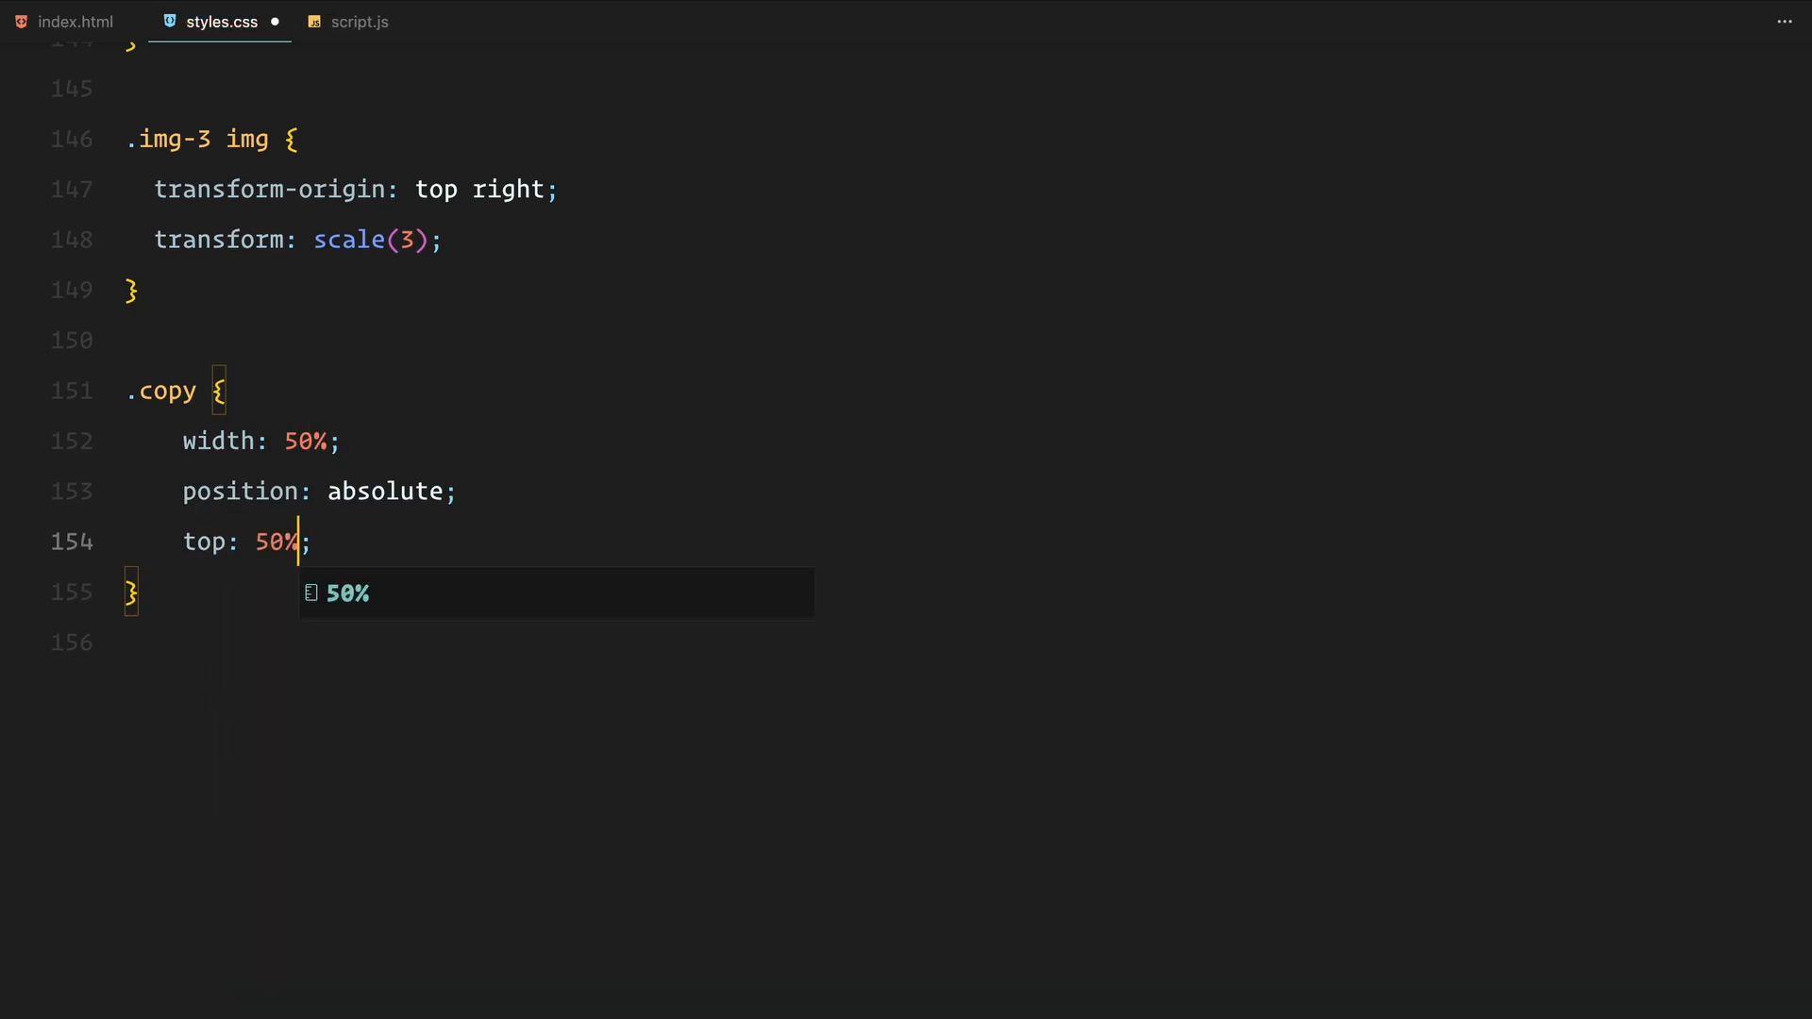
type("left: 50%;")
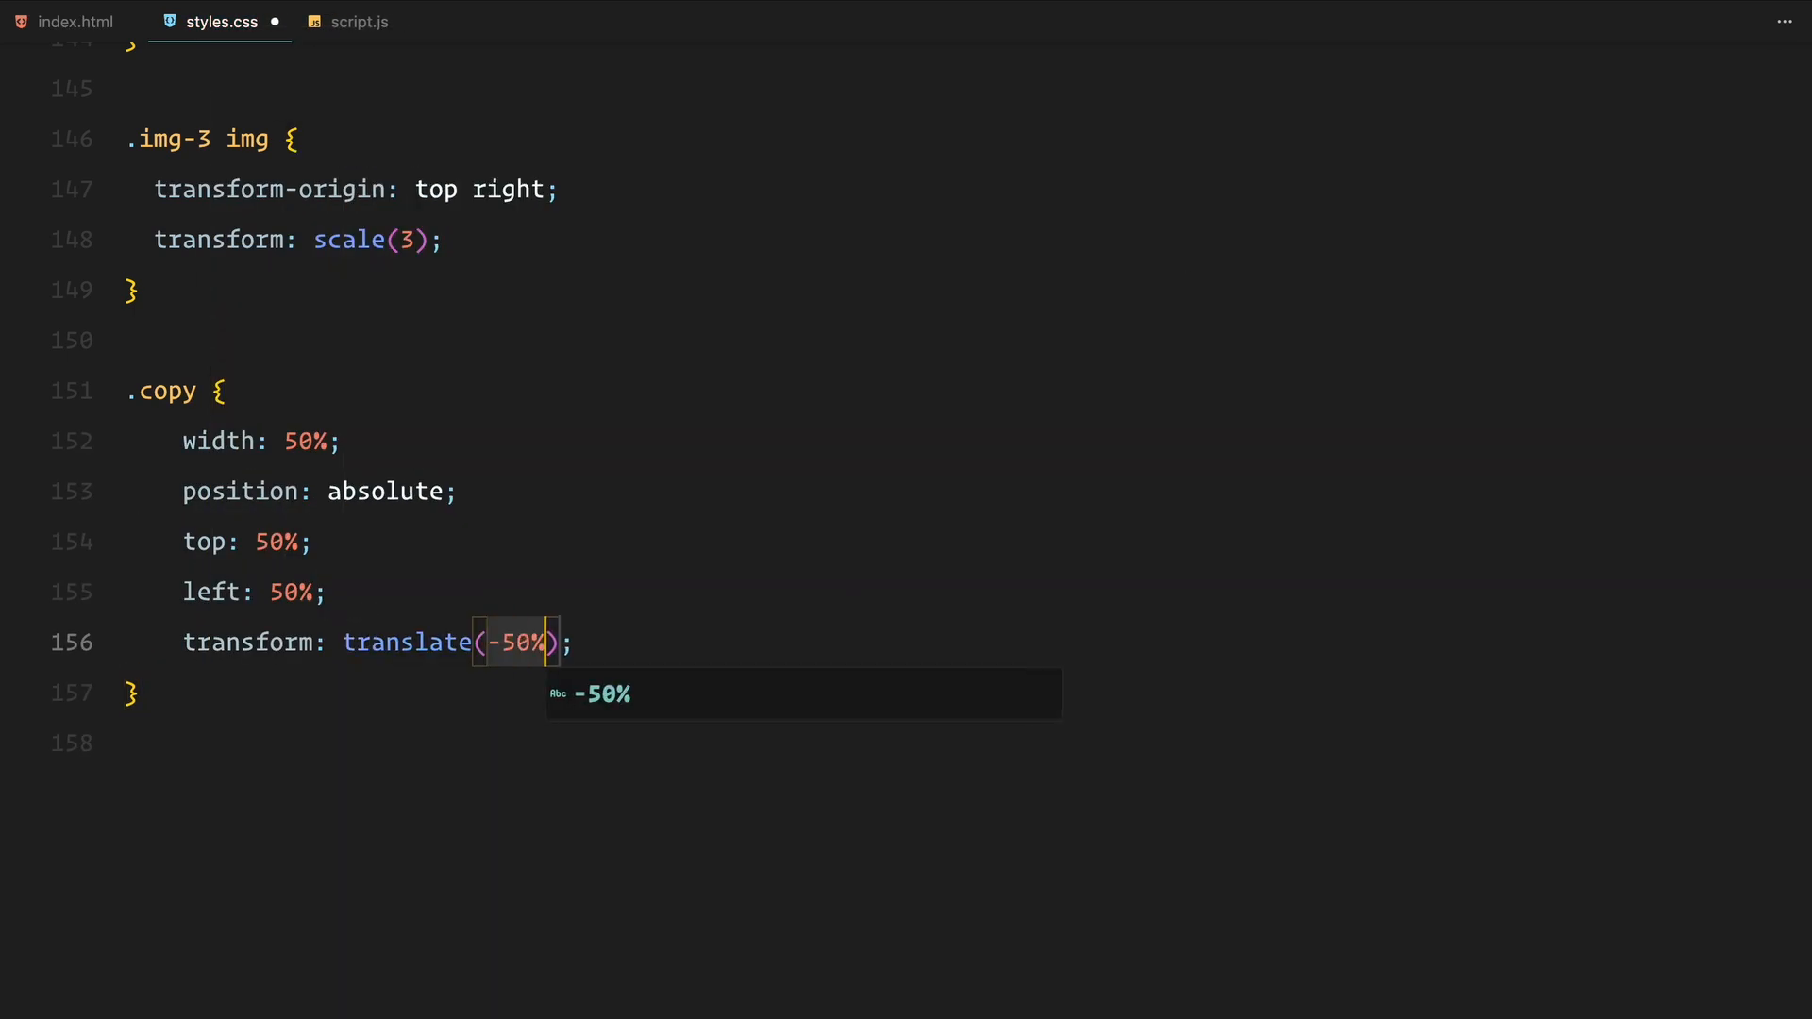
type(", -50) rotateY(-75deg)")
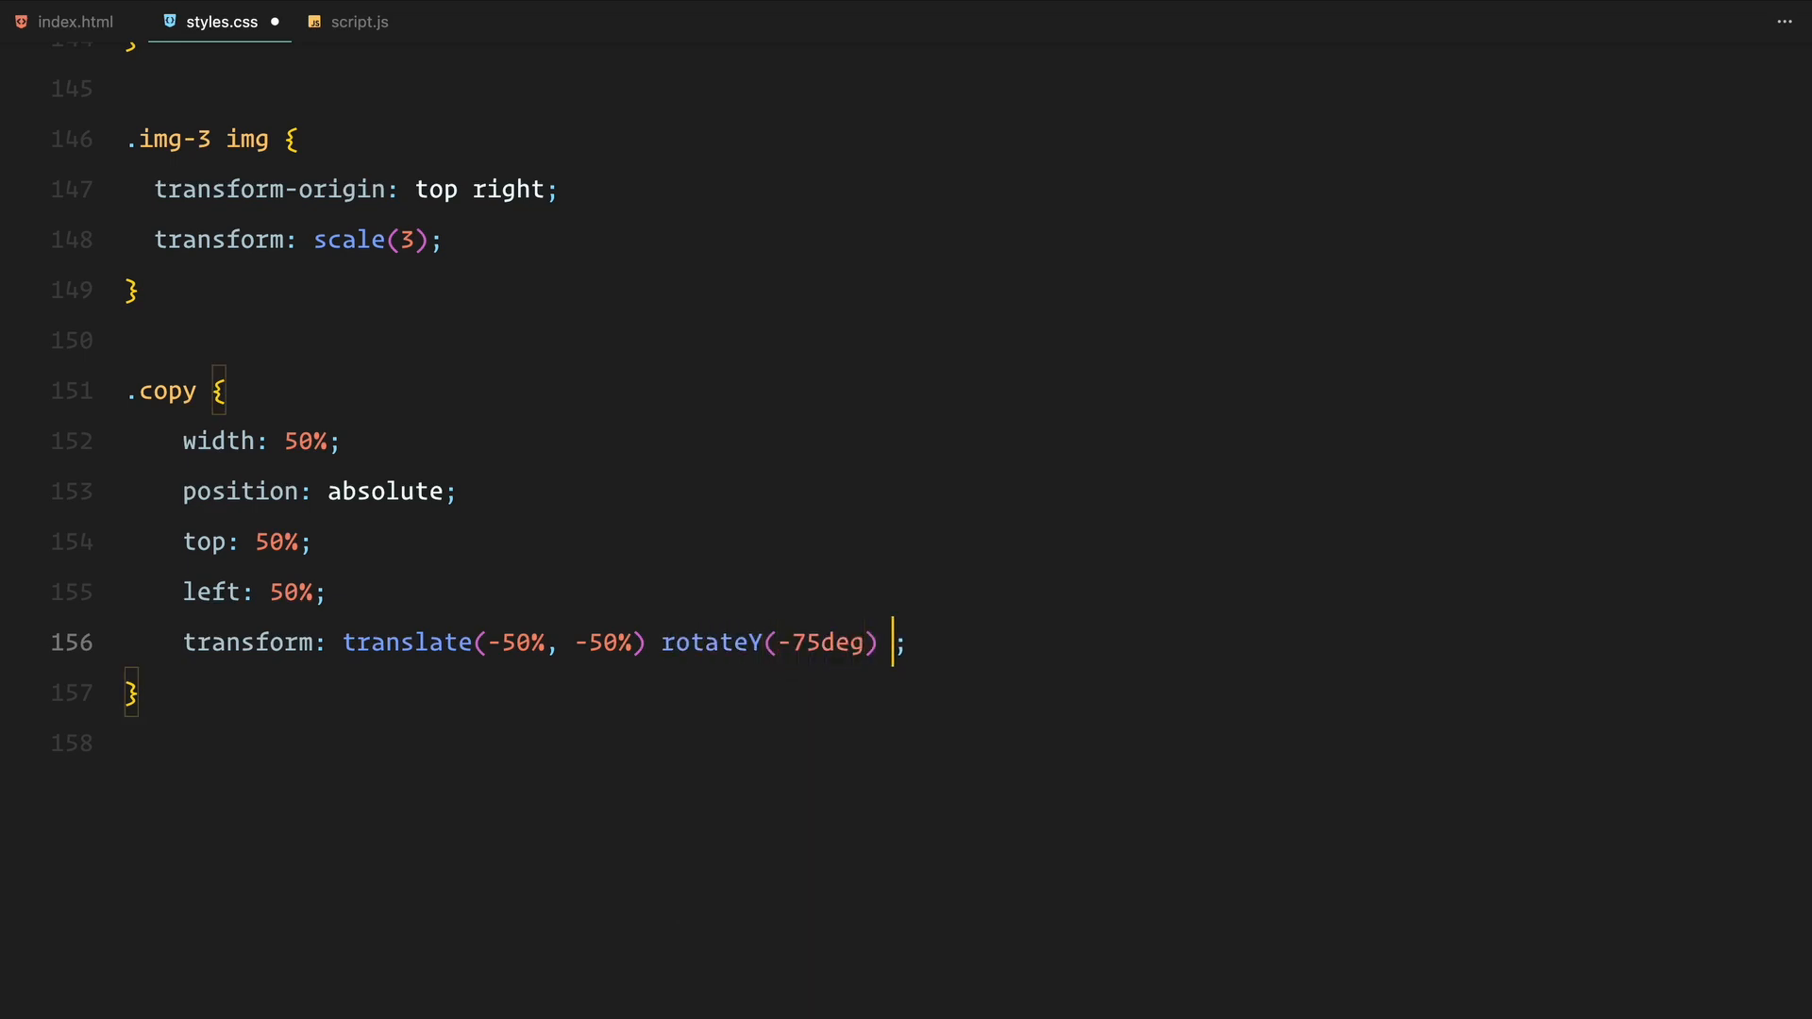
type("scale(0.5)")
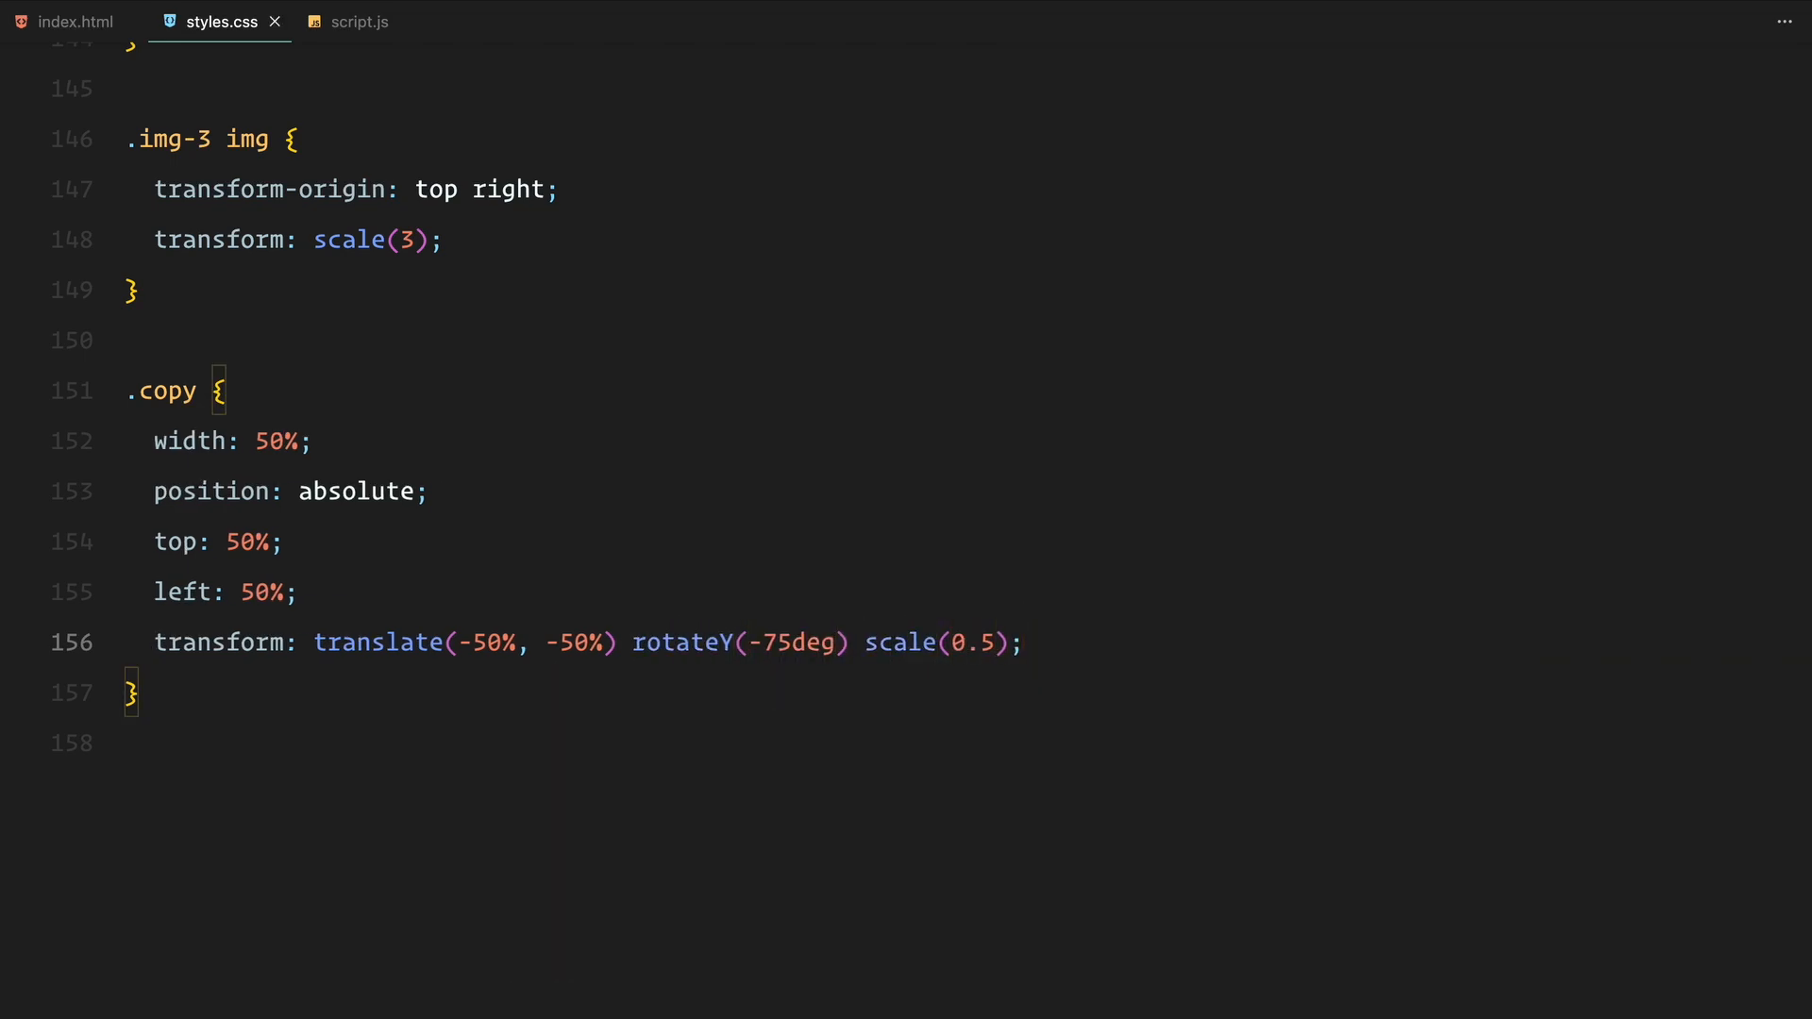
type("transform-origin: bottom left;")
type("display: none;")
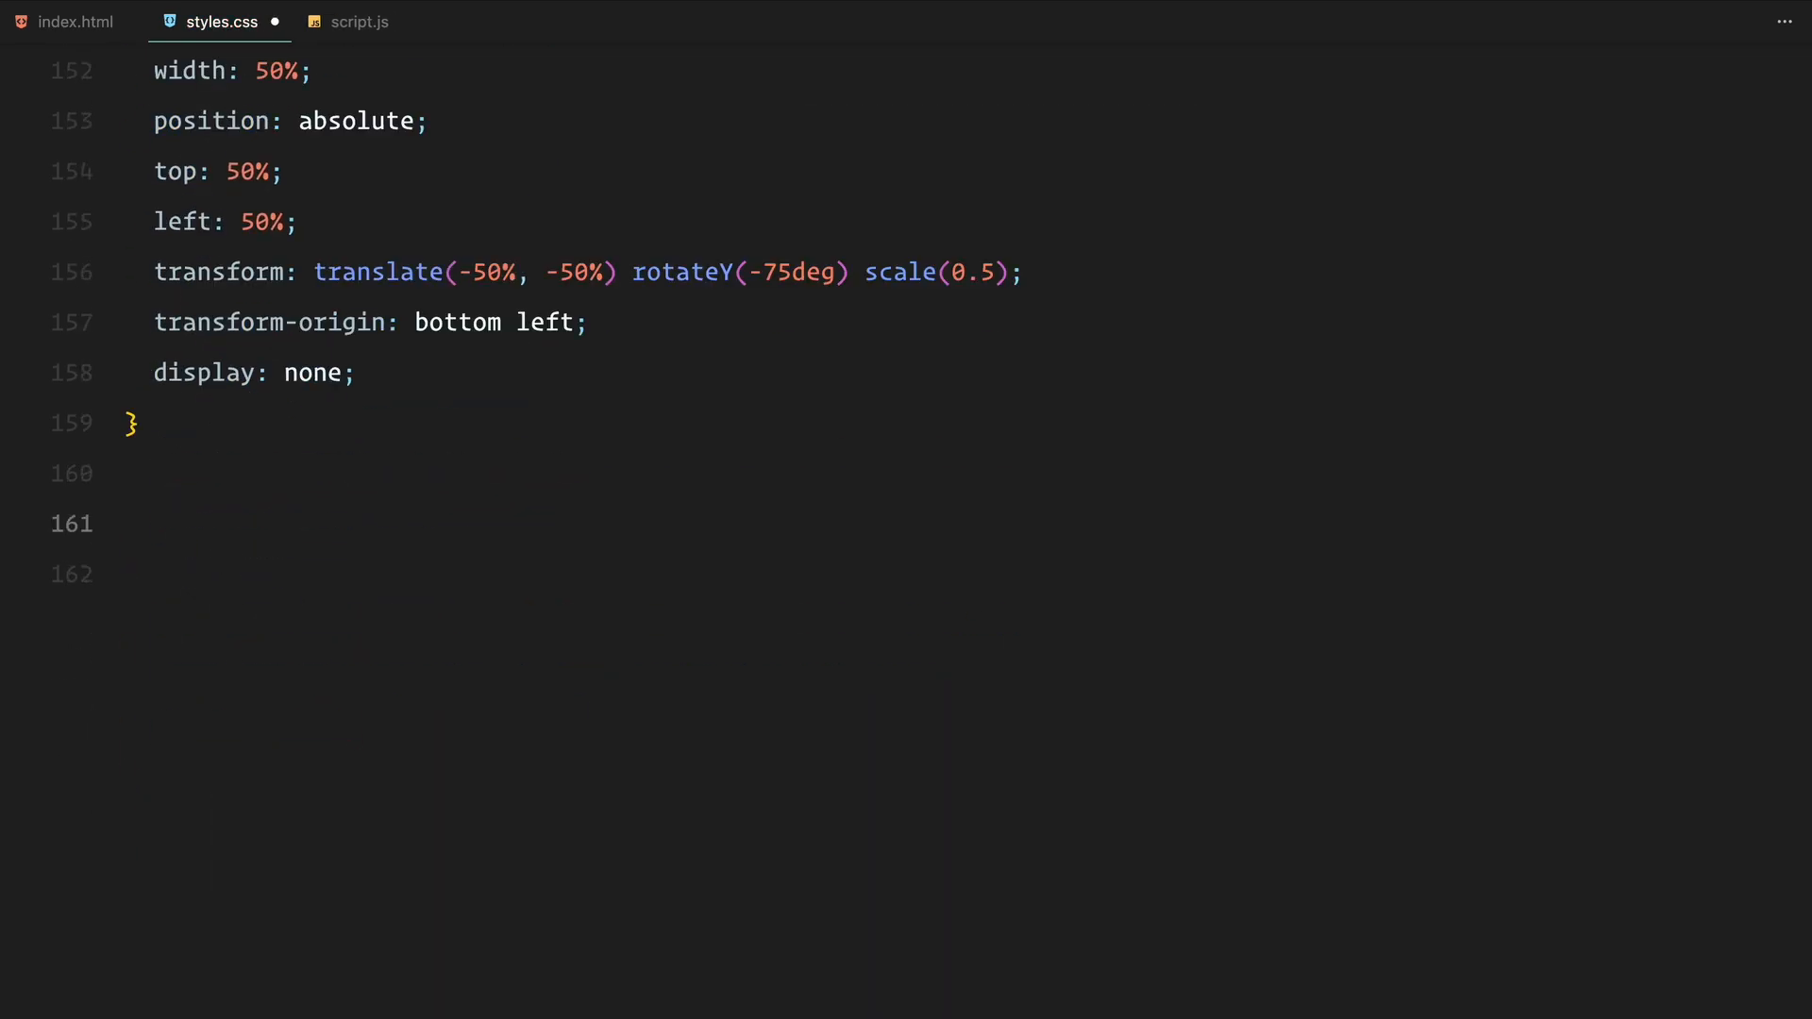
- Add a .copy h1 rule with a 5vw font size
type(".copy h1 {")
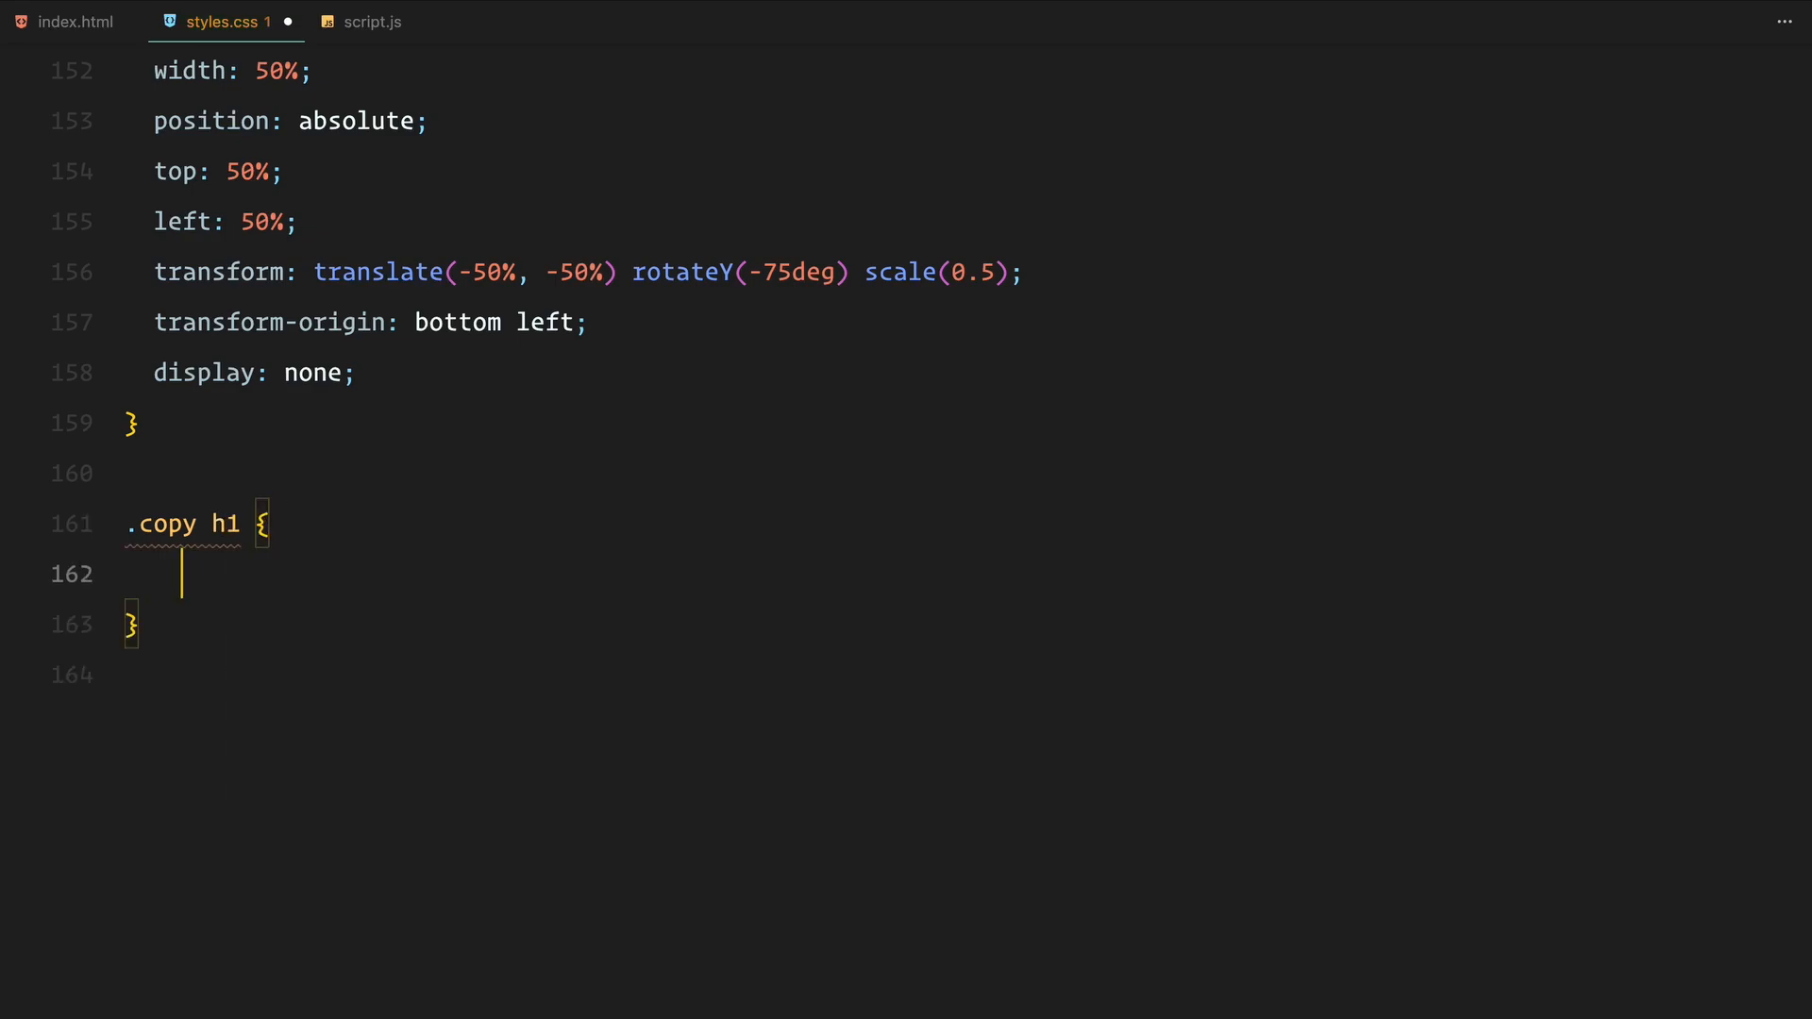
type("font-size: 5vw;")
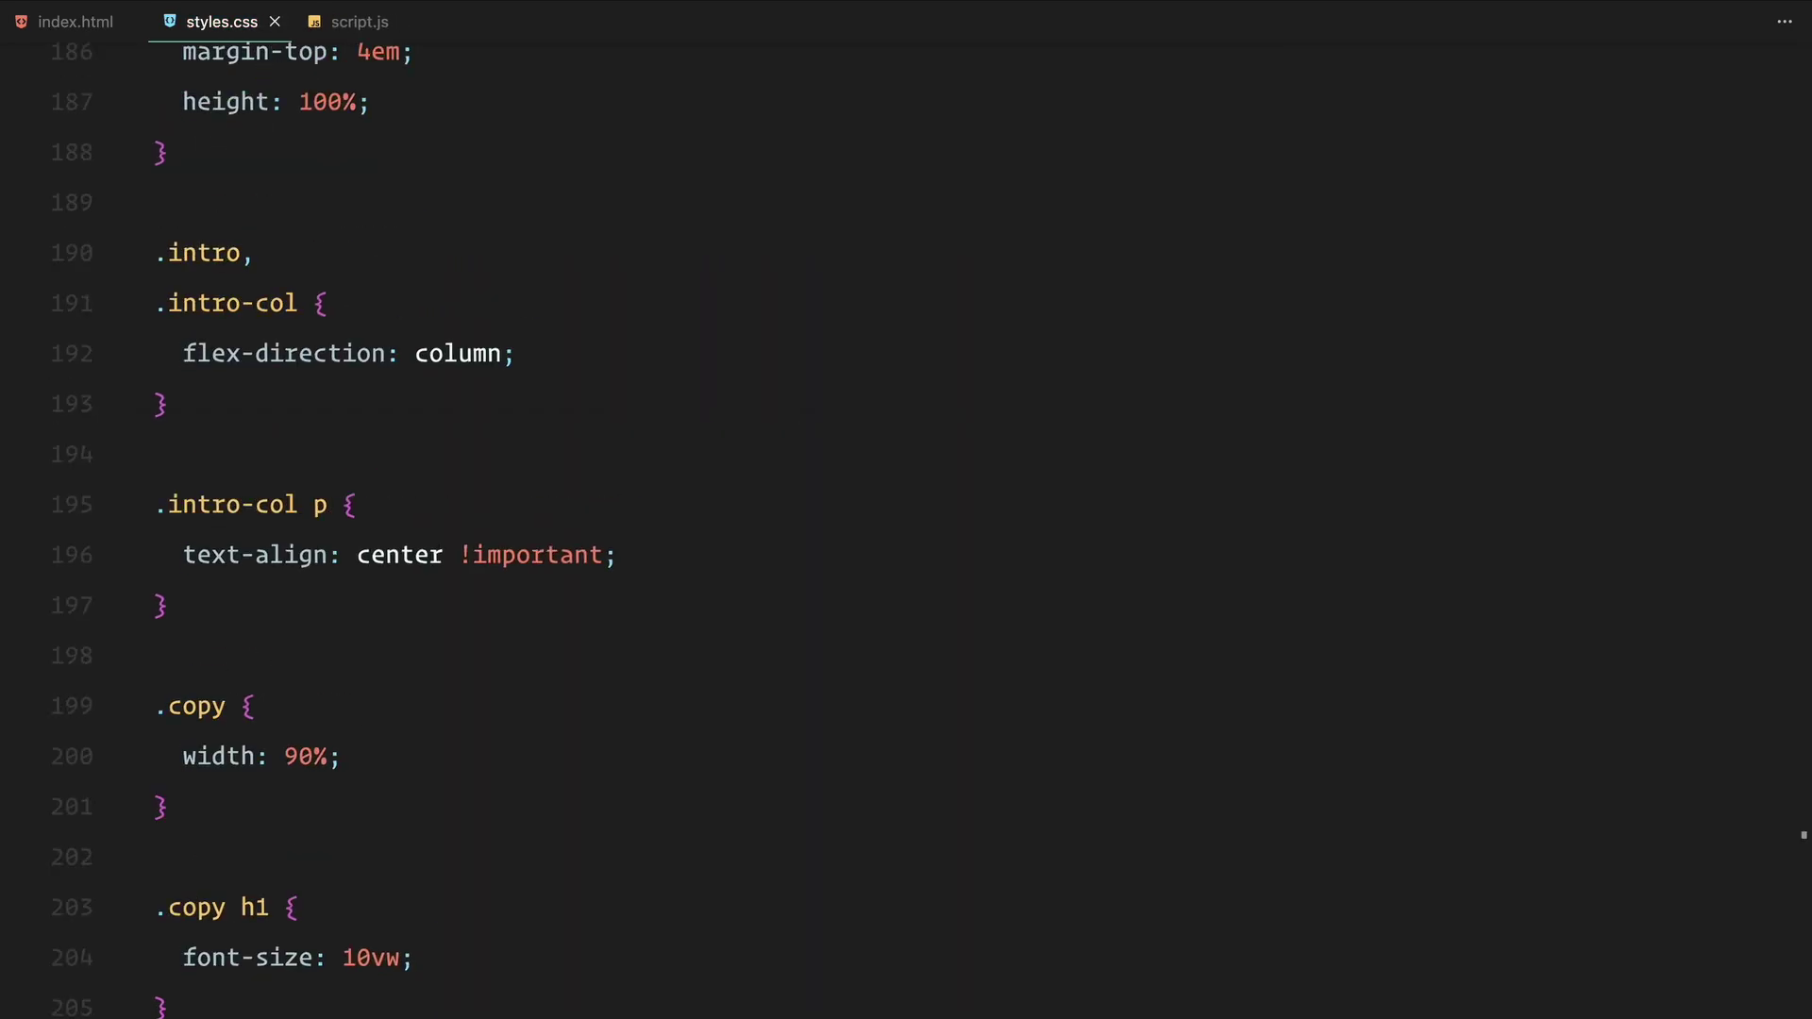
scroll("up", 3)
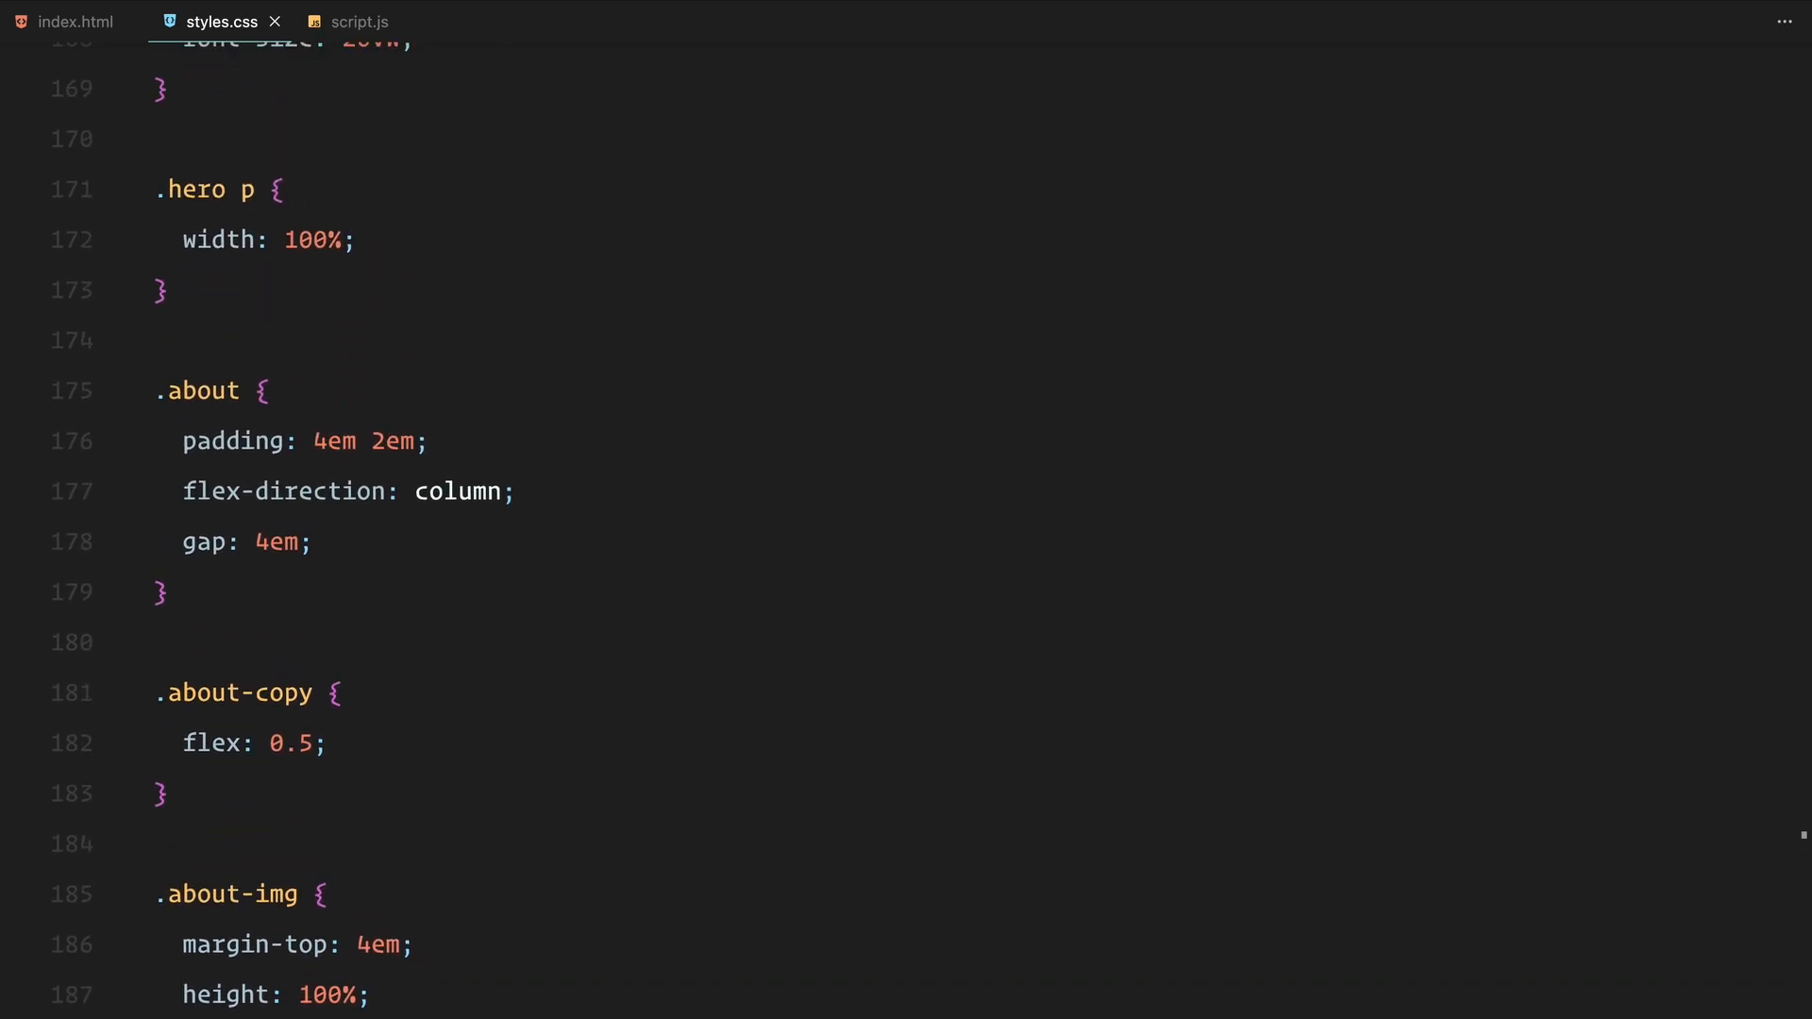
scroll("down", 3)
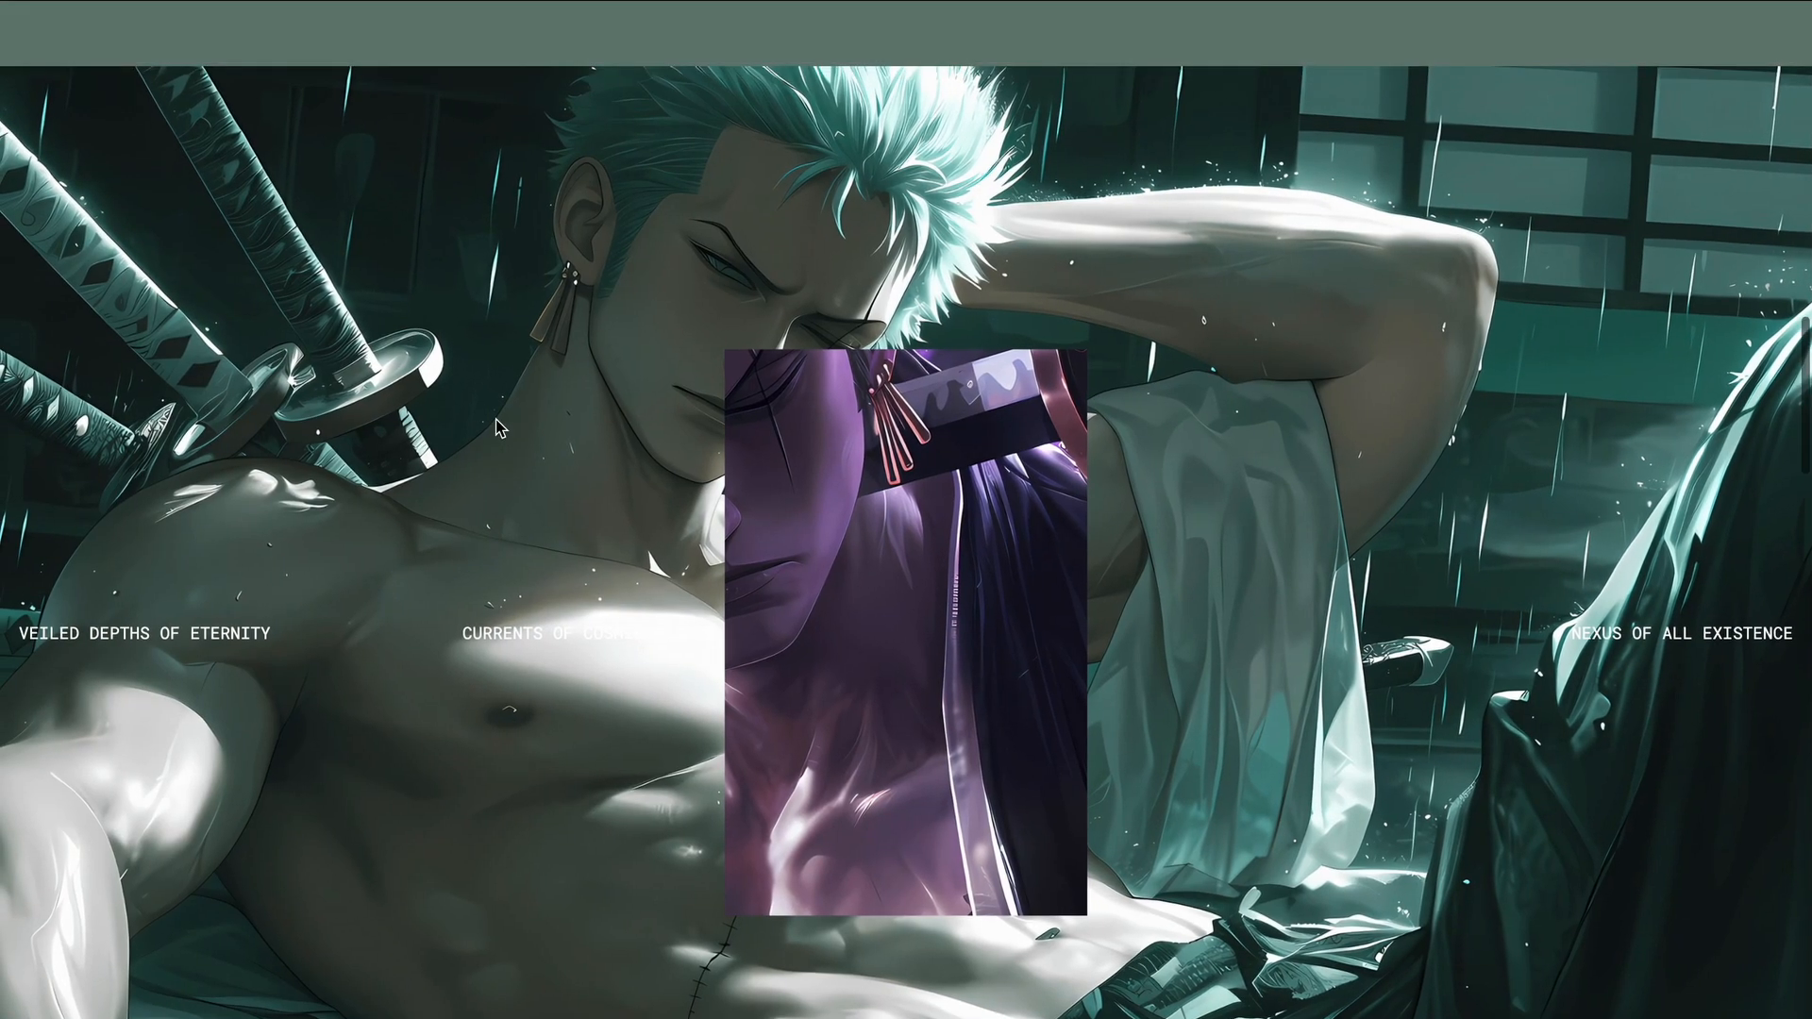
- Scroll the browser preview down past the hero images to the INFINITE REALMS heading
scroll("down", 3)
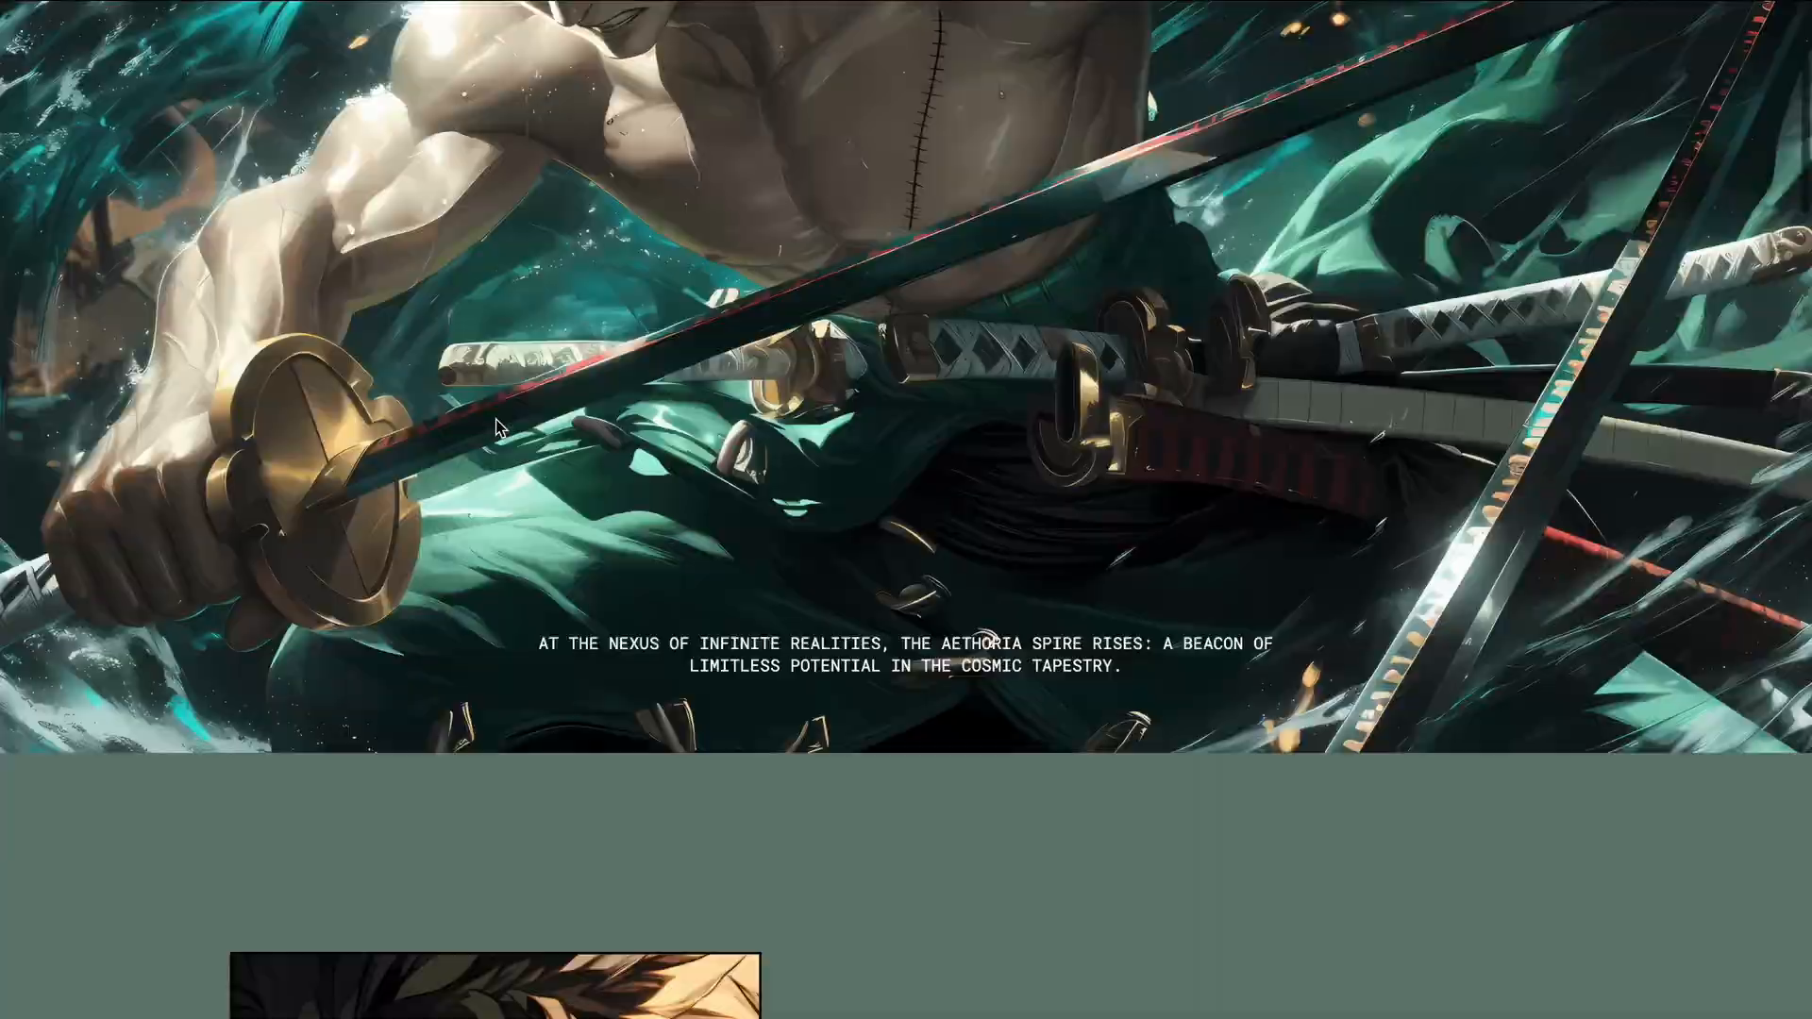
scroll("down", 3)
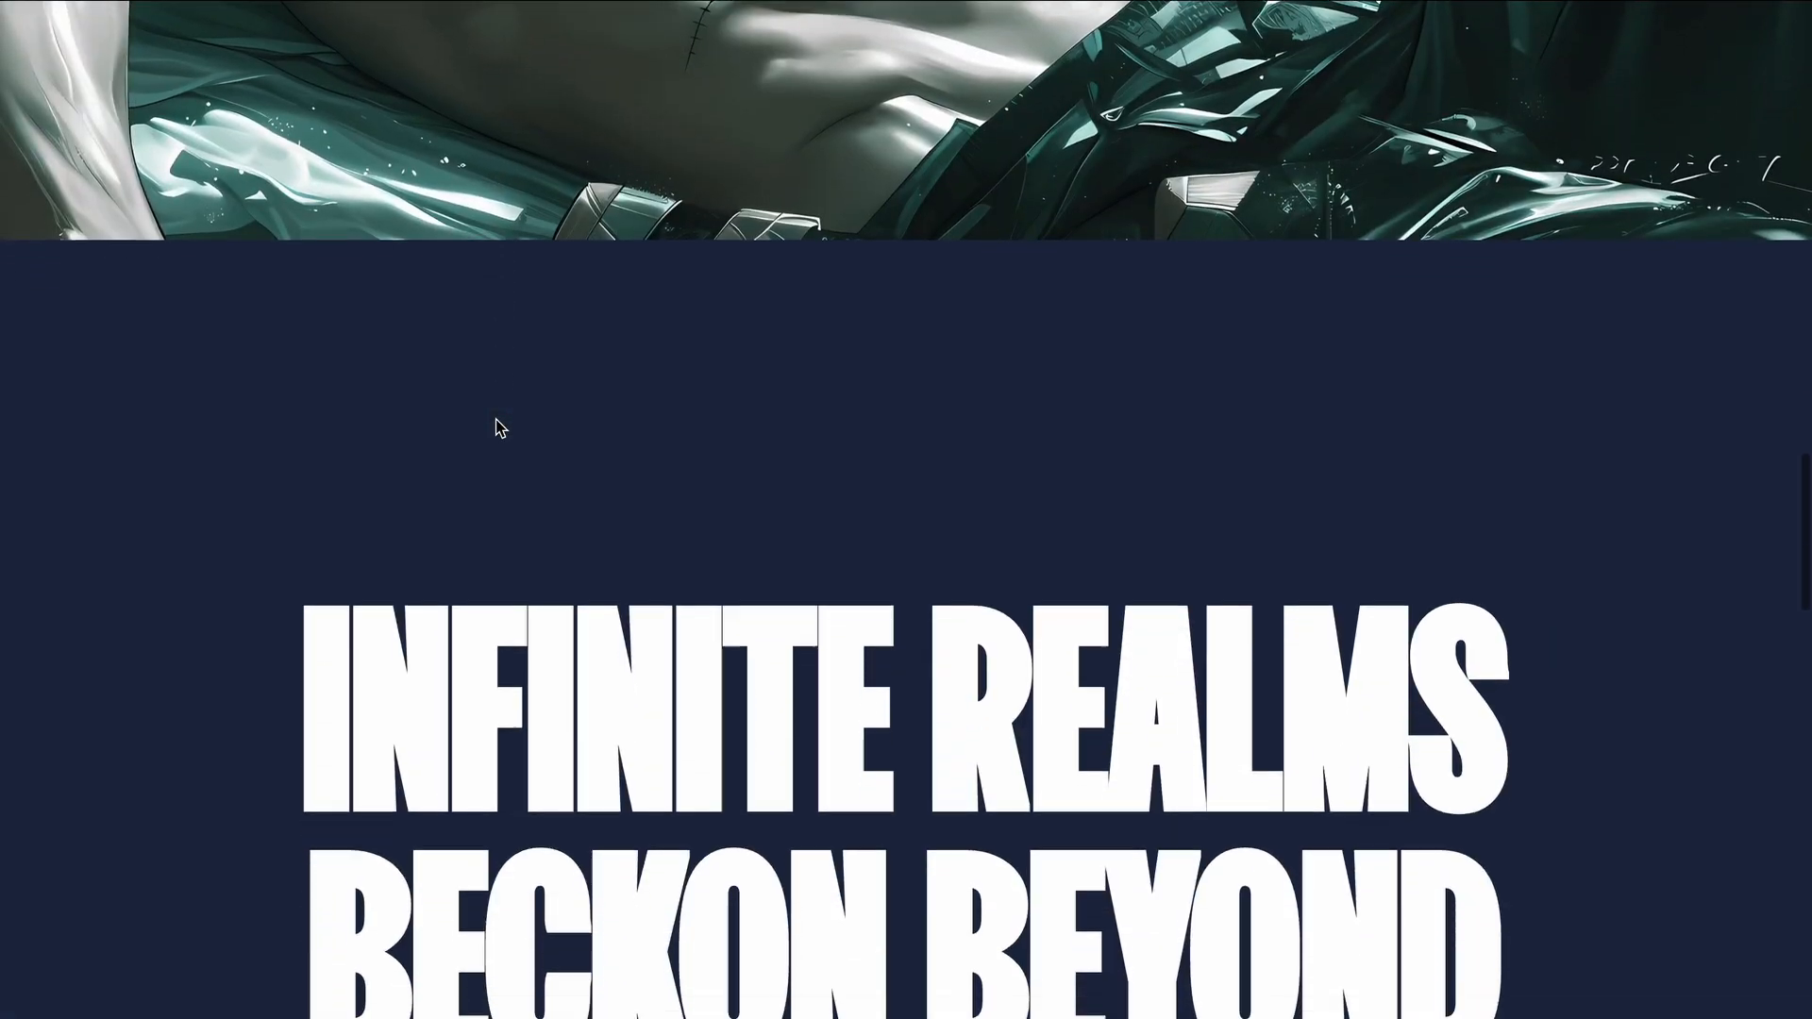
scroll("down", 3)
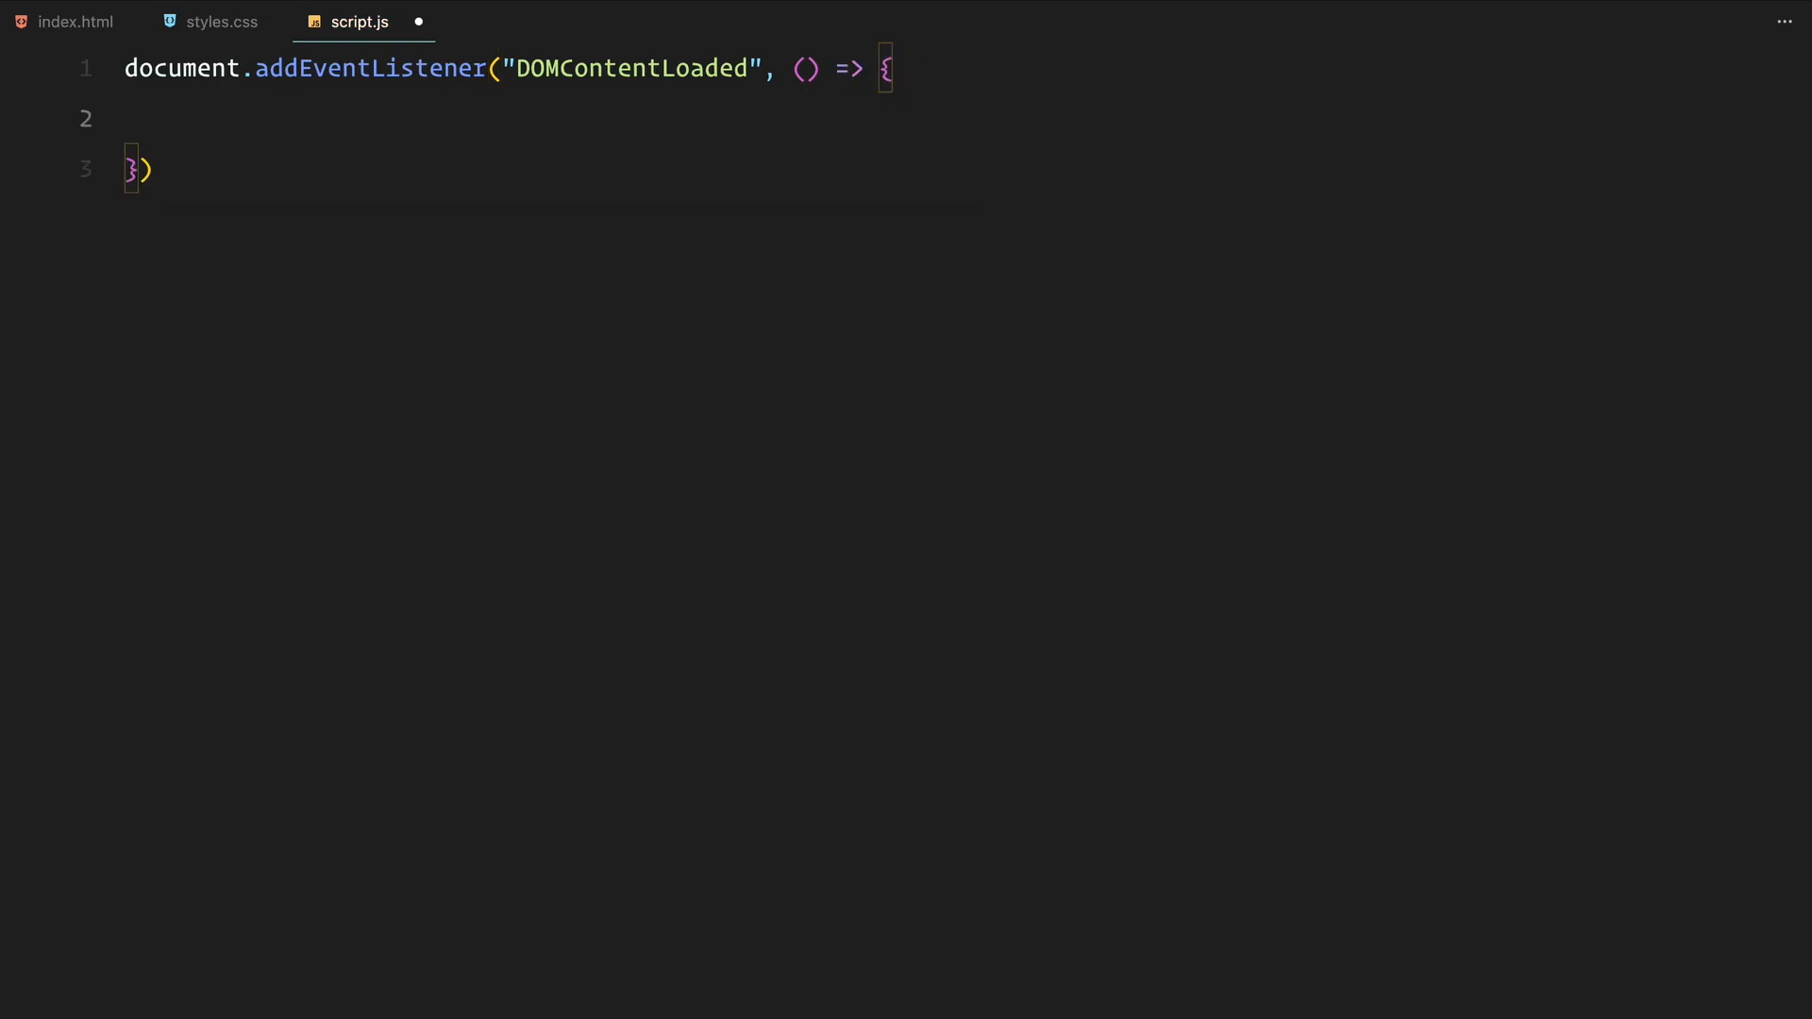
- Register the ScrollTrigger plugin and define stickySection and totalStickyHeight from the window height
type("gsap.re")
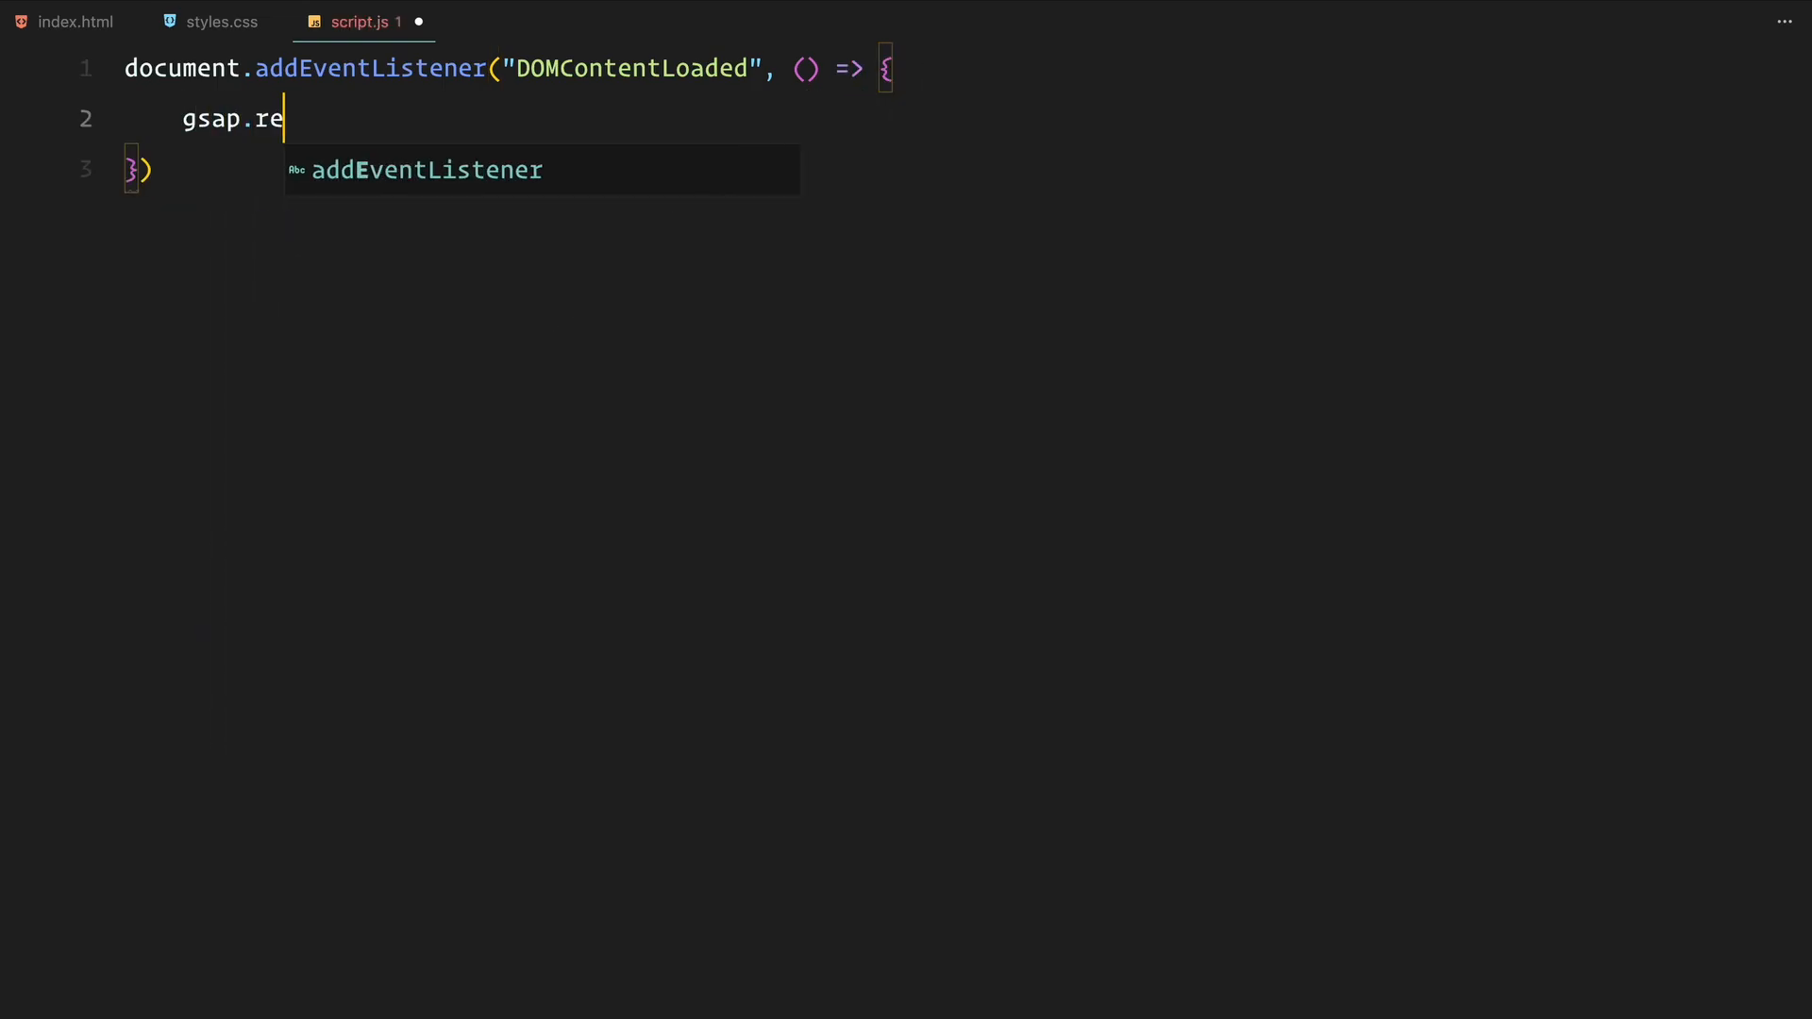
type("gisterPlugin(ScrollTrigger);")
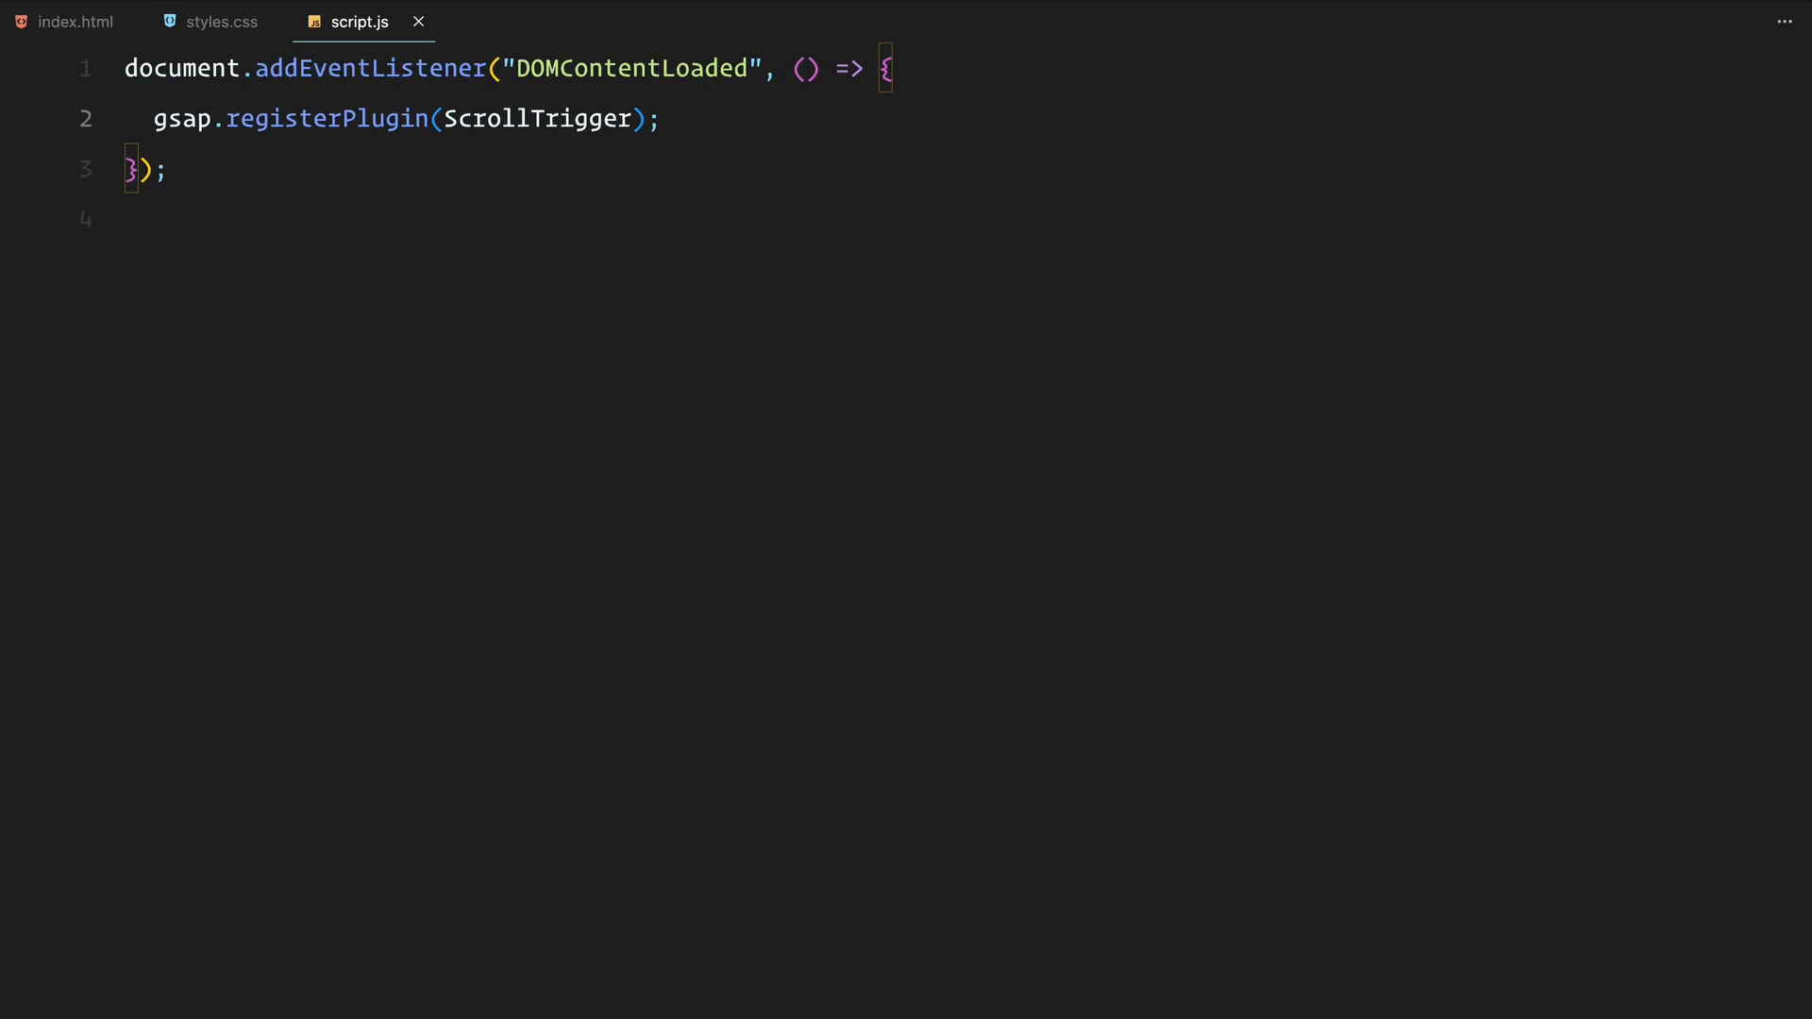
type("const stickySection = document.querySelector(\".sticky\");")
type("const total")
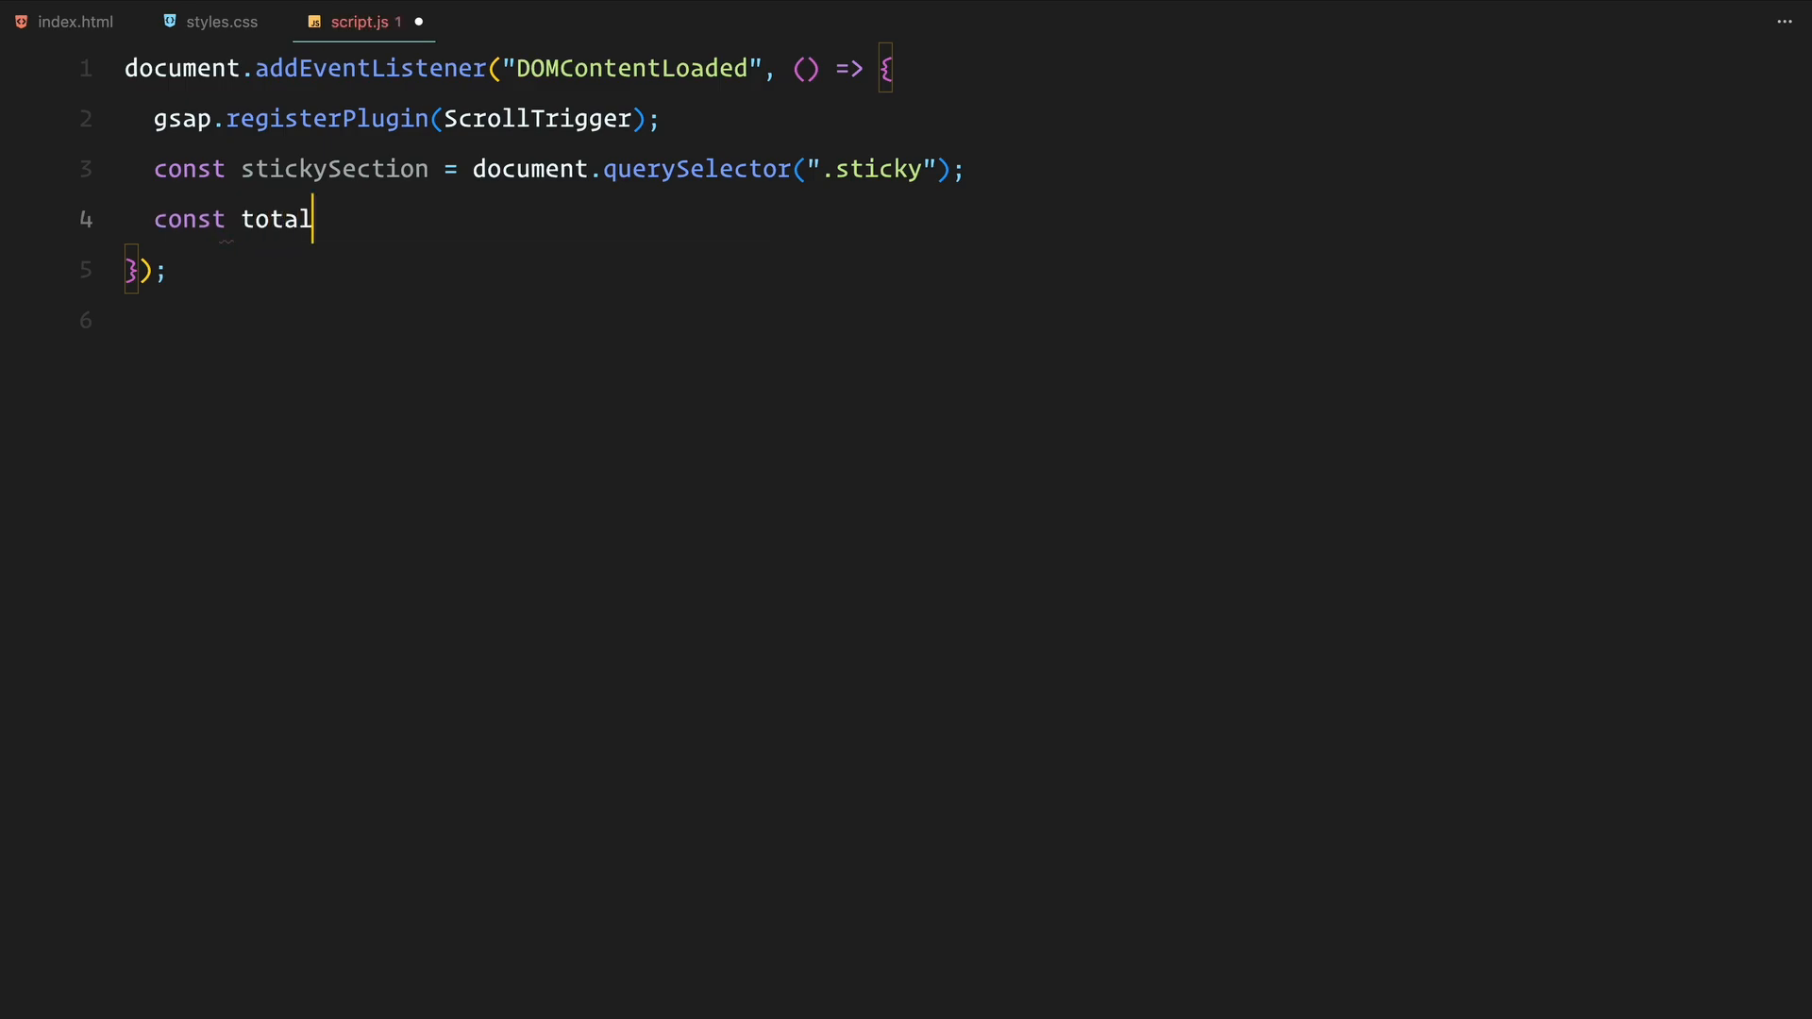
type("StickyHeight = window.innerHeight * 4;")
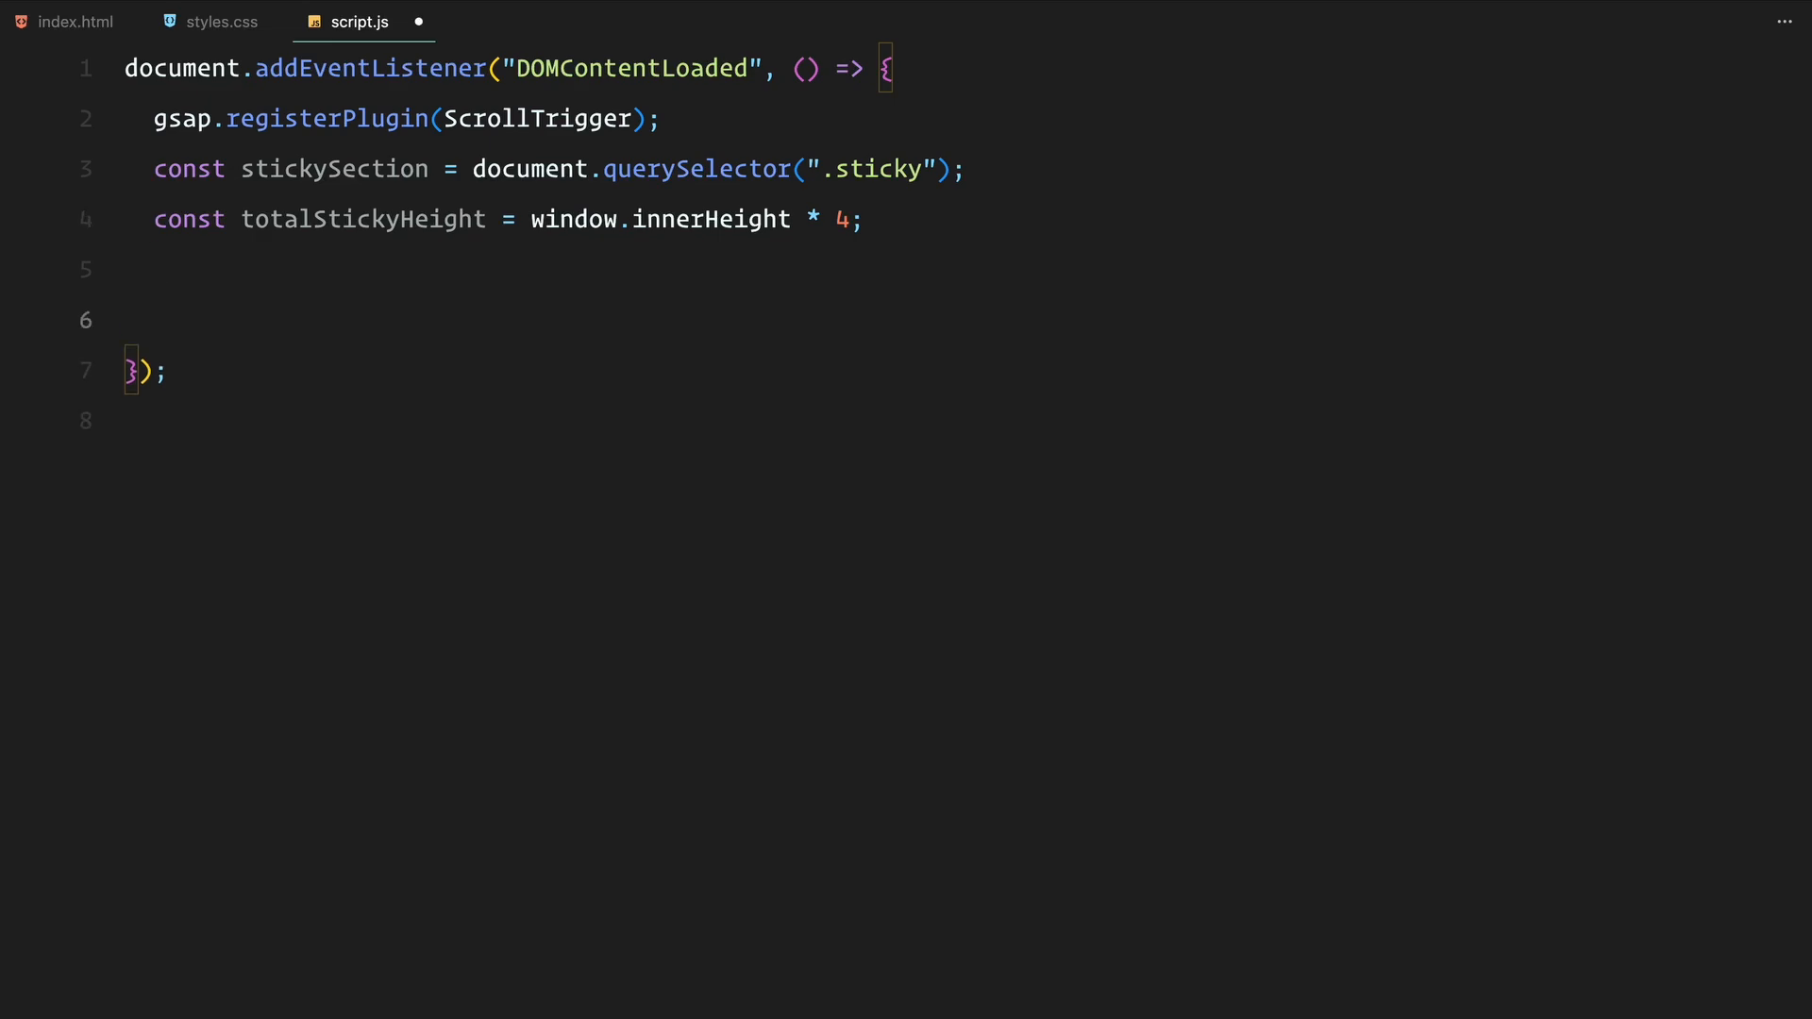
- Add Lenis smooth scrolling, drive it from gsap.ticker and set lagSmoothing(0)
type("// lenis smooth scroll")
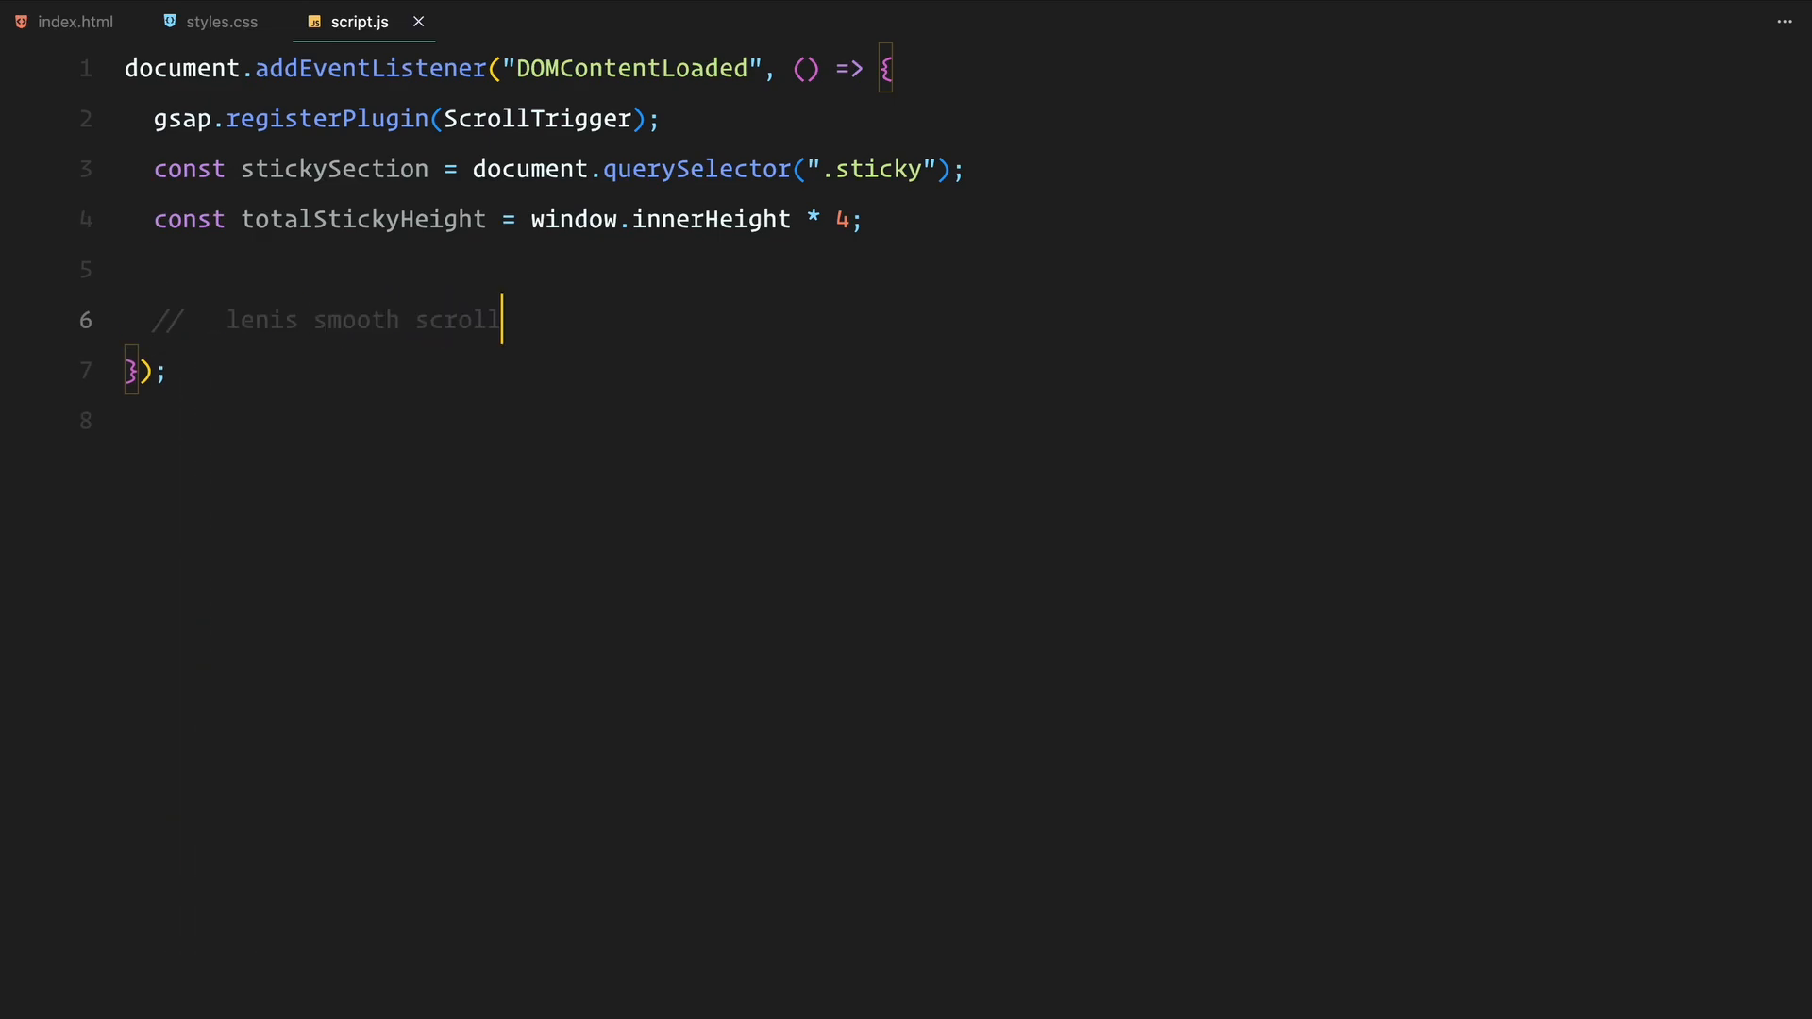
type("const lenis = new")
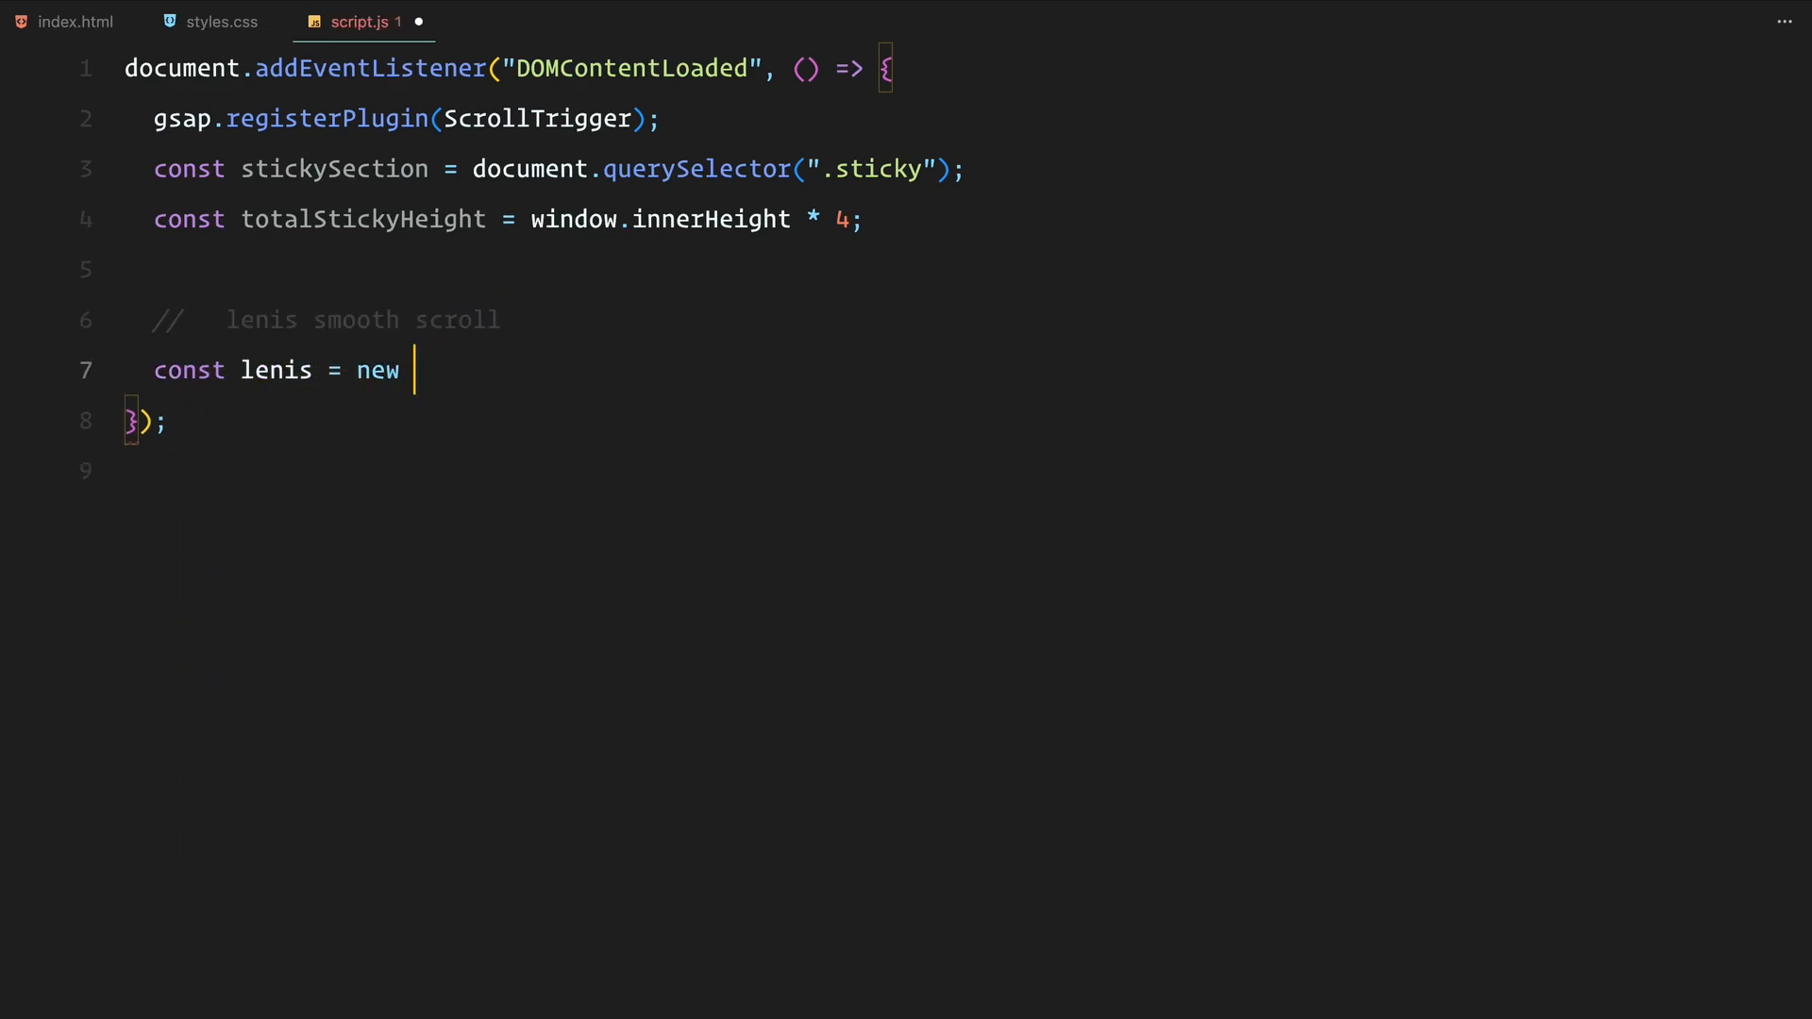
type("Lenis();")
type("lenis.on(\"scroll\", ")
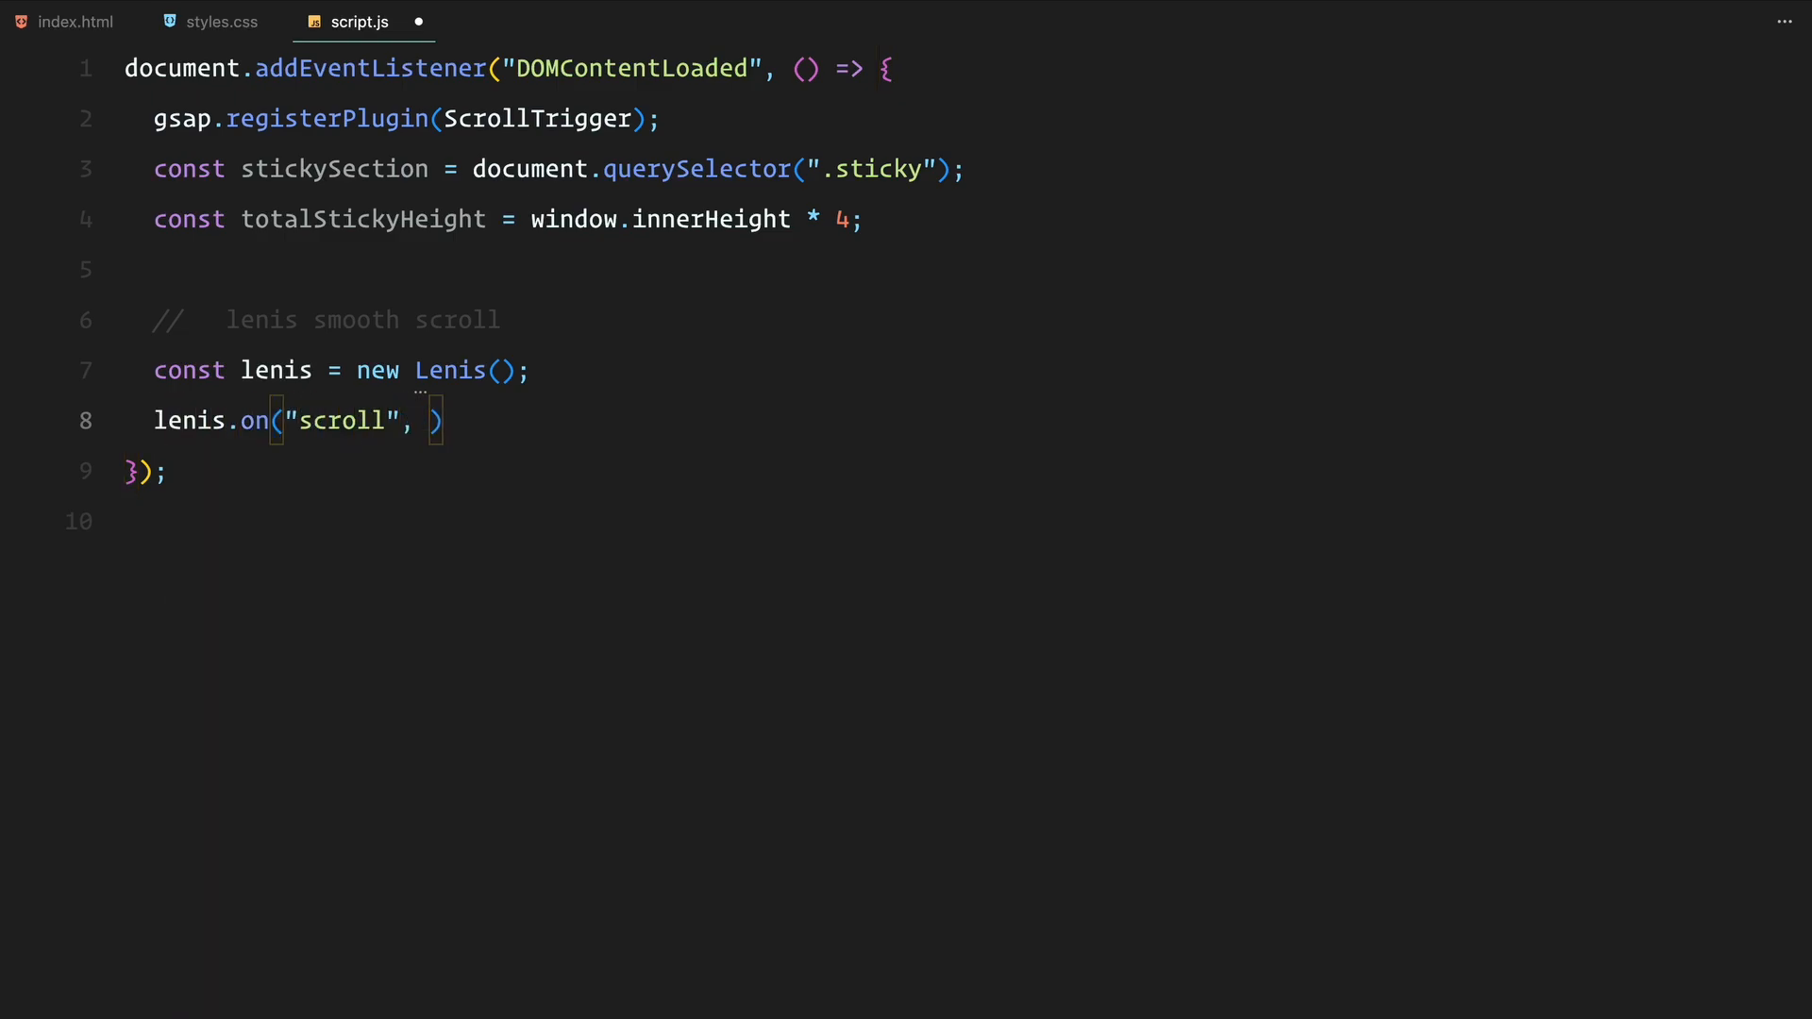
type("ScrollTrigger.update")
type("lenis.raf(")
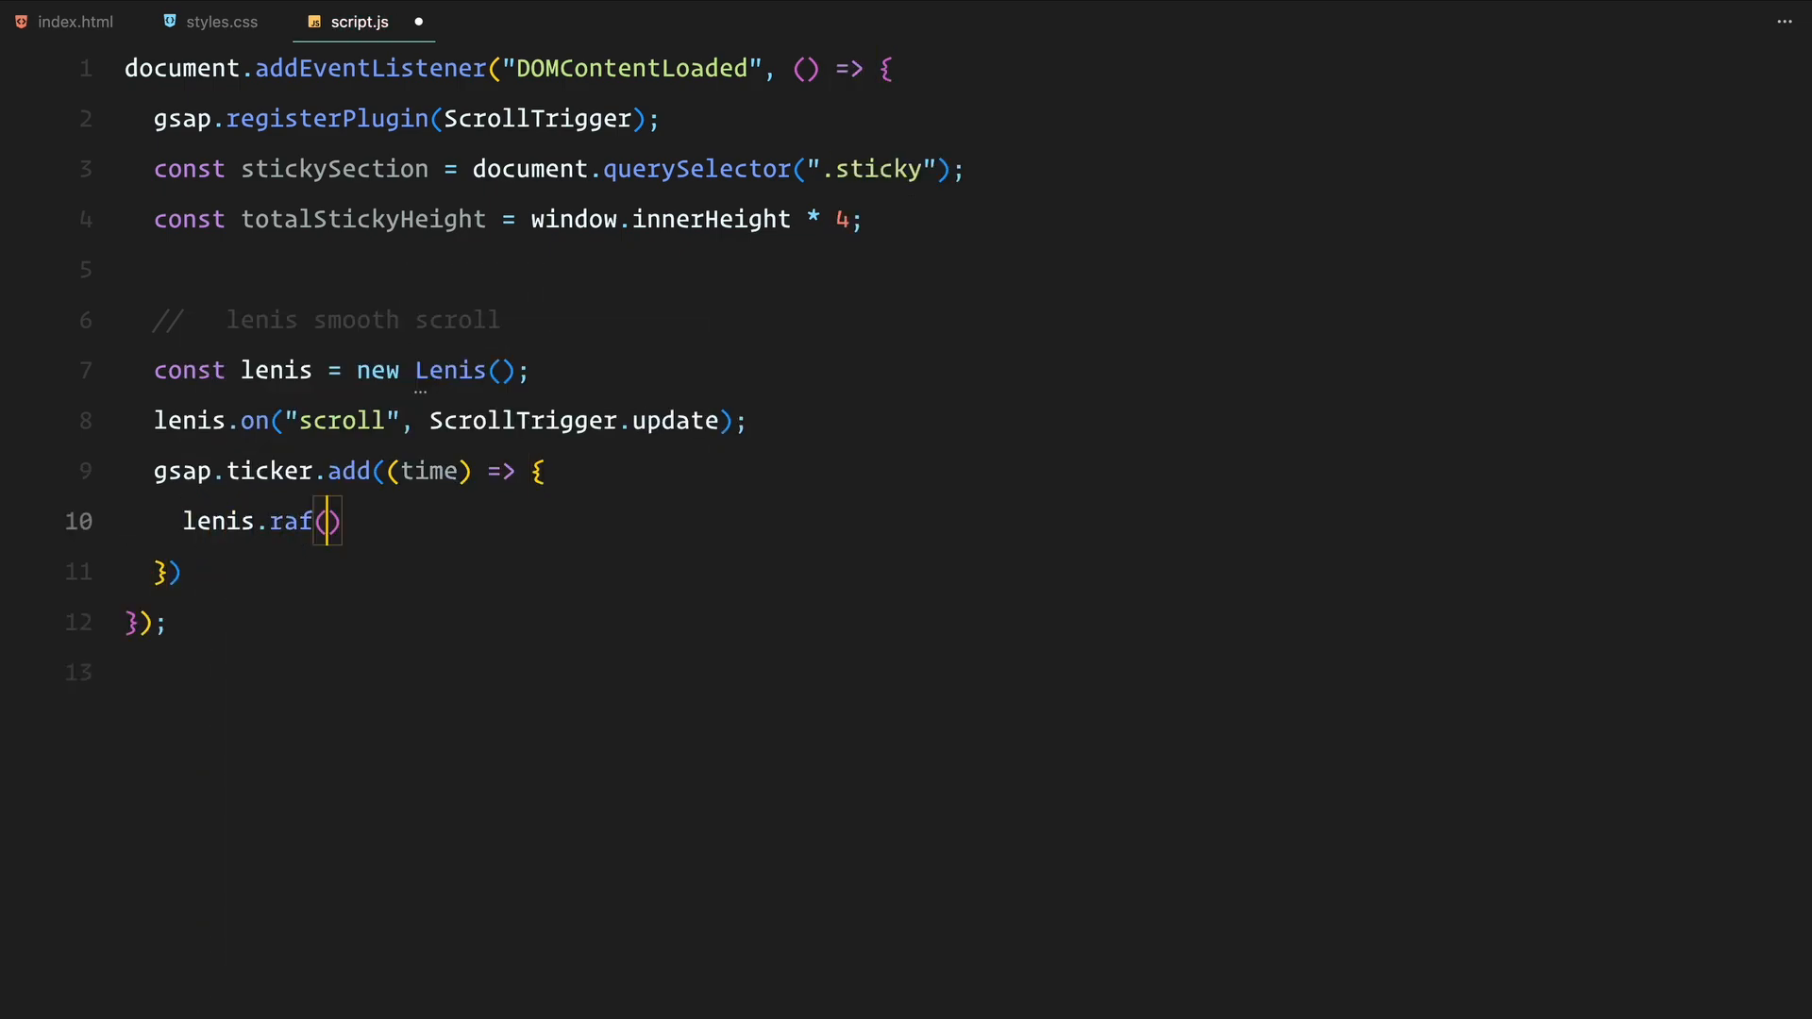
type("time * 1000;")
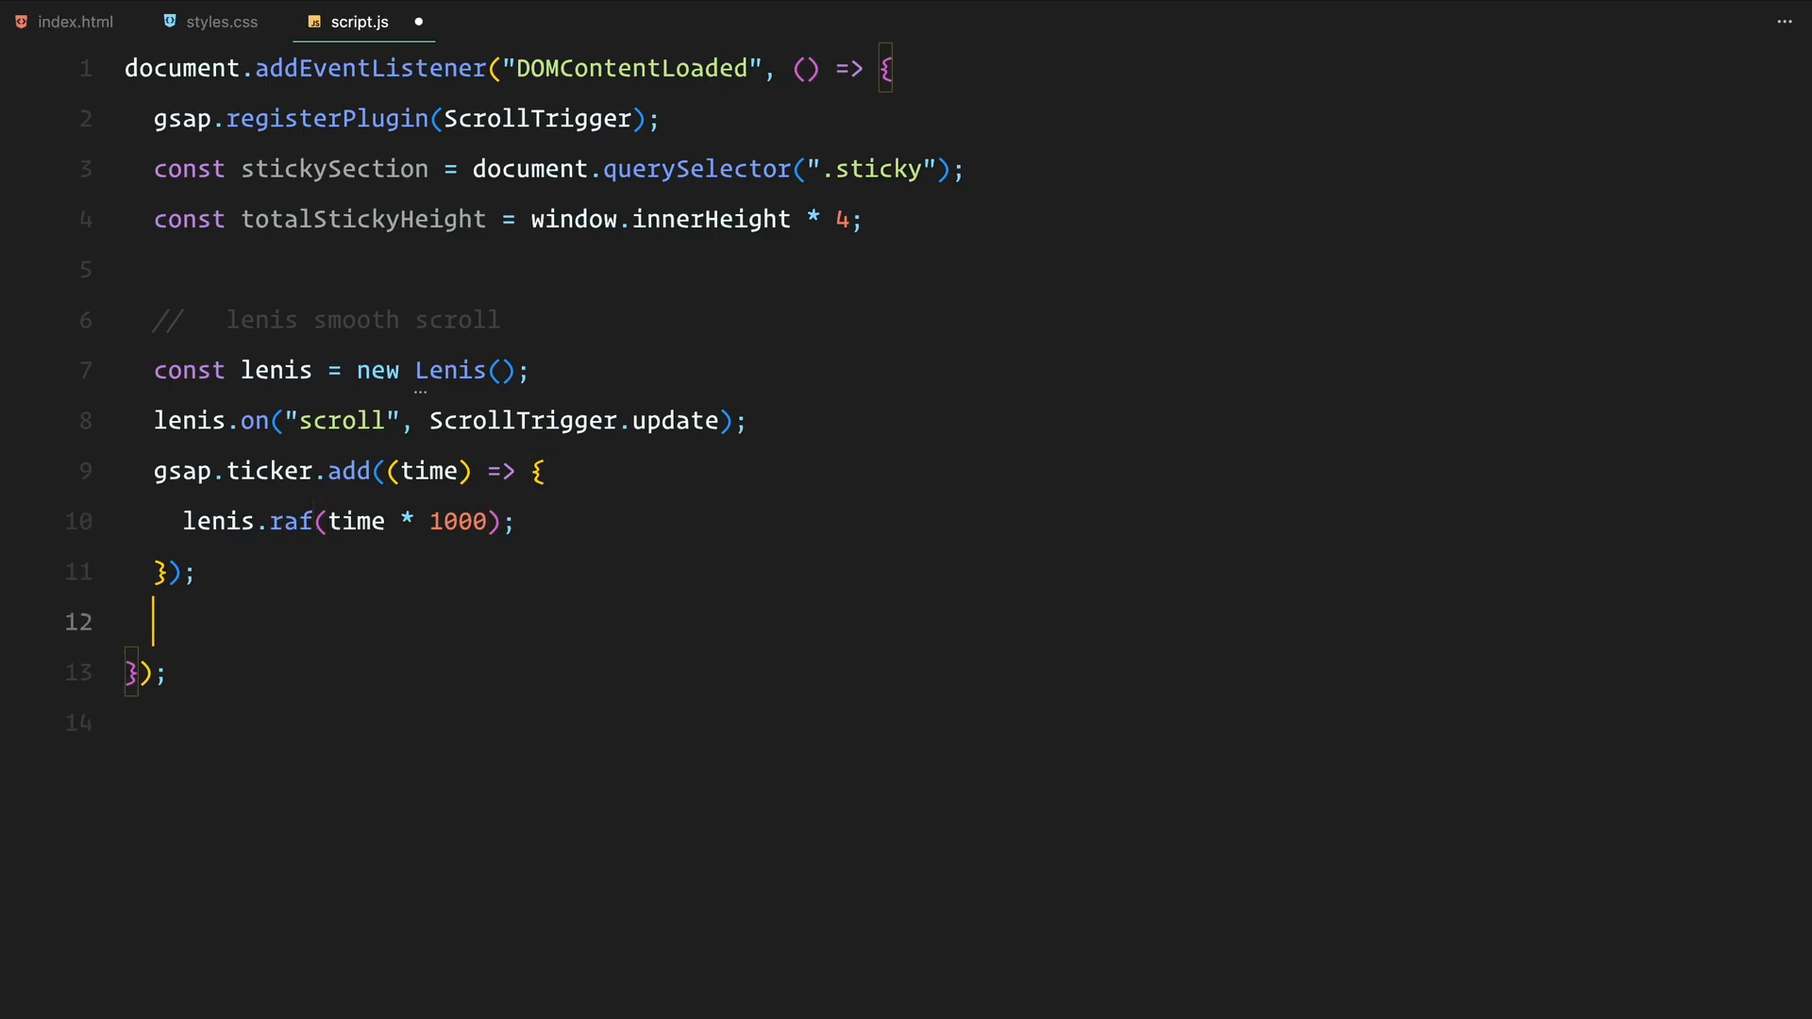
type("gsap.ticker.lagSmoot")
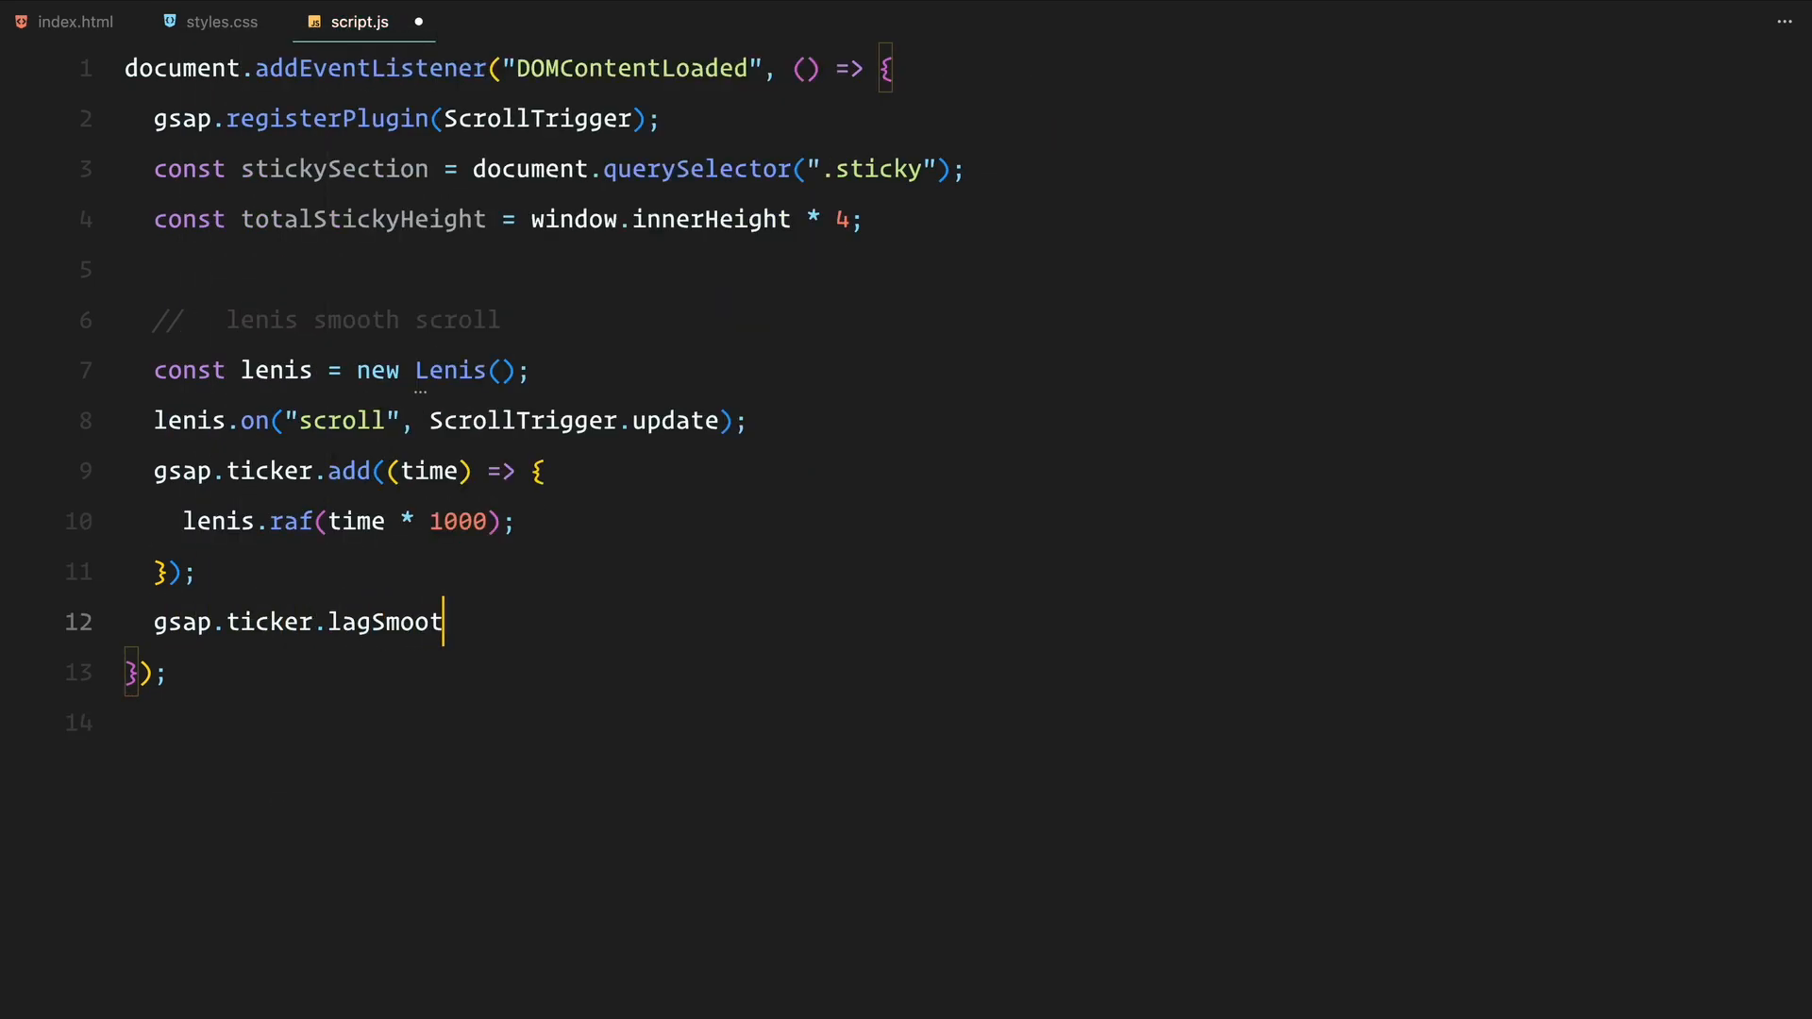
type("hing(0);")
type("//")
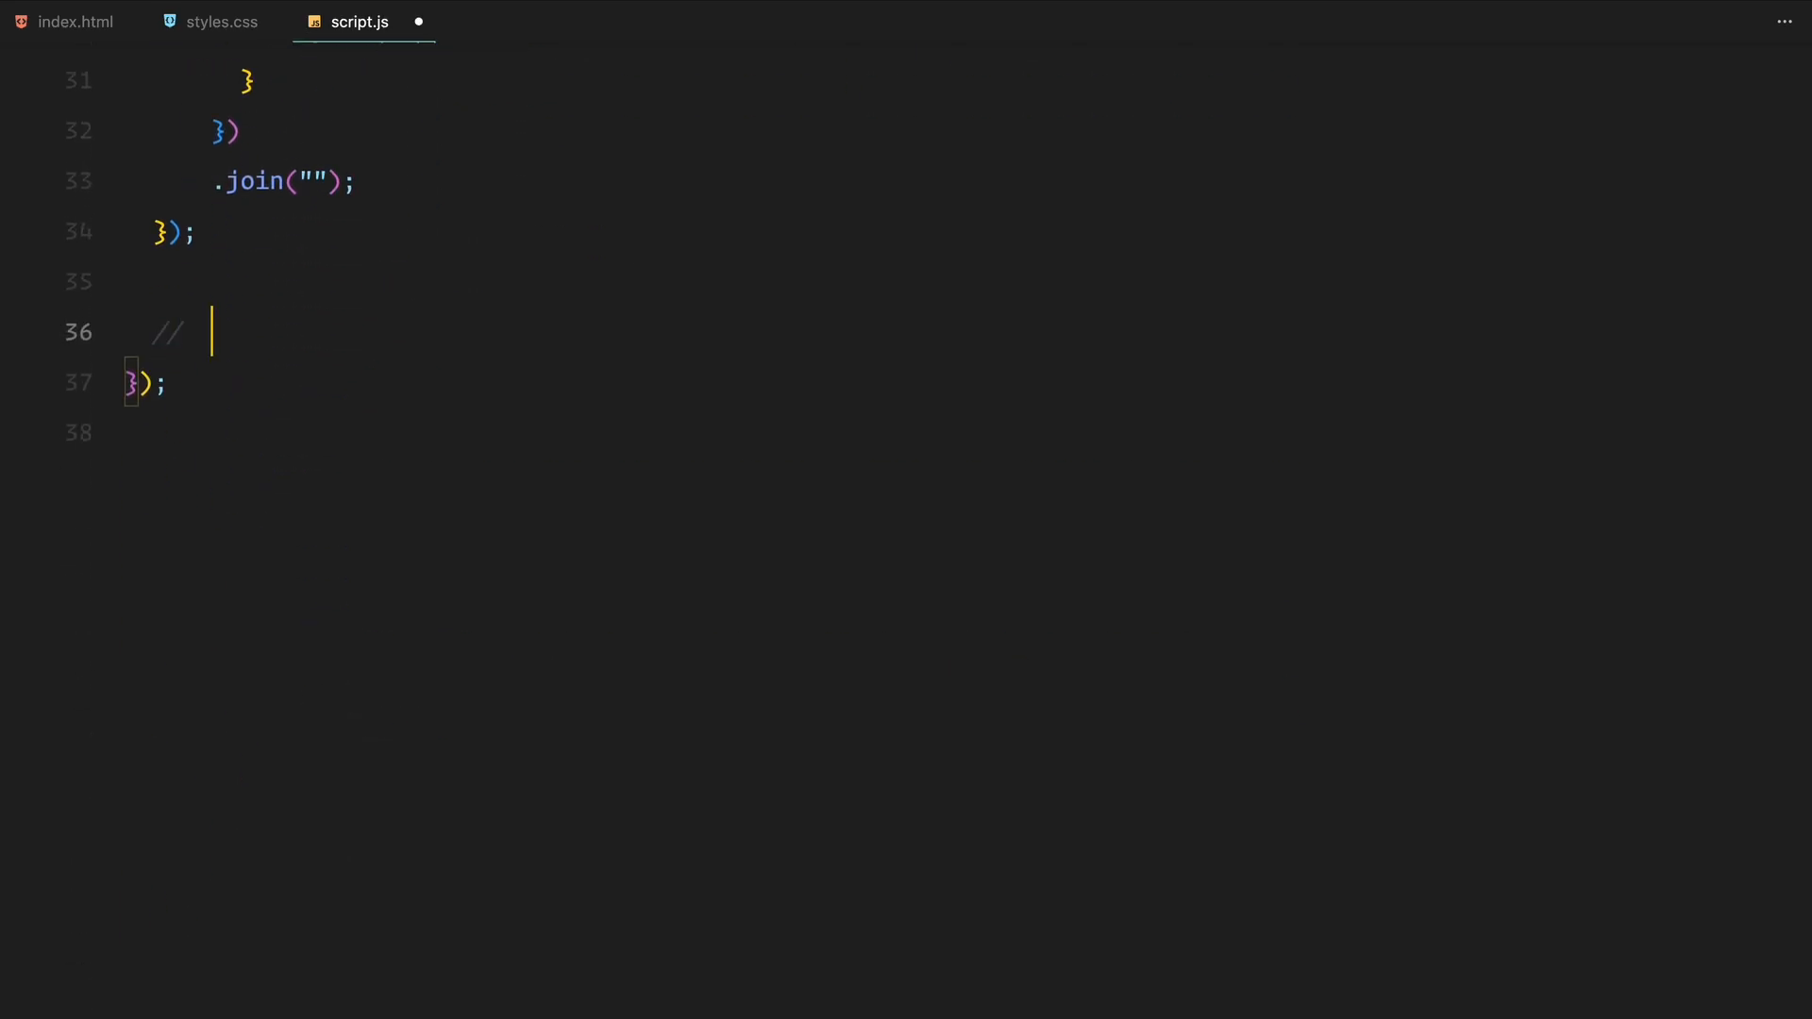
- Add the 'flicker animation: intro text' comment and a flickerAnimation(targets, toOpacity) gsap.to function
type("flicker animation: intro text")
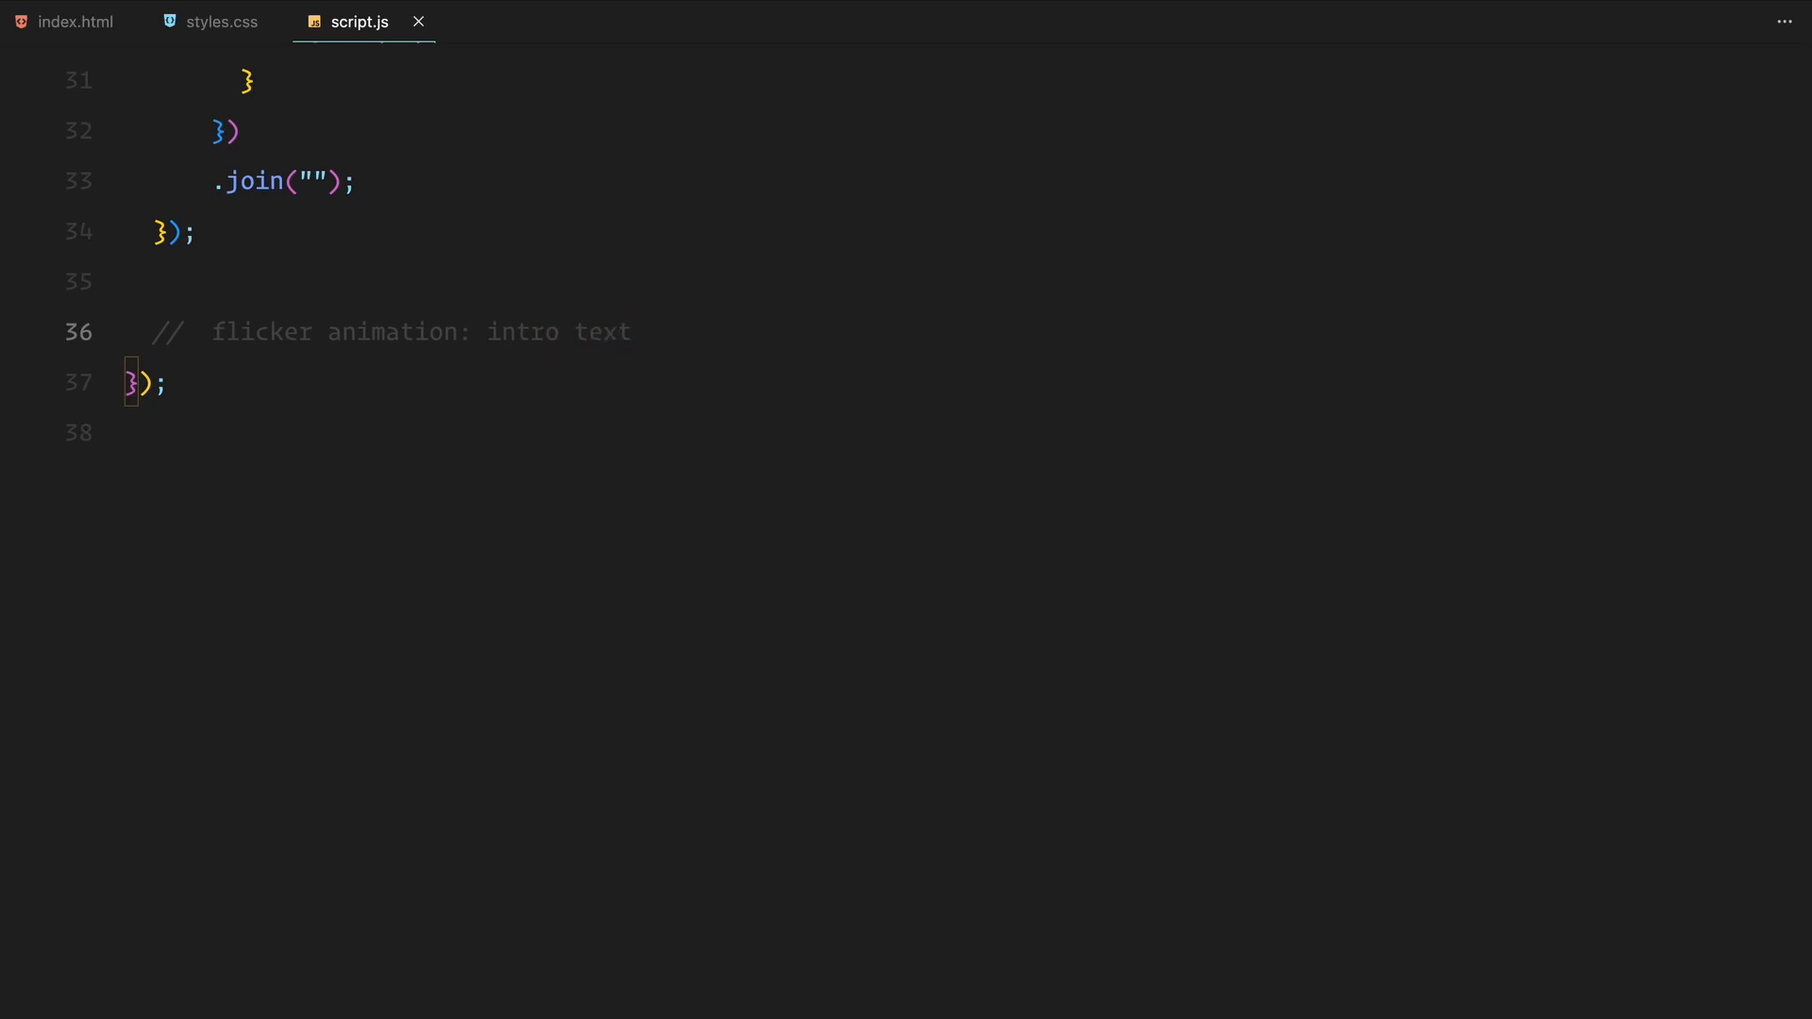
type("function")
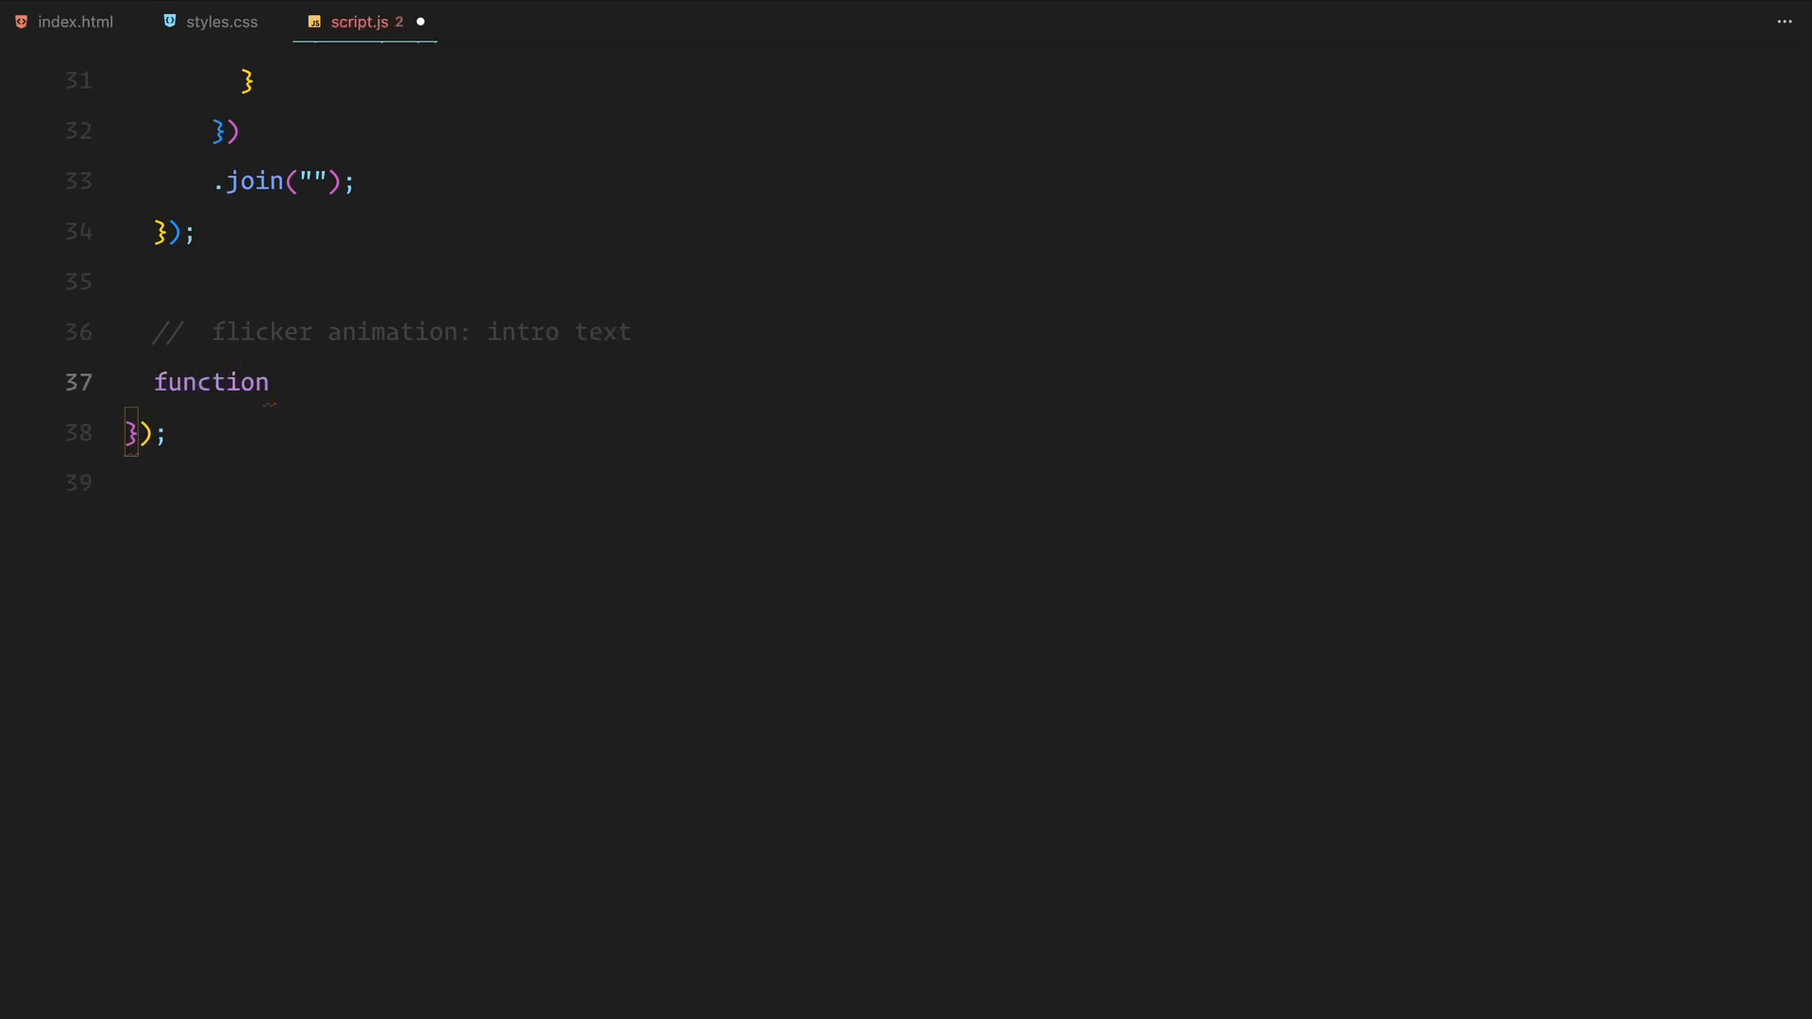
type("flickerAnimation(target)")
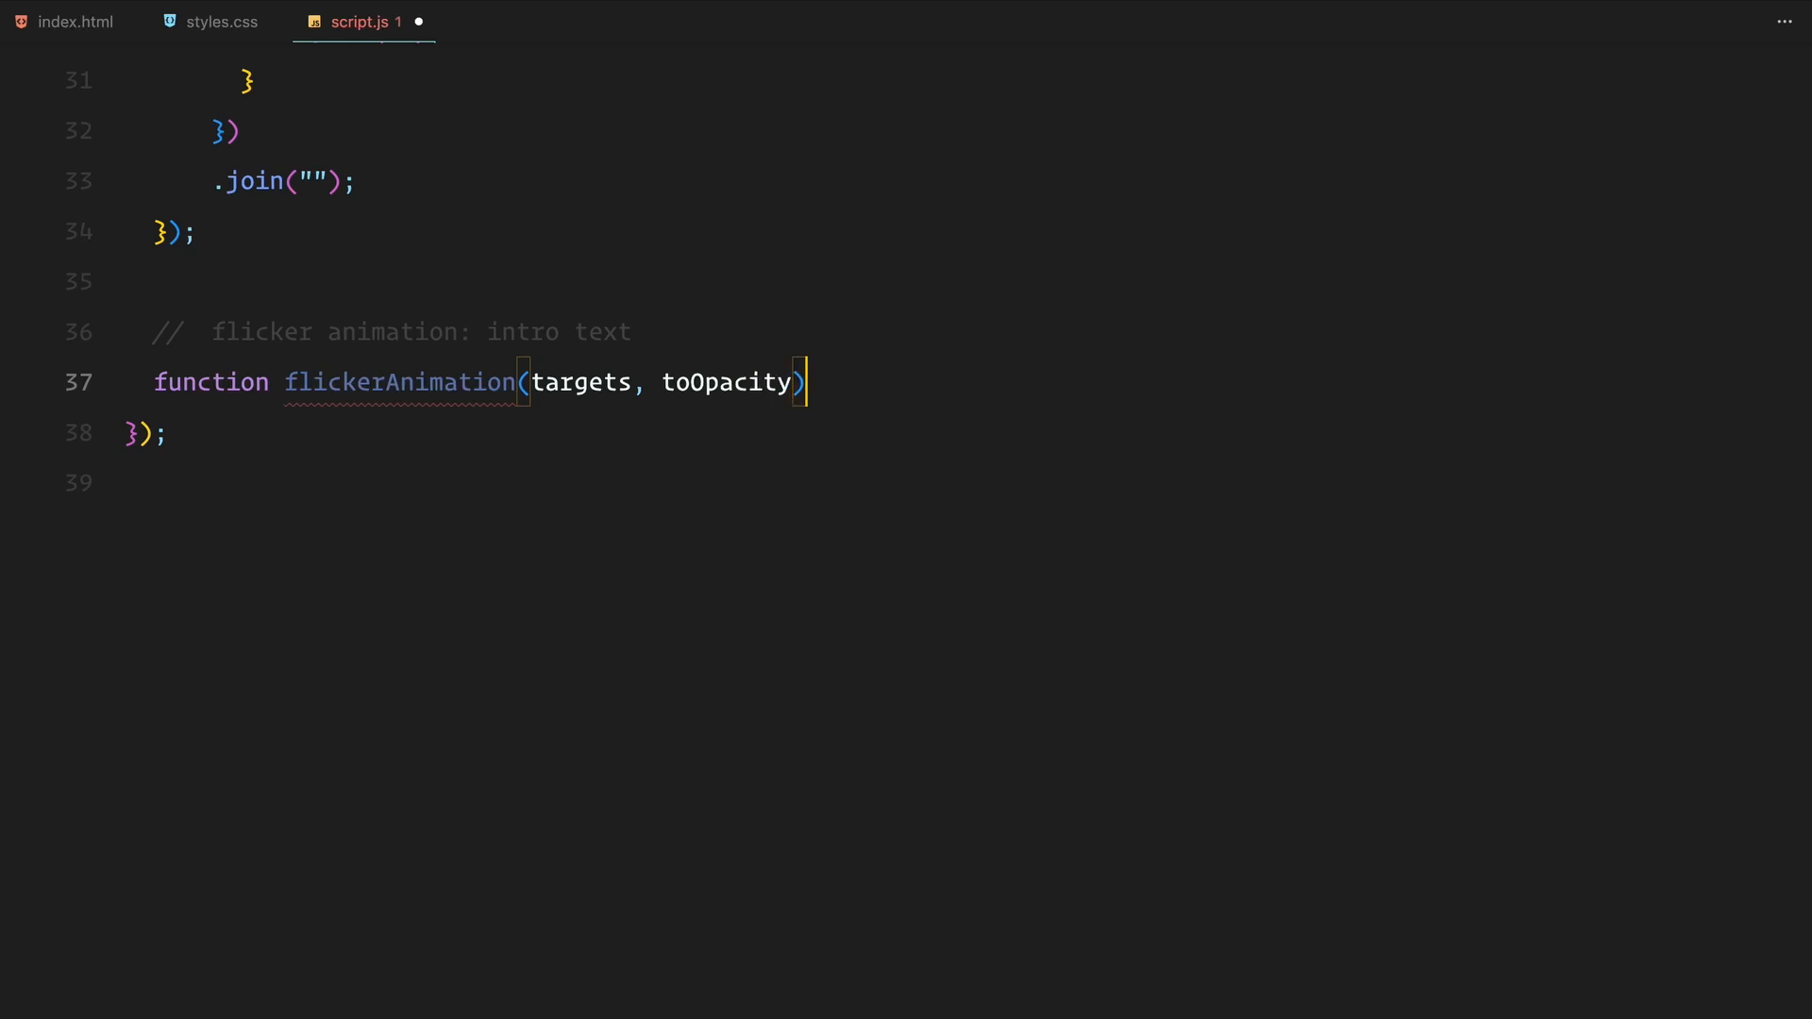
type("gsap.to(t")
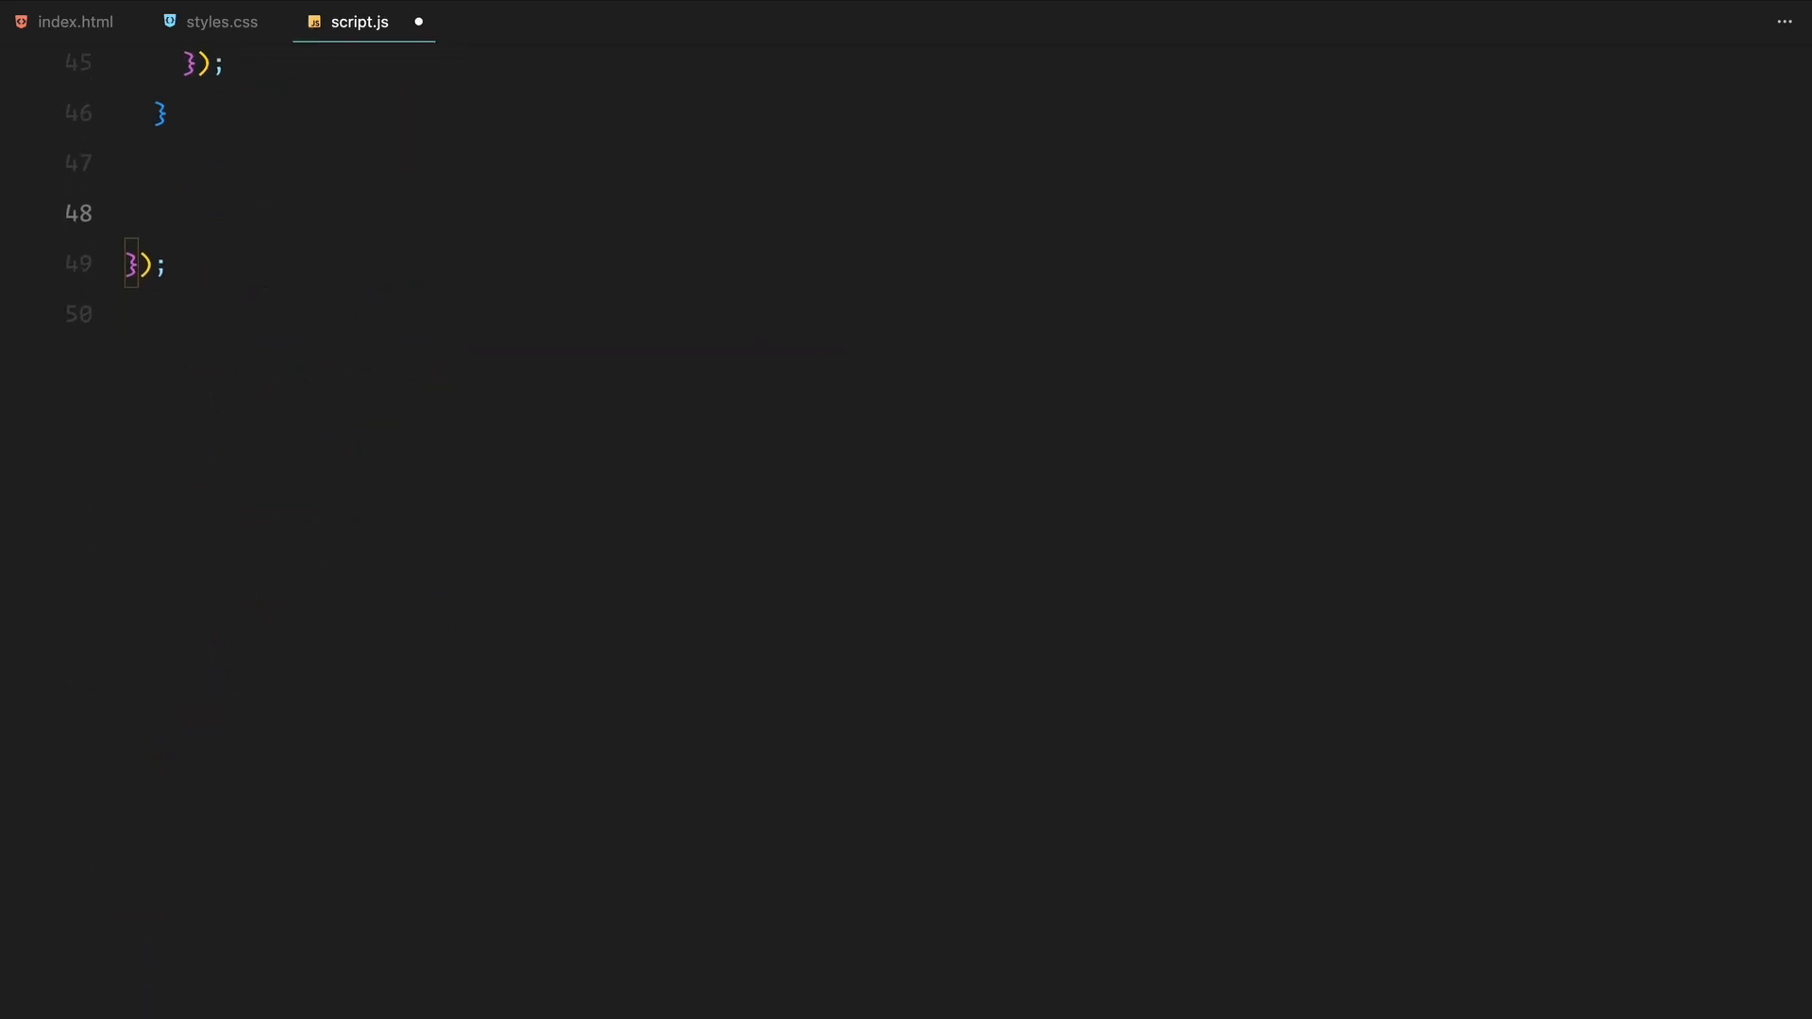
- Create a sticky-section ScrollTrigger that flickers '.intro-col p span' to opacity 1 on enter and 0 on leave
type("ScrollTrigger.create({")
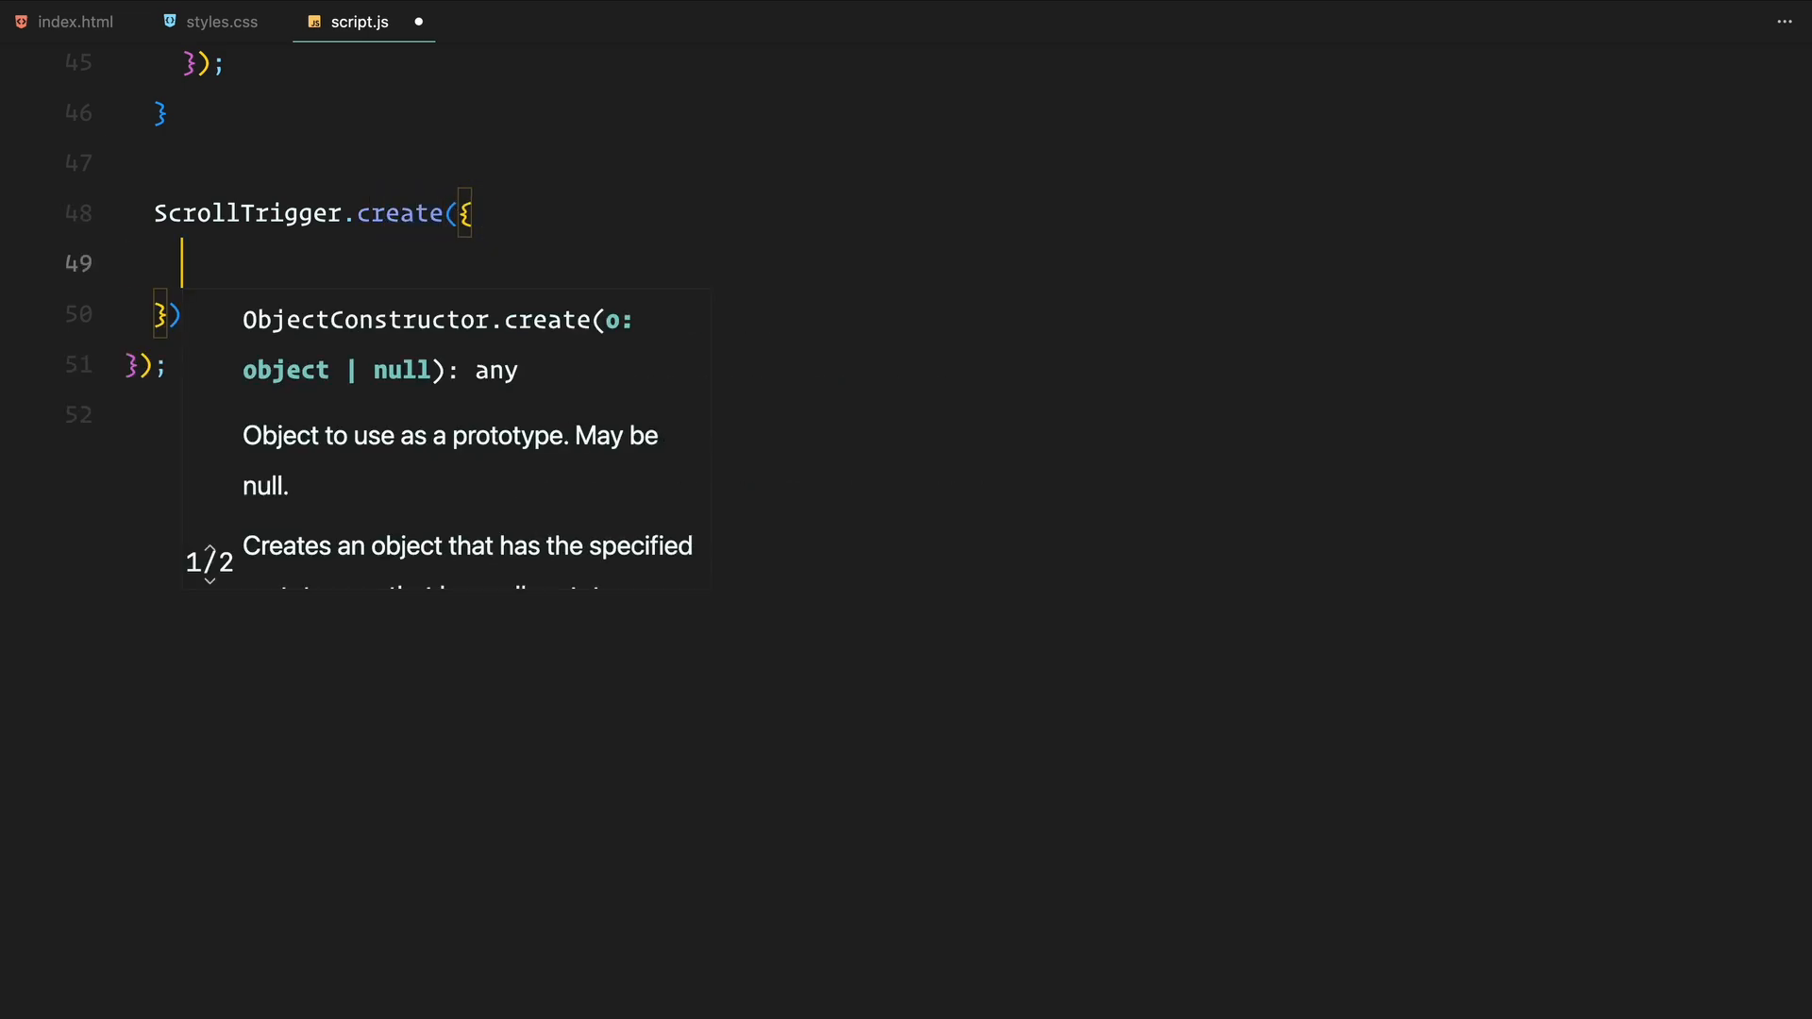
type("trigger: stick")
type("end: () => `${")
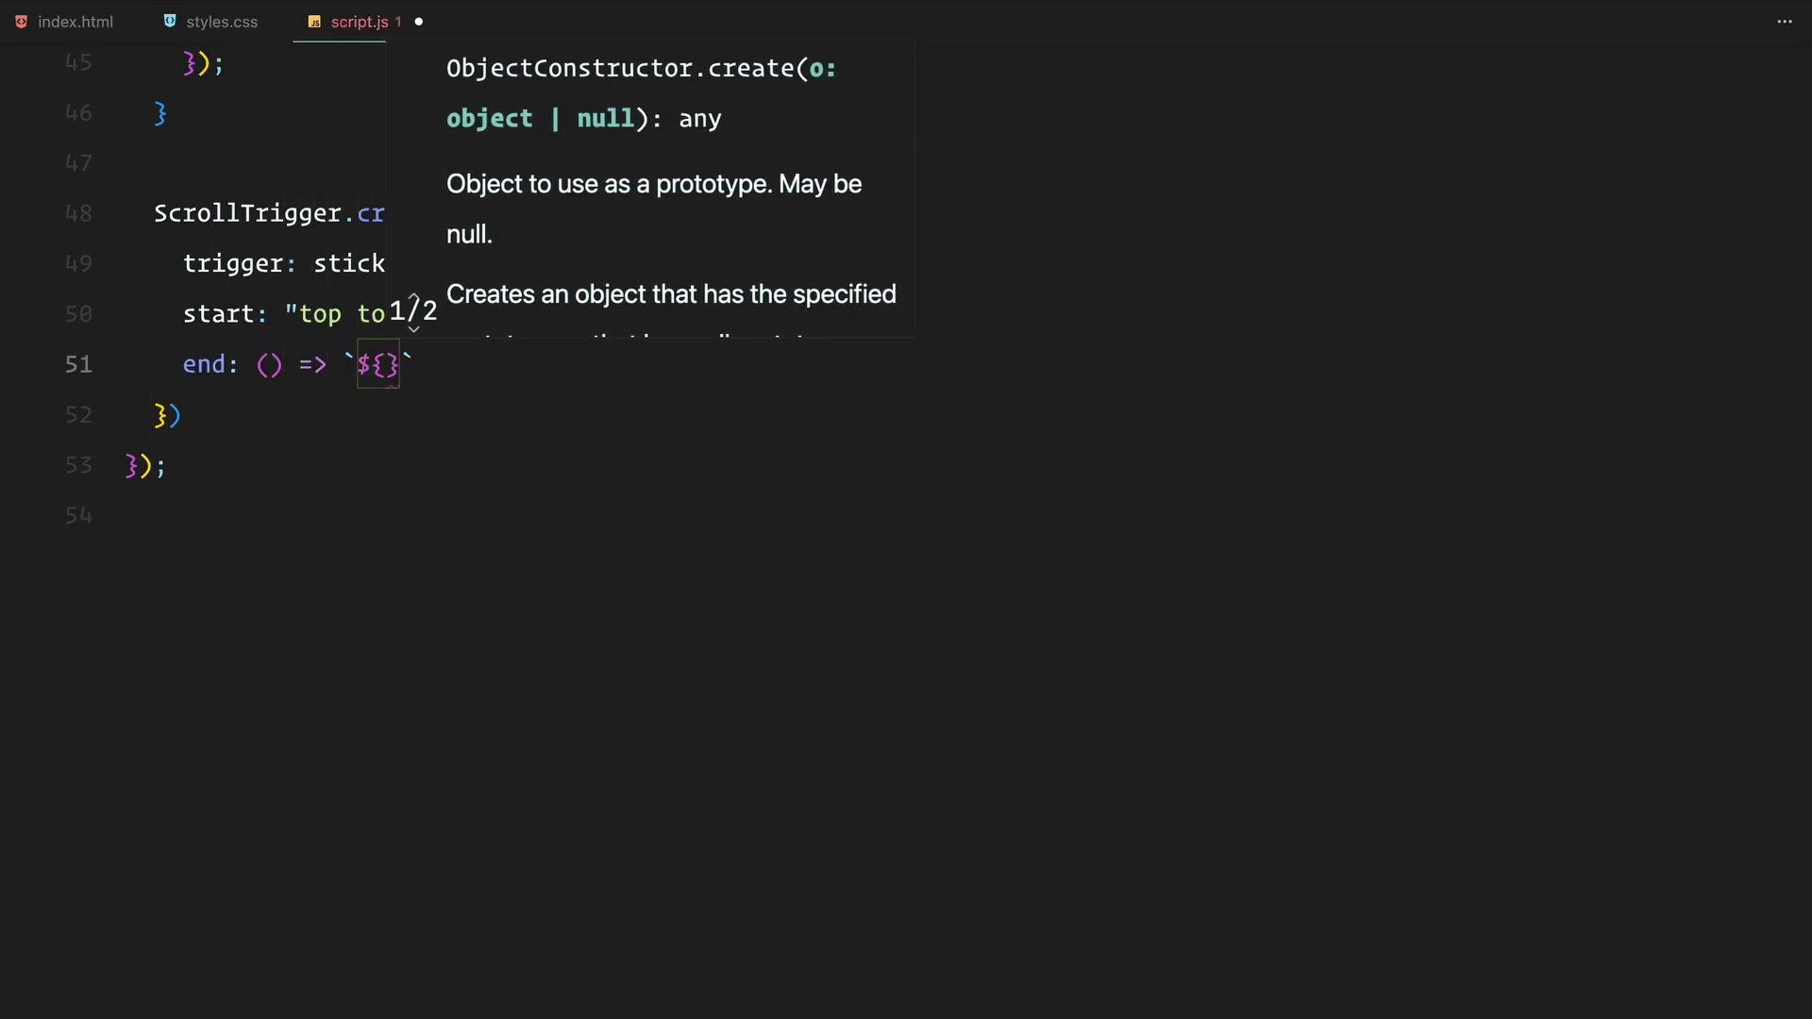
type("{window.innerHeight * 3")
type("onEn")
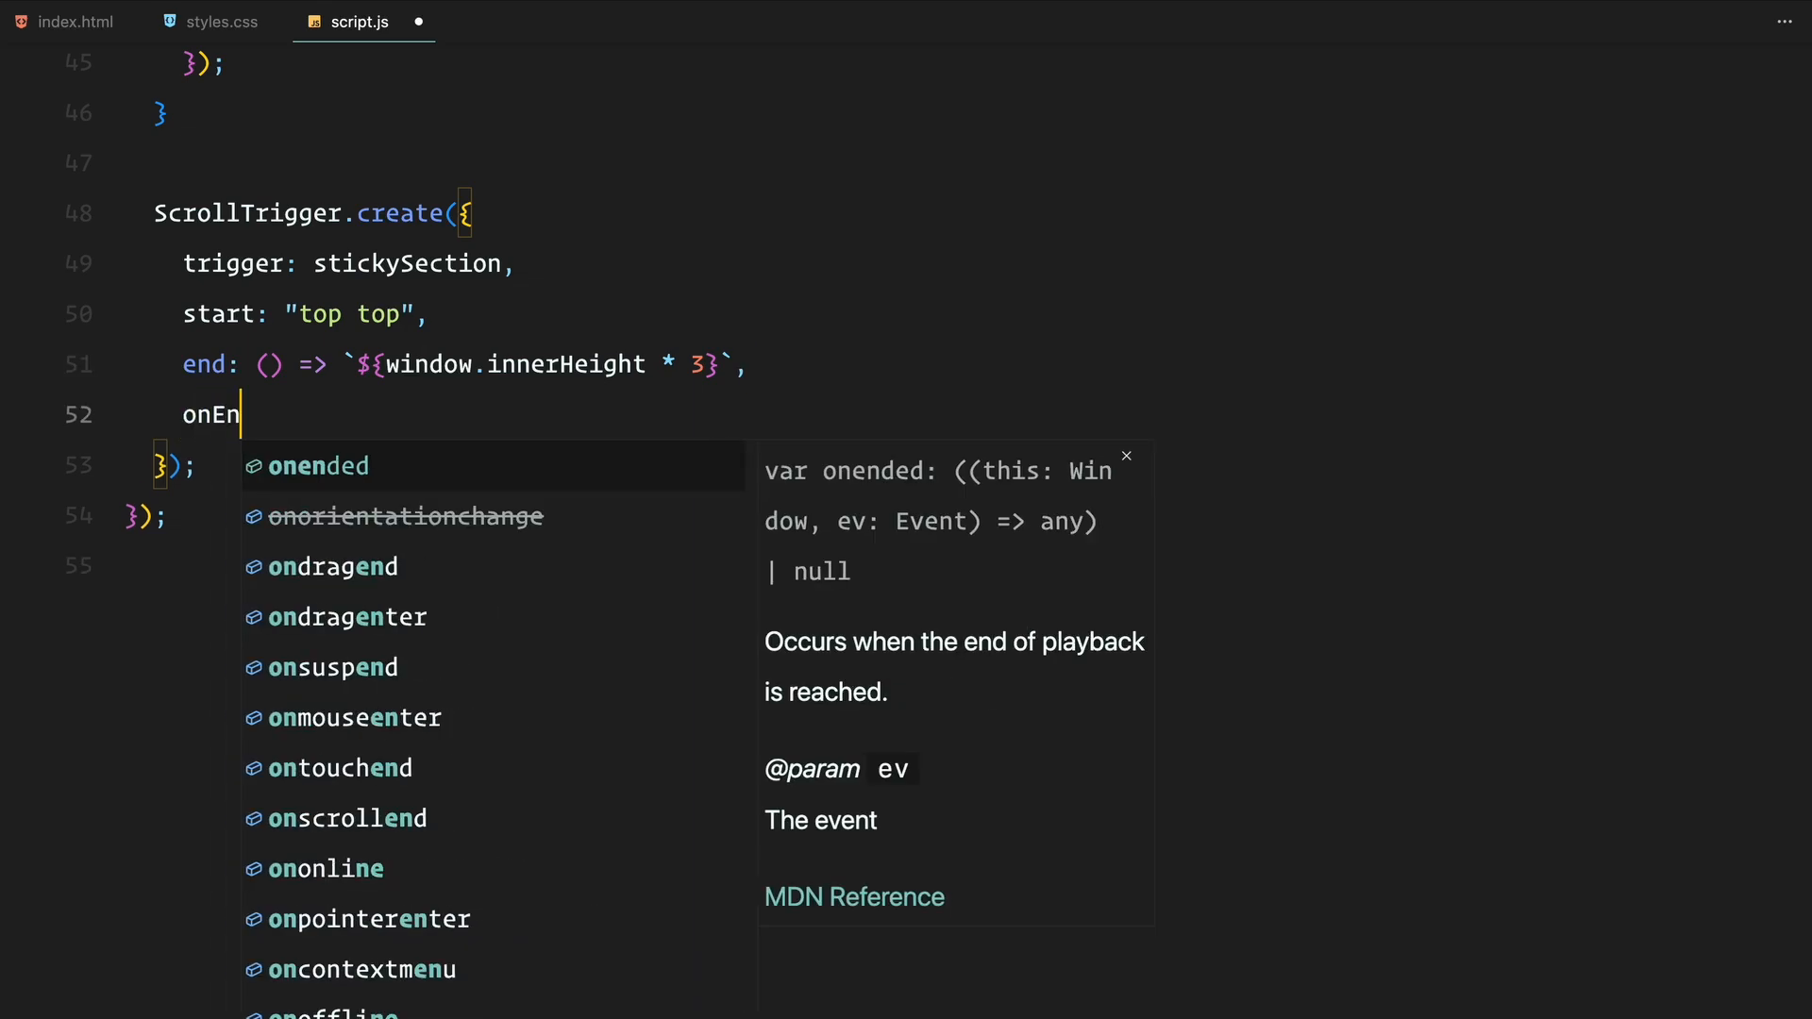
type("ter: () => flickerAnimation")
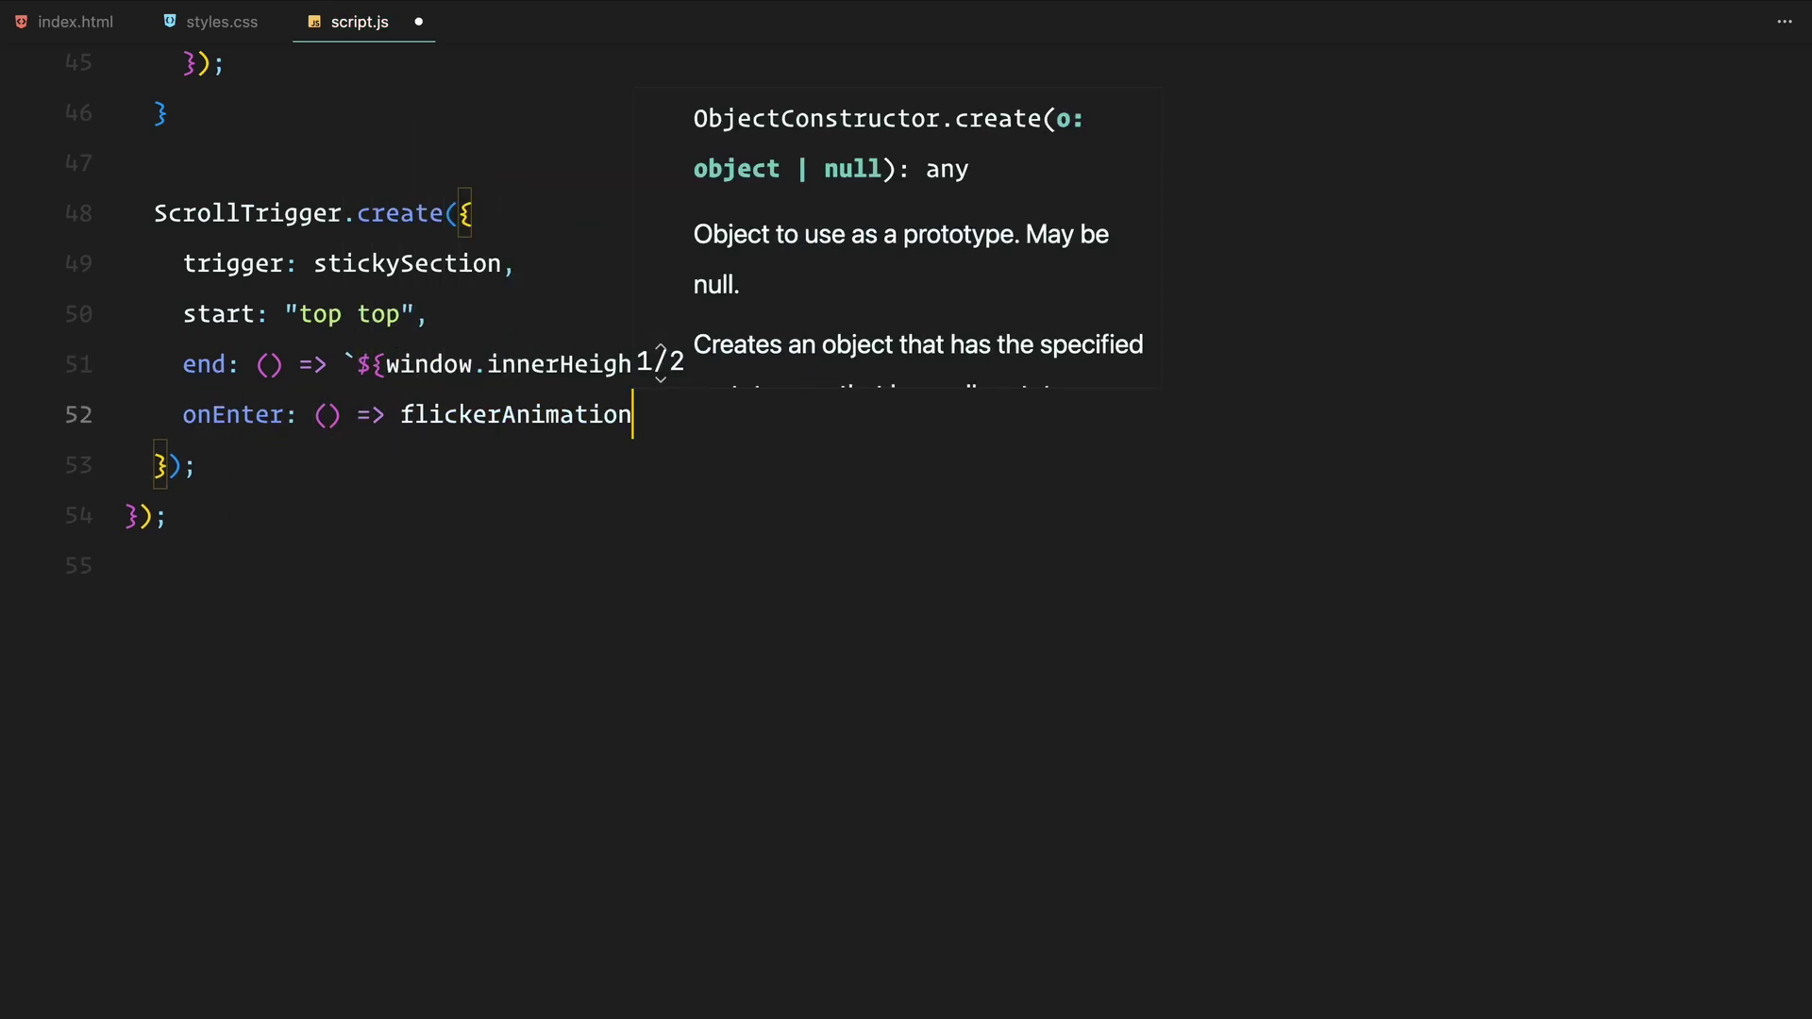
type("(\".intro-col p span\"")
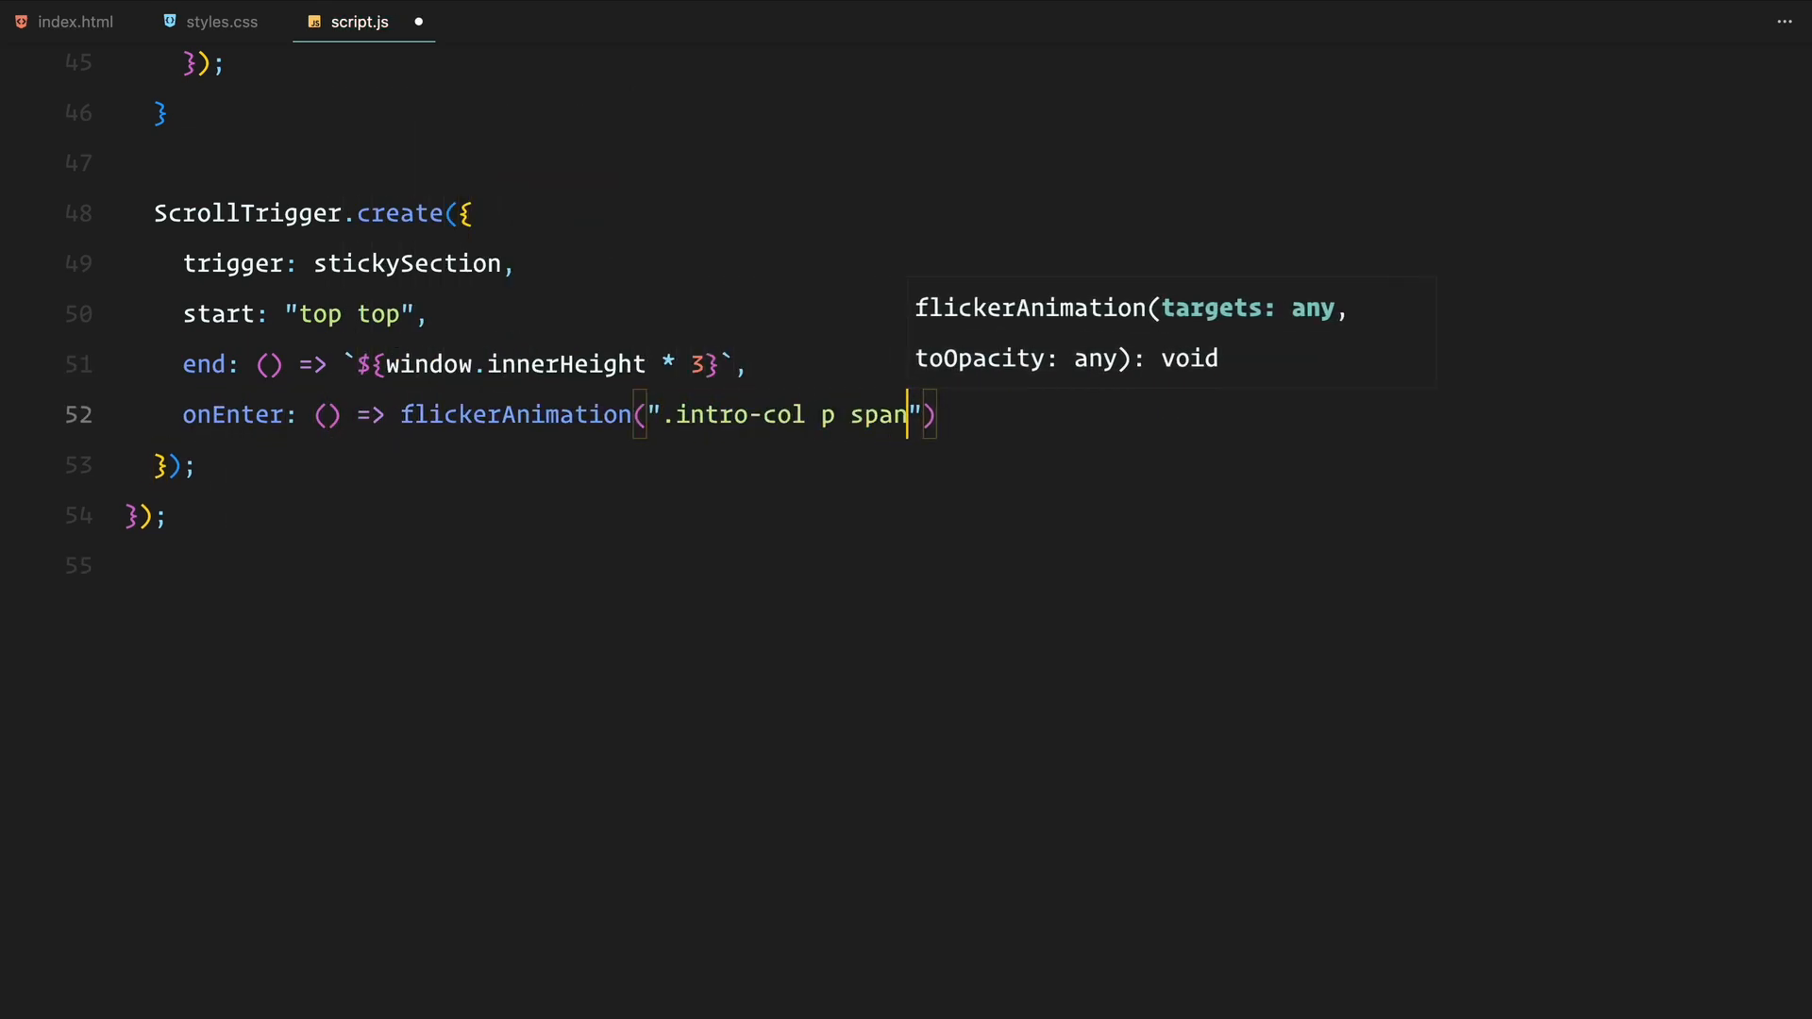
type(", 1")
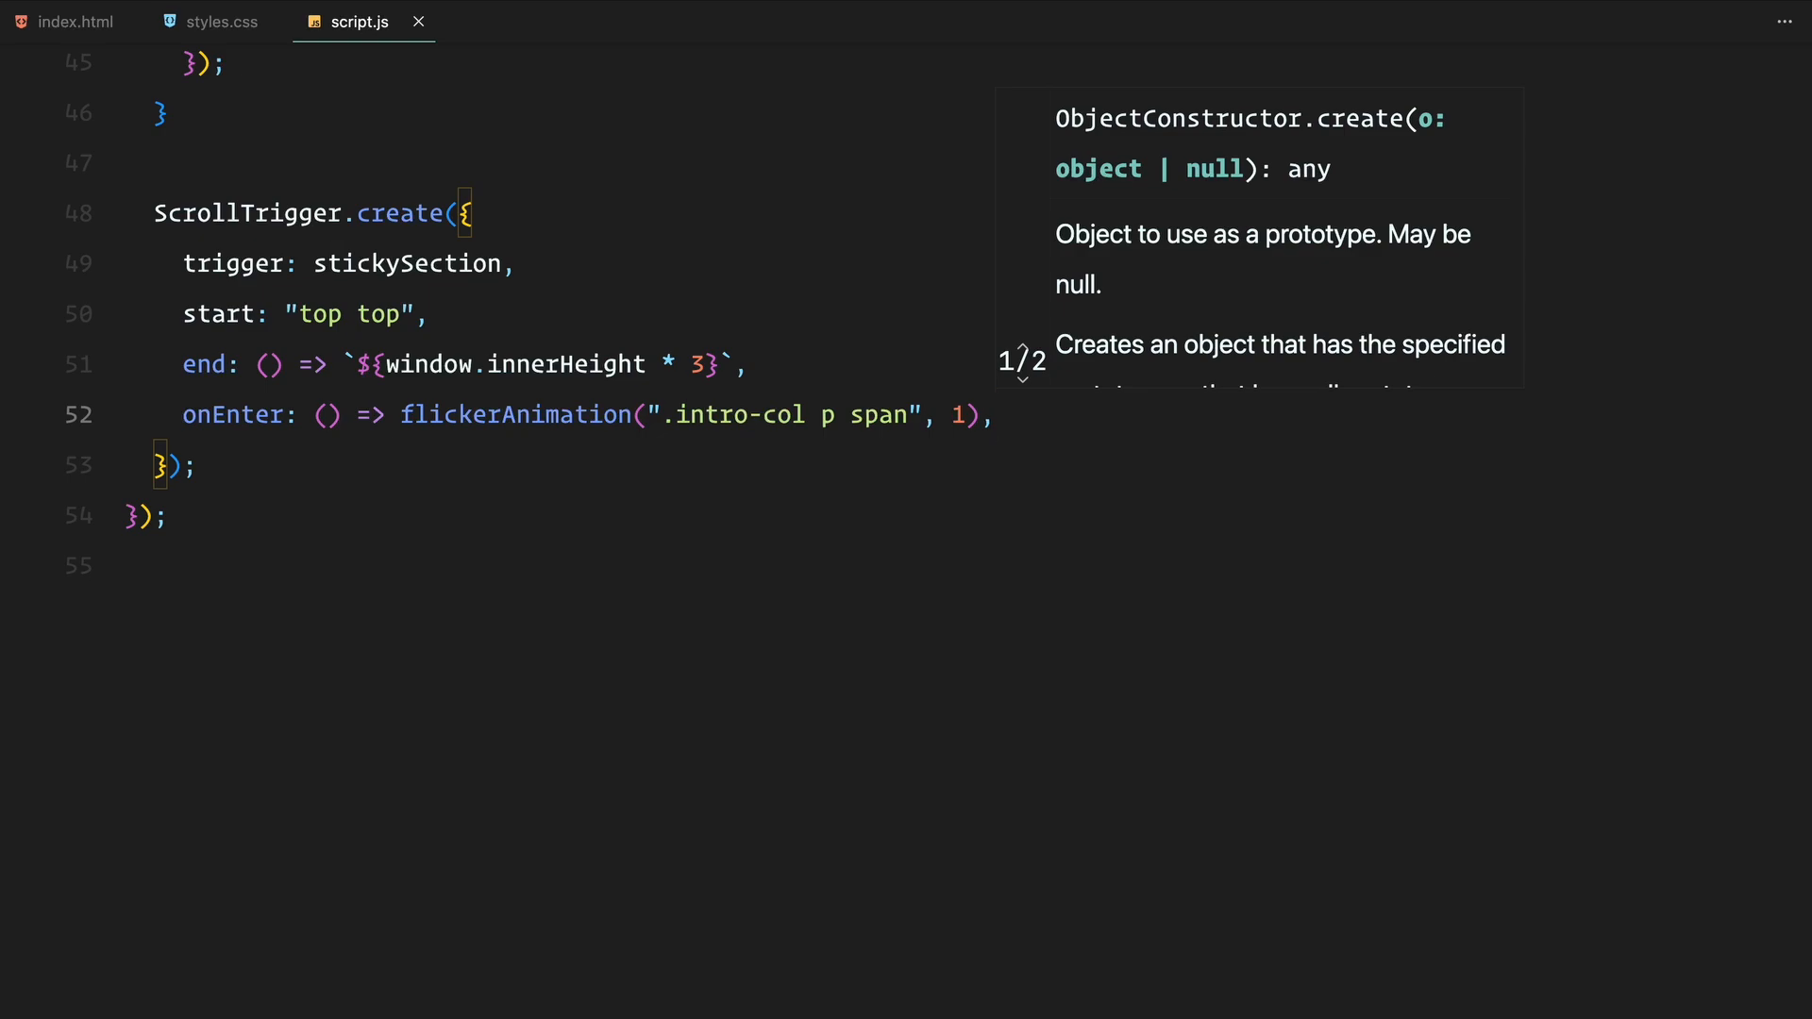
type("onLeave: () => flickerAnimation(\".intro-col p")
type("onLeaveBack: () => flickerAnimation(\".intro-col p ")
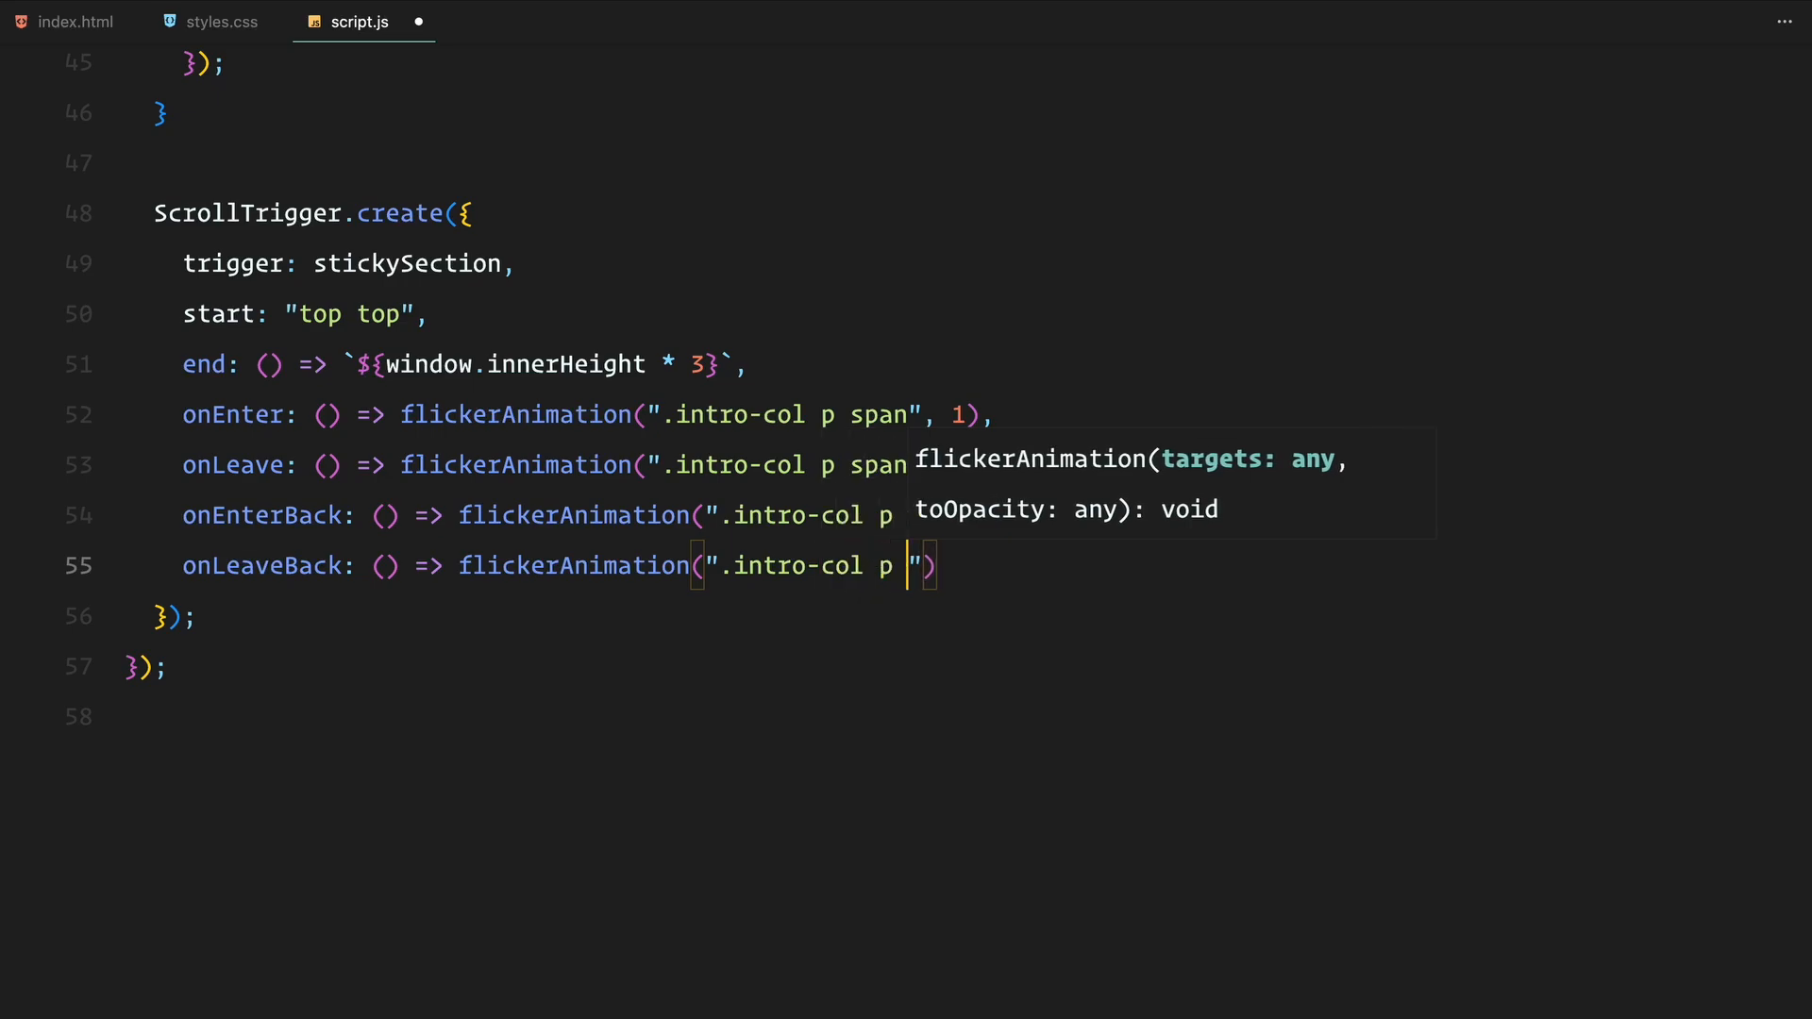
type("span\", 0),")
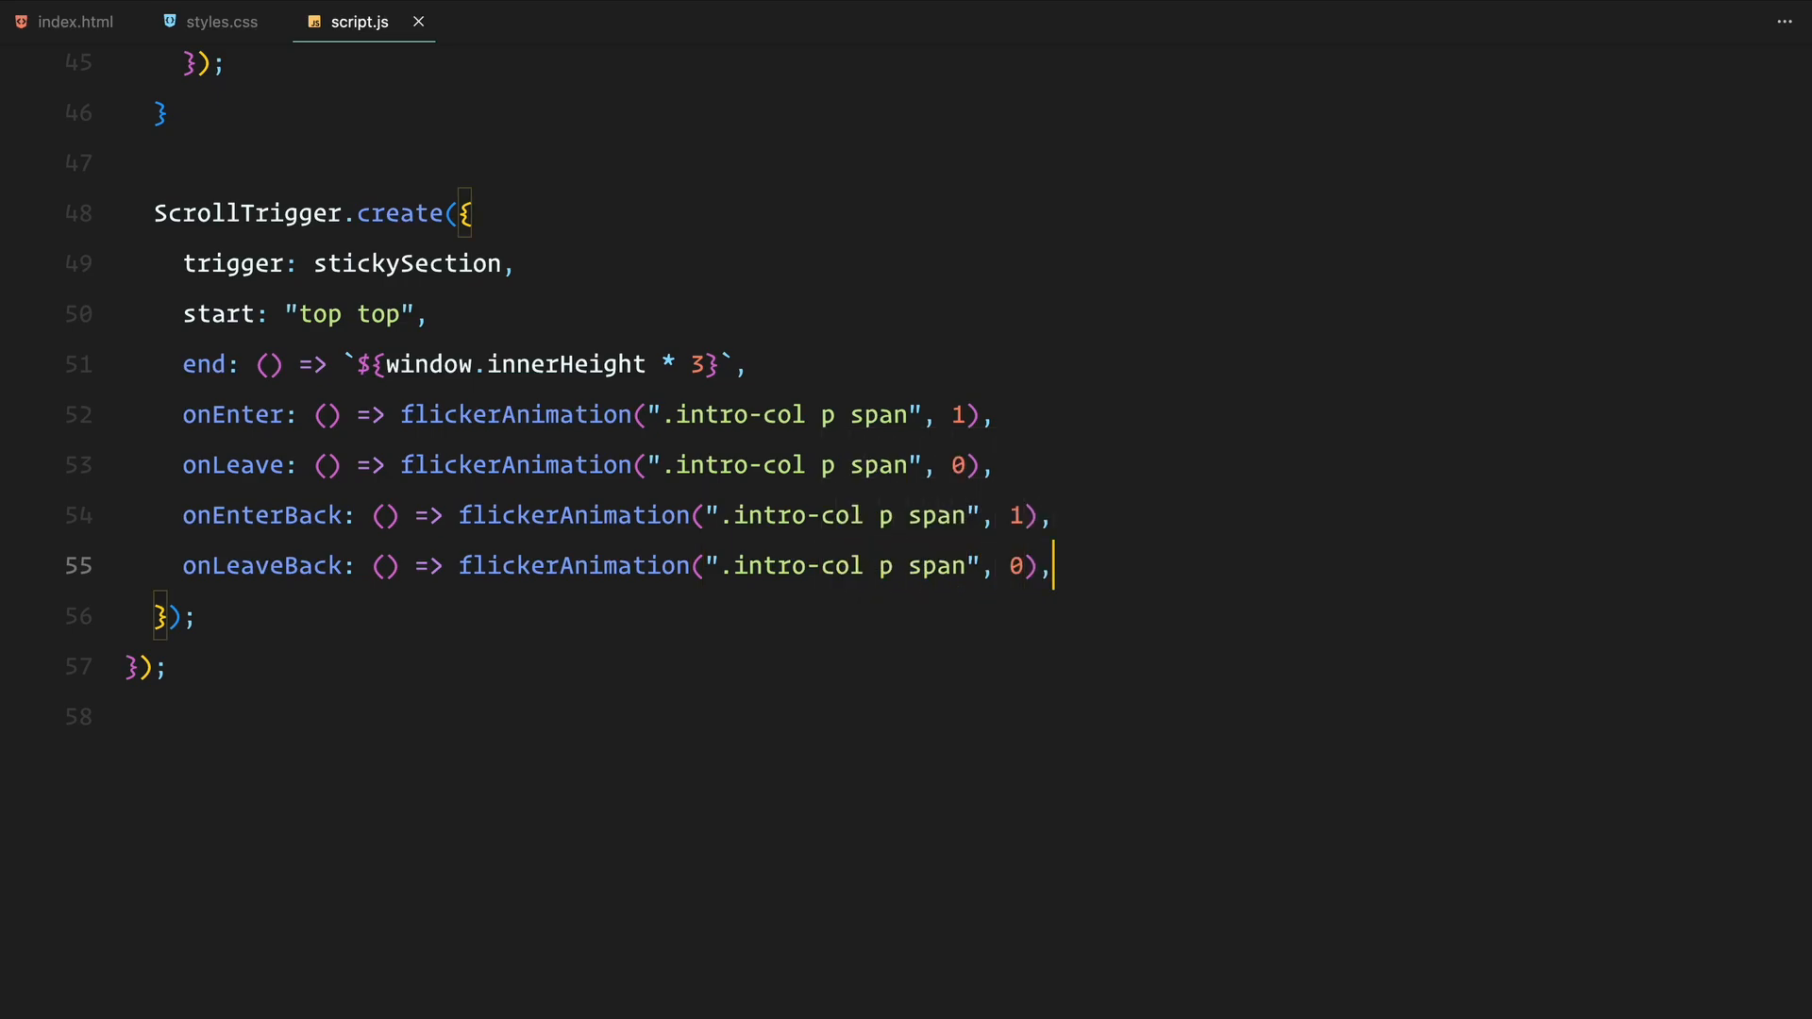
scroll("up", 3)
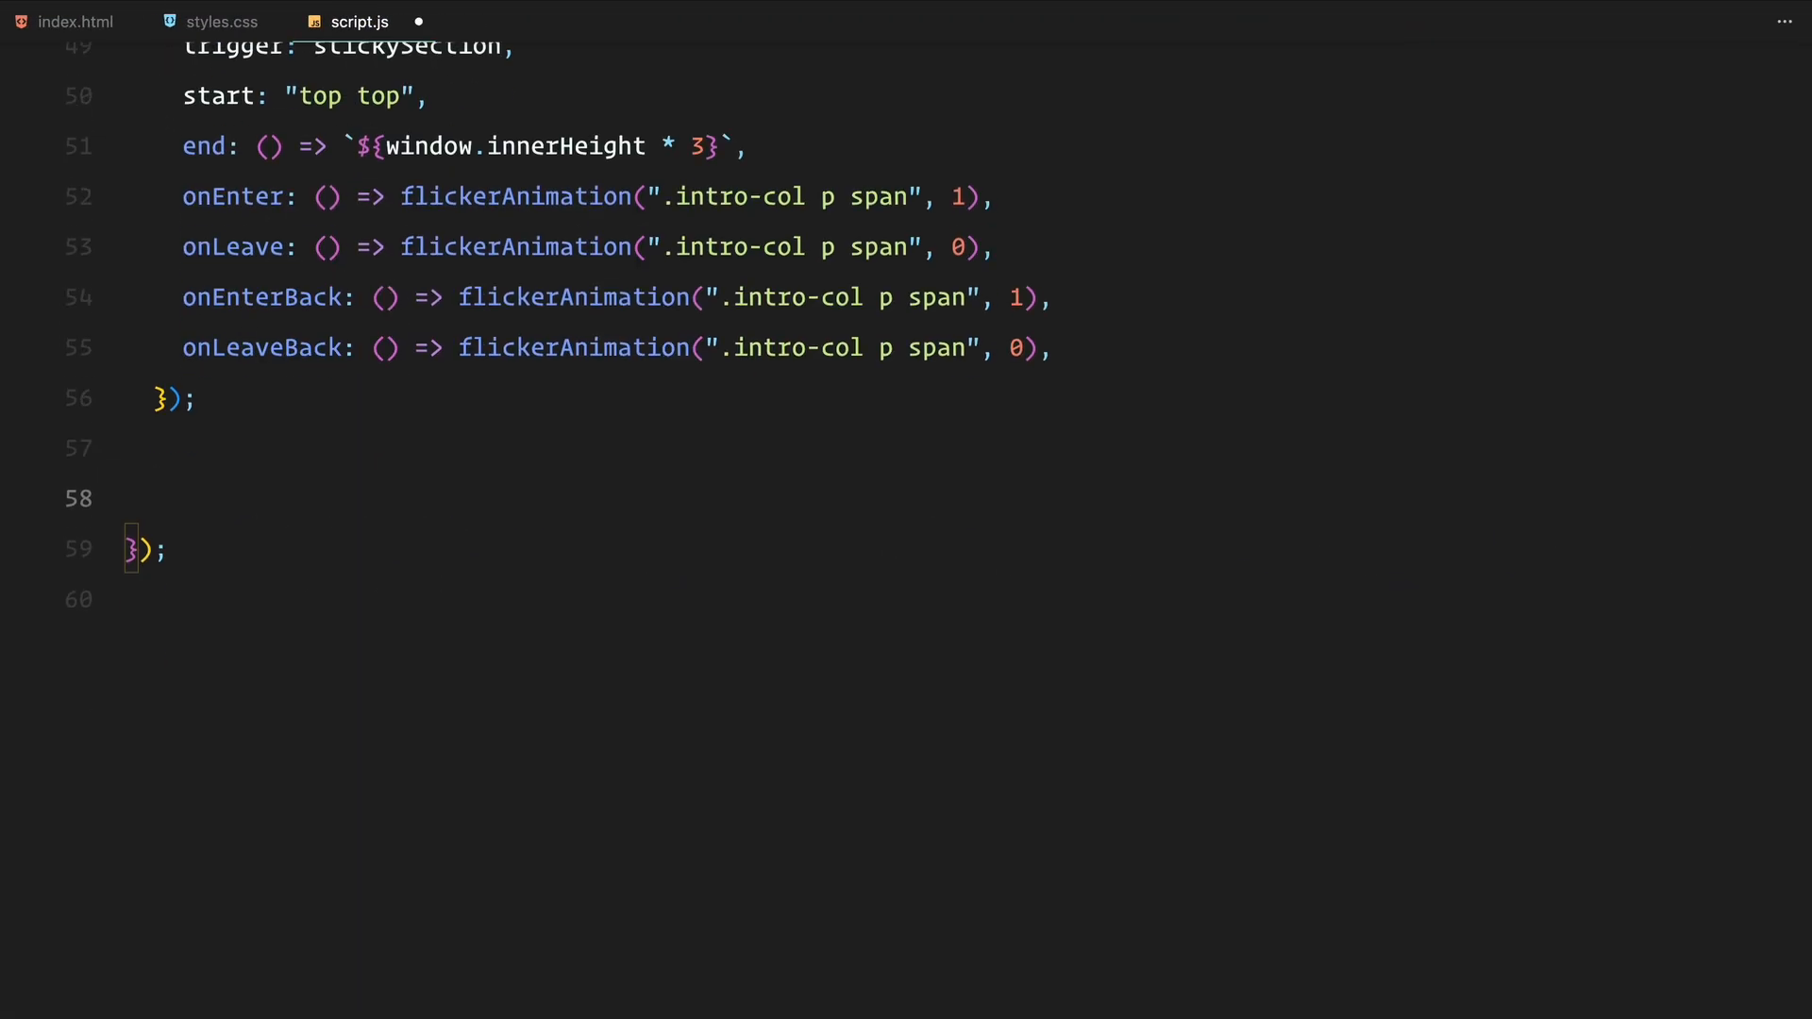
- Add a '// pin the sticky section' ScrollTrigger starting at 'top top' with pin enabled
type("// p")
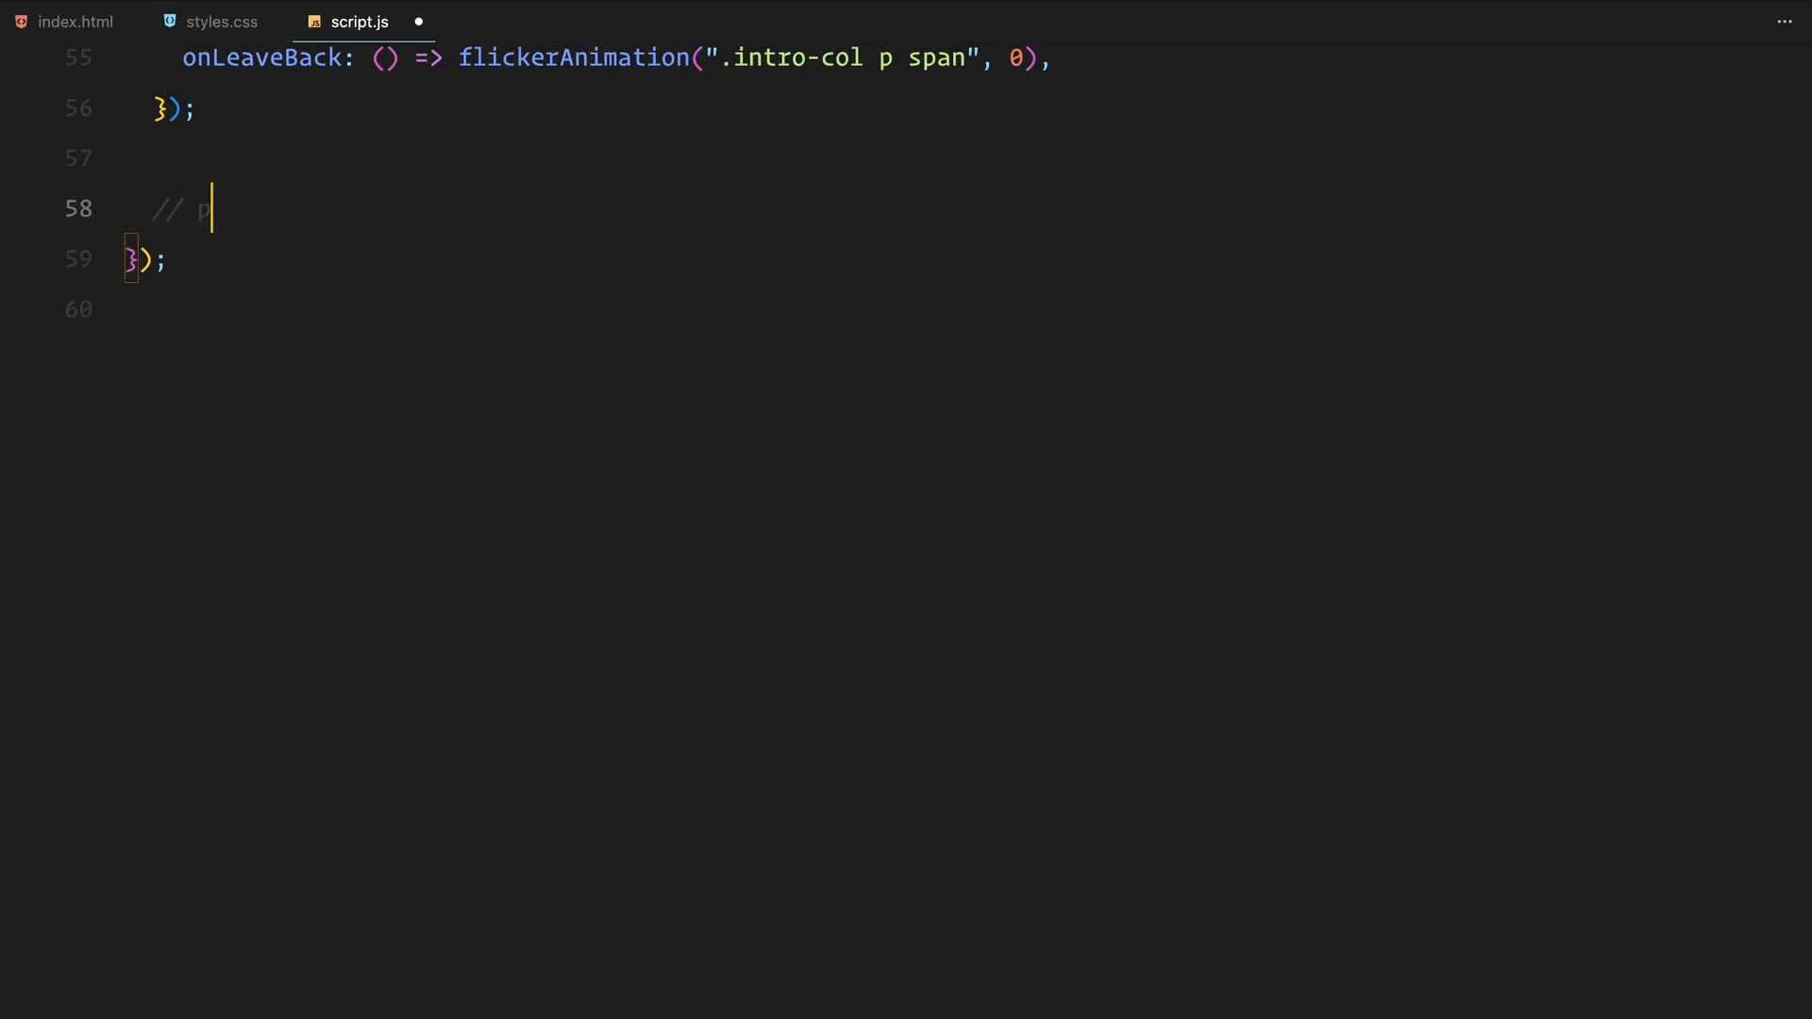
type("in the sticky section")
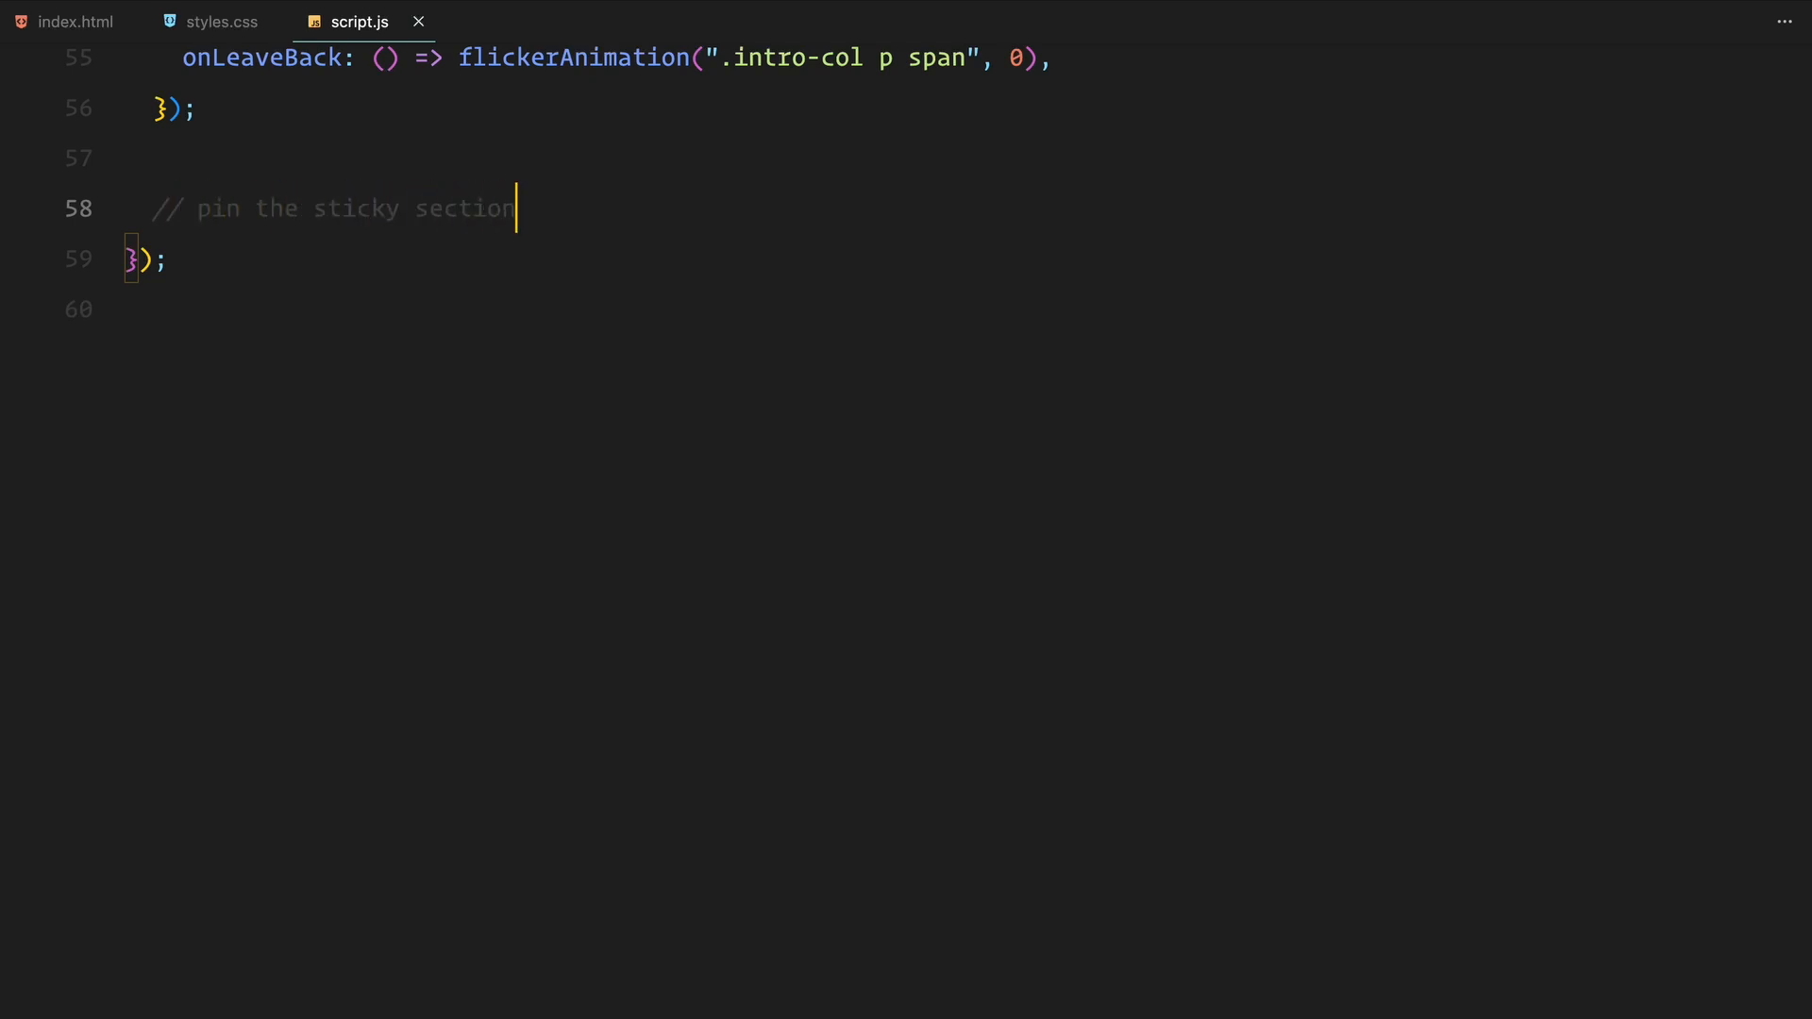
type("ScrollTrigger.create({")
type("trigger: stickySection,")
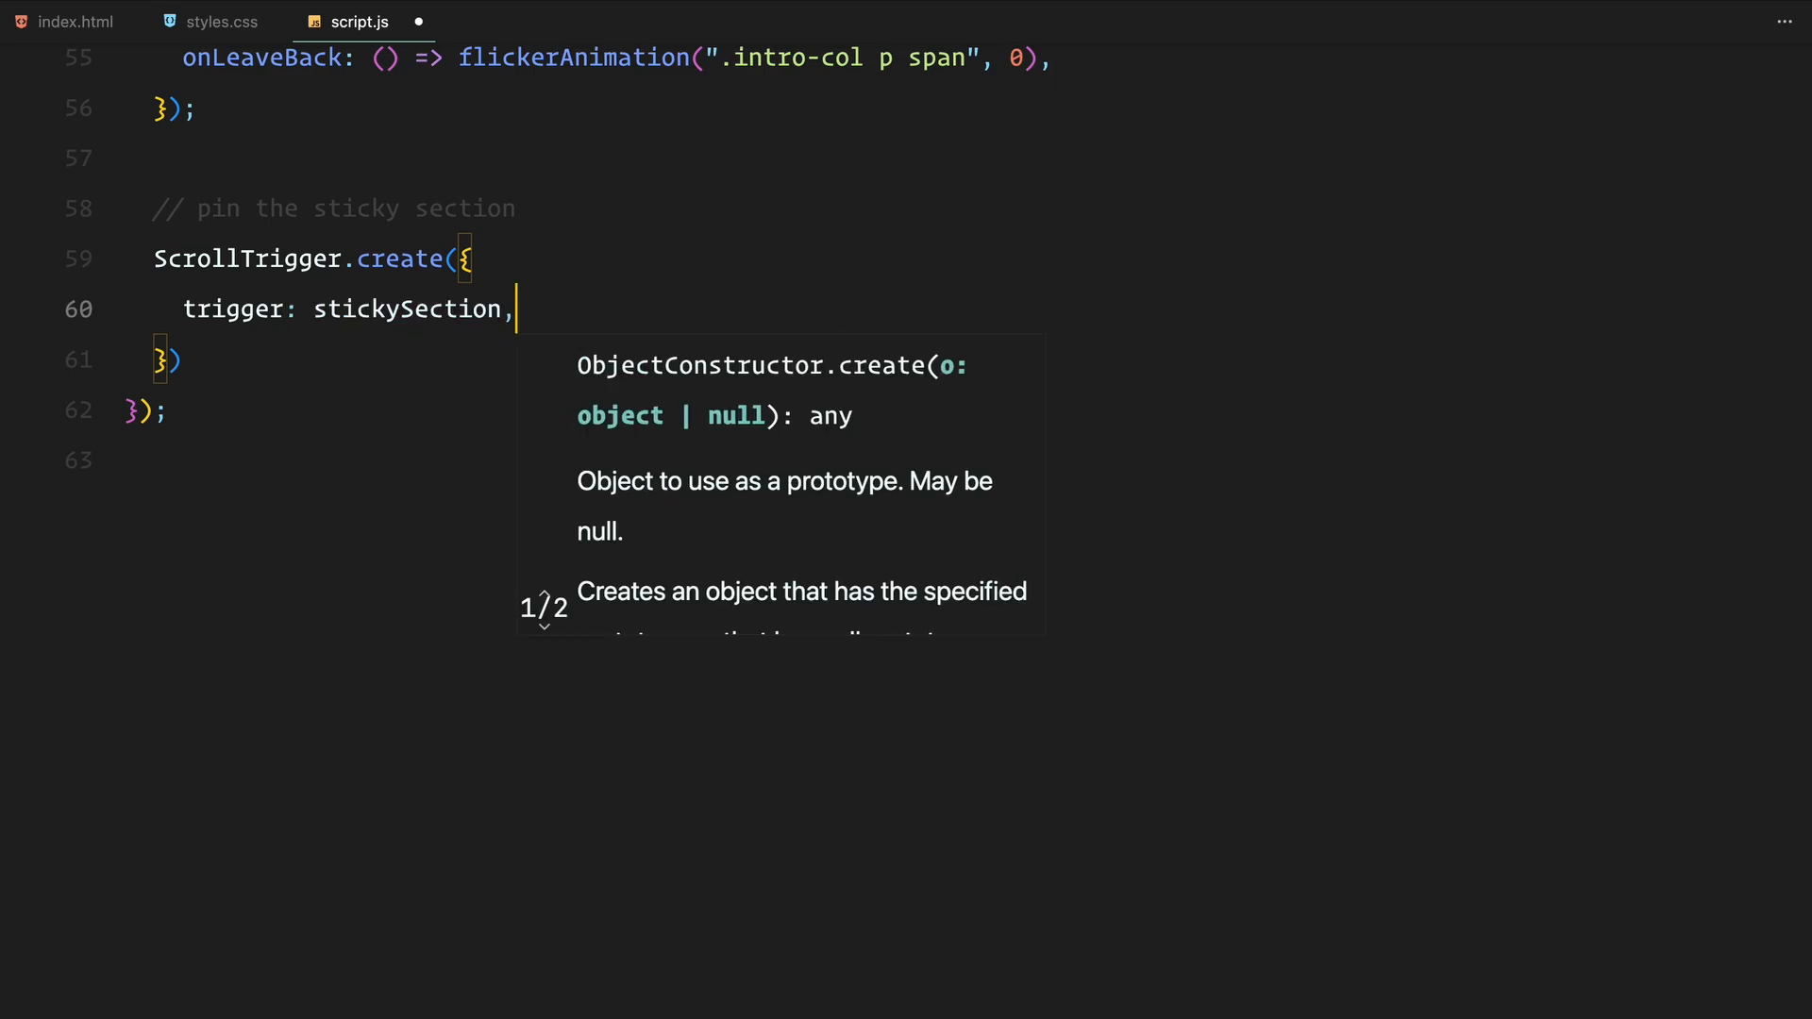
type("start: \"top top\",")
type("end: () => `+=${tot")
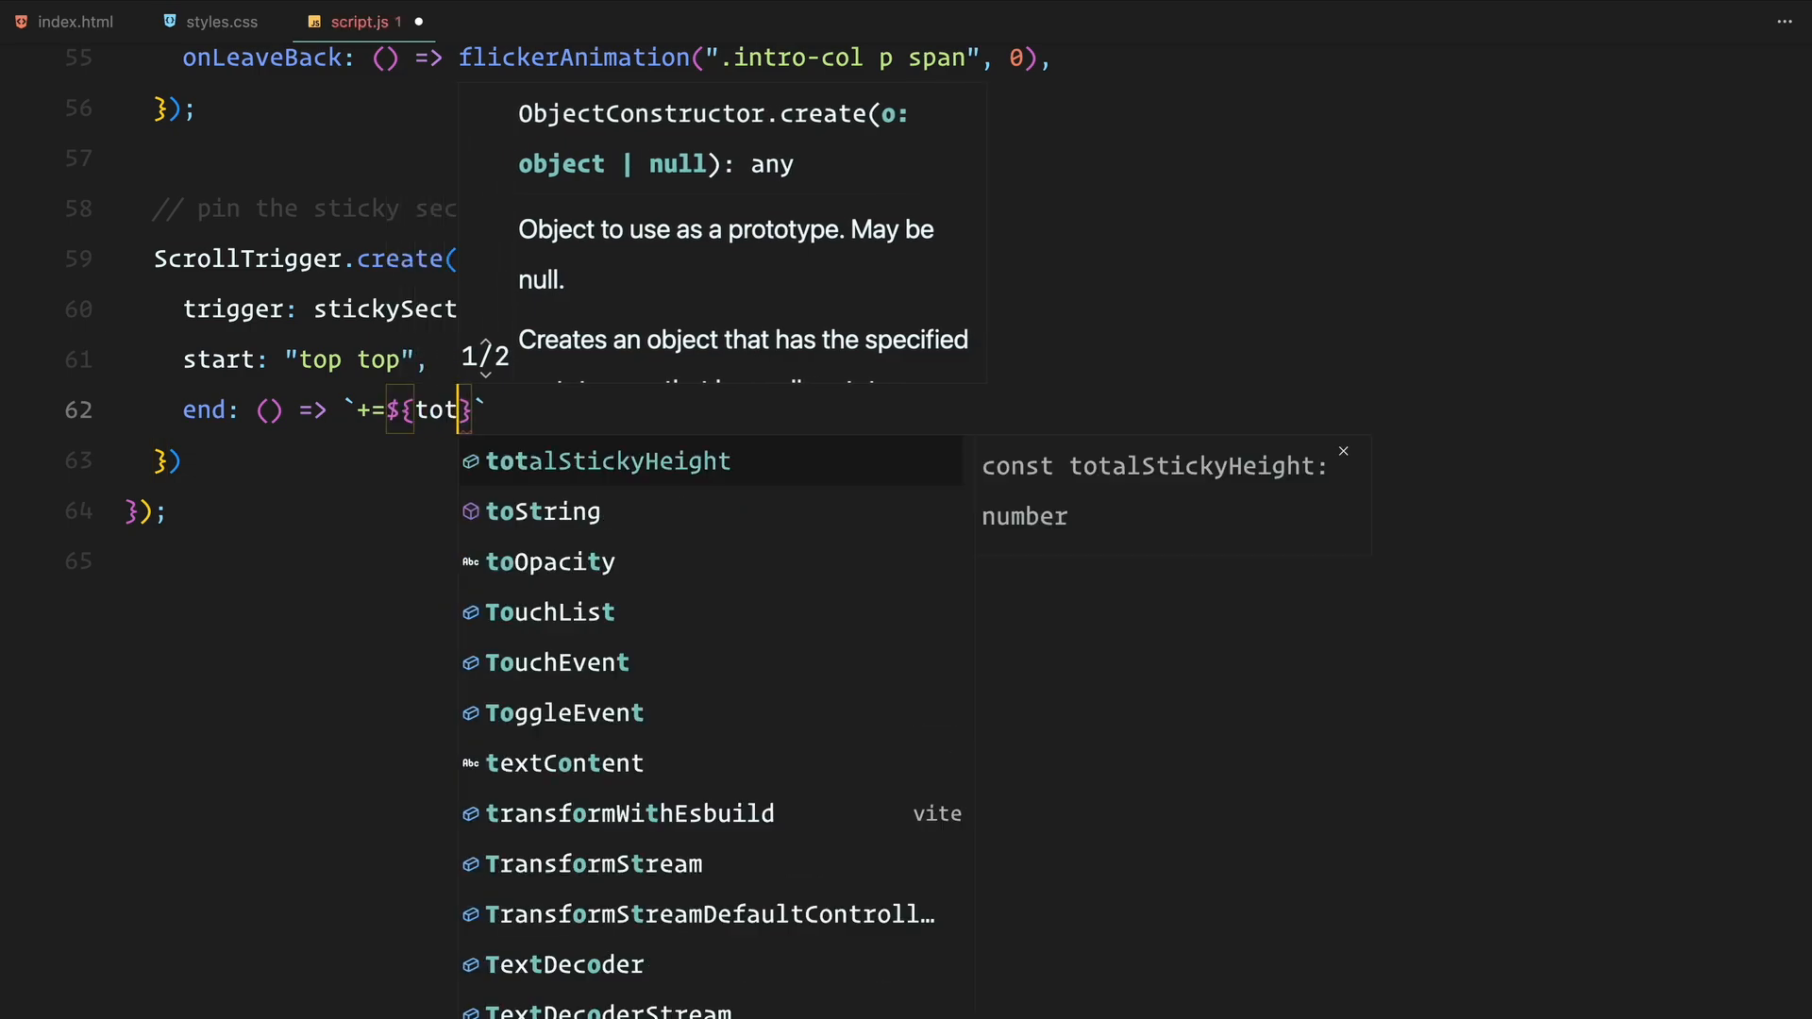
type("pin")
type("ease: \"n")
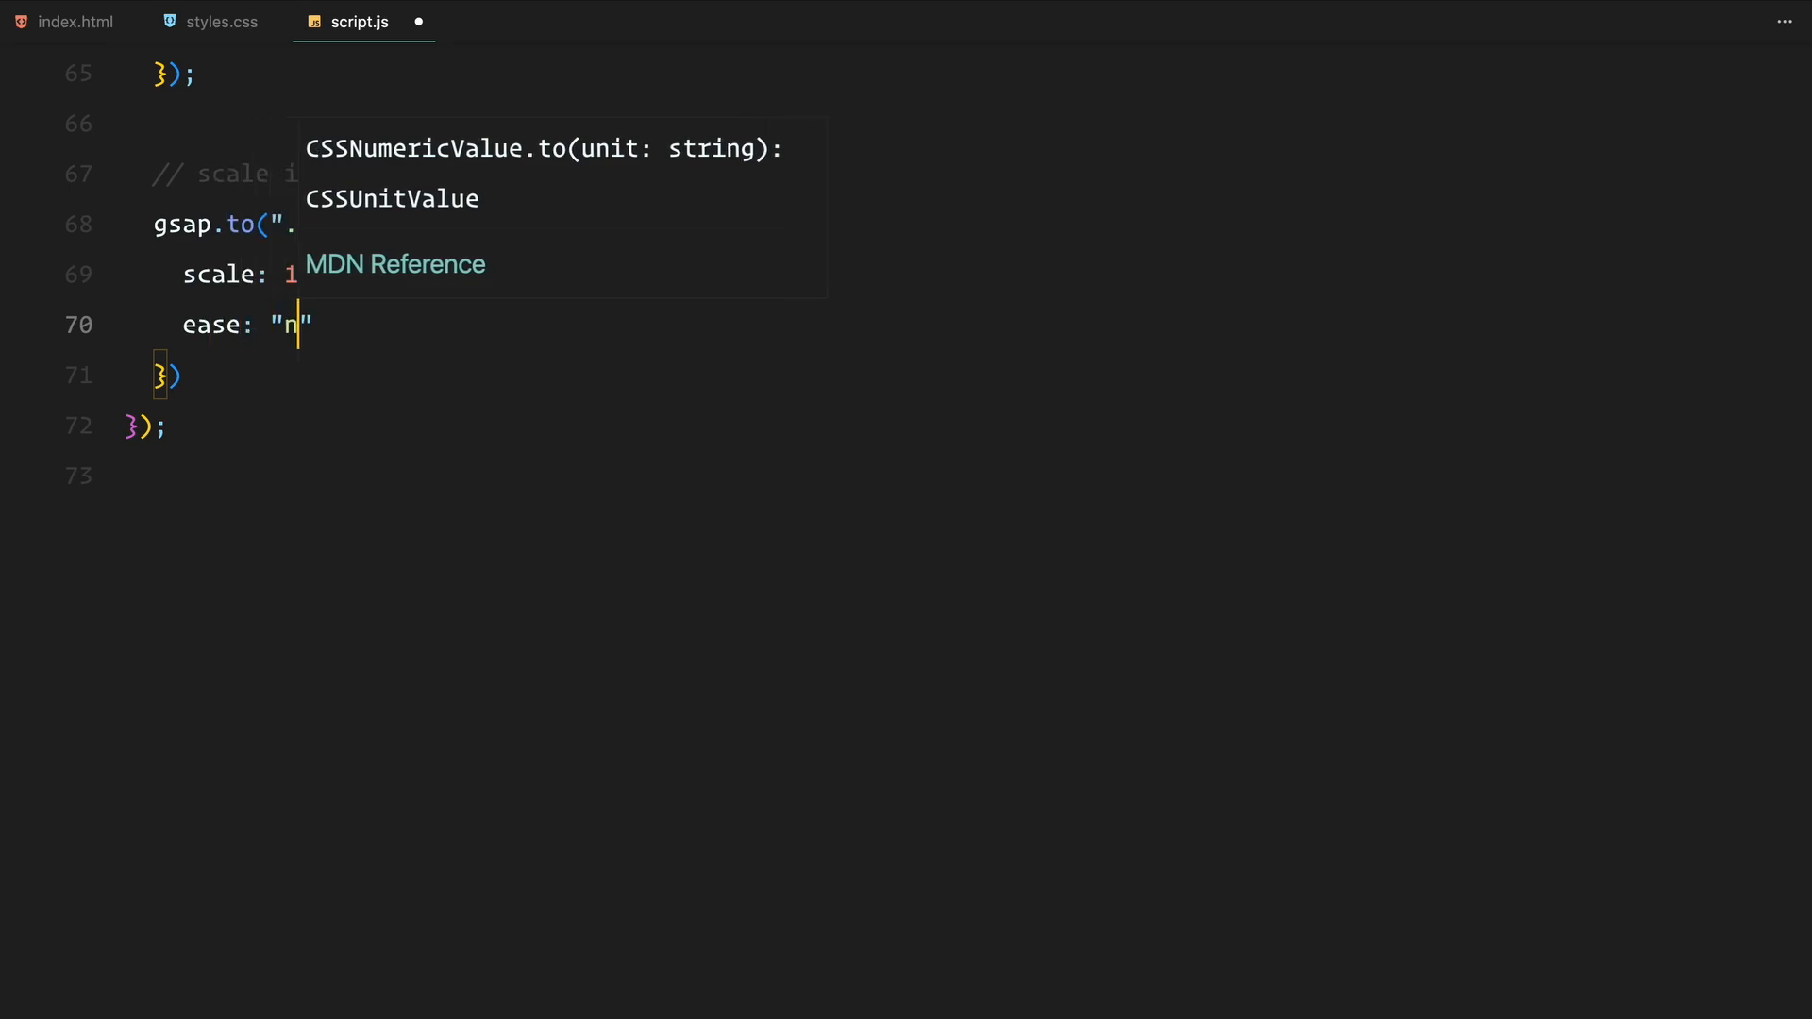
- Give the .img-1 scale tween a scrollTrigger starting at 'top top' with a computed end
type("scrollTrigger:")
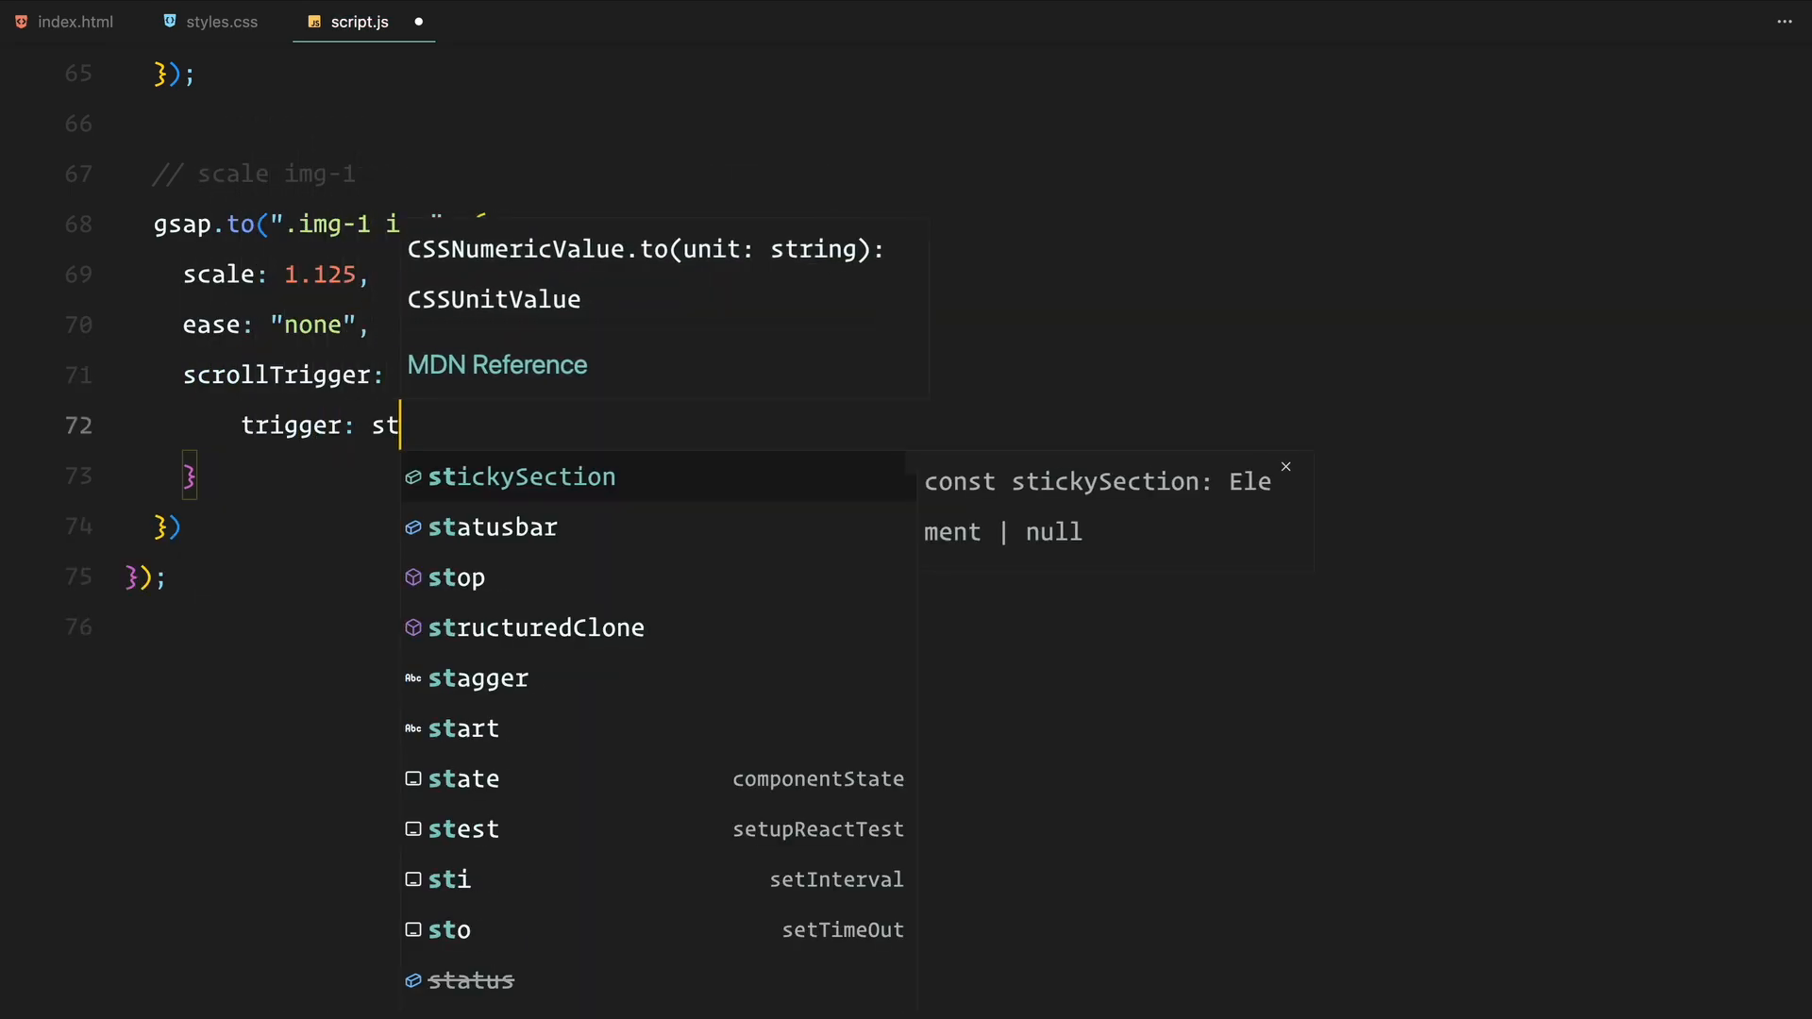
type("start: \"top top\"")
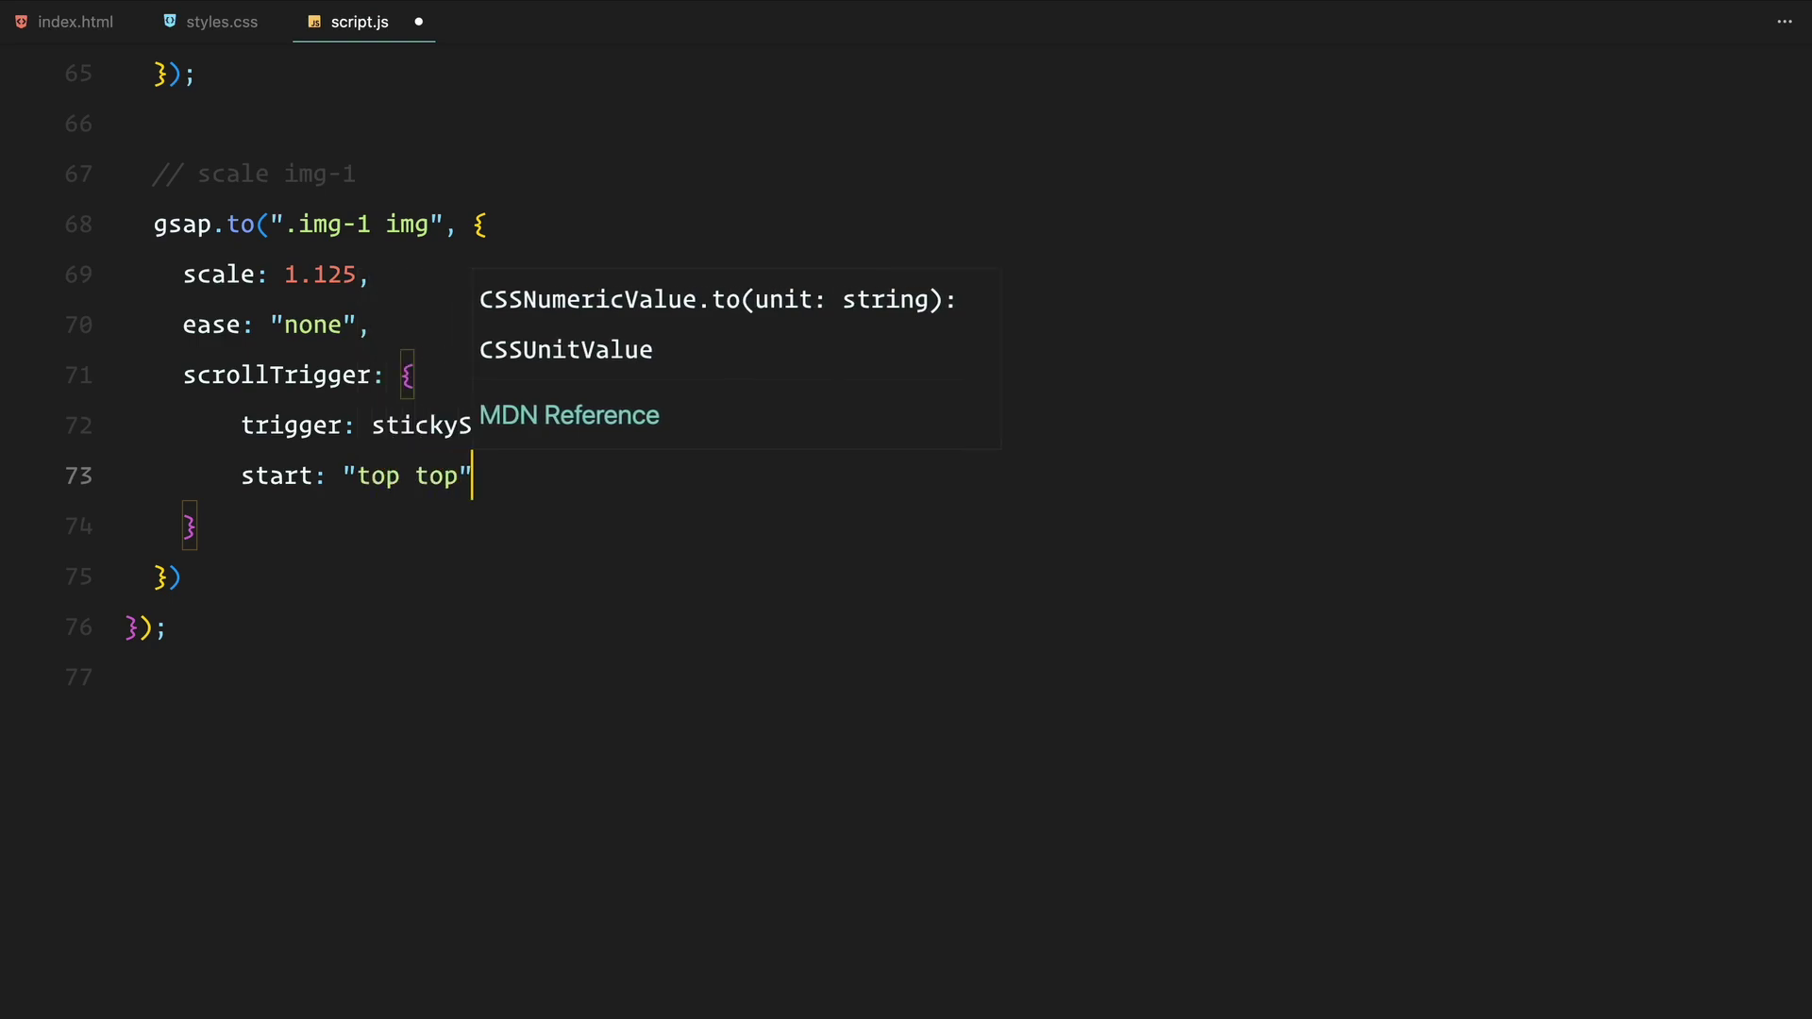
type("end: () => `+=${window.innerHeight}`,")
type("scrub: true,")
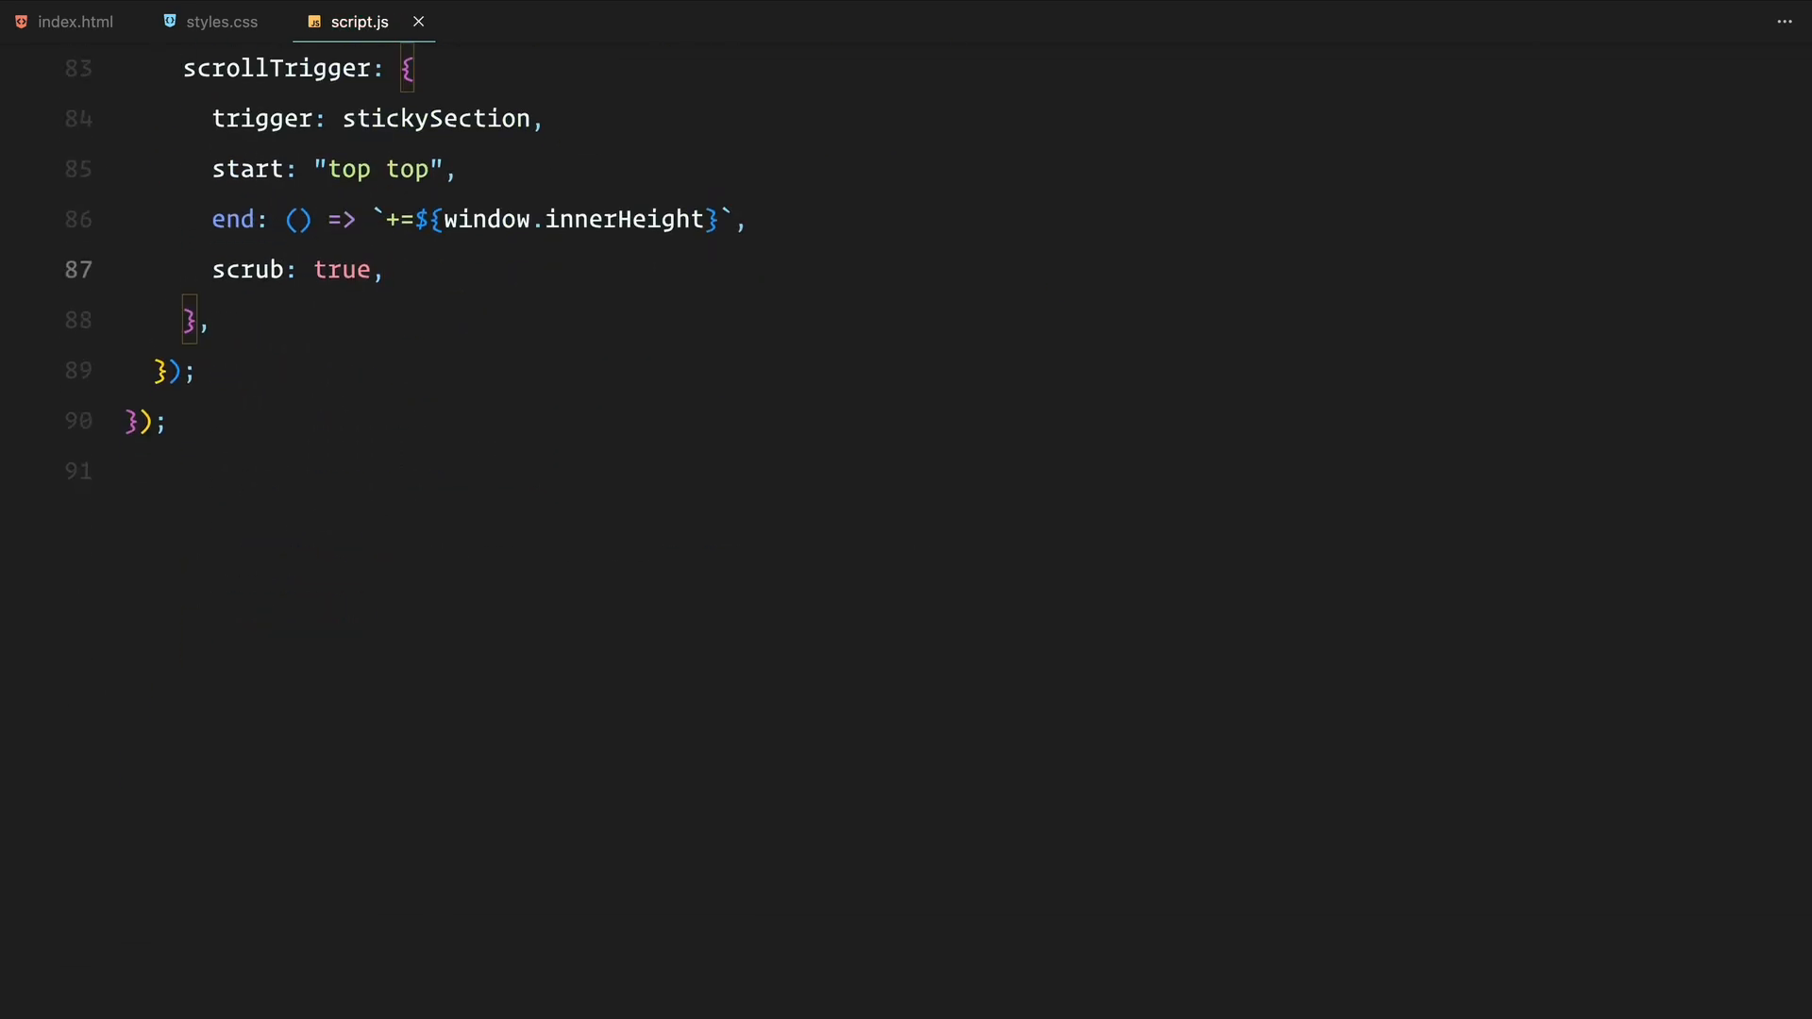
- Add an onUpdate that sets .img-2's polygon clip-path from self.progress, interpolating 40% and 25% down to 0
type("onUpdate: (self) => {")
type("const progre")
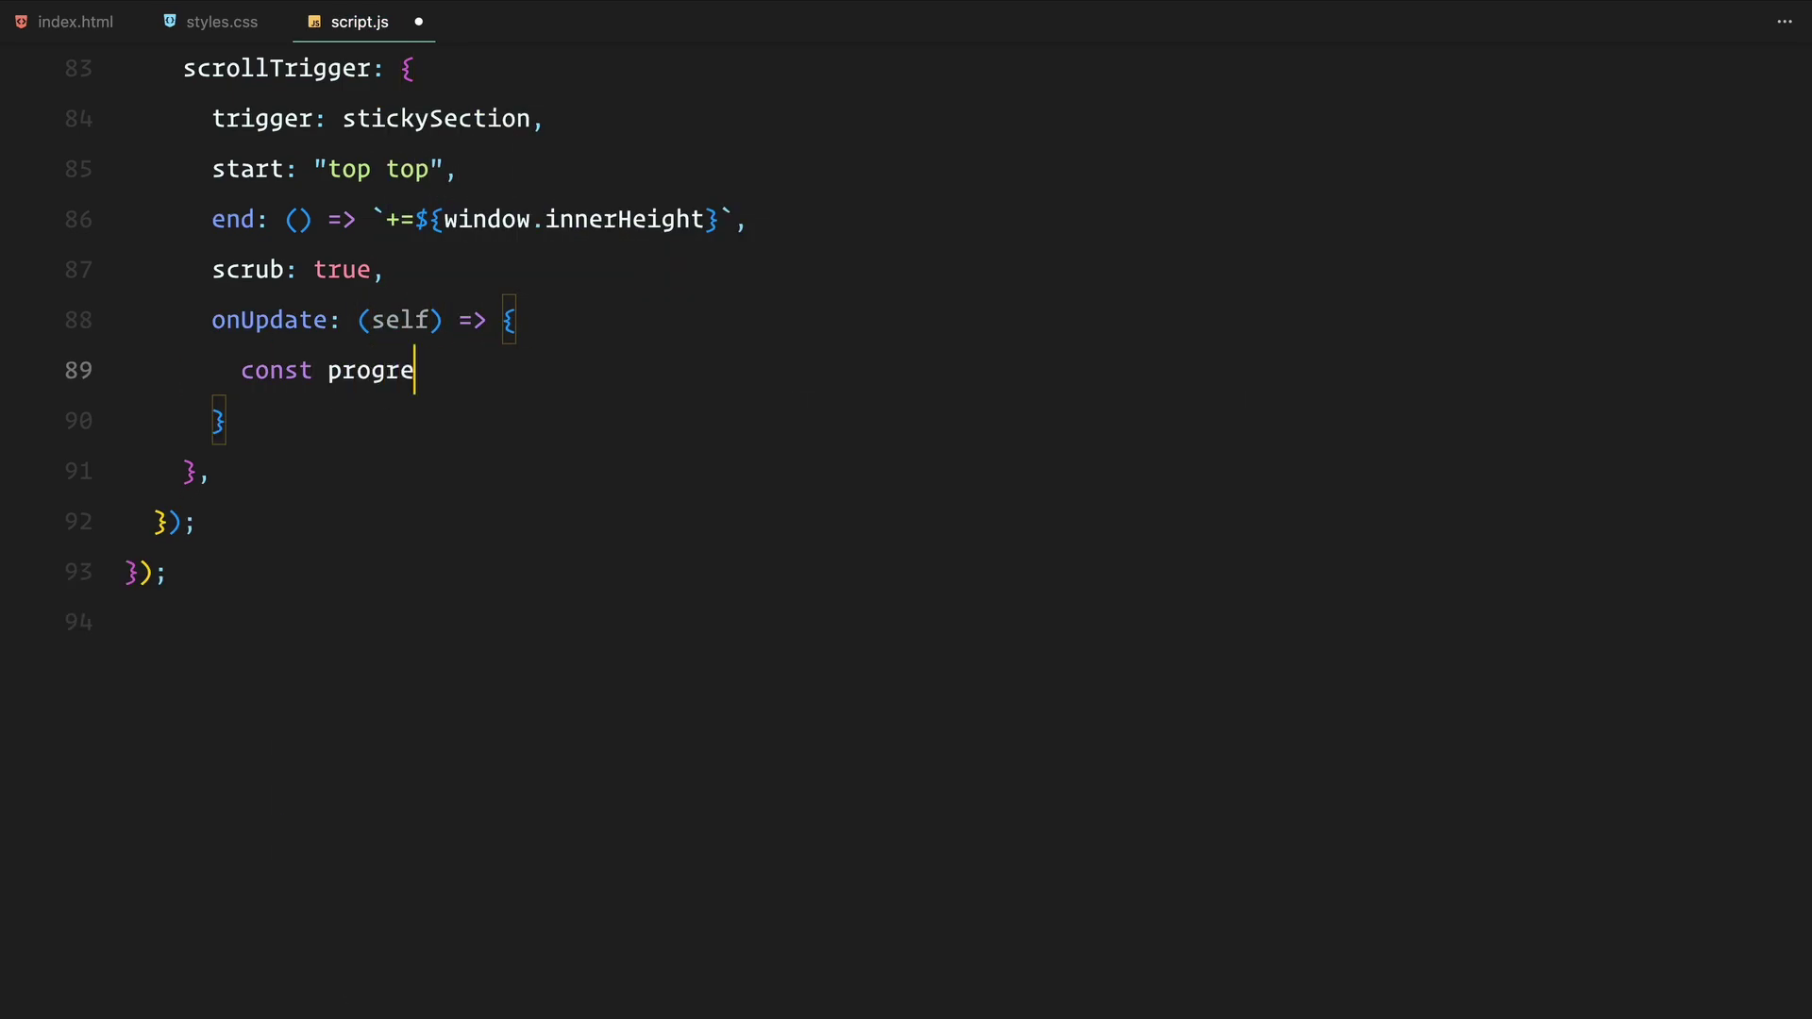
type("ss = self.progress;")
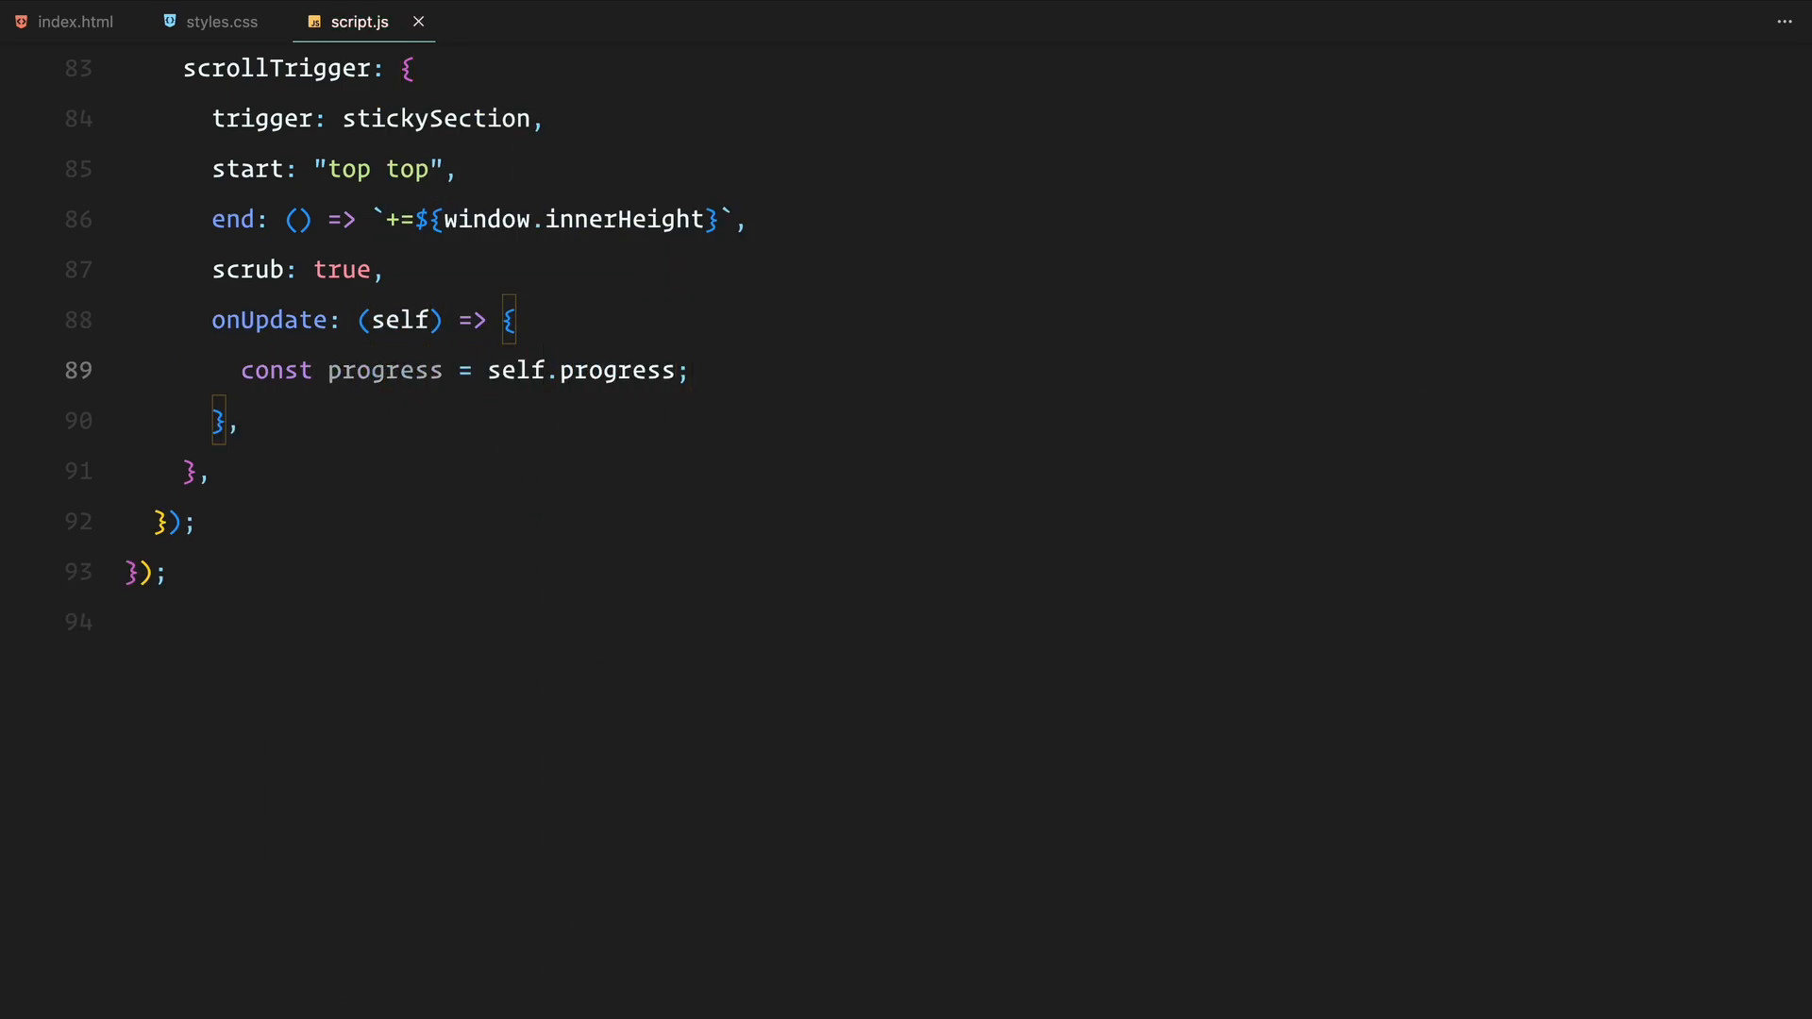
type("gsap.set(\".img-2\", {")
type("clipPath:")
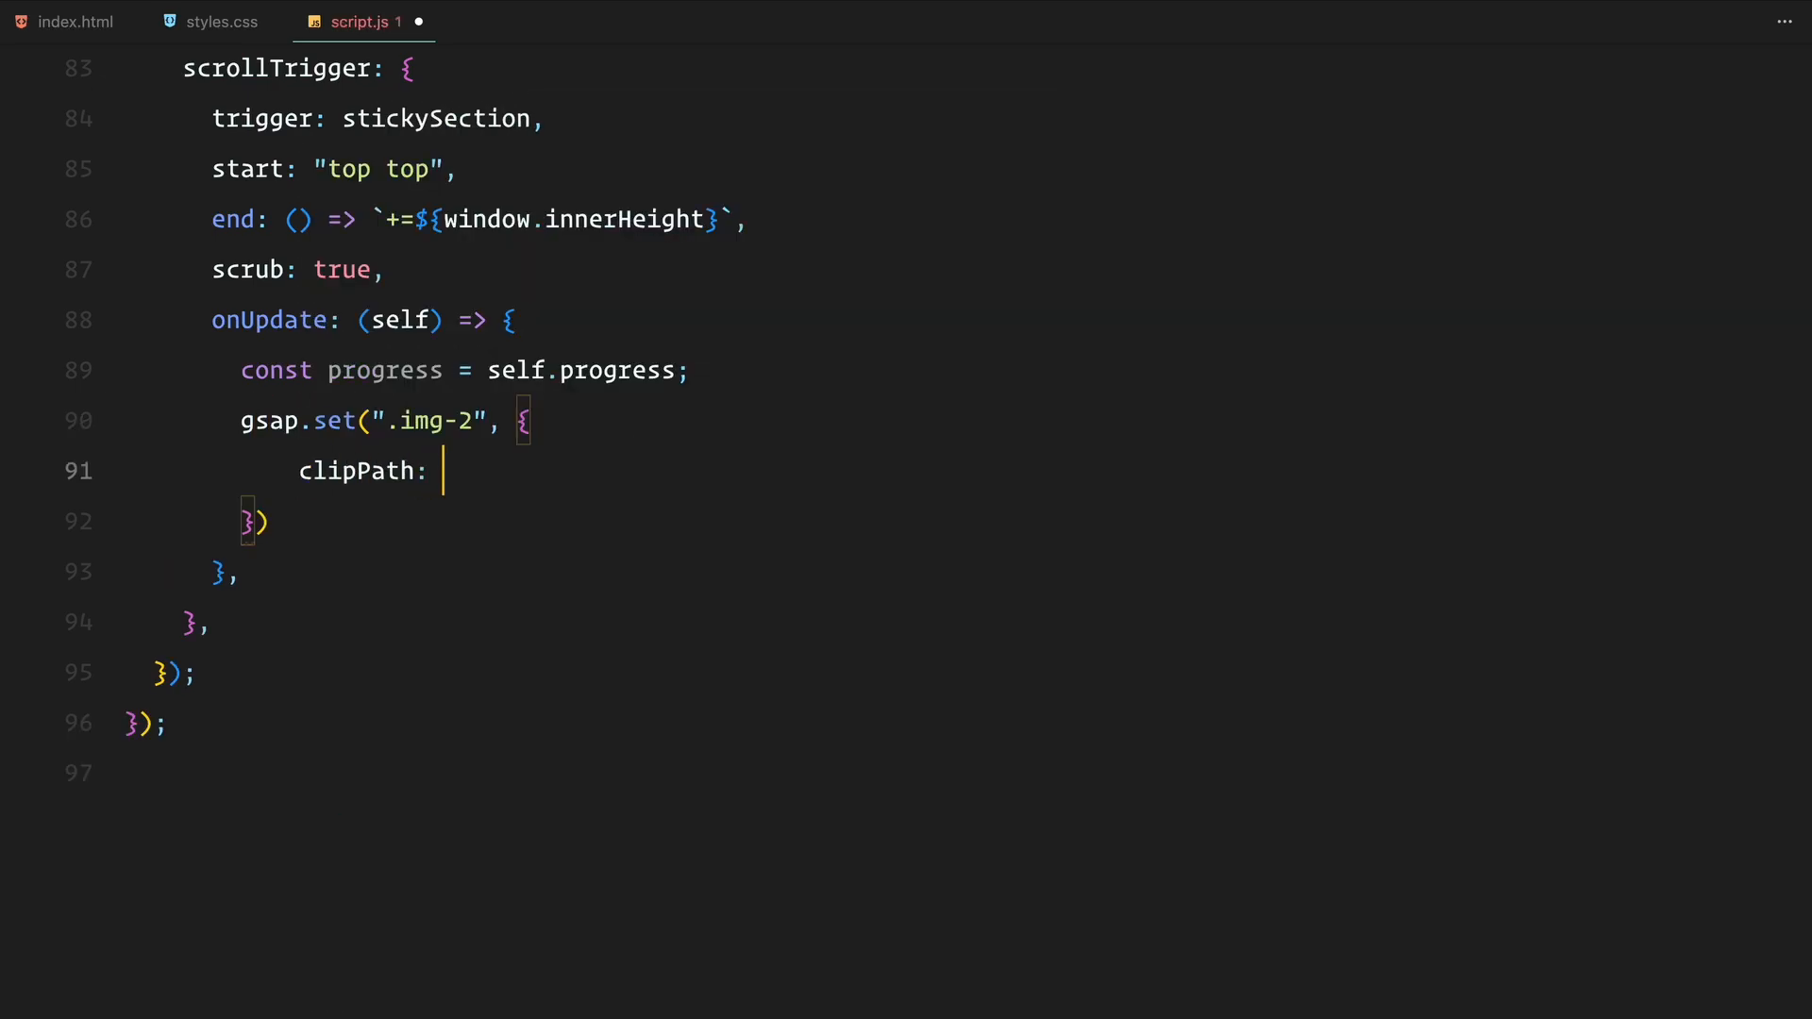
type("`polygon(")
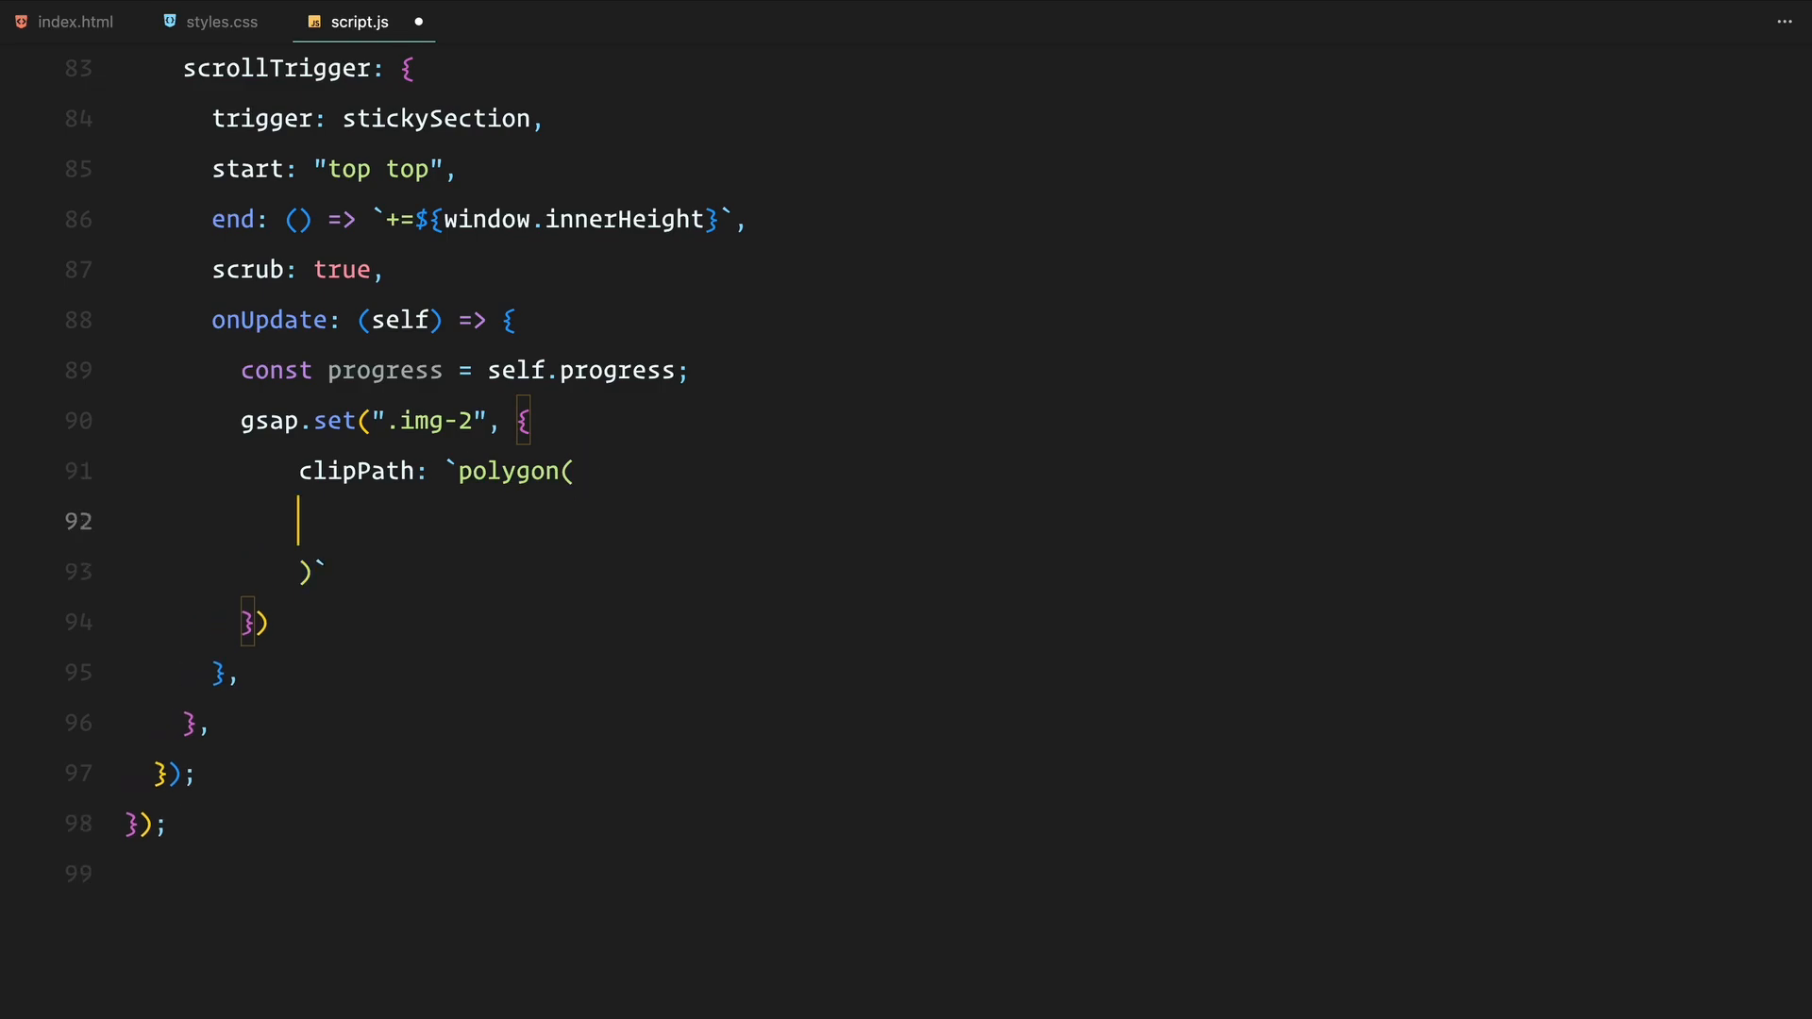
type("${gsap.utils}")
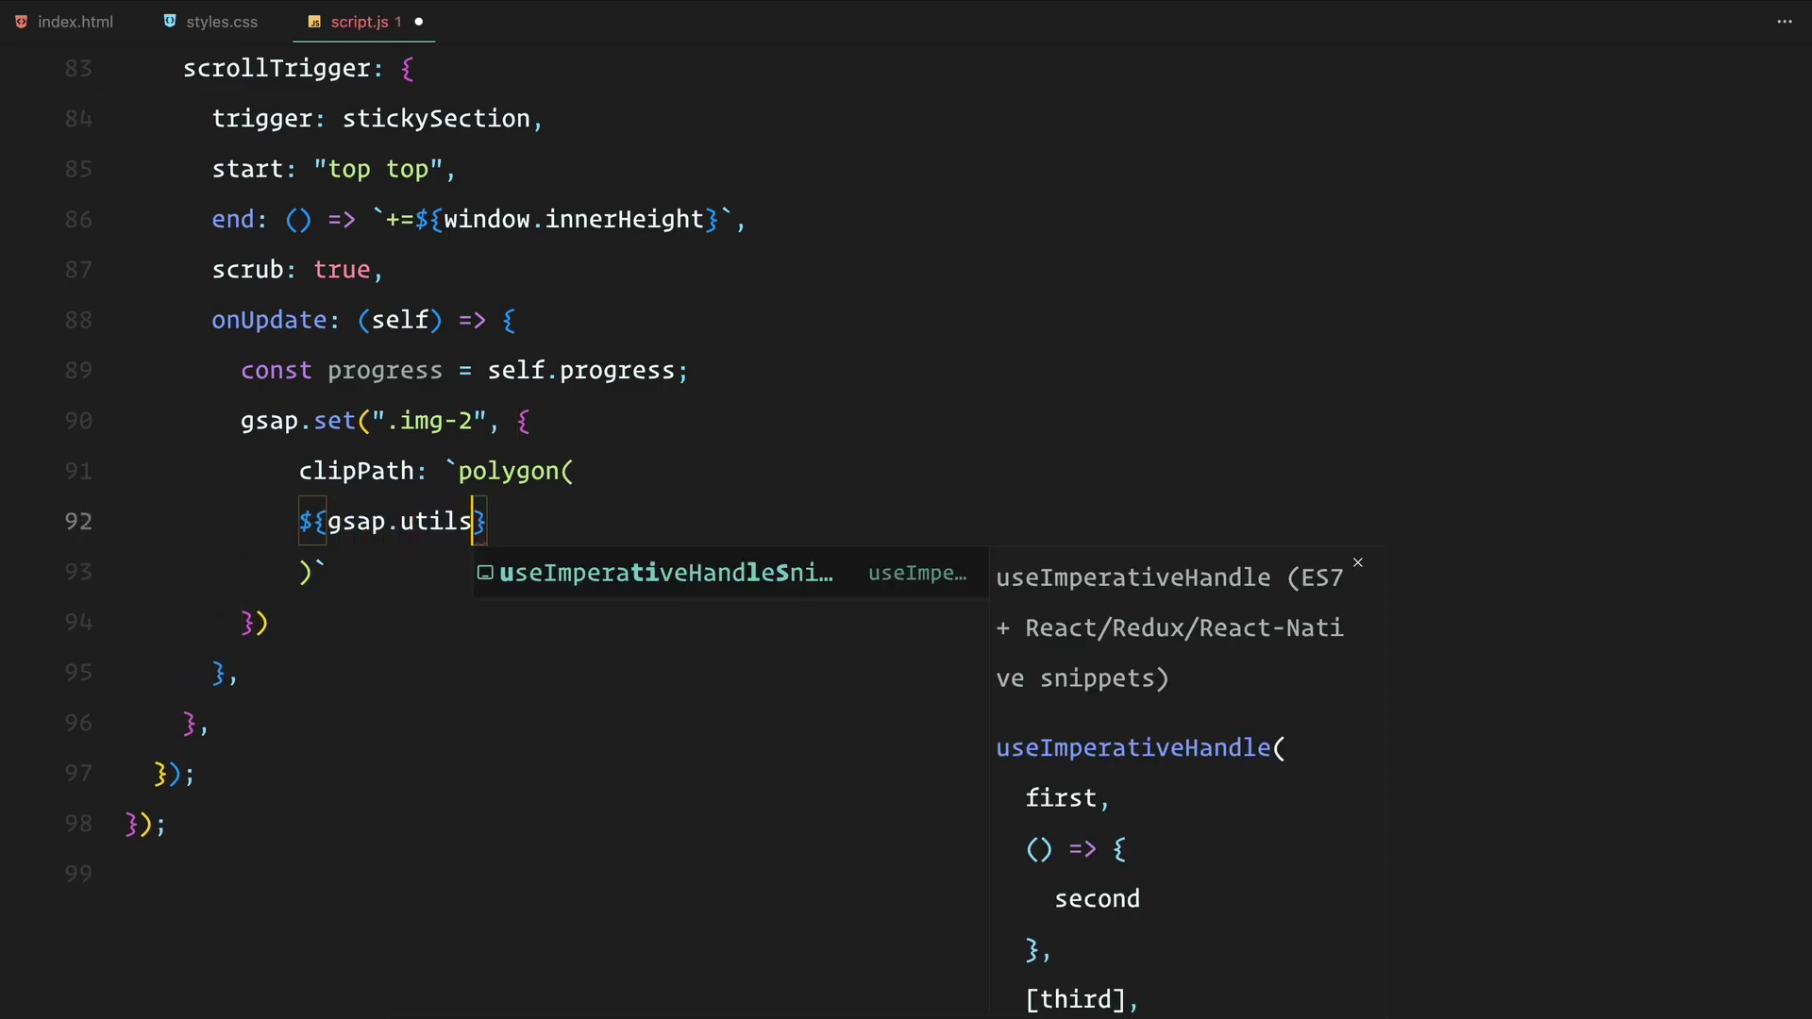
type(".interpolate(40, 0, progress")
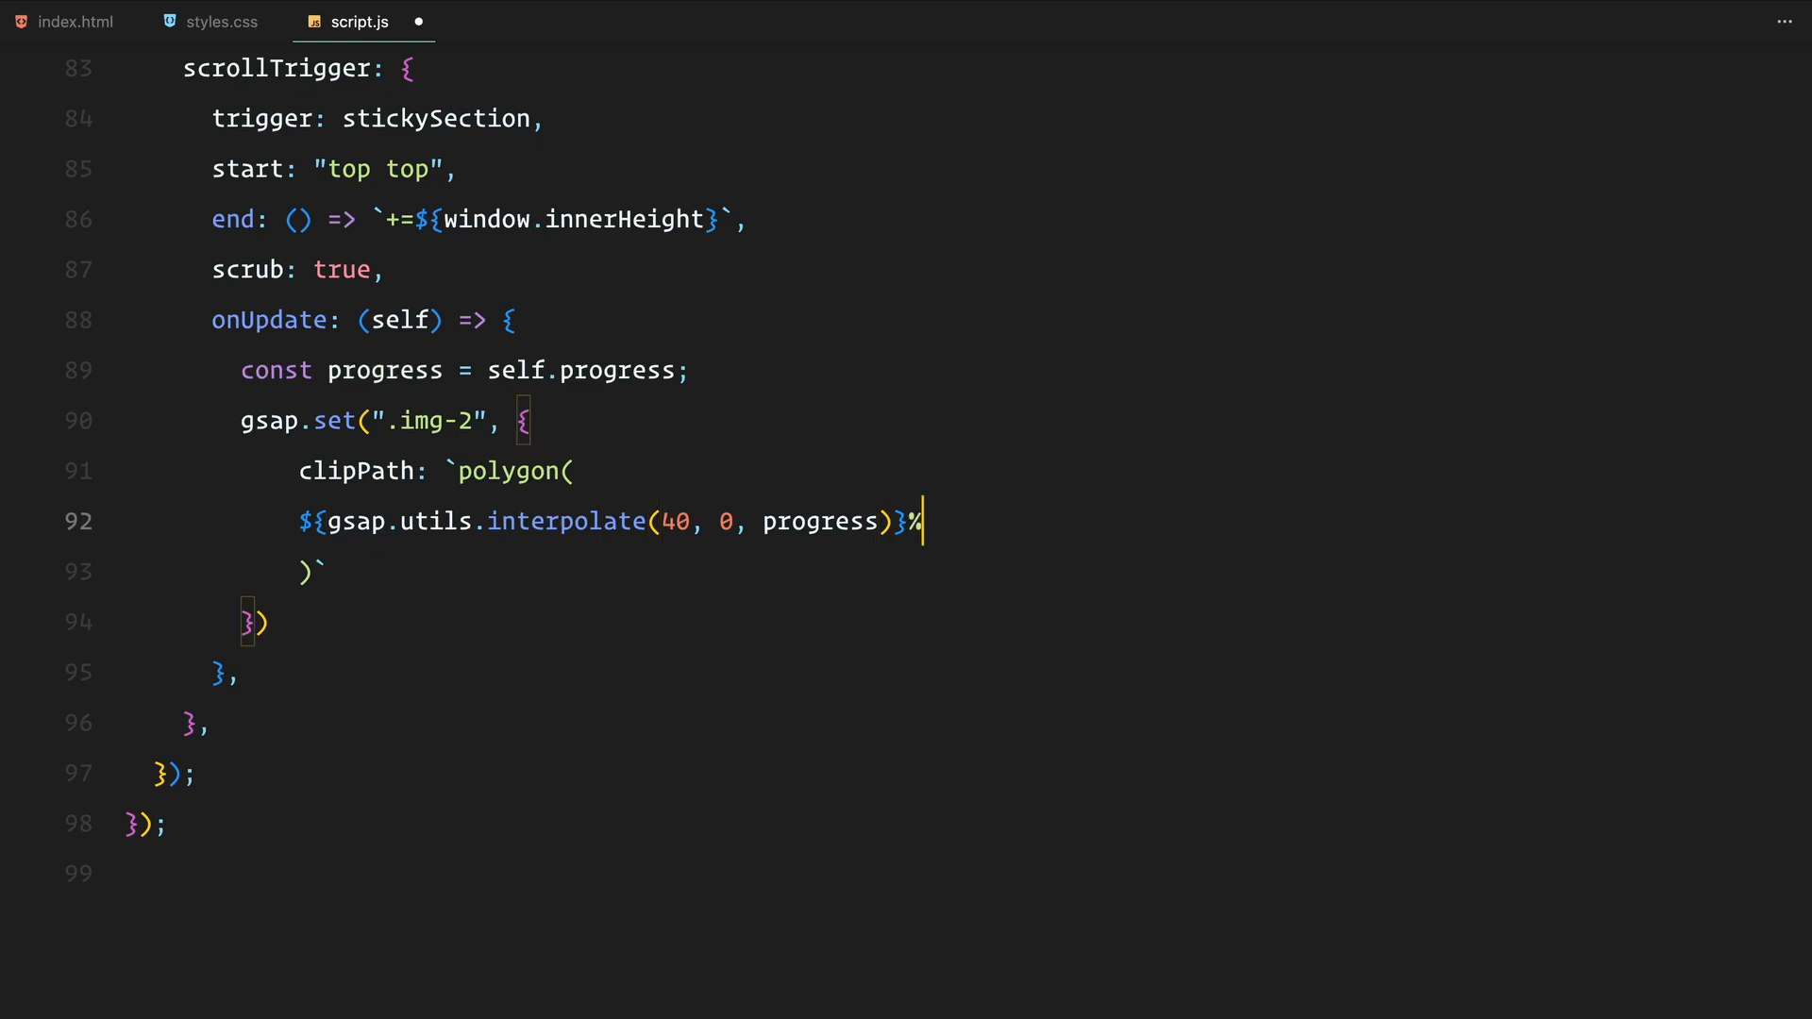
type("${gsap.utils")
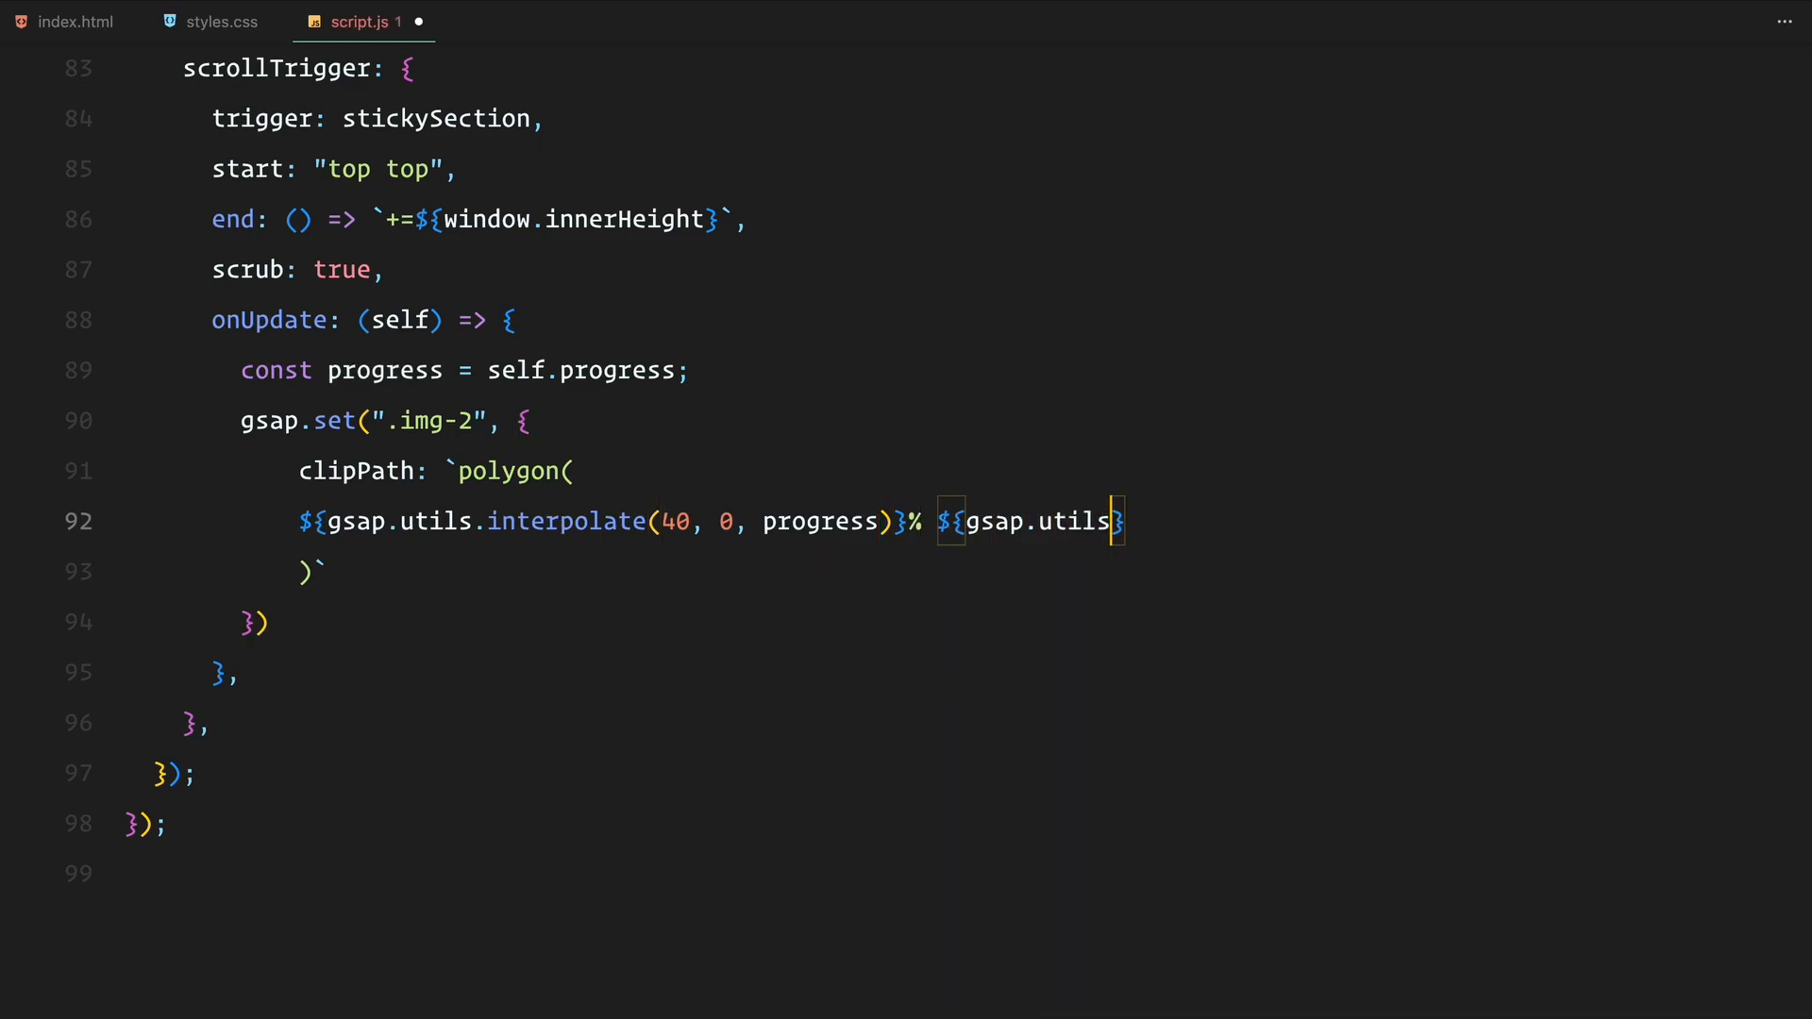
type(".interpolate(25, 0,")
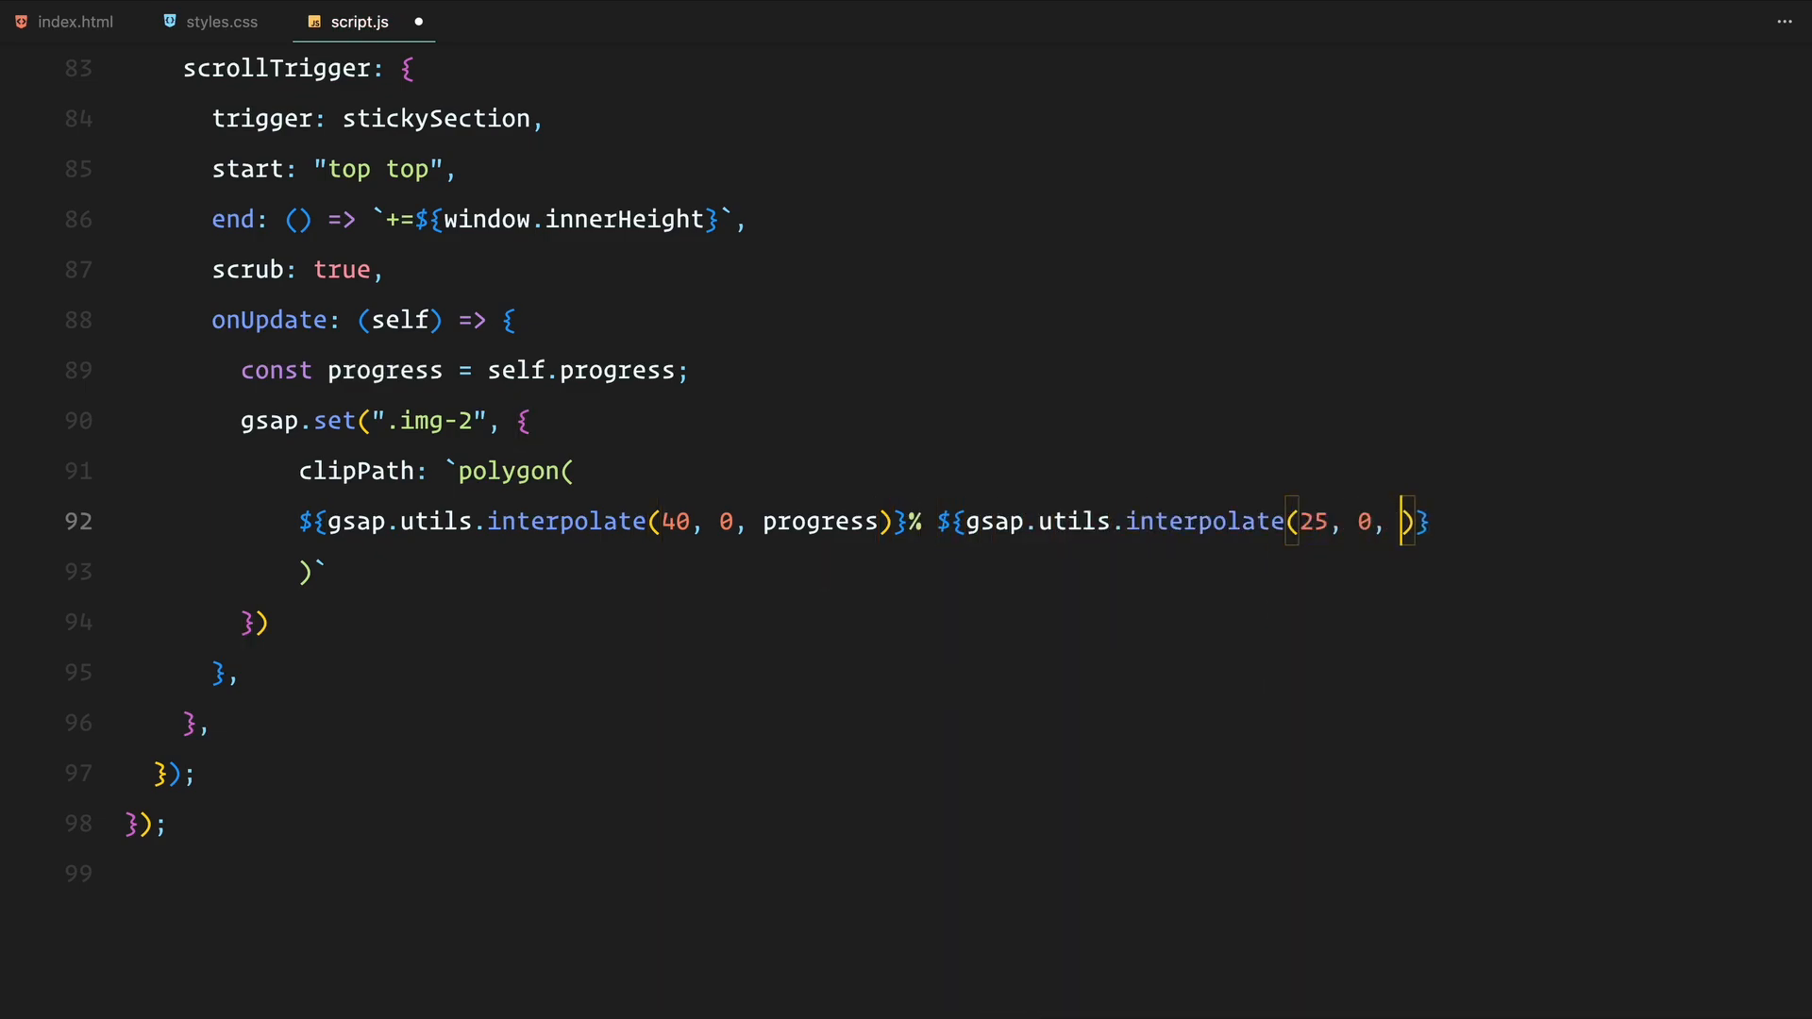
type("progress)}%,")
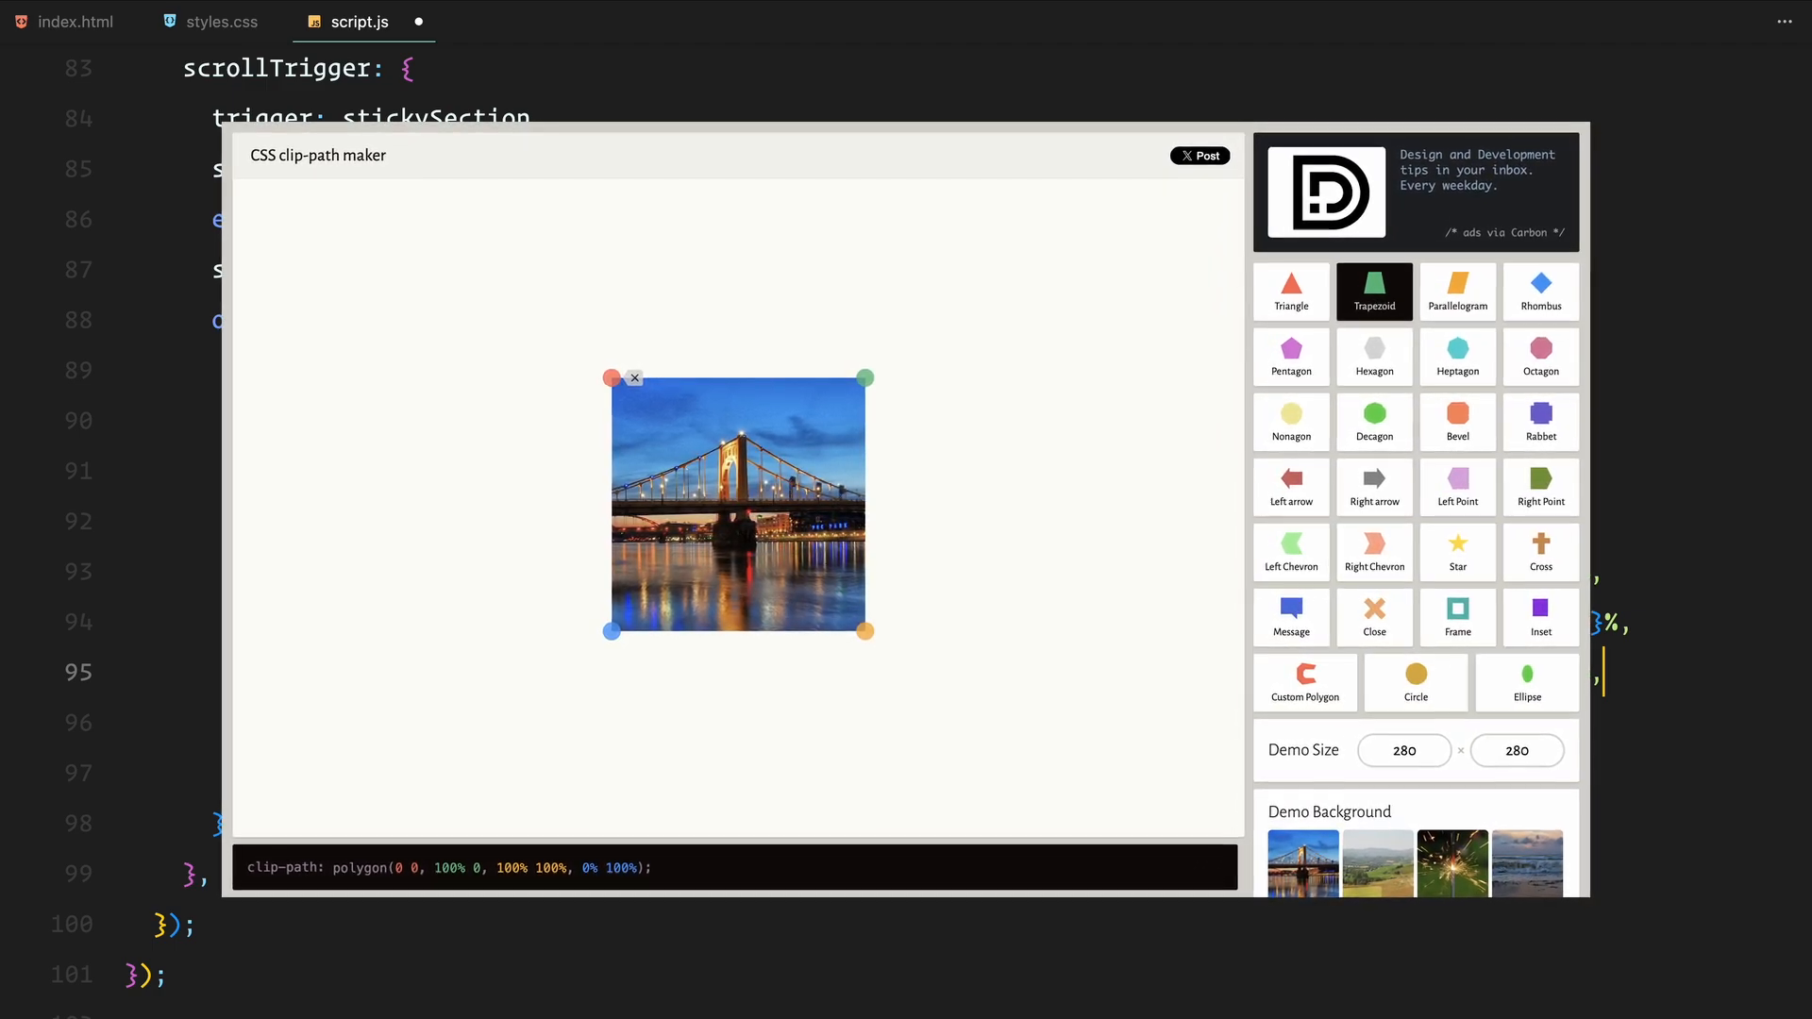
- Scroll the Clippy clip-path maker to view the full rectangle polygon output
scroll("down", 3)
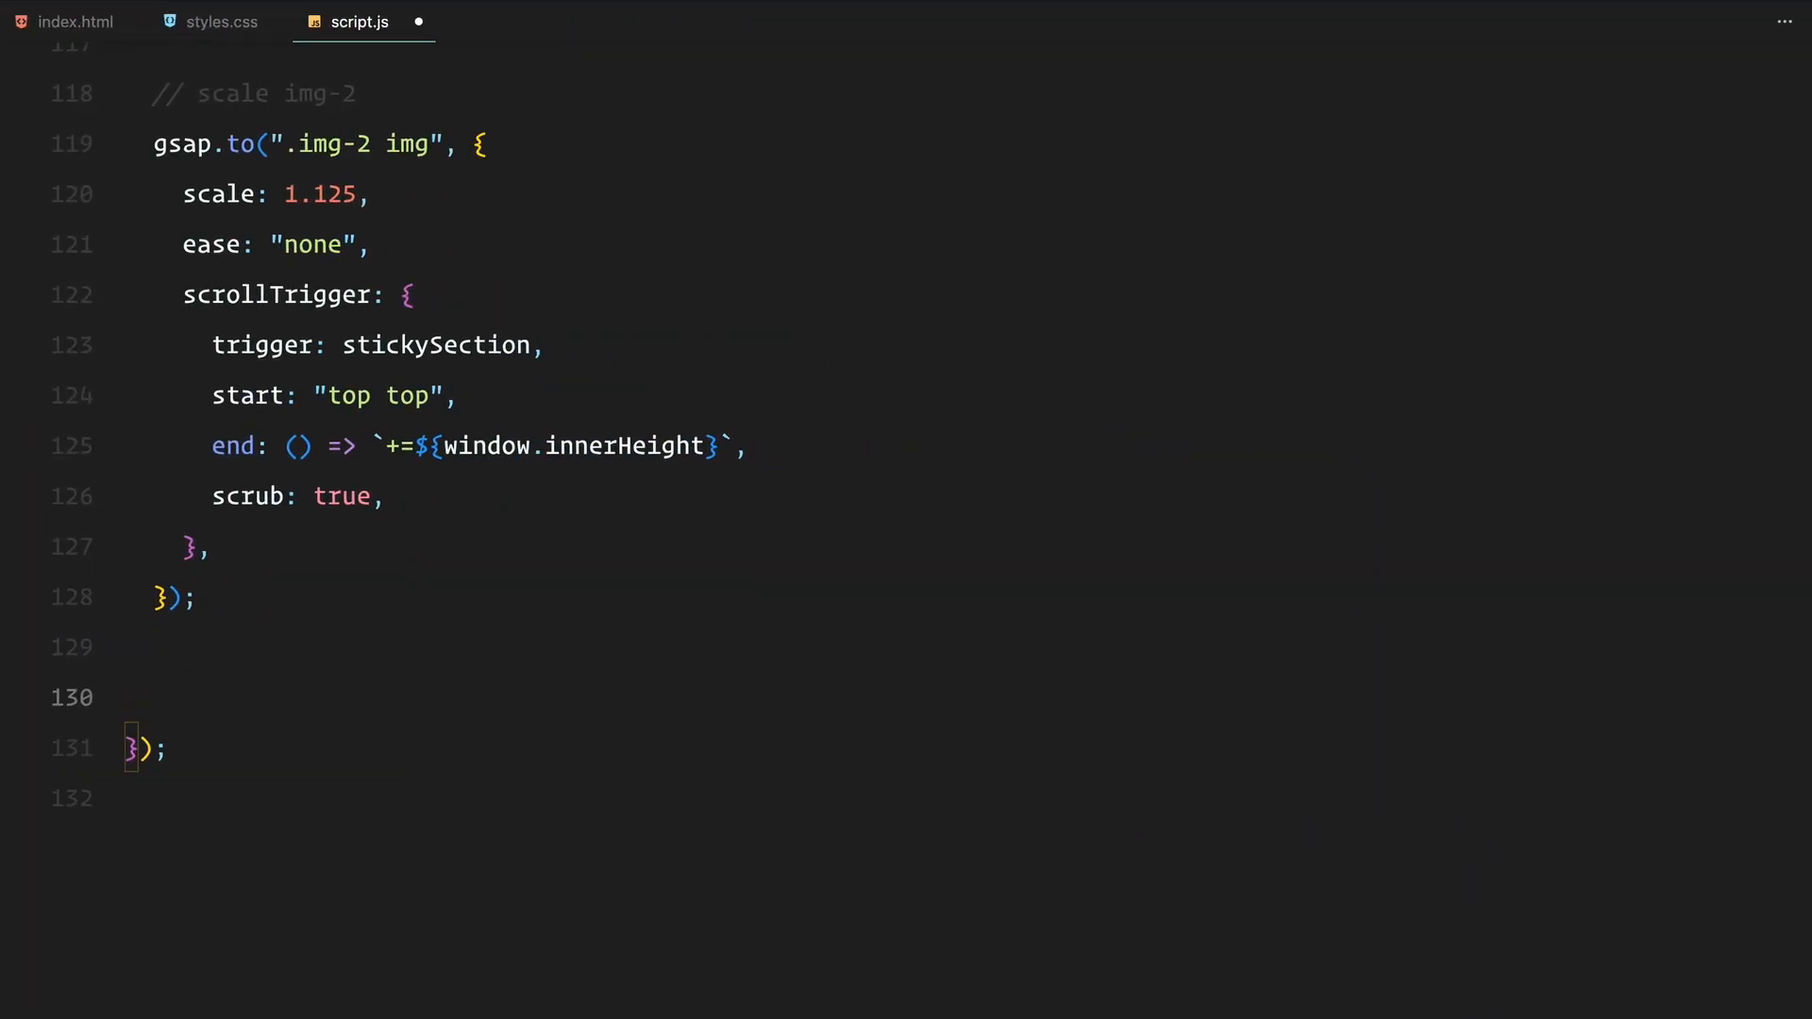
- Add a .img-3 tween triggered by stickySection from innerHeight*3 to innerHeight*4, with scrub true
type("gsap.to(\".img-")
type("ease: \"none")
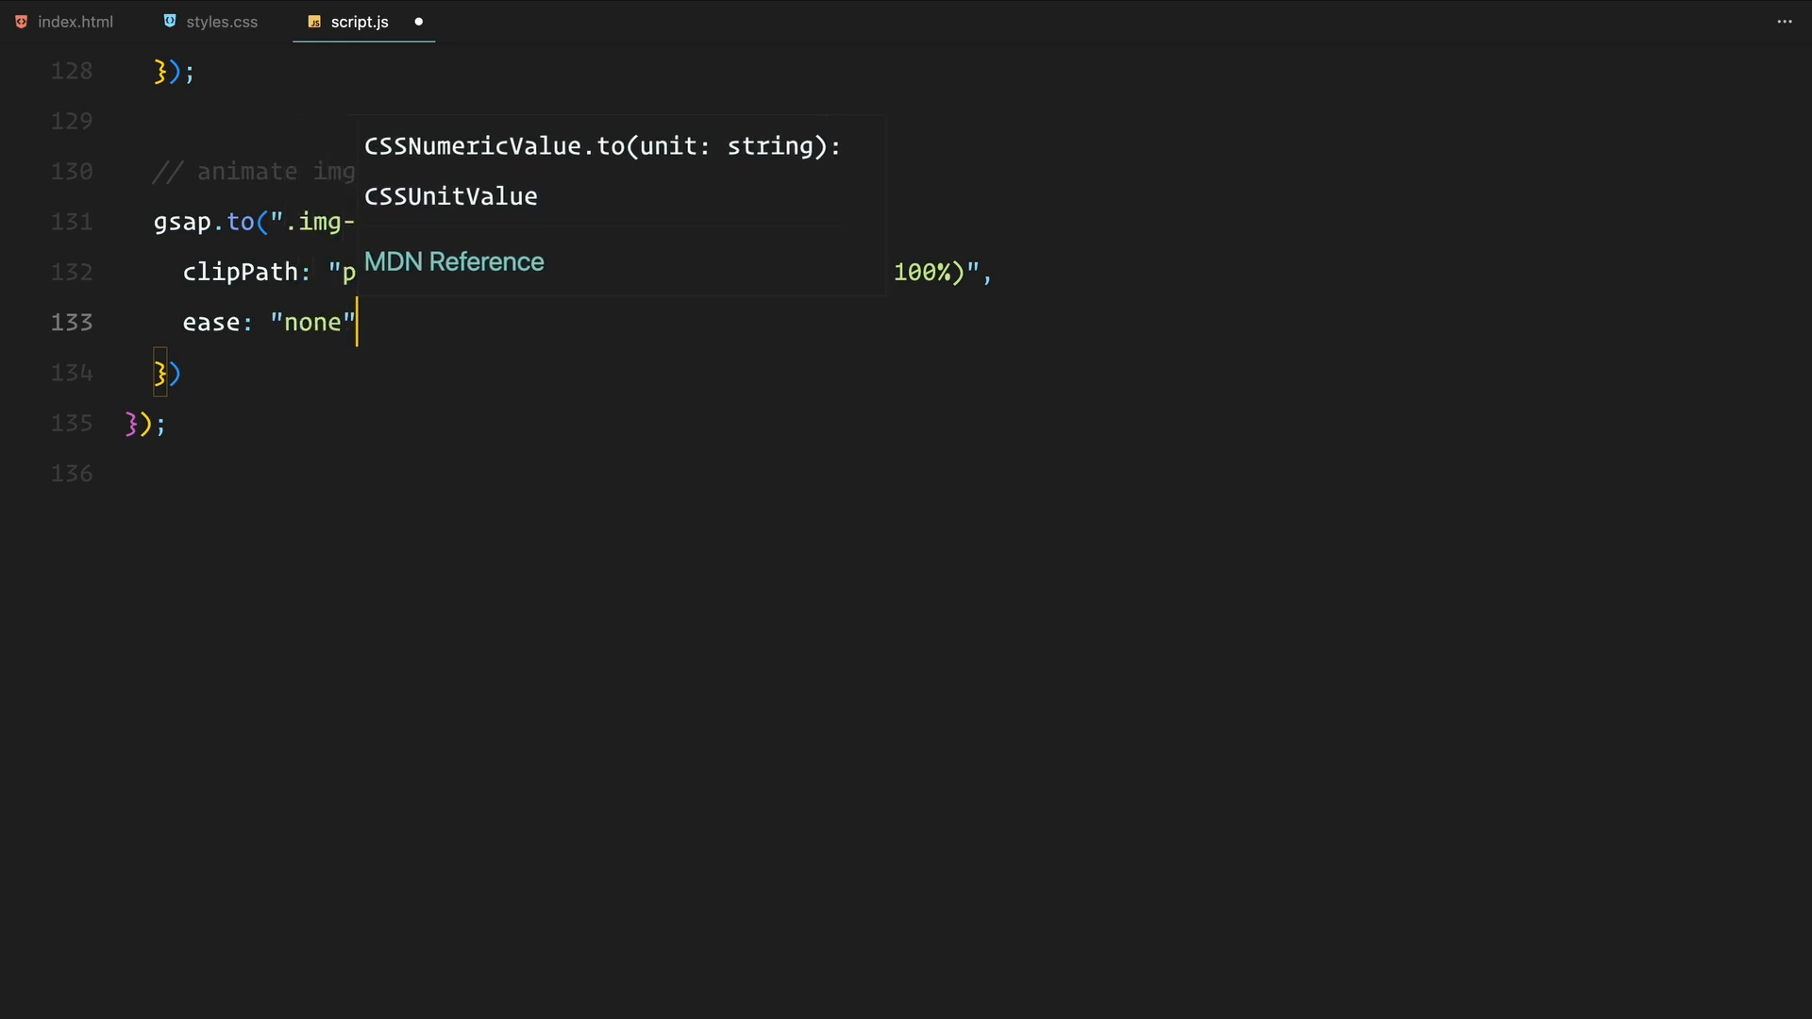
type("scrollTrigger")
type("trigger:")
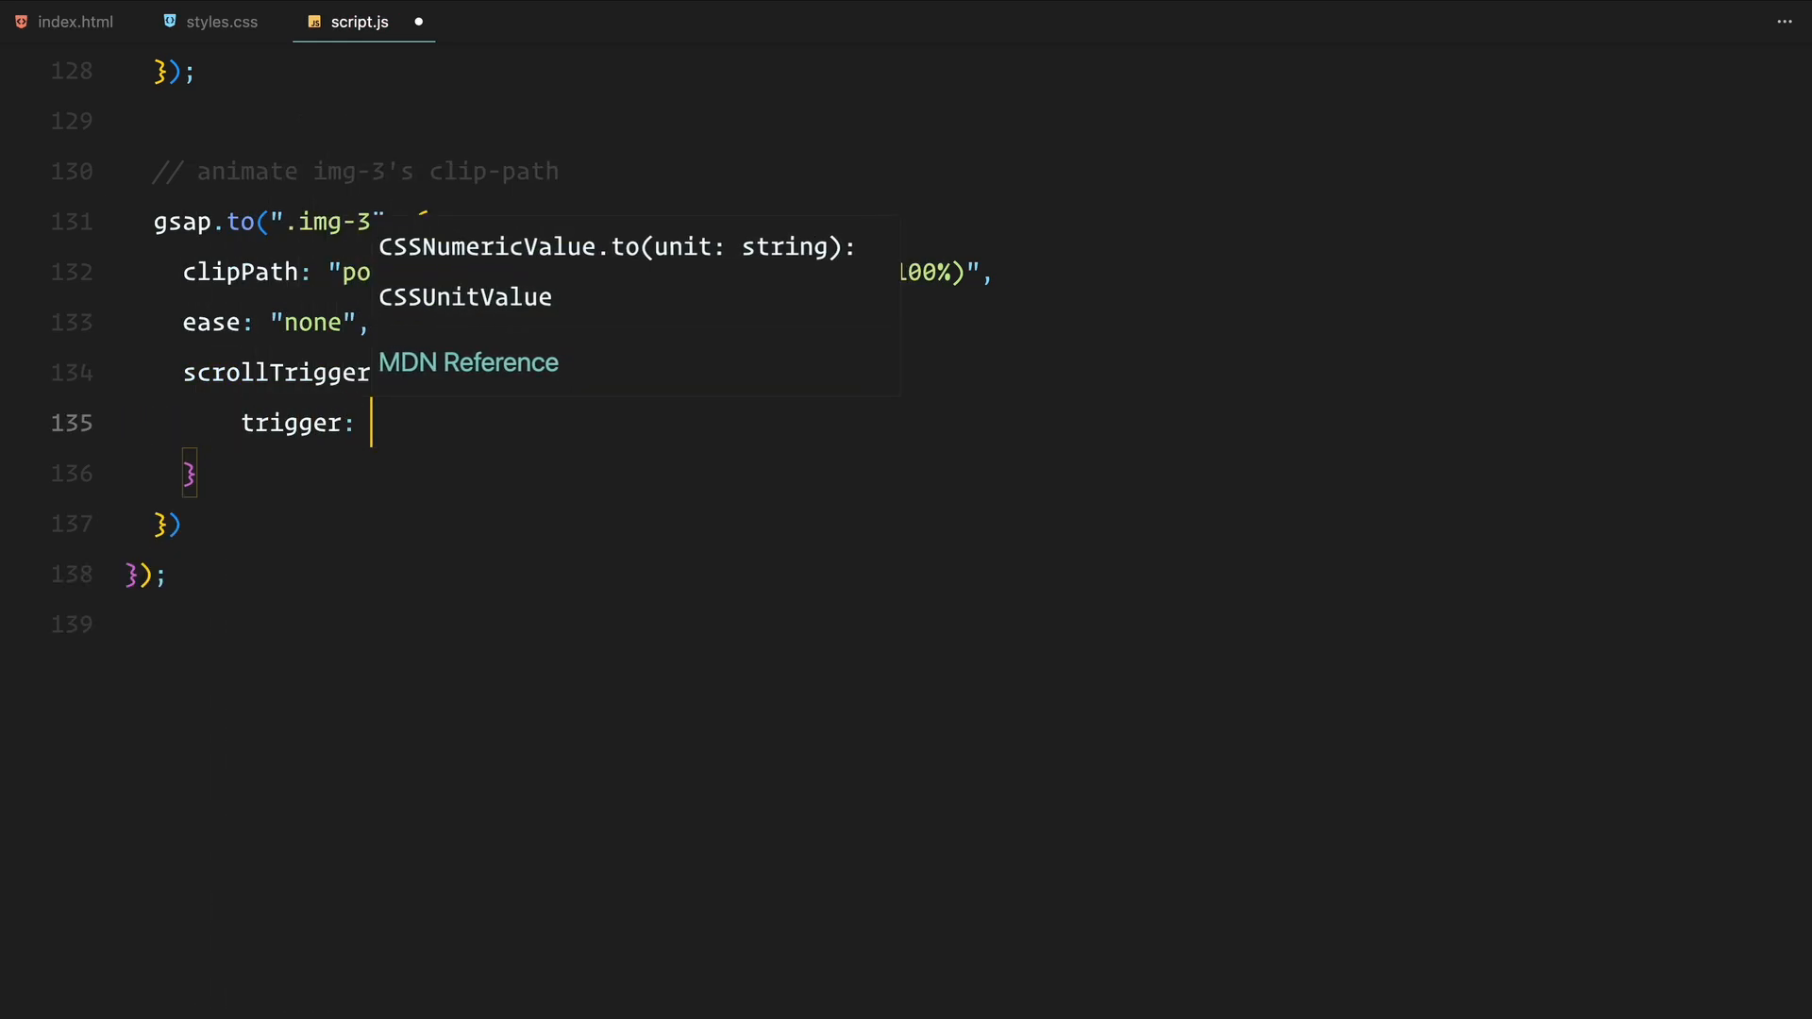
key("Enter")
type("start: () => `${windo")
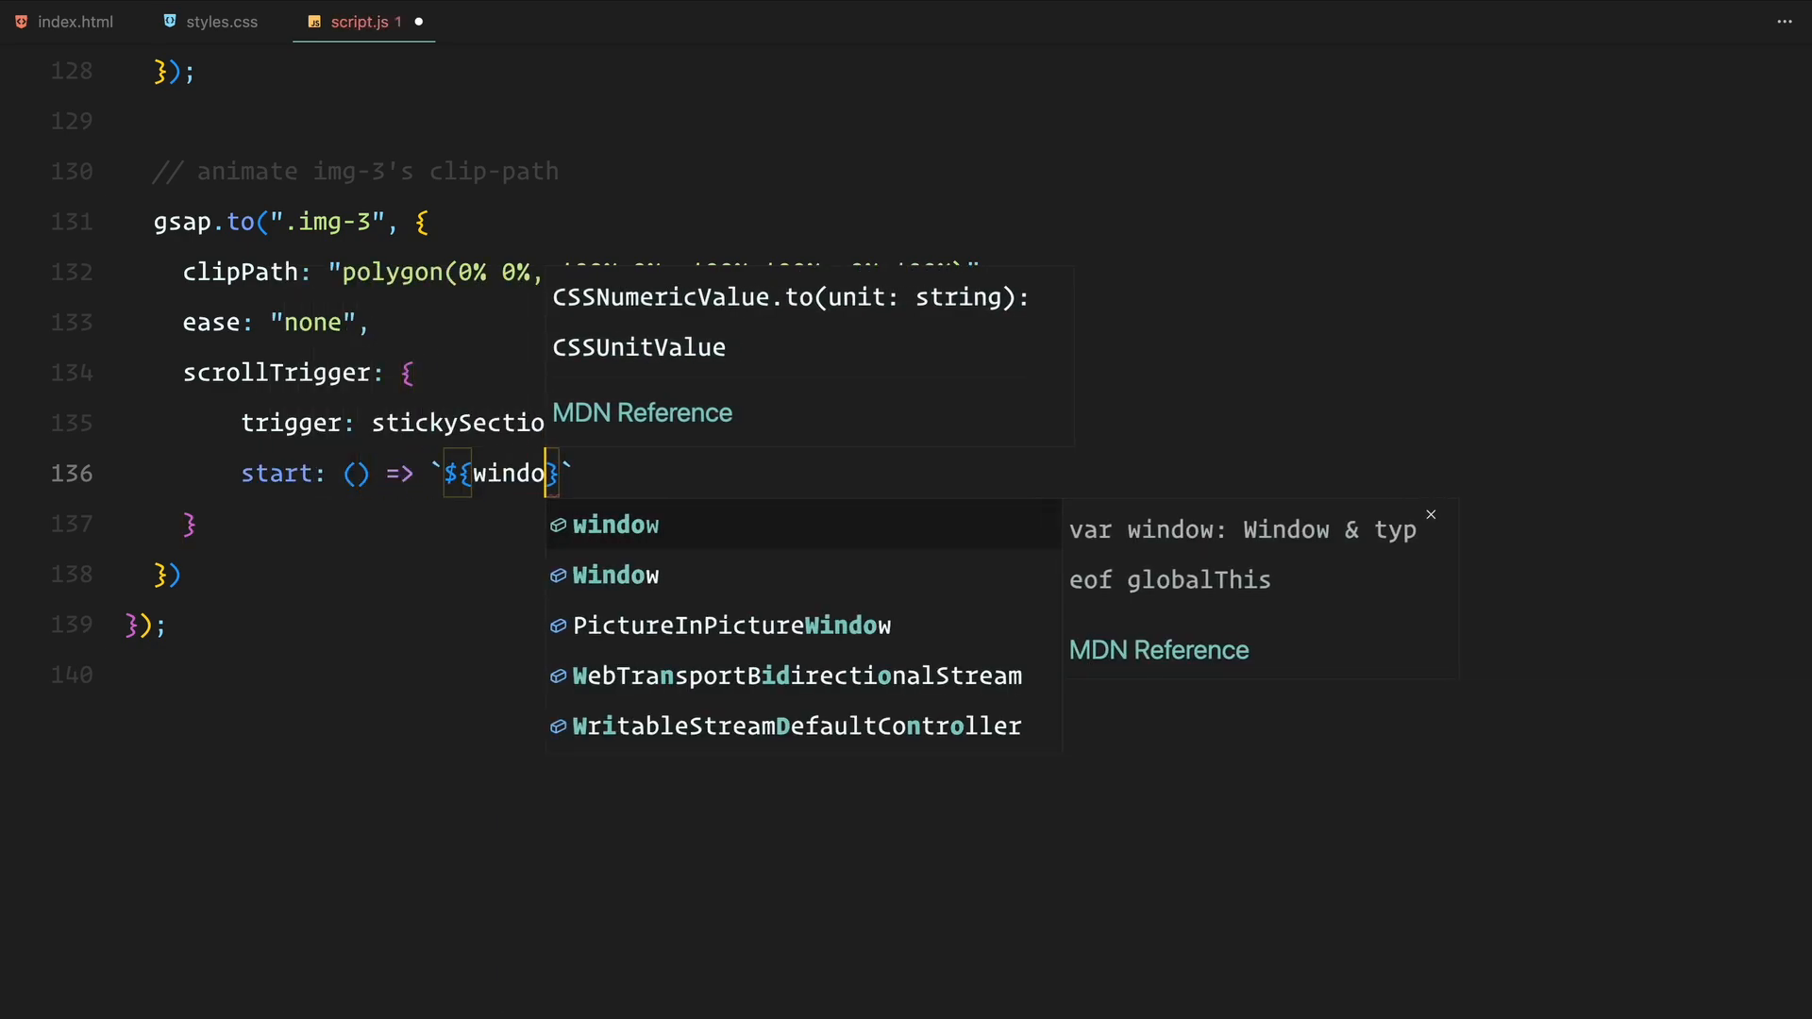
type(".innerHeight * 3")
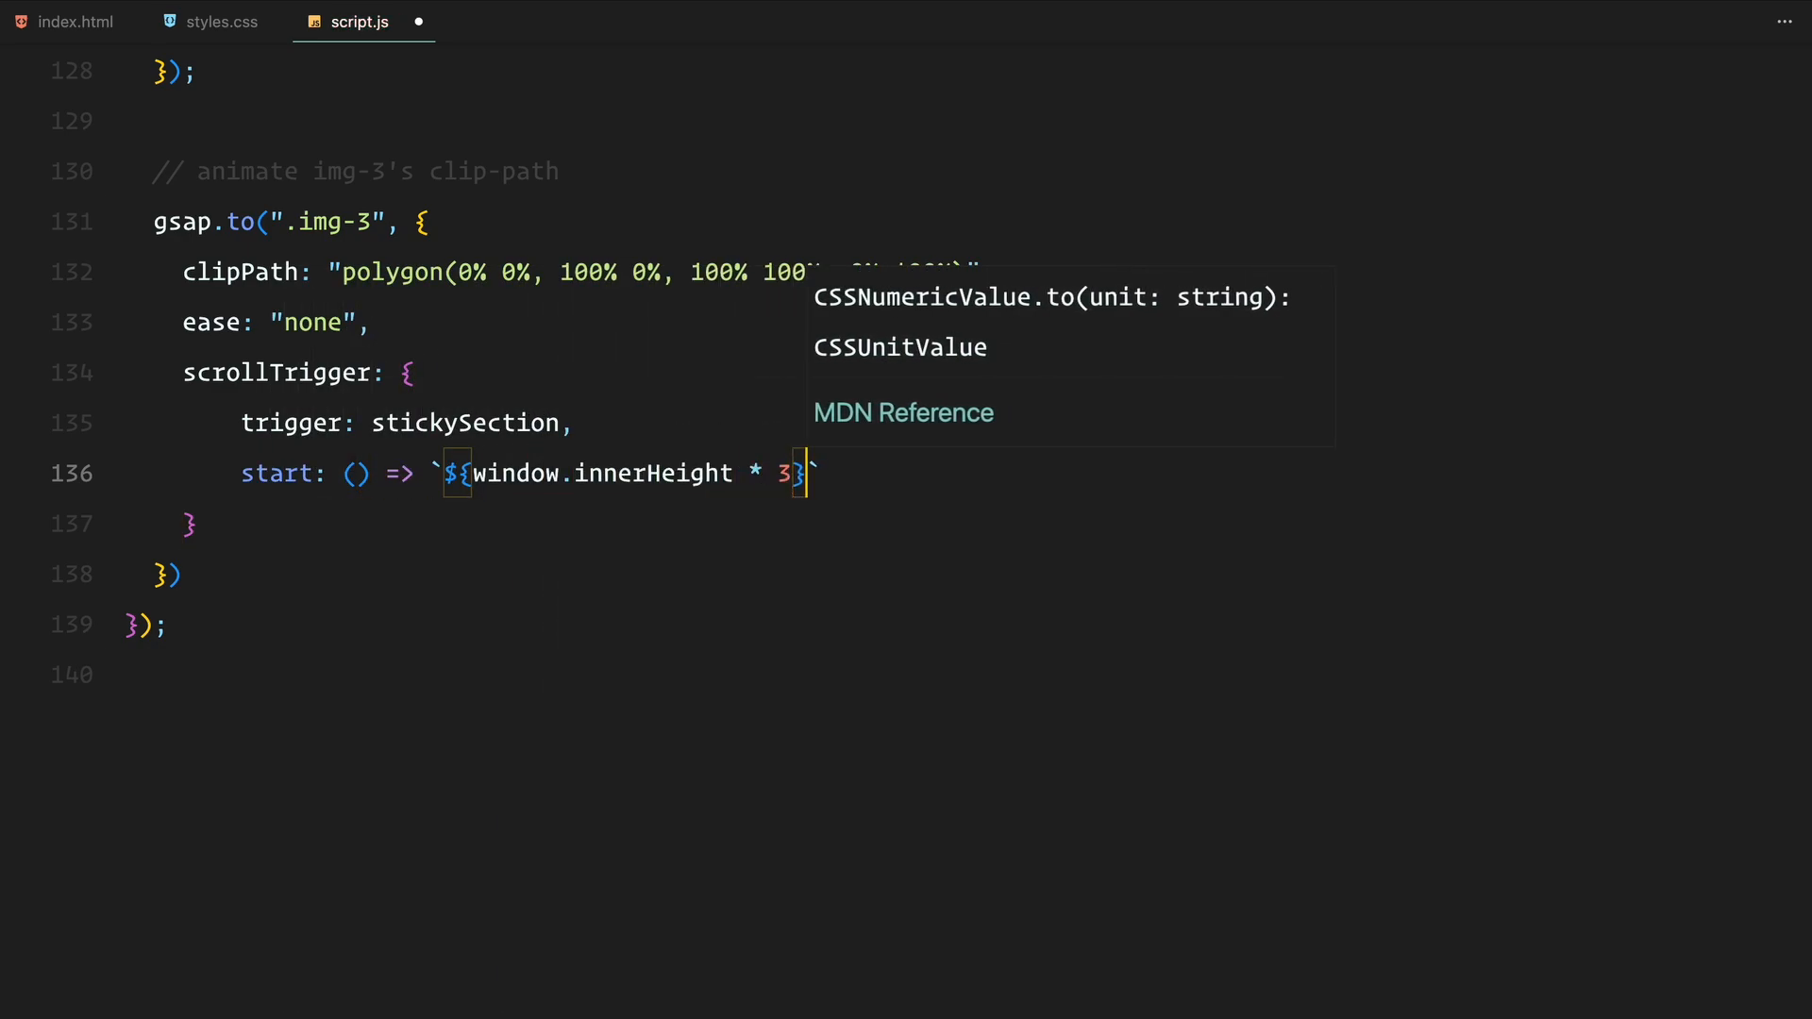
type("end: ()")
type("scrub")
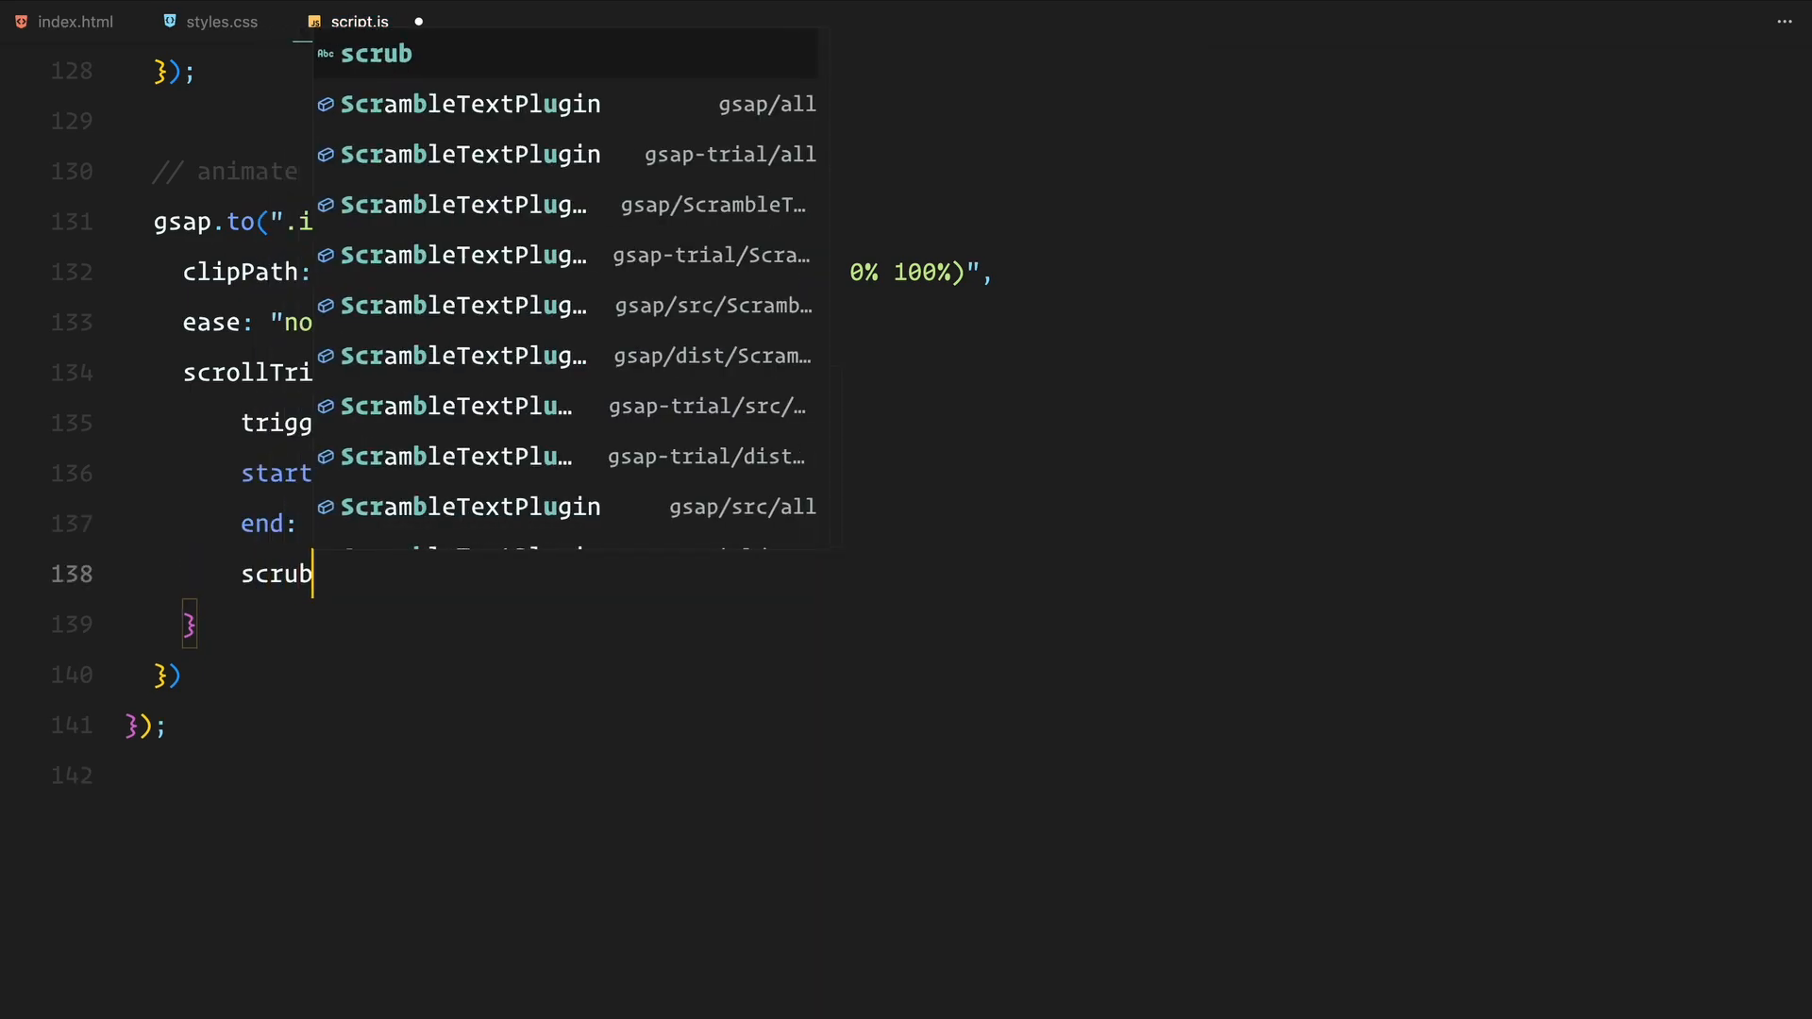
type(": true,")
type("onUpdate: (self) => {")
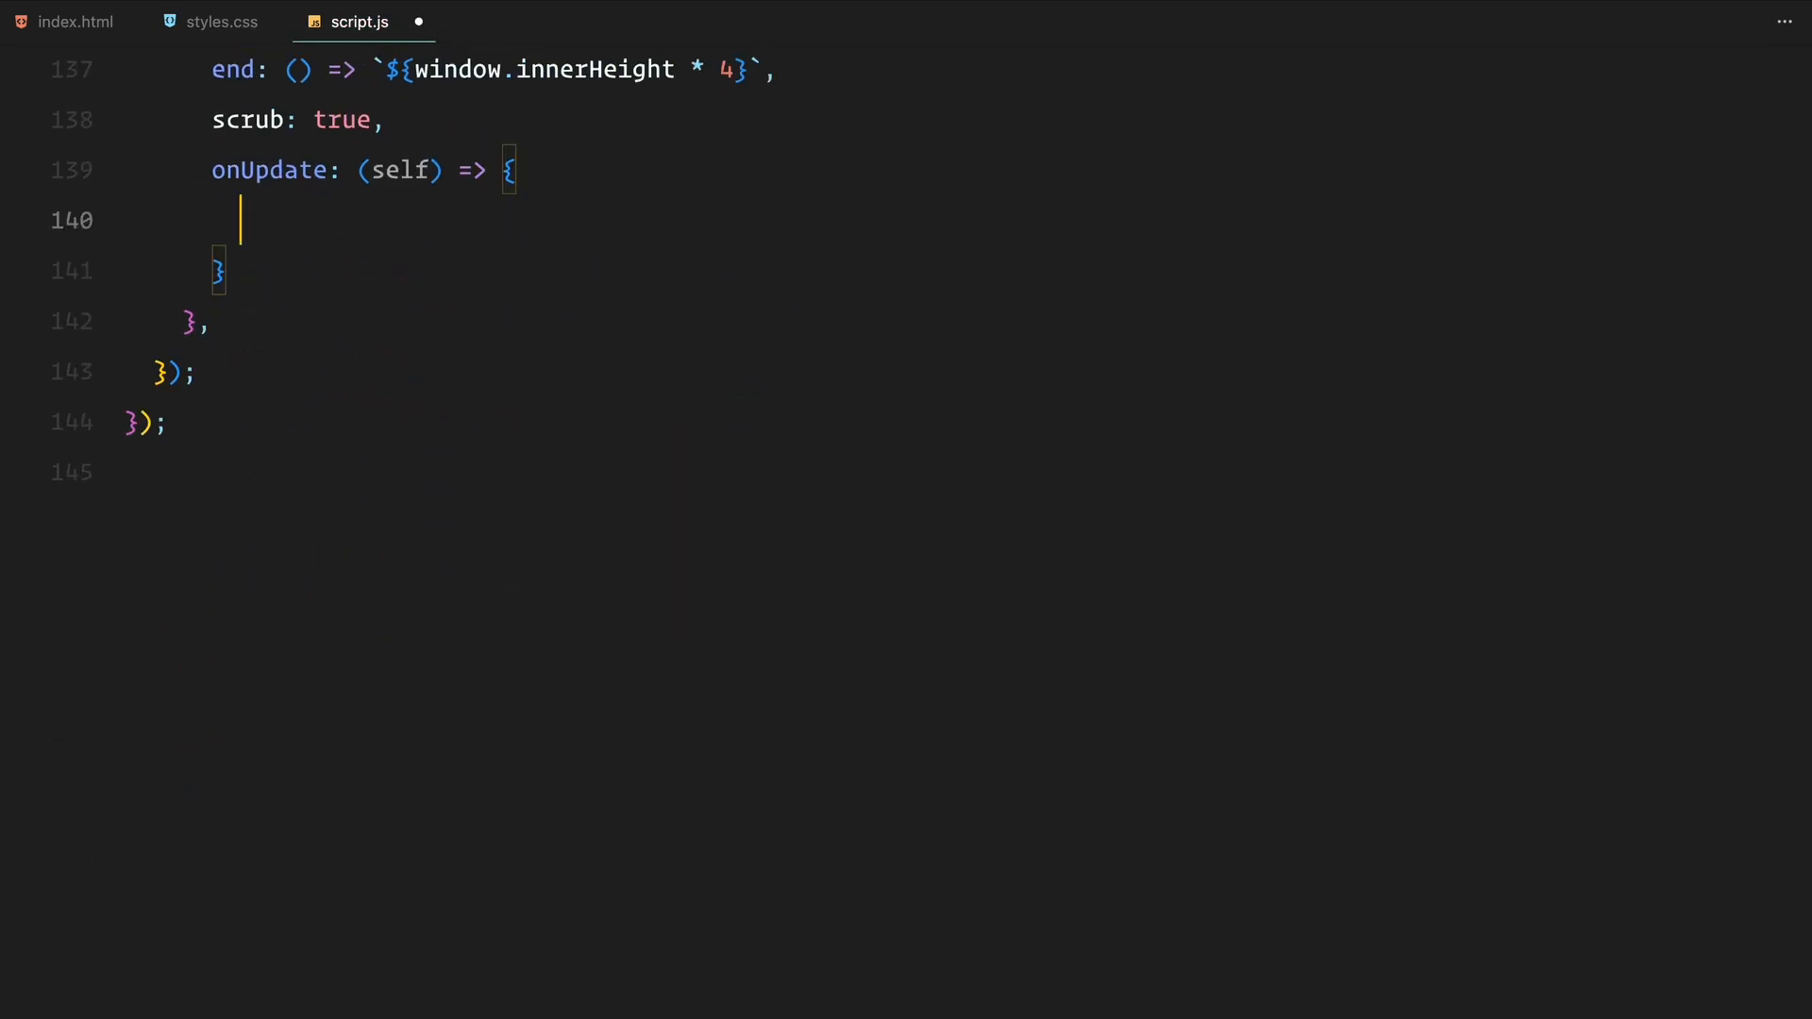
- In img-3's onUpdate, set its clip-path polygon using gsap.utils.interpolate(50, 0, progress) terms
type("const progress = self.progress;")
type("gsap.set")
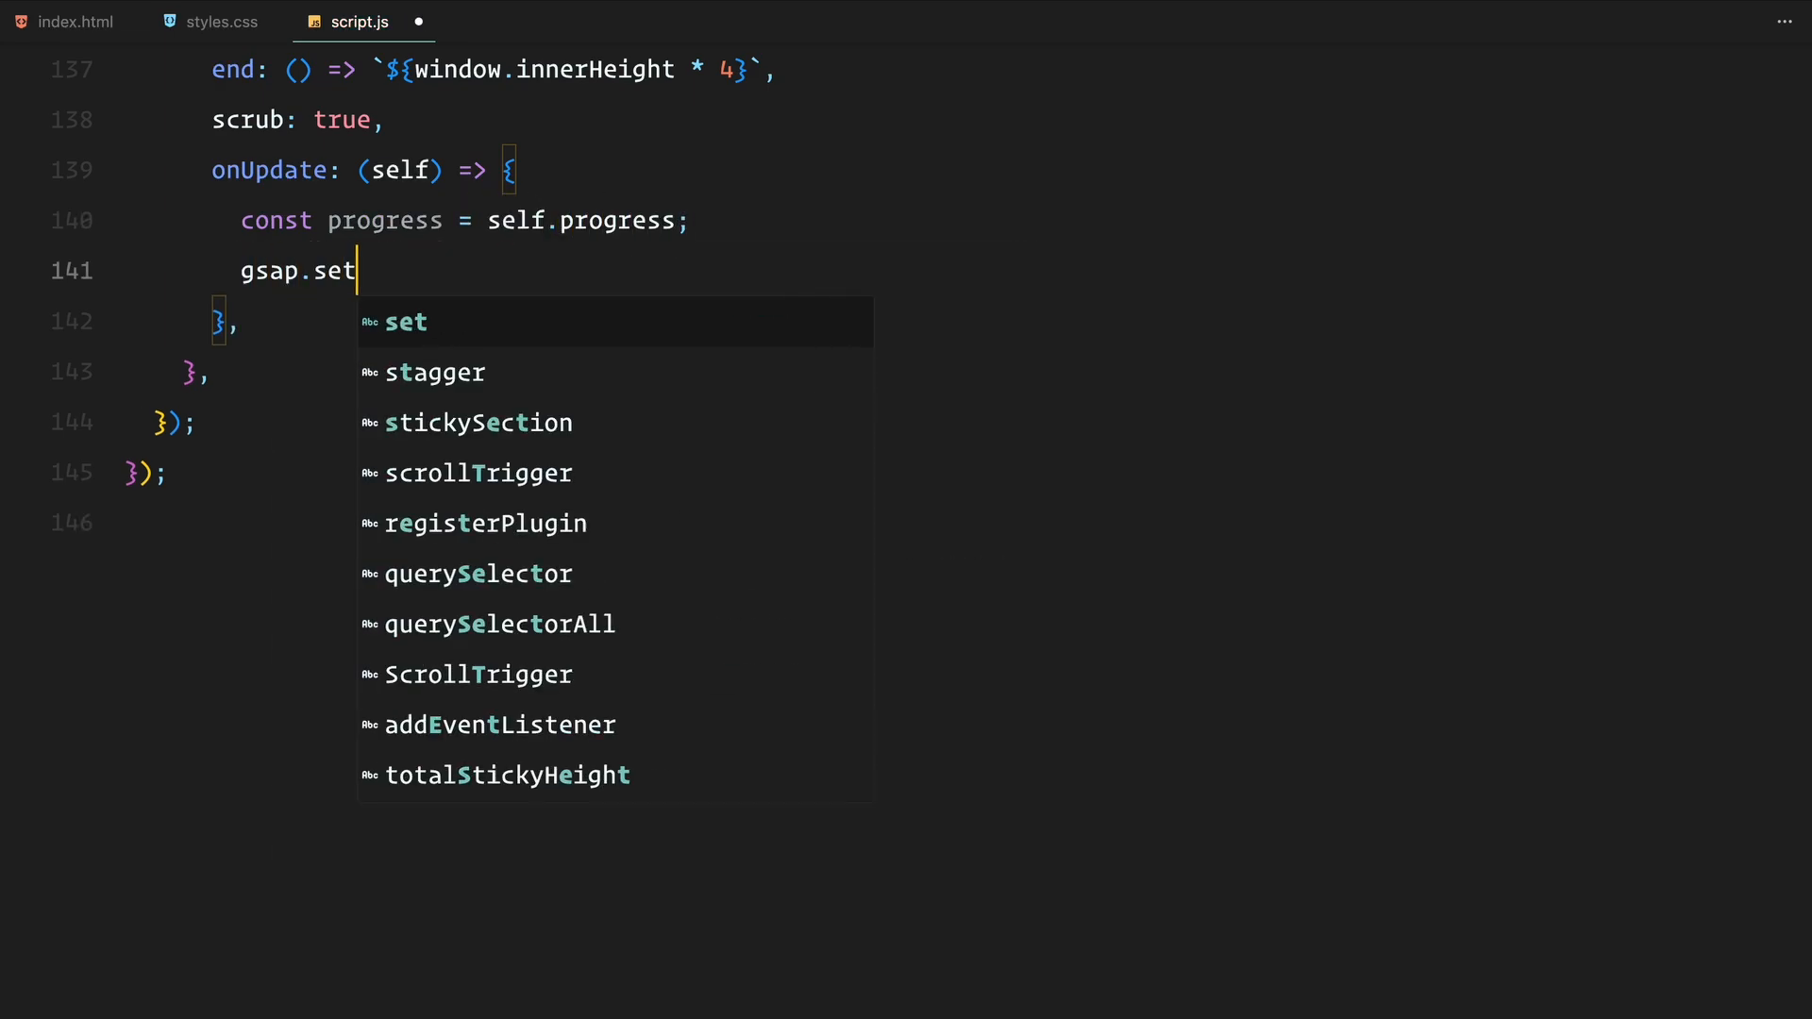
type("(\".img-3\", {")
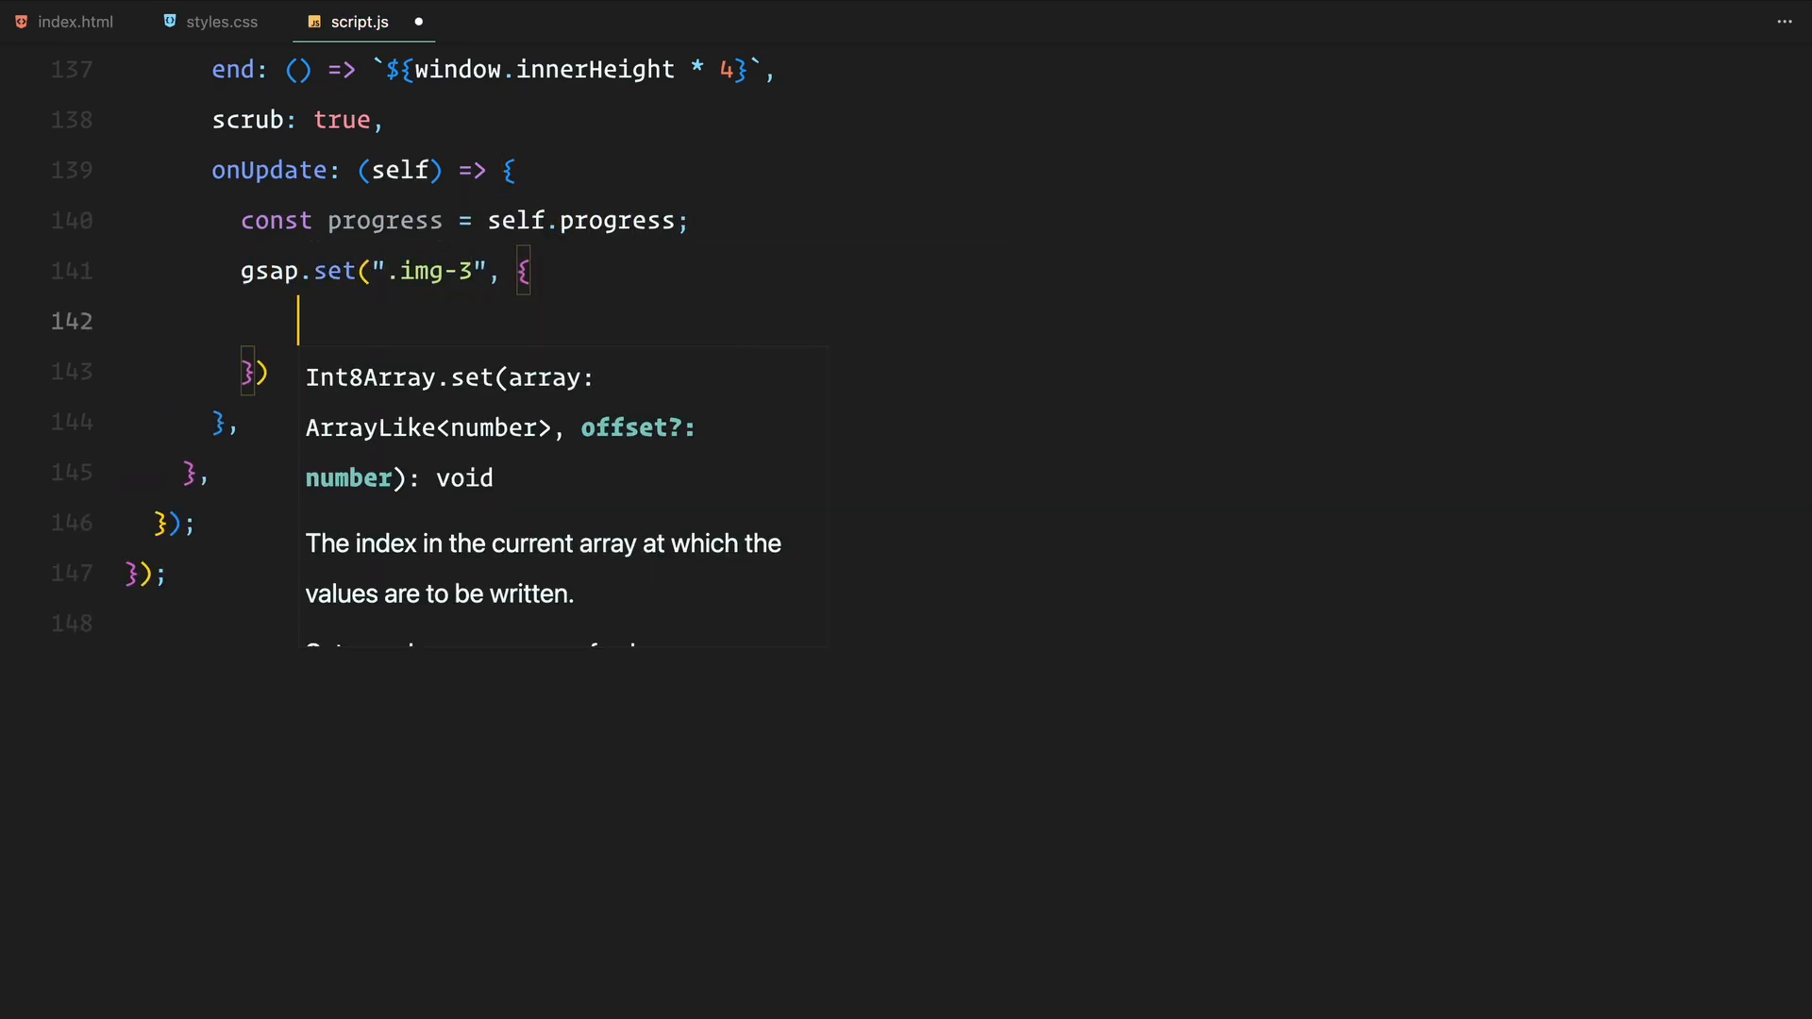
type("clipPath: `polygon(")
type("${")
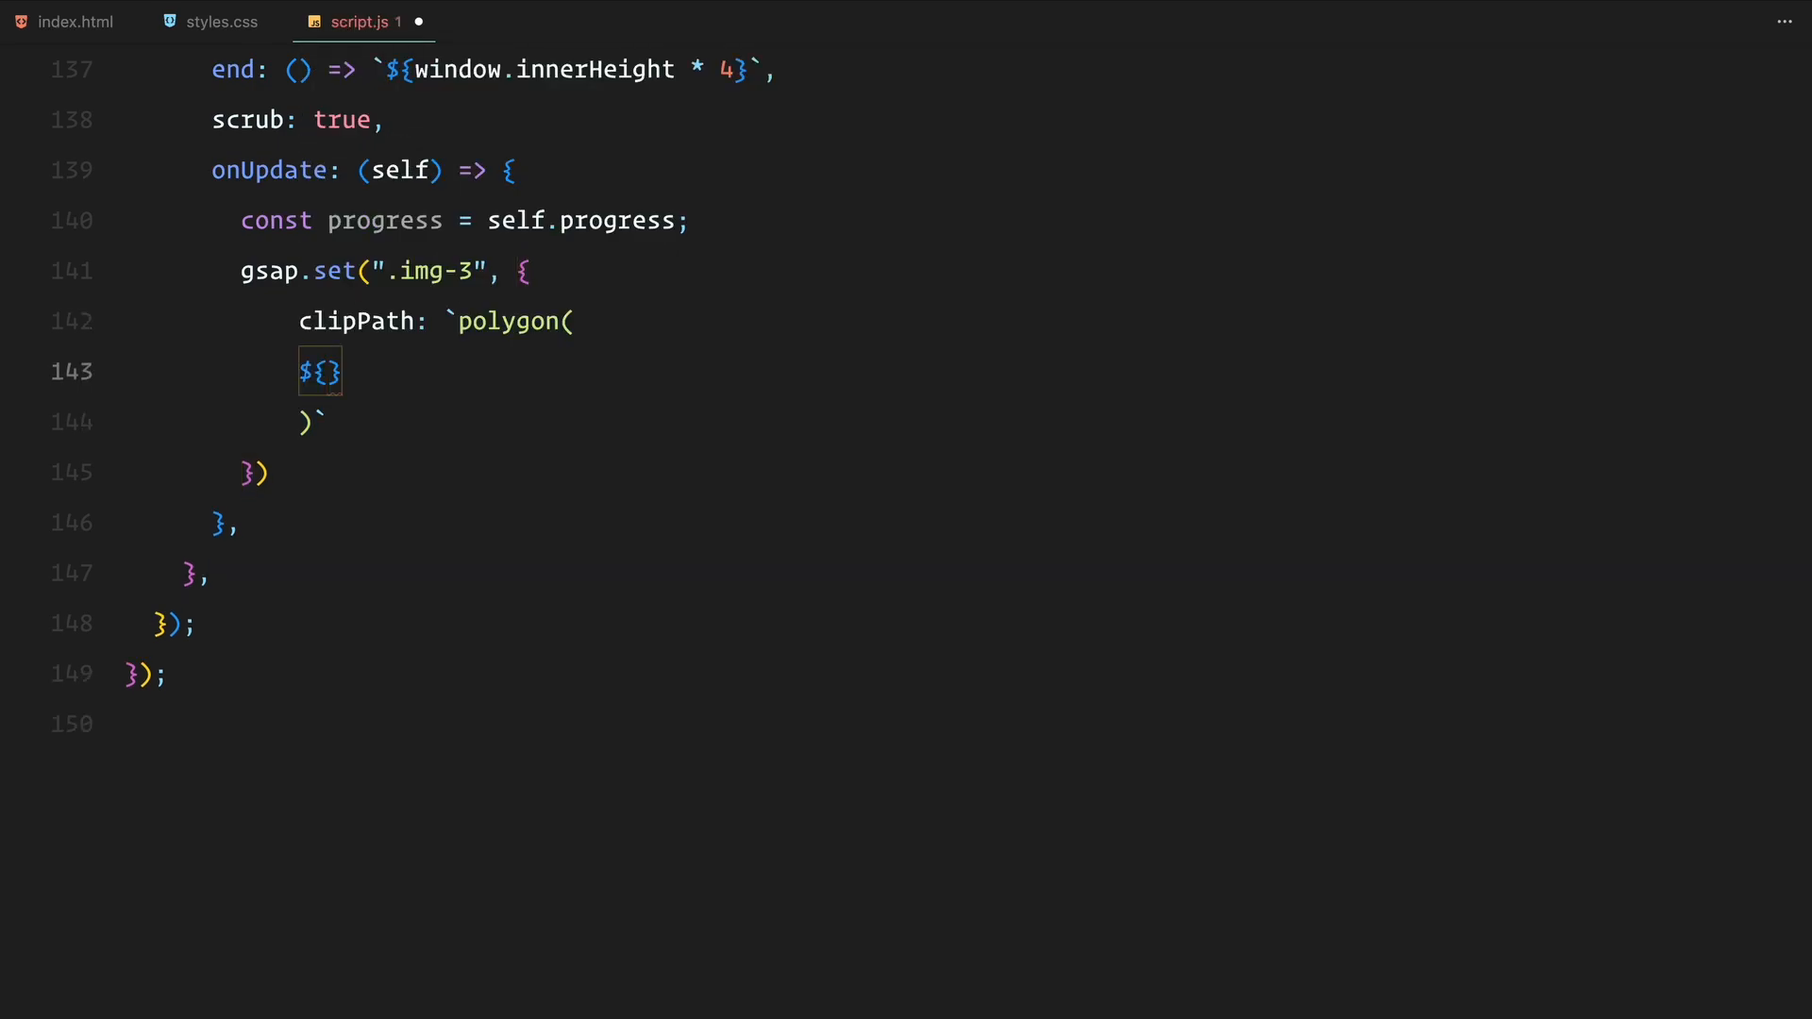
type("gsap.utils.interpolate")
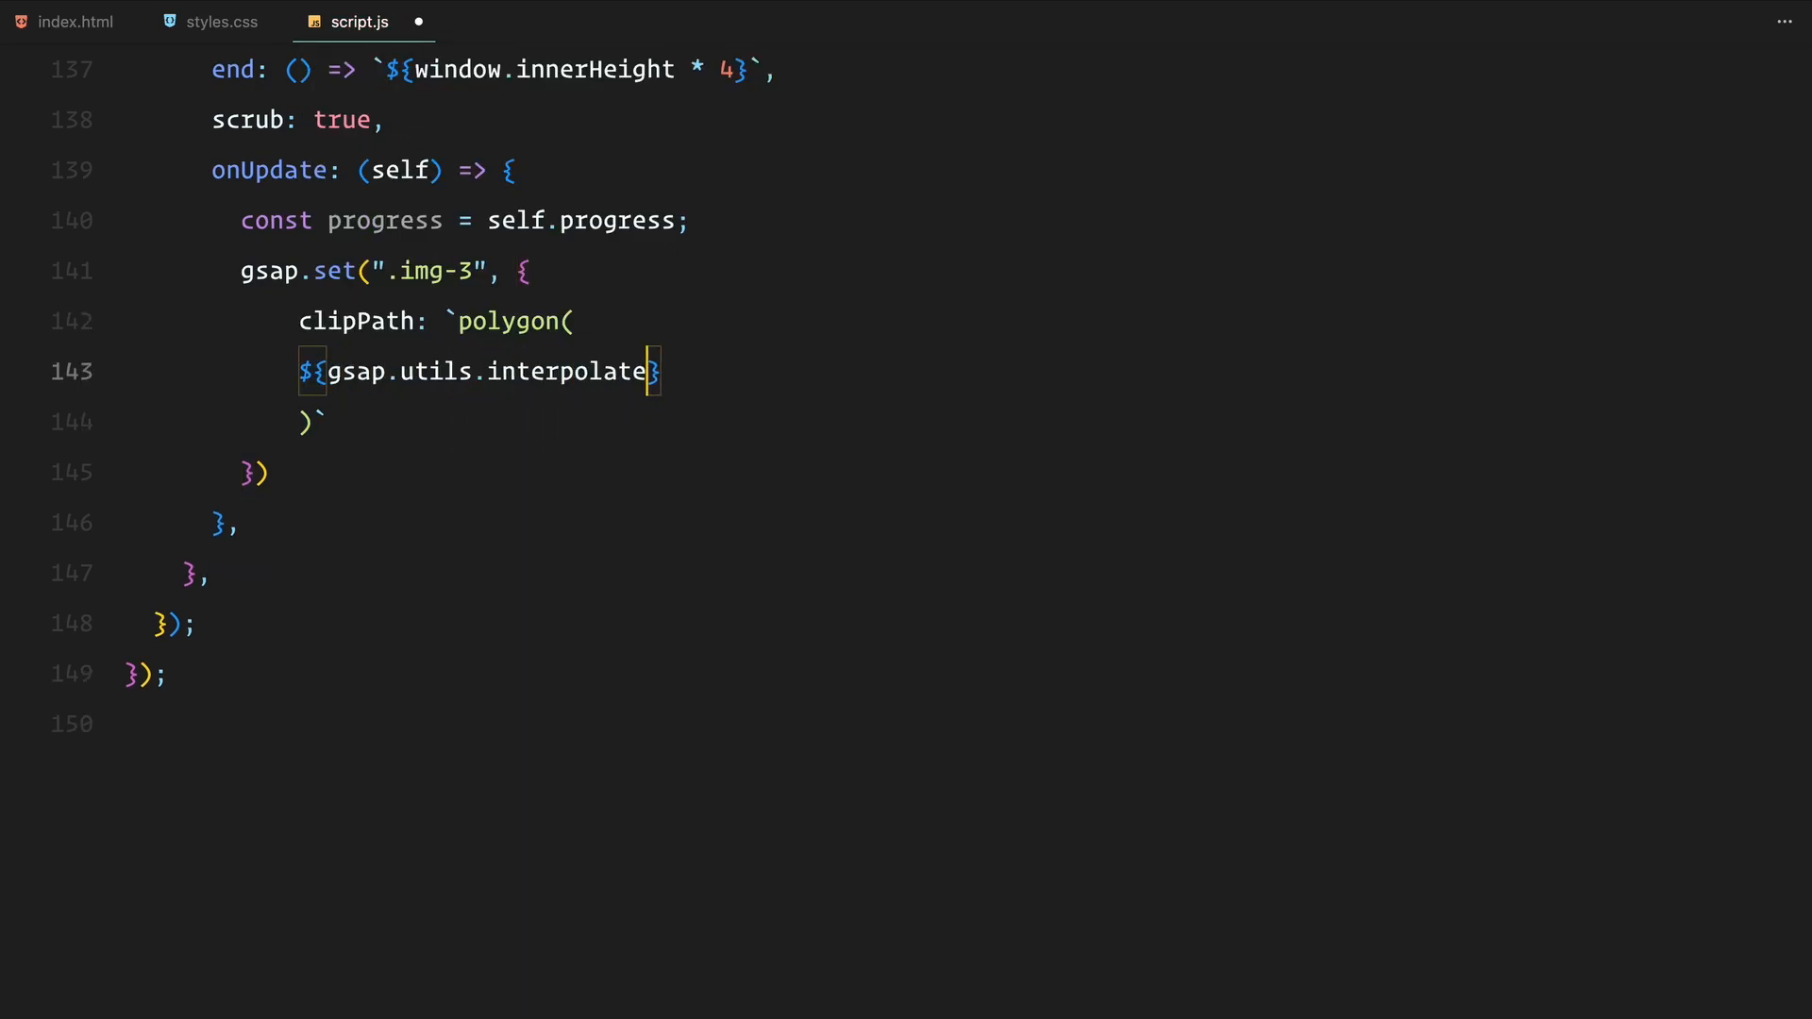
type("(50, 0, progress")
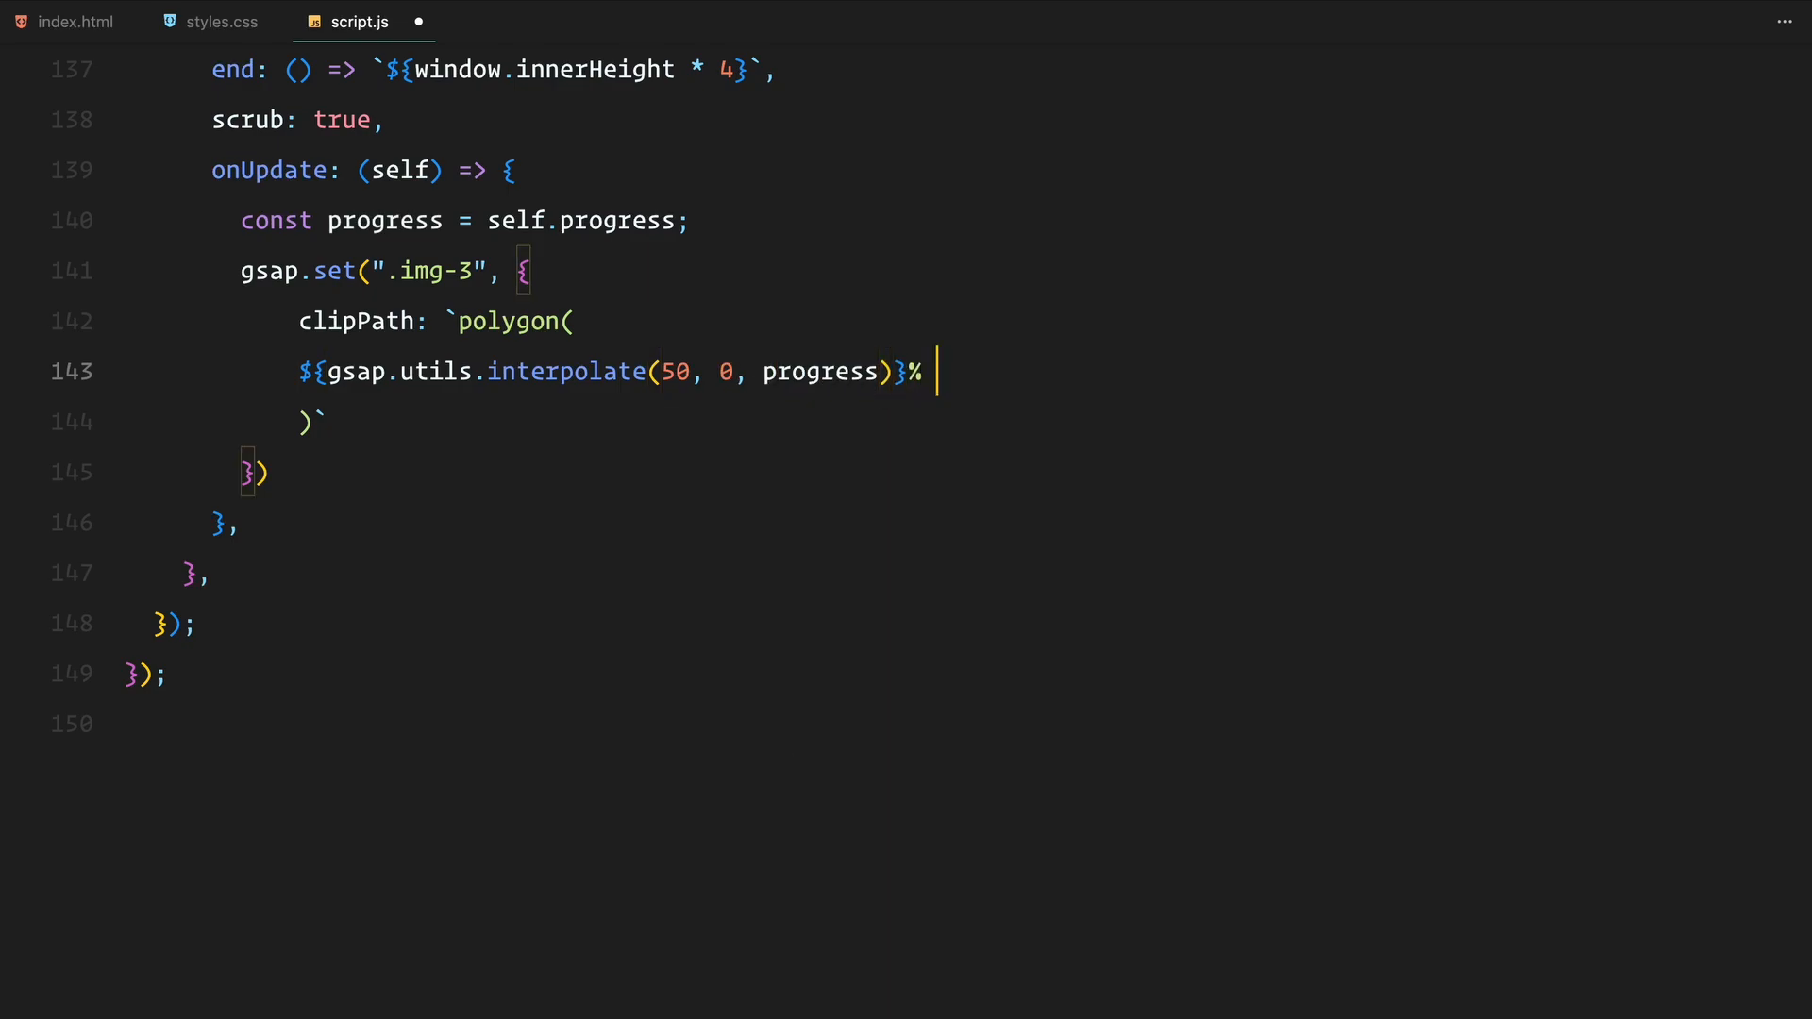
type("${gsap.utils}")
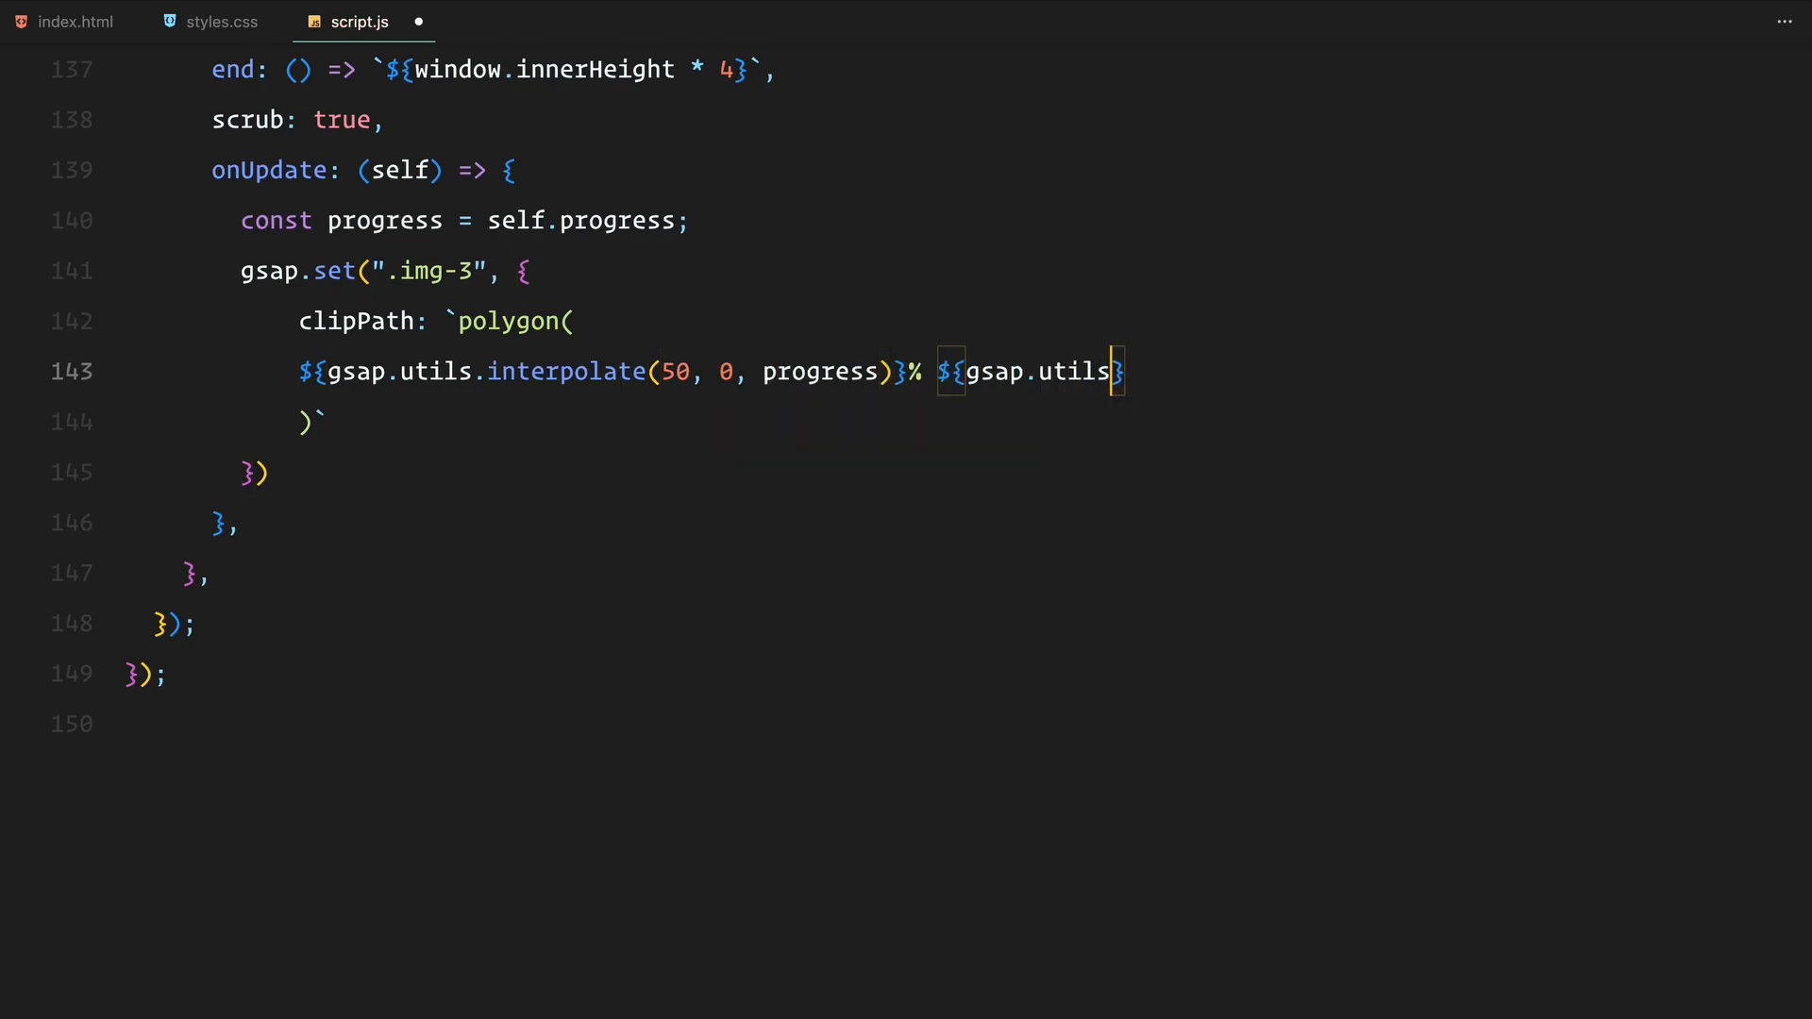
type(".interpolate(50, 0,")
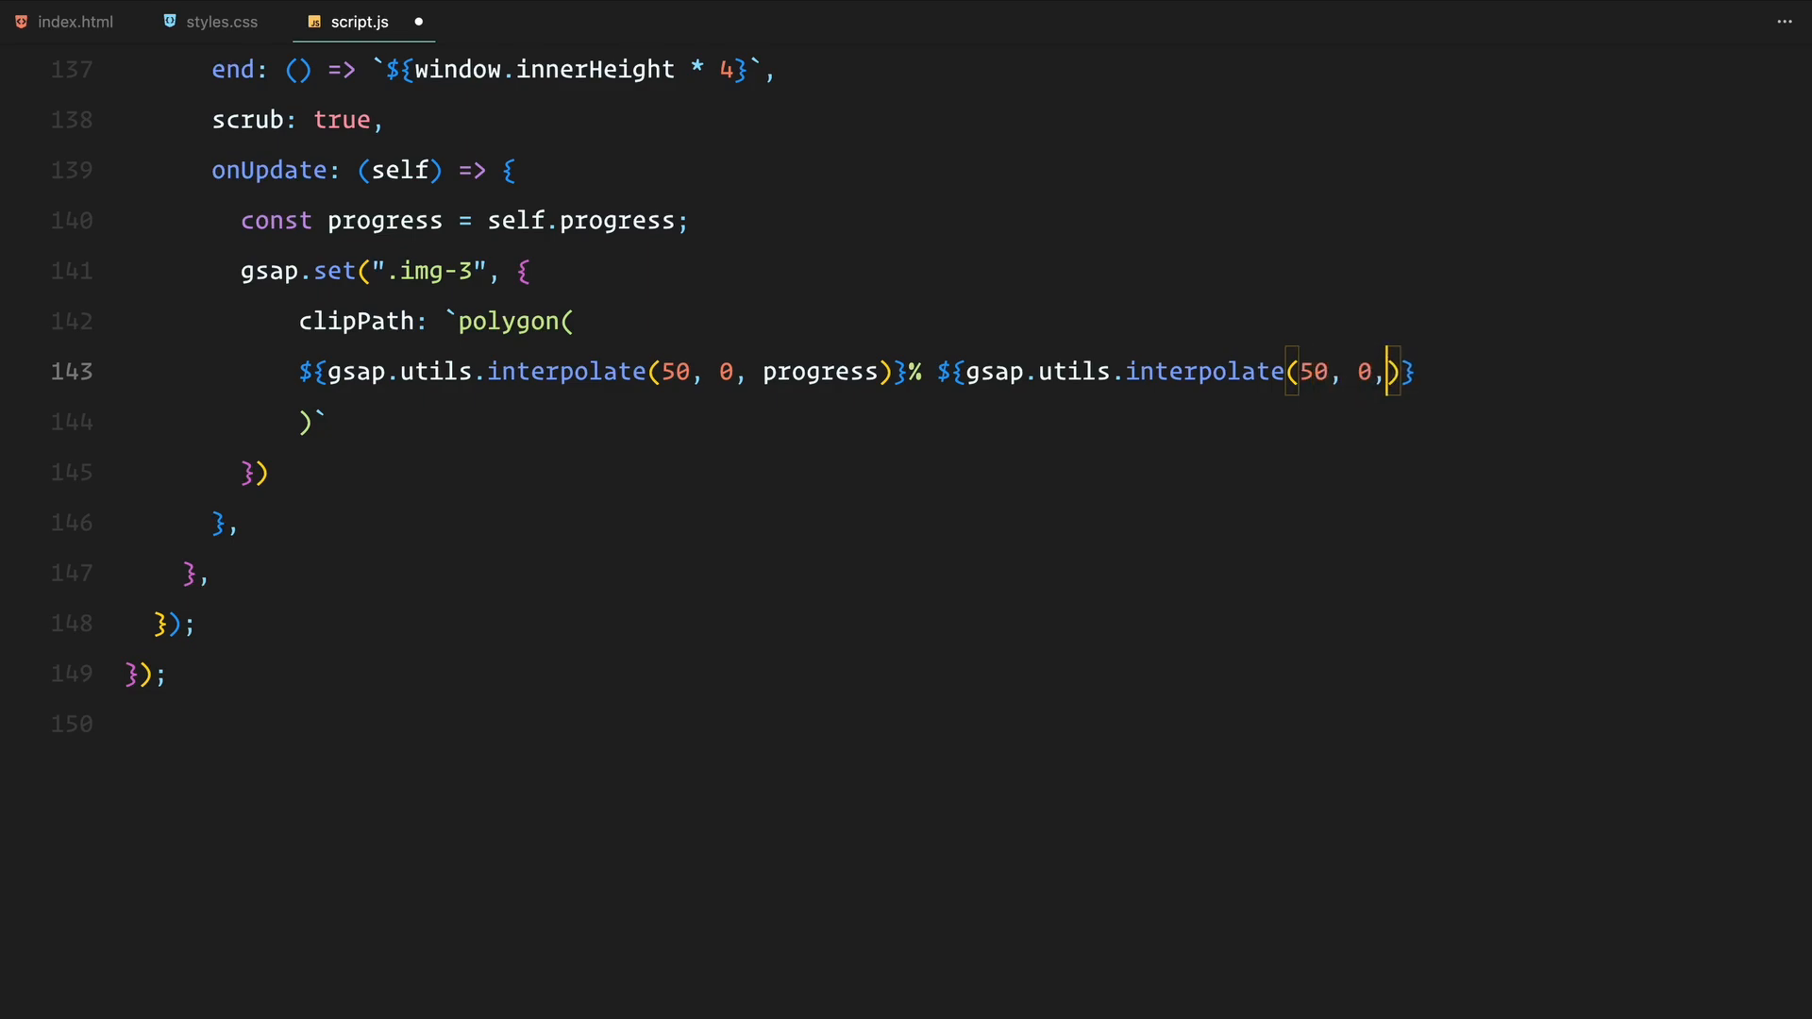
type("progress)}%,")
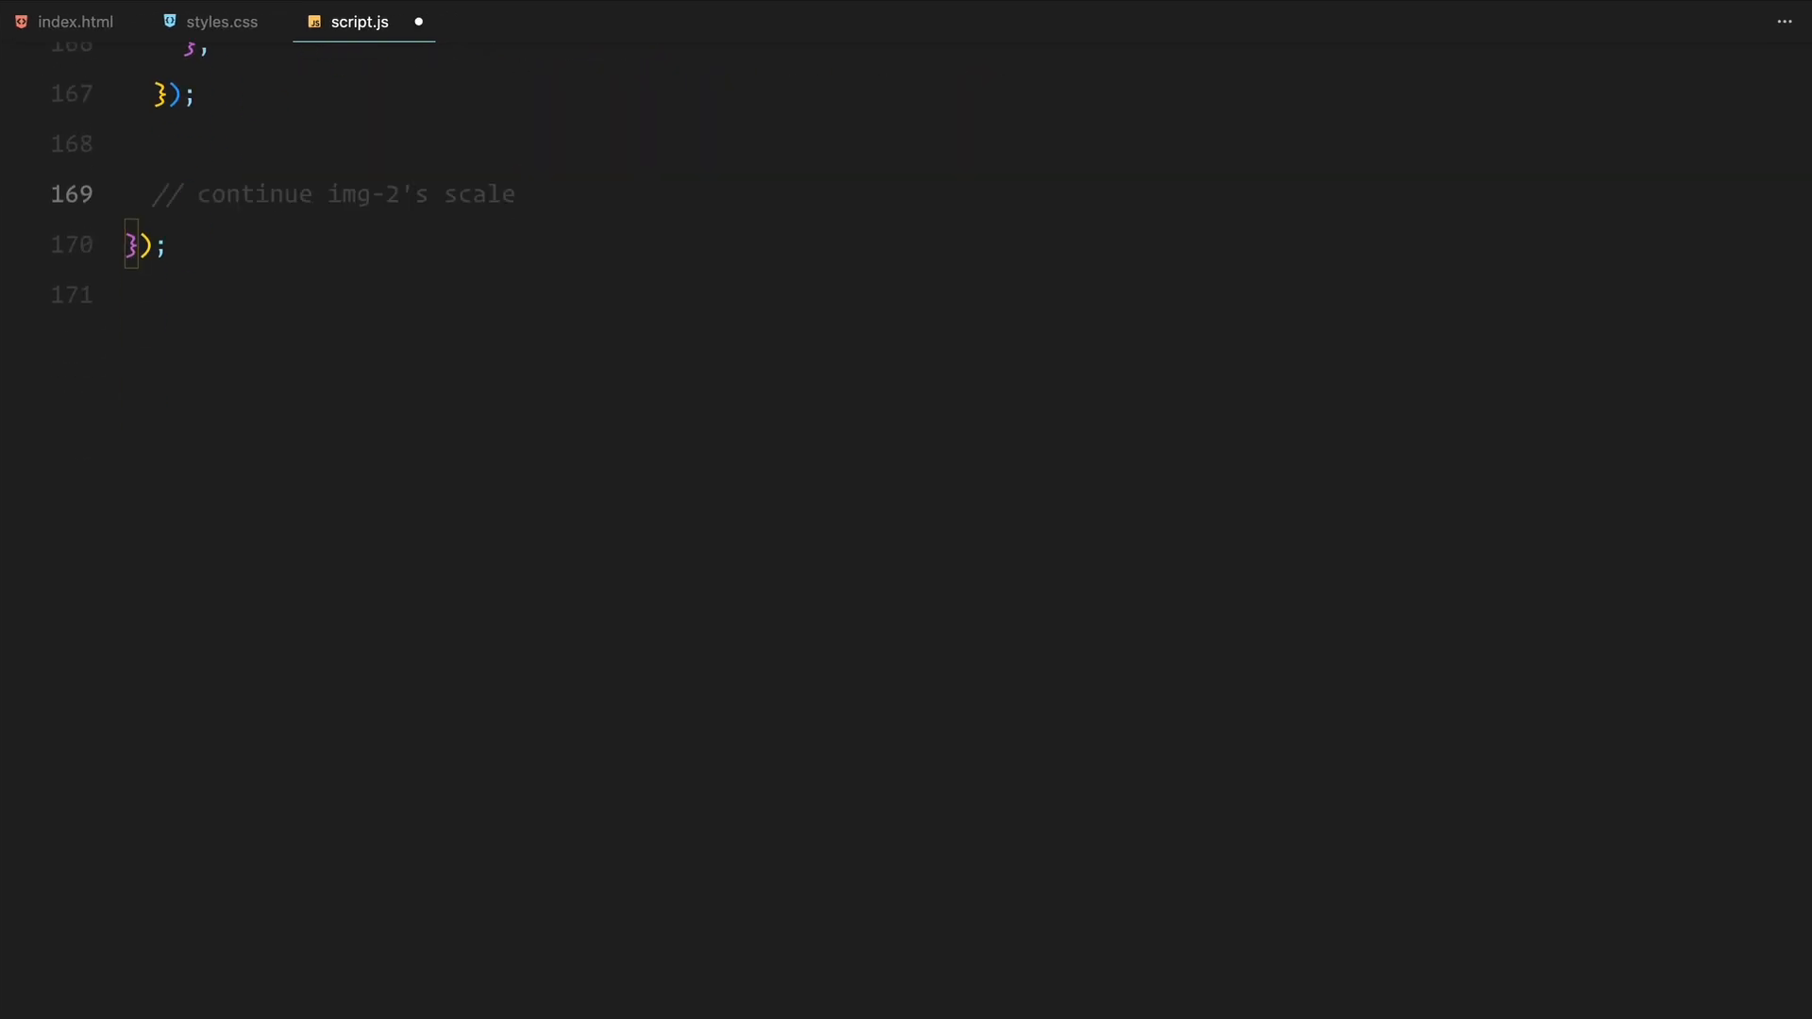
- Write a gsap.fromTo scaling '.img-2 img' from 1.125, with a scrollTrigger starting at window.innerHeight * 3
type("gsap.fromTo()")
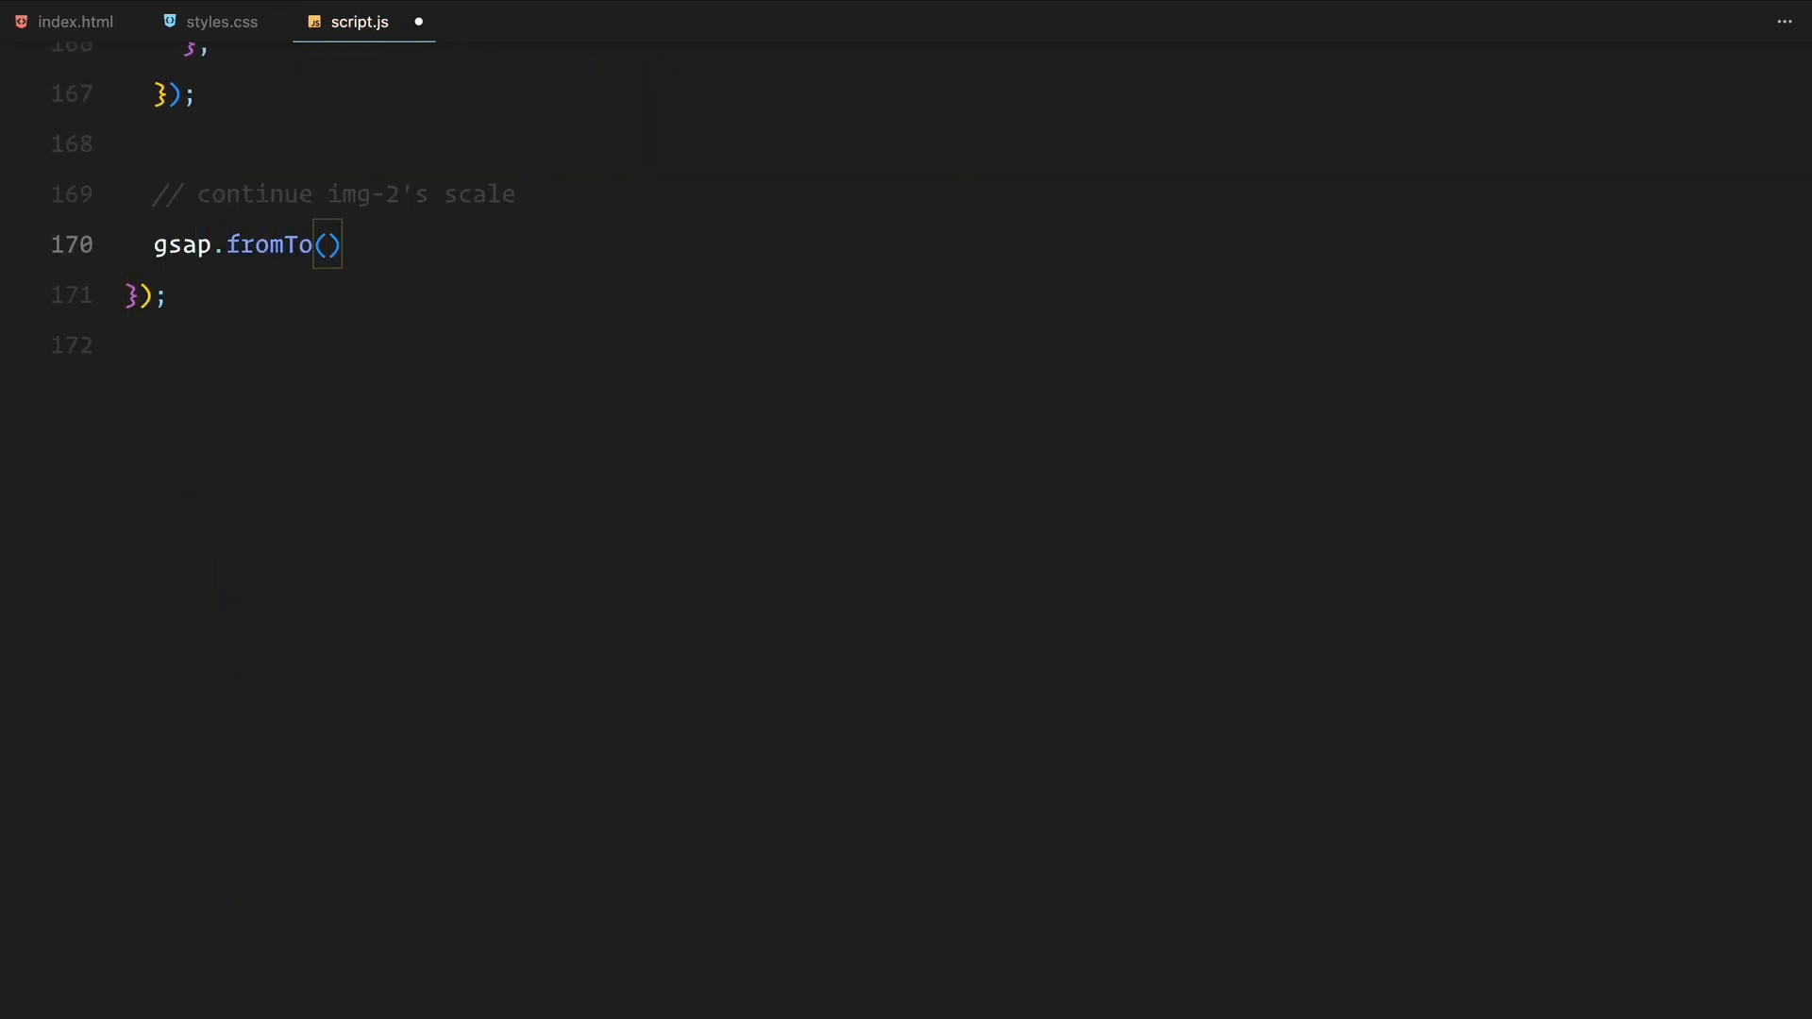
type("\".img-2 img\", {}")
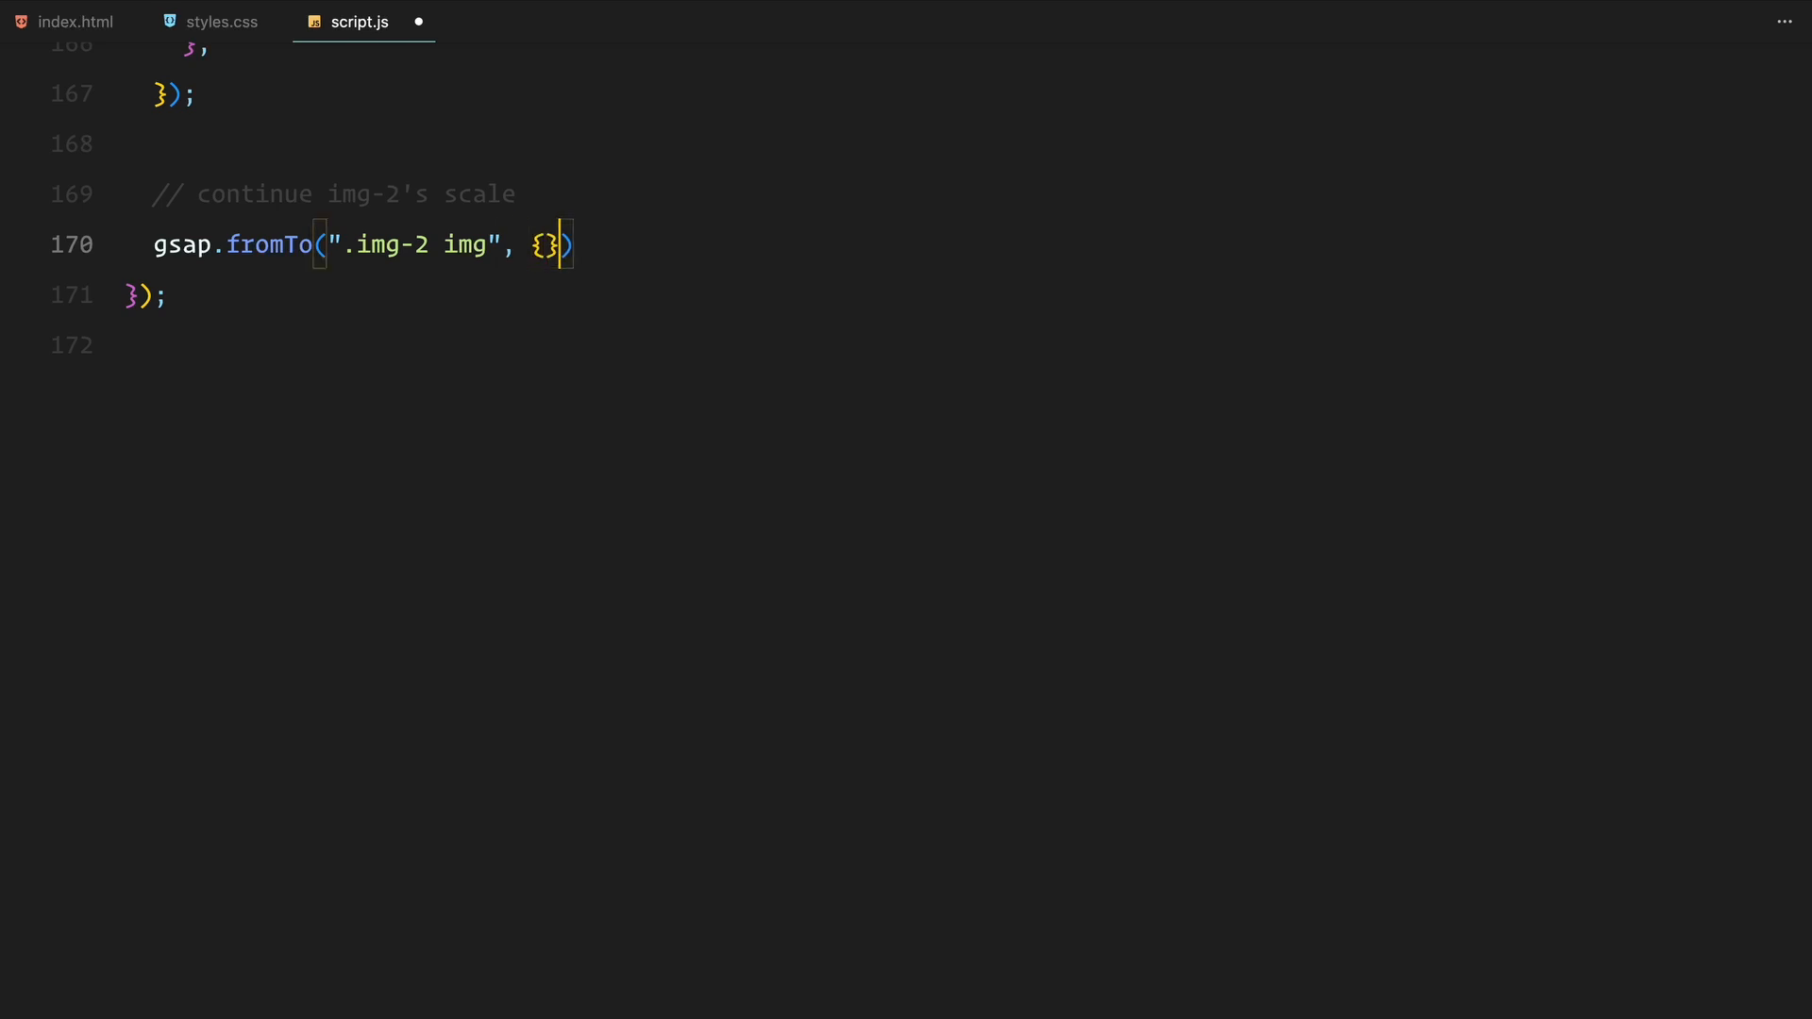
type("scale: 1.25")
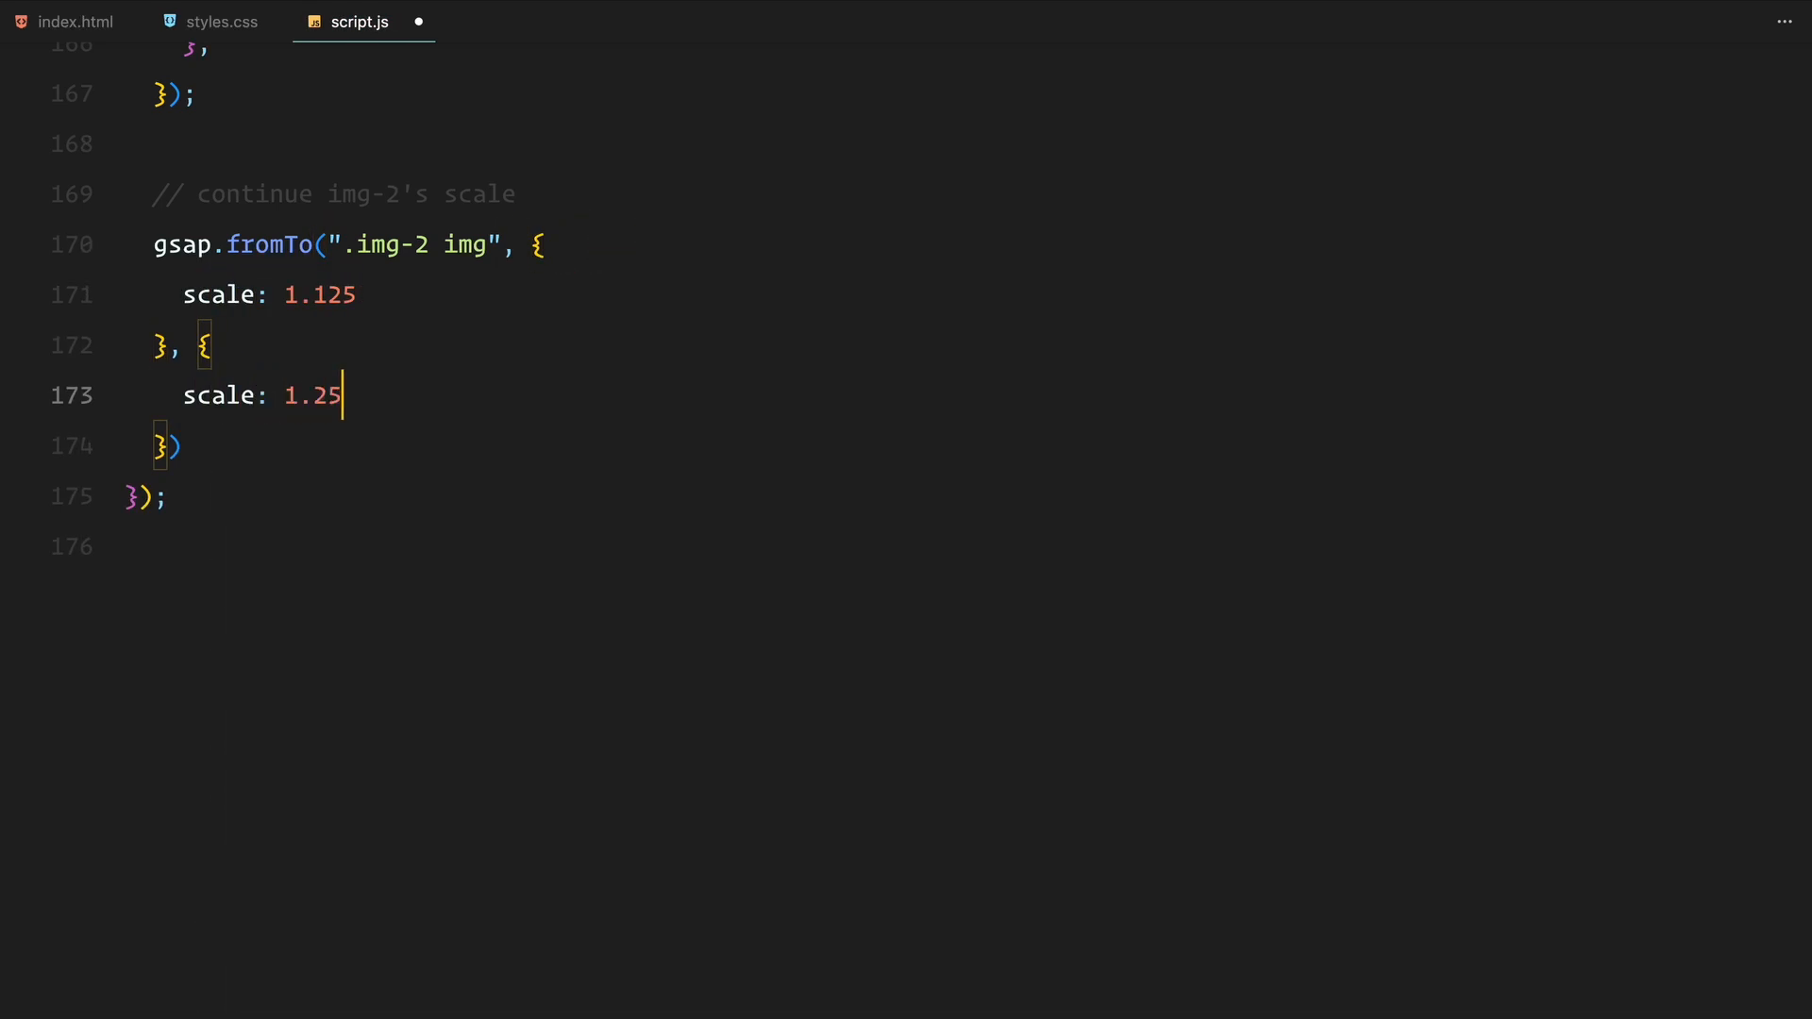
type(",")
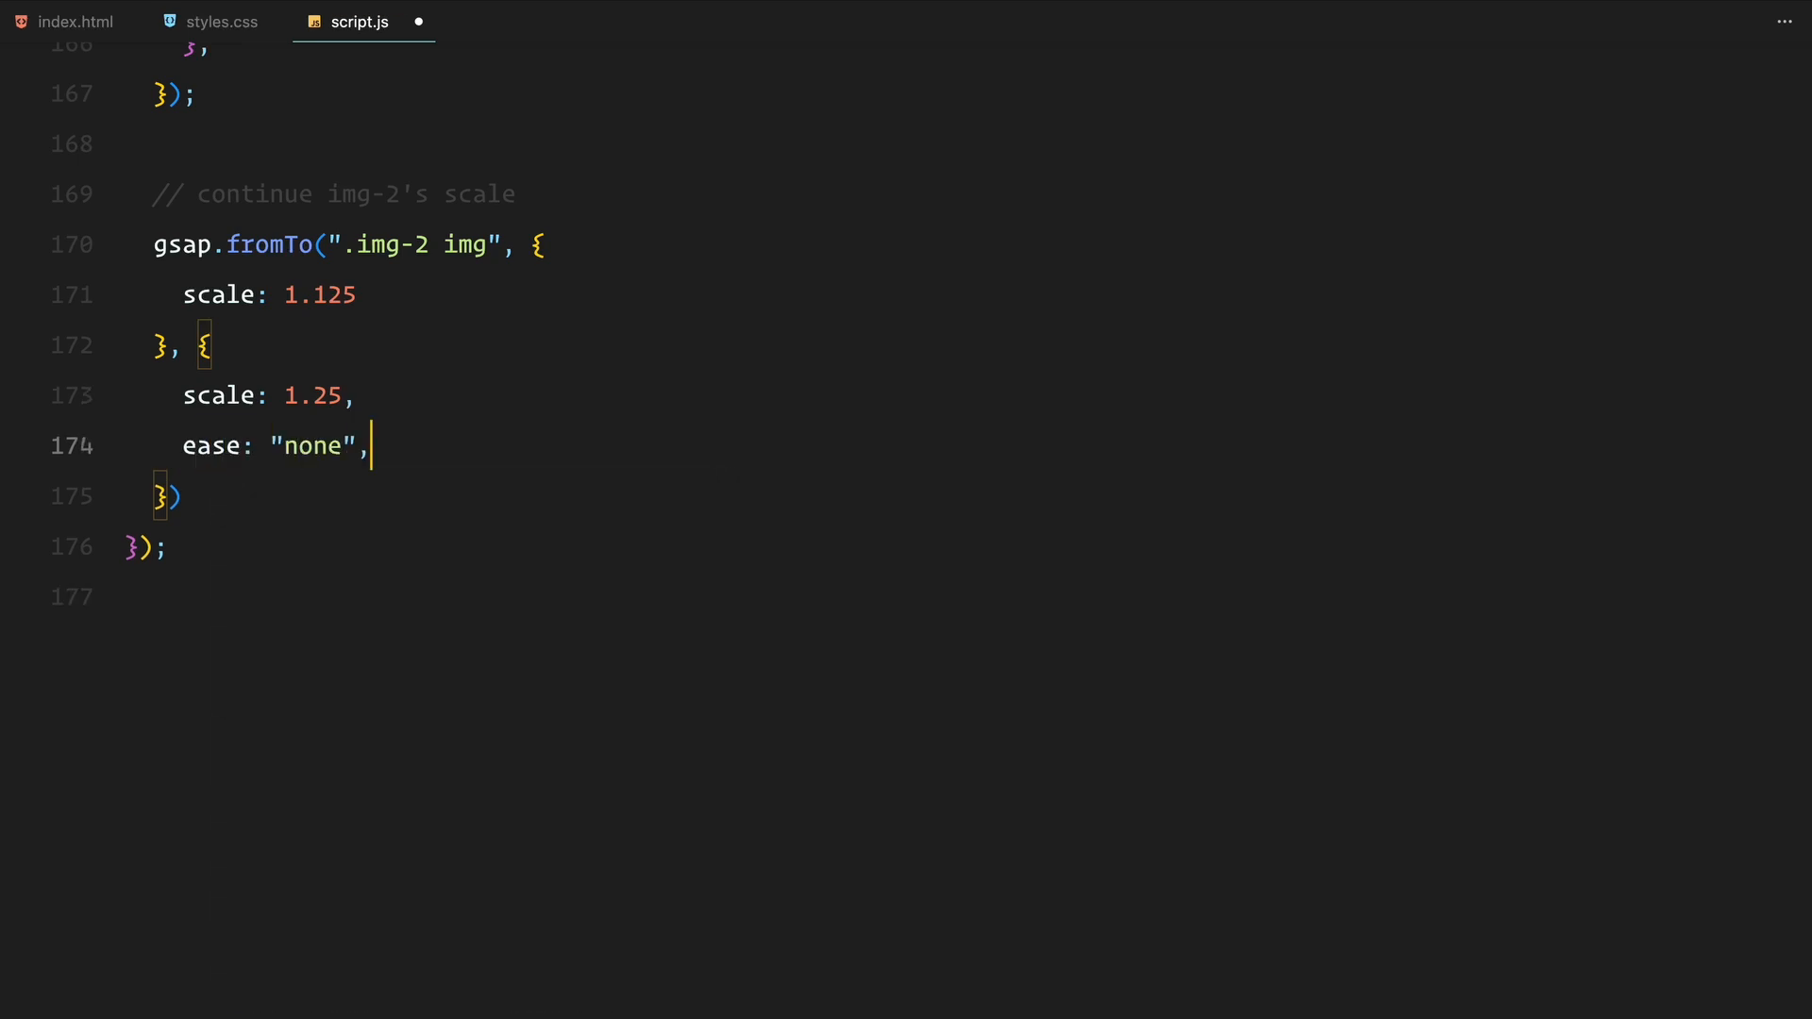
type("scrollTrigger: {")
type("start:")
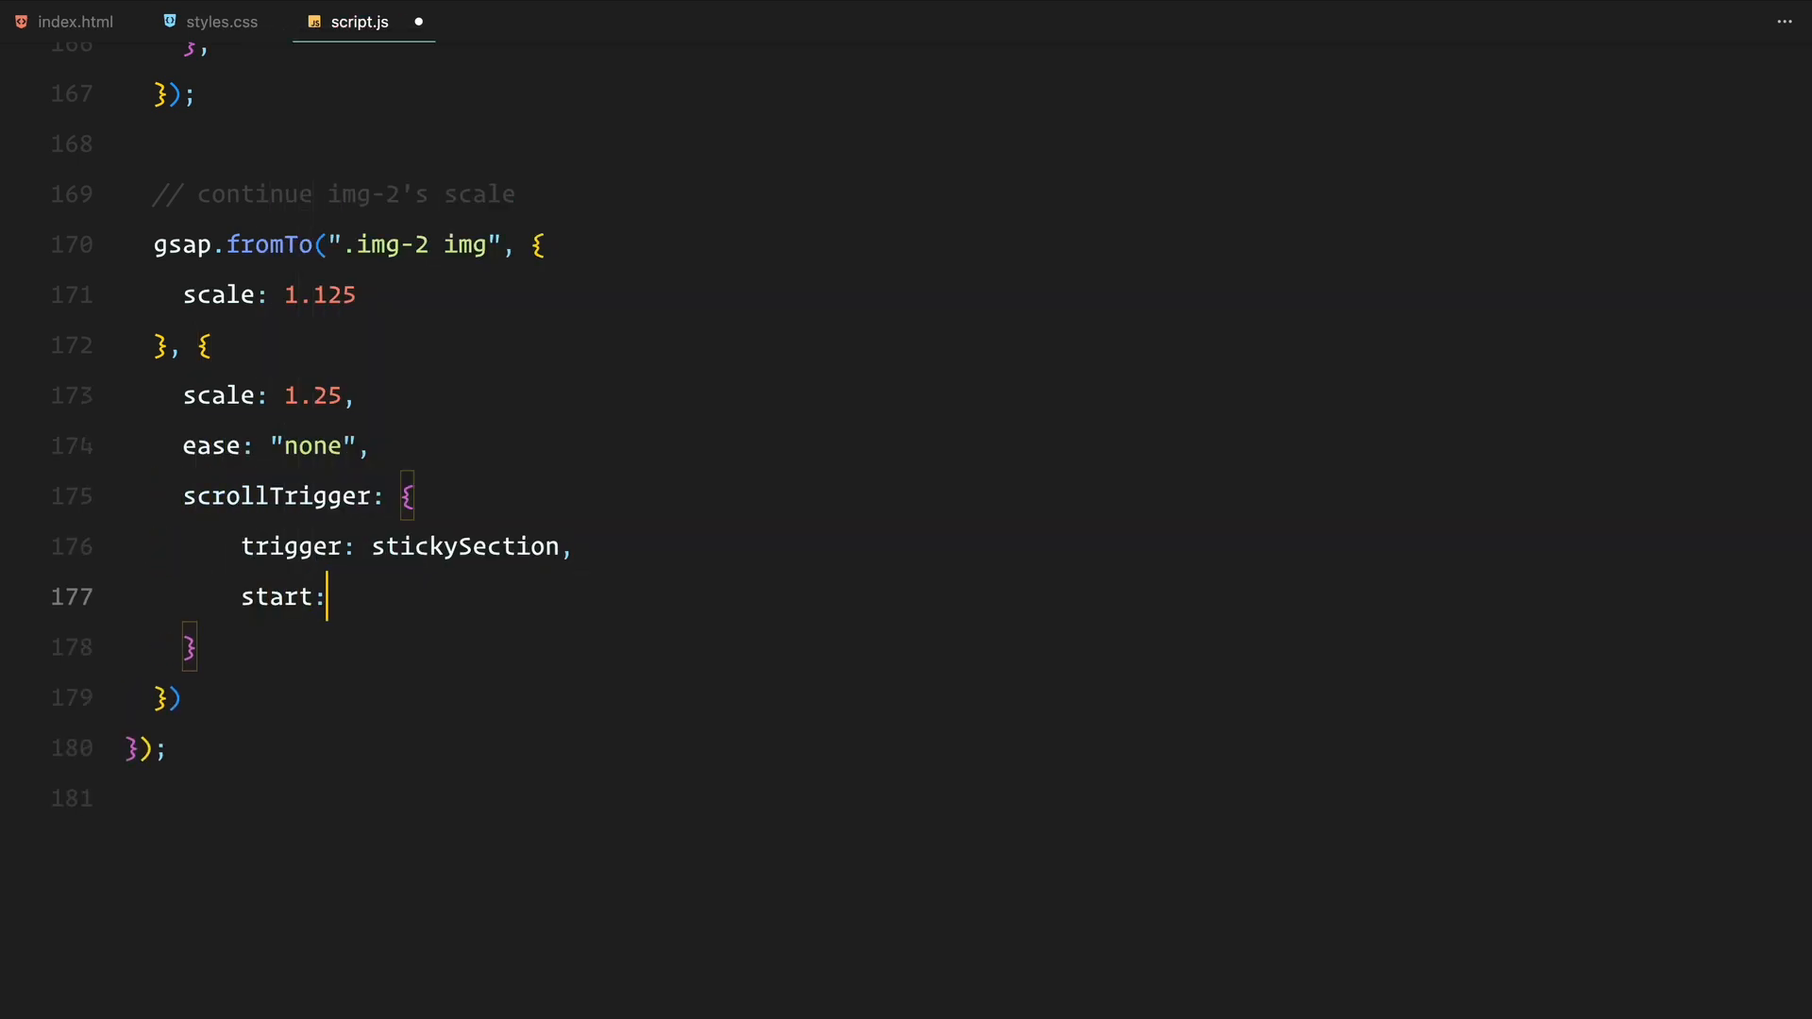
type("() => `${}`")
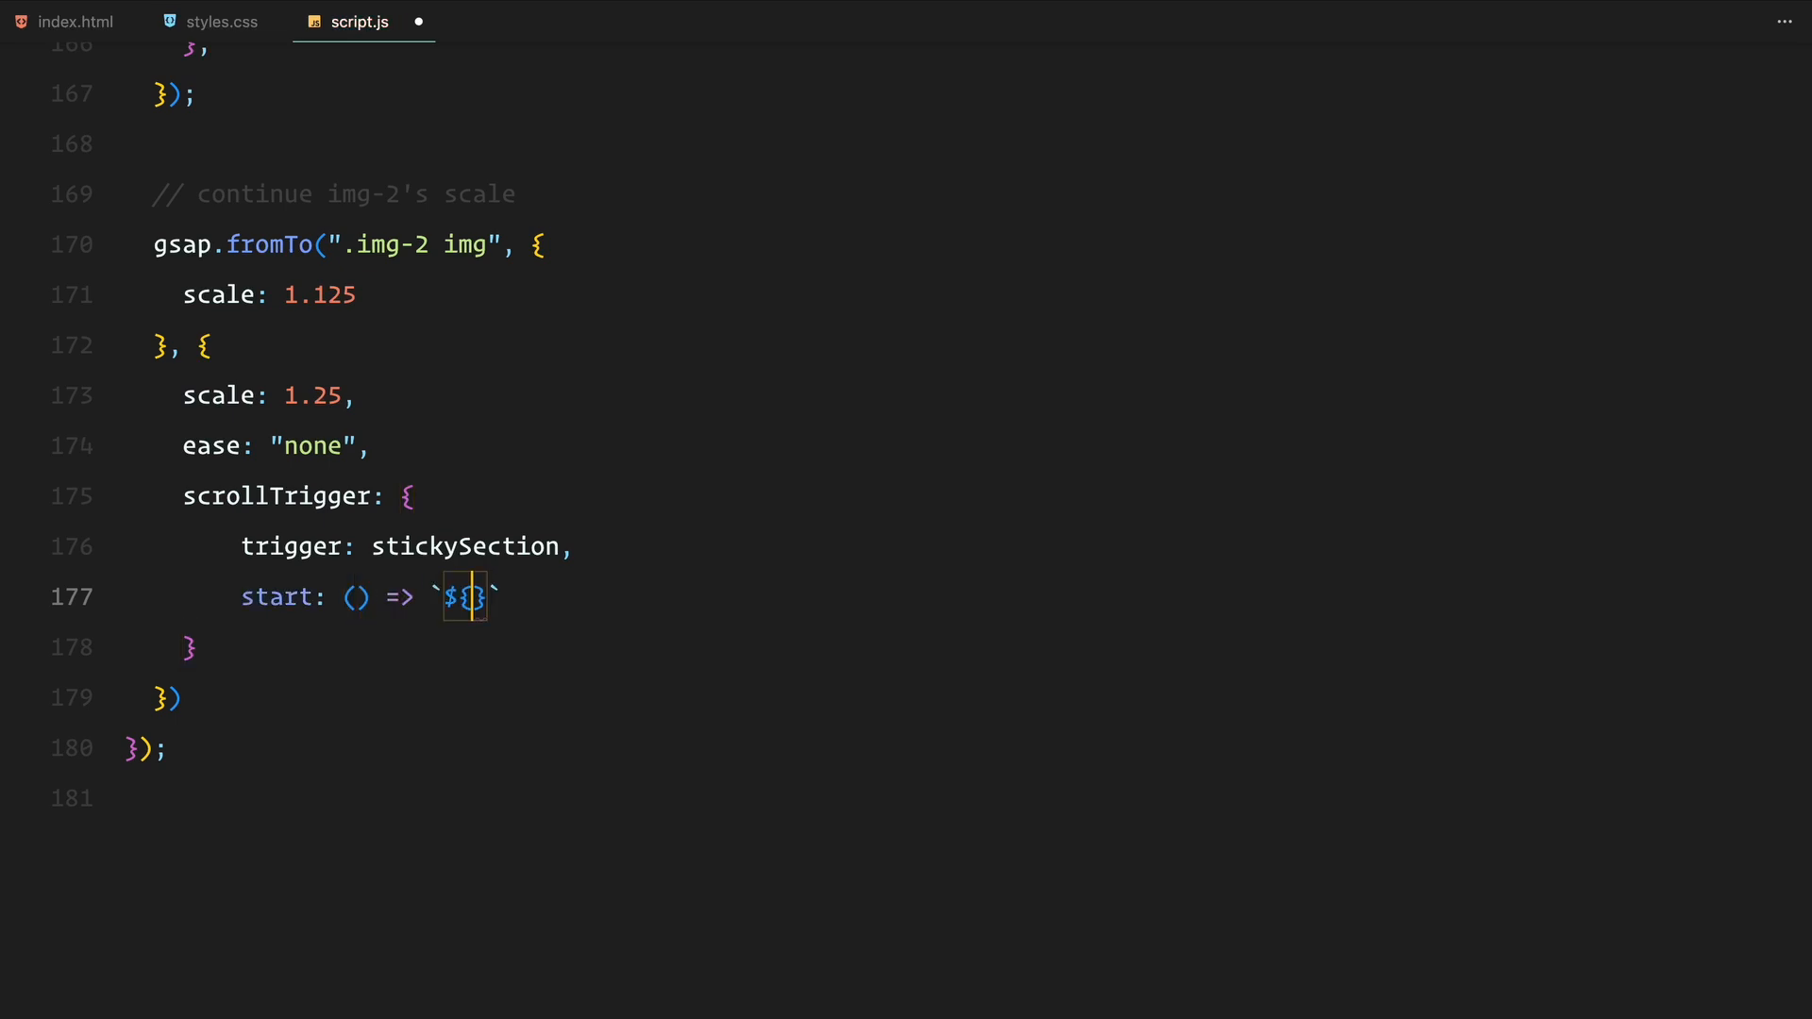
type("window.innerHeight * 3")
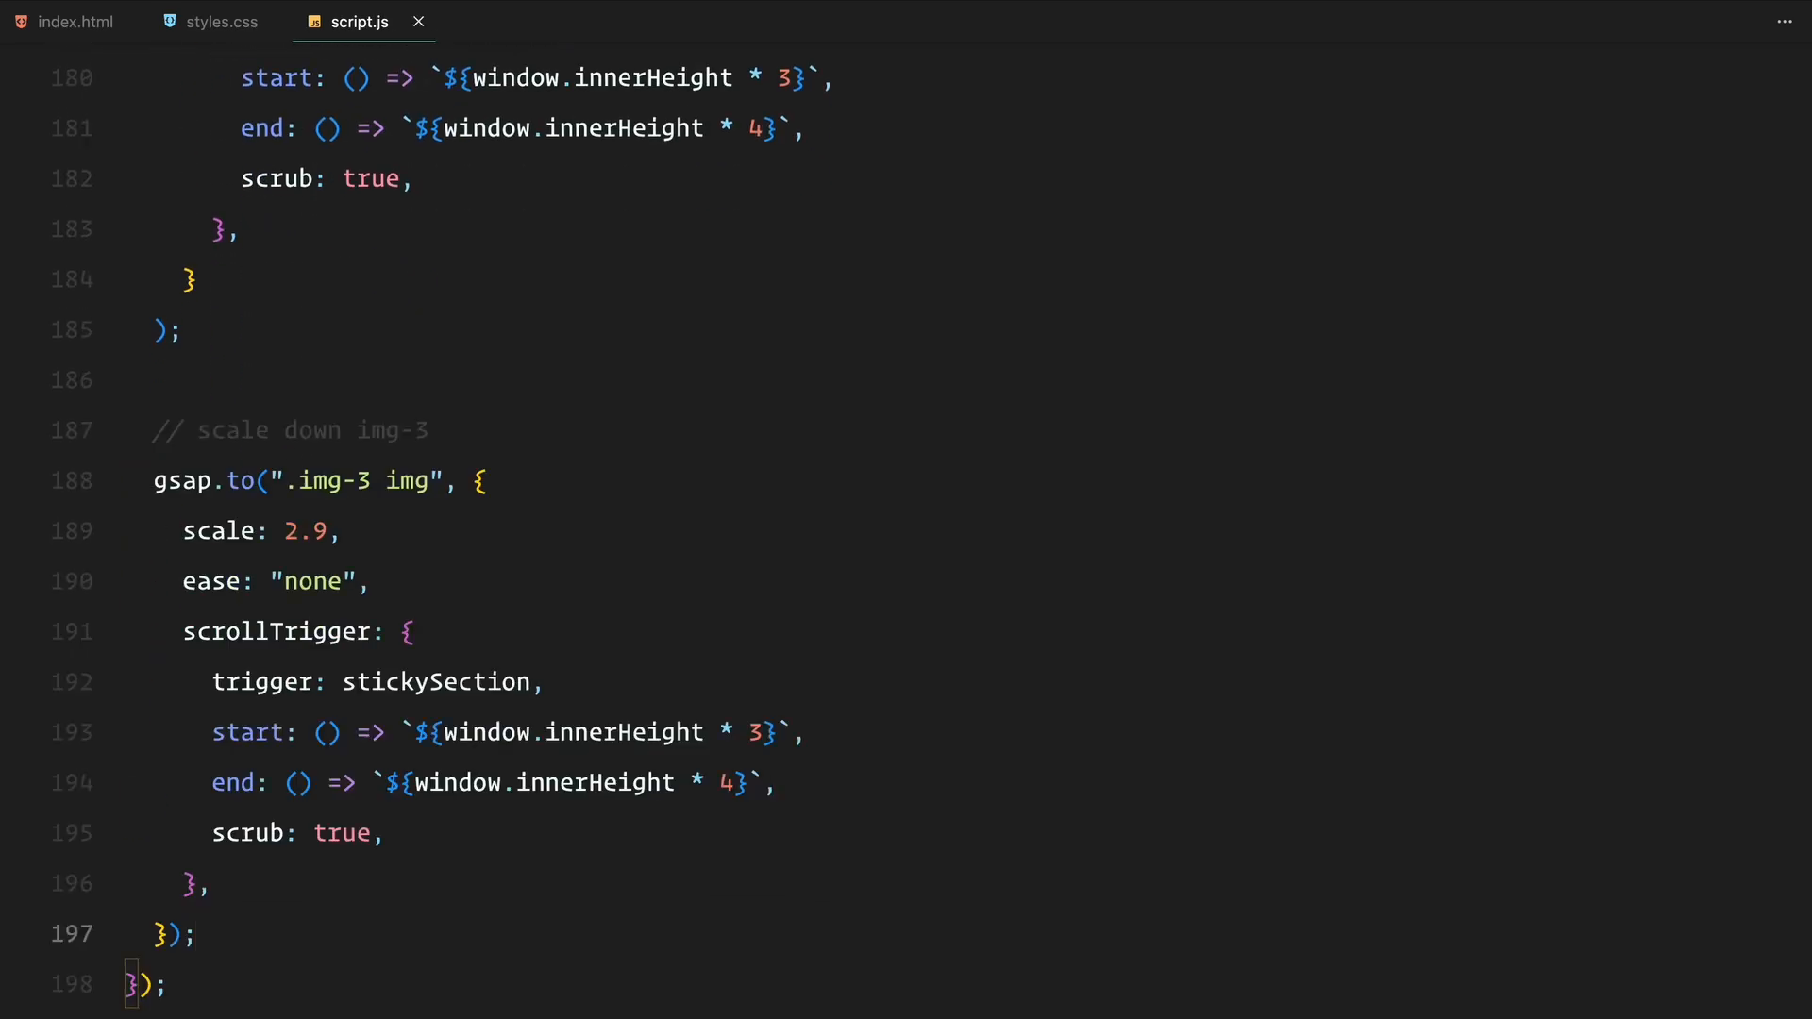
- Scroll down script.js to the spot below the img-3 scale-up tween
scroll("down", 3)
type("scale")
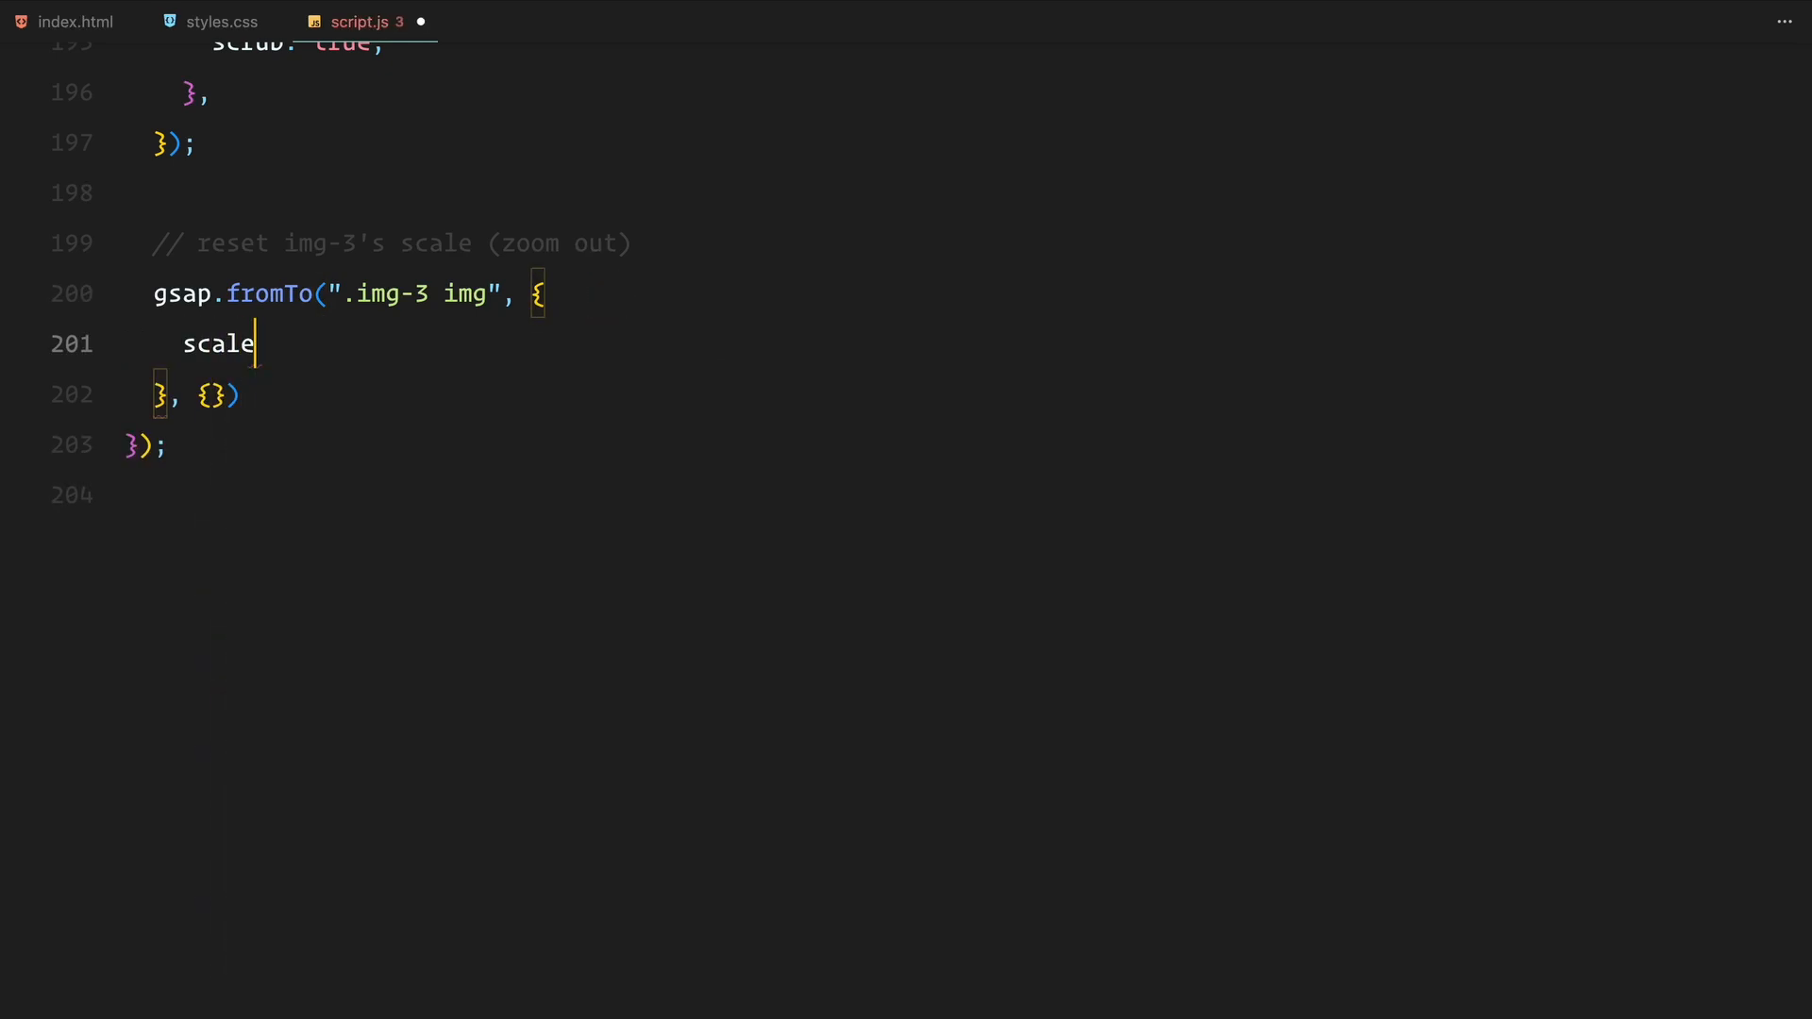
- Type the img-3 fromTo tween from scale 2.9, triggered on stickySection between innerHeight*4 and *6
type(": 2.9")
type("ease: \"none\",")
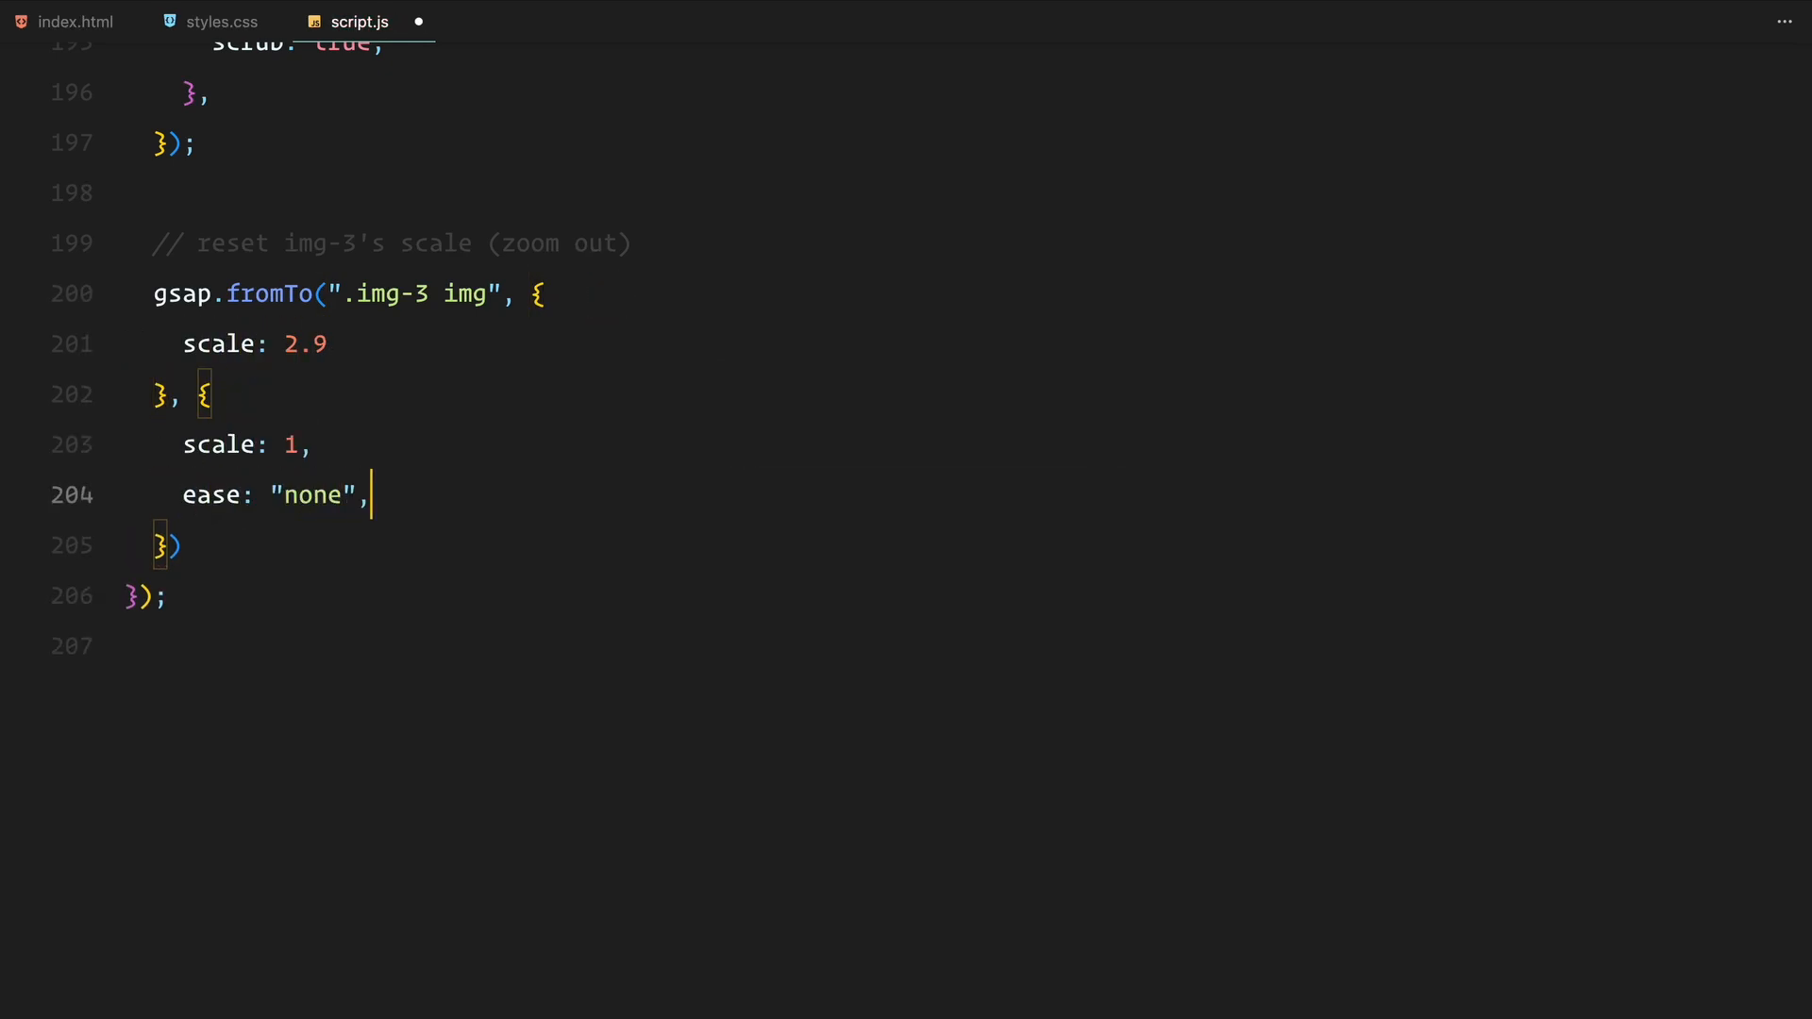
type("scrollTrigger: {")
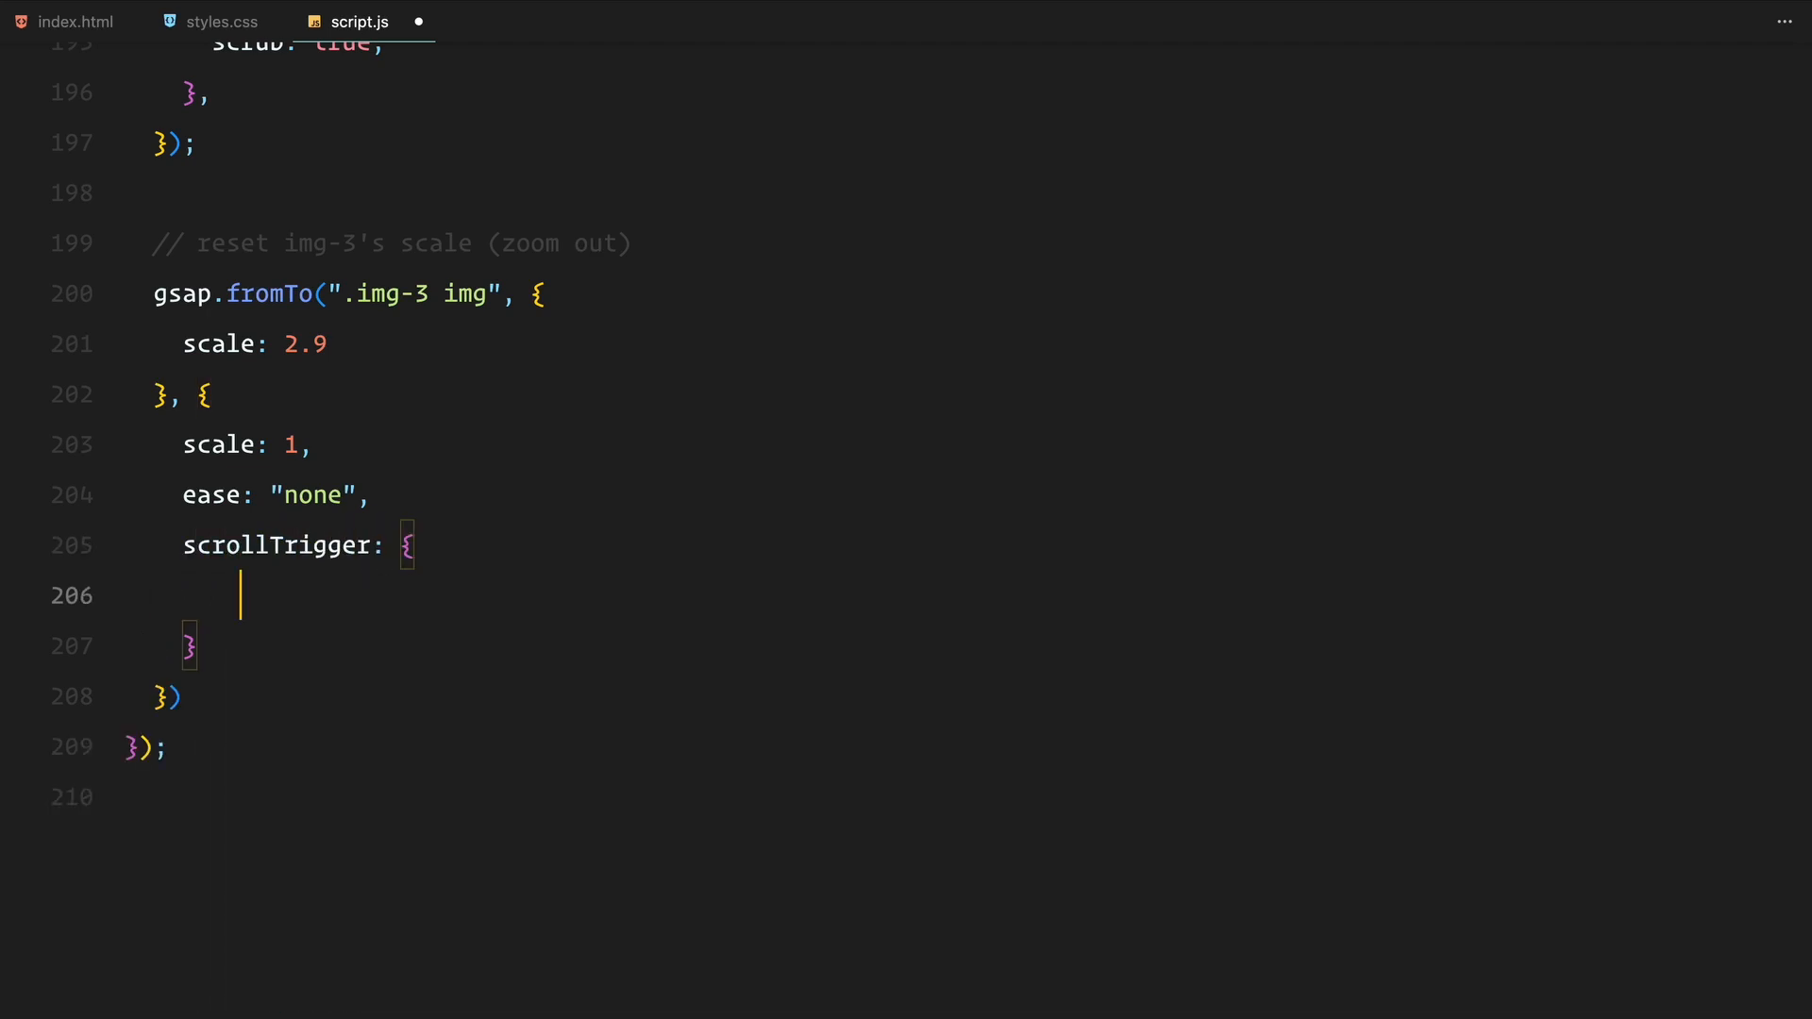
type("trigger: stickySection,")
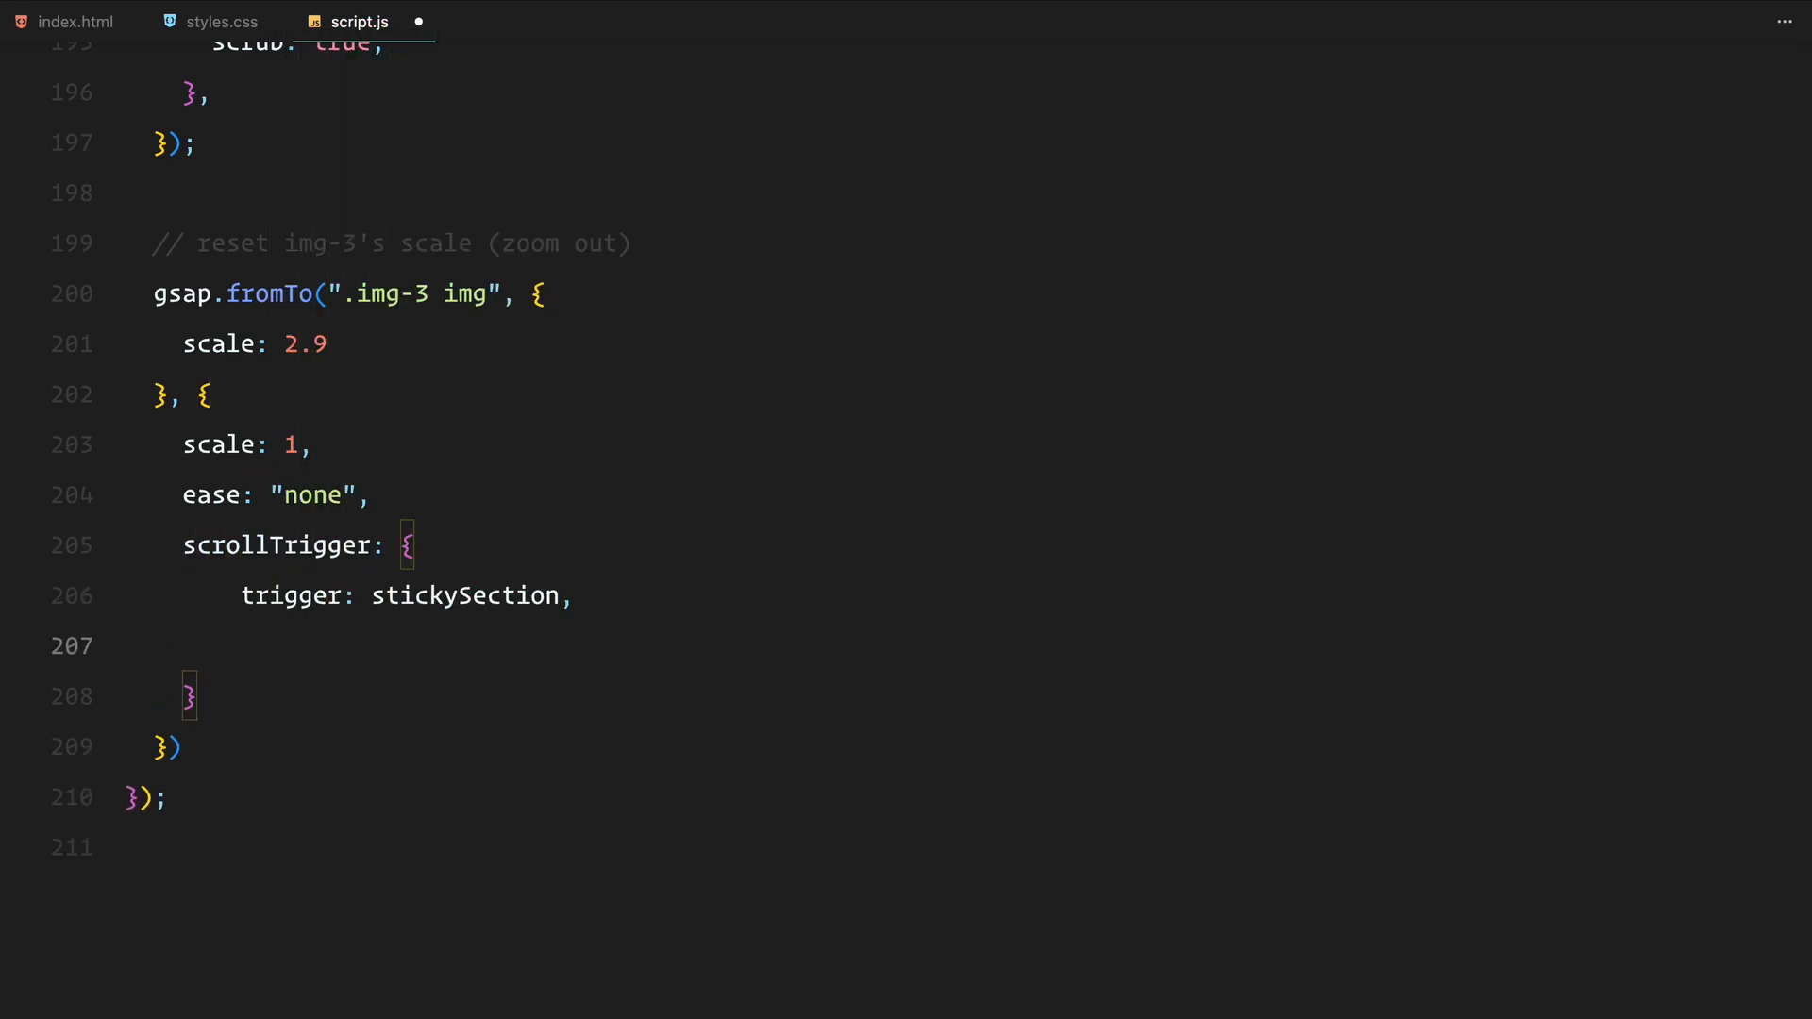
type("start: () => `")
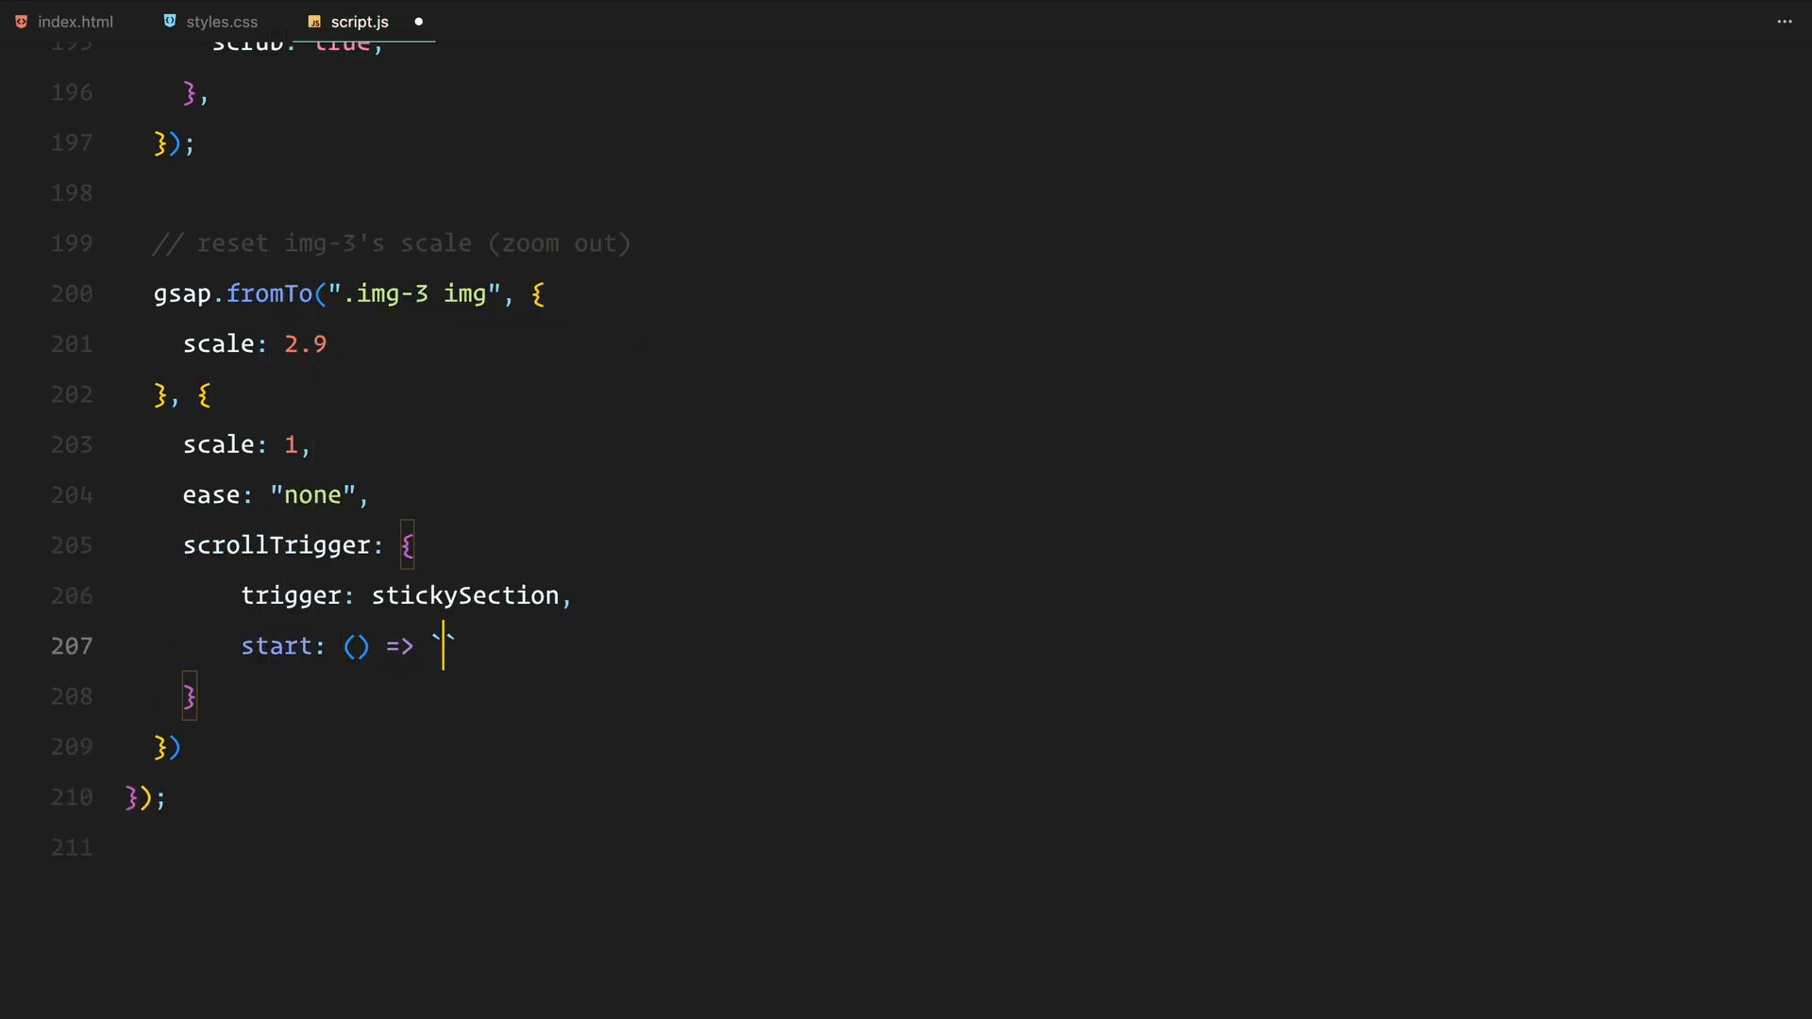
type("${window.innerHeight *")
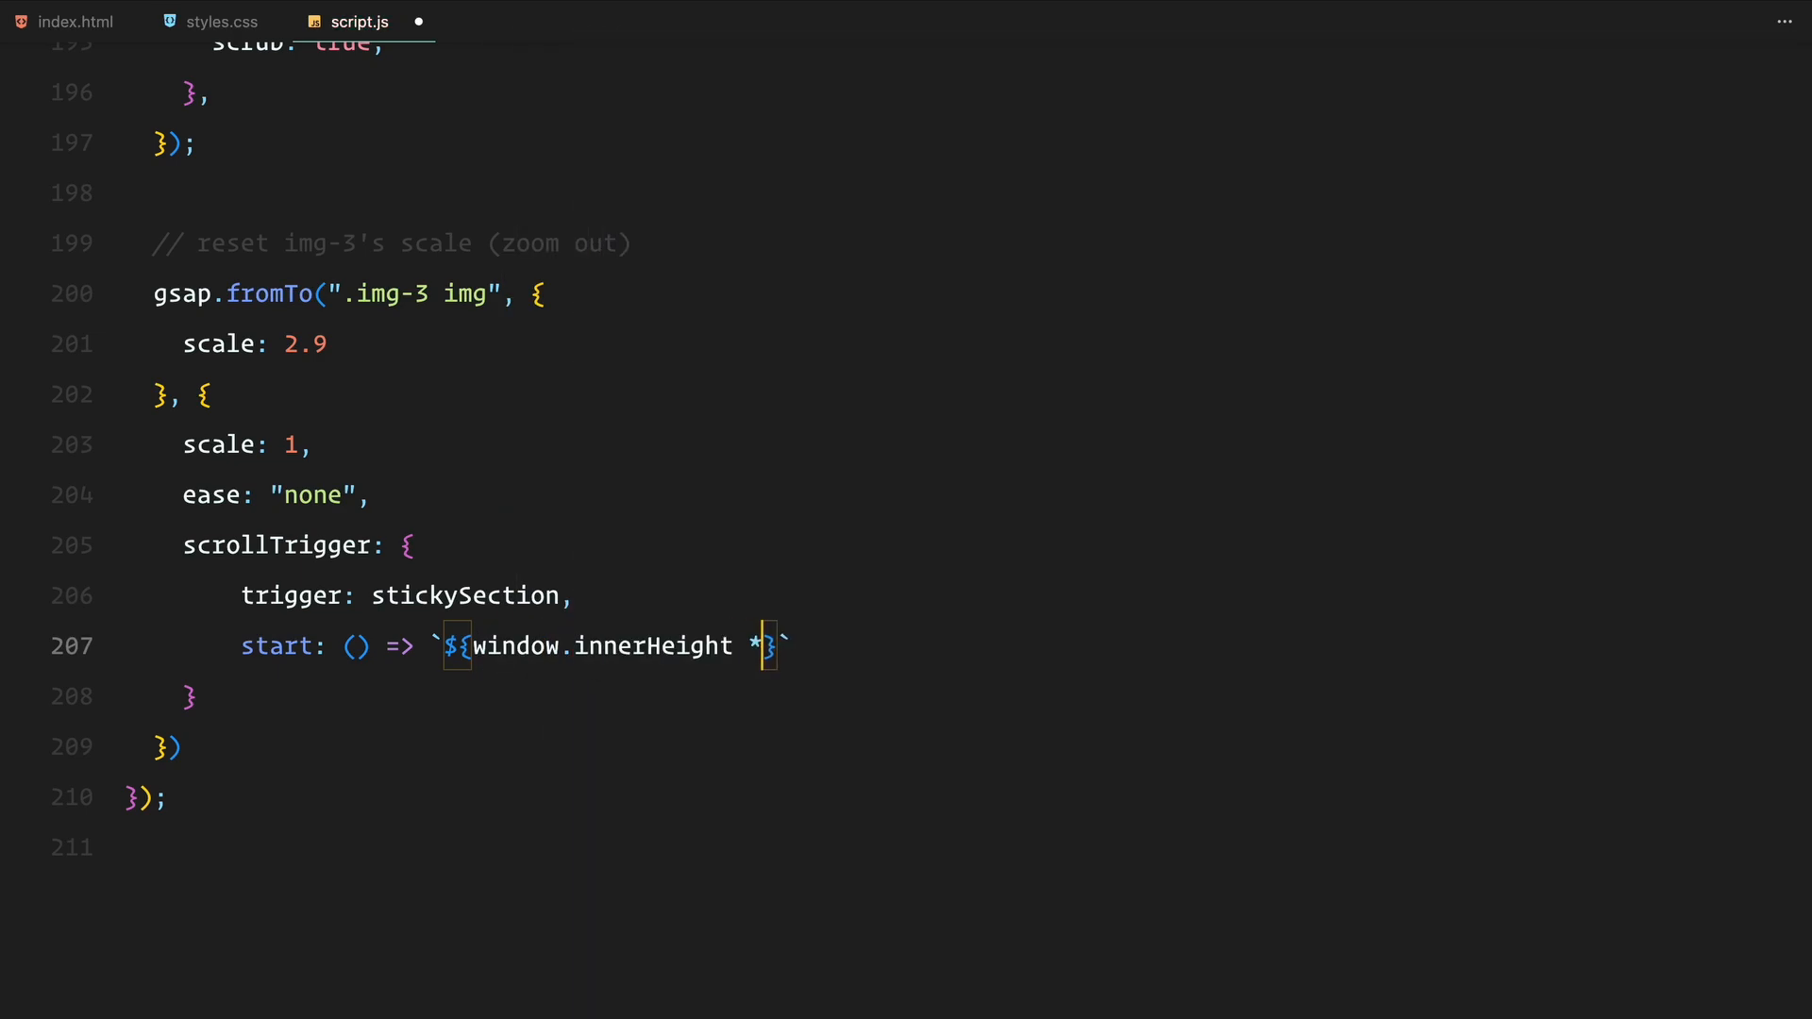
type("4}`,")
type("end: () => `${window")
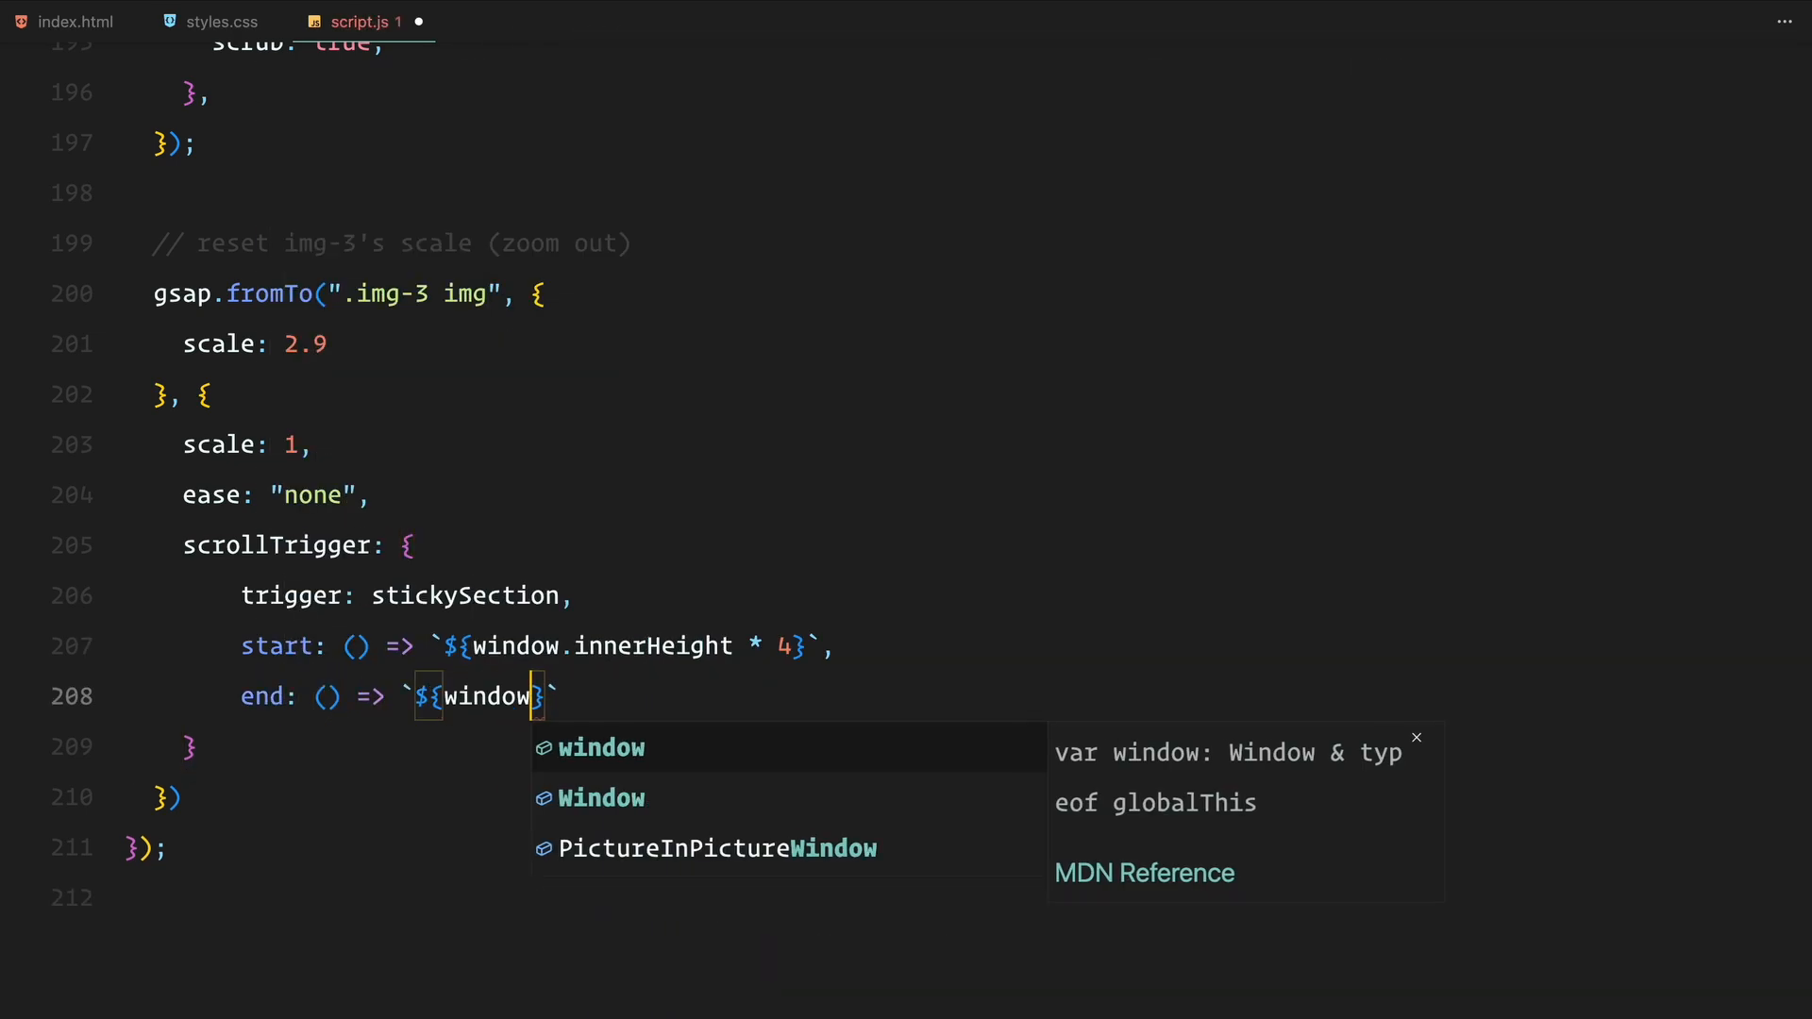
type(".innerHeight * 6")
type("scrub: true,")
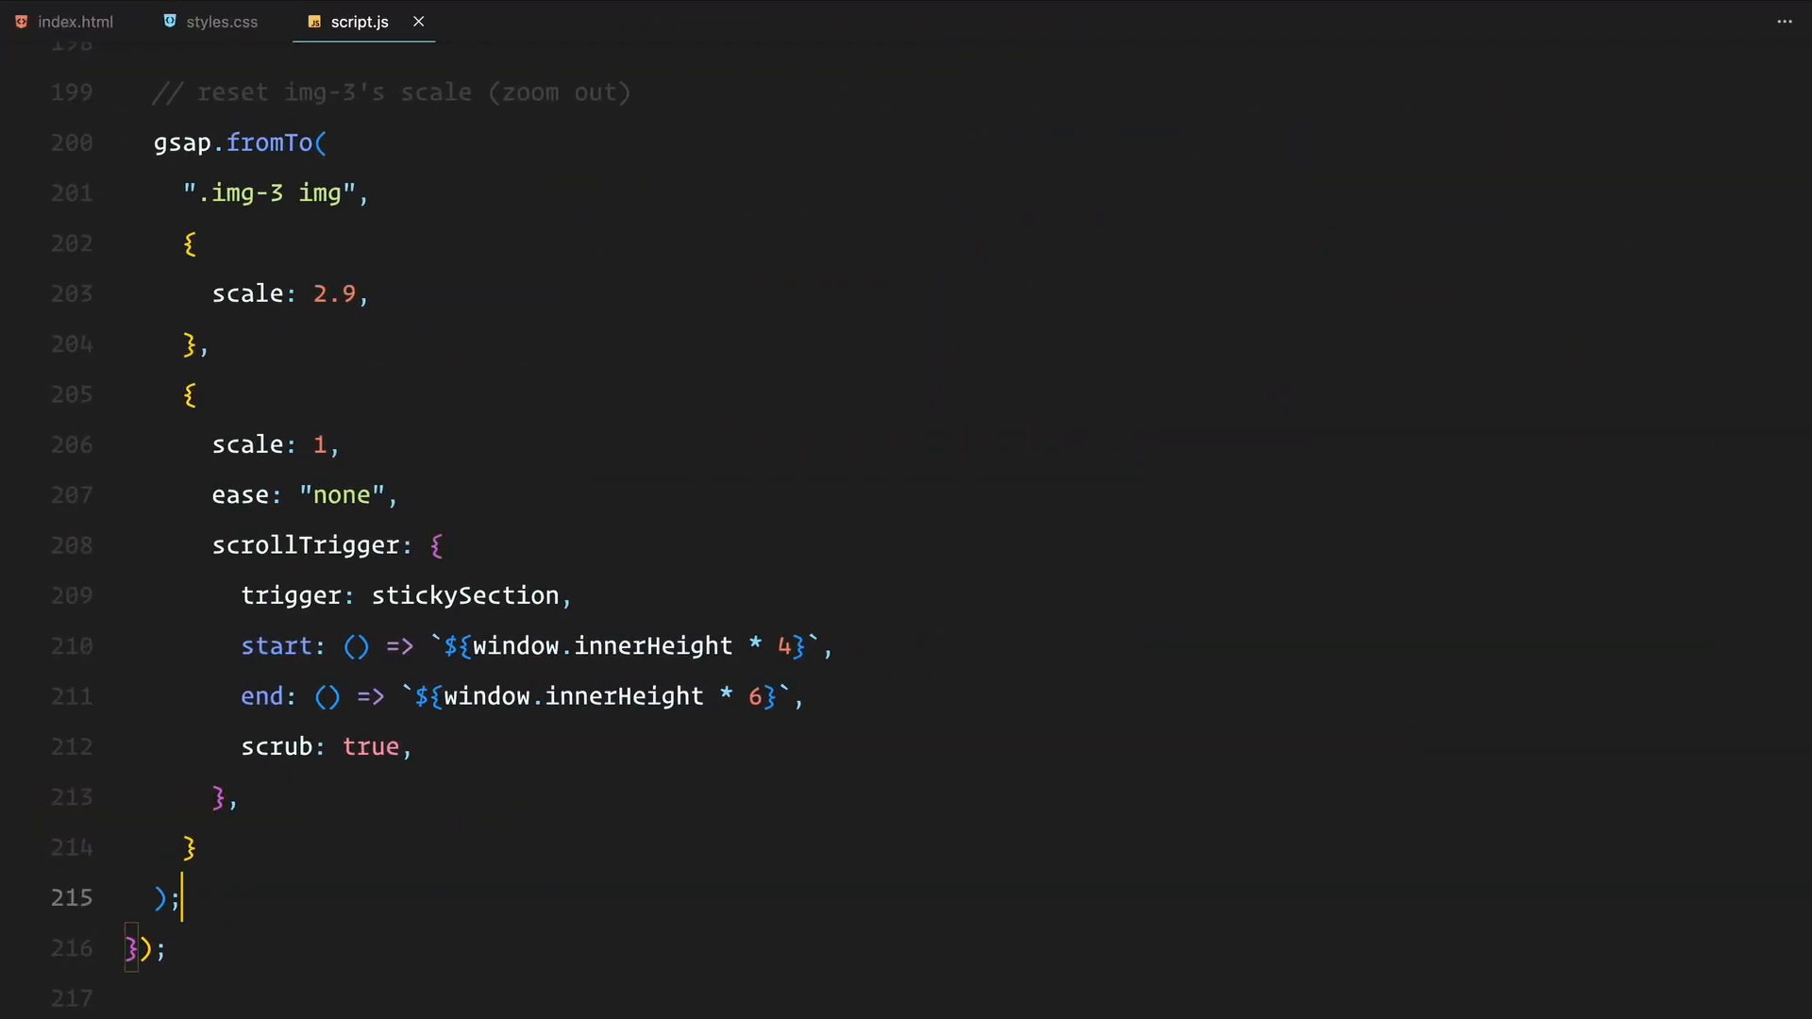
- Write tl = gsap.timeline on stickySection, start 4.5 and end 5.5 innerHeight, scrub true, toggleActions 'play reverse play reverse'
scroll("down", 3)
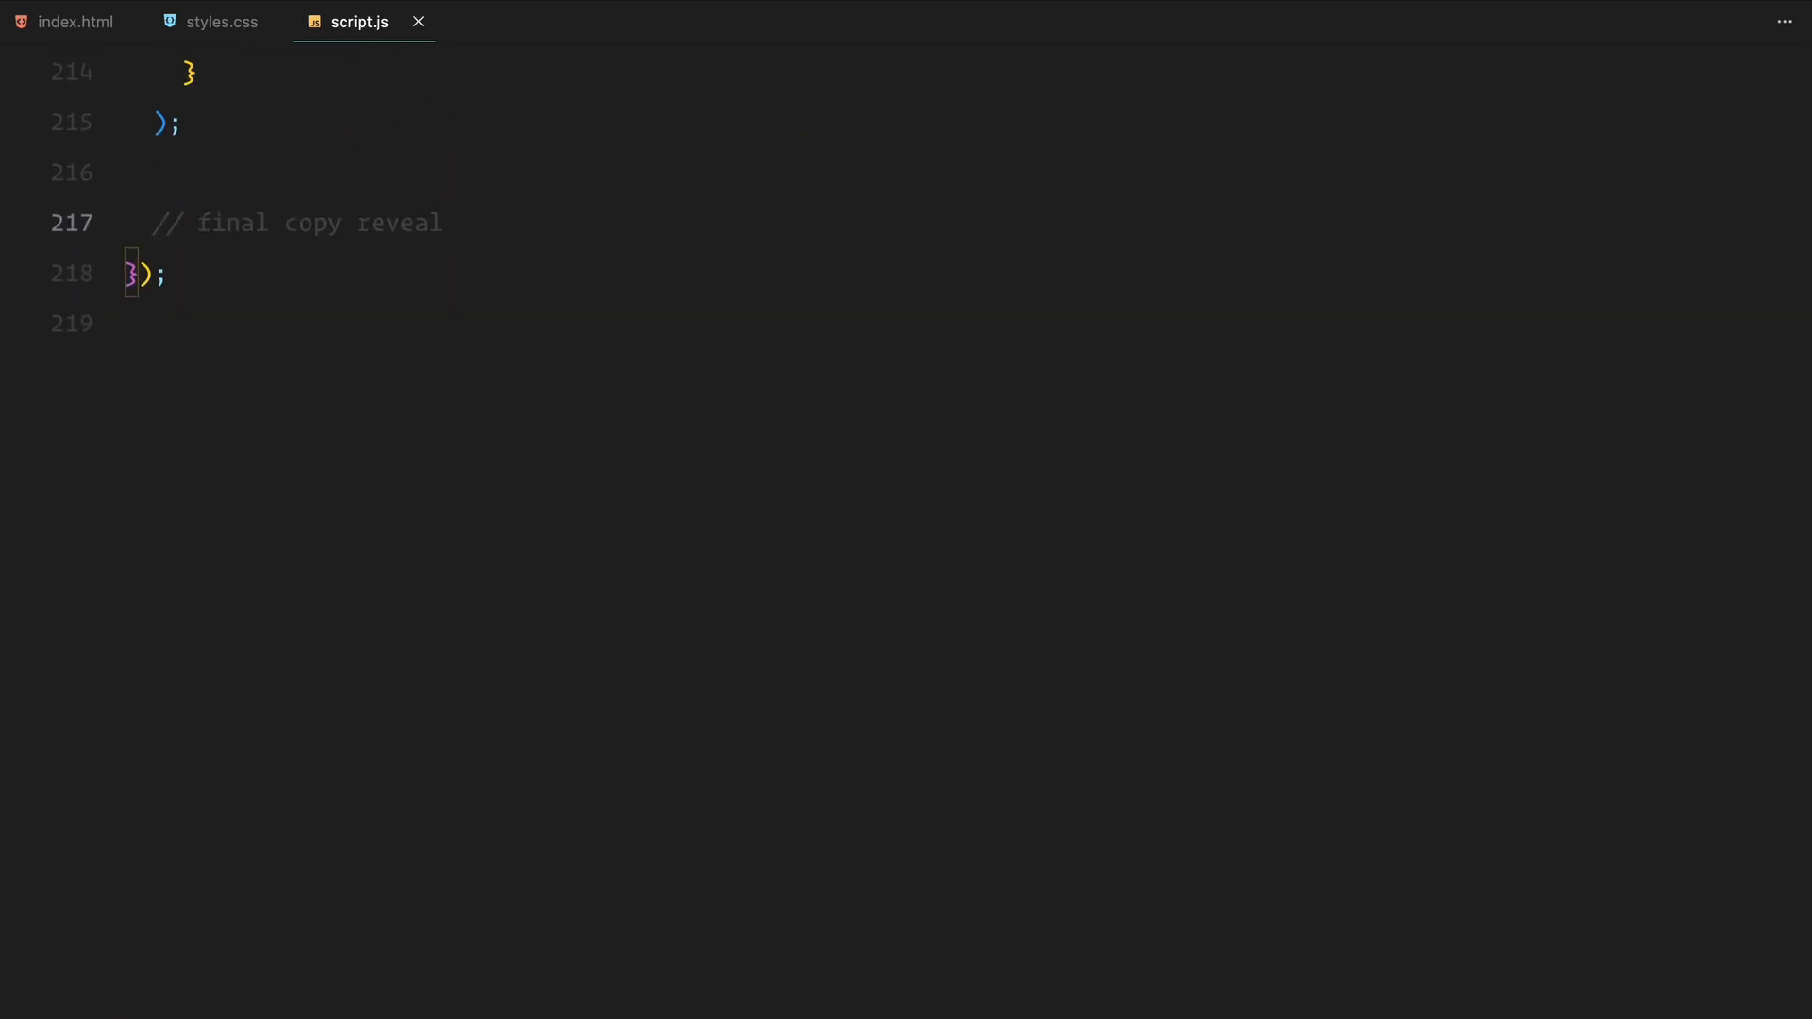
type("let tl =")
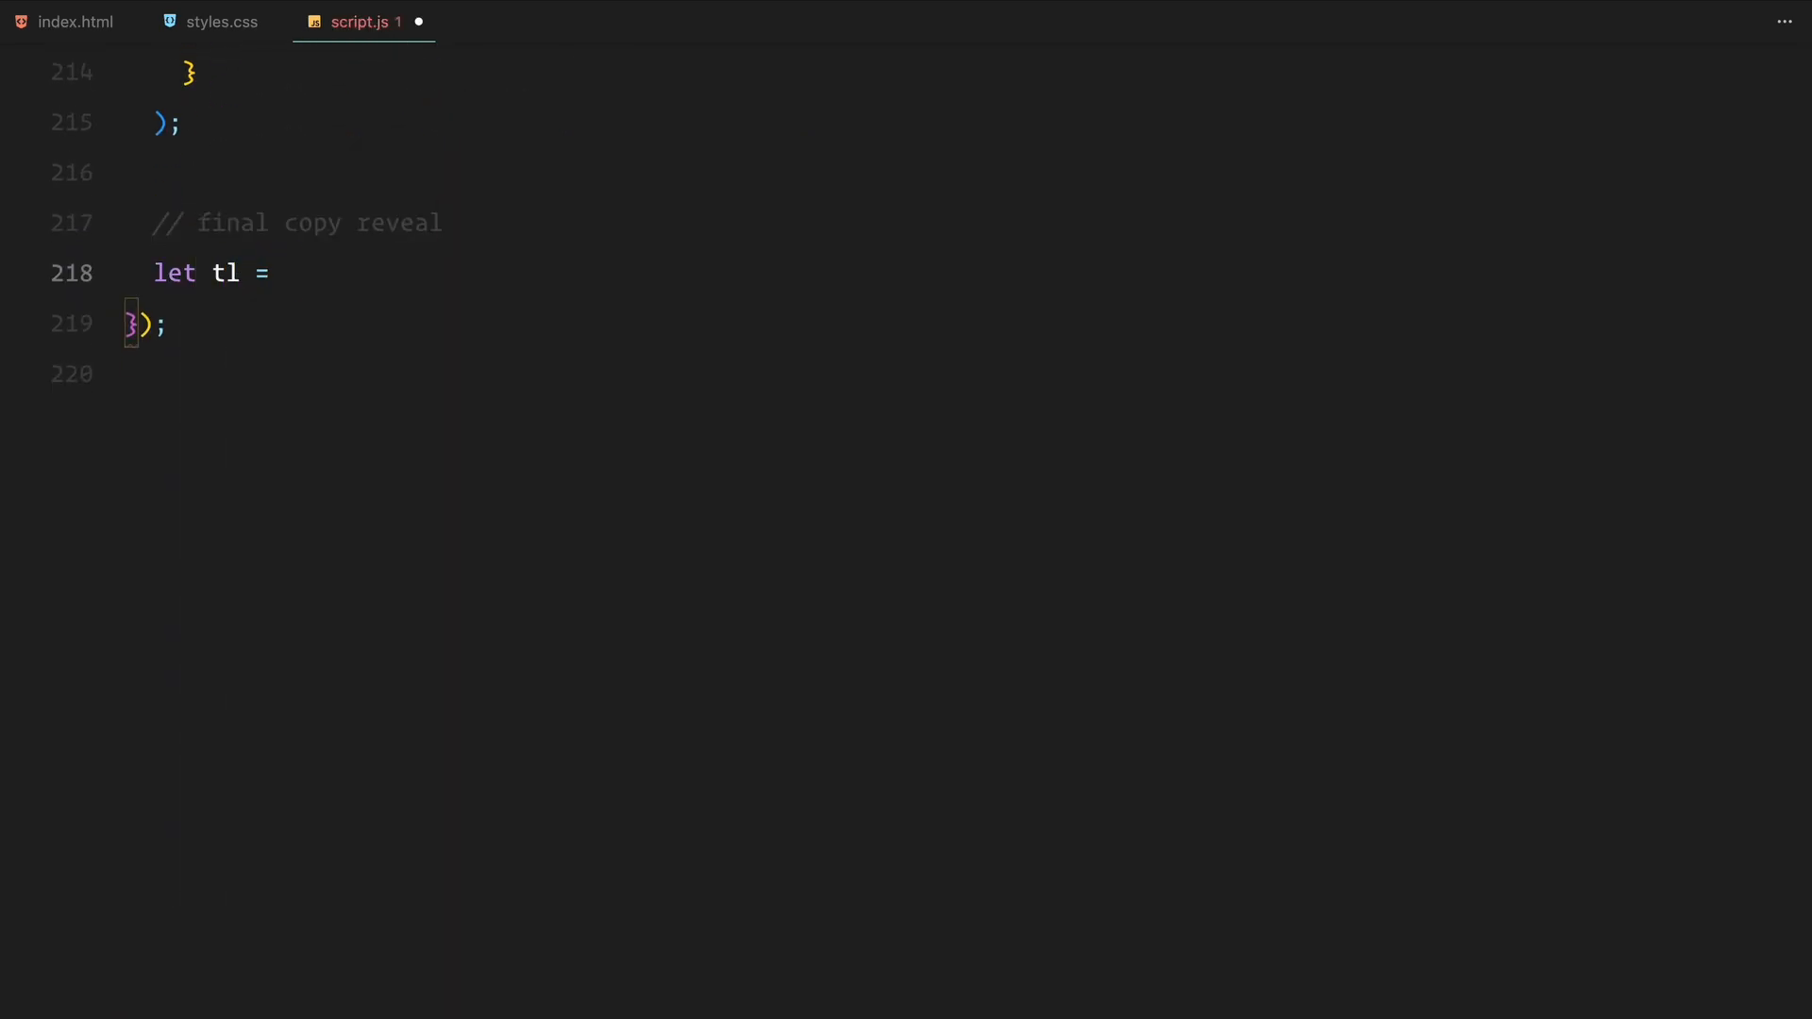
type("gsap.timeline({")
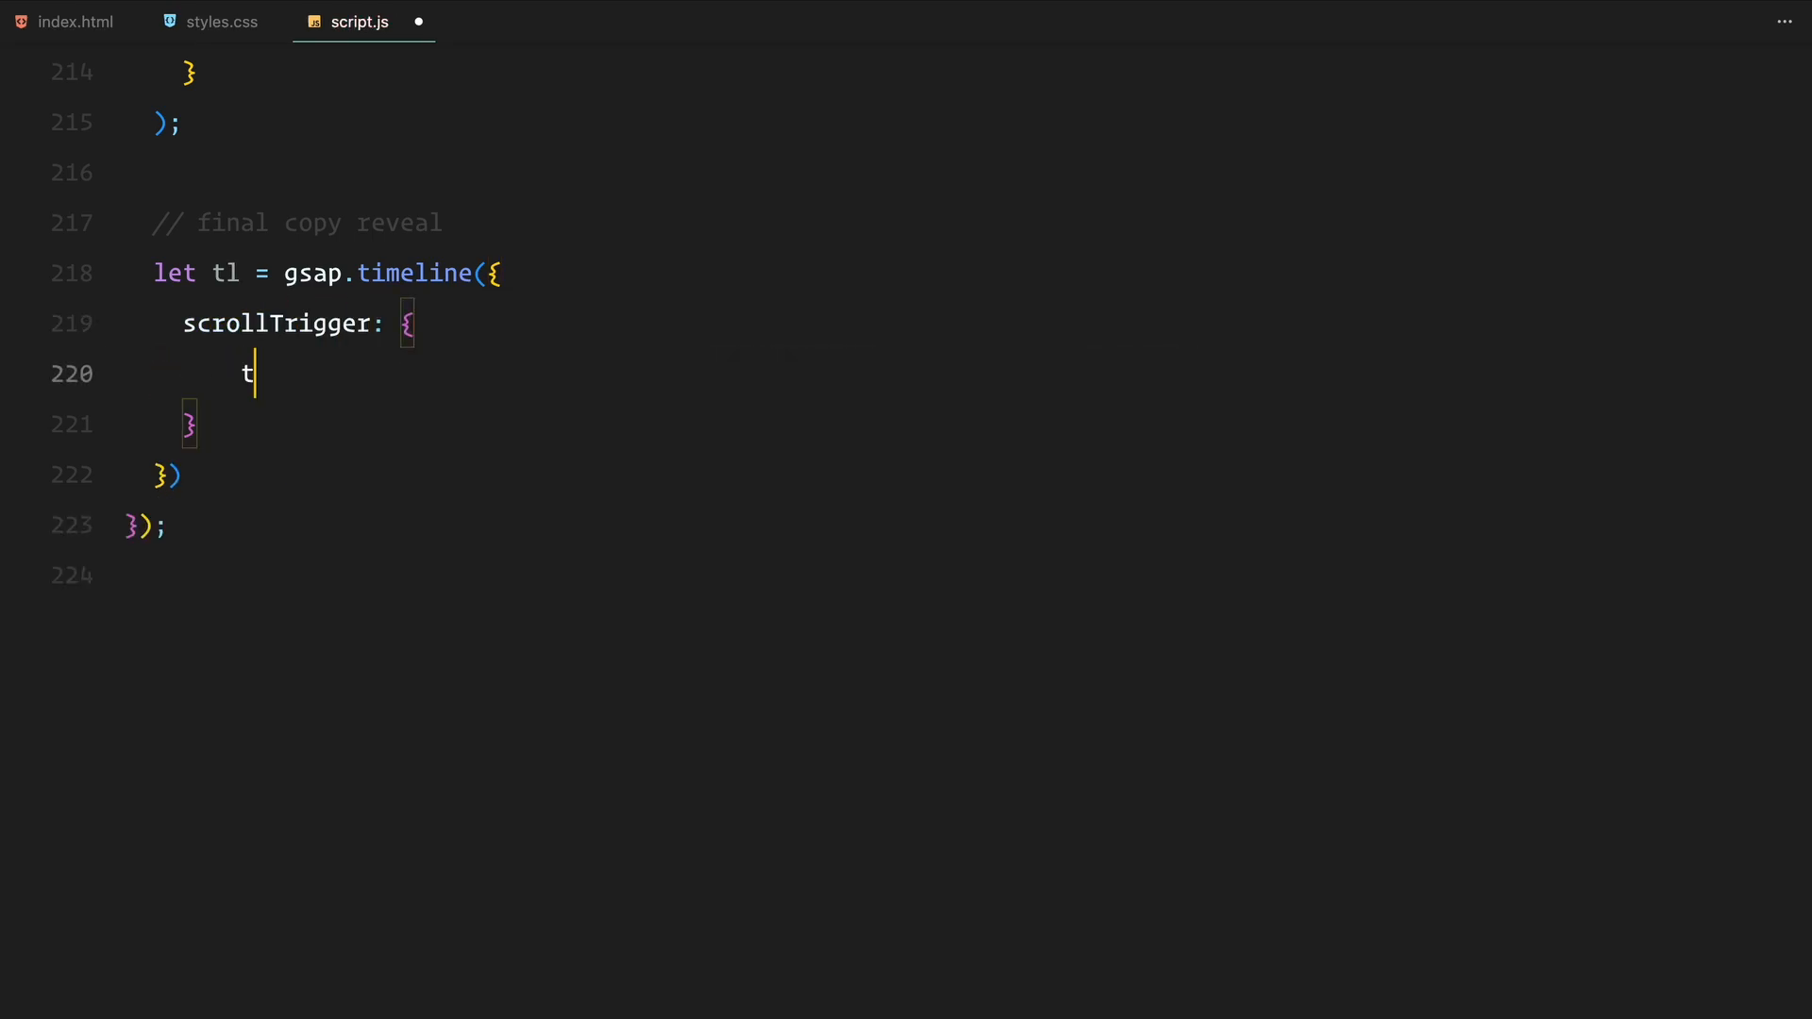
type("rigger: stickySection,")
type("start: () => `${window.")
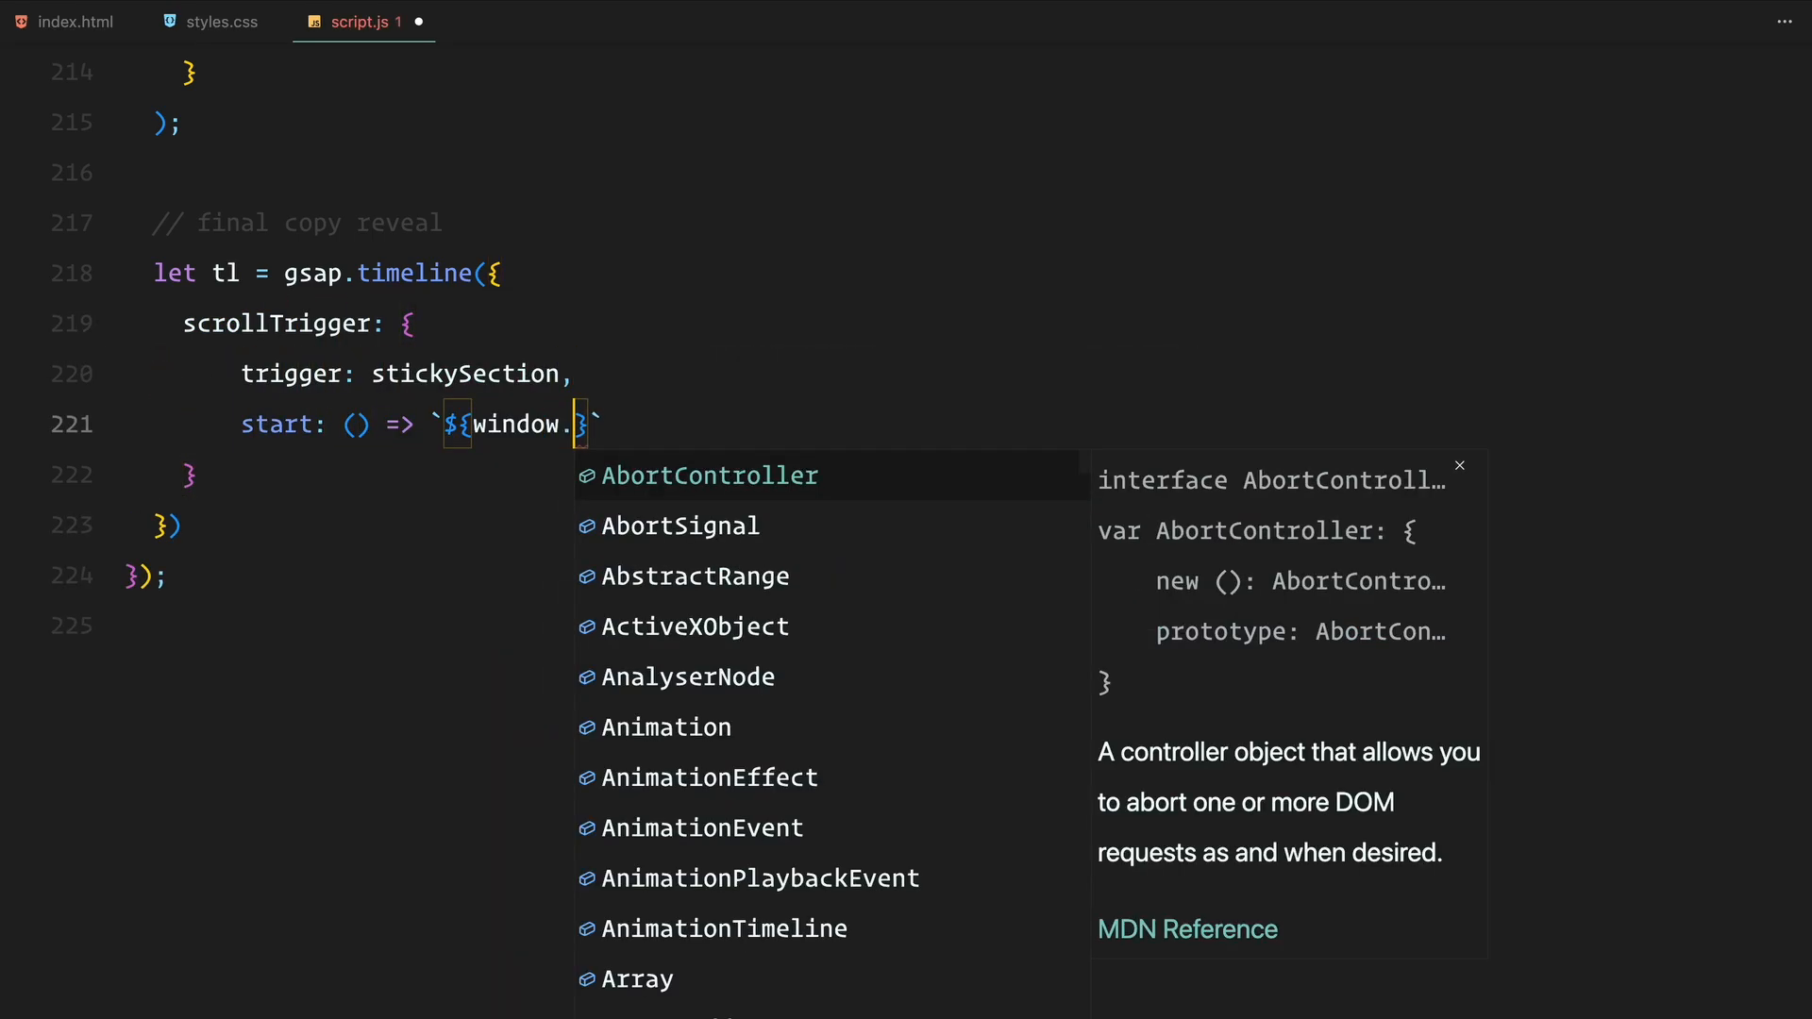
type("innerHeight * 4.5")
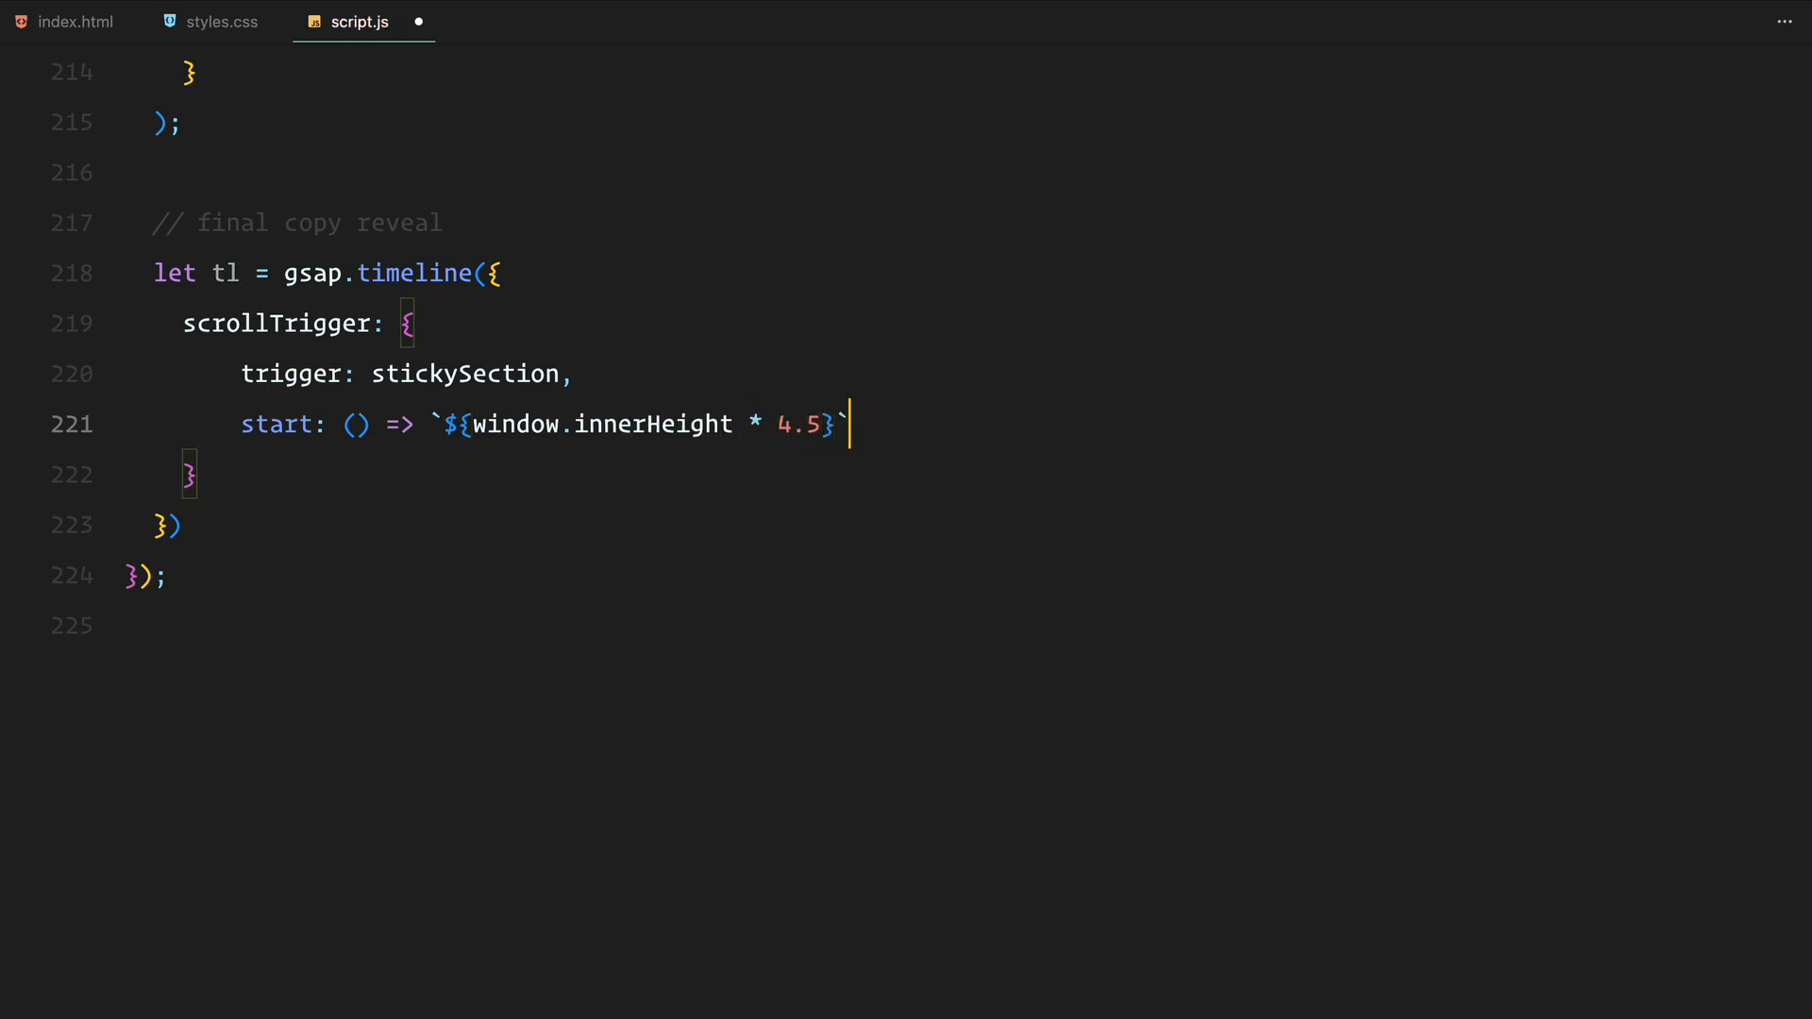
type(",")
type("end: () => `${window.innerHeight ")
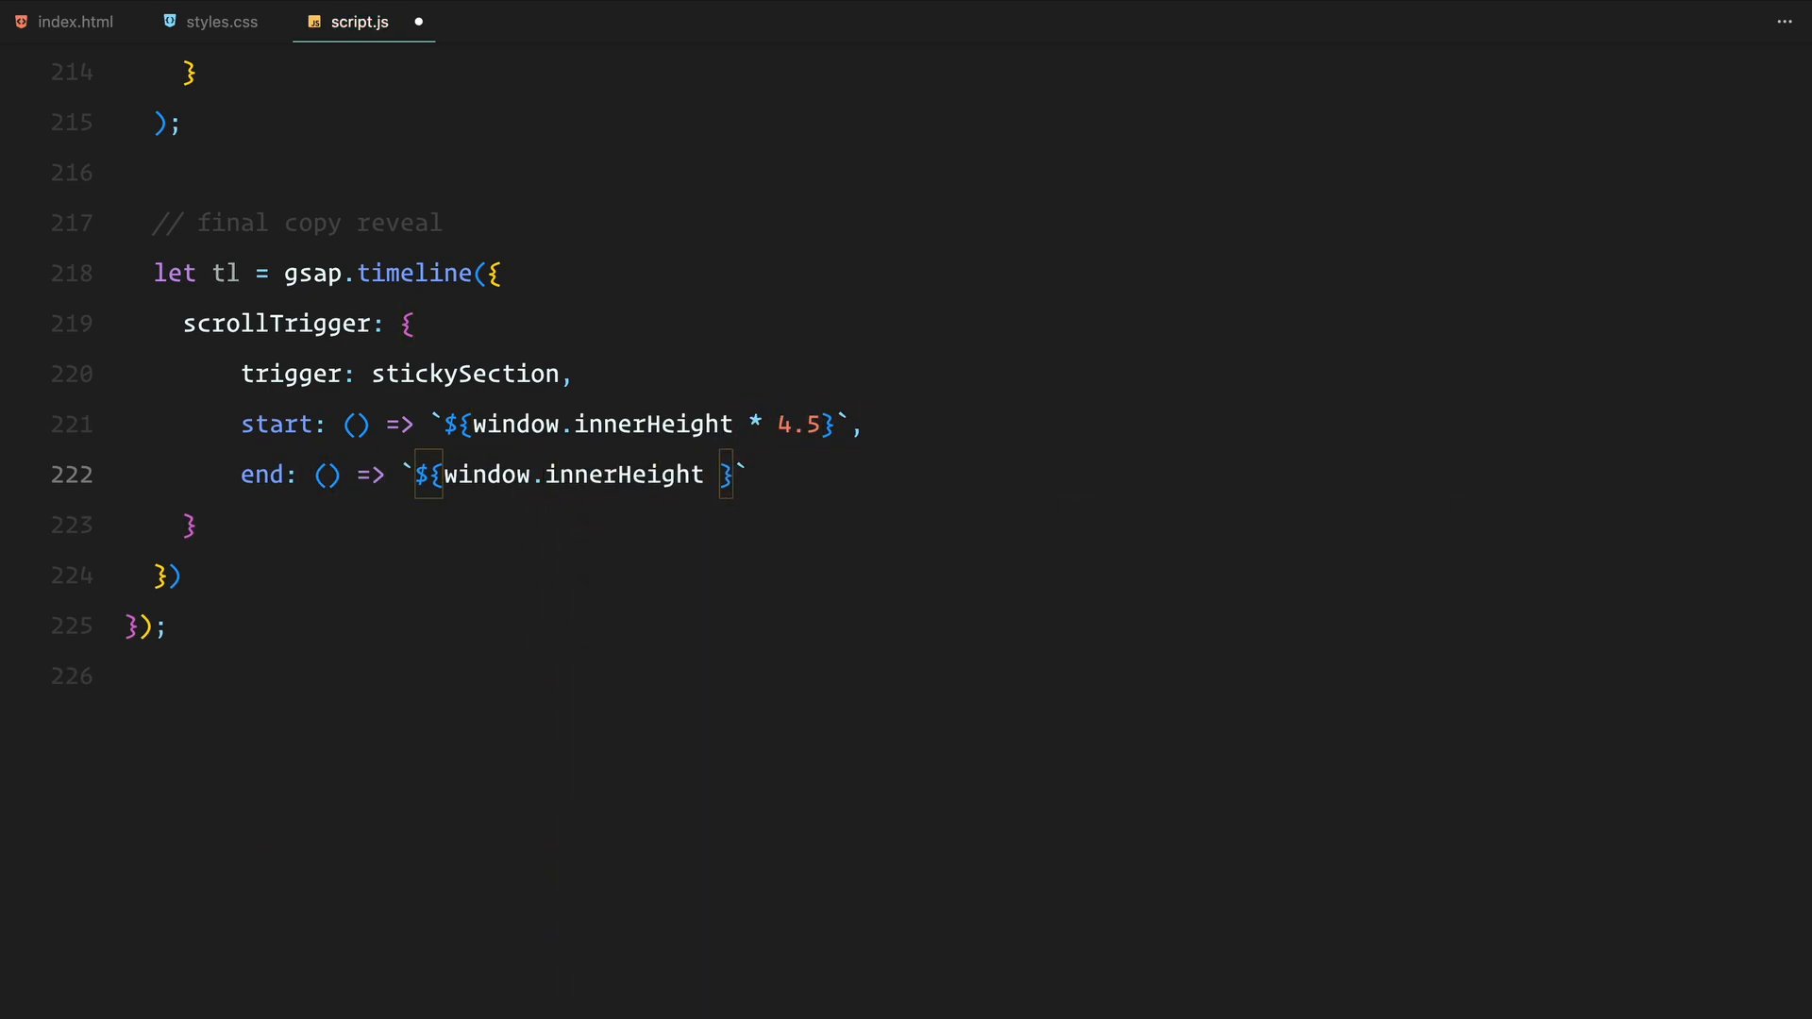
type("* 5.5`,")
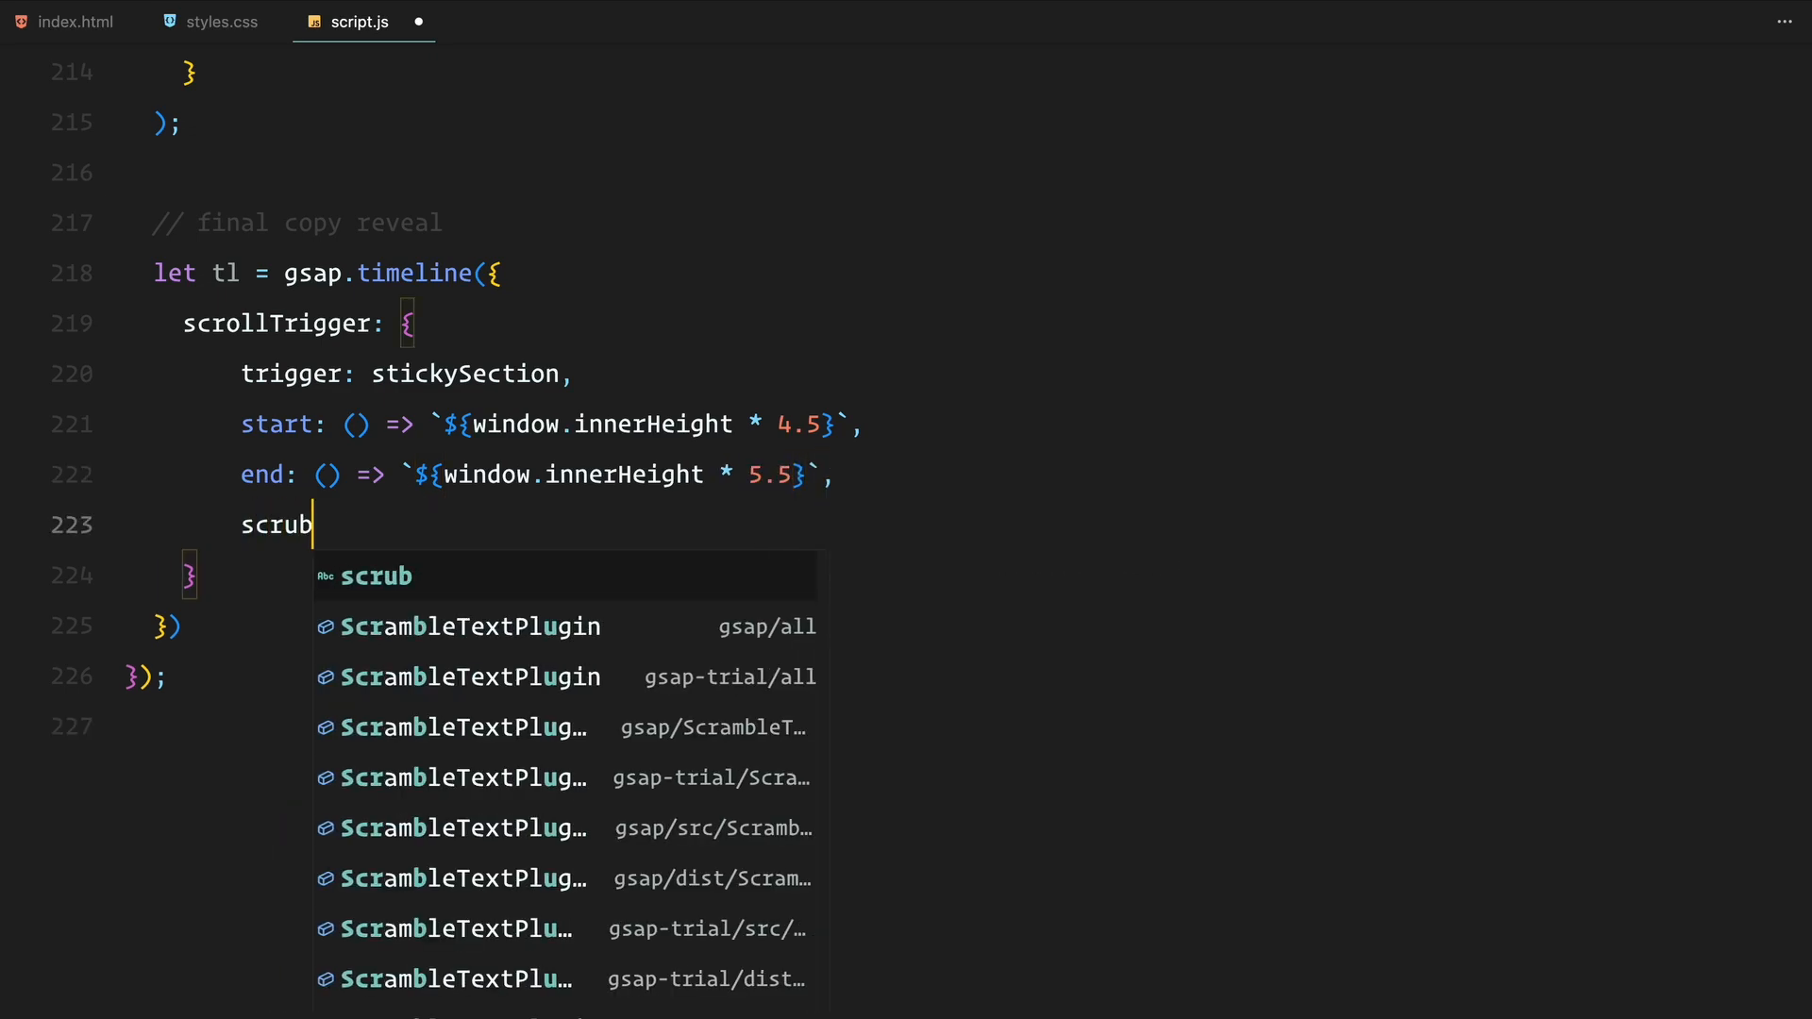
type(": true,")
type("toggleActions: \"play ")
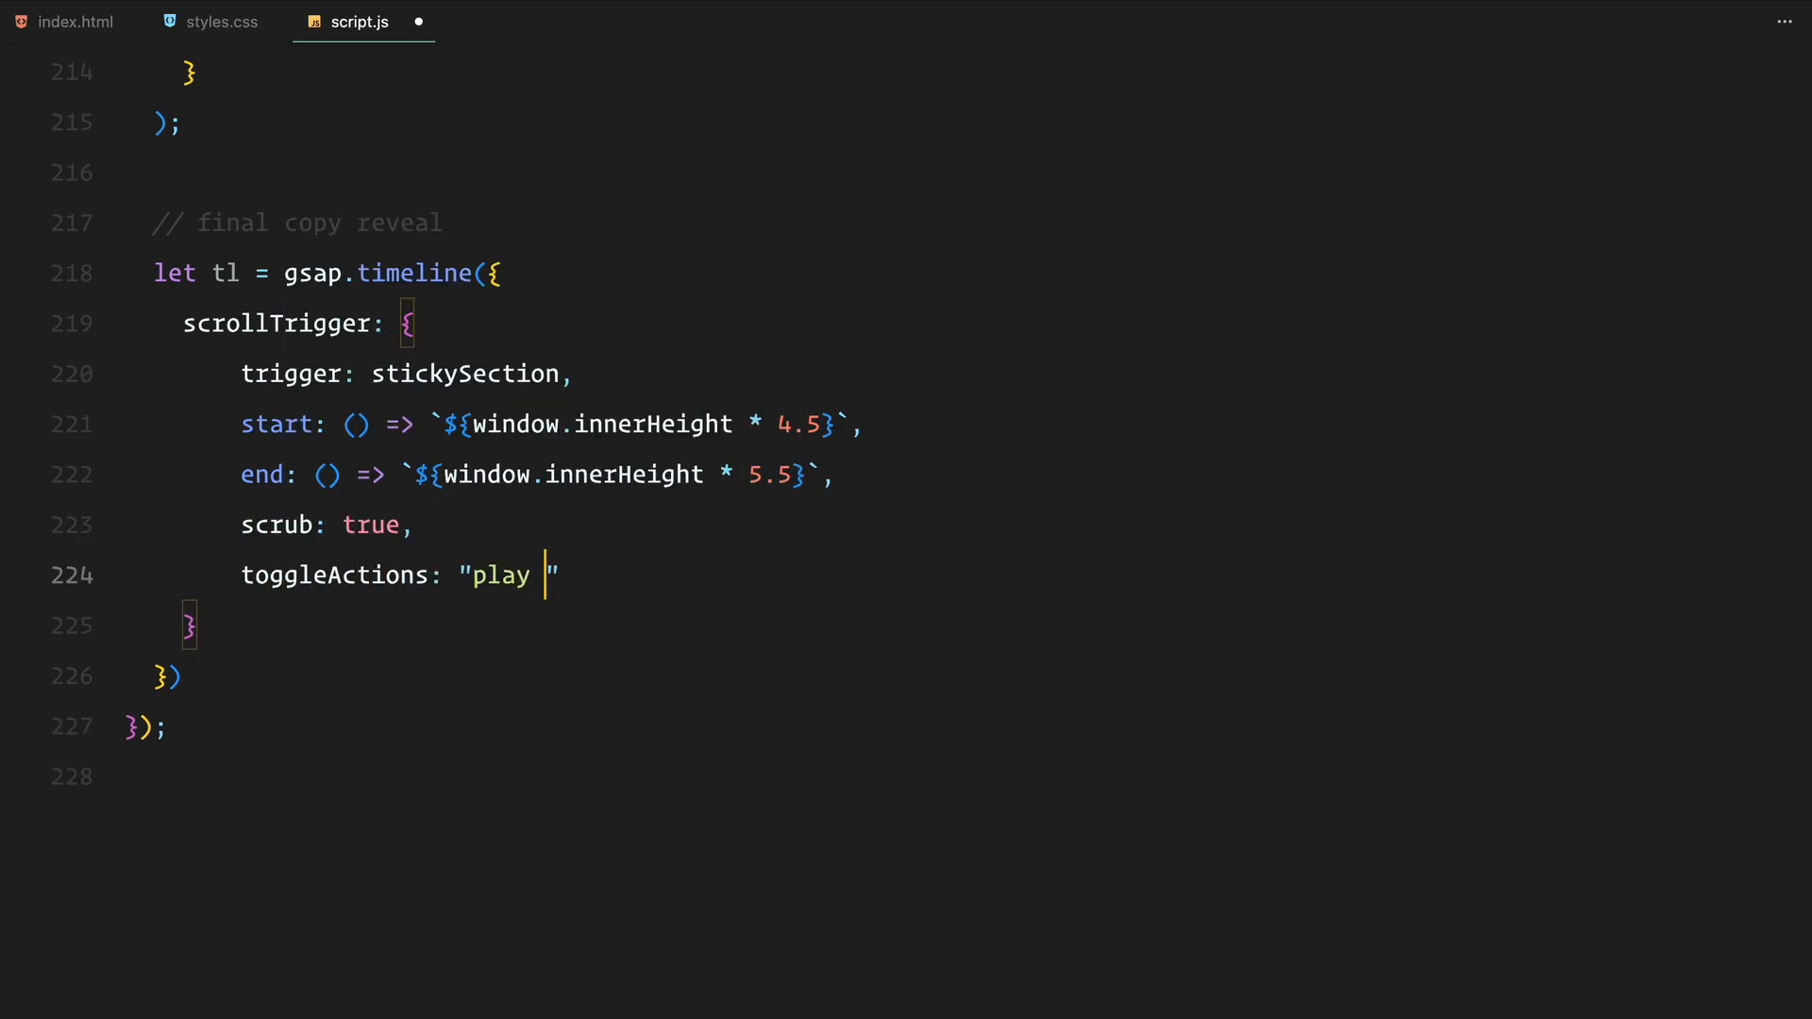
type("reverse play reverse")
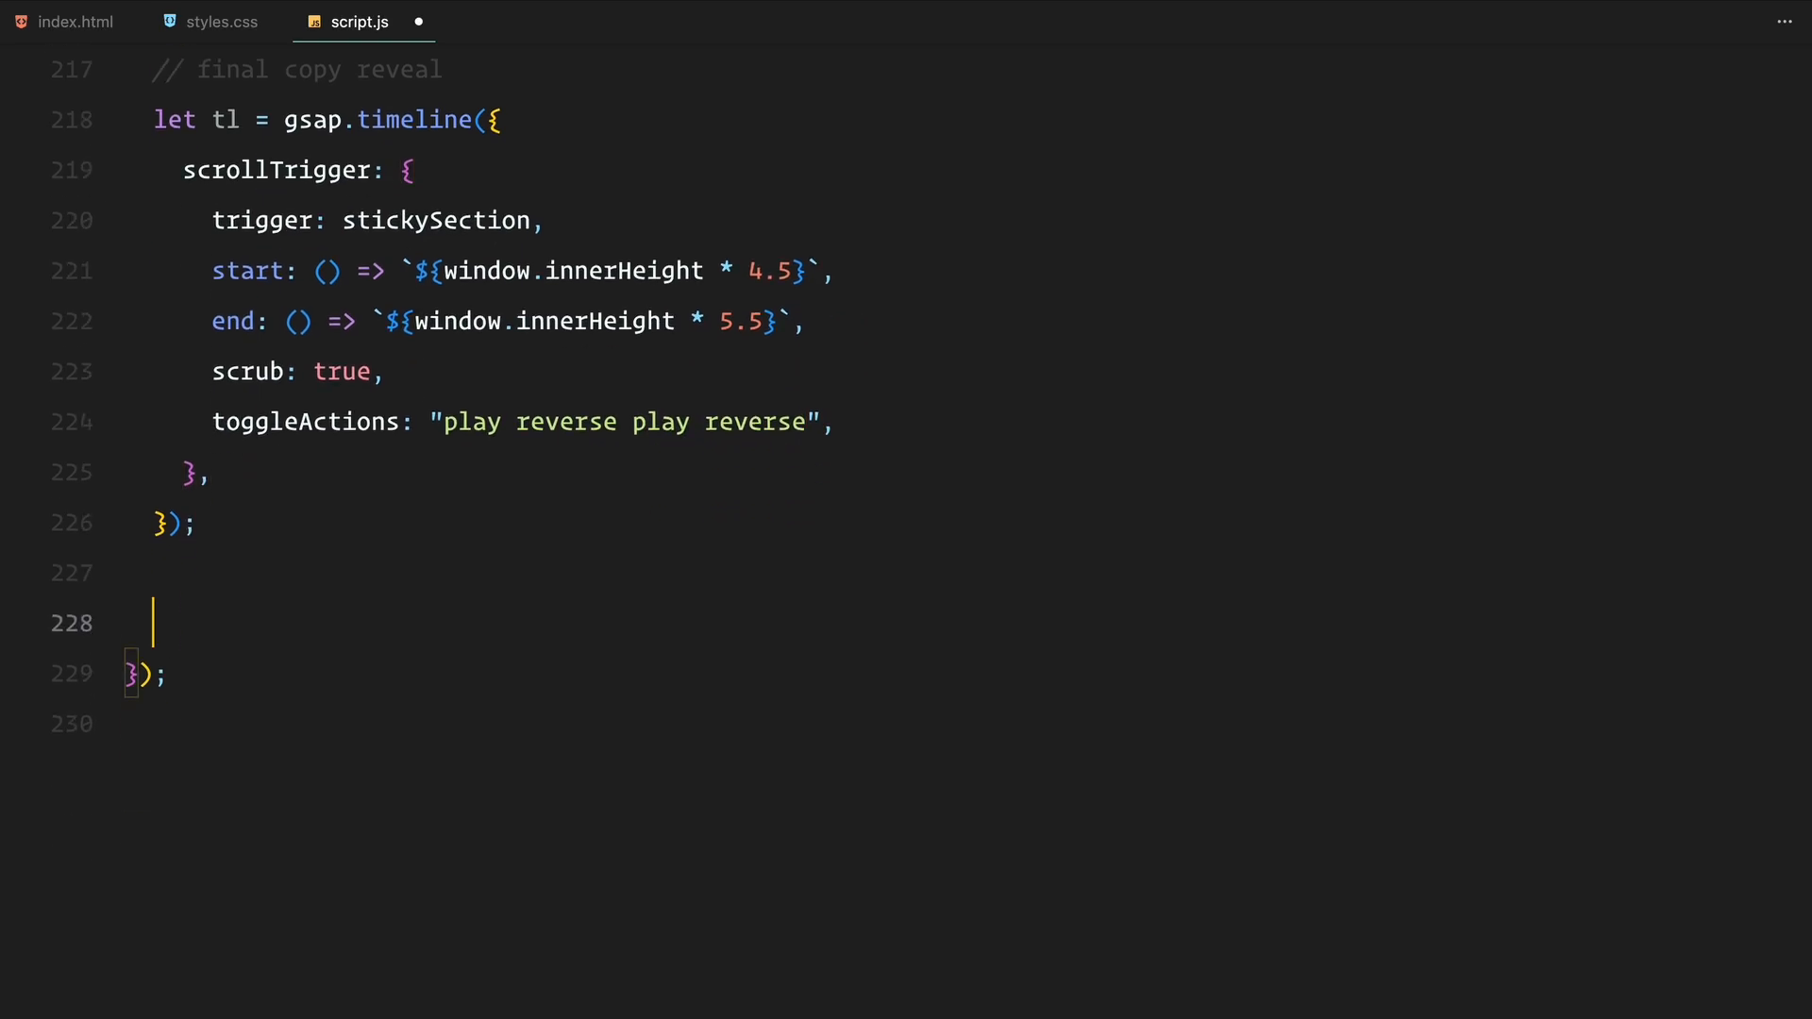
- Start tl.to on the copy element with display, rotateY and scale: 1
type("tl.to('')")
type("display: \"")
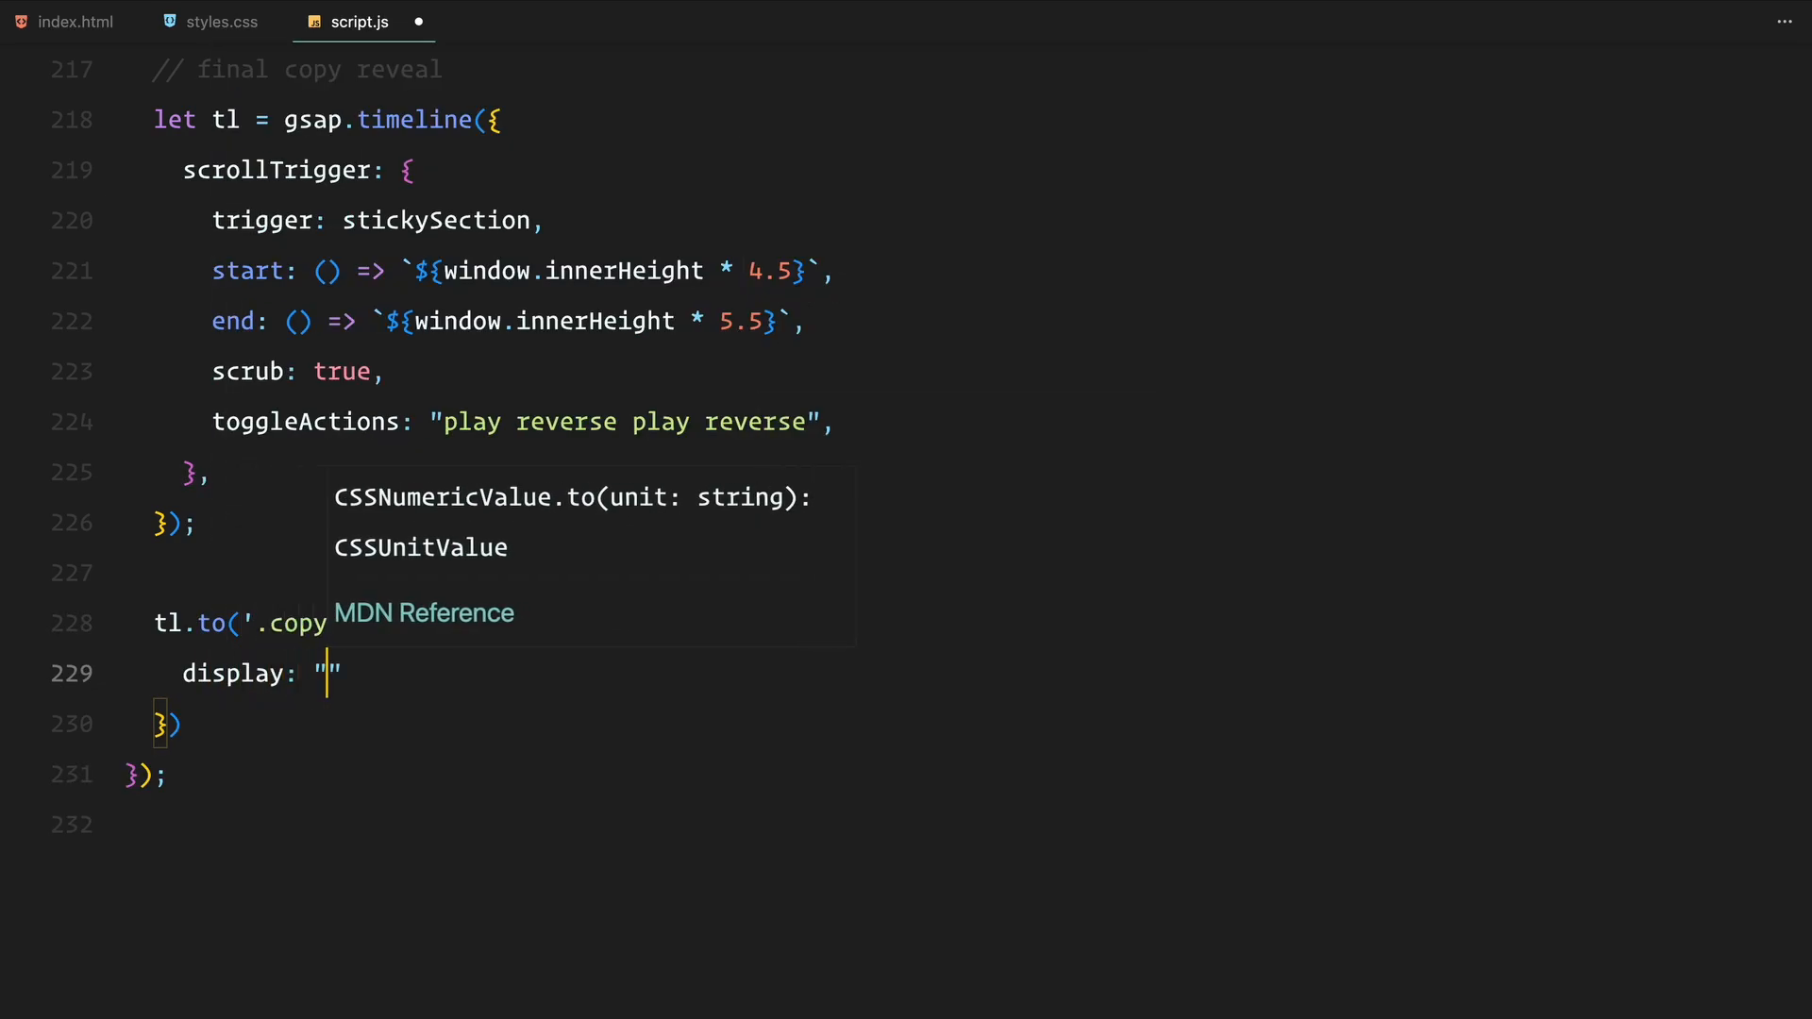
type("rotate")
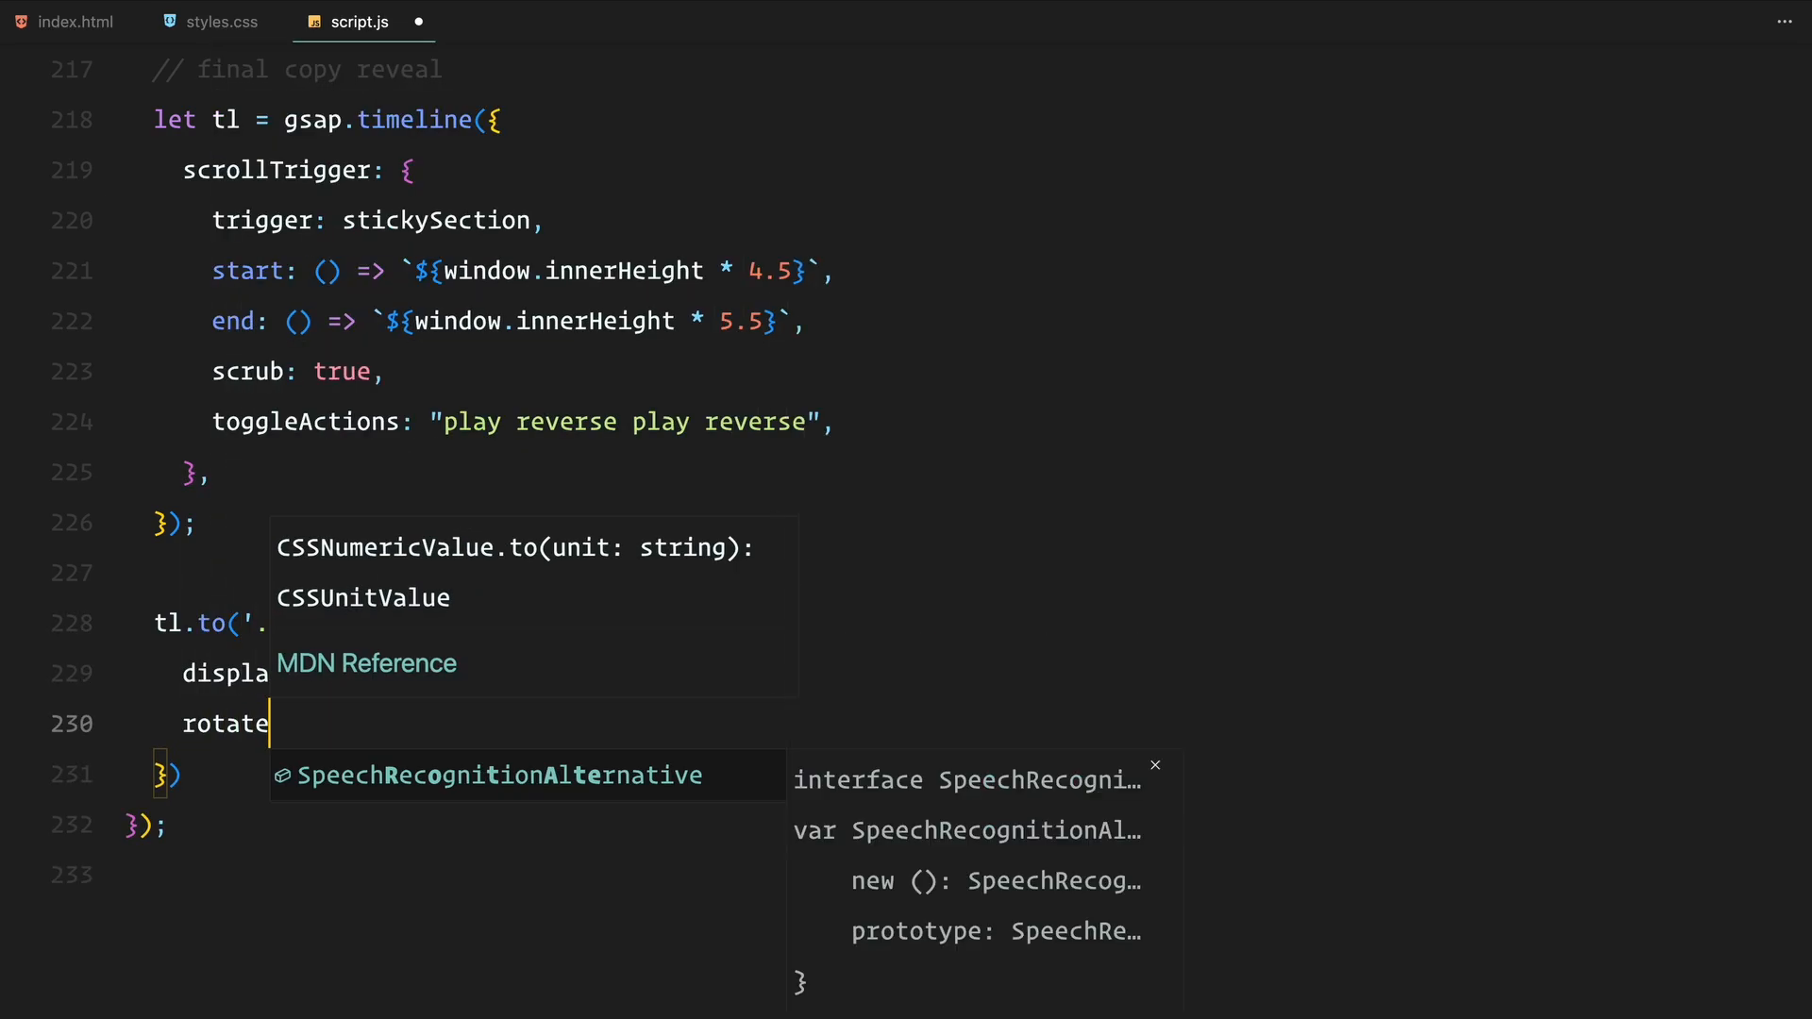
type("scale: 1,")
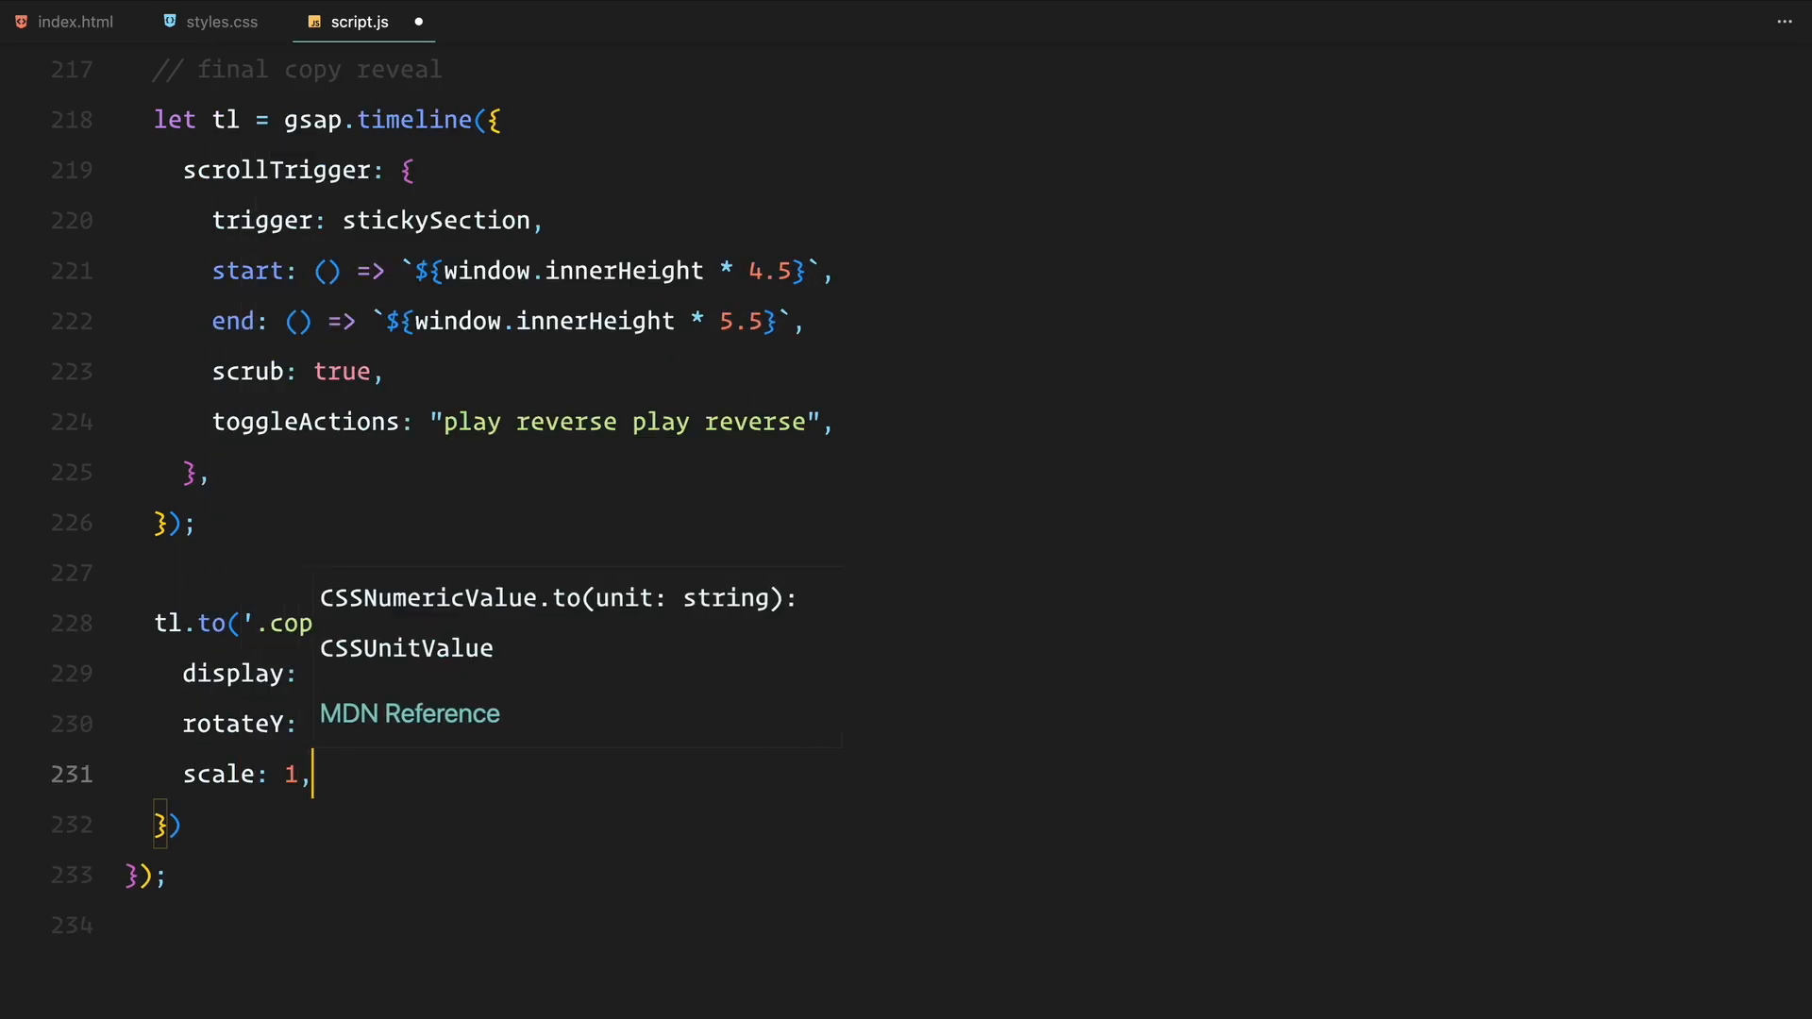